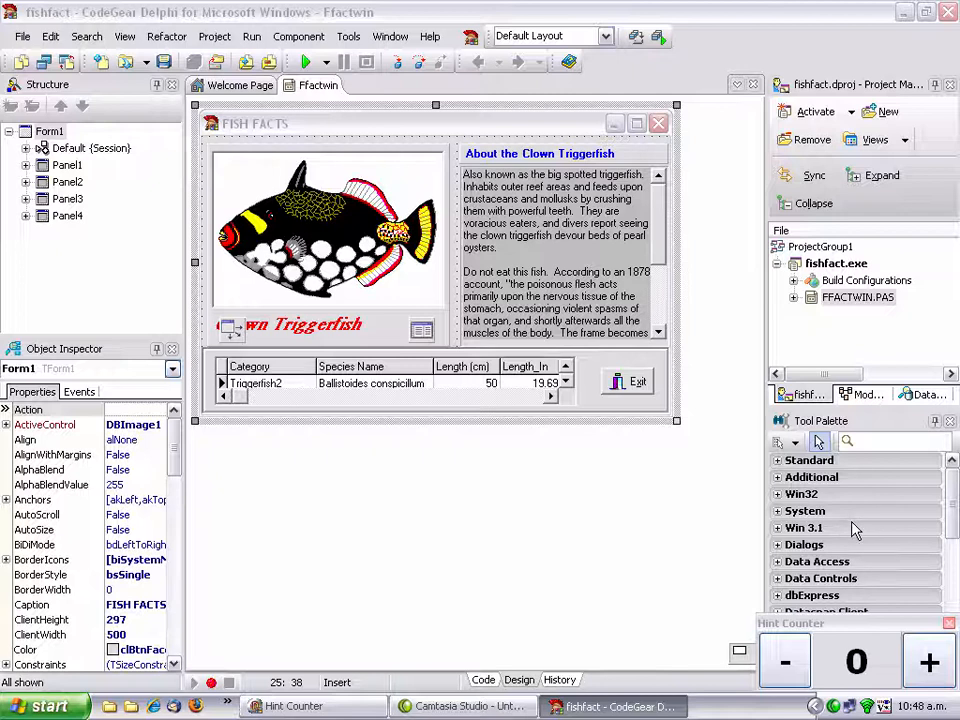
pyautogui.moveTo(885, 430)
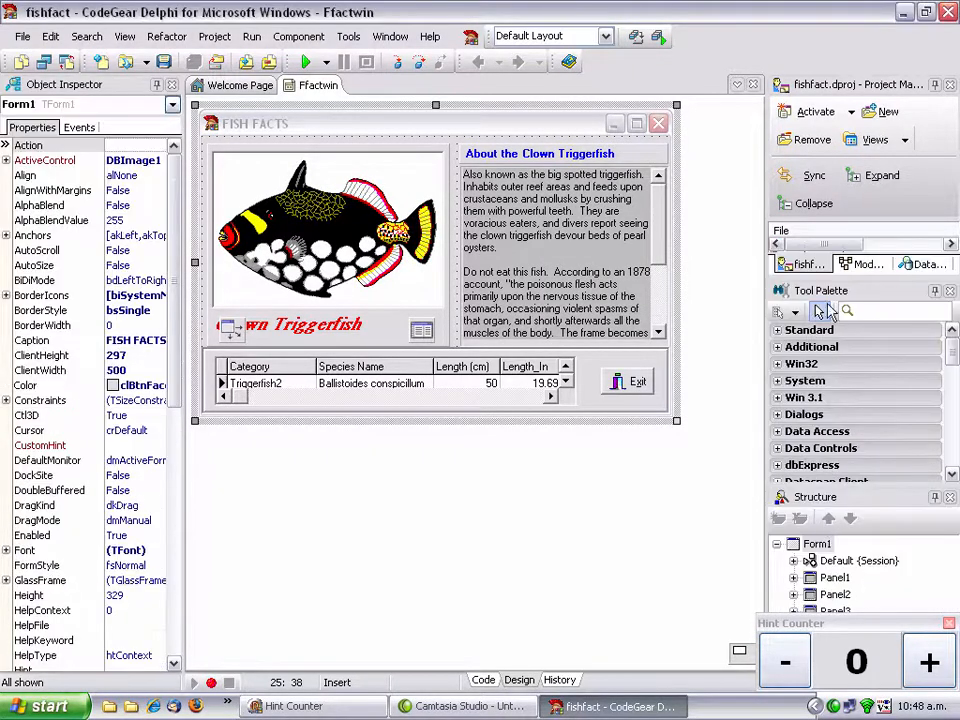
pyautogui.moveTo(820, 311)
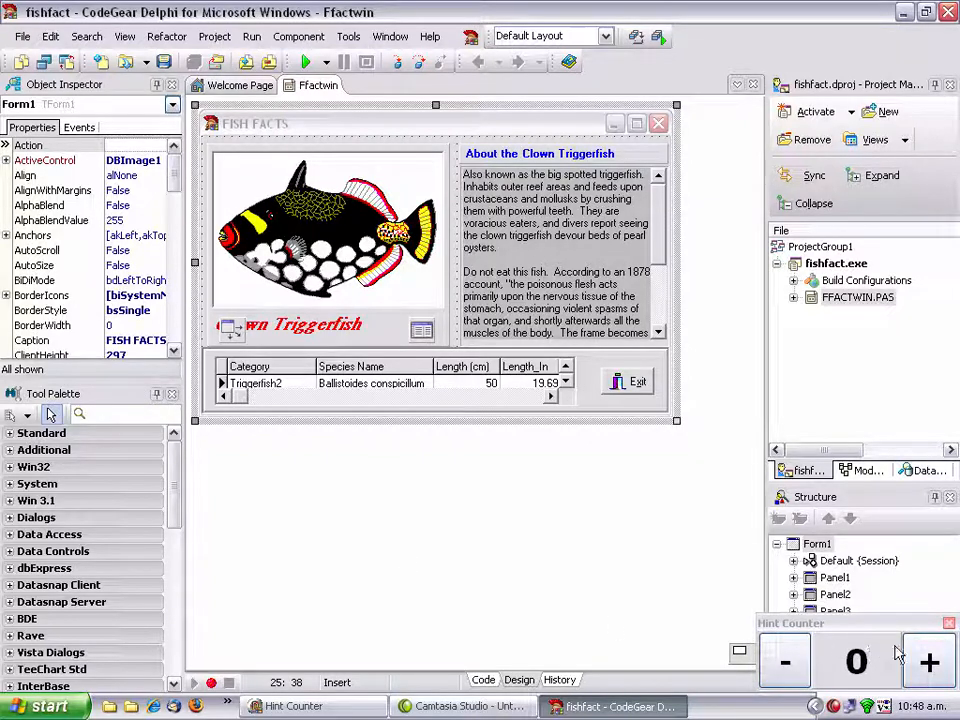
pyautogui.moveTo(670, 574)
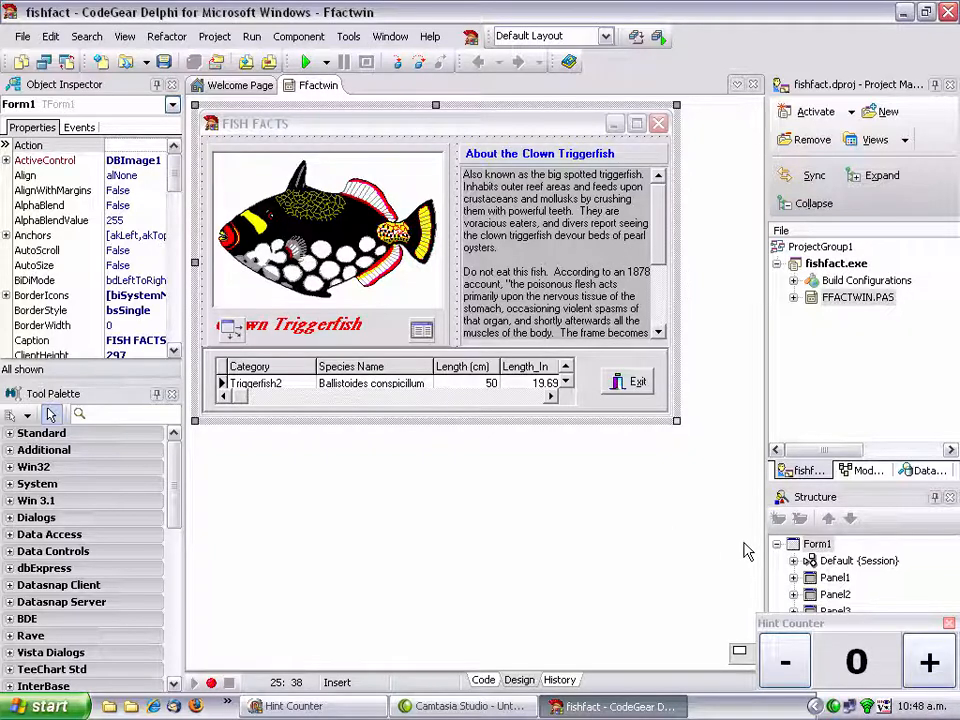
pyautogui.moveTo(745, 530)
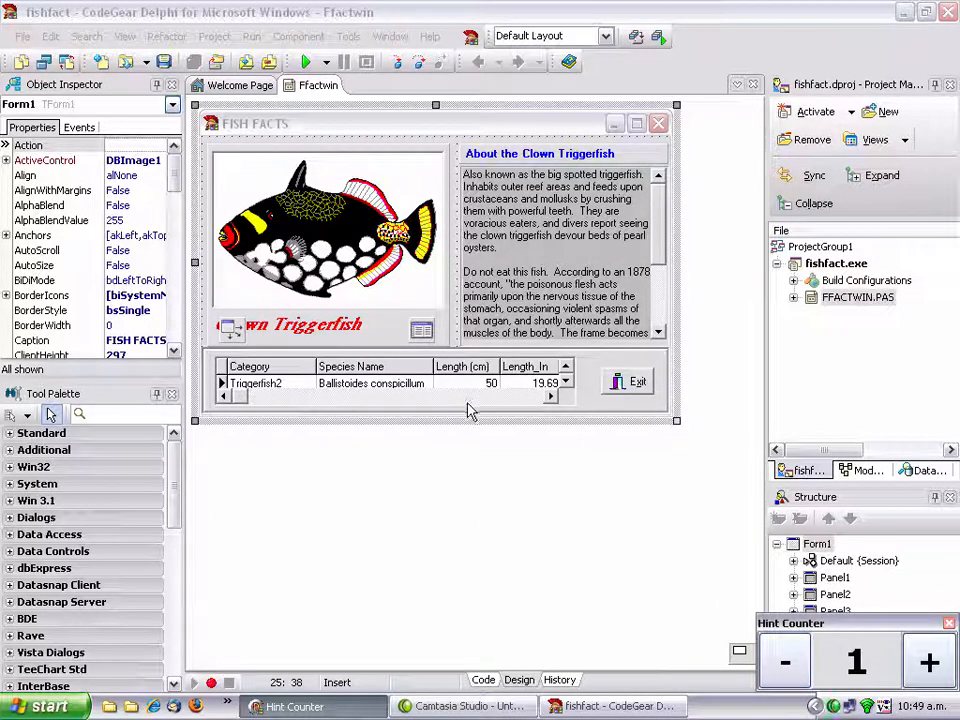
pyautogui.moveTo(920, 137)
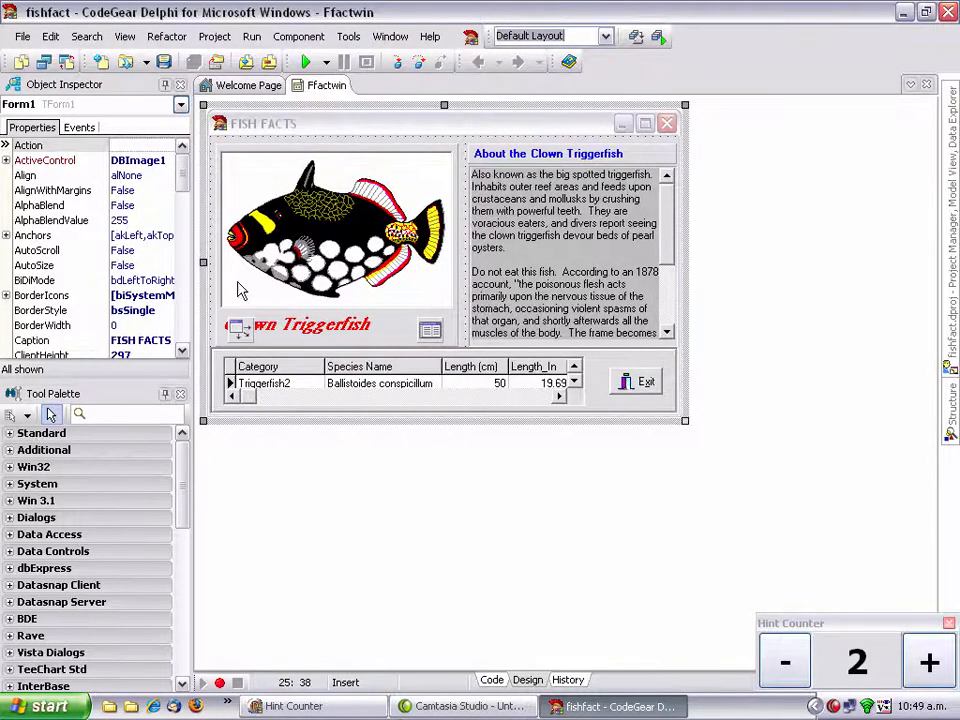
pyautogui.moveTo(565, 82)
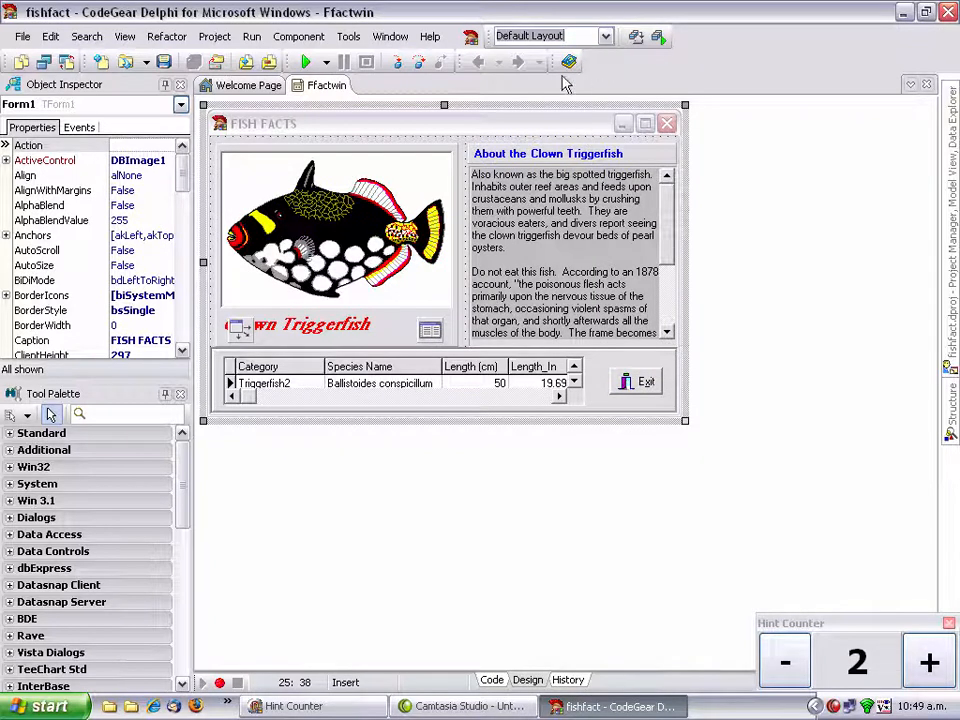
pyautogui.moveTo(635, 37)
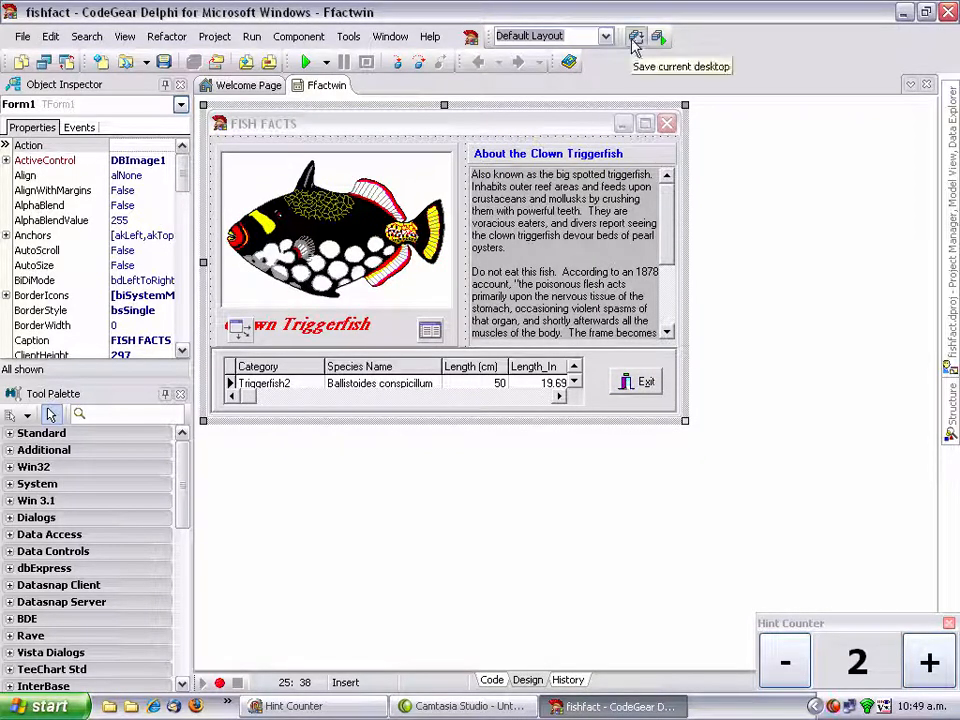
# Step: Save the current desktop arrangement as layout '1024x768' and advance to the next tip
pyautogui.click(636, 37)
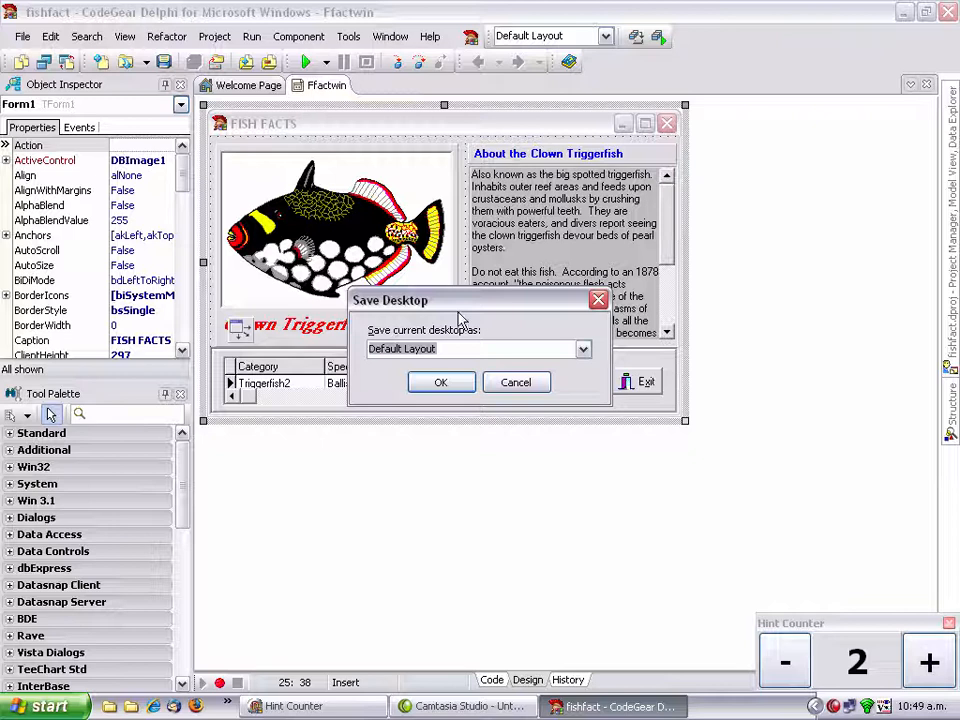
pyautogui.write('1024x')
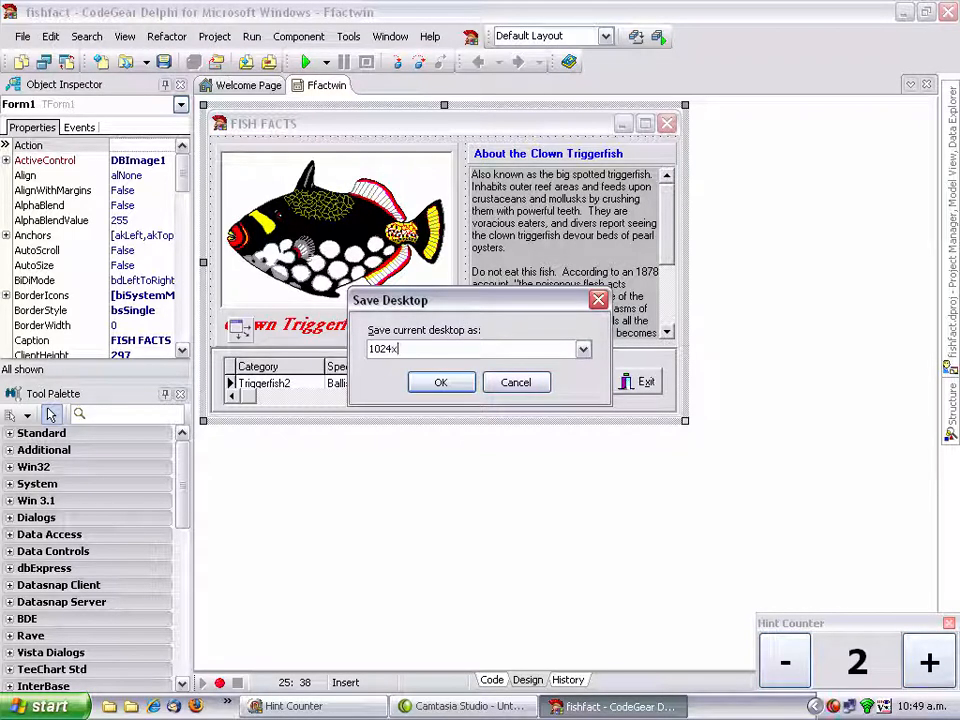
pyautogui.write('768')
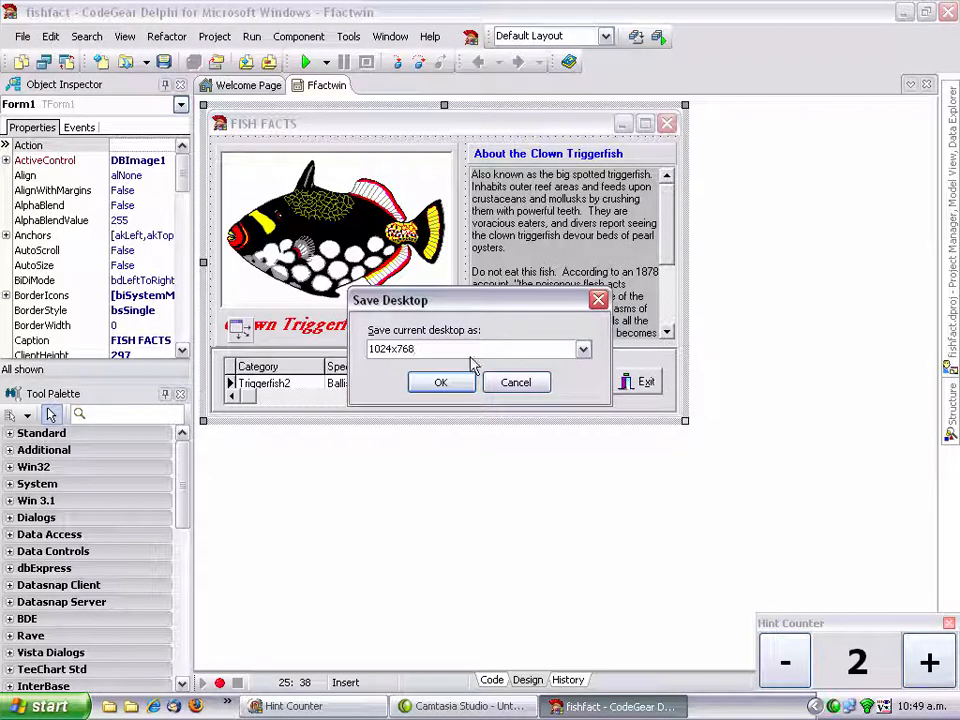
pyautogui.click(440, 382)
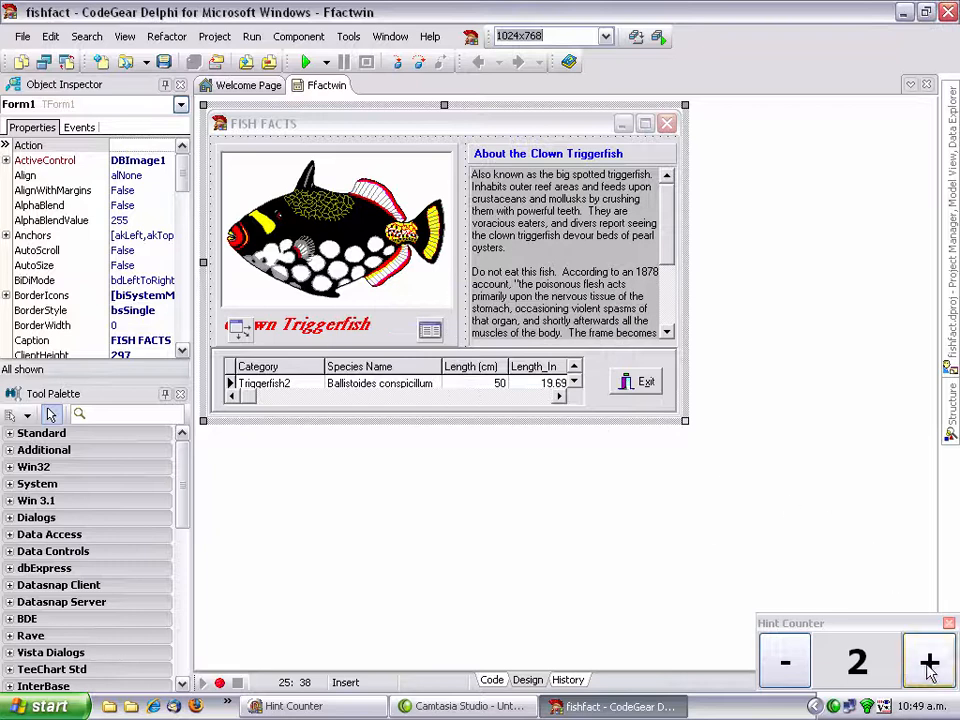
pyautogui.click(928, 662)
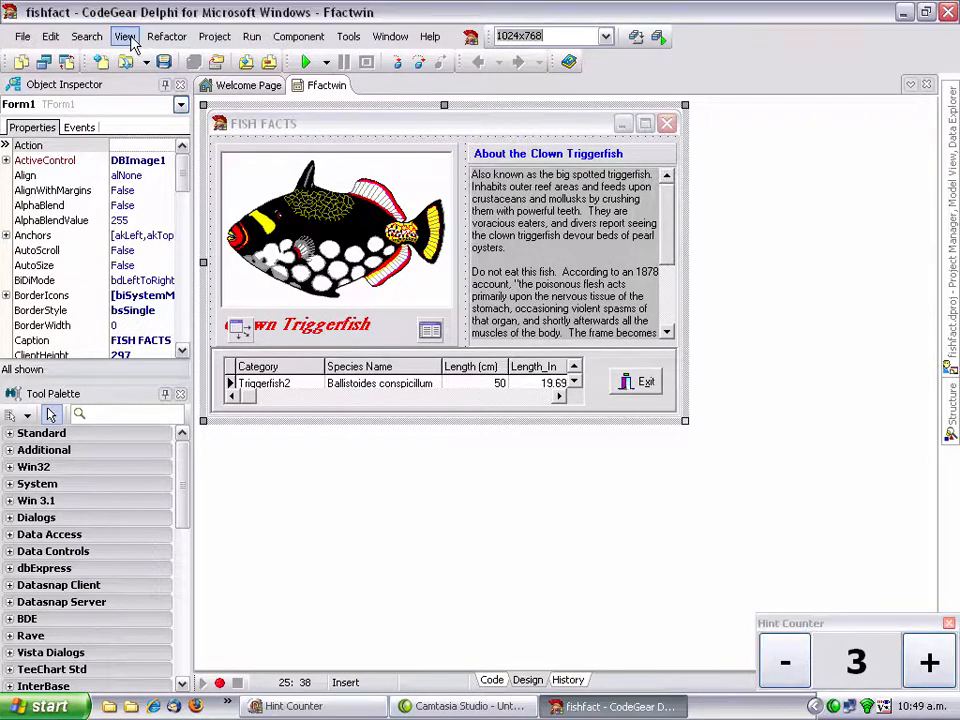
# Step: Review saved desktops under View > Desktops > Delete without deleting, then show the toolbar list
pyautogui.click(125, 36)
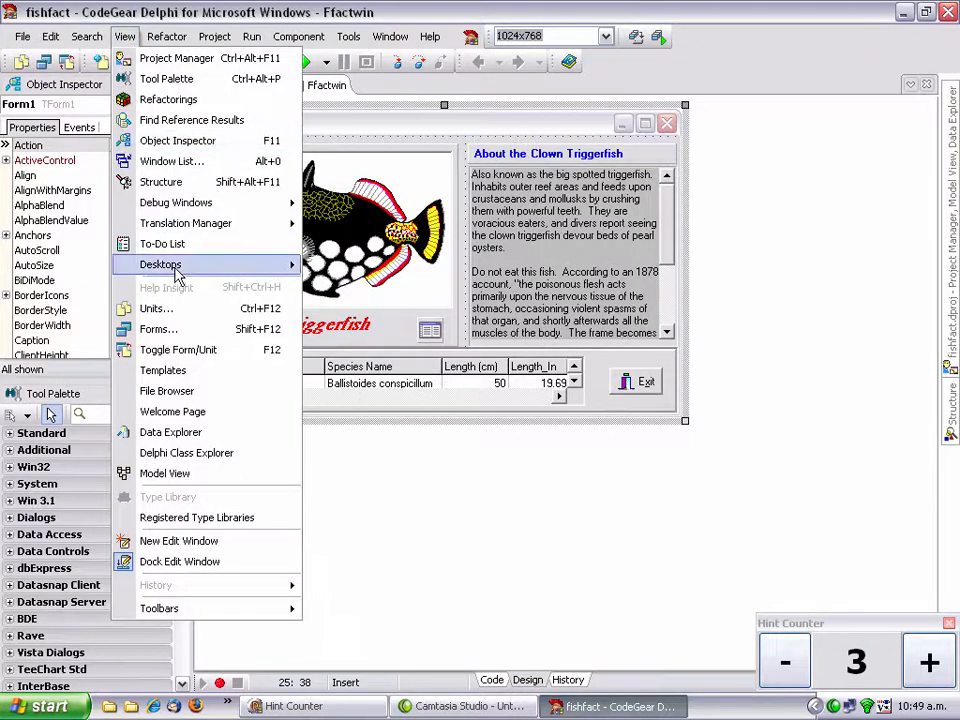
pyautogui.click(160, 264)
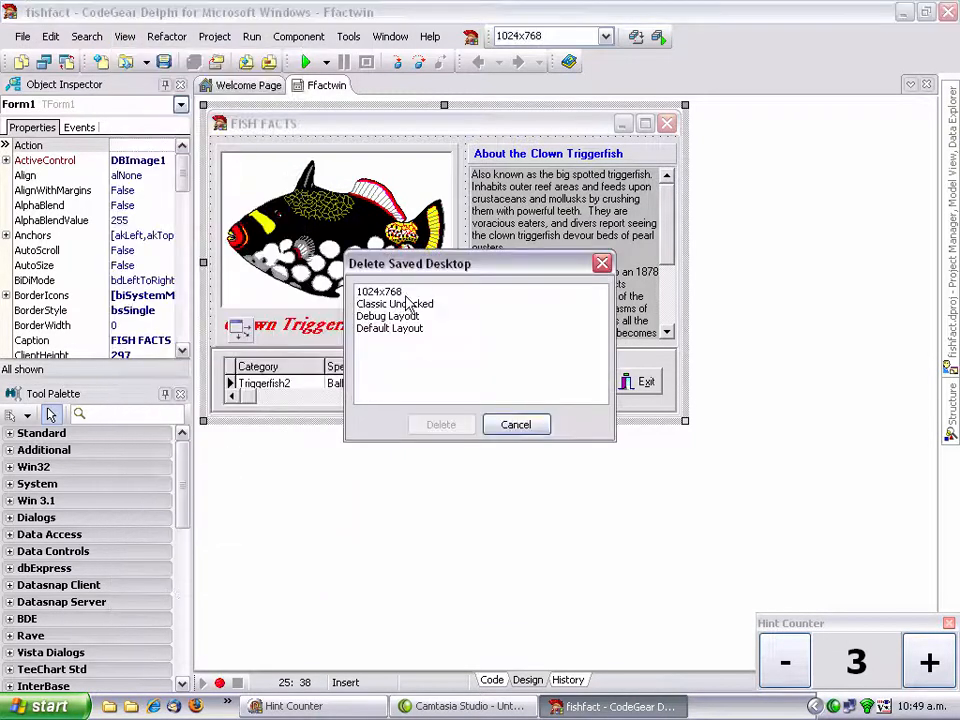
pyautogui.click(515, 424)
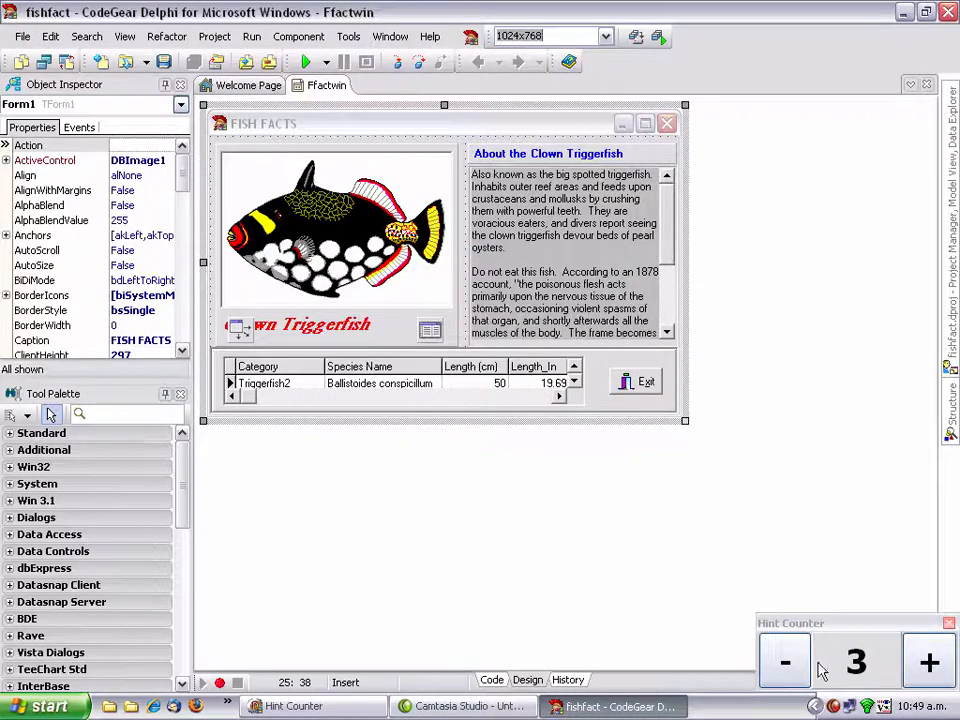
pyautogui.click(928, 662)
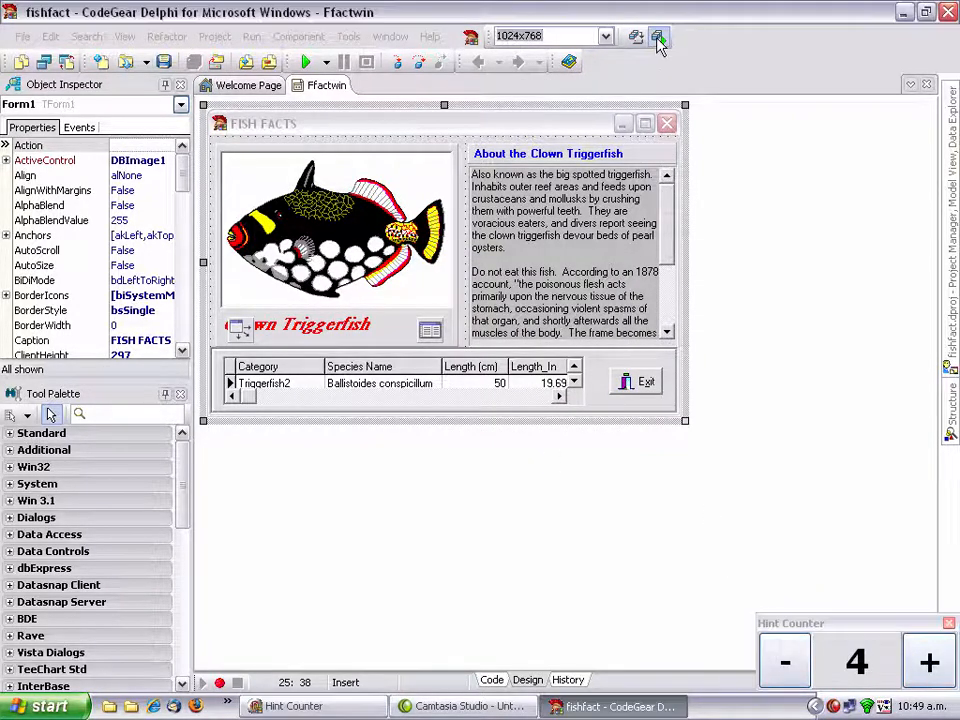
pyautogui.click(658, 36)
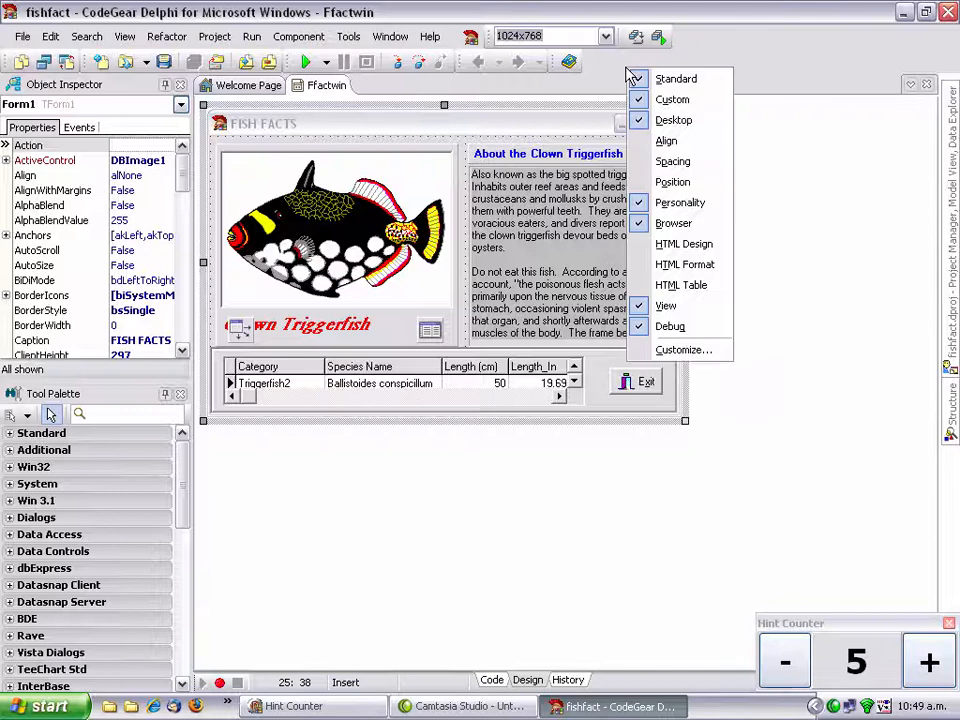
# Step: Browse the Run category commands in the Customize dialog, then close it
pyautogui.click(684, 349)
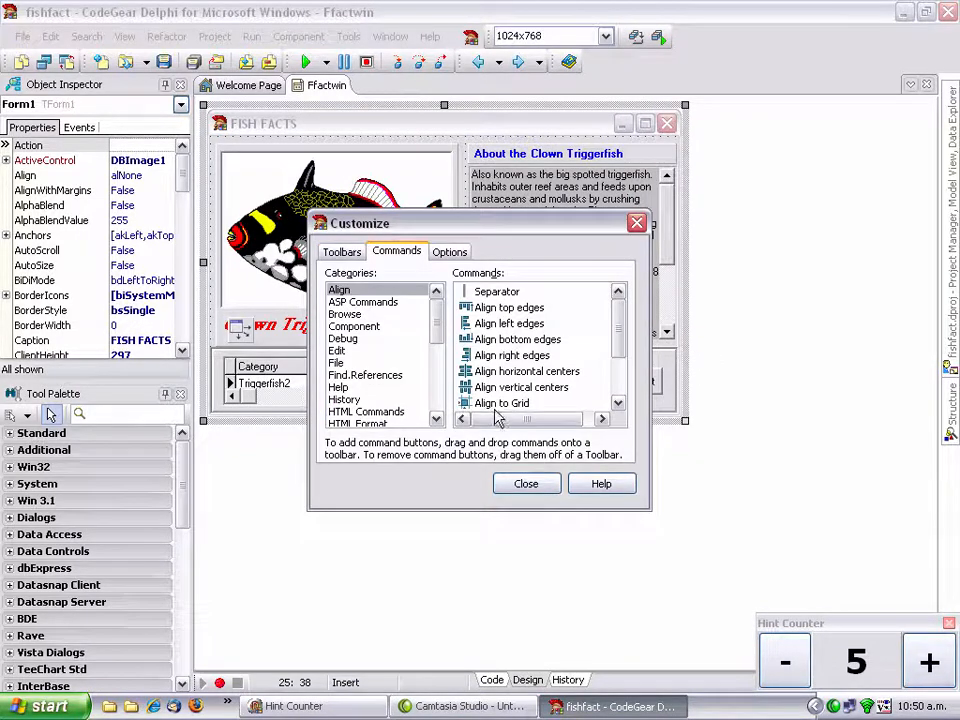
pyautogui.scroll(-3)
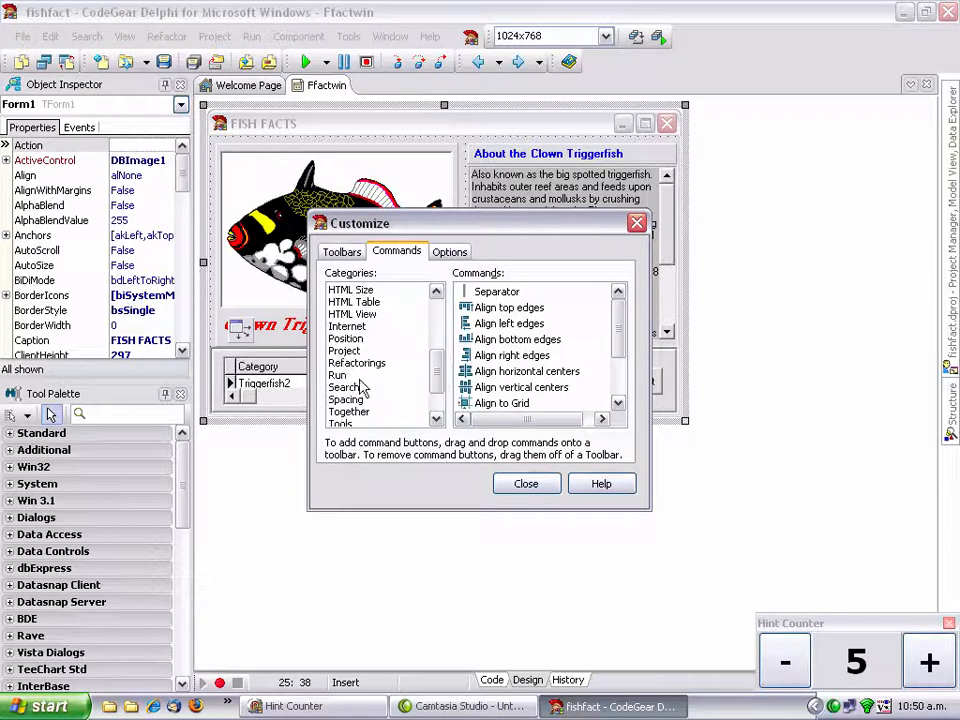
pyautogui.click(337, 375)
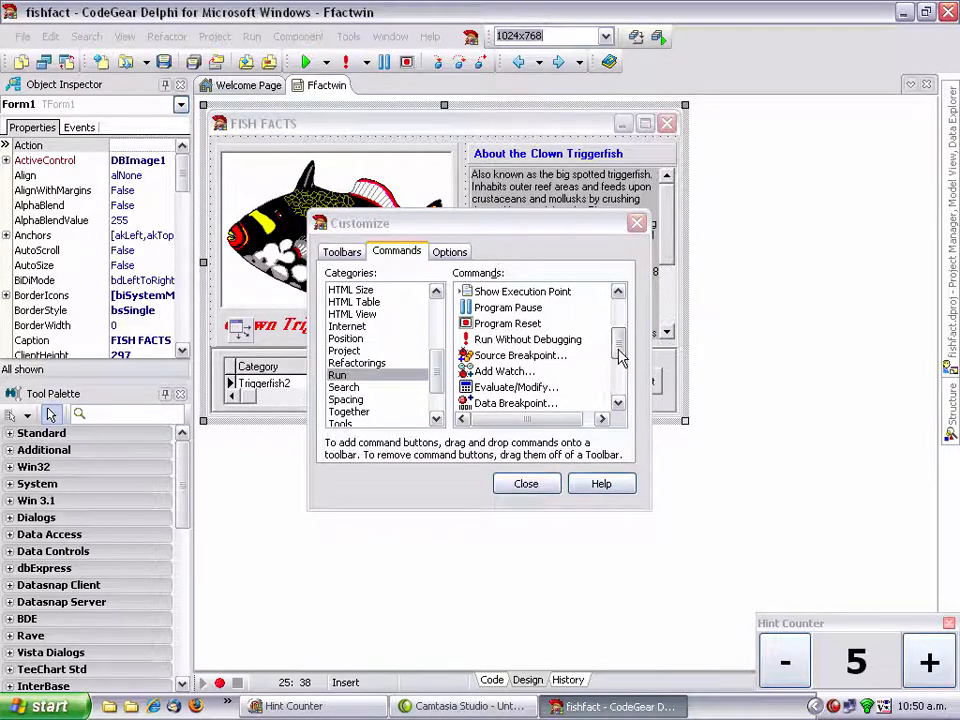
pyautogui.scroll(-3)
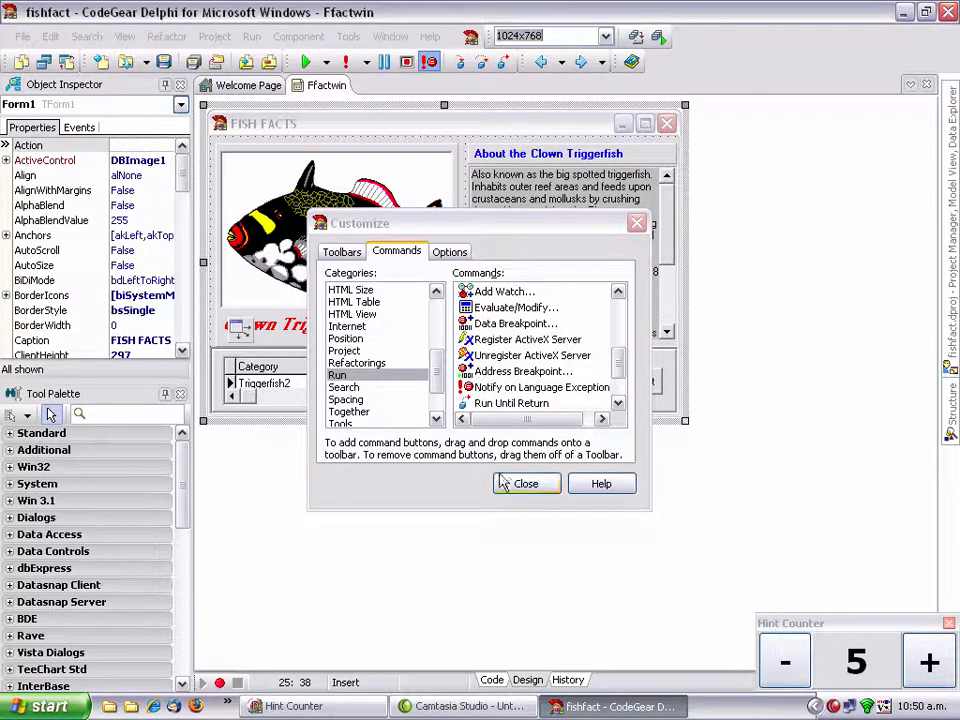
pyautogui.moveTo(509, 510)
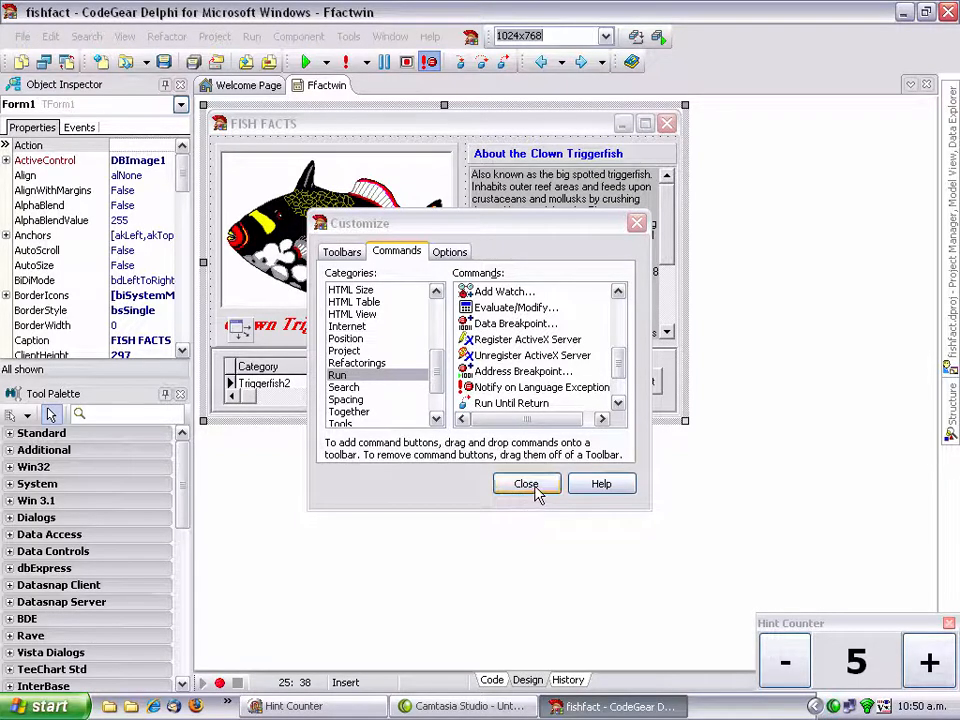
pyautogui.click(526, 484)
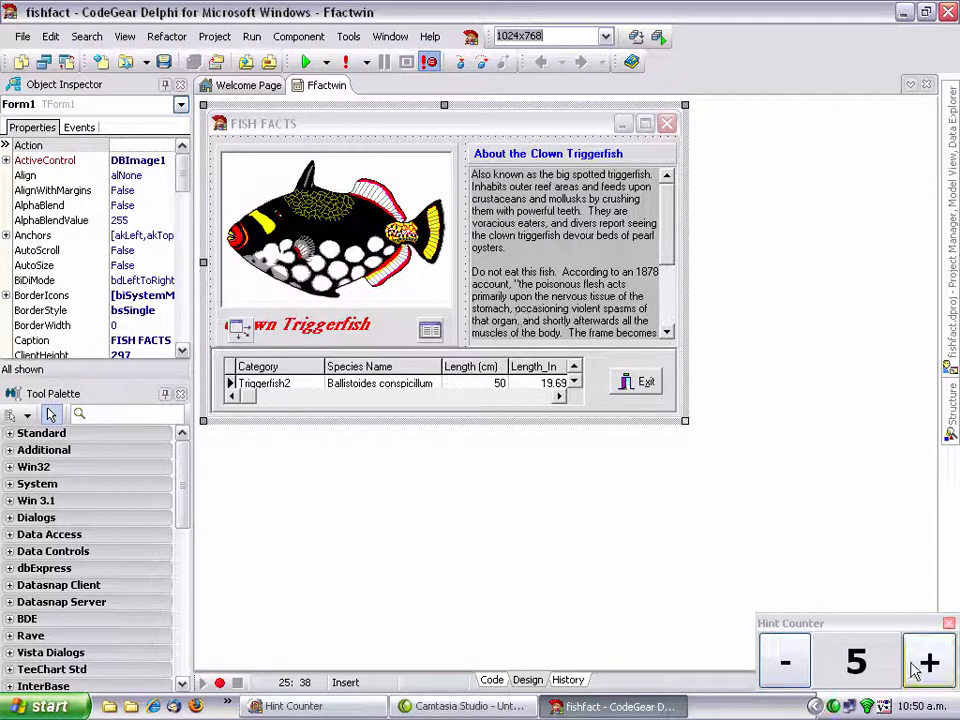
# Step: In Tools > Options > VCL Designer, leave Auto create forms & data modules off and confirm
pyautogui.click(927, 662)
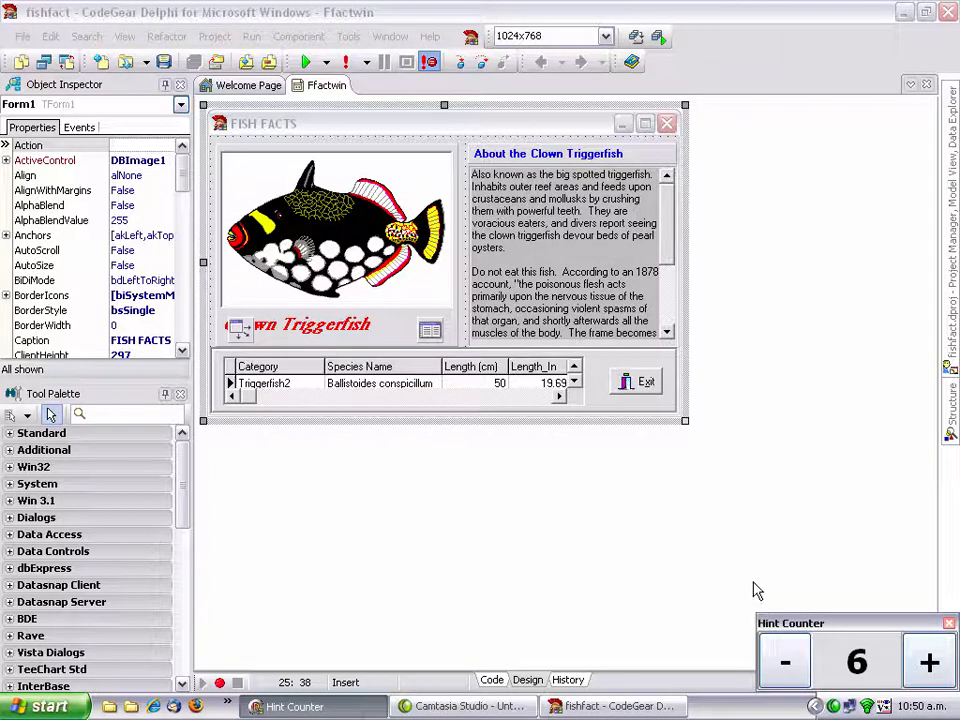
pyautogui.moveTo(545, 275)
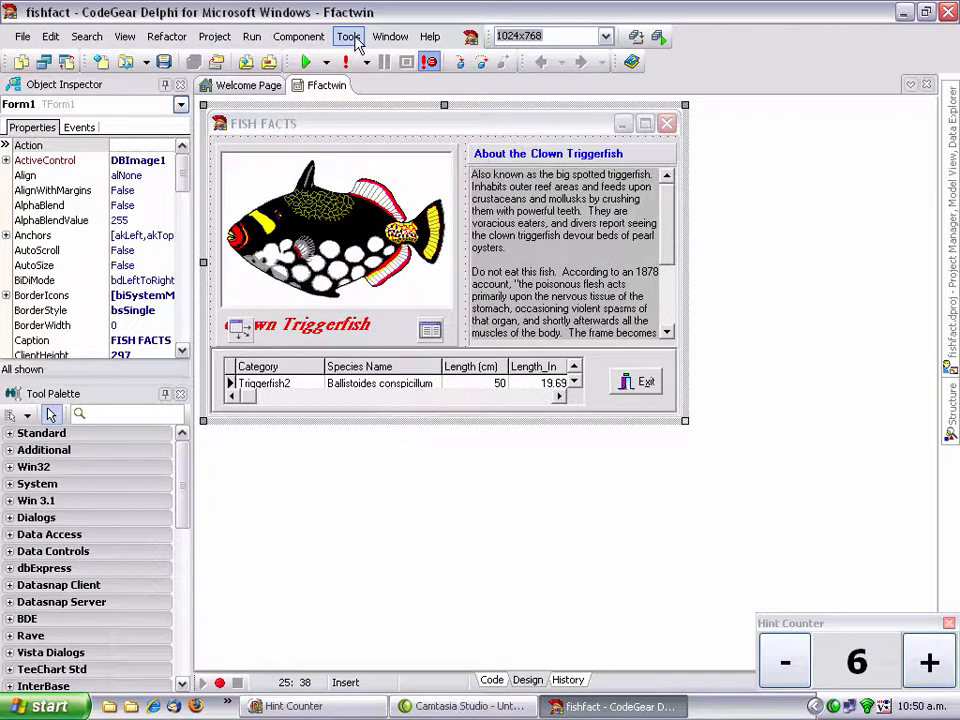
pyautogui.click(348, 36)
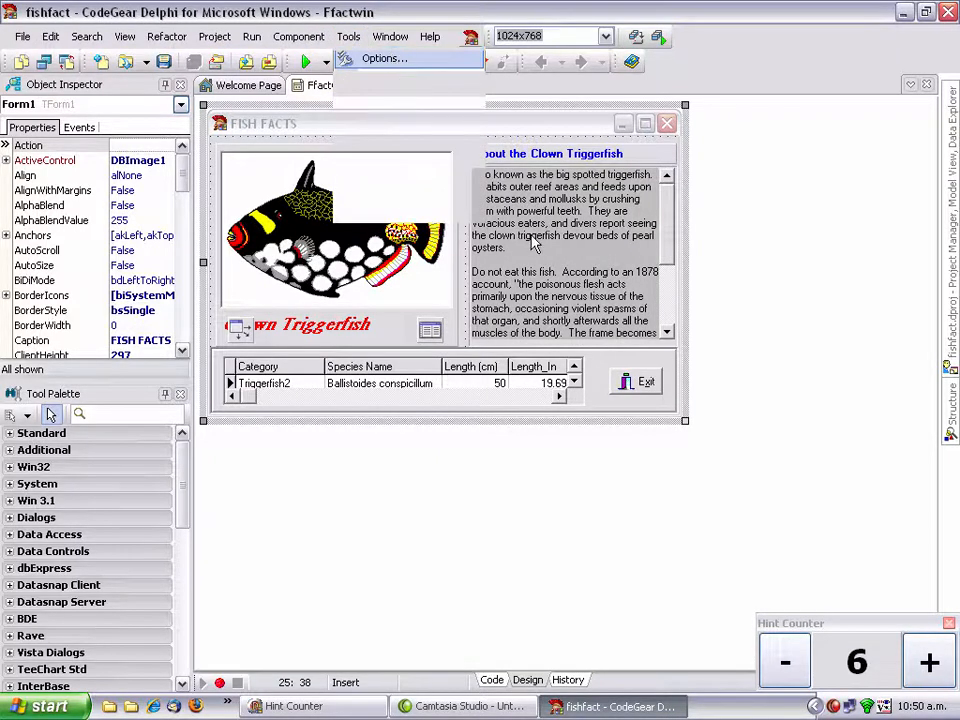
pyautogui.click(384, 58)
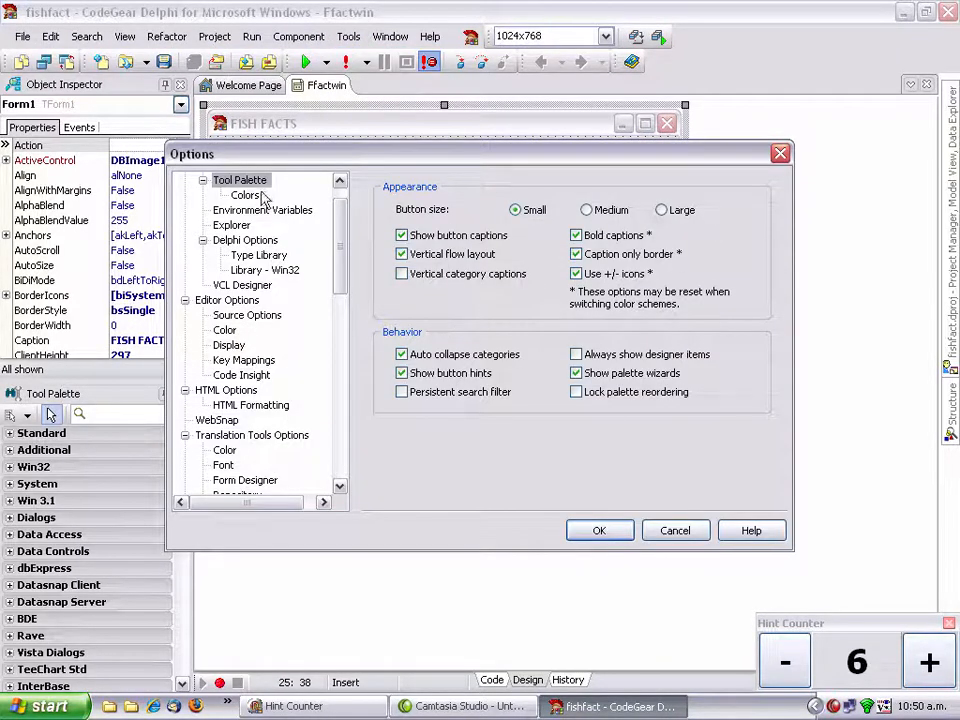
pyautogui.click(243, 285)
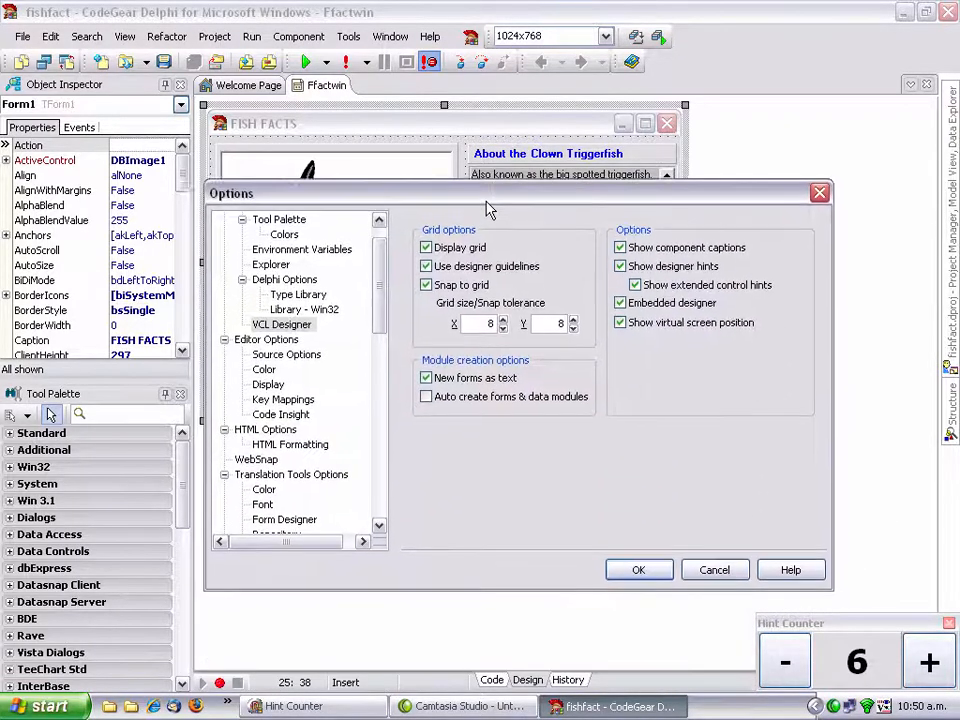
pyautogui.click(426, 393)
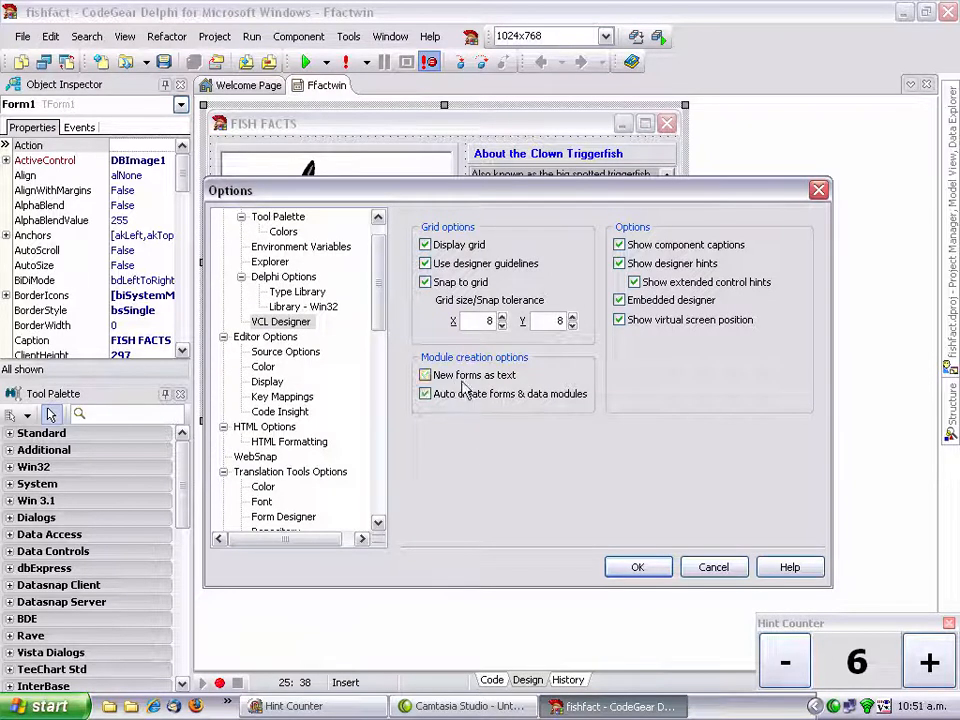
pyautogui.click(425, 374)
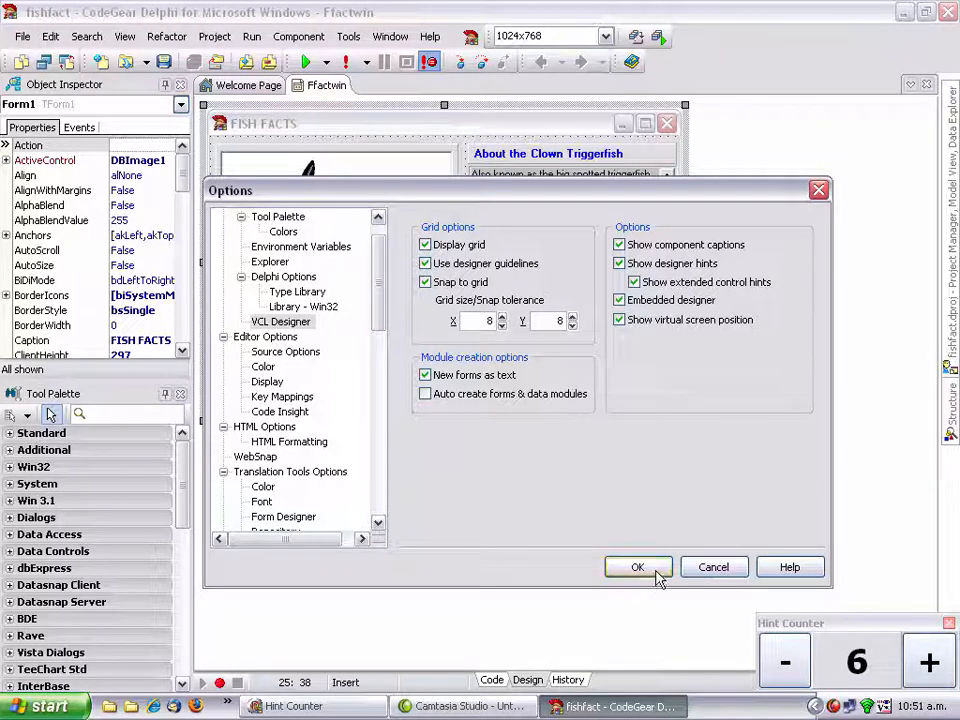
pyautogui.click(638, 567)
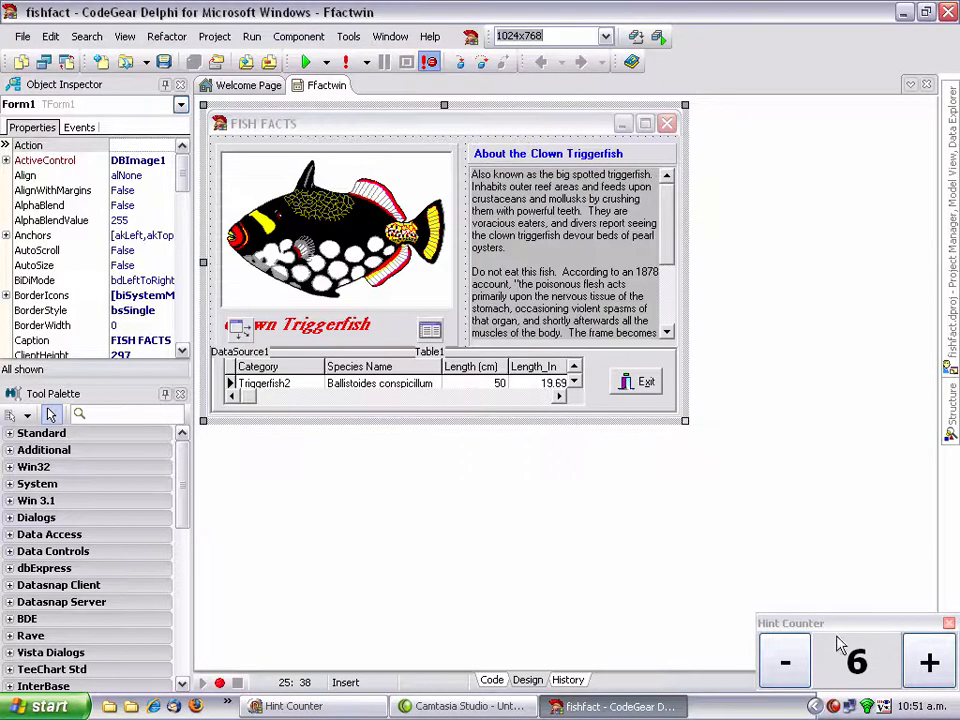
# Step: Add a new blank form, Form2, to the fishfact project
pyautogui.click(927, 661)
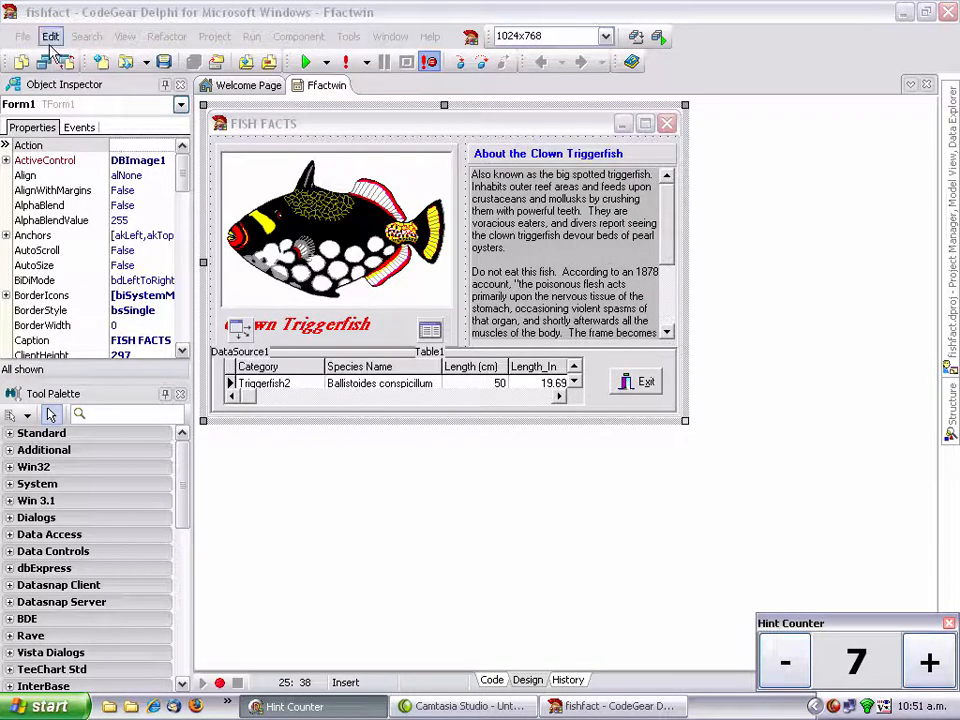
pyautogui.click(21, 36)
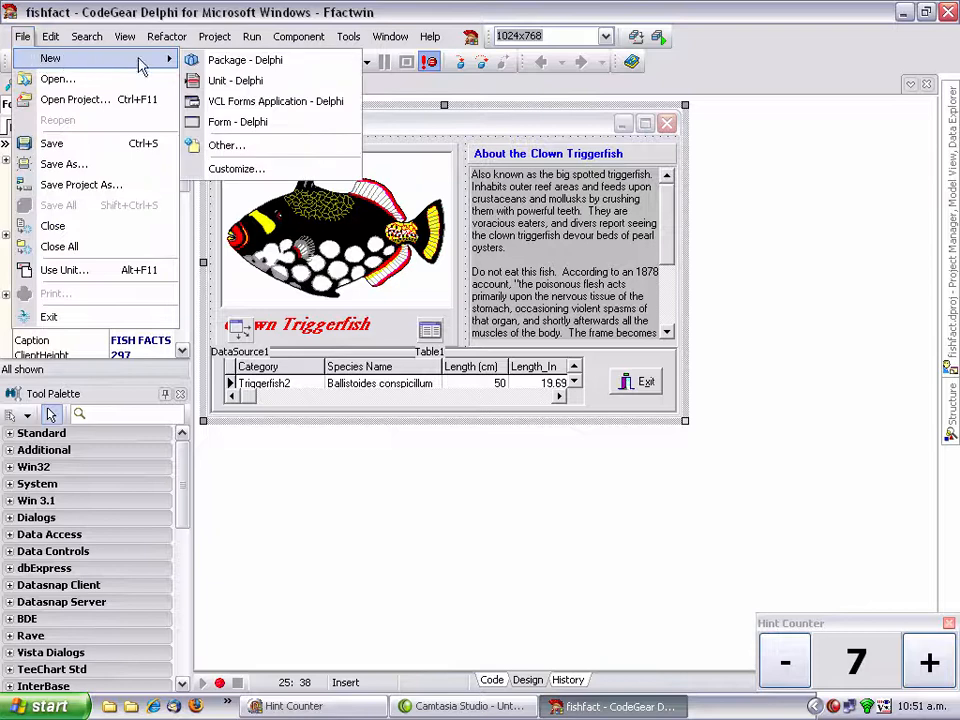
pyautogui.click(237, 121)
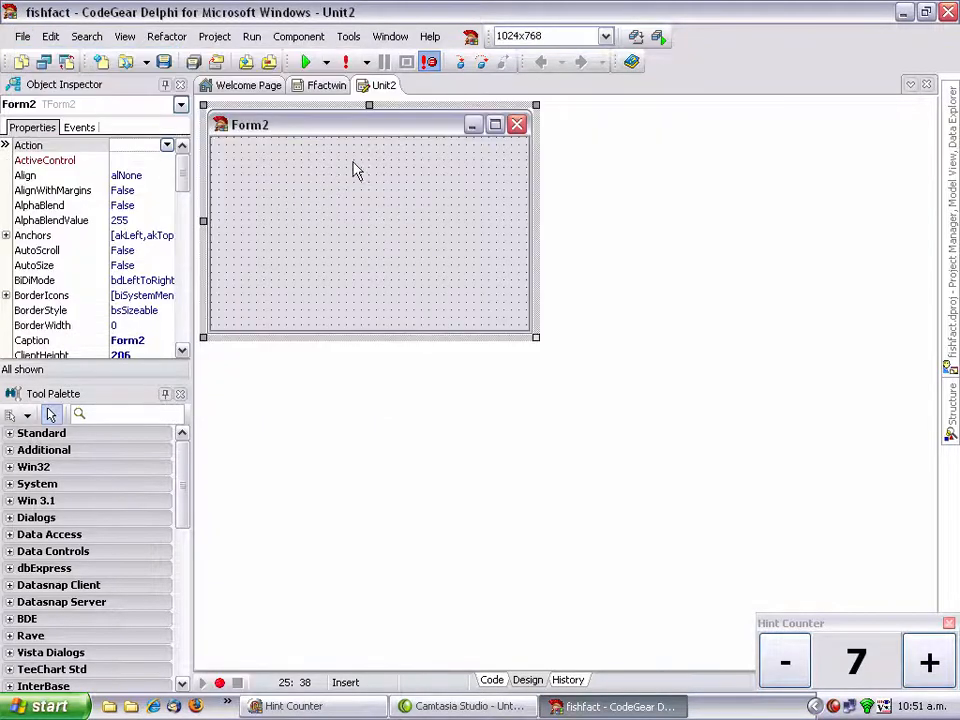
# Step: Move Form2 into Auto-create forms in Project Options > Forms and confirm
pyautogui.click(214, 36)
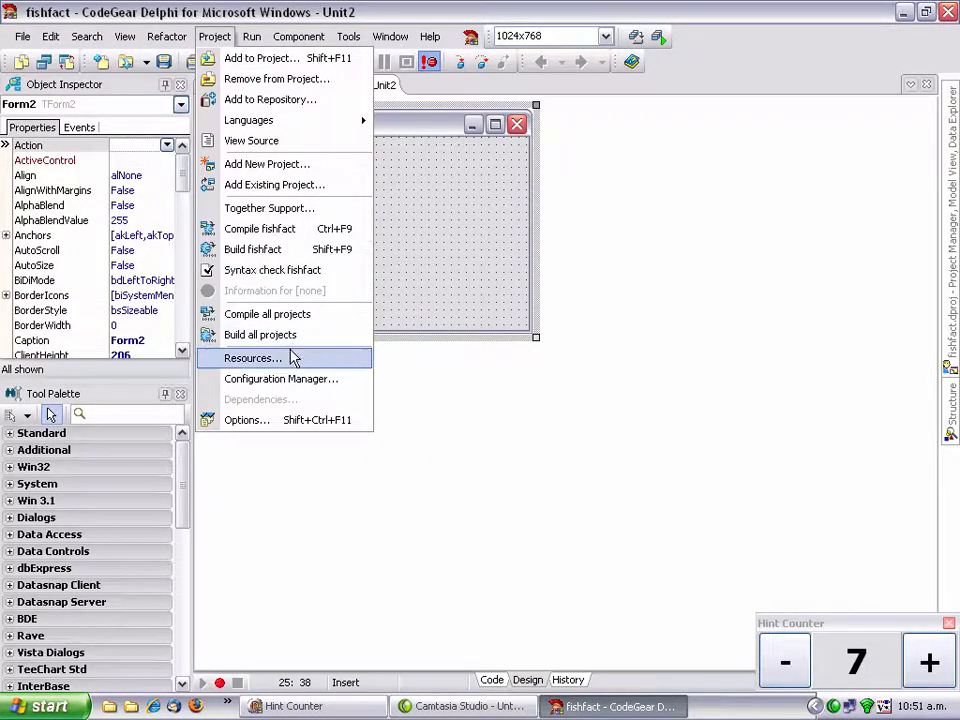
pyautogui.click(246, 419)
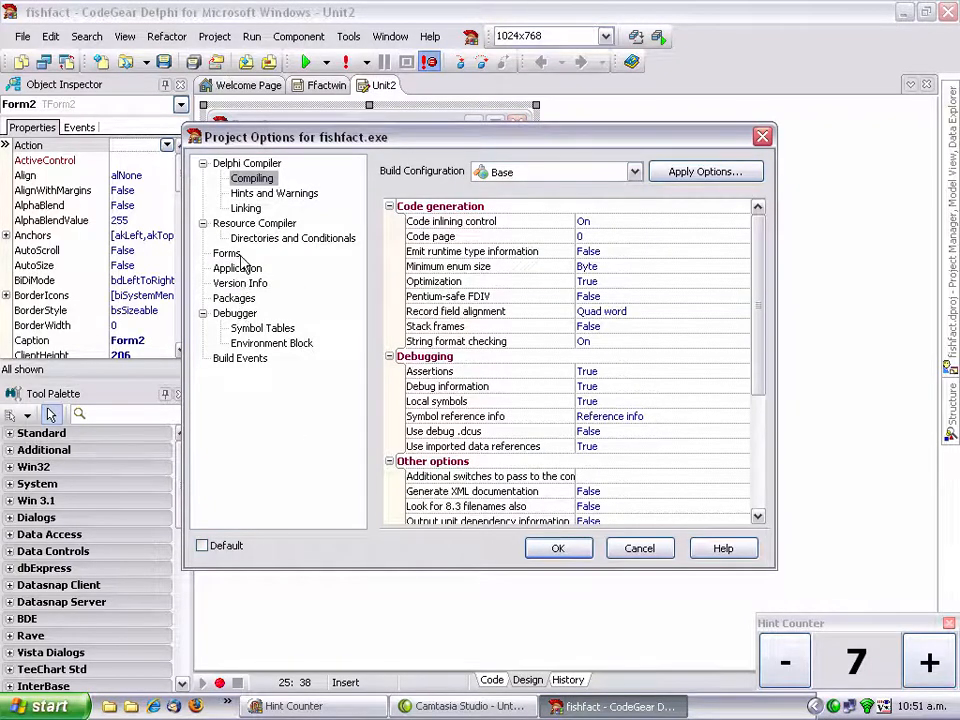
pyautogui.click(226, 252)
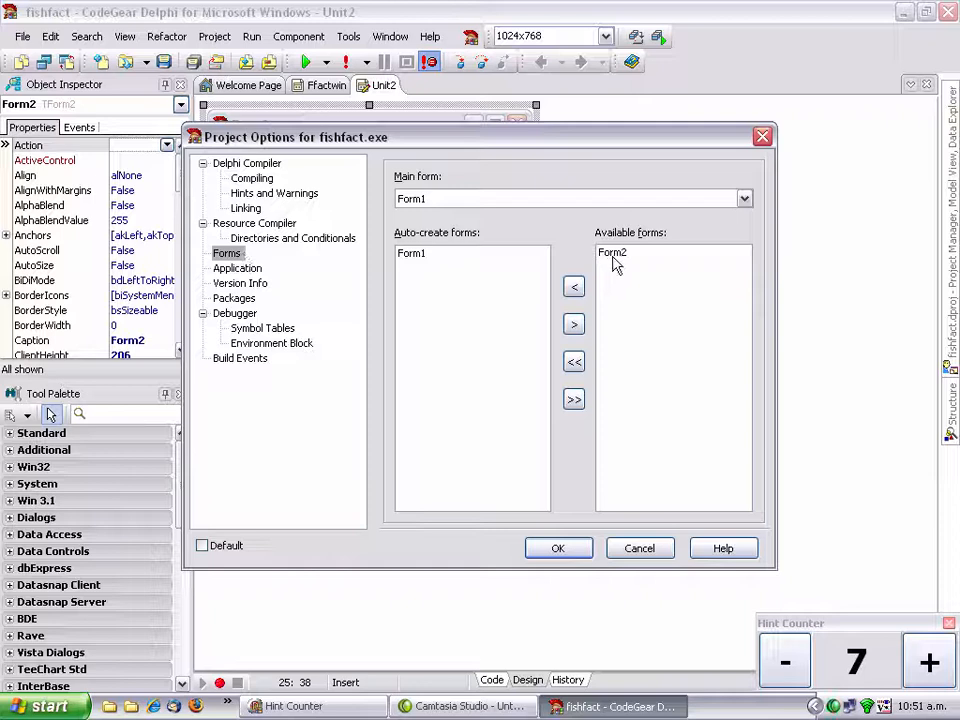
pyautogui.click(612, 252)
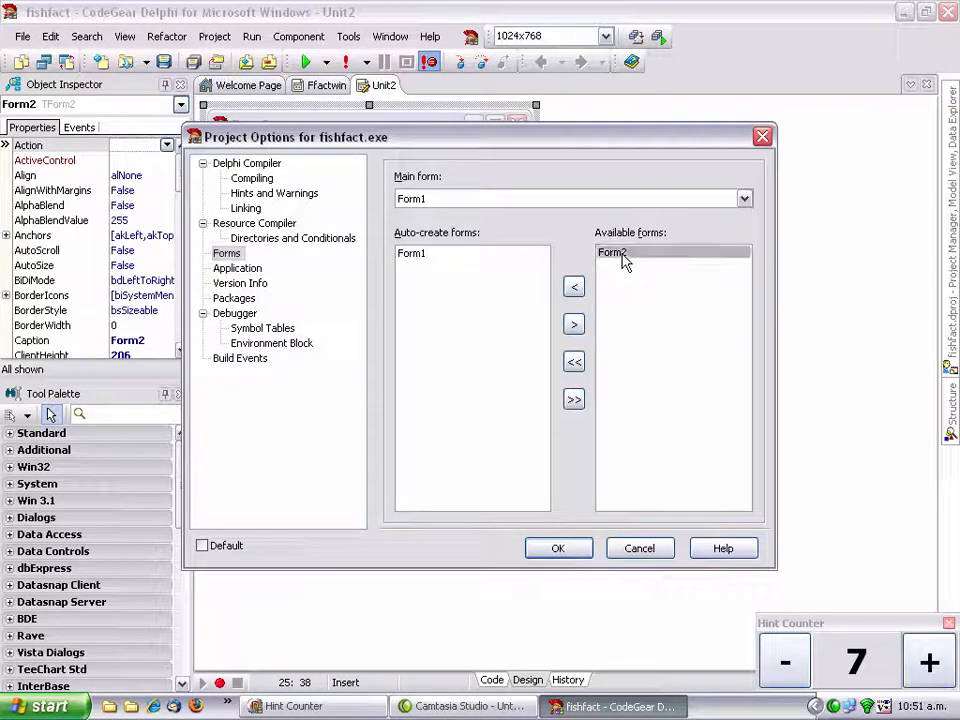
pyautogui.click(573, 287)
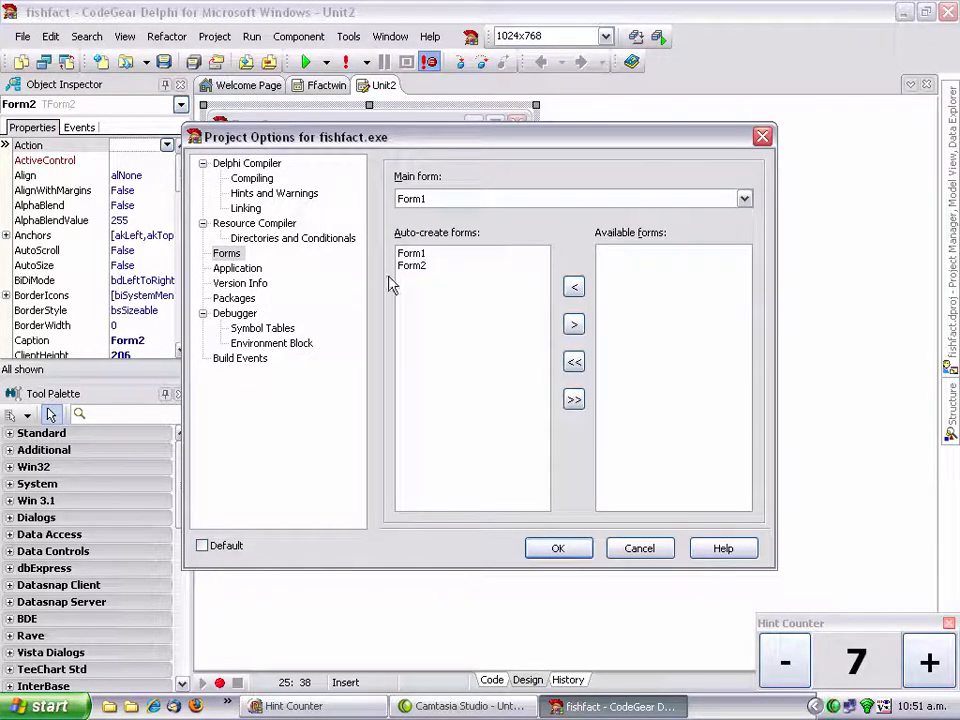
pyautogui.moveTo(600, 335)
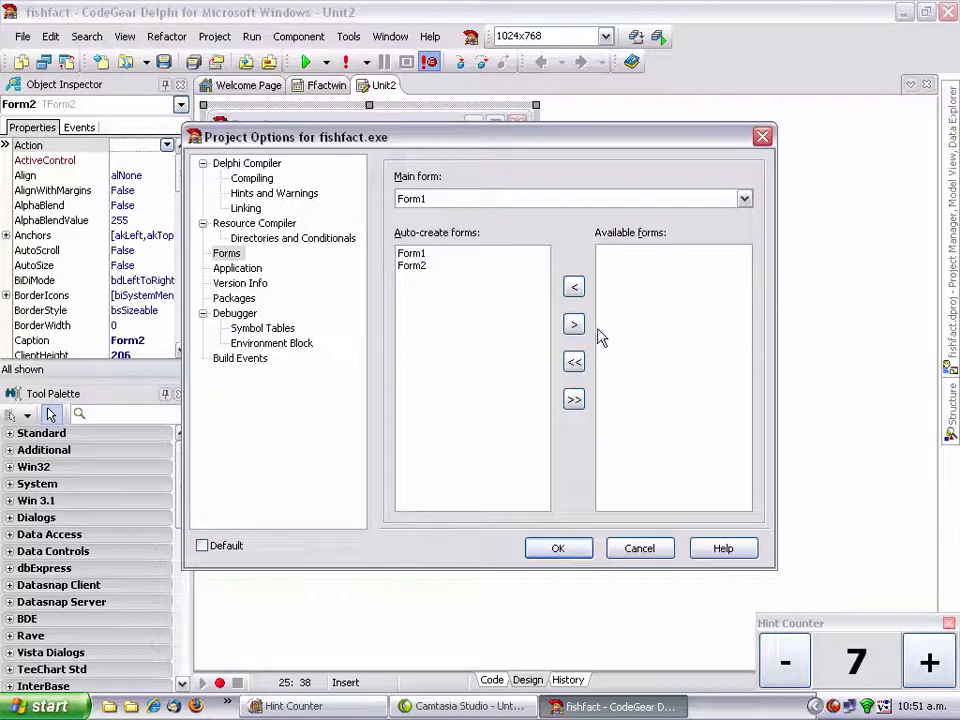
pyautogui.moveTo(503, 322)
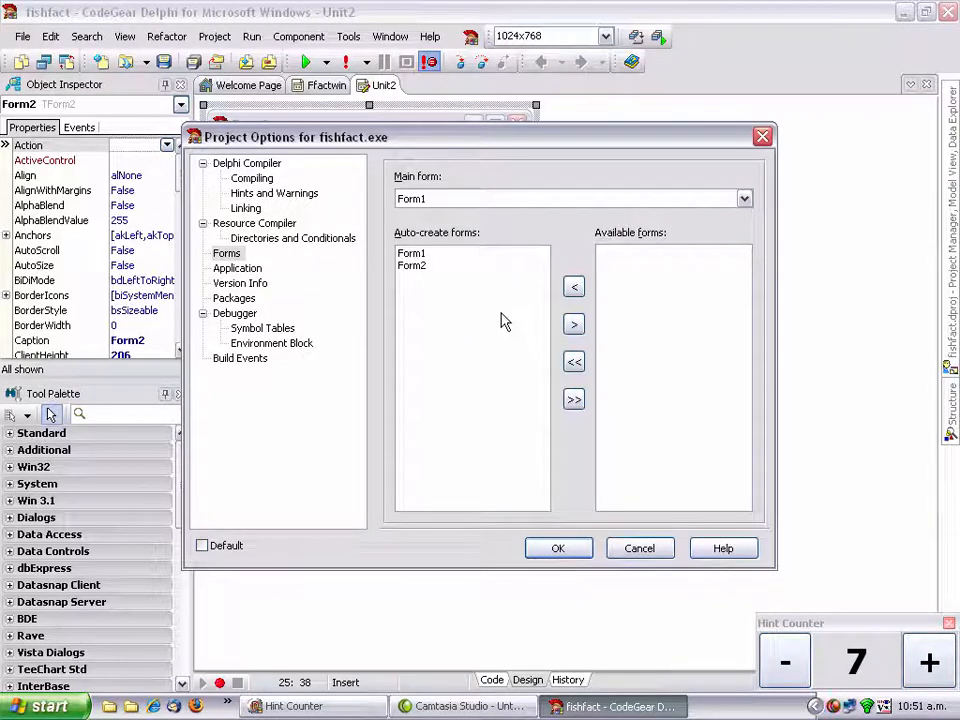
pyautogui.moveTo(480, 345)
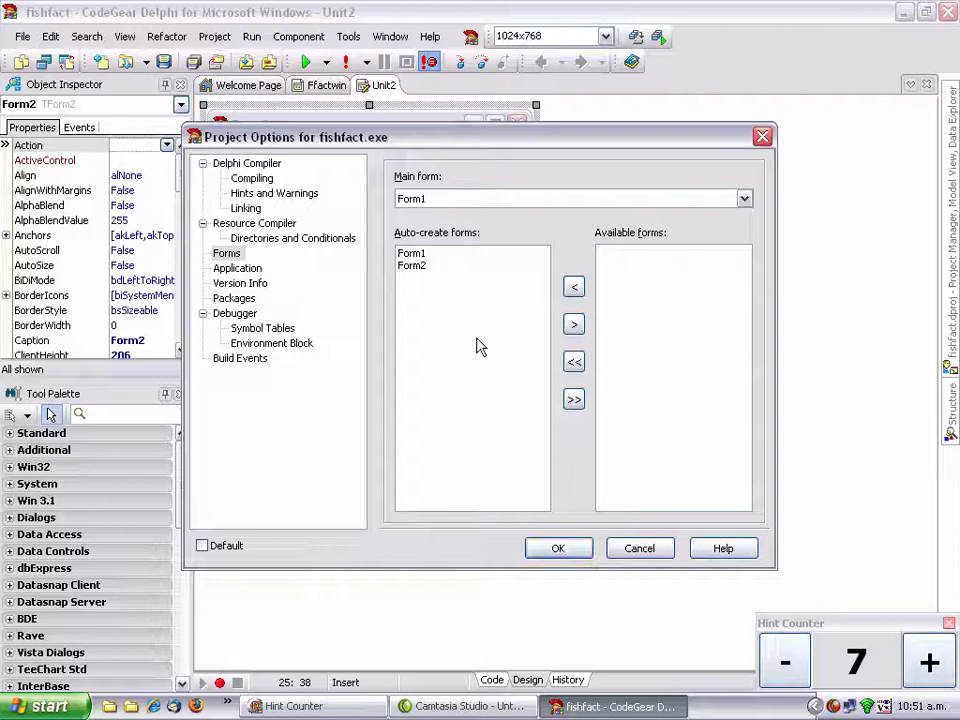
pyautogui.moveTo(500, 276)
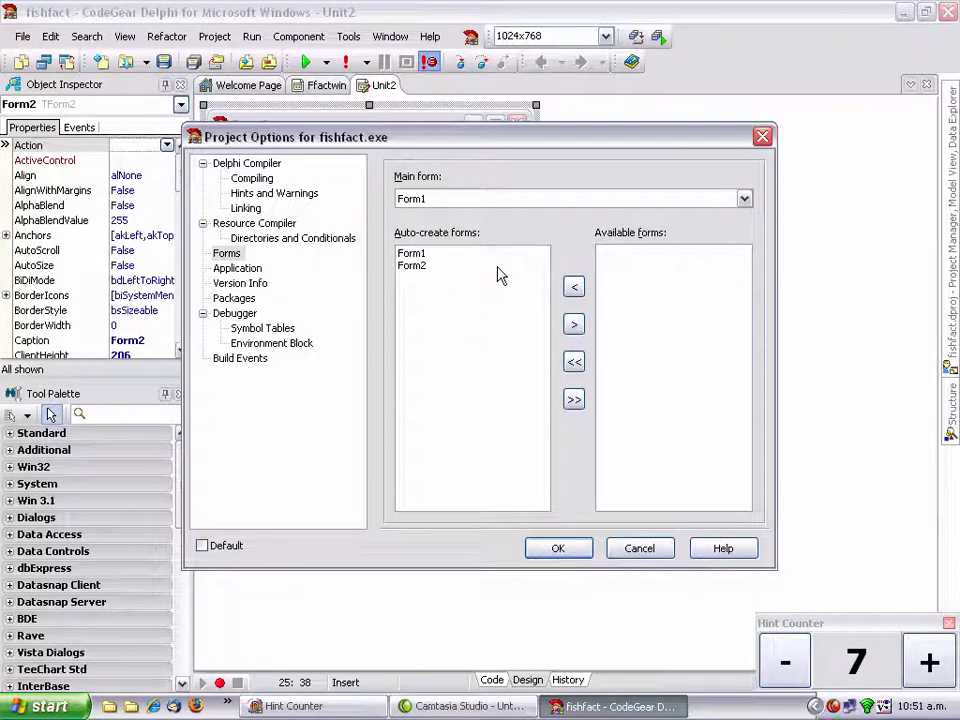
pyautogui.moveTo(537, 391)
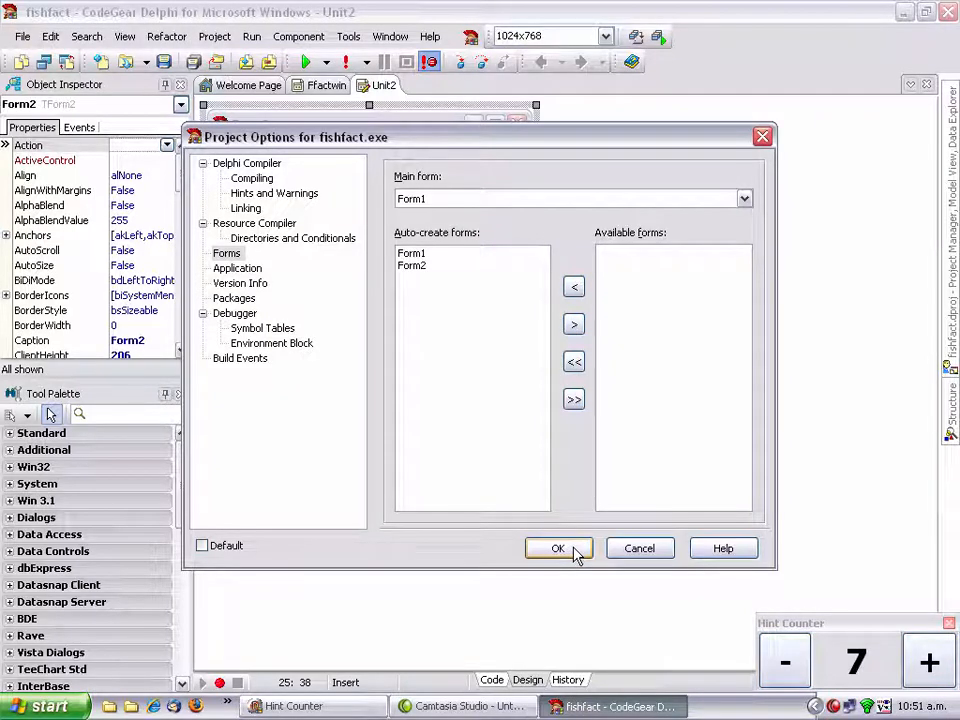
pyautogui.click(558, 548)
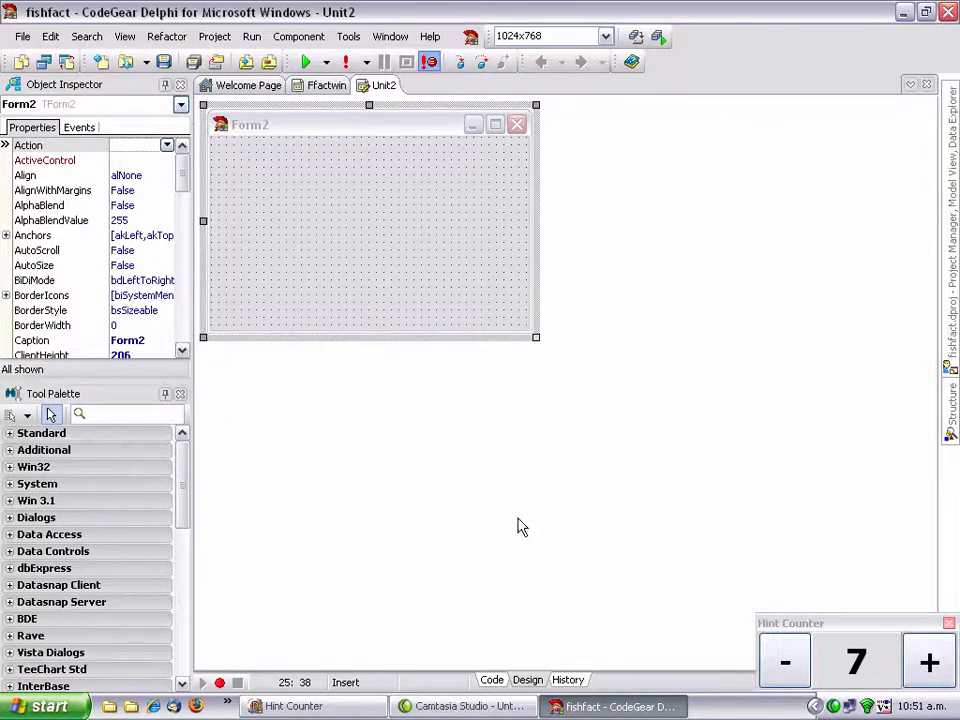
pyautogui.moveTo(435, 250)
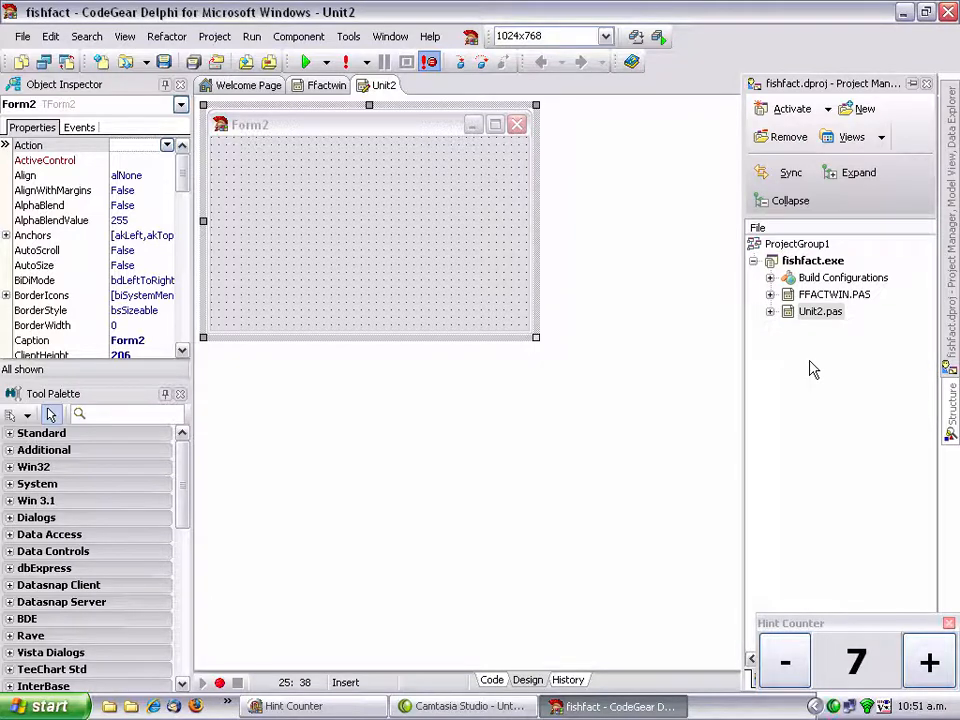
# Step: Open the fishfact.exe project source from the Project Manager's View Source command
pyautogui.rightClick(812, 260)
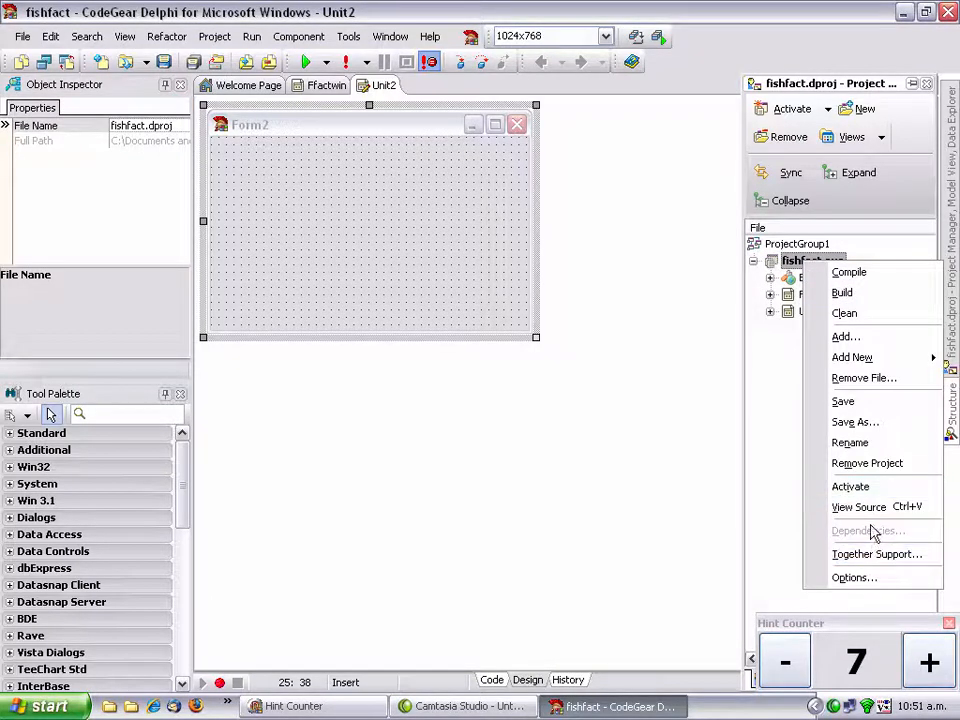
pyautogui.click(858, 507)
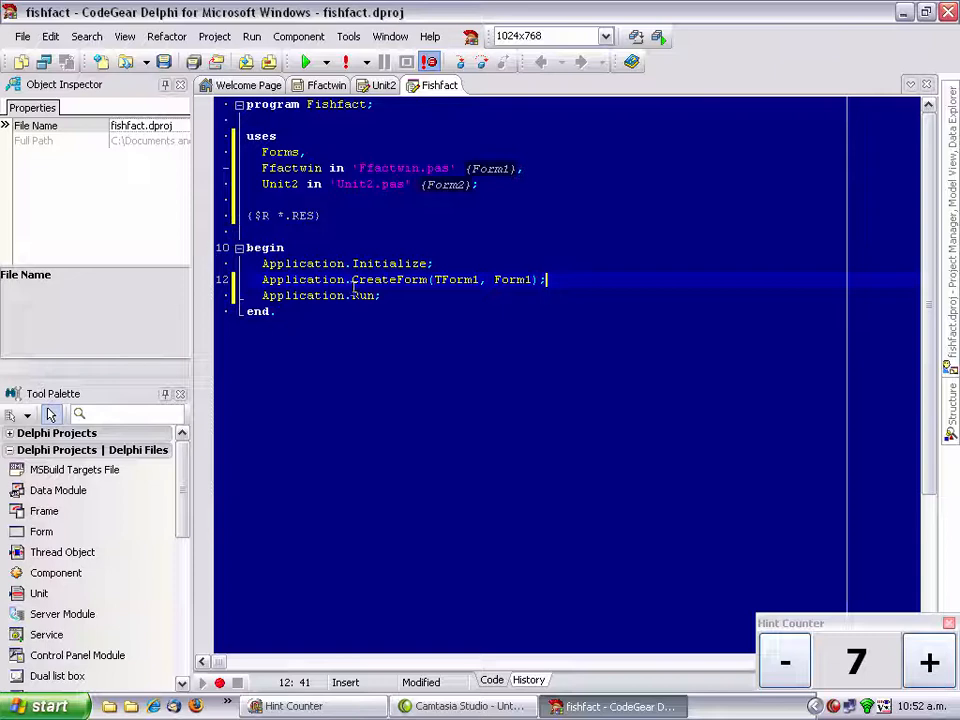
# Step: Verify in Project Options that Form2 is only available, not auto-created, then advance the tip
pyautogui.click(214, 36)
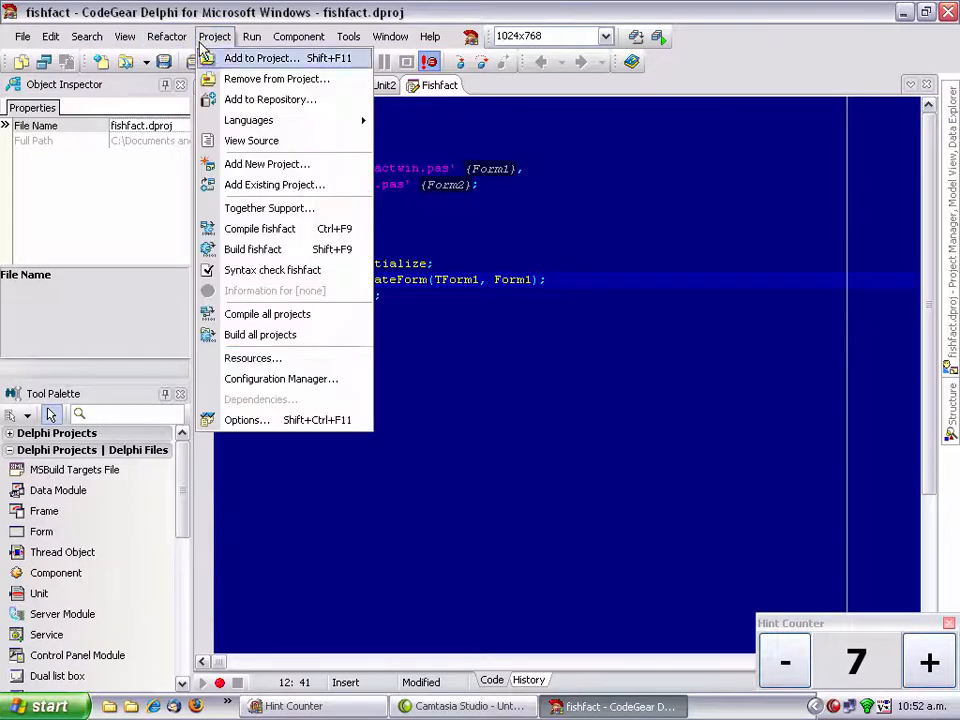
pyautogui.click(246, 419)
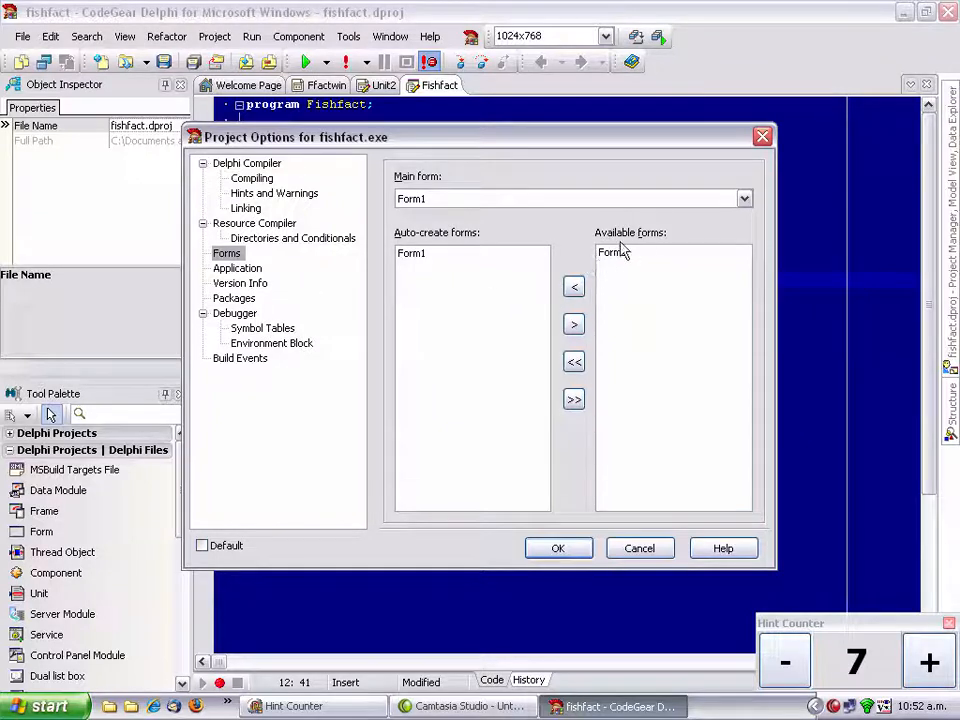
pyautogui.click(558, 548)
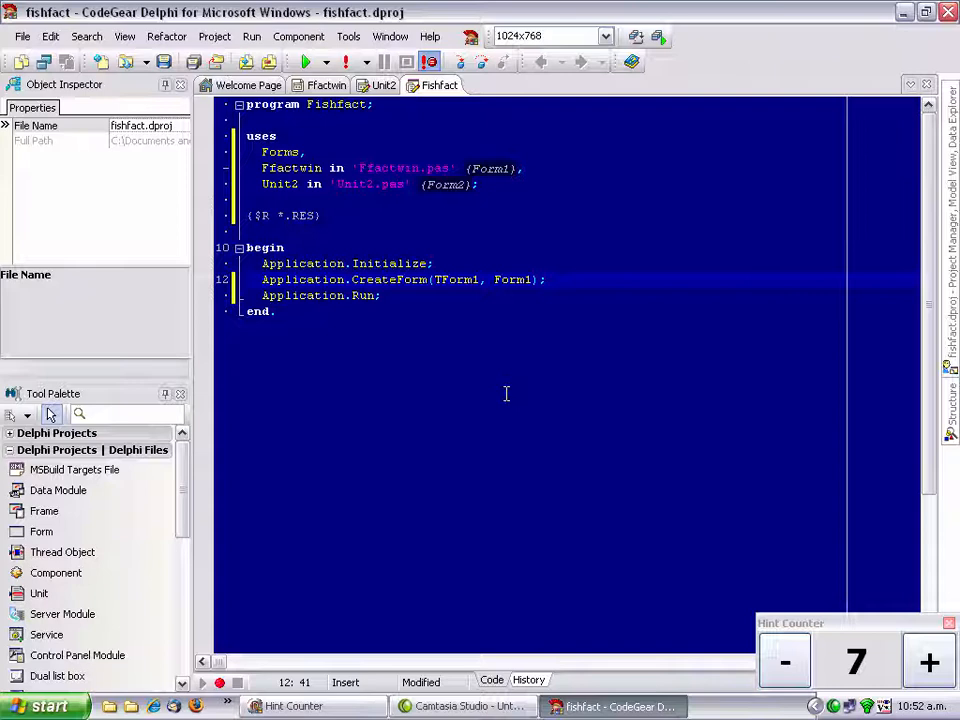
pyautogui.click(928, 662)
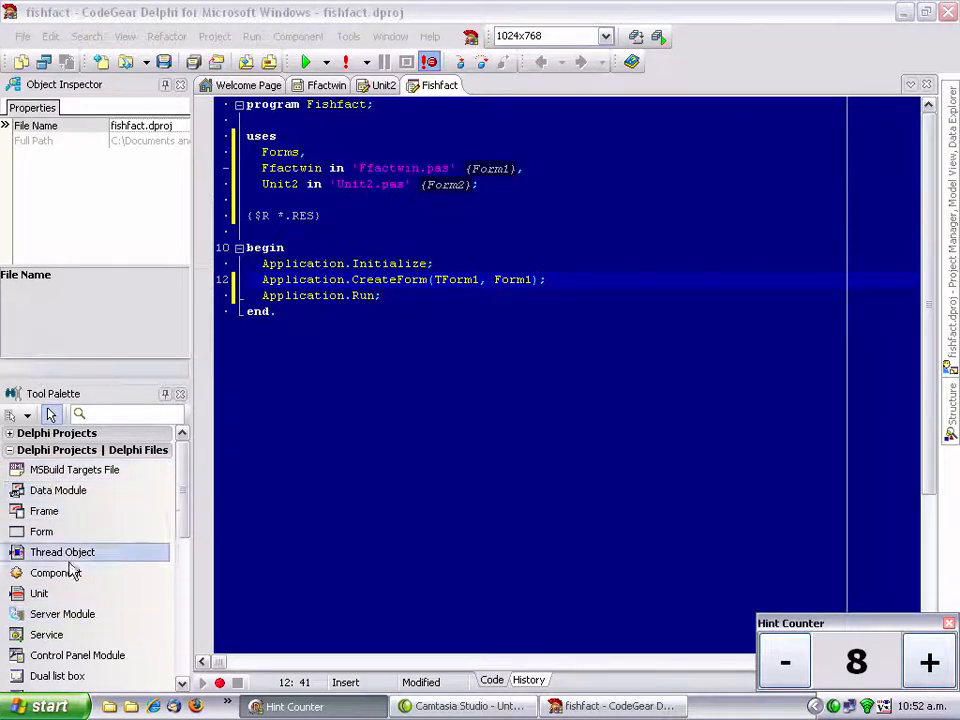
# Step: Set Tool Palette buttons to medium size with captions hidden
pyautogui.rightClick(75, 469)
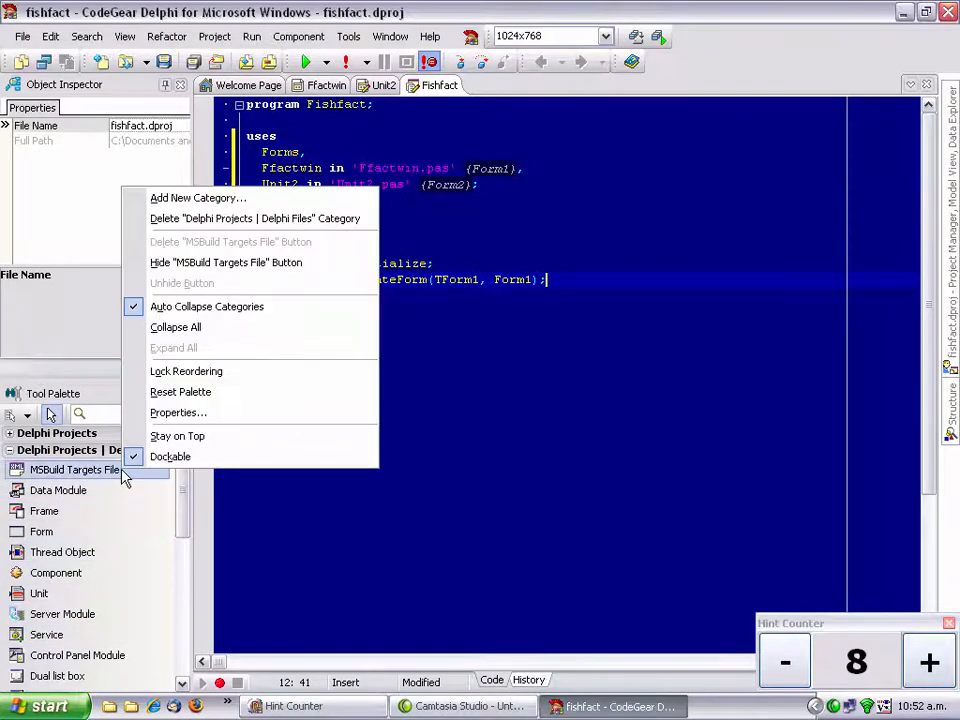
pyautogui.click(178, 412)
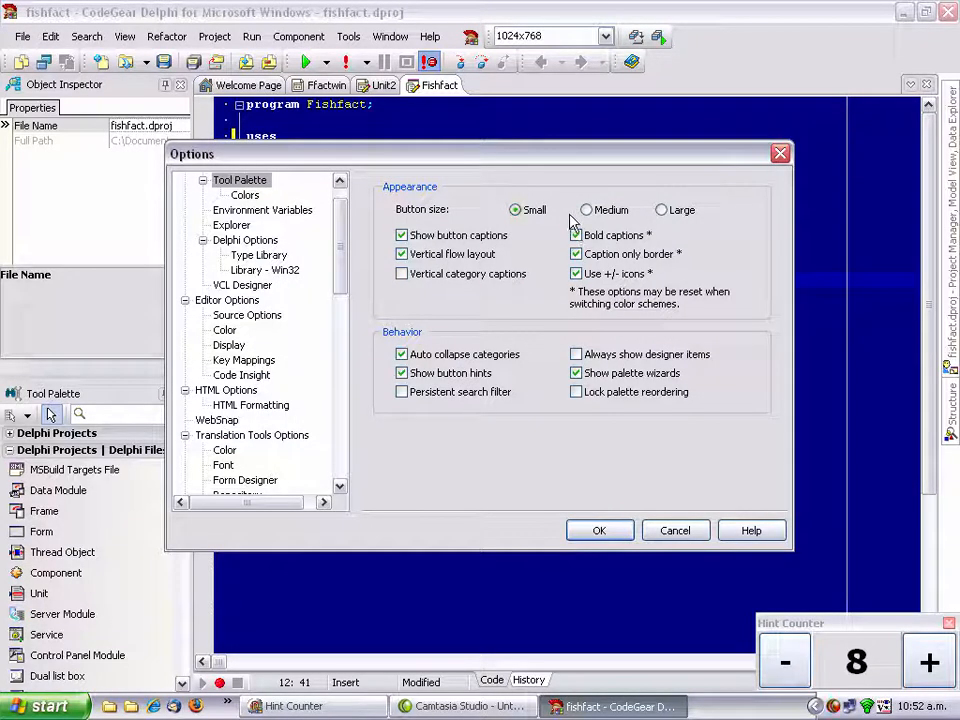
pyautogui.click(586, 209)
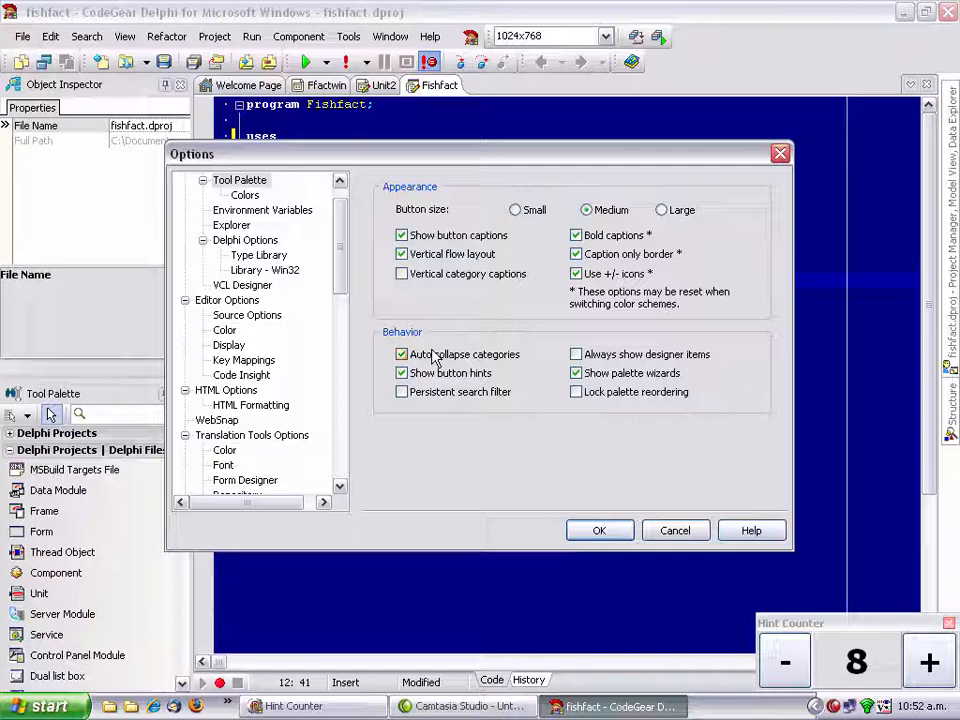
pyautogui.click(402, 234)
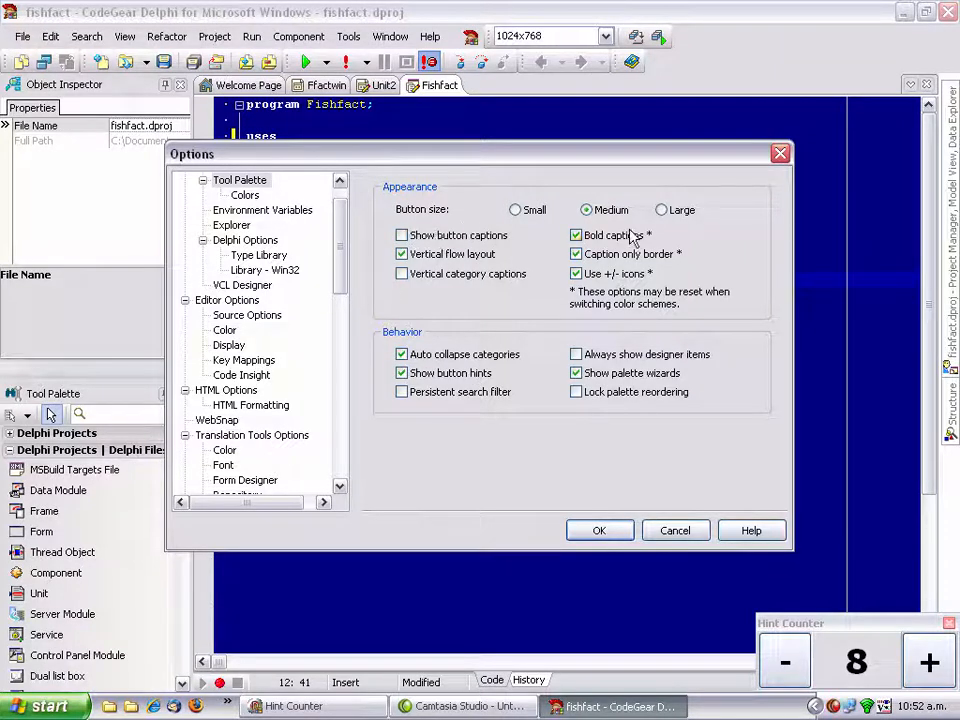
pyautogui.click(599, 530)
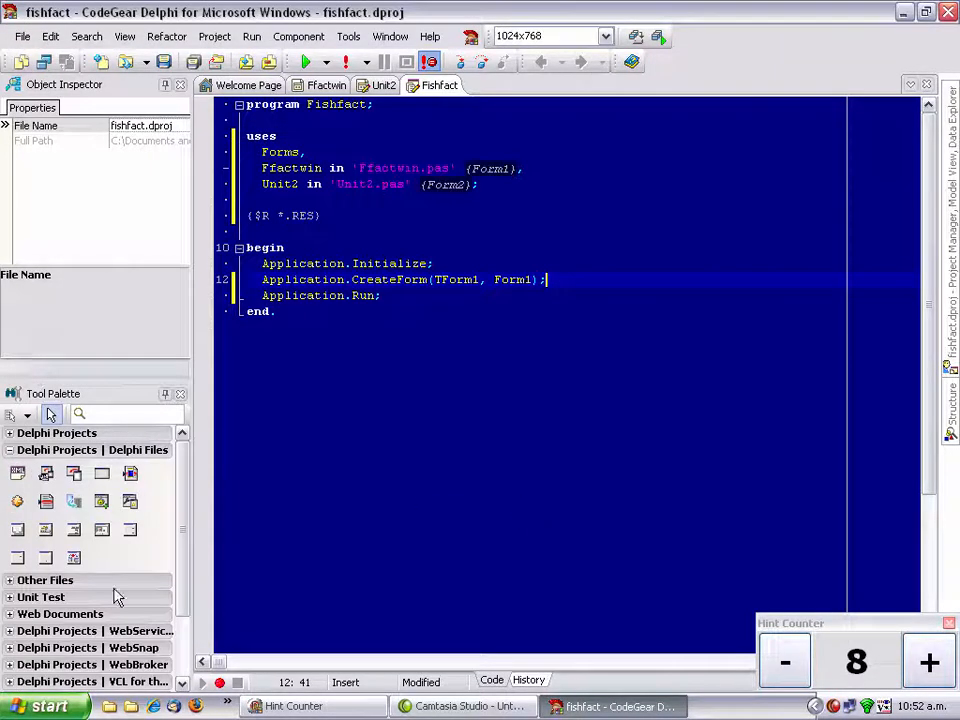
pyautogui.moveTo(46, 501)
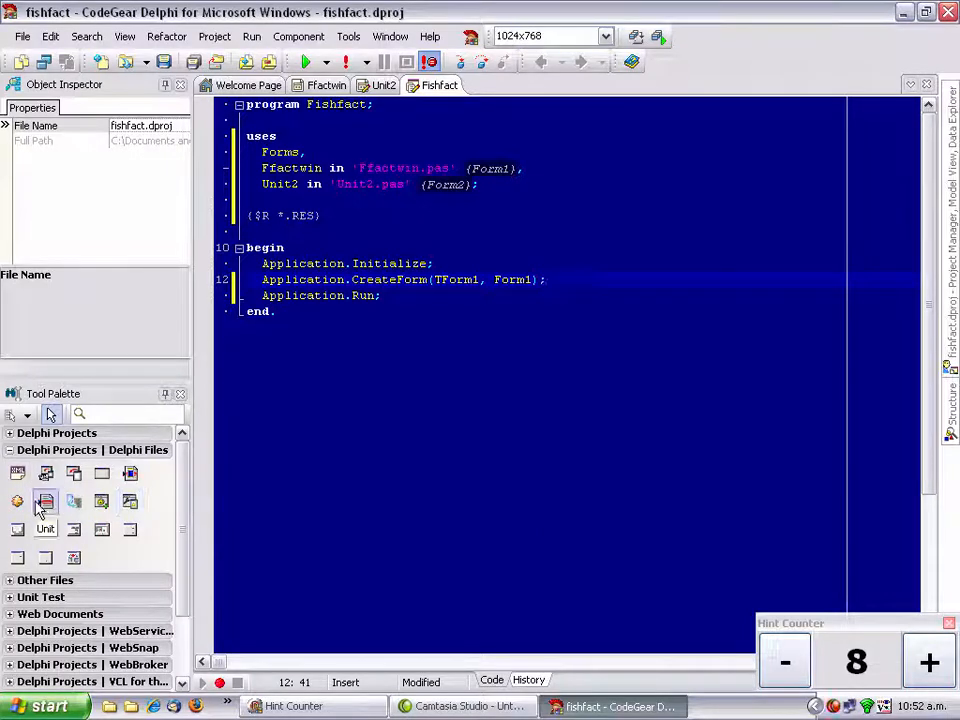
# Step: Reapply Tool Palette properties so buttons are small with captions shown
pyautogui.rightClick(45, 500)
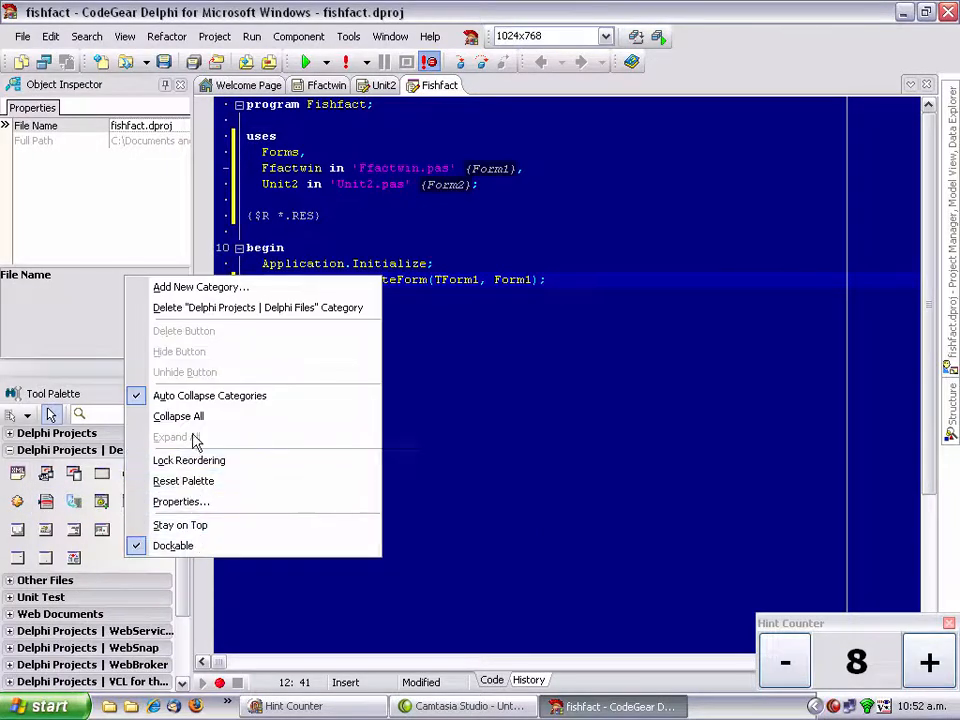
pyautogui.moveTo(177, 501)
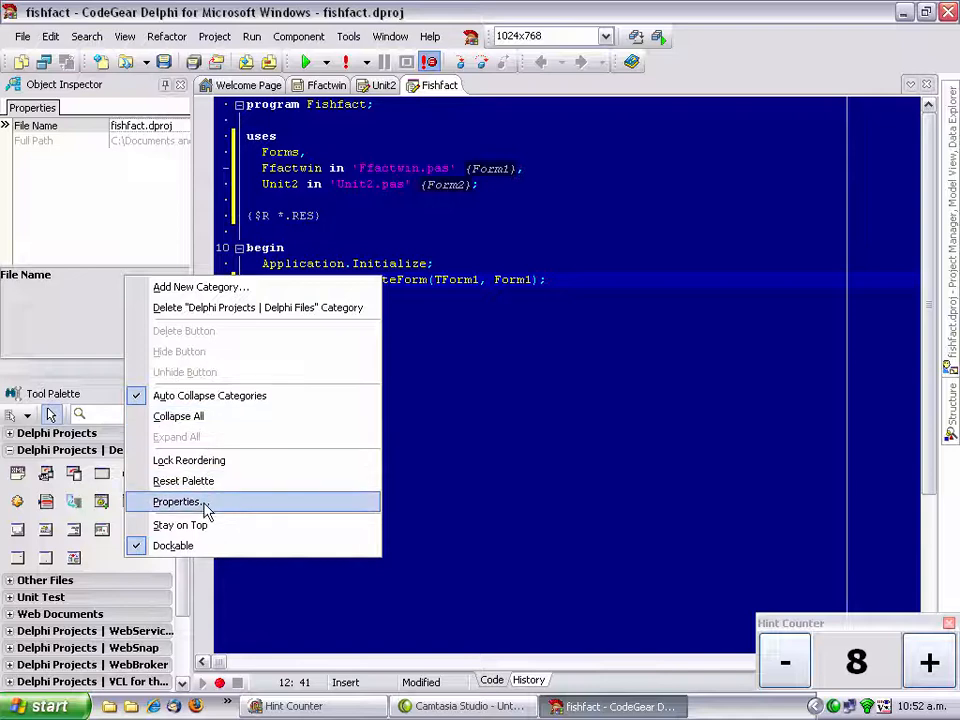
pyautogui.click(177, 501)
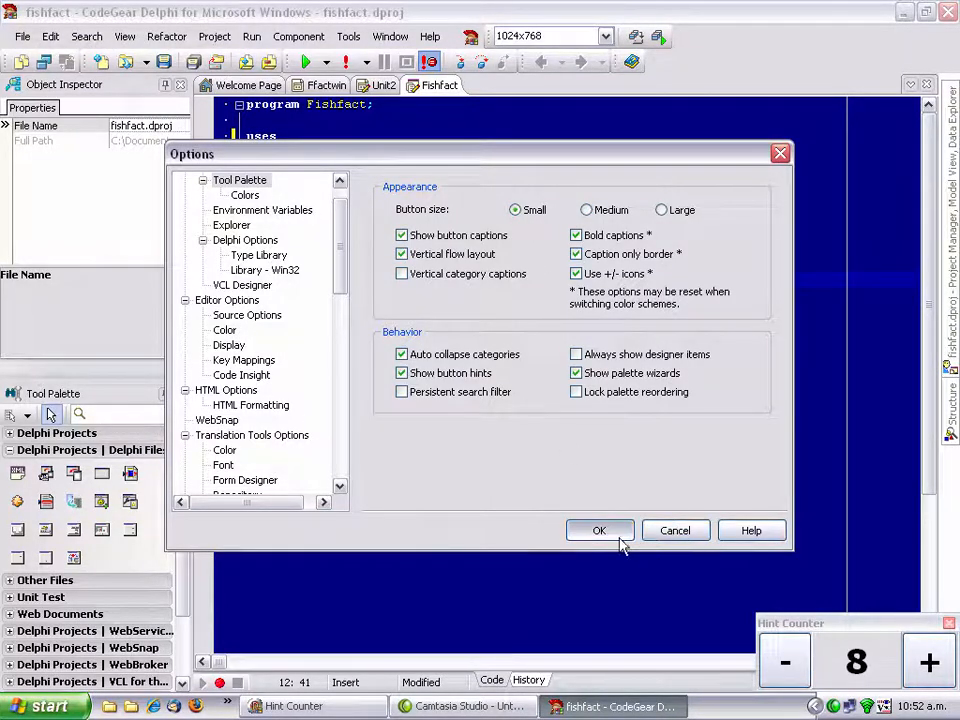
pyautogui.click(599, 530)
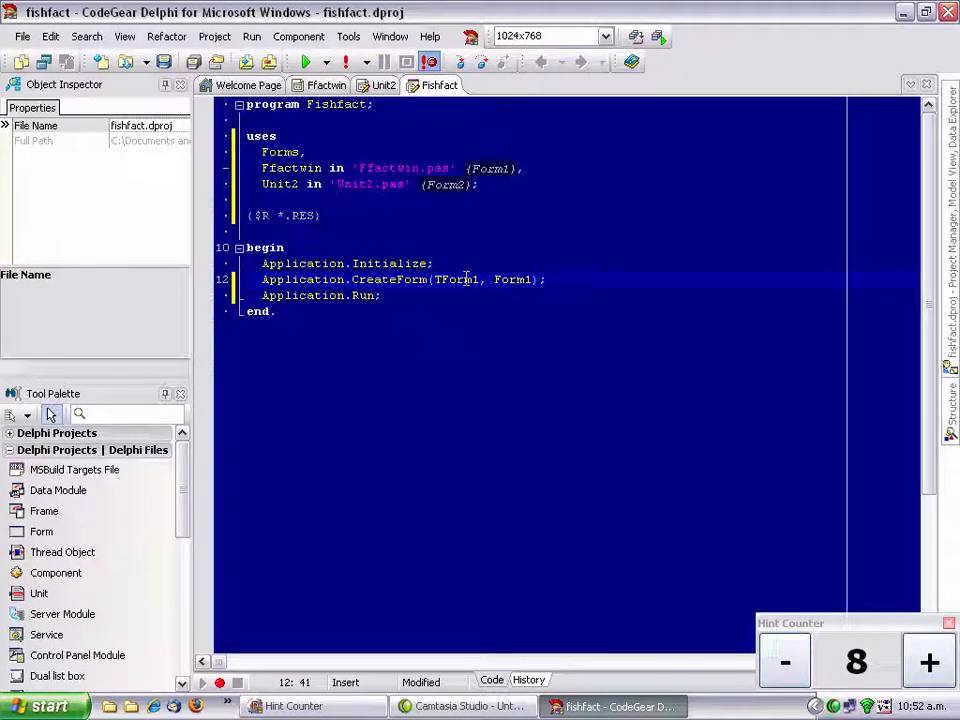
pyautogui.rightClick(400, 200)
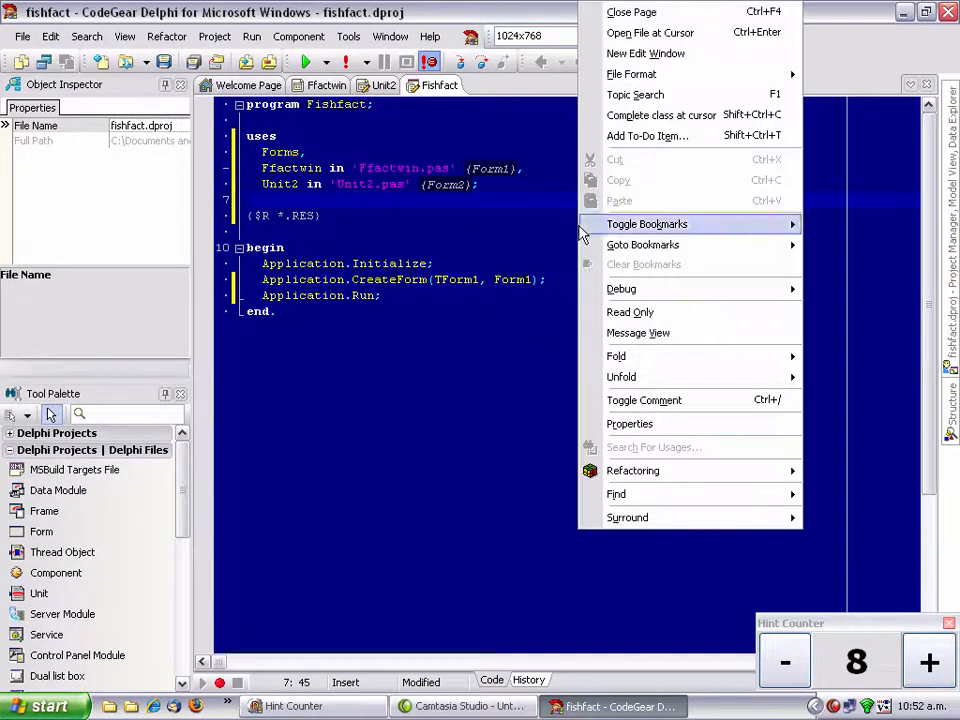
pyautogui.click(650, 425)
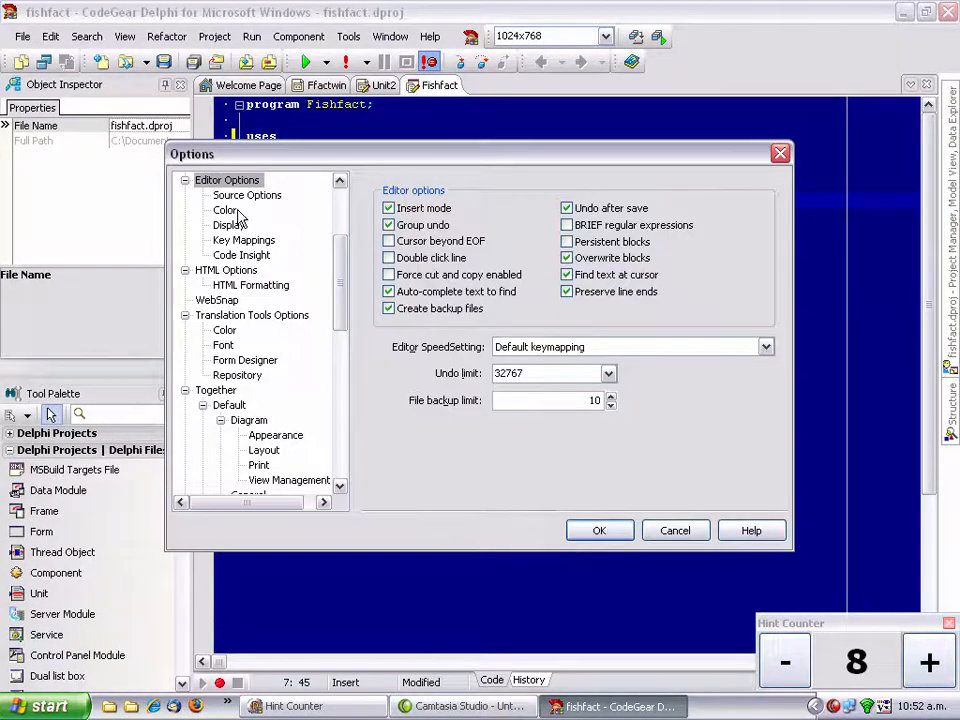
pyautogui.click(226, 210)
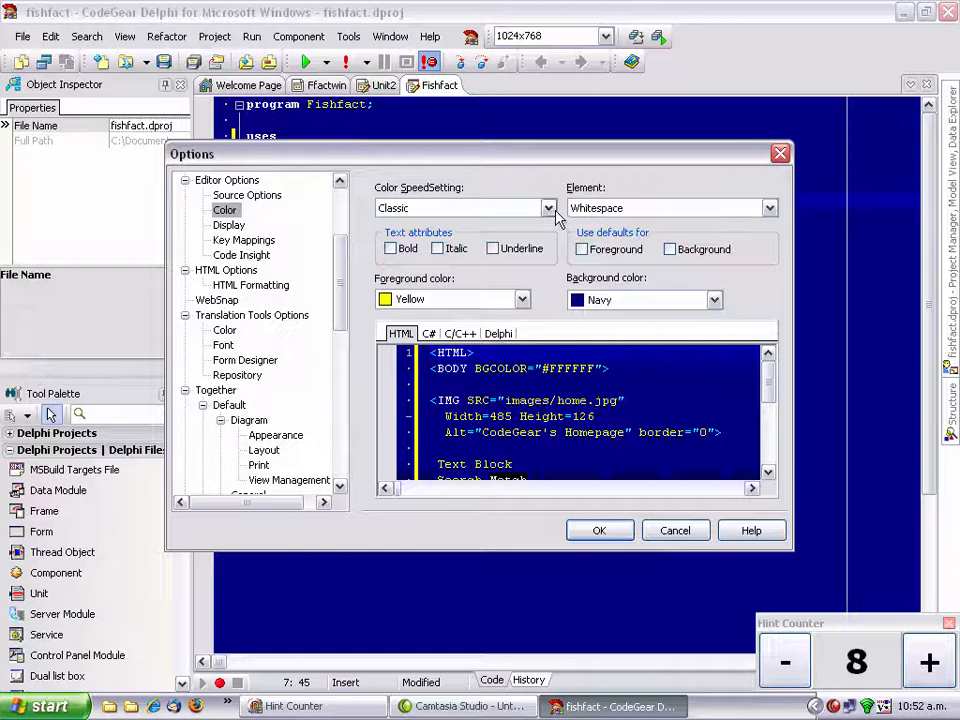
pyautogui.click(548, 207)
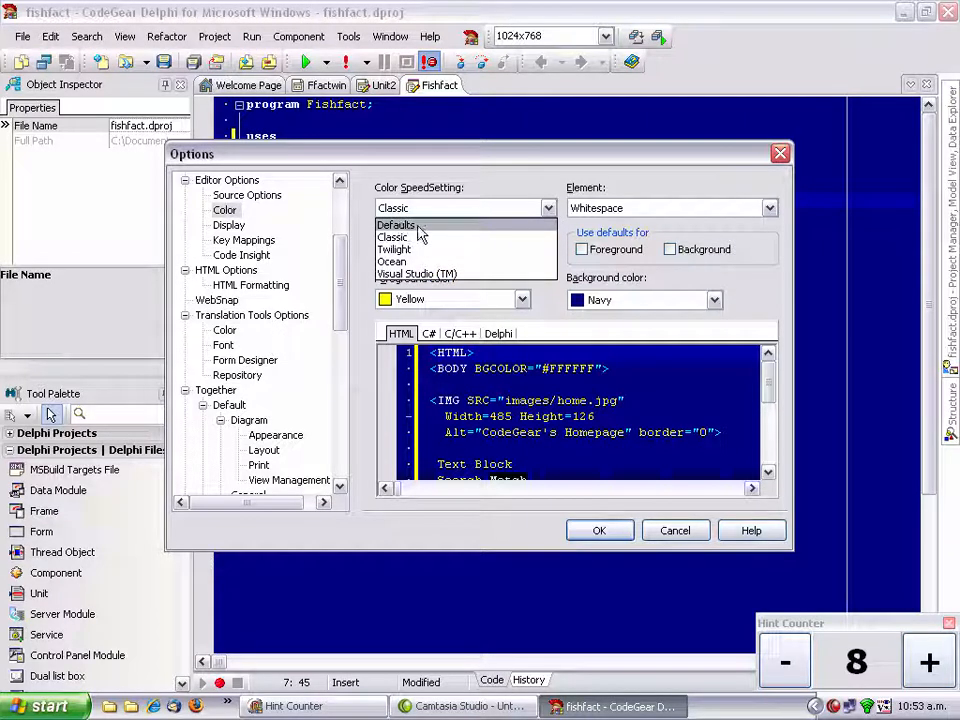
pyautogui.click(397, 224)
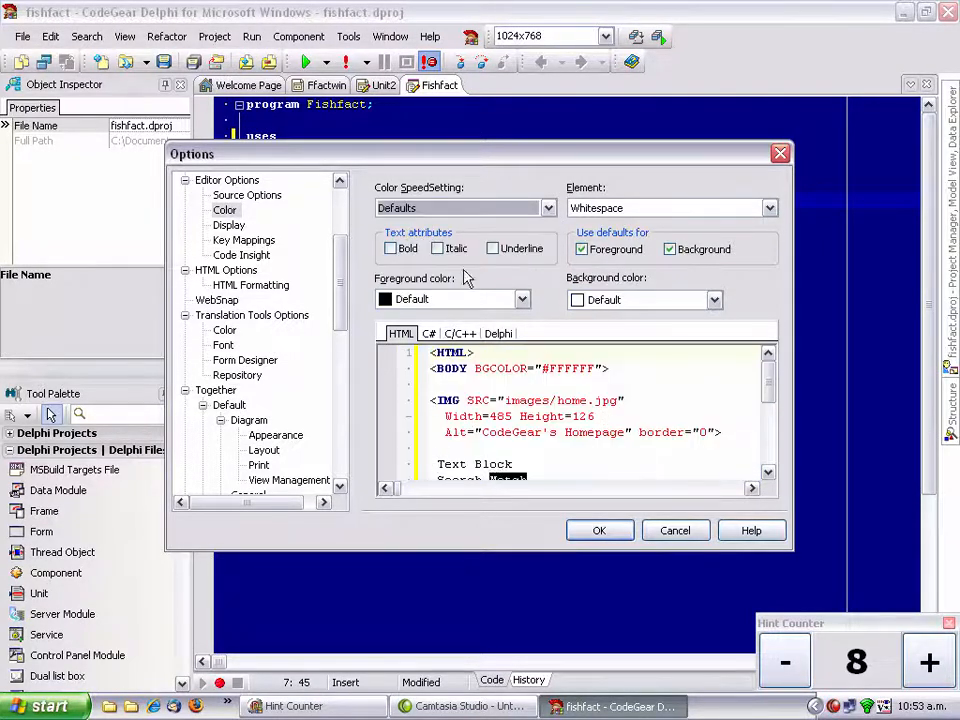
pyautogui.click(497, 333)
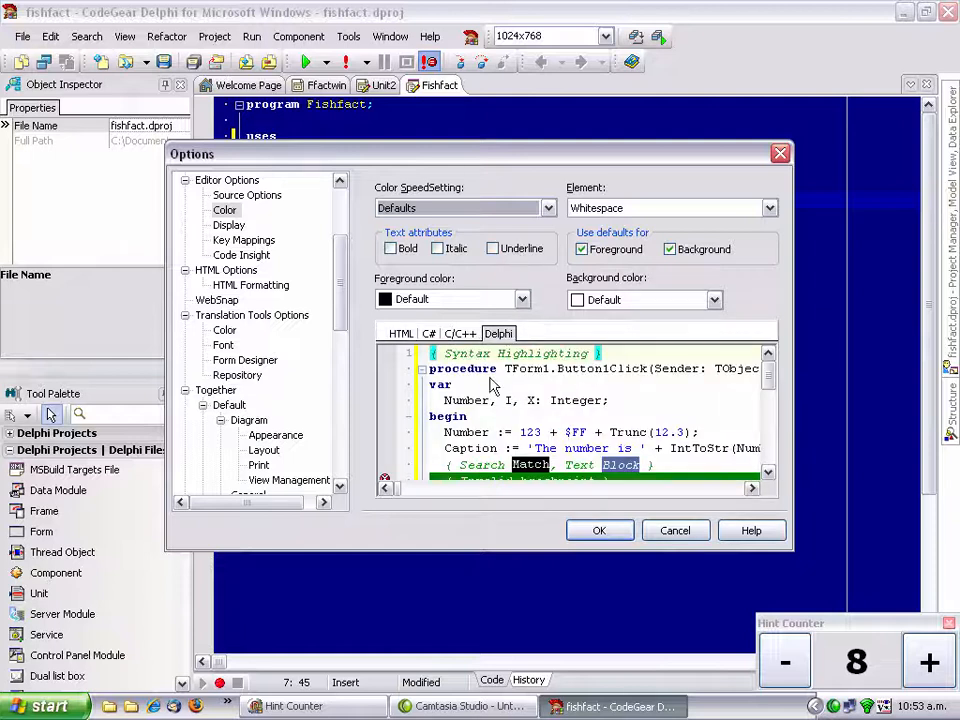
pyautogui.click(548, 207)
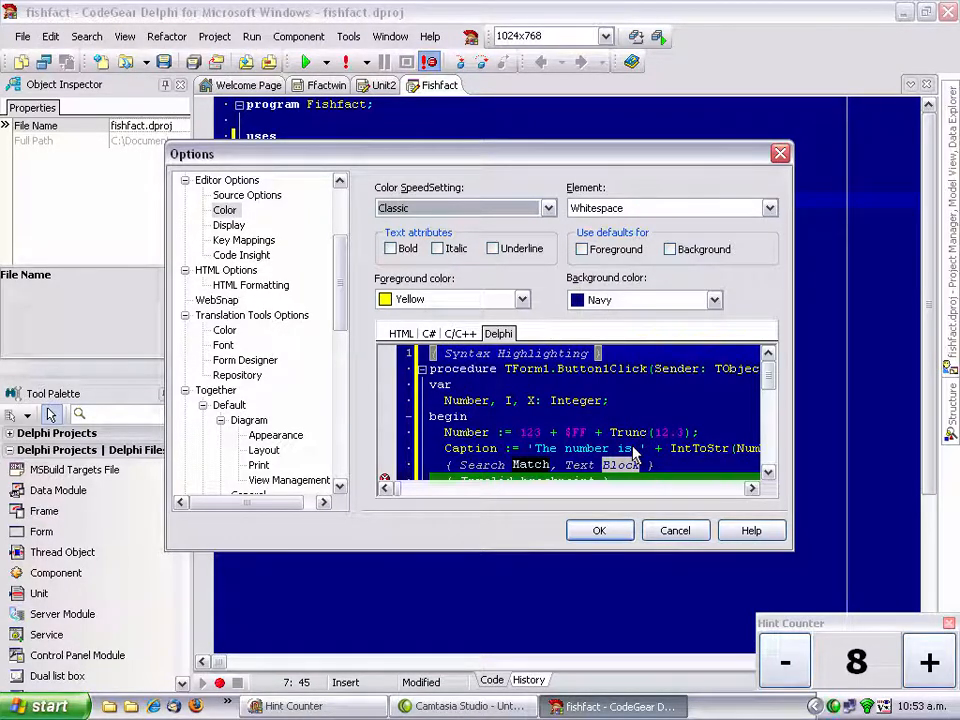
pyautogui.moveTo(660, 402)
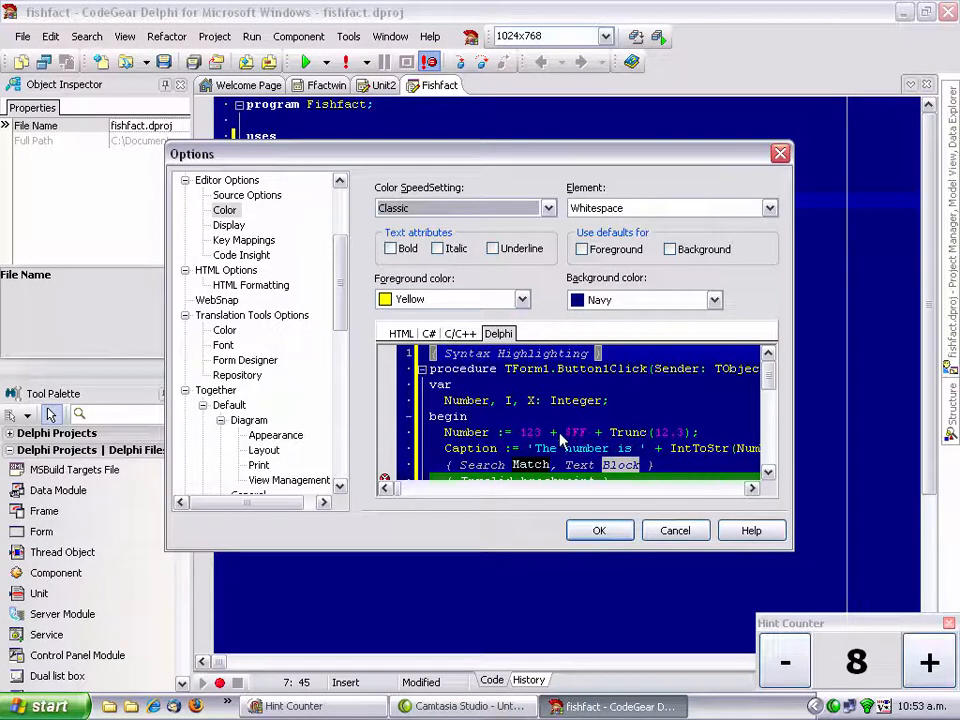
pyautogui.click(391, 248)
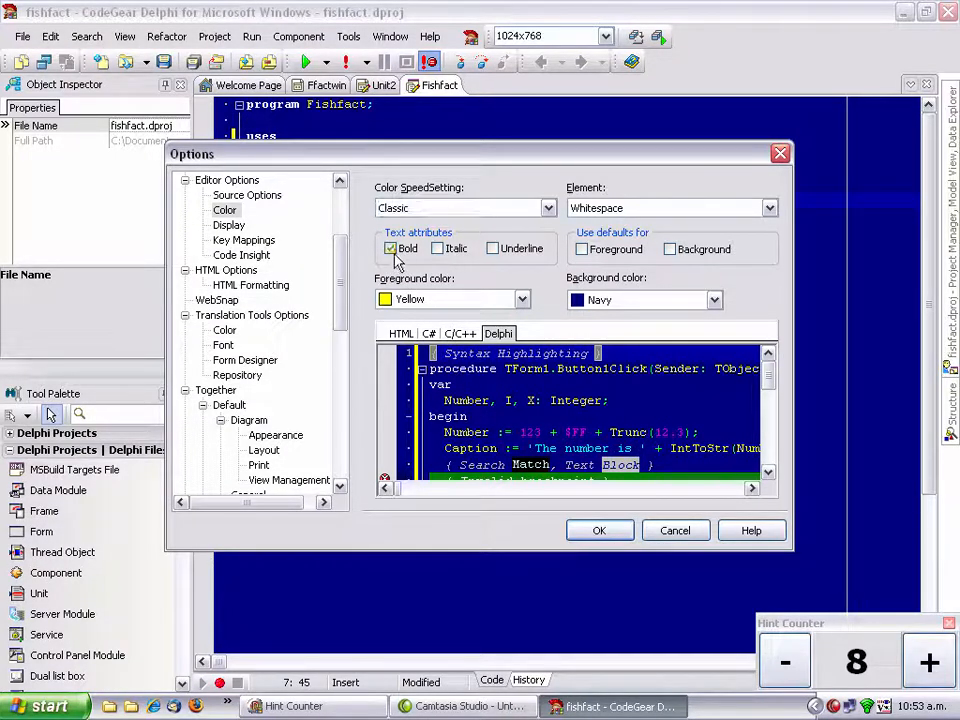
pyautogui.click(670, 207)
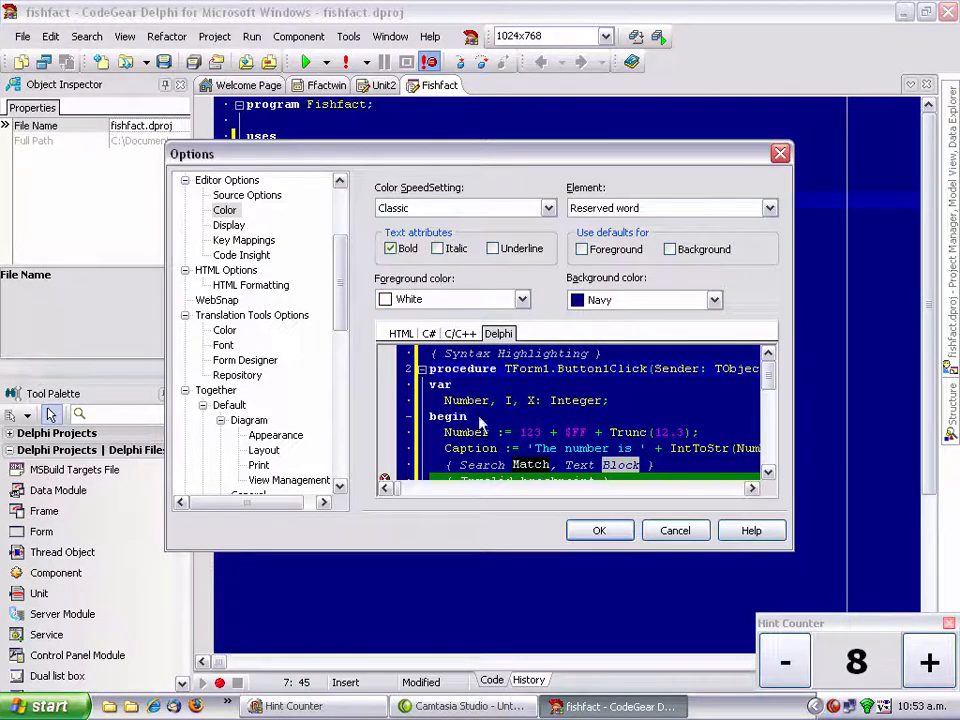
pyautogui.moveTo(675, 530)
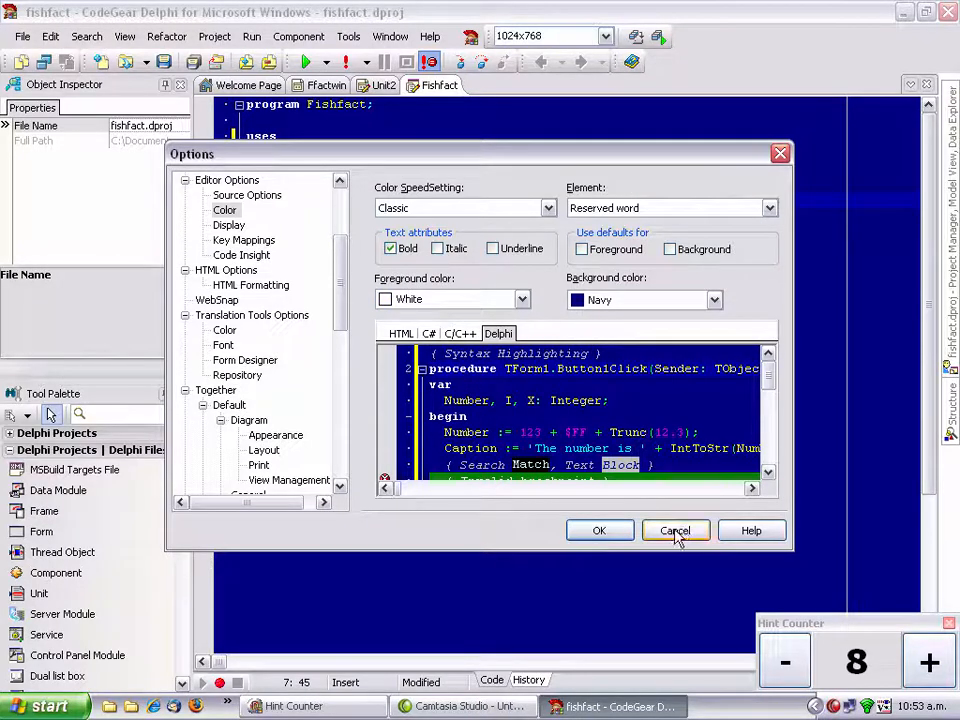
pyautogui.click(675, 530)
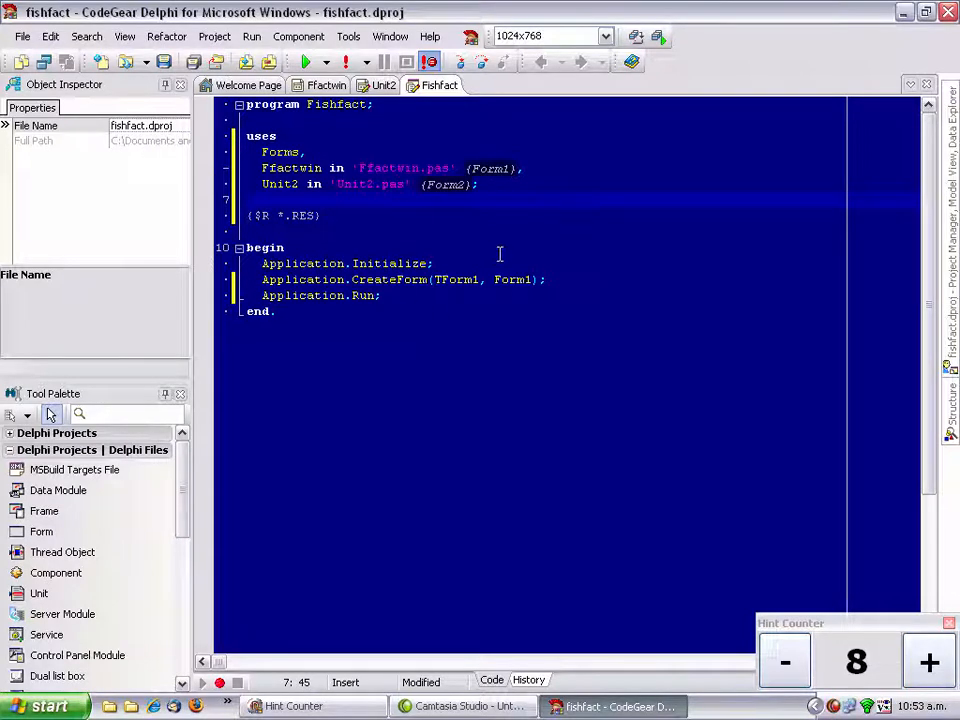
pyautogui.click(348, 36)
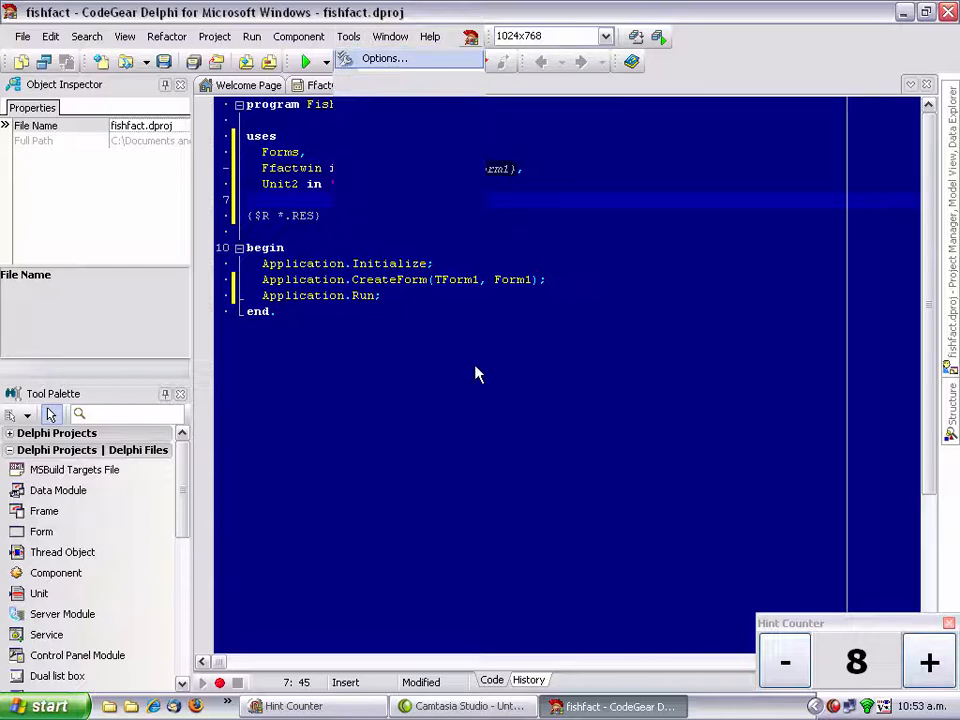
pyautogui.click(384, 58)
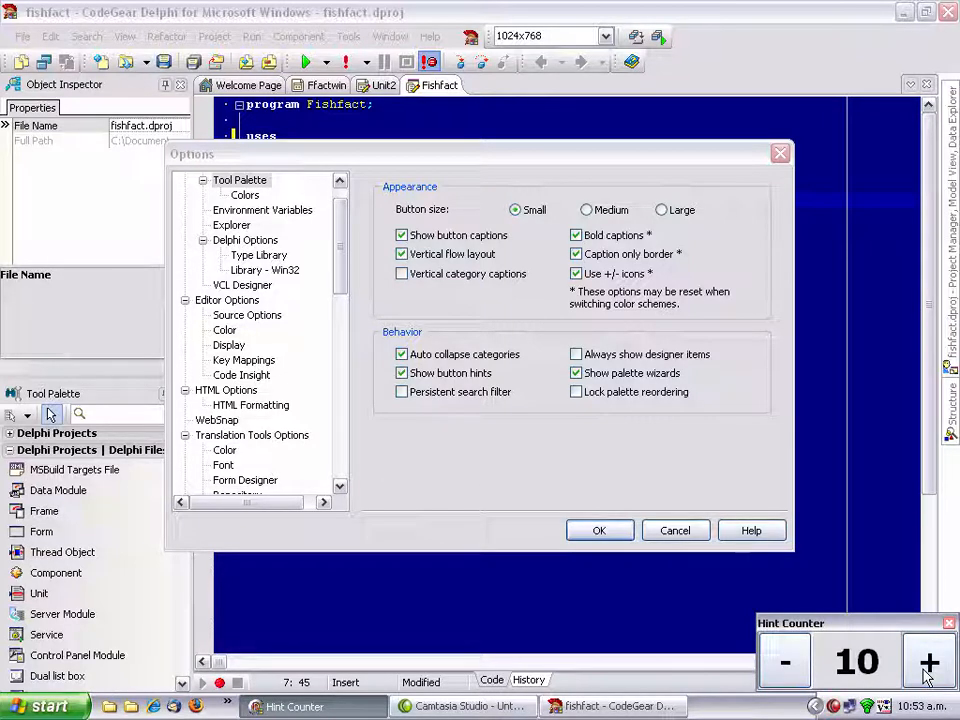
pyautogui.click(928, 662)
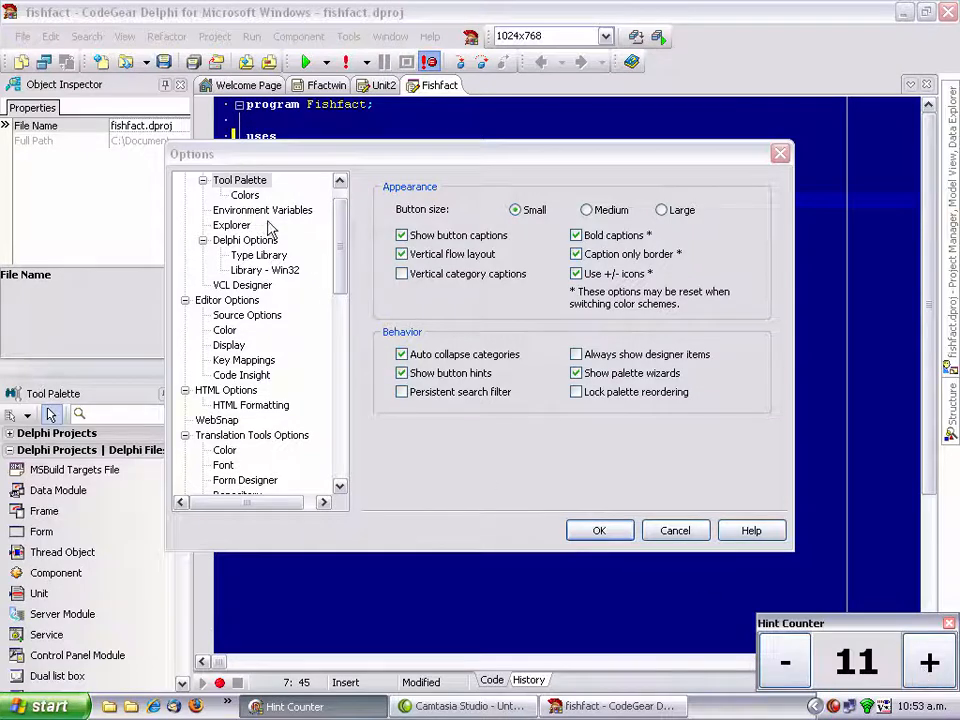
pyautogui.moveTo(328, 222)
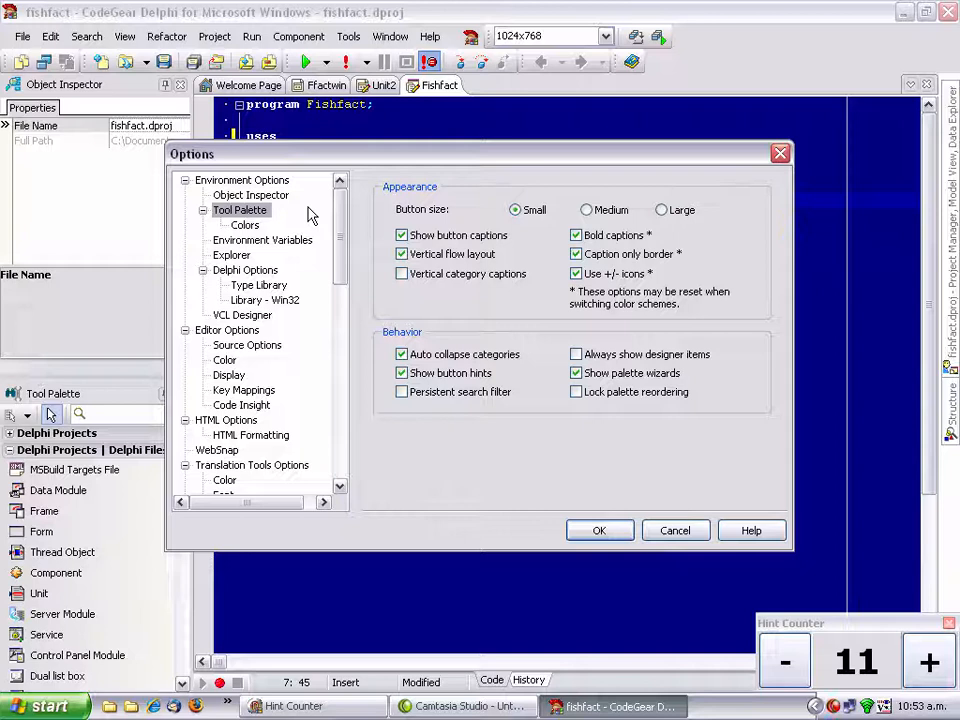
pyautogui.click(243, 390)
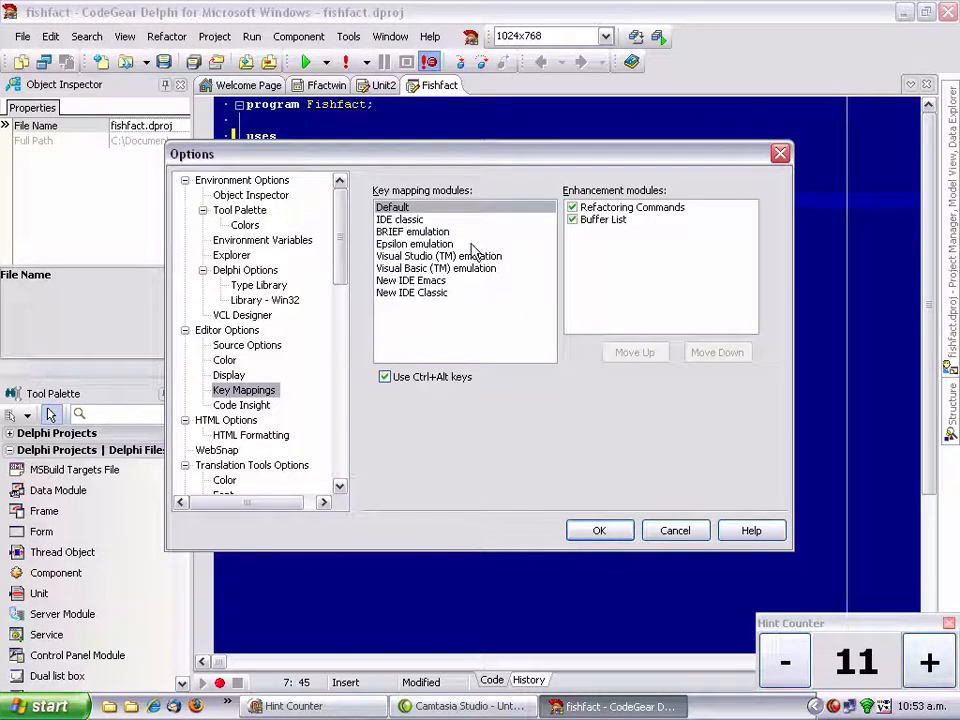
pyautogui.moveTo(420, 292)
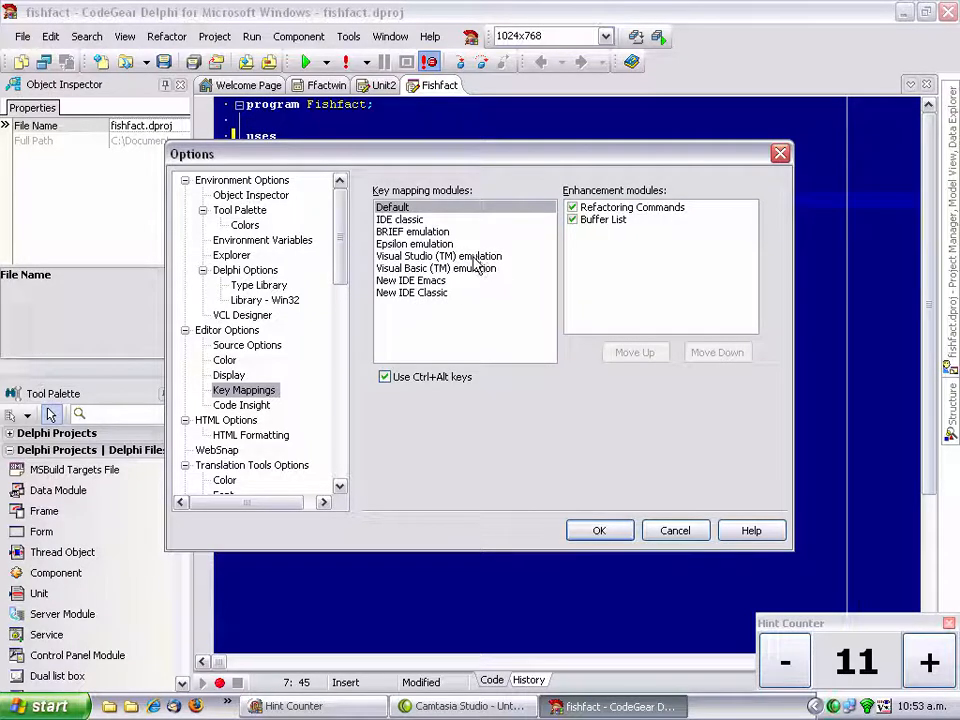
pyautogui.moveTo(416, 312)
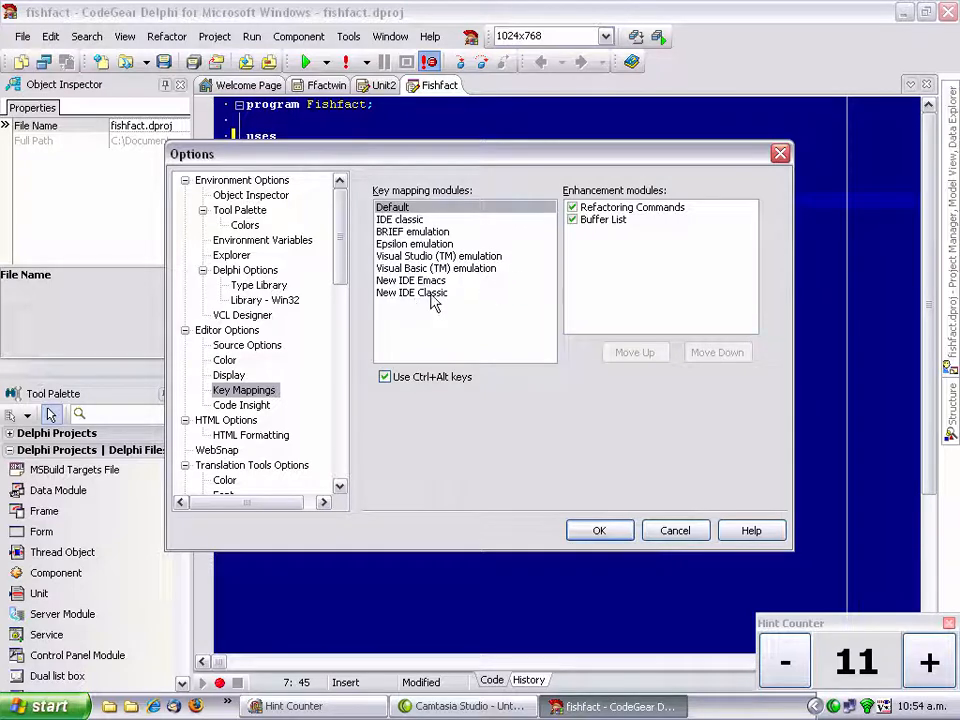
pyautogui.moveTo(675, 530)
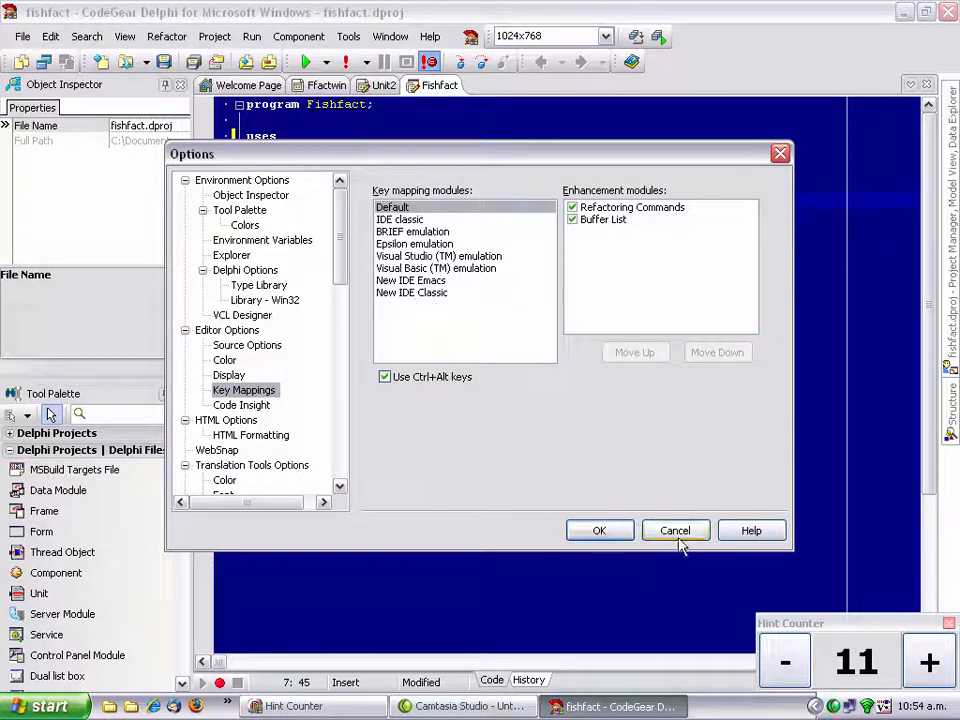
pyautogui.click(675, 530)
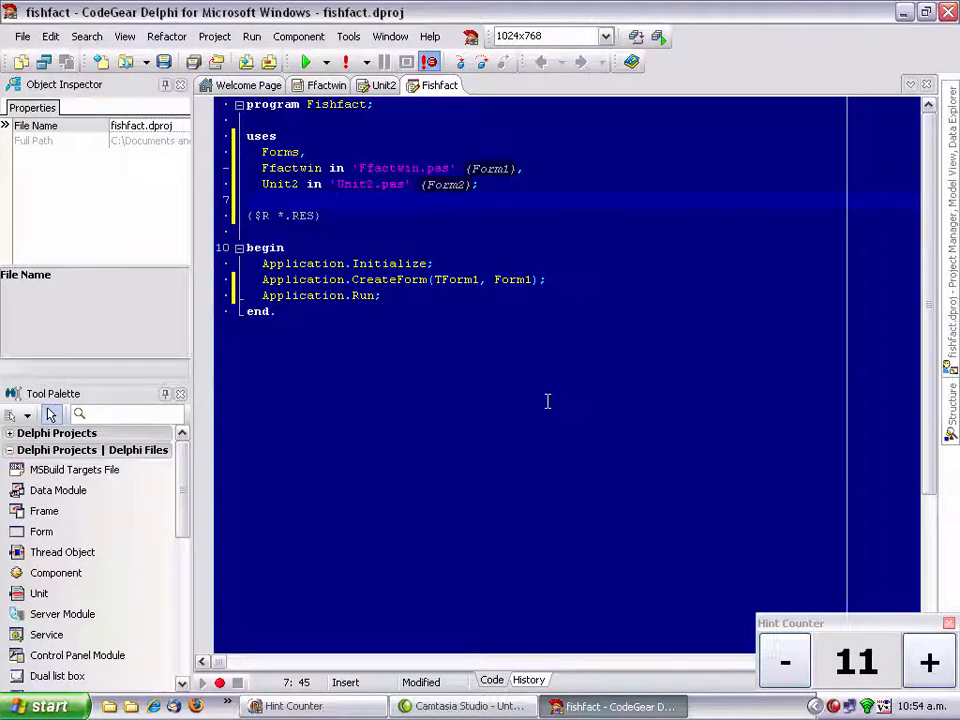
pyautogui.moveTo(468, 341)
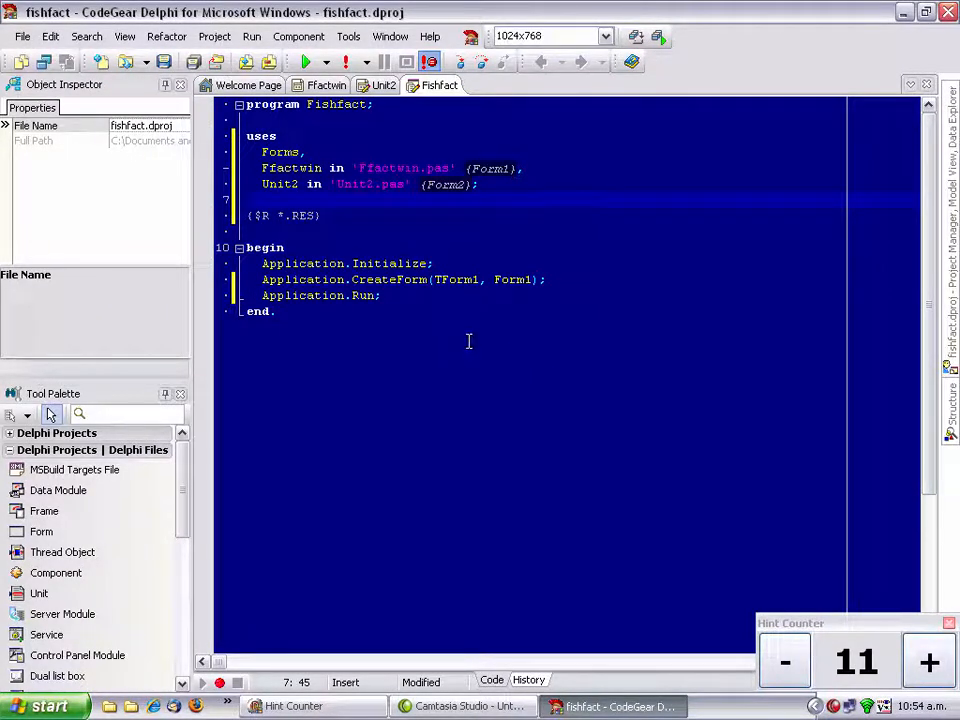
# Step: Close fishfact, answer the save prompt, and mark fishfact.dproj as a favourite project
pyautogui.click(247, 85)
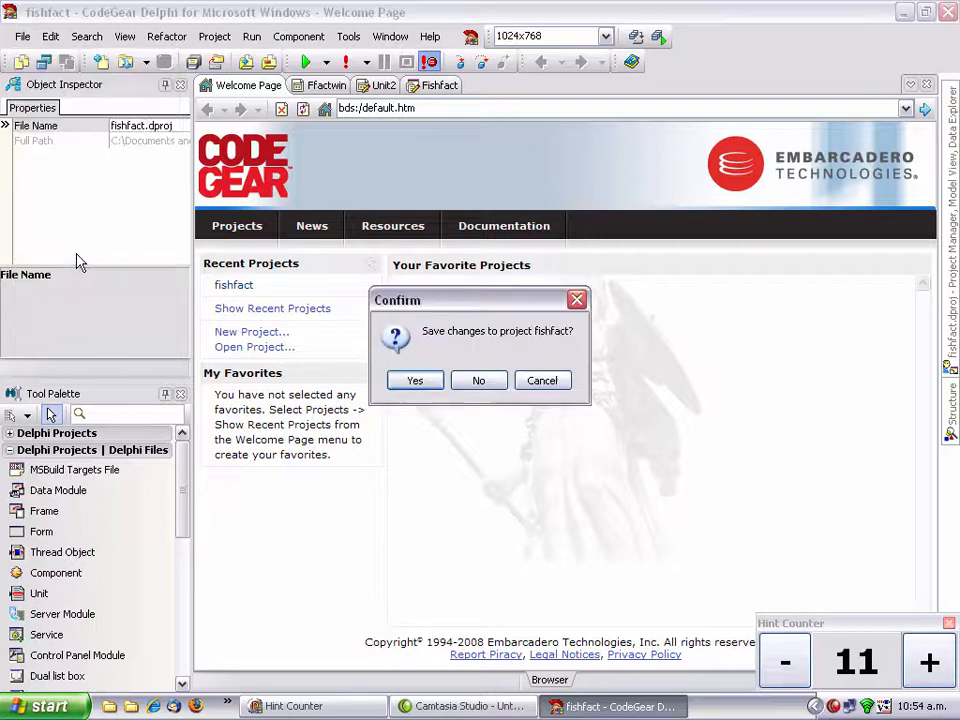
pyautogui.click(478, 380)
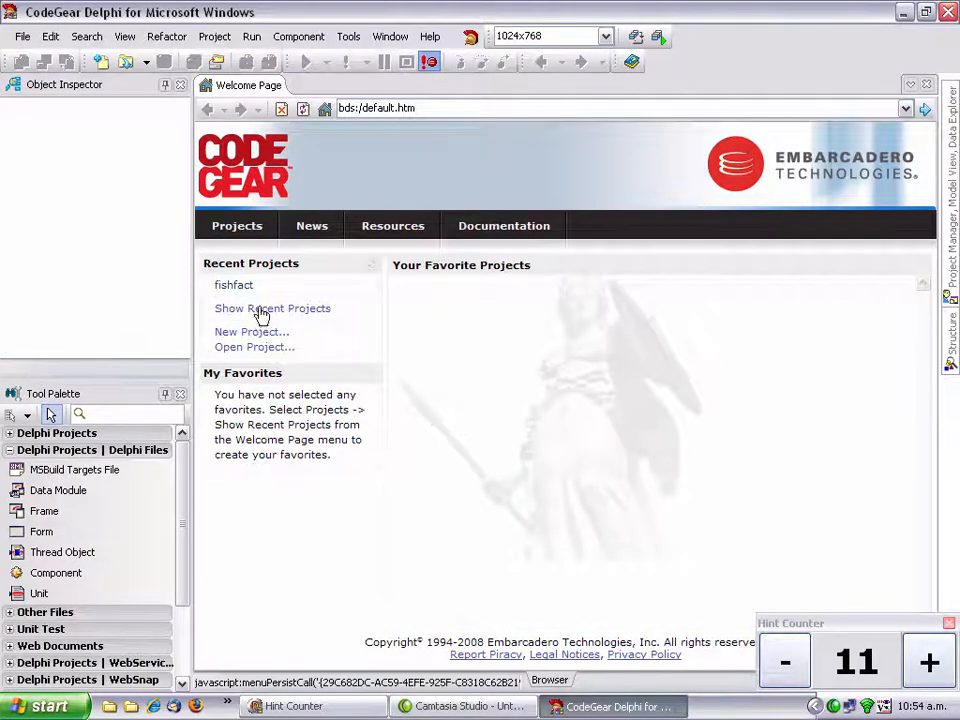
pyautogui.click(233, 285)
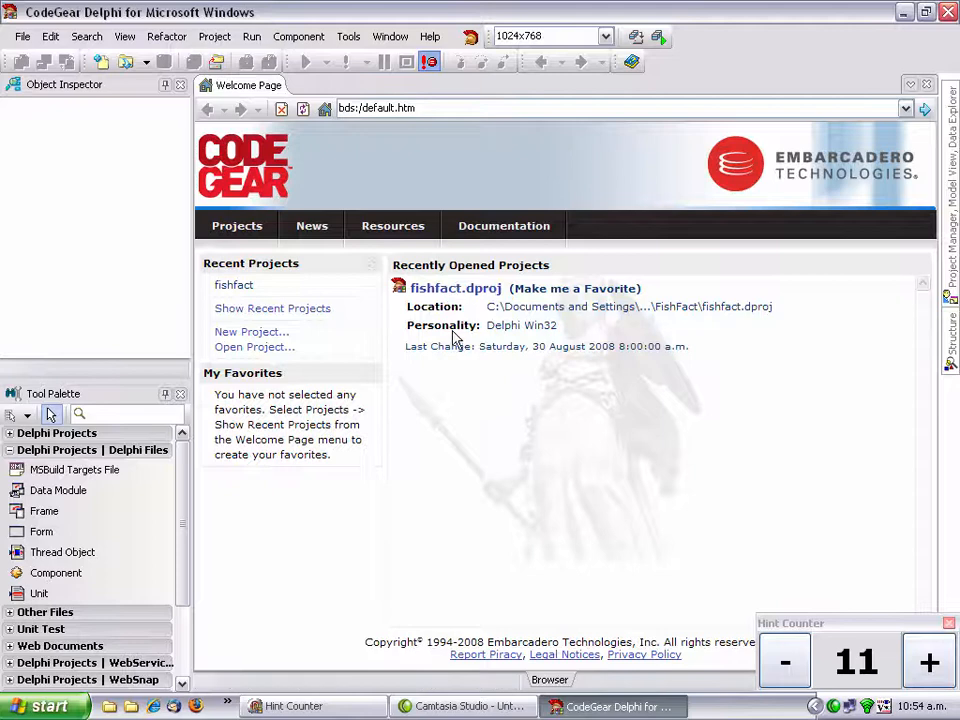
pyautogui.moveTo(592, 296)
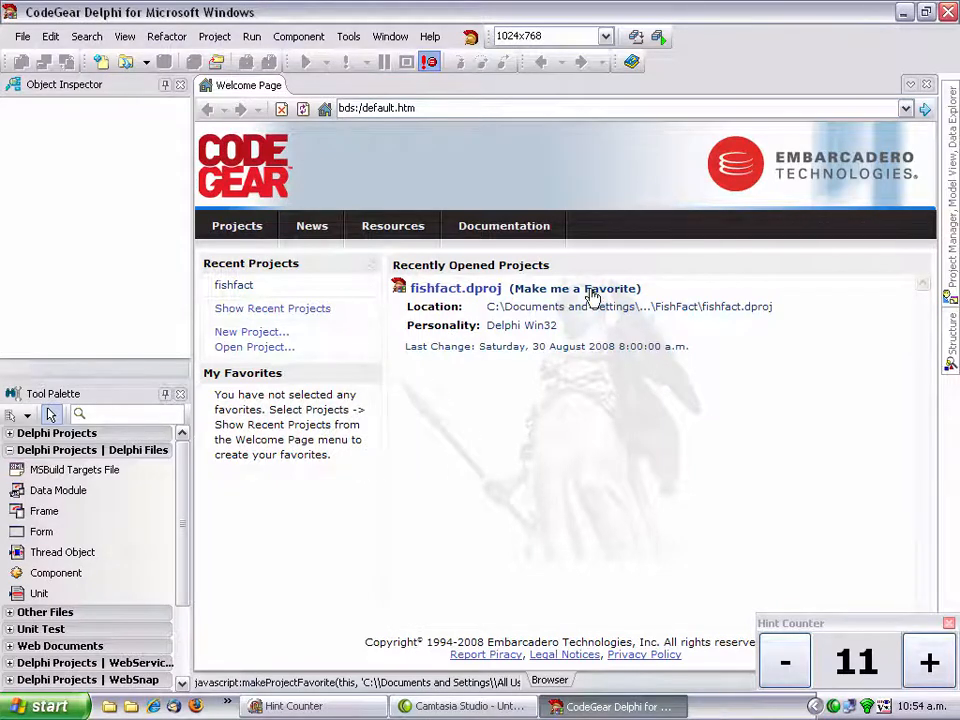
pyautogui.click(573, 288)
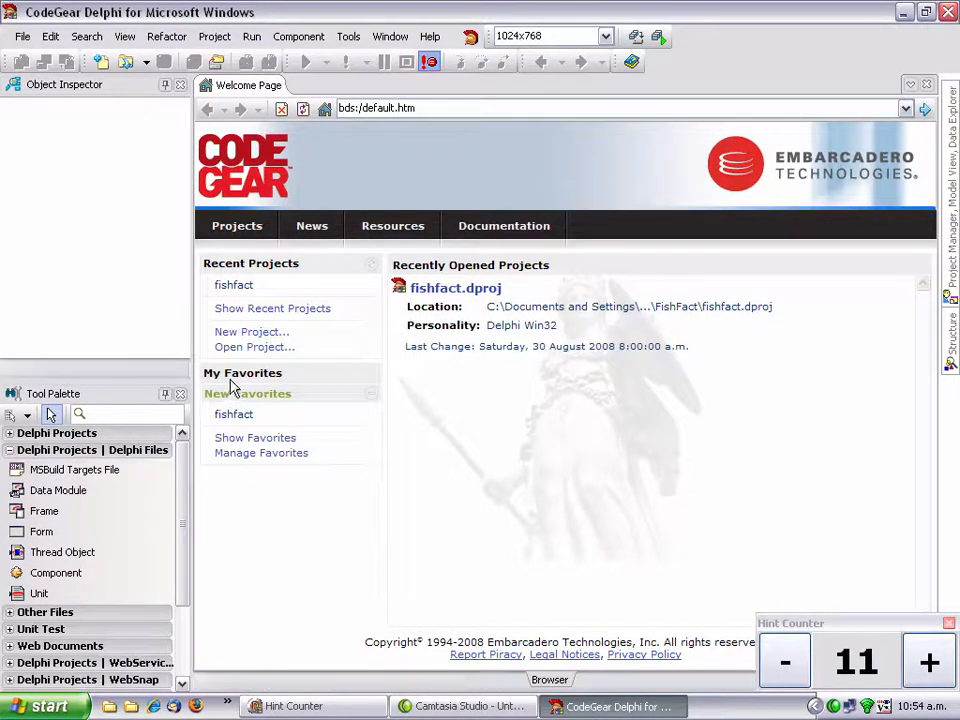
pyautogui.moveTo(261, 452)
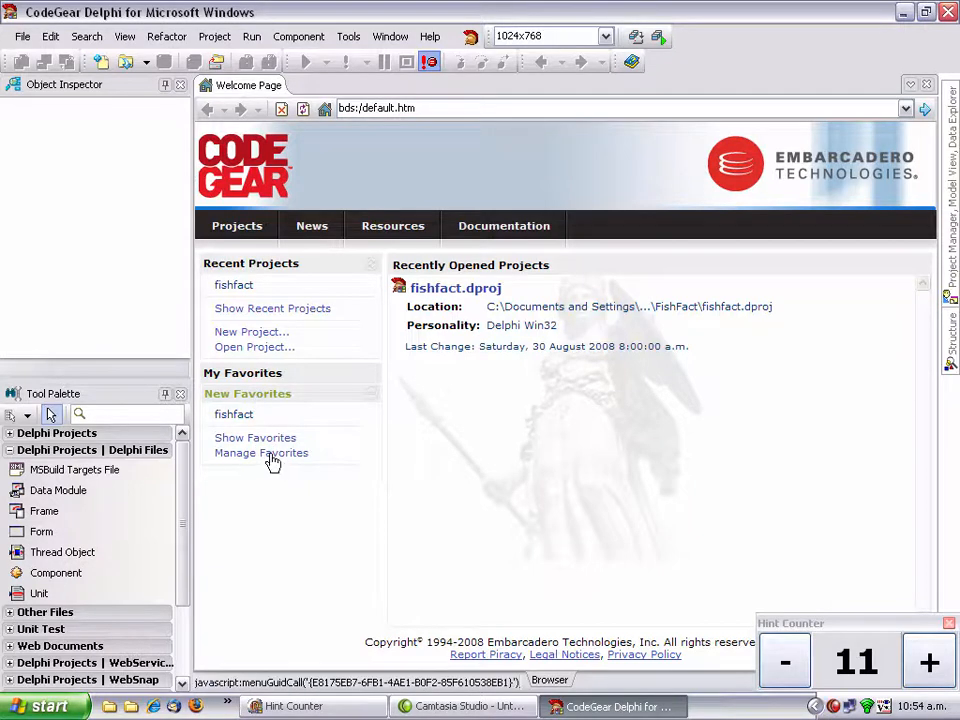
# Step: Open favourite project group management, then auto-hide the empty Project Manager
pyautogui.click(261, 452)
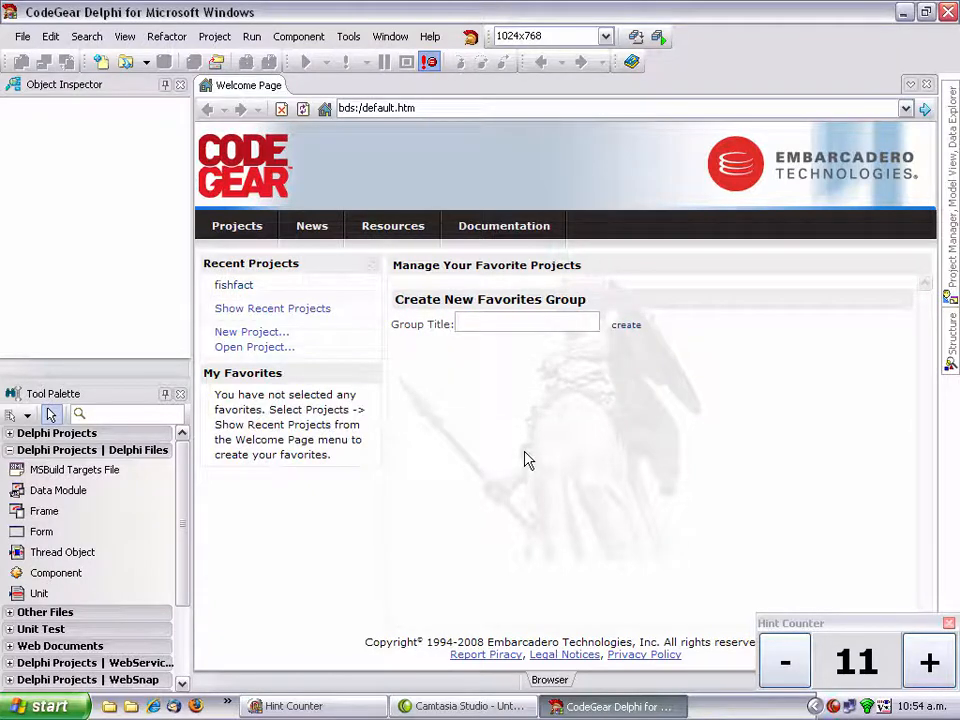
pyautogui.moveTo(573, 393)
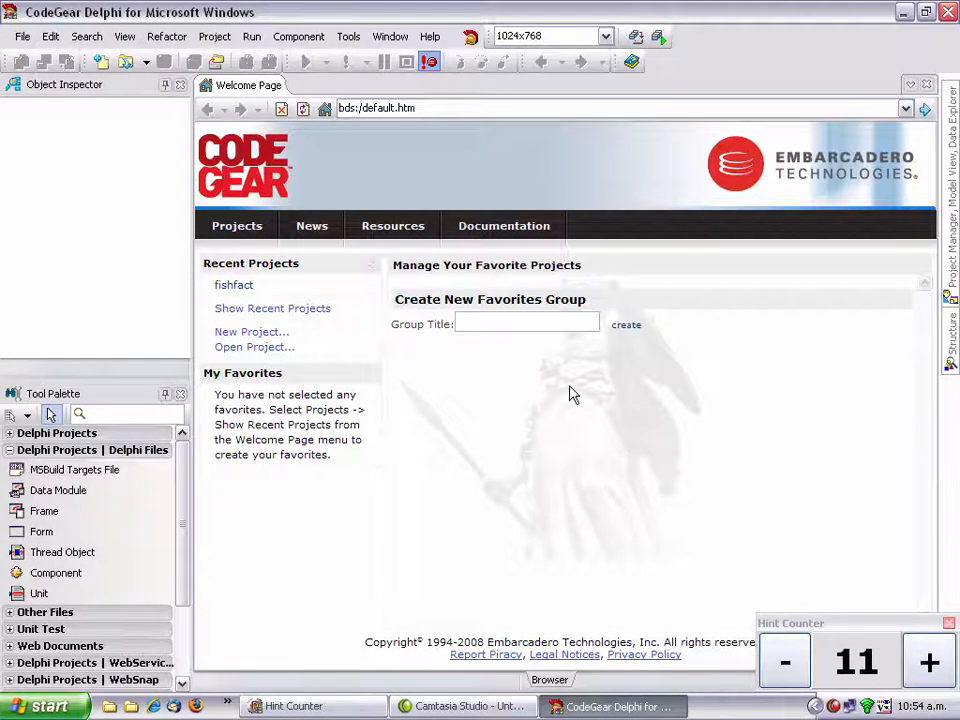
pyautogui.click(928, 661)
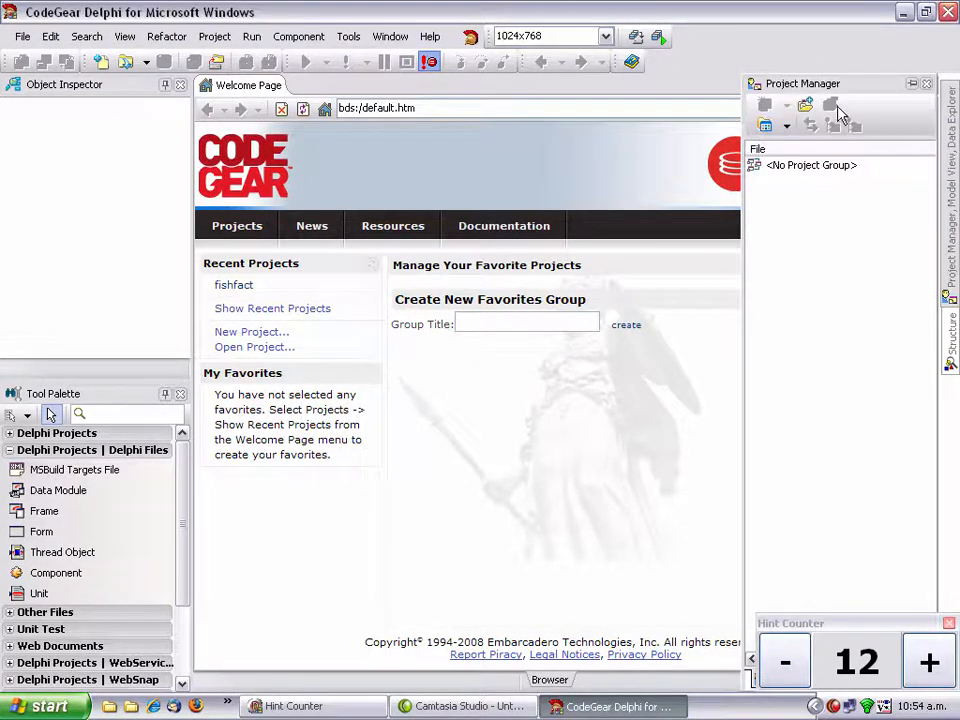
pyautogui.click(925, 84)
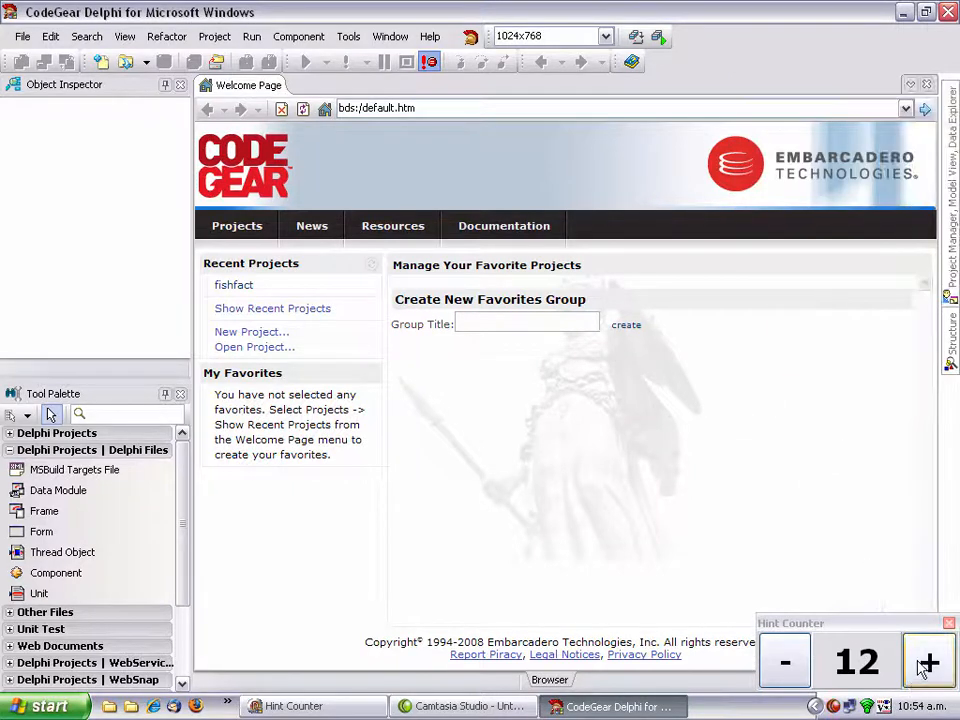
pyautogui.click(928, 661)
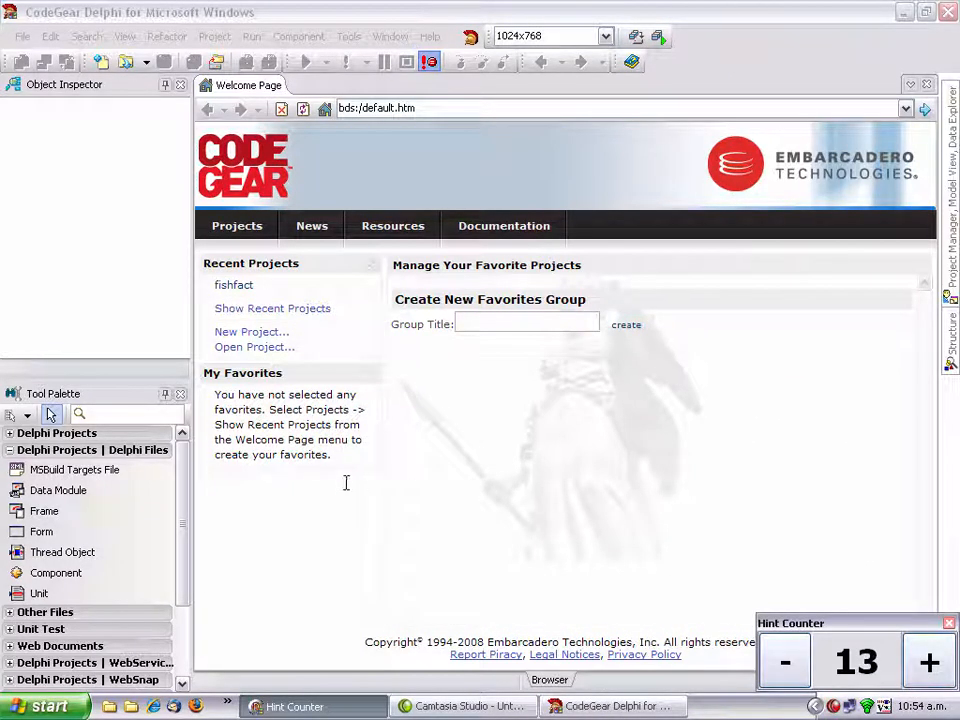
pyautogui.moveTo(540, 443)
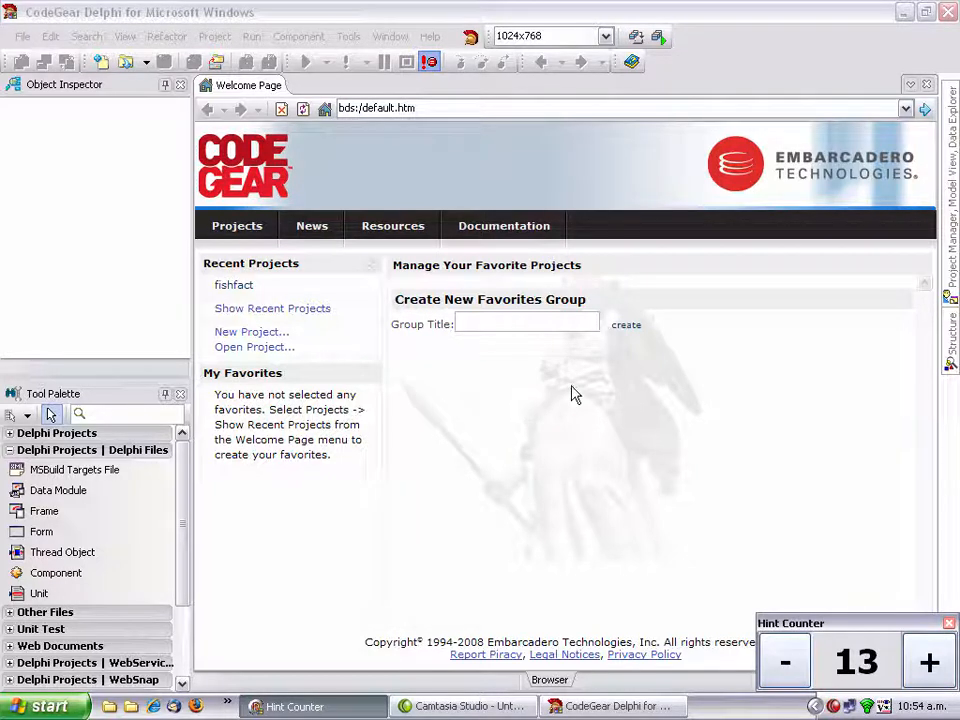
pyautogui.moveTo(556, 410)
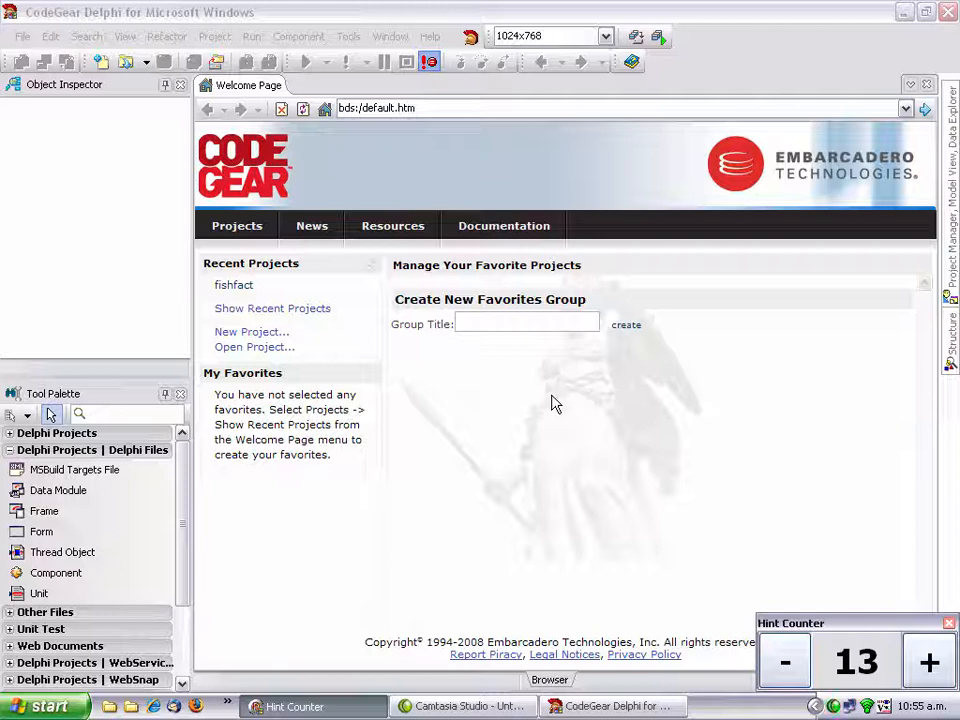
# Step: Create a new VCL Forms Application, Project2, with a blank Form4 in Unit4
pyautogui.click(272, 308)
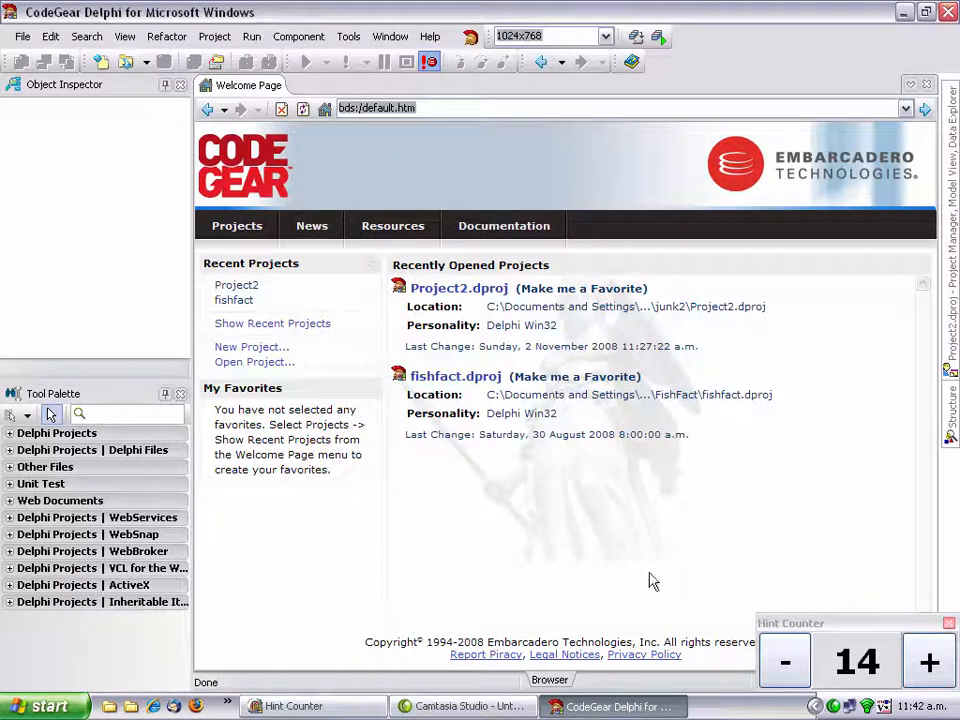
pyautogui.moveTo(38, 190)
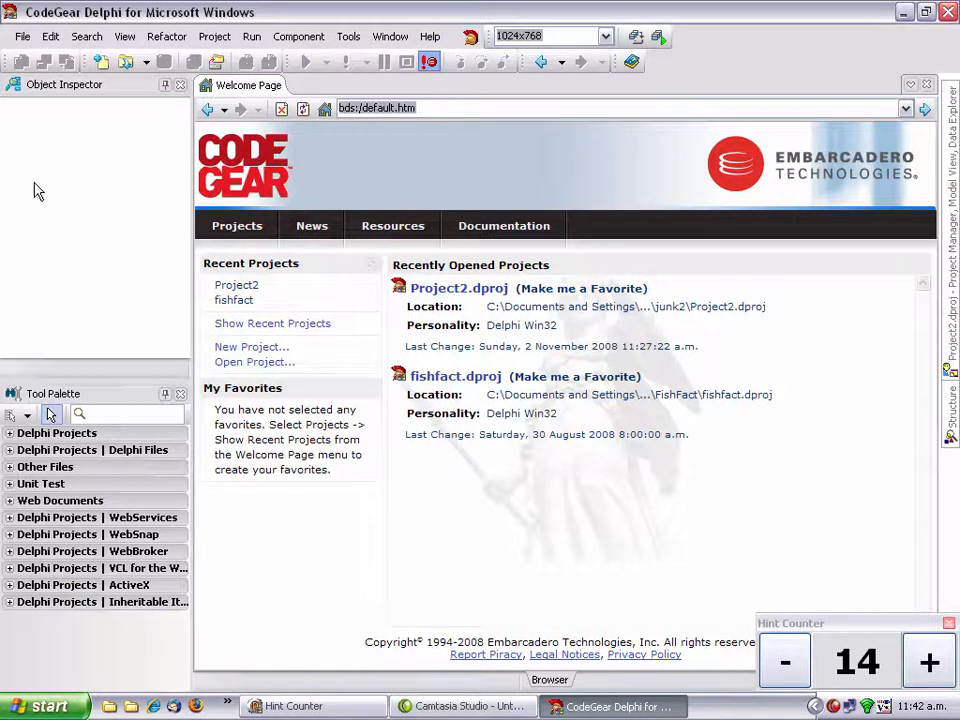
pyautogui.click(22, 36)
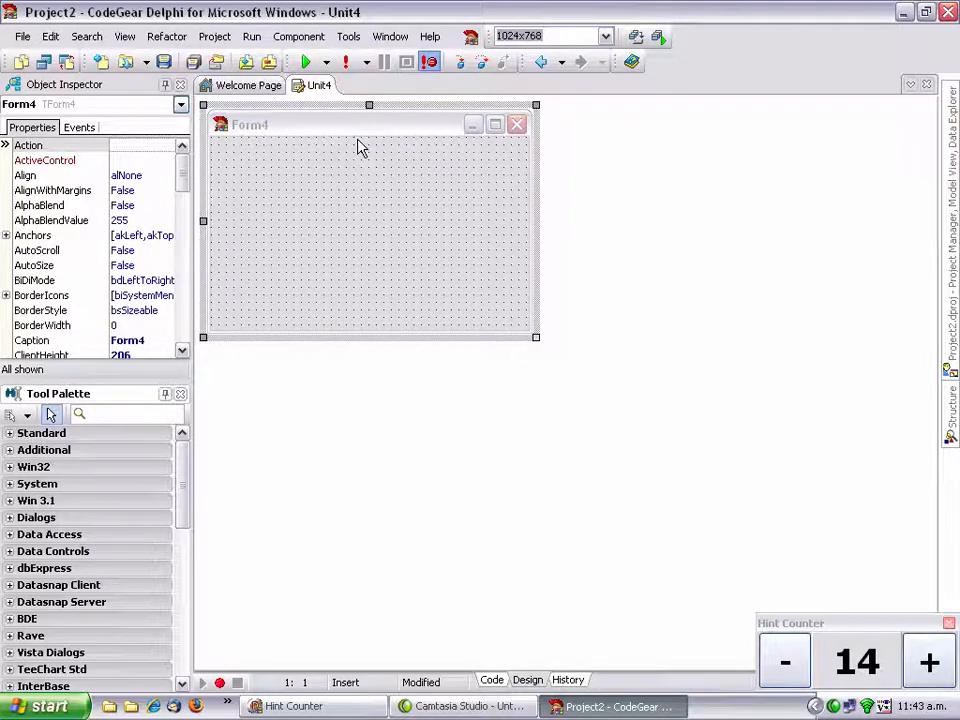
# Step: Drop an Edit1 box, a Panel1 found via Tool Palette search, and a Button1 onto Form4
pyautogui.doubleClick(51, 452)
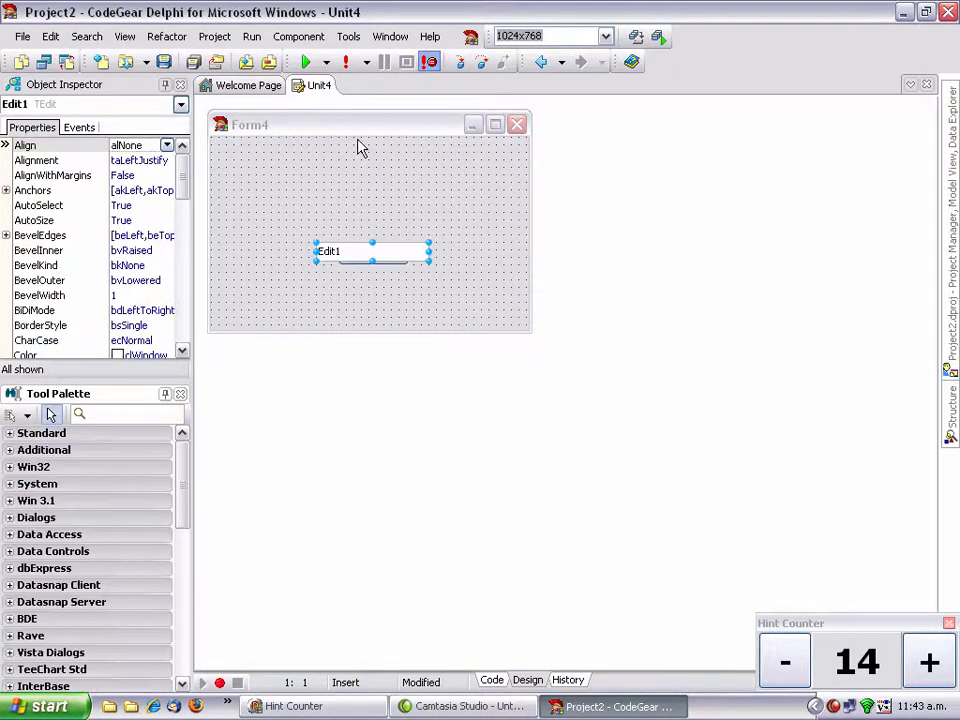
pyautogui.write('panel')
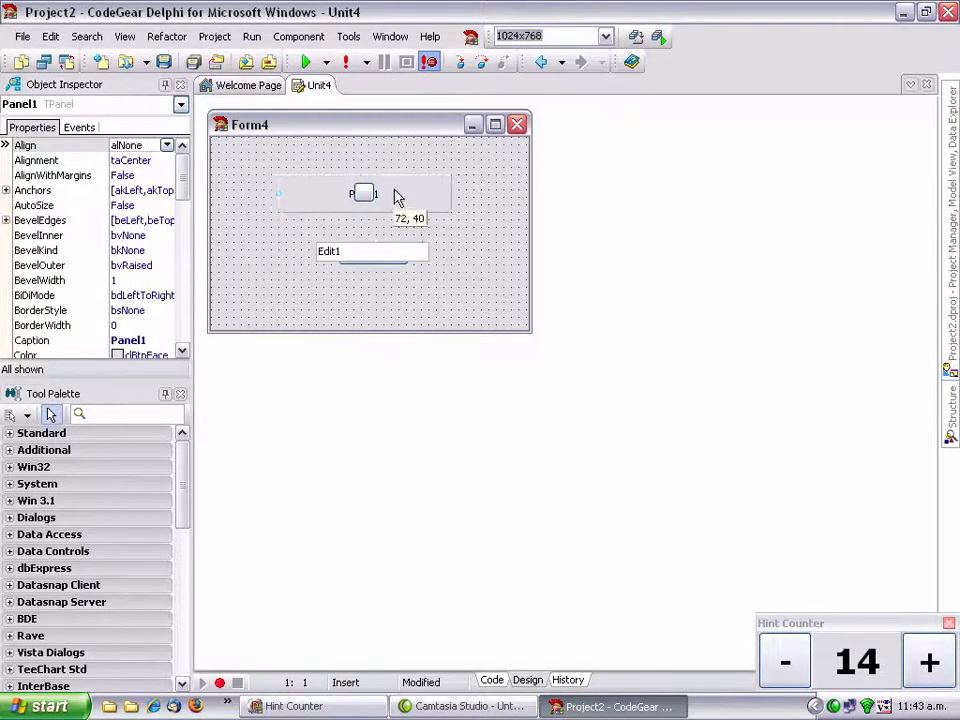
pyautogui.click(350, 255)
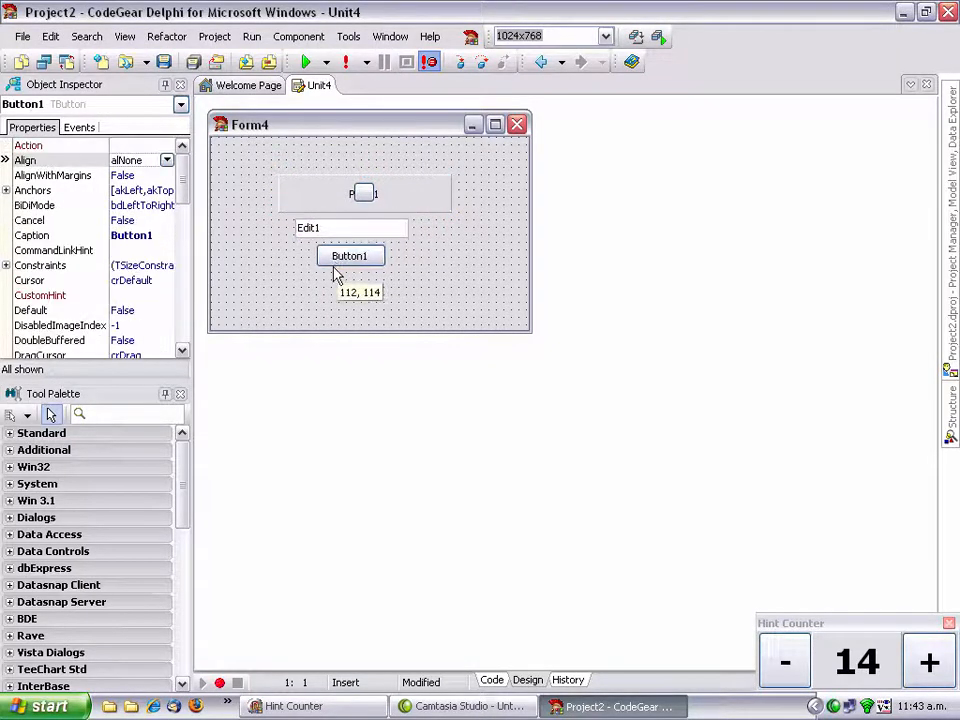
pyautogui.click(349, 255)
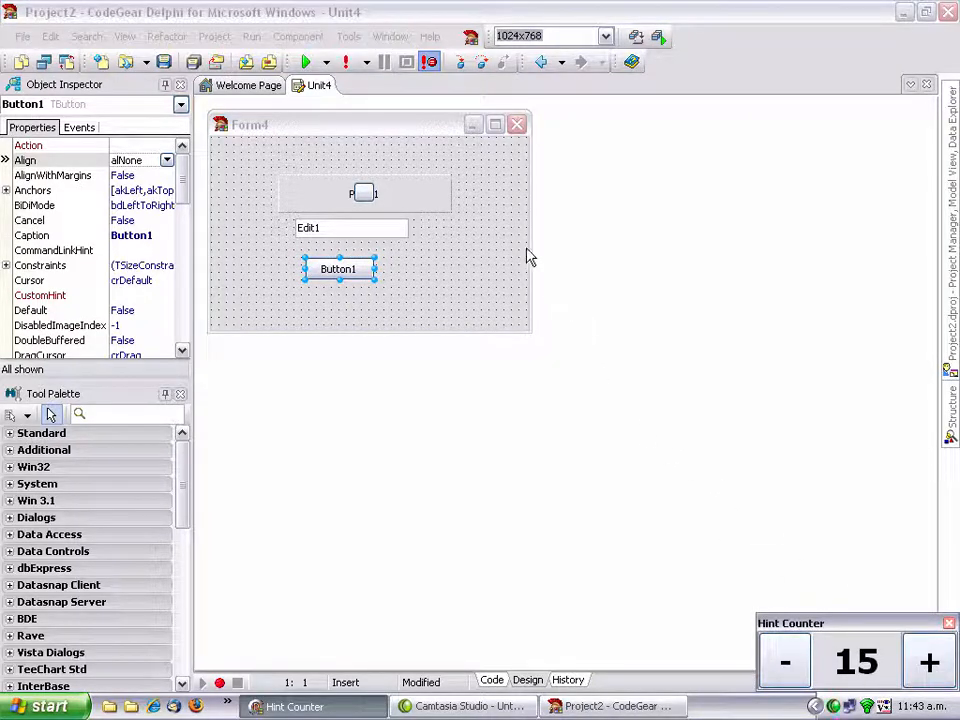
pyautogui.moveTo(445, 248)
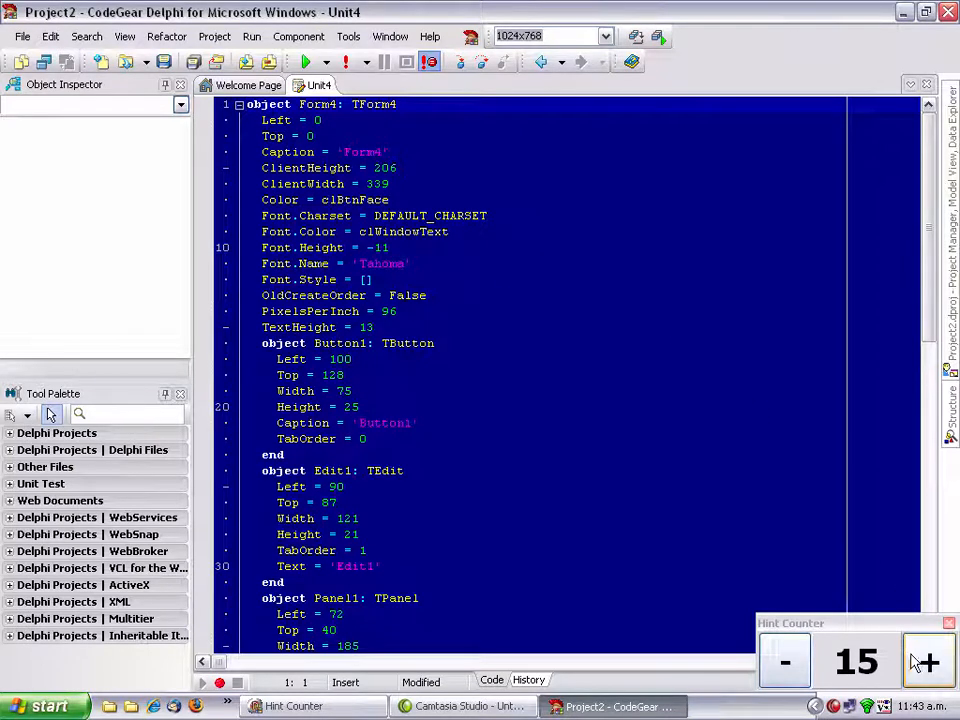
# Step: In Form4's DFM text, place the cursor at the end of the Edit1 object definition
pyautogui.scroll(-3)
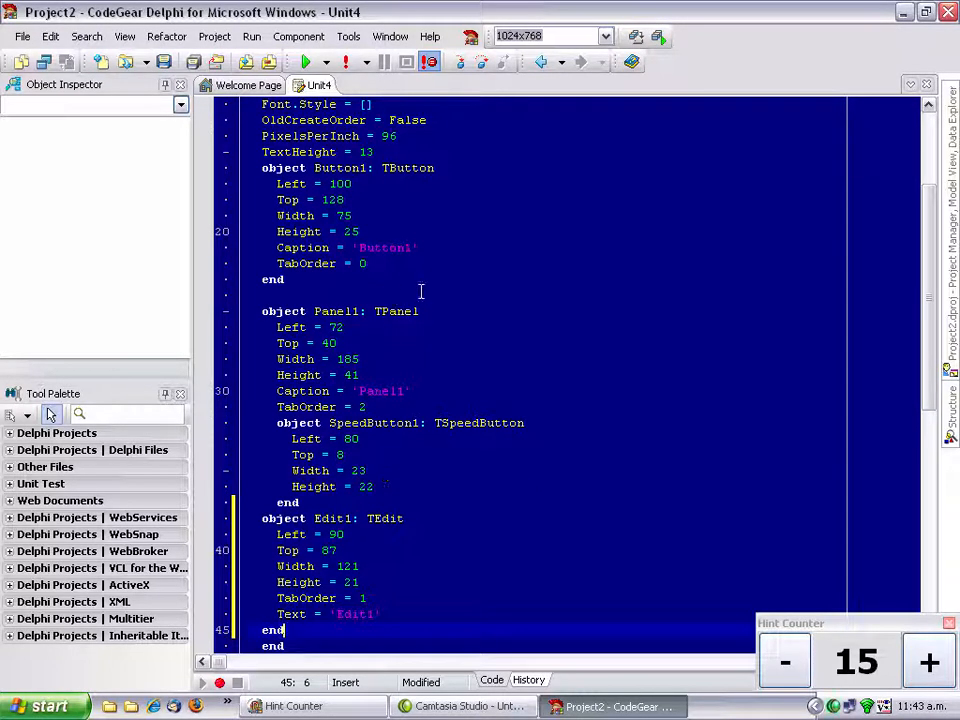
pyautogui.click(527, 679)
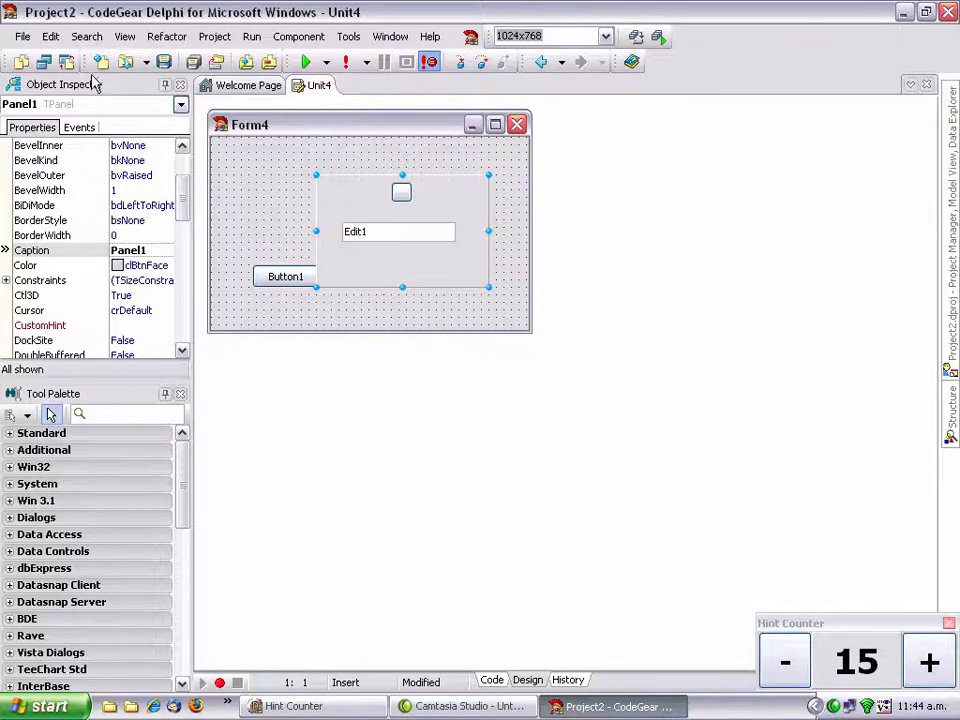
pyautogui.click(352, 270)
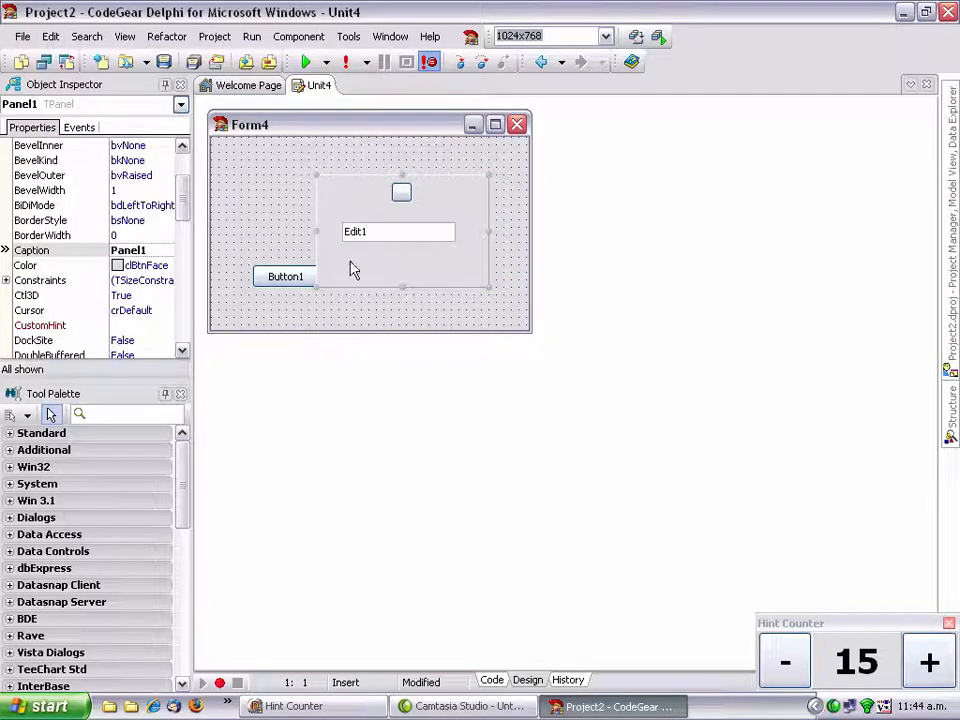
pyautogui.click(285, 276)
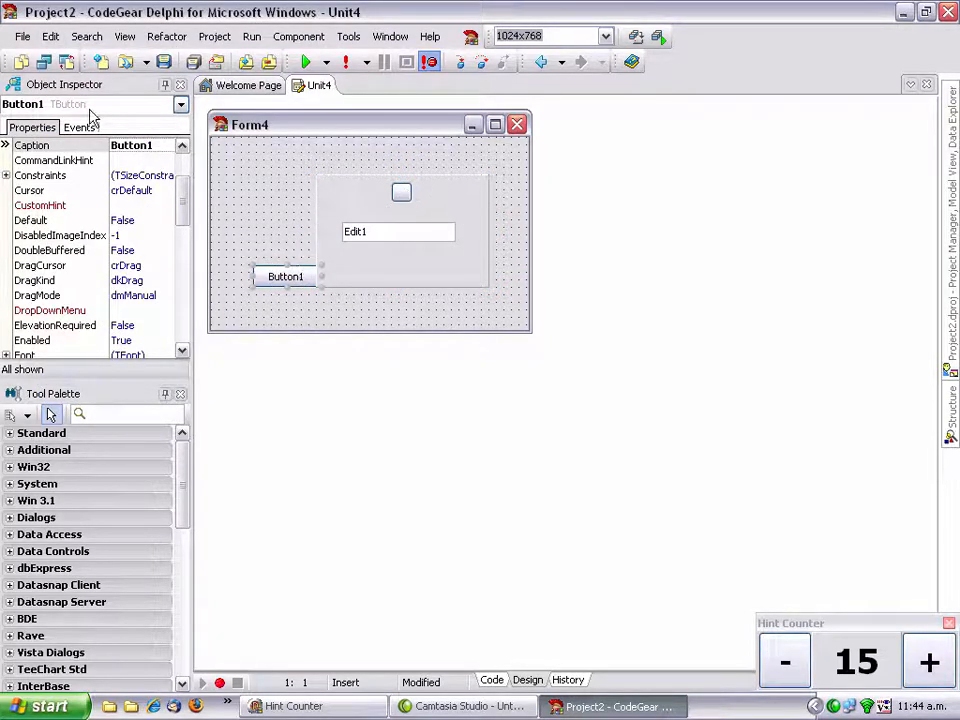
pyautogui.click(285, 276)
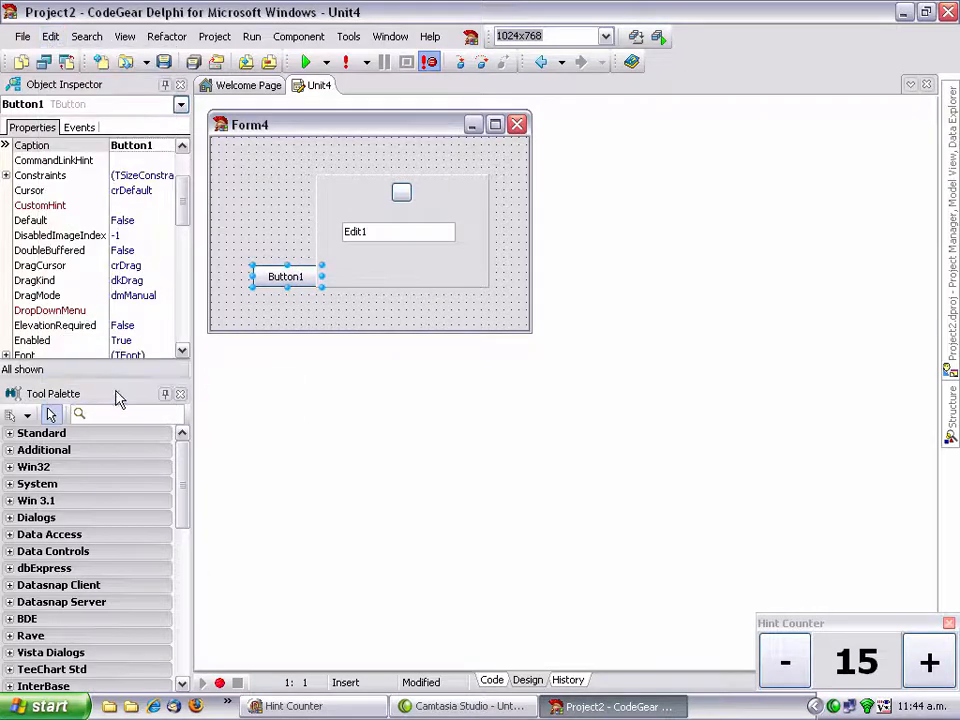
pyautogui.moveTo(283, 188)
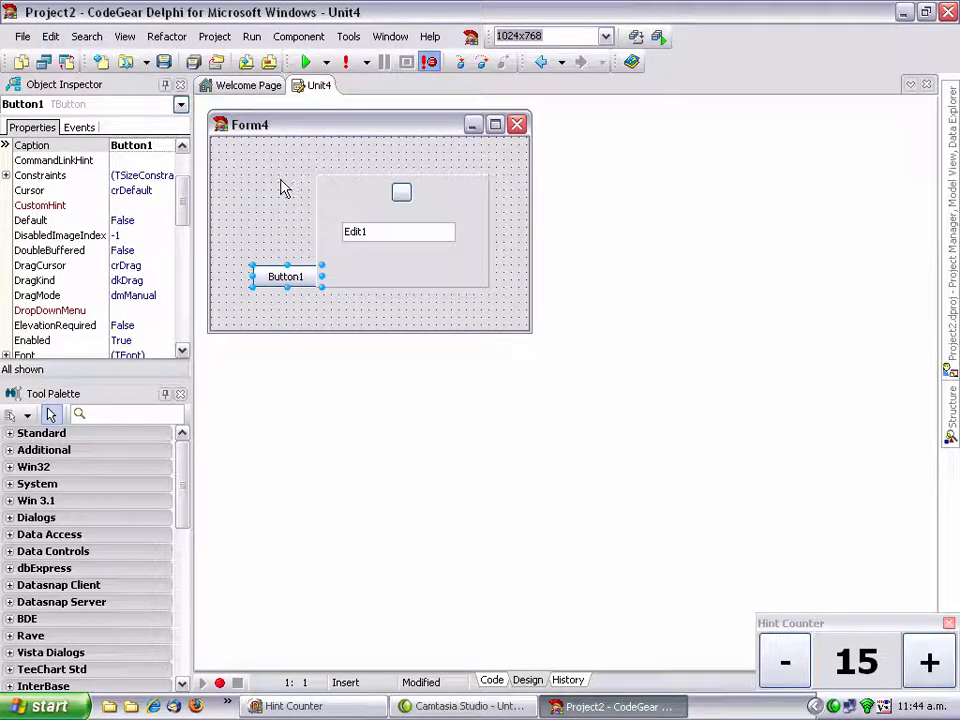
pyautogui.moveTo(276, 185)
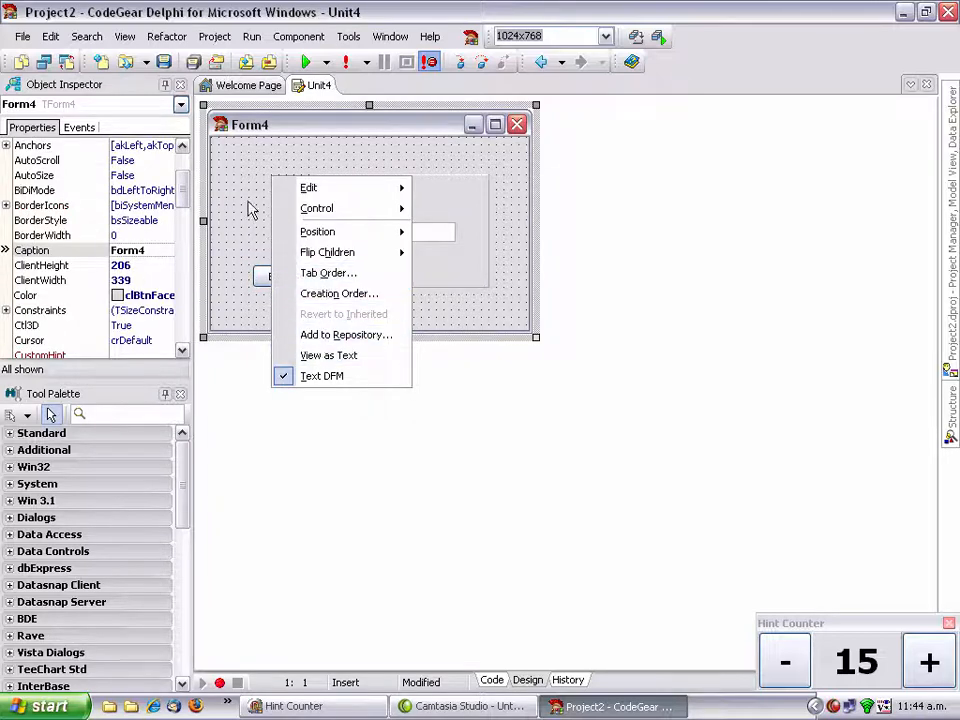
pyautogui.click(250, 205)
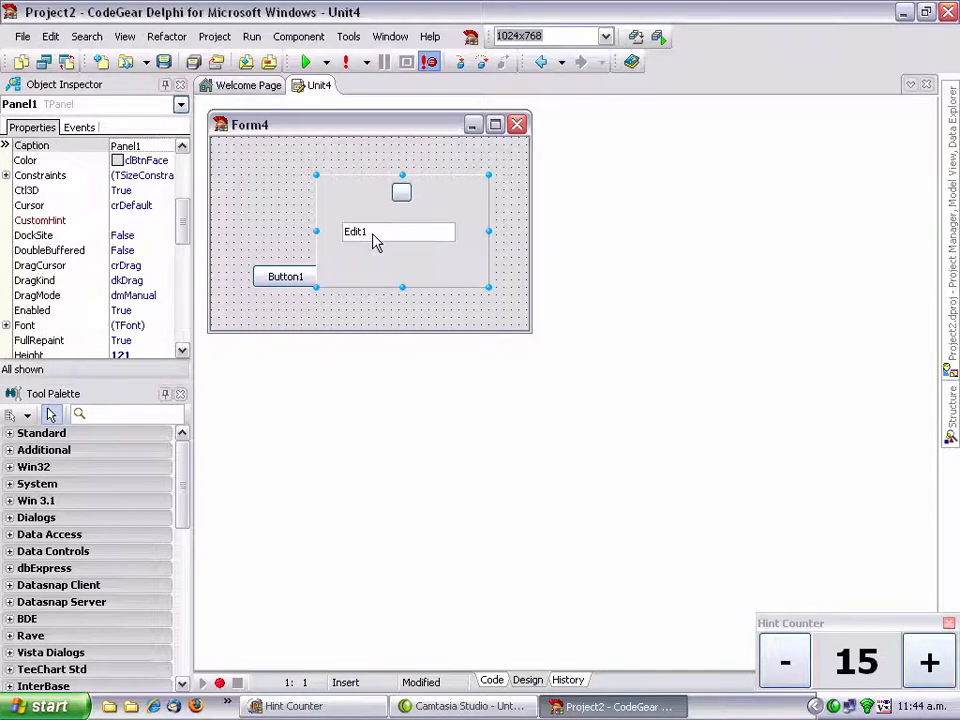
pyautogui.moveTo(372, 242)
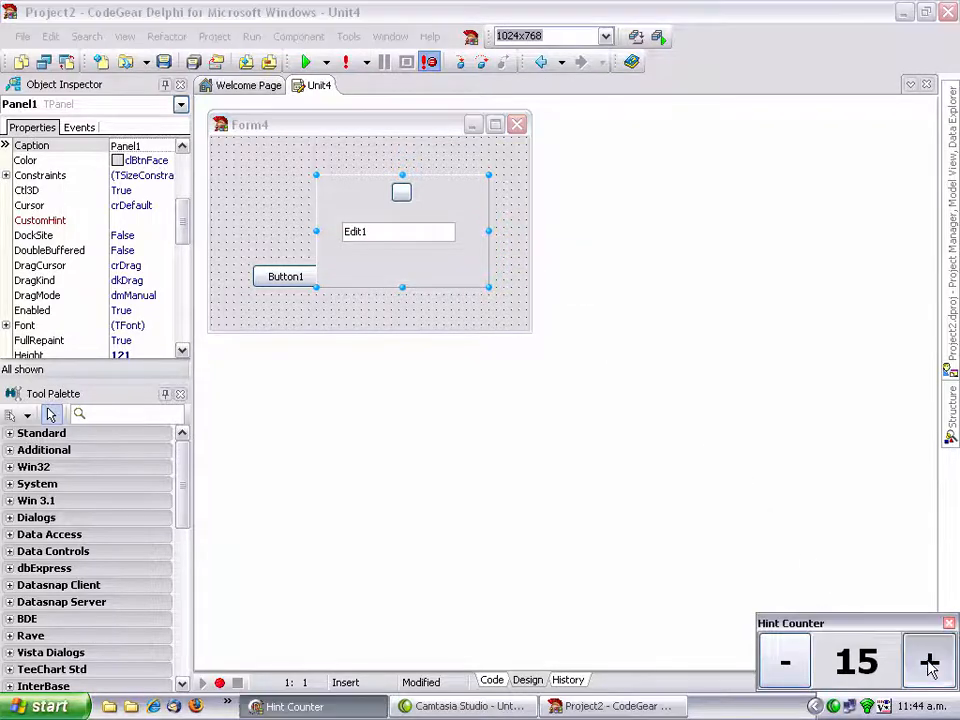
pyautogui.click(928, 662)
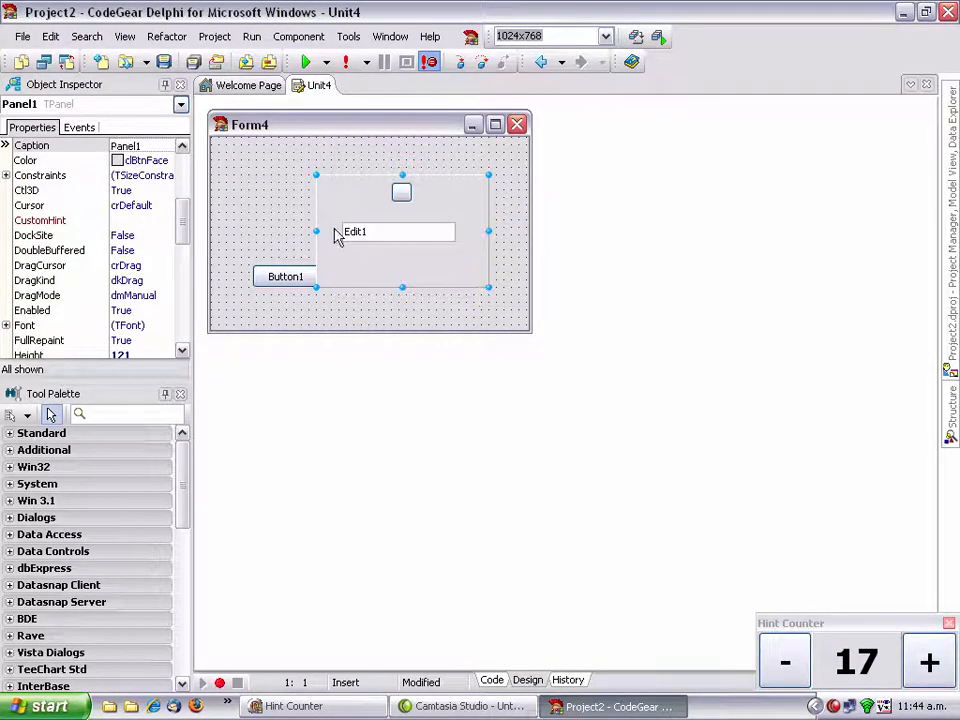
pyautogui.moveTo(413, 273)
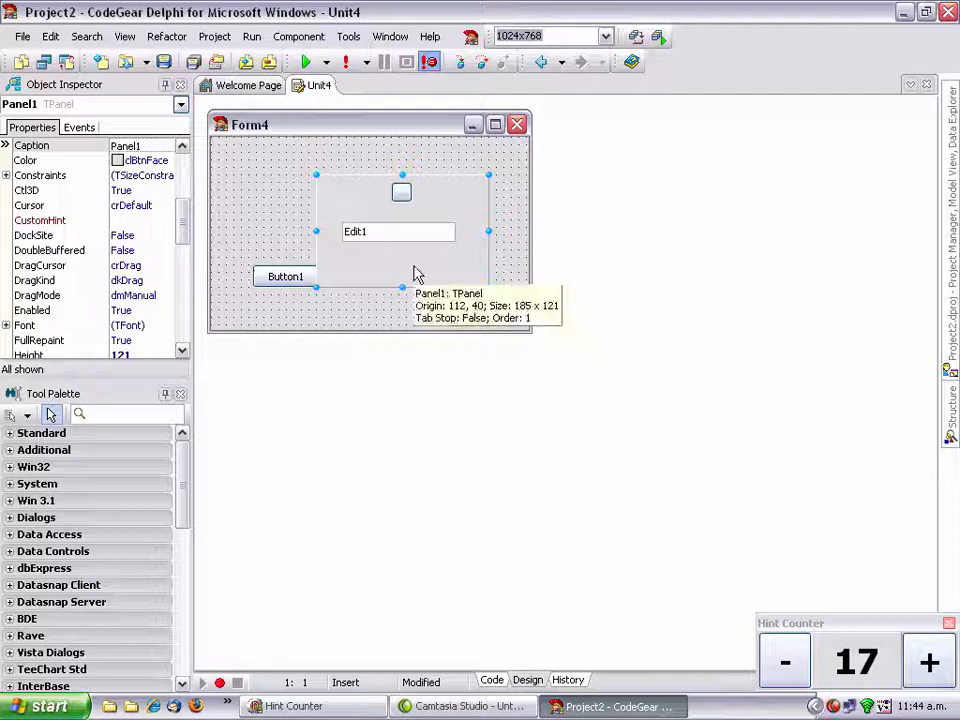
pyautogui.moveTo(435, 255)
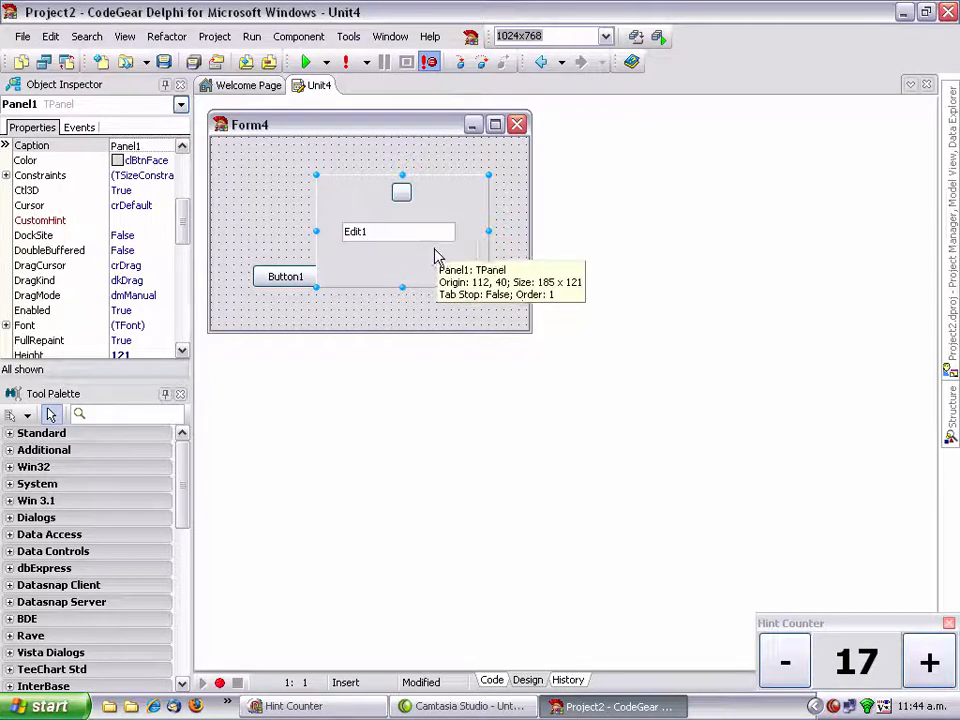
pyautogui.moveTo(388, 250)
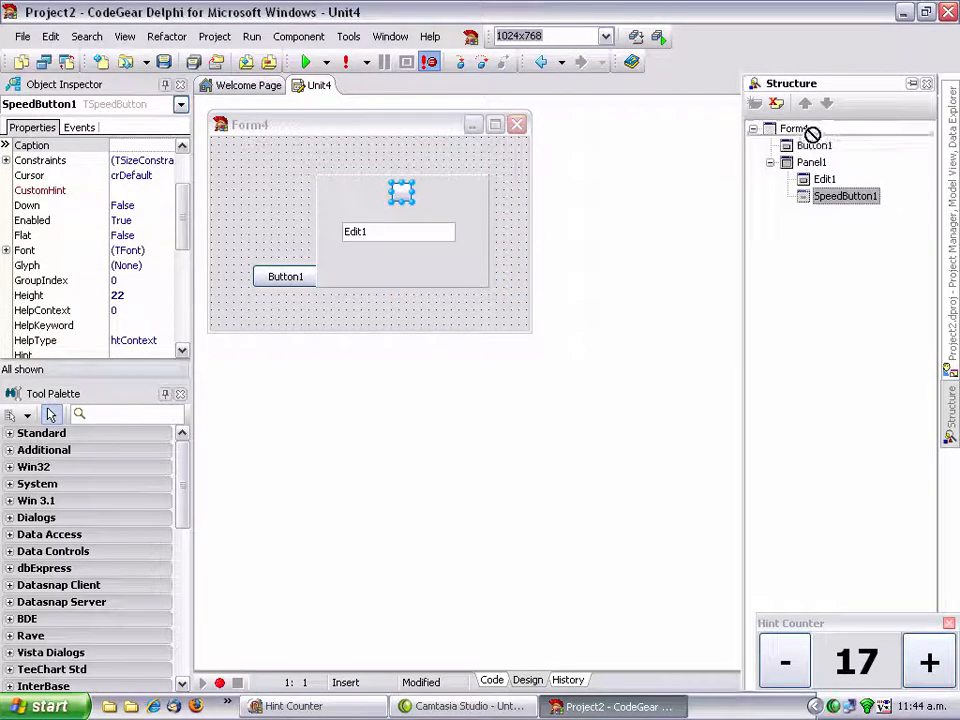
# Step: Move SpeedButton1 out of the panel and bring Panel1 to the front
pyautogui.moveTo(402, 192); pyautogui.dragTo(297, 155)
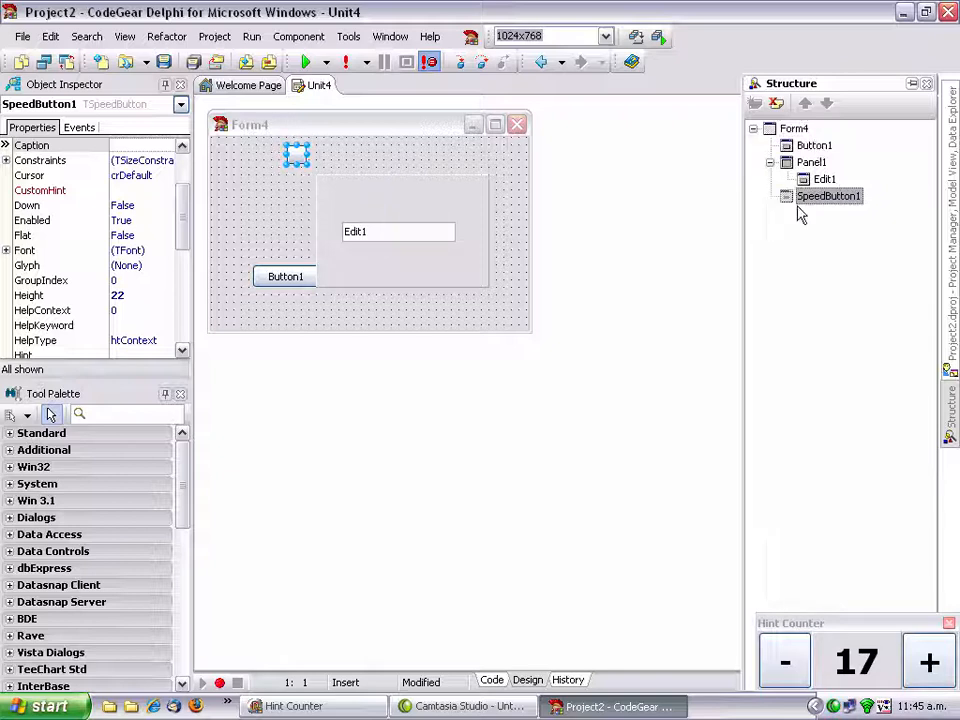
pyautogui.click(928, 662)
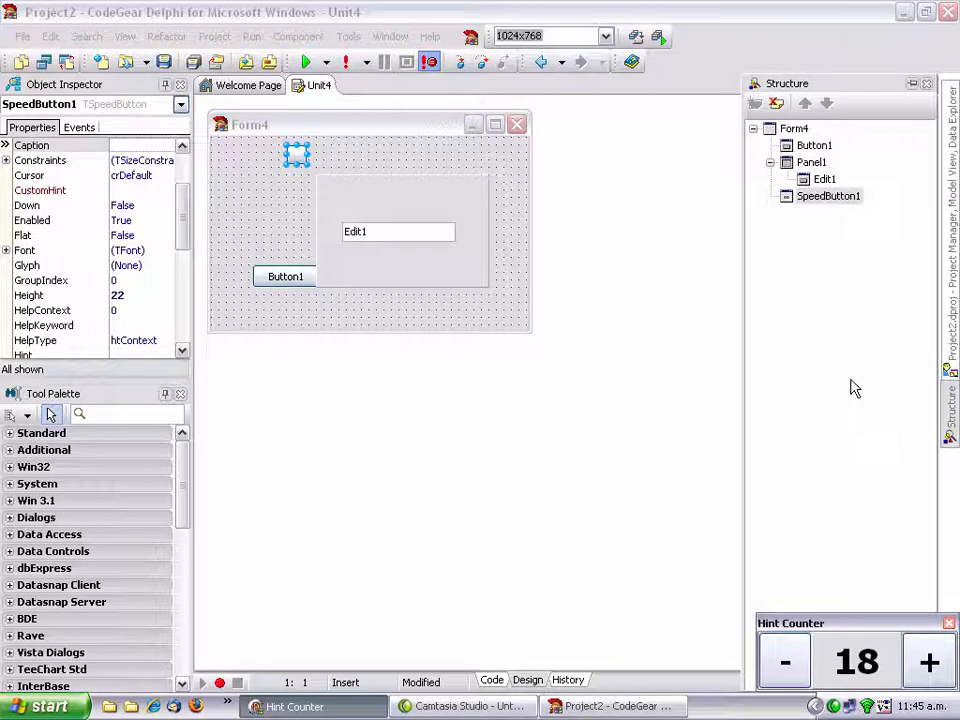
pyautogui.click(420, 200)
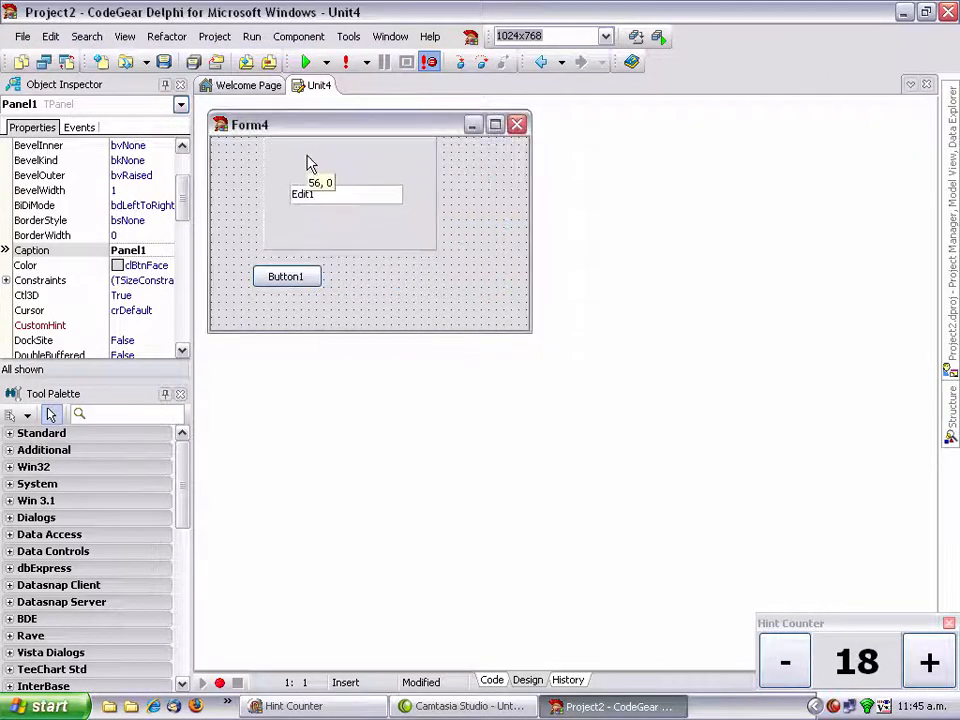
pyautogui.rightClick(310, 160)
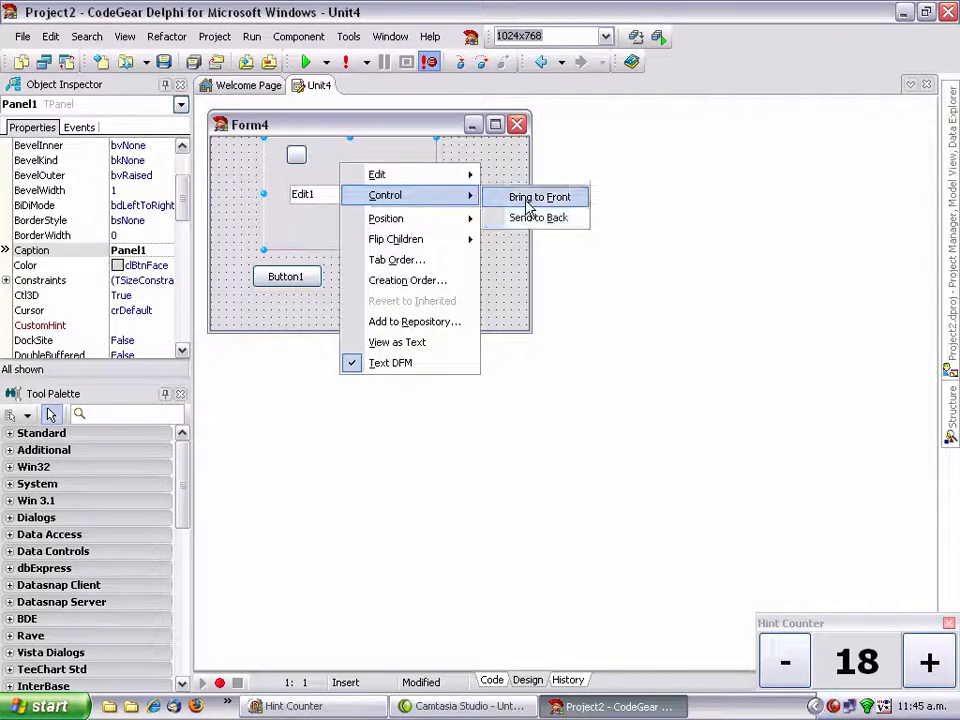
pyautogui.click(539, 197)
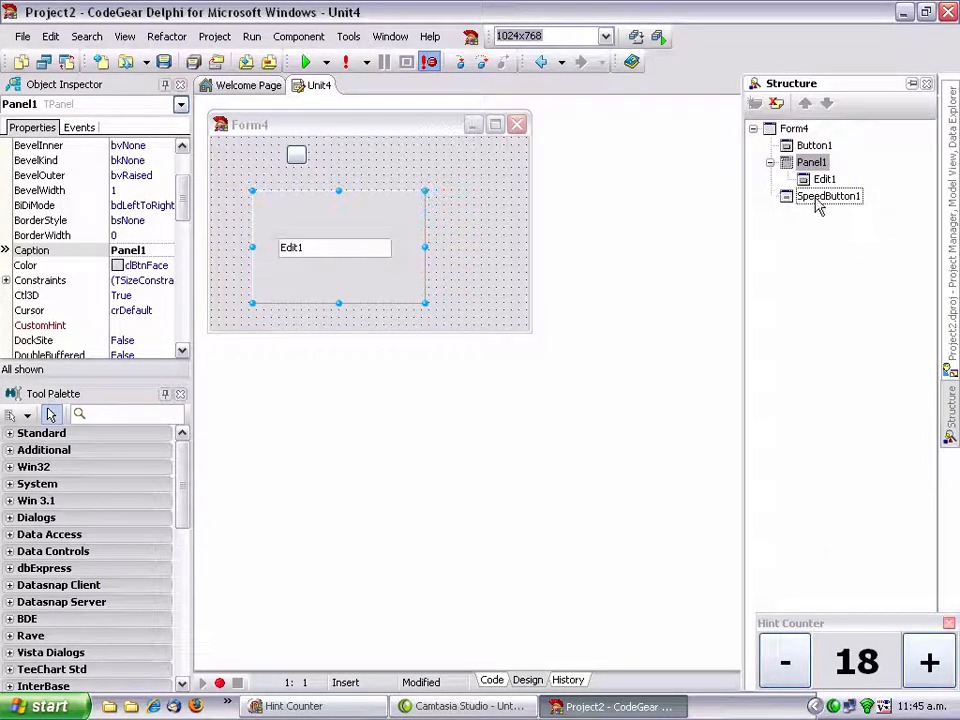
# Step: In the Structure view, apply Control > Bring to Front to Button1
pyautogui.click(814, 145)
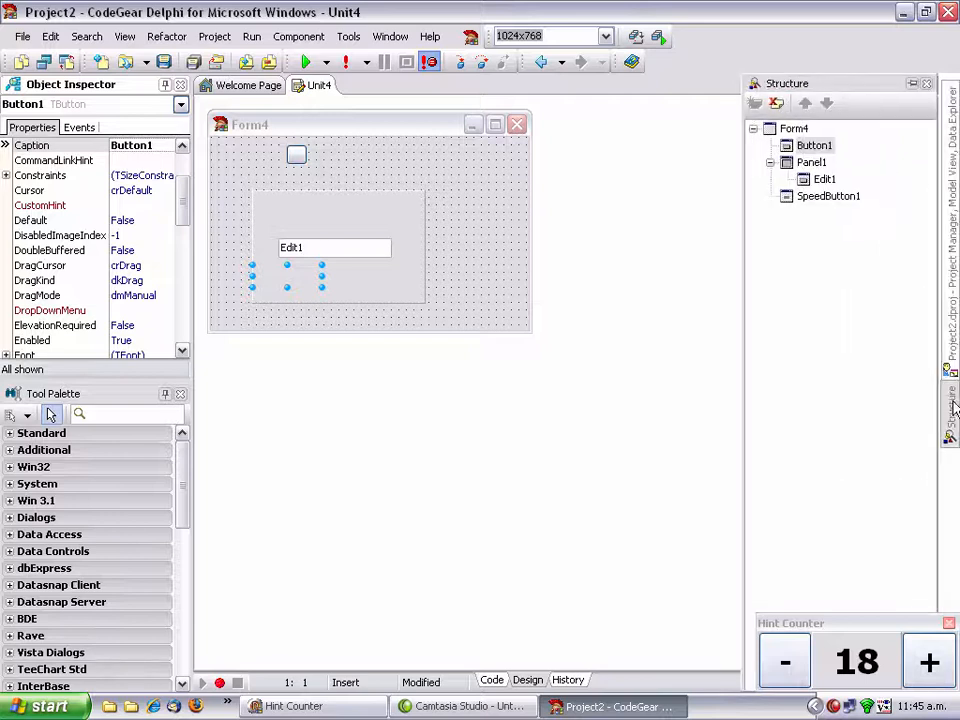
pyautogui.click(814, 145)
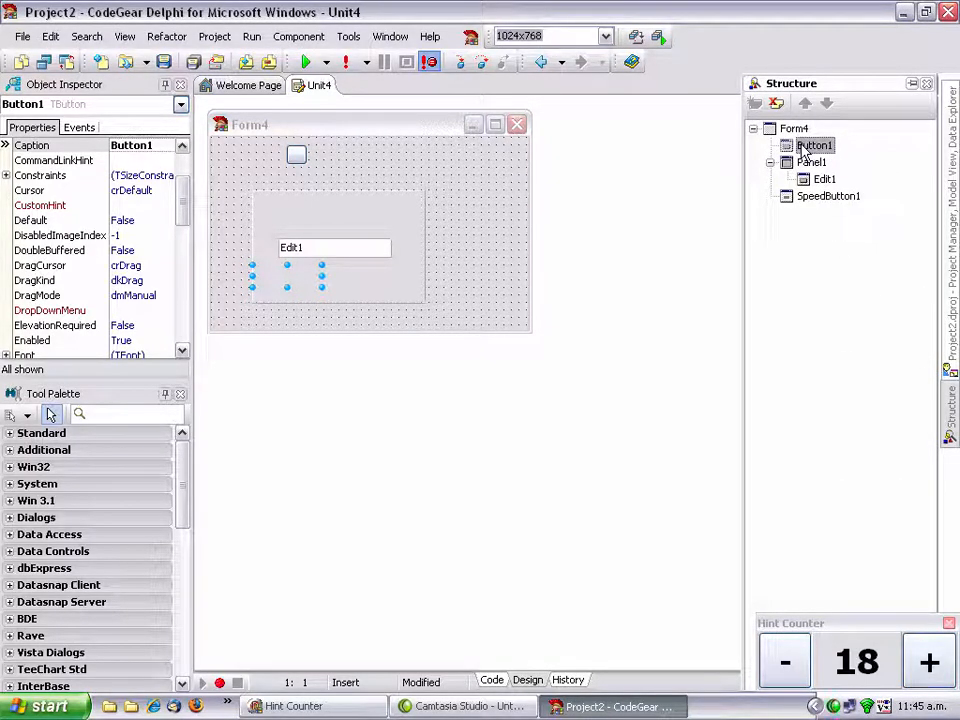
pyautogui.rightClick(815, 145)
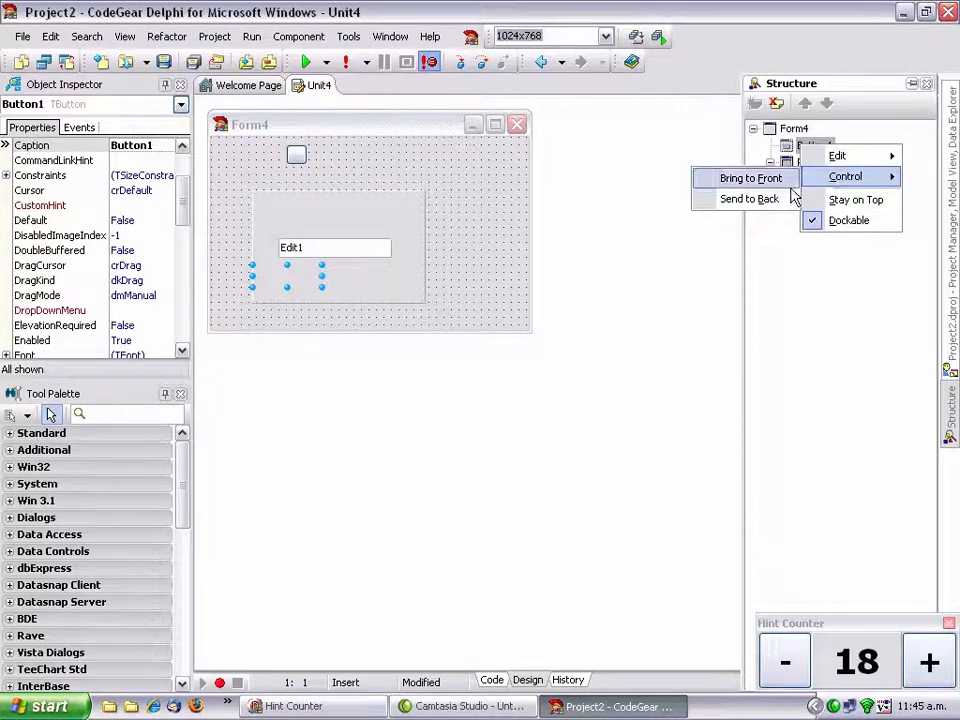
pyautogui.click(751, 178)
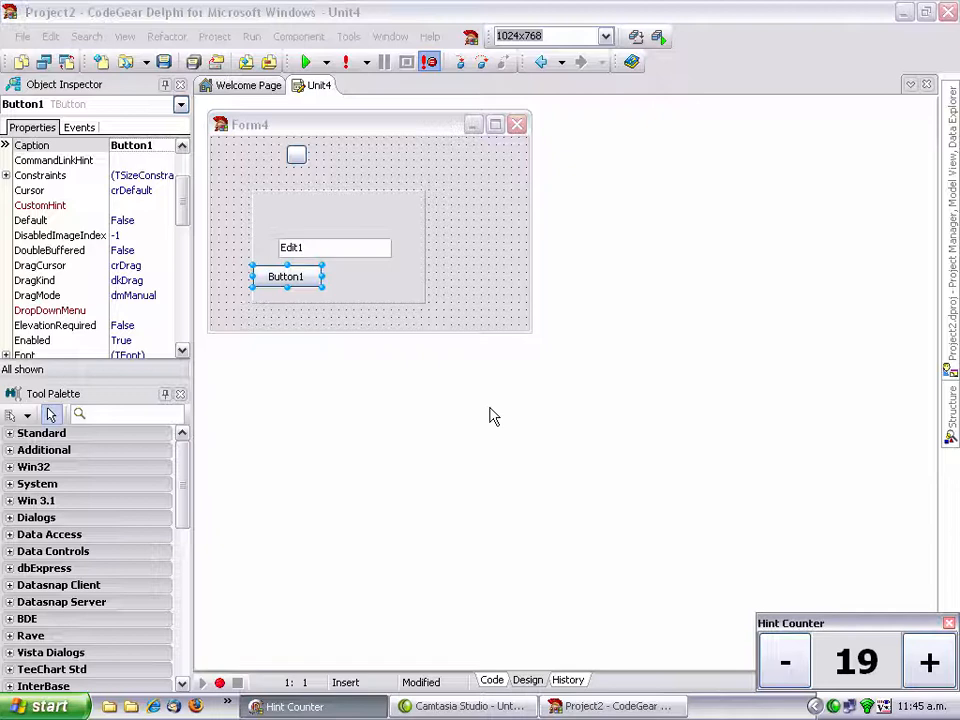
pyautogui.moveTo(340, 277)
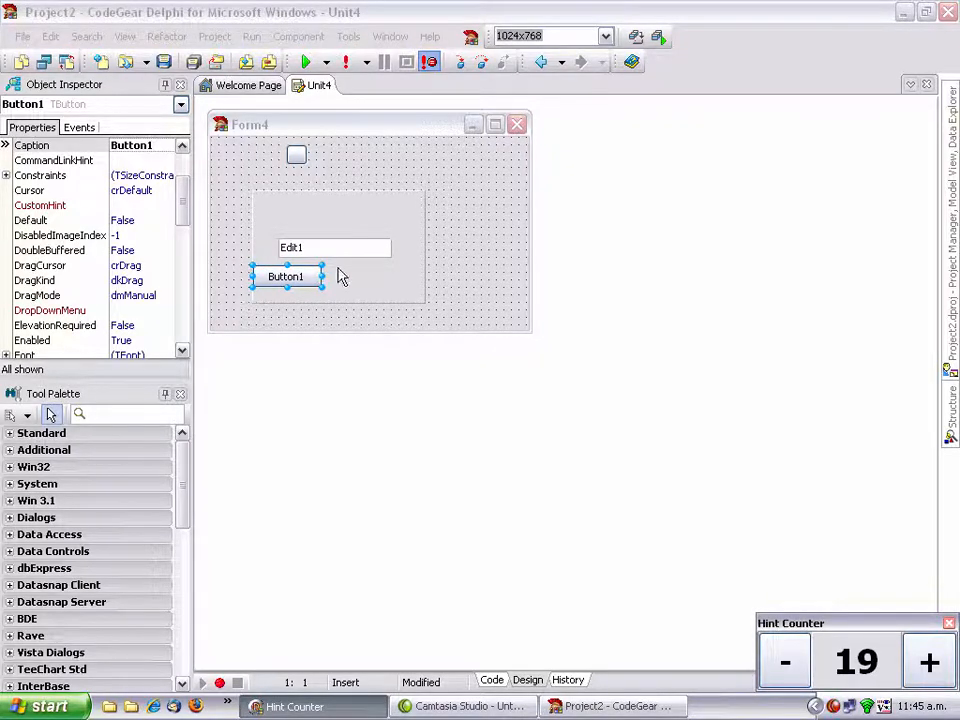
# Step: Align the components via Position > Align and drag Button1 beneath Panel1's left edge
pyautogui.rightClick(291, 247)
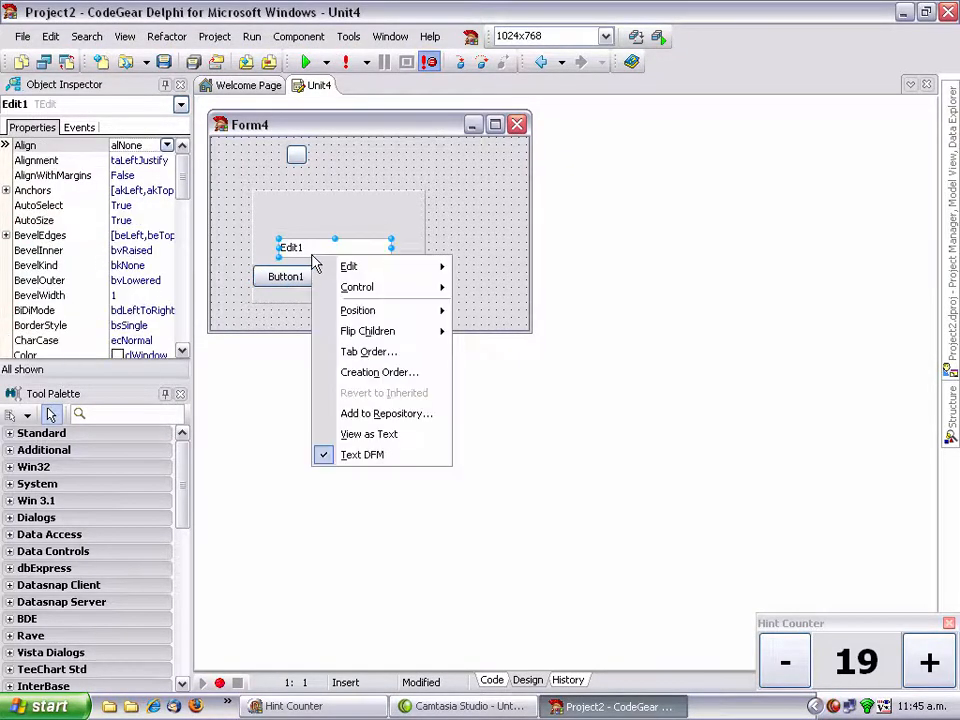
pyautogui.moveTo(357, 287)
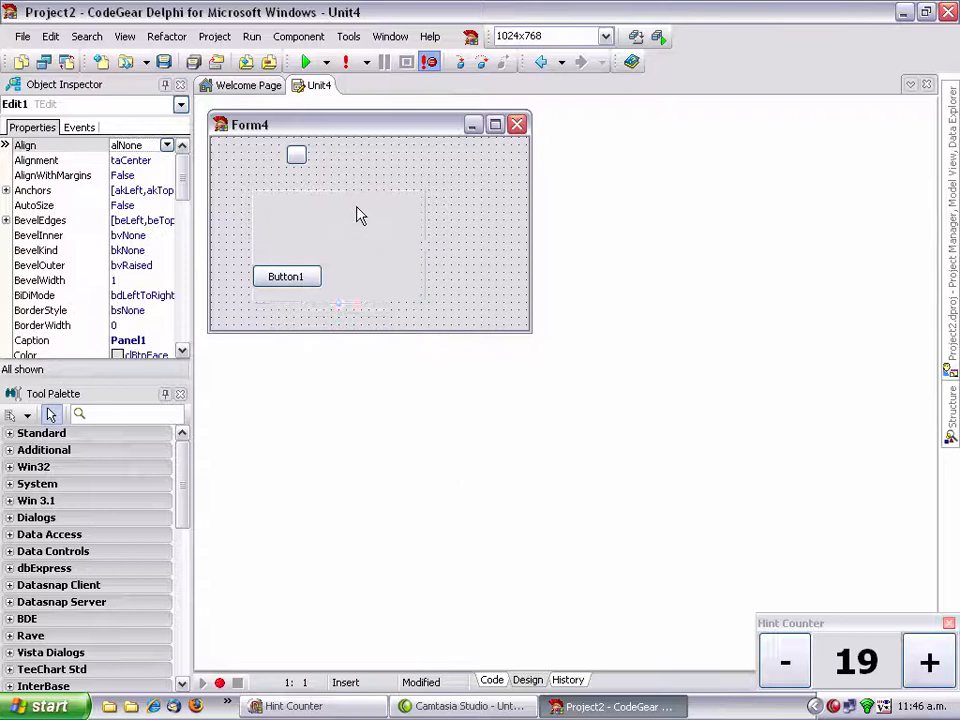
pyautogui.click(380, 215)
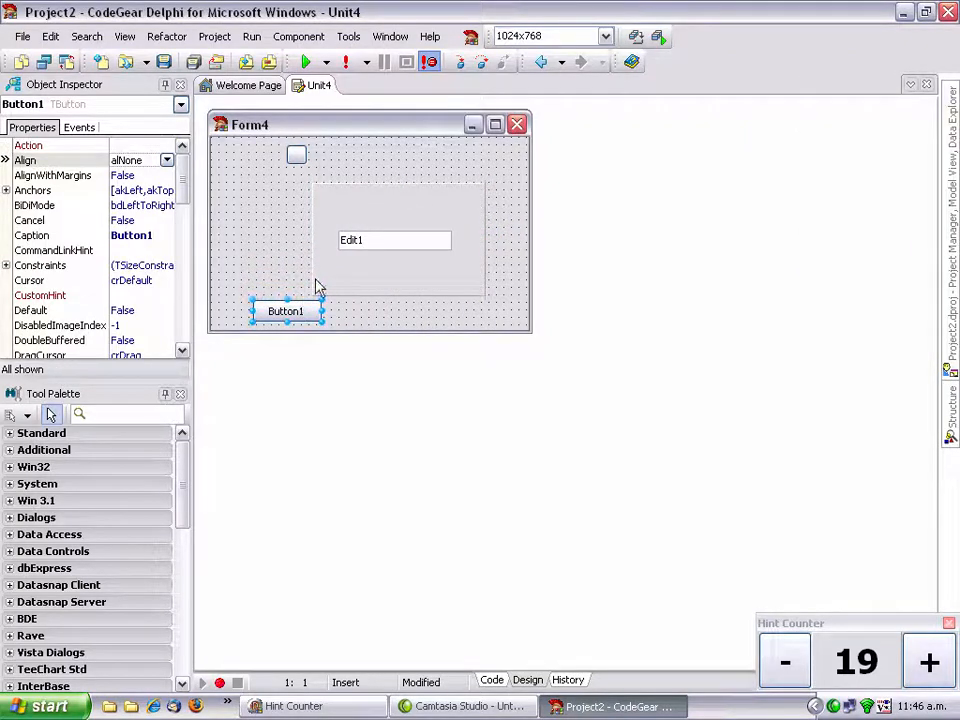
pyautogui.rightClick(297, 155)
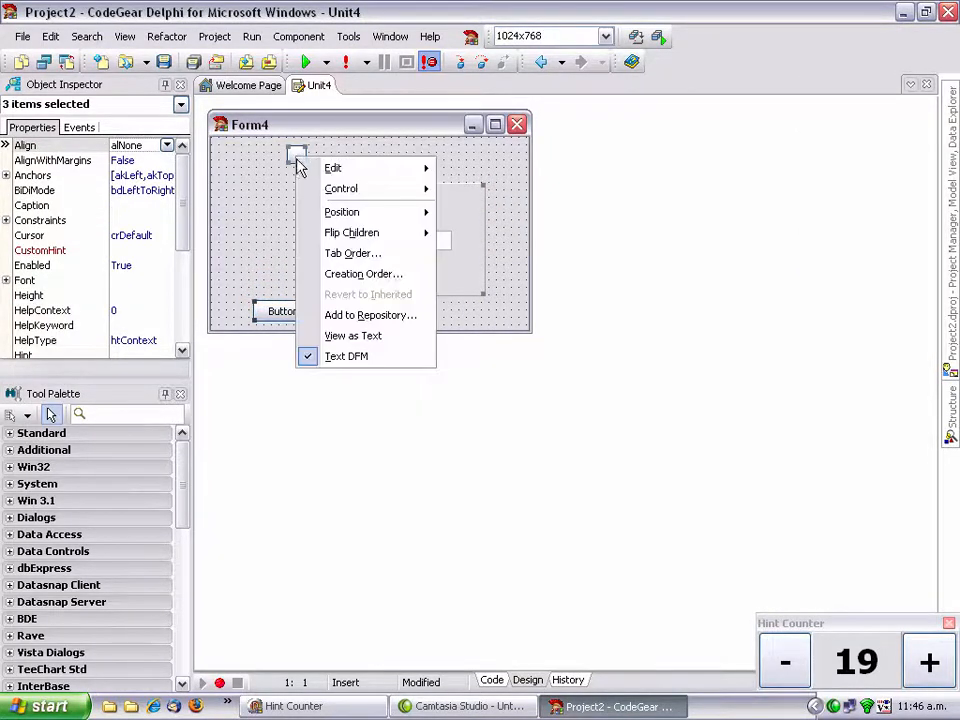
pyautogui.moveTo(342, 212)
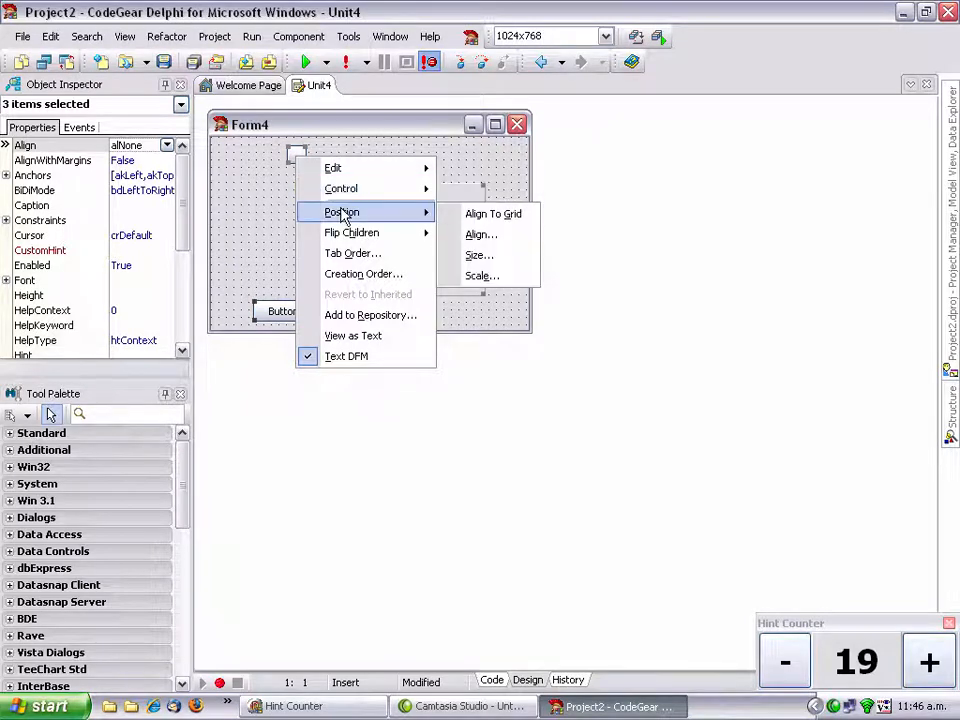
pyautogui.click(480, 234)
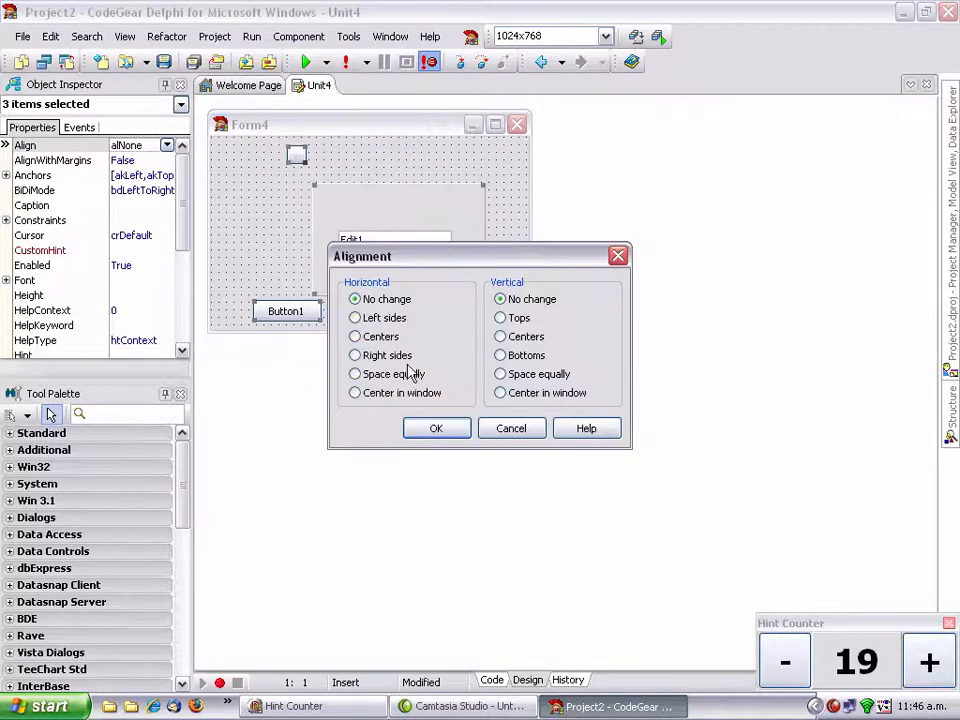
pyautogui.click(436, 428)
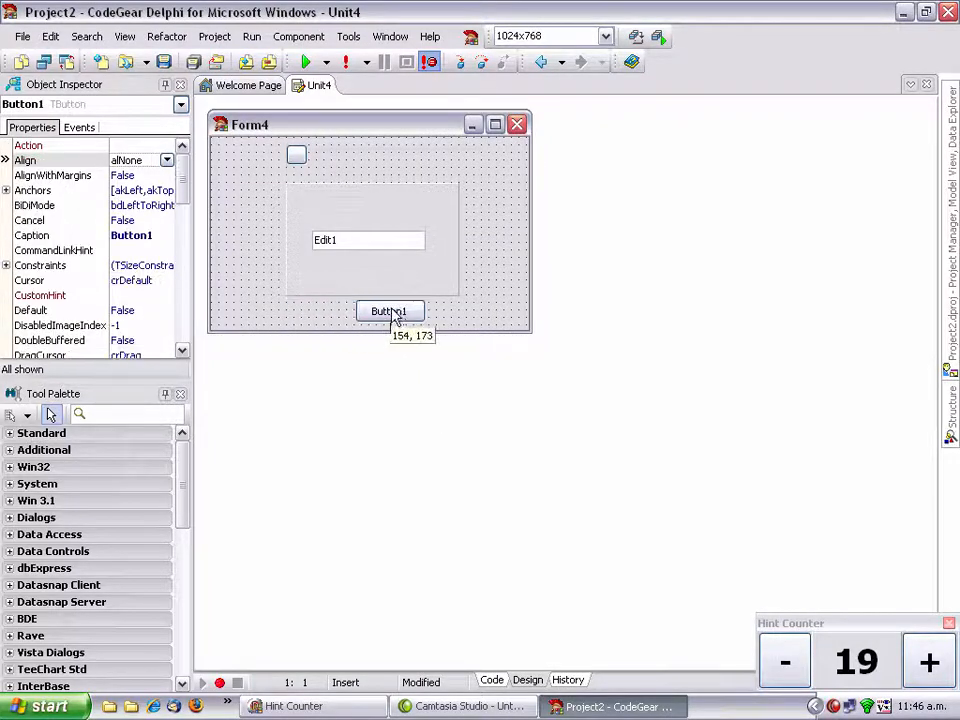
pyautogui.moveTo(390, 311); pyautogui.dragTo(320, 311)
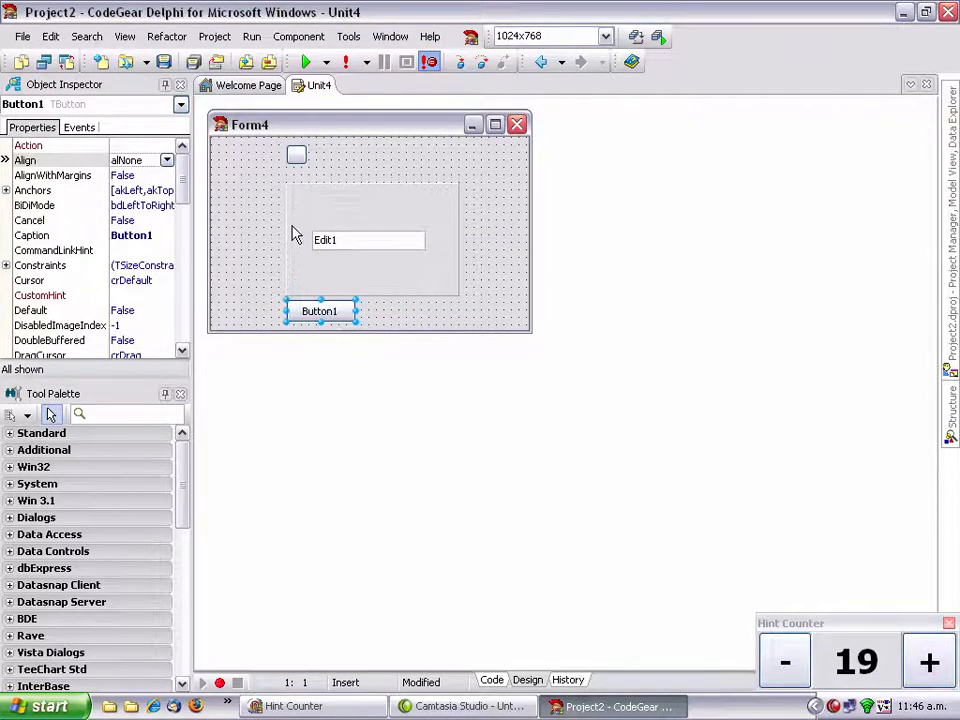
pyautogui.click(928, 662)
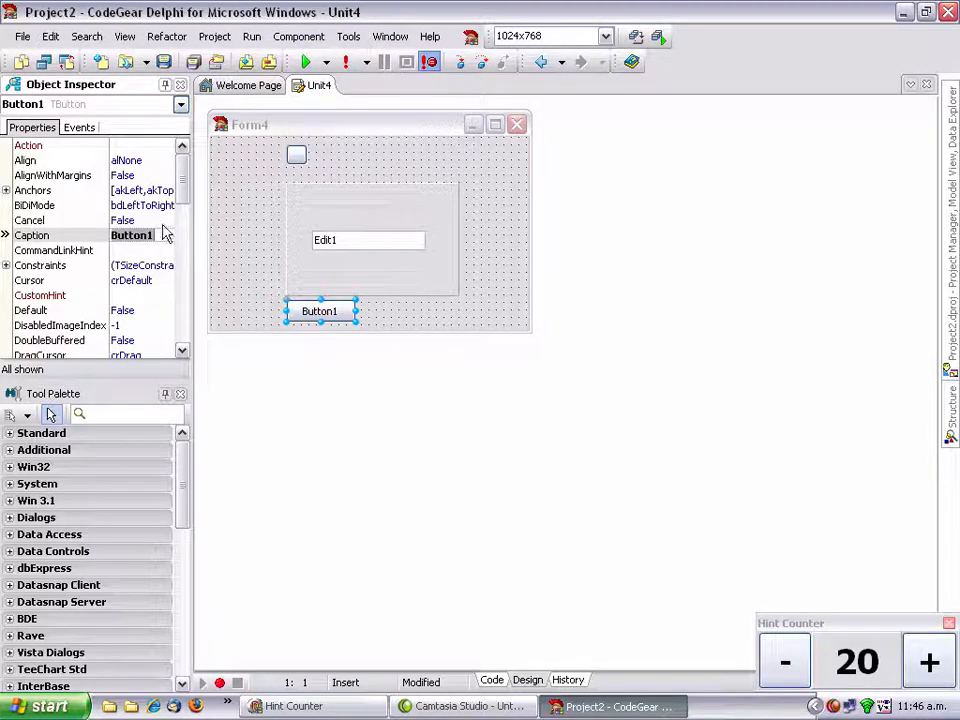
pyautogui.moveTo(35, 235)
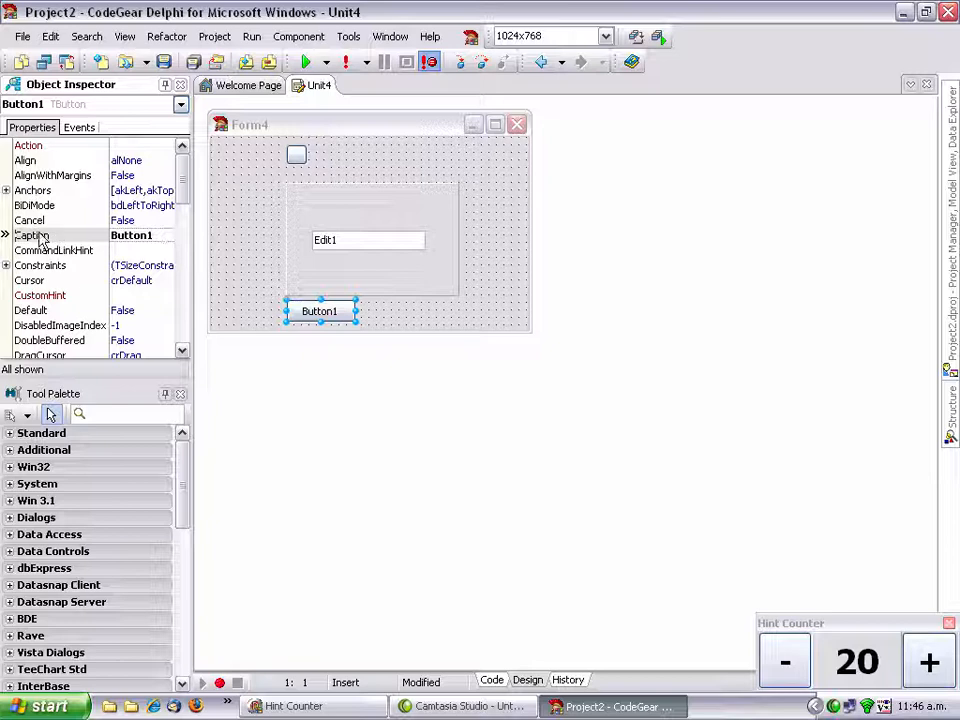
# Step: In the Object Inspector, set Button1's Name to bSmartButton and Caption to 'Smart Button'
pyautogui.scroll(-3)
pyautogui.write('b')
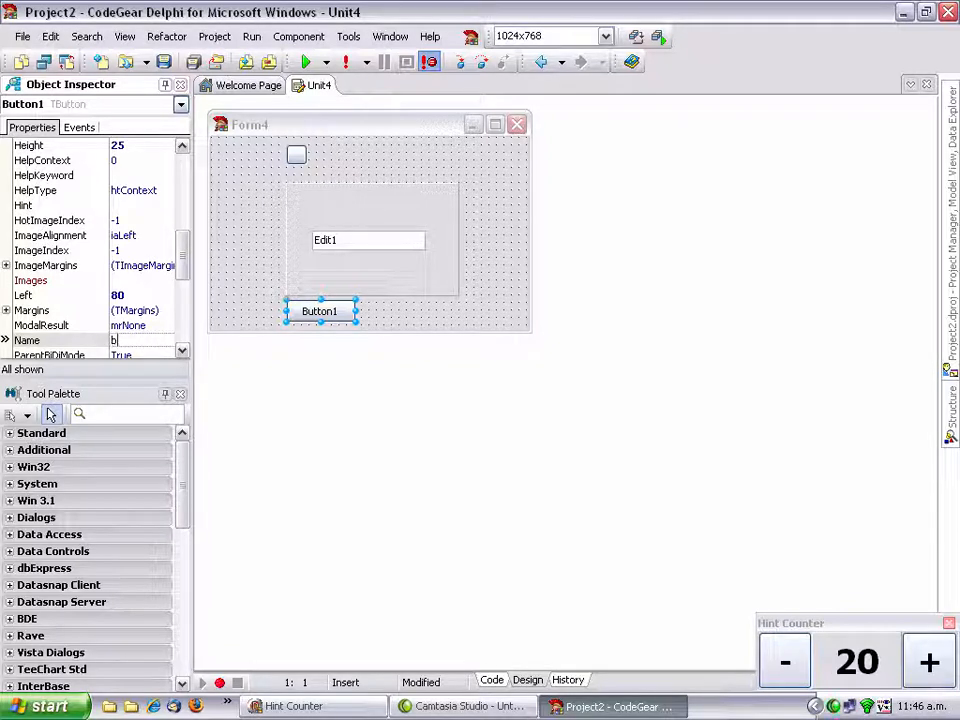
pyautogui.write('SmartButton')
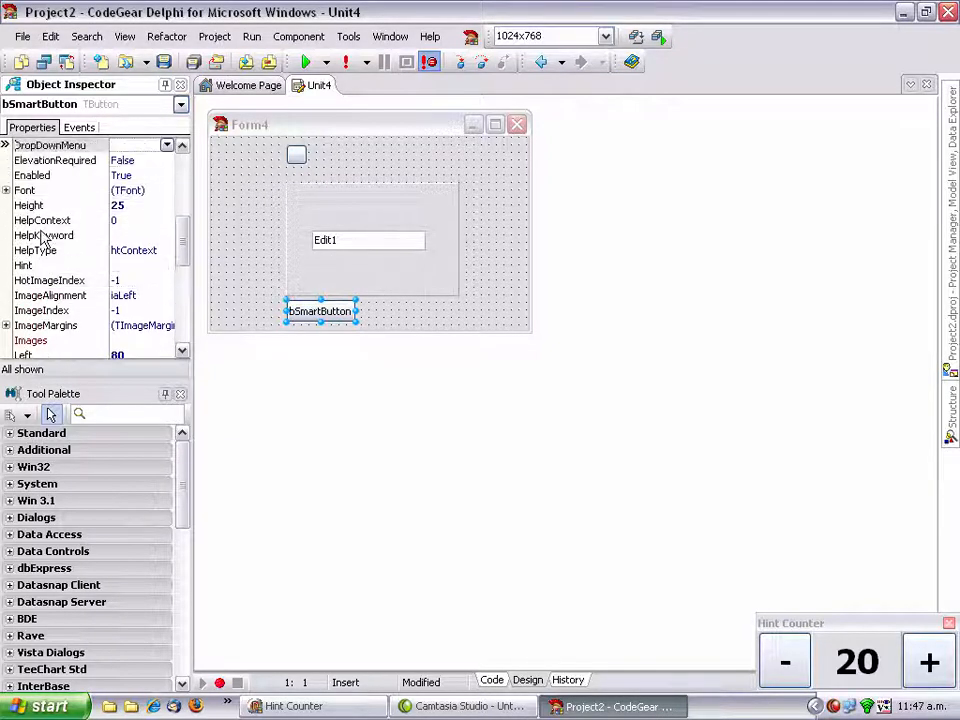
pyautogui.scroll(3)
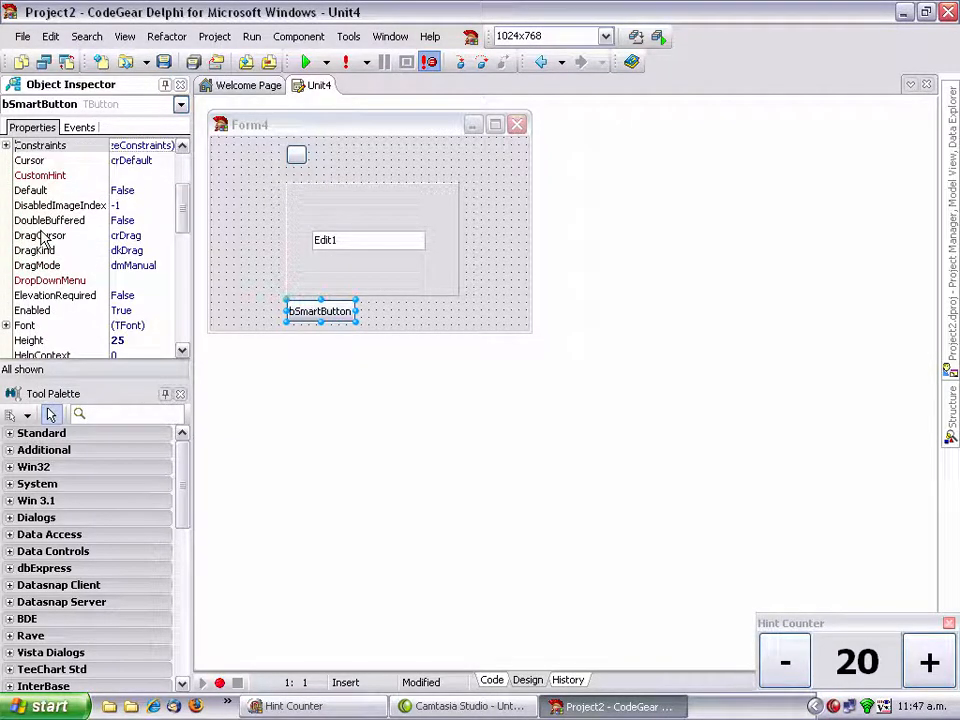
pyautogui.click(60, 235)
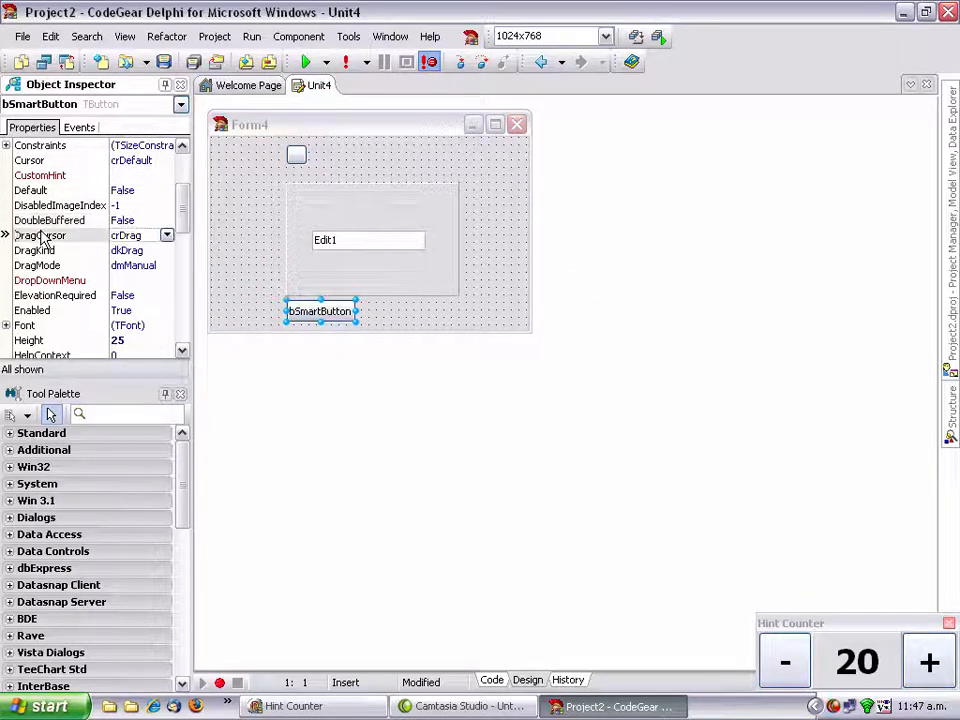
pyautogui.scroll(3)
pyautogui.write('Smart Butto')
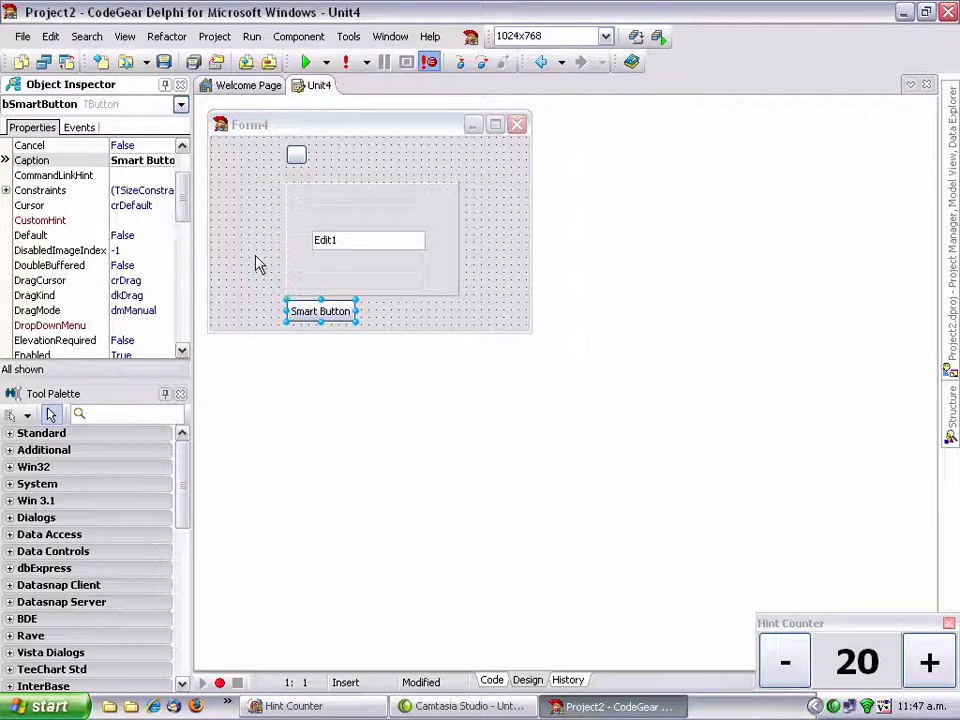
pyautogui.moveTo(687, 571)
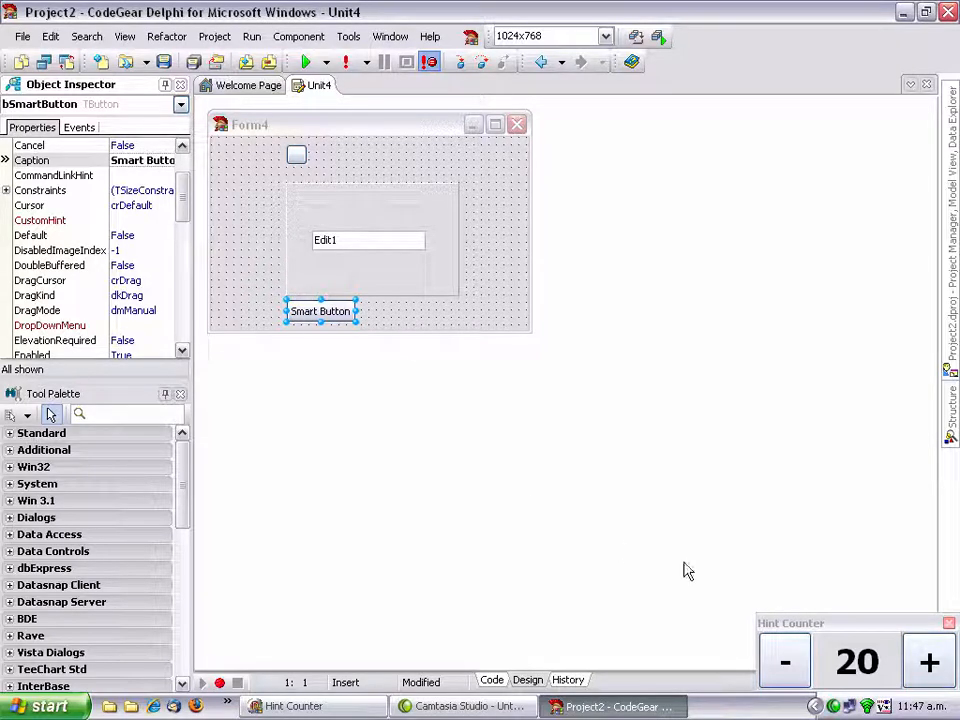
# Step: Save Form4's unit as Unit4.pas in a new Projects\junk3 folder, cancelling the project save
pyautogui.click(928, 661)
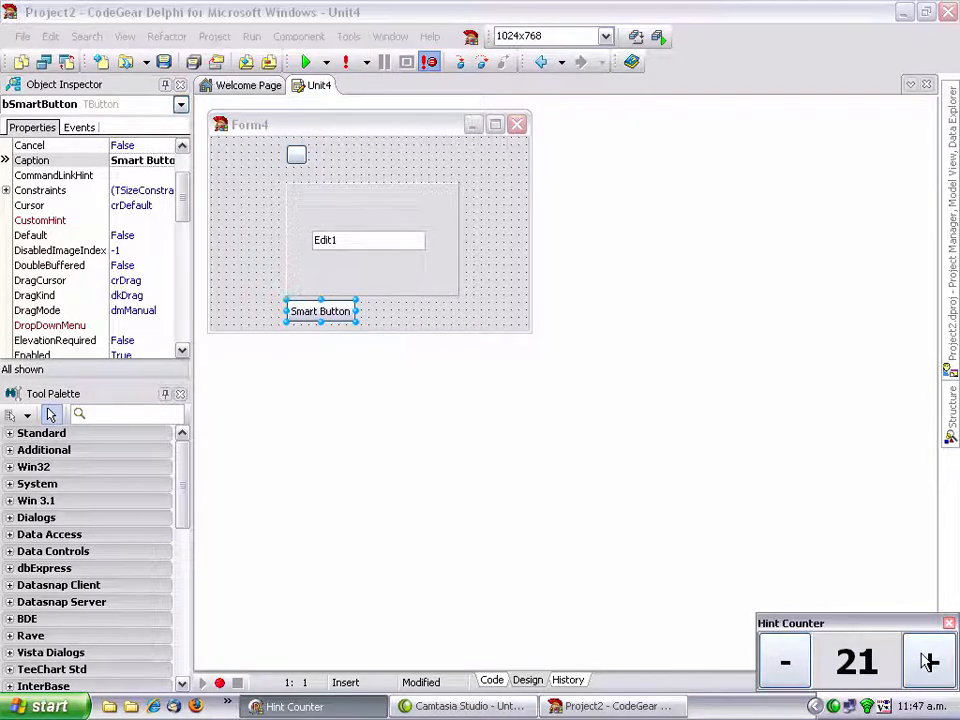
pyautogui.click(248, 197)
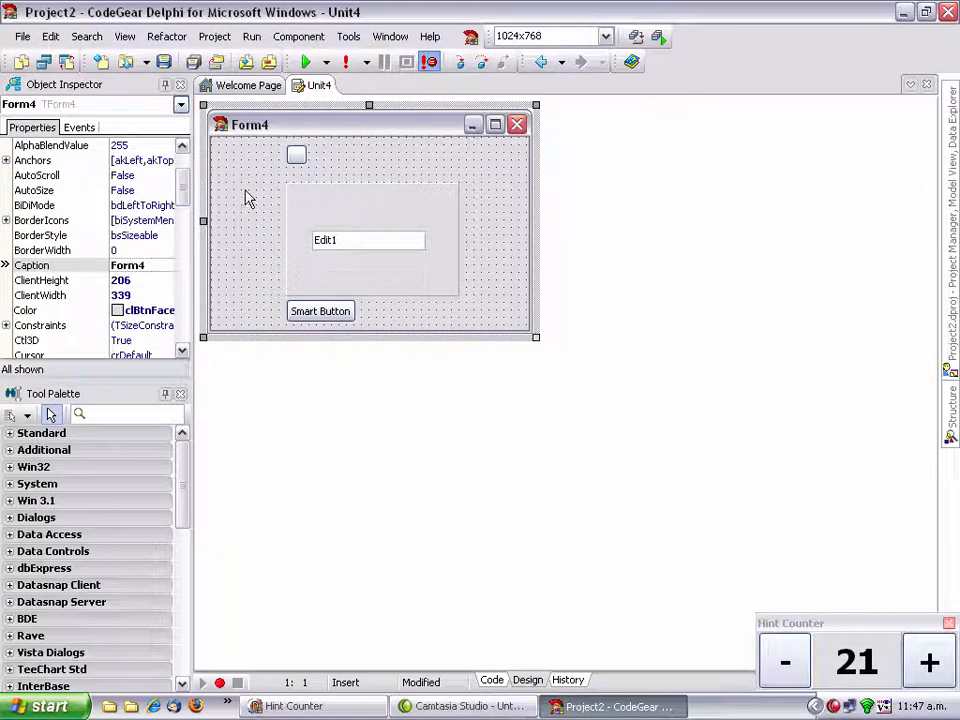
pyautogui.click(22, 37)
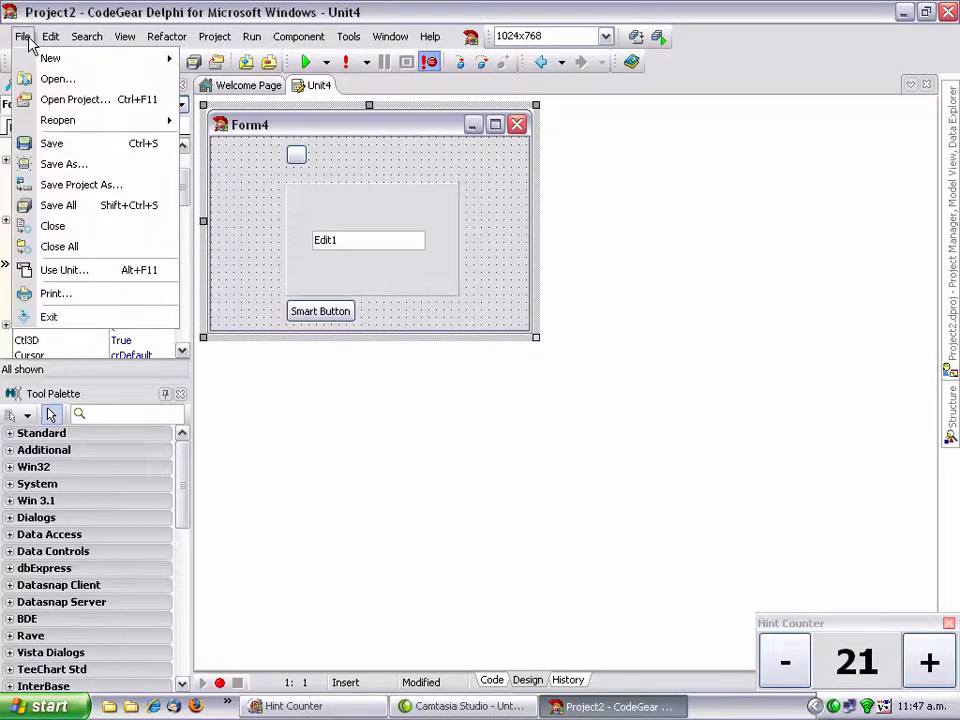
pyautogui.click(63, 163)
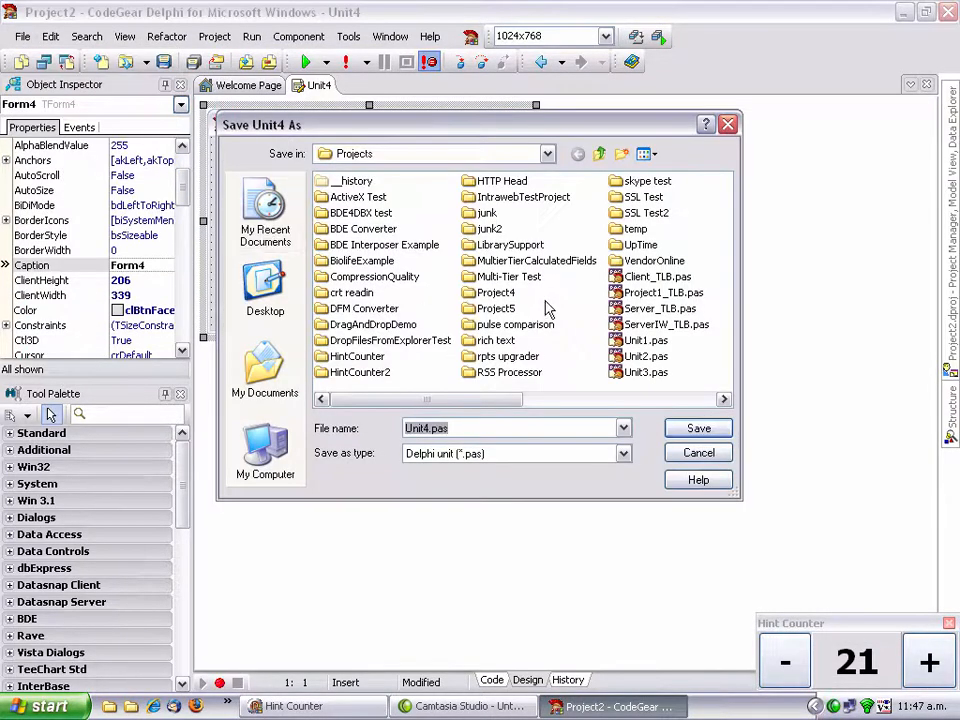
pyautogui.moveTo(615, 175)
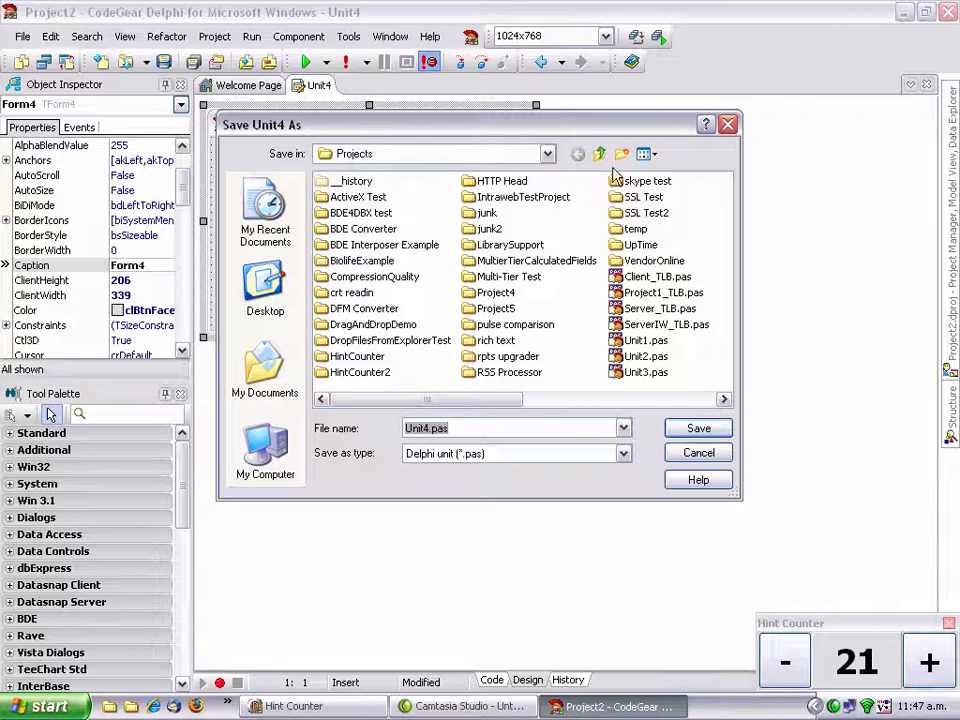
pyautogui.click(621, 153)
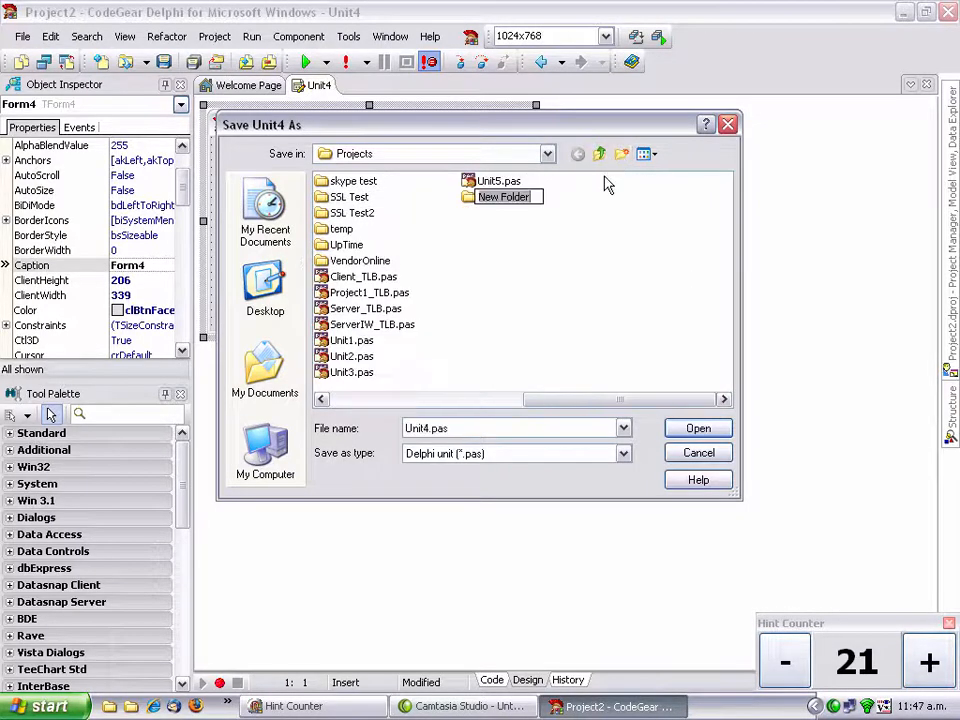
pyautogui.write('junk')
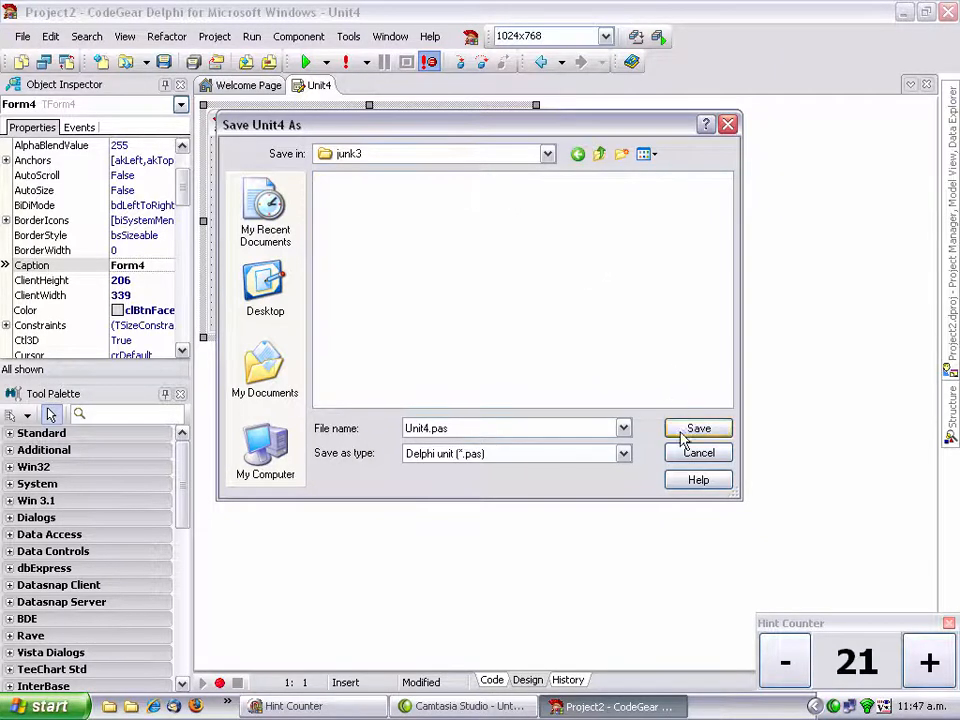
pyautogui.click(698, 428)
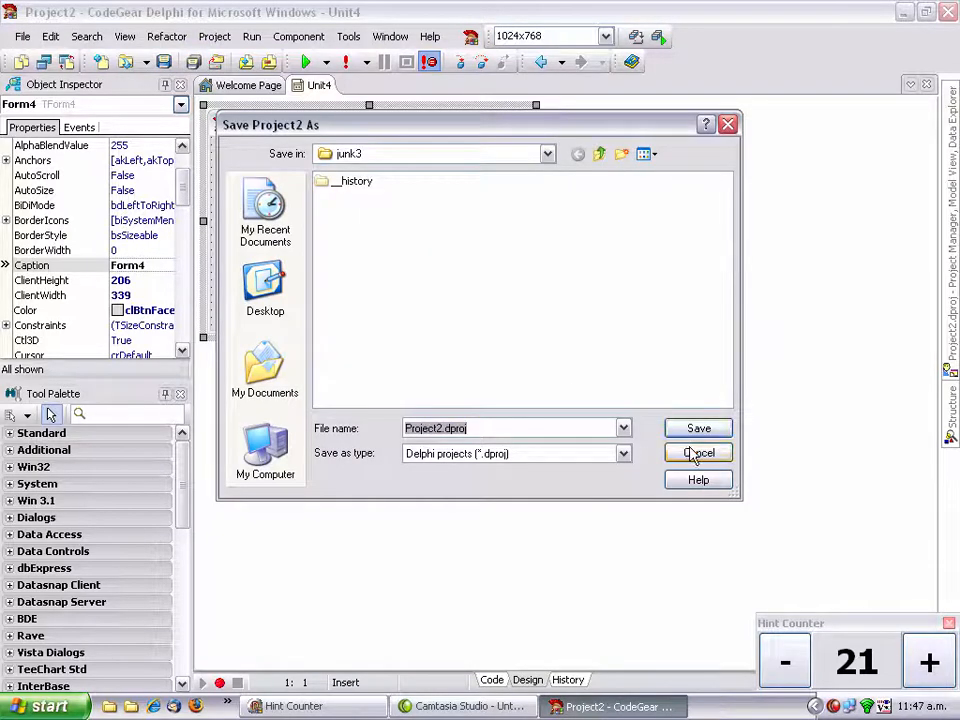
pyautogui.click(698, 453)
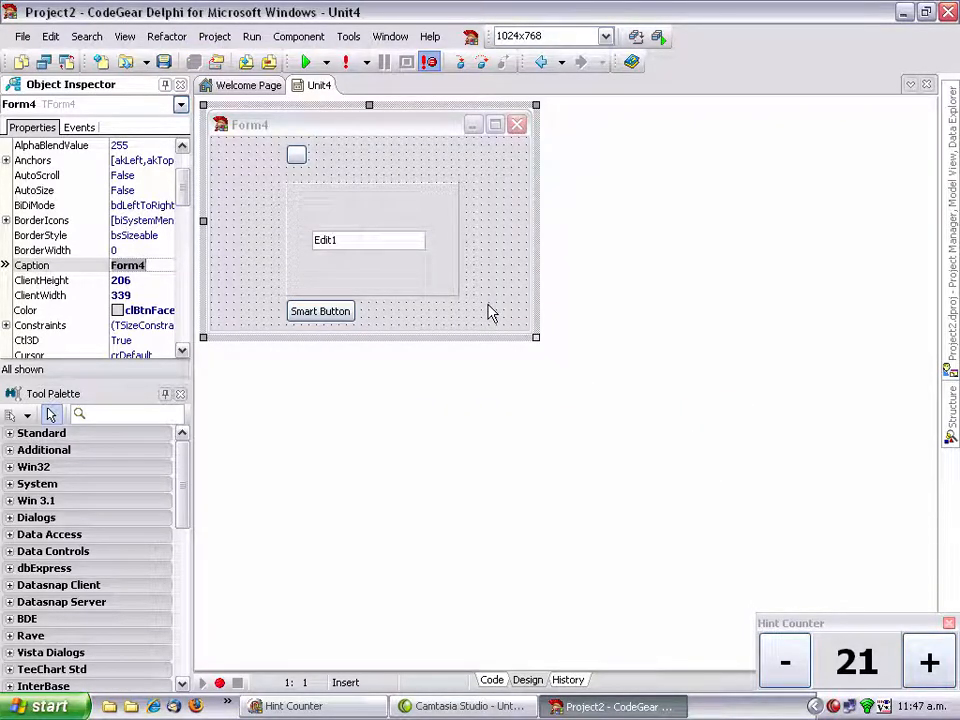
pyautogui.click(320, 311)
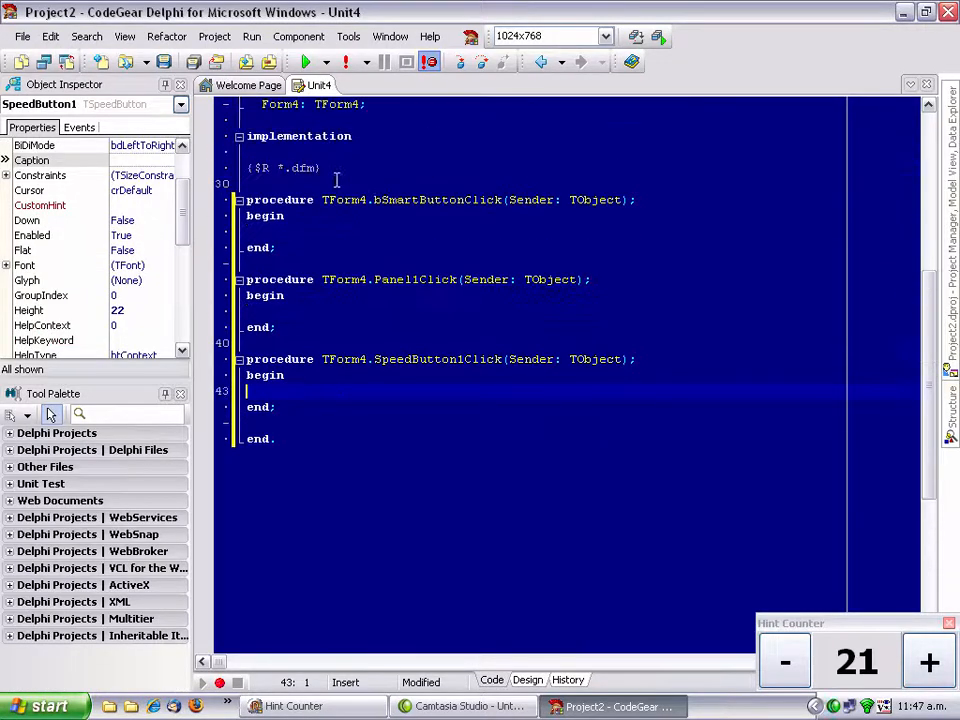
pyautogui.scroll(3)
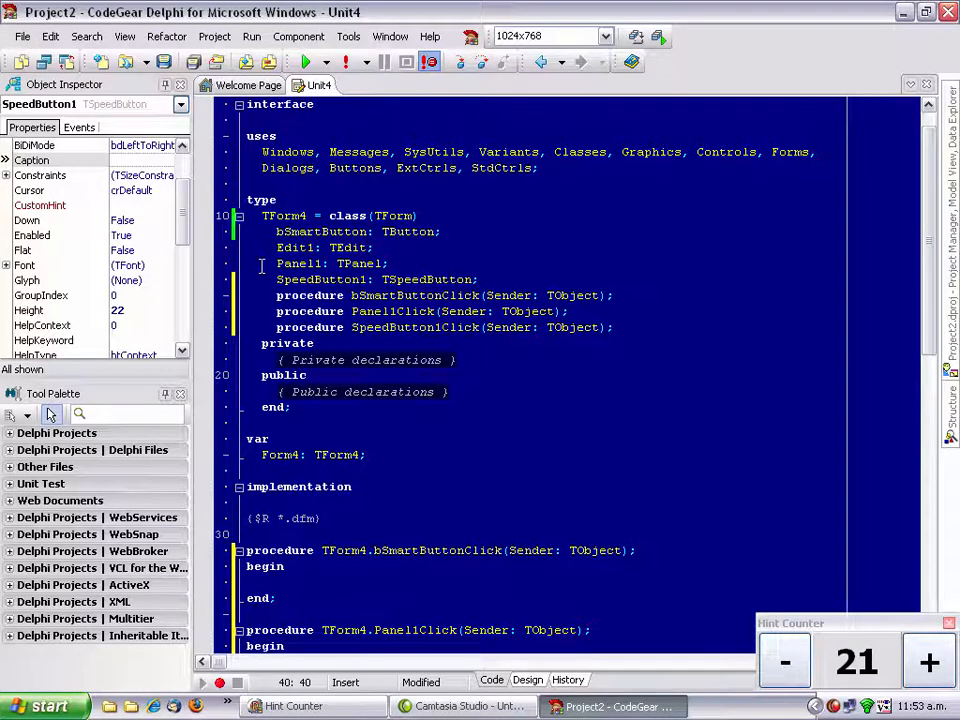
pyautogui.click(270, 311)
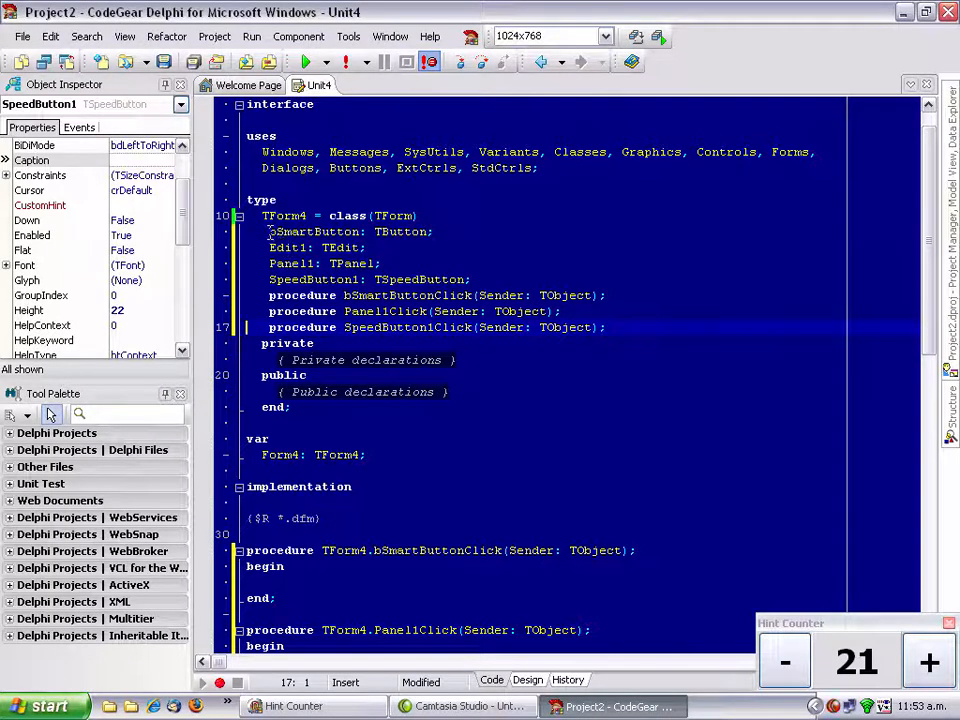
pyautogui.click(343, 433)
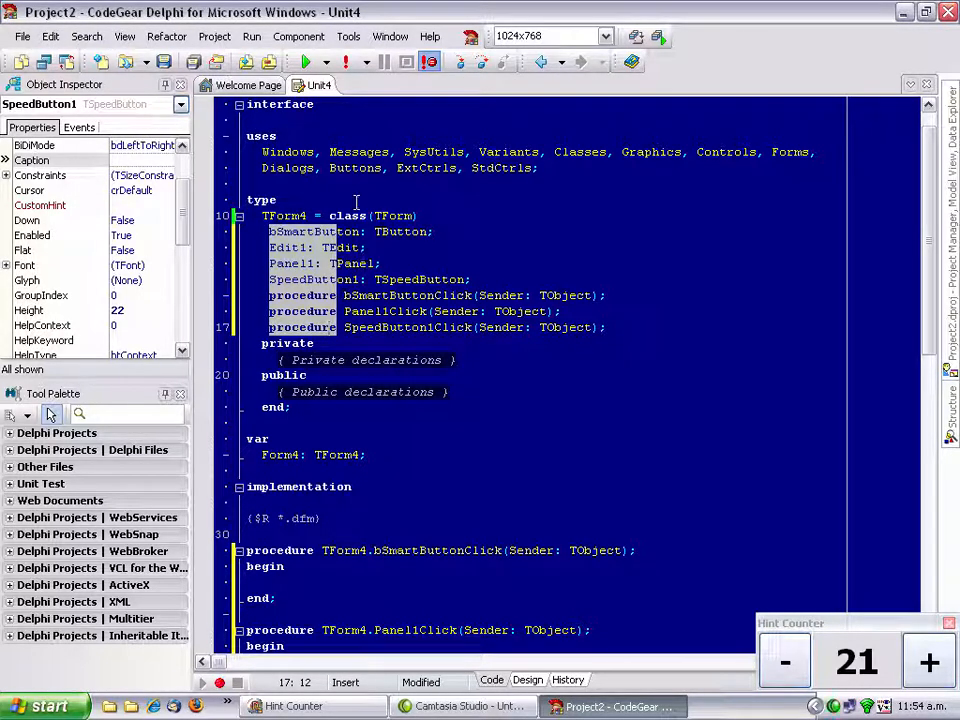
pyautogui.click(270, 247)
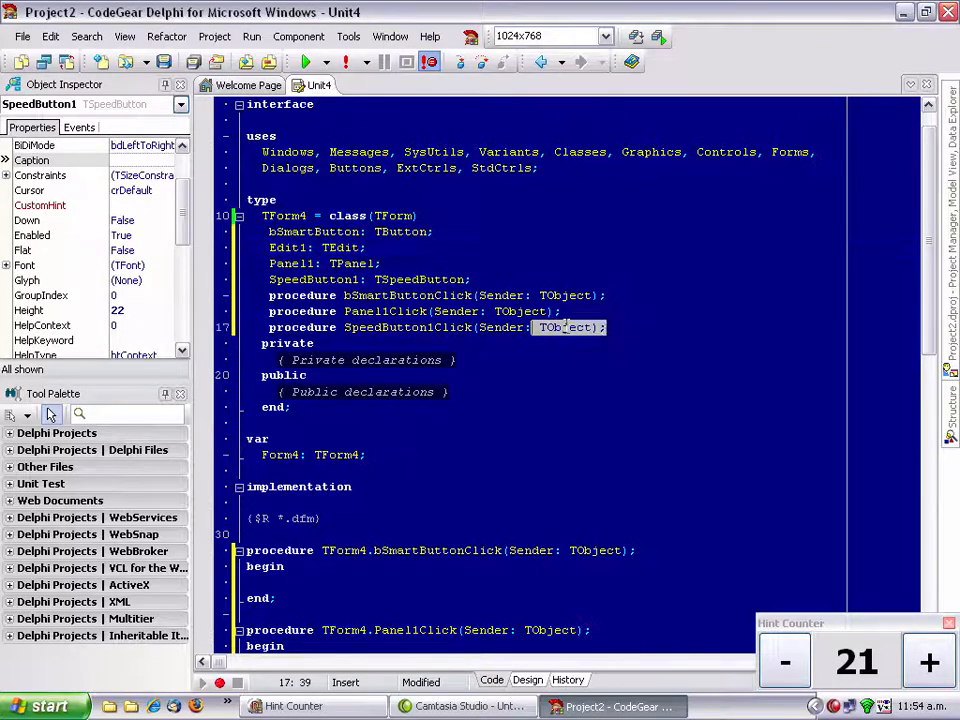
pyautogui.moveTo(420, 279)
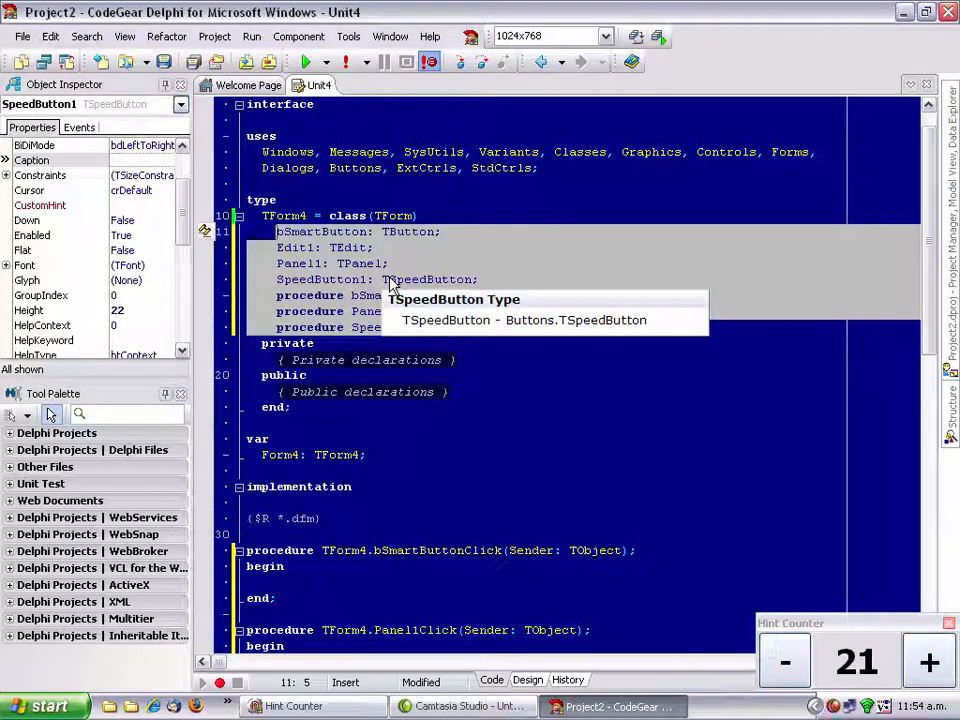
pyautogui.moveTo(360, 263)
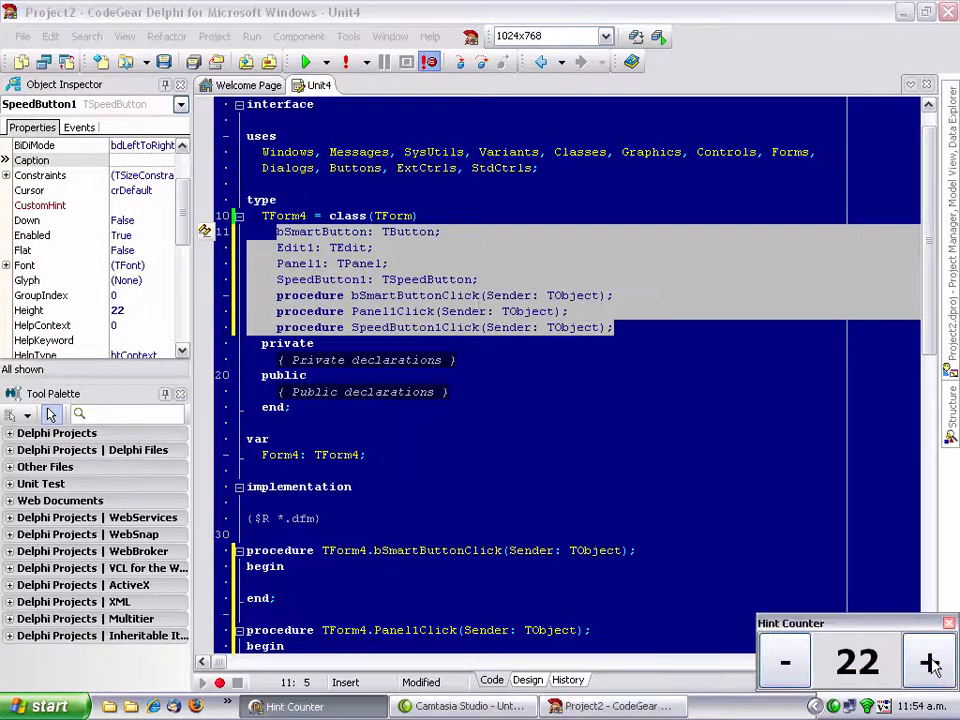
pyautogui.click(928, 661)
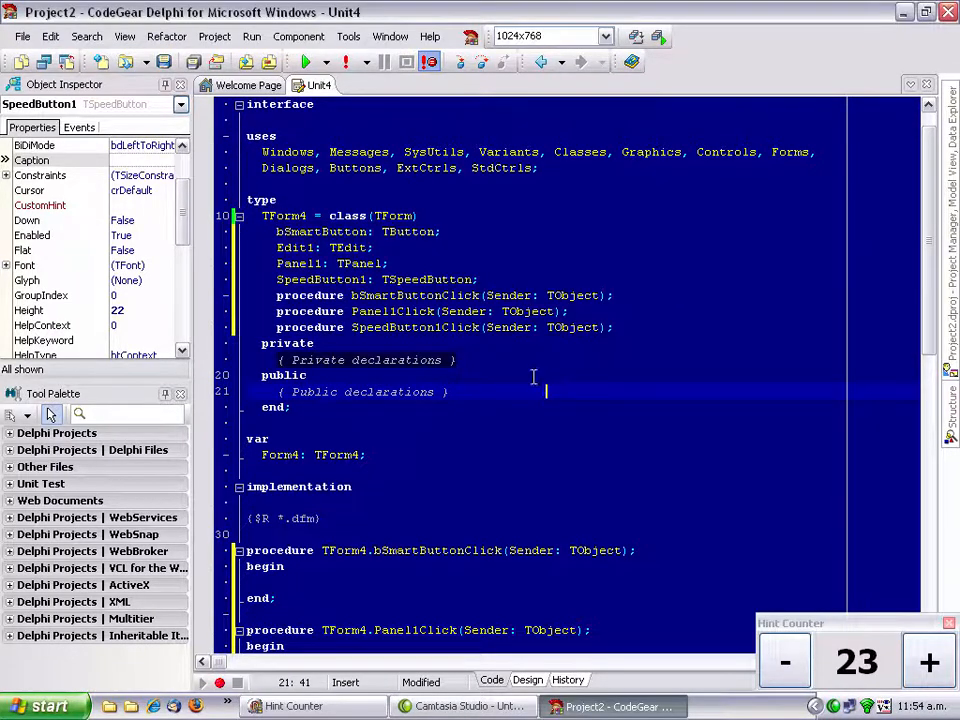
pyautogui.scroll(-3)
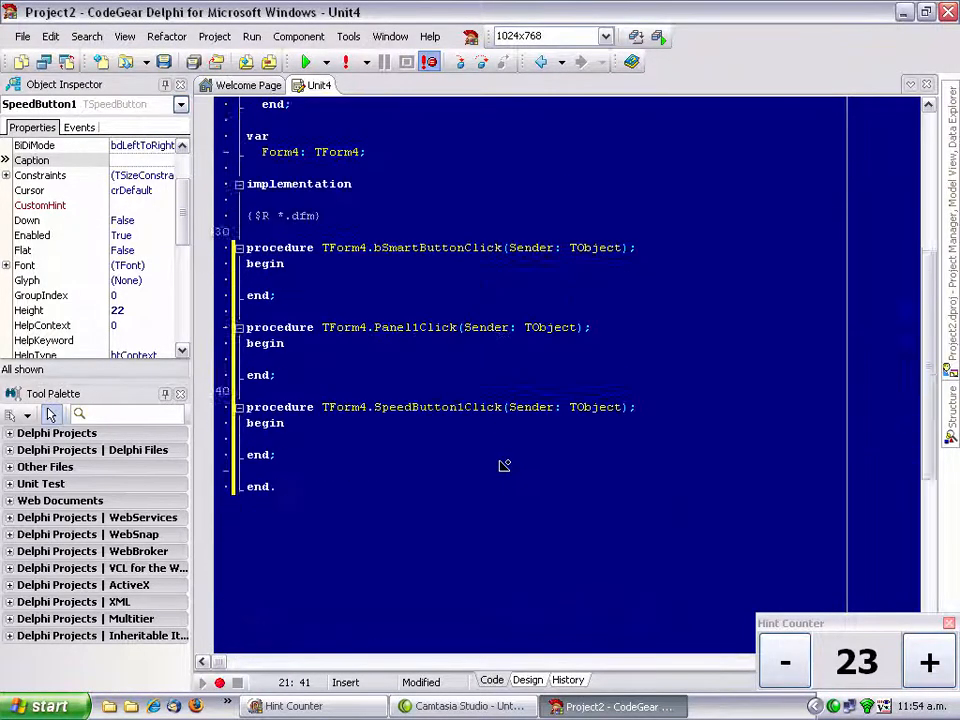
pyautogui.scroll(3)
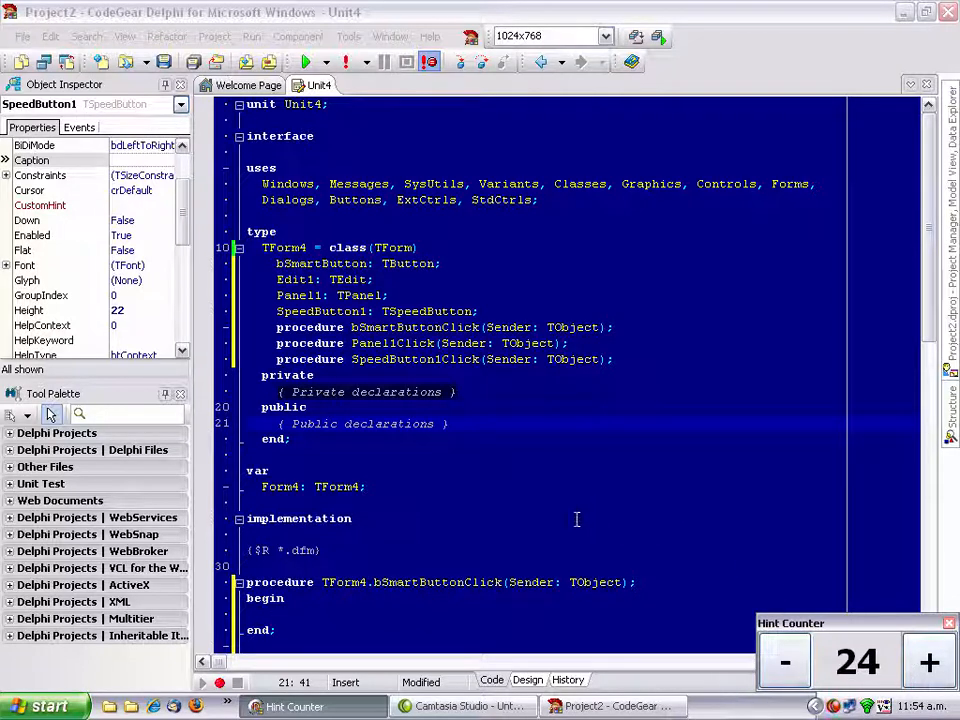
# Step: Type a ShowMessage('I''m a really smart button') call into the bSmartButtonClick body
pyautogui.scroll(-3)
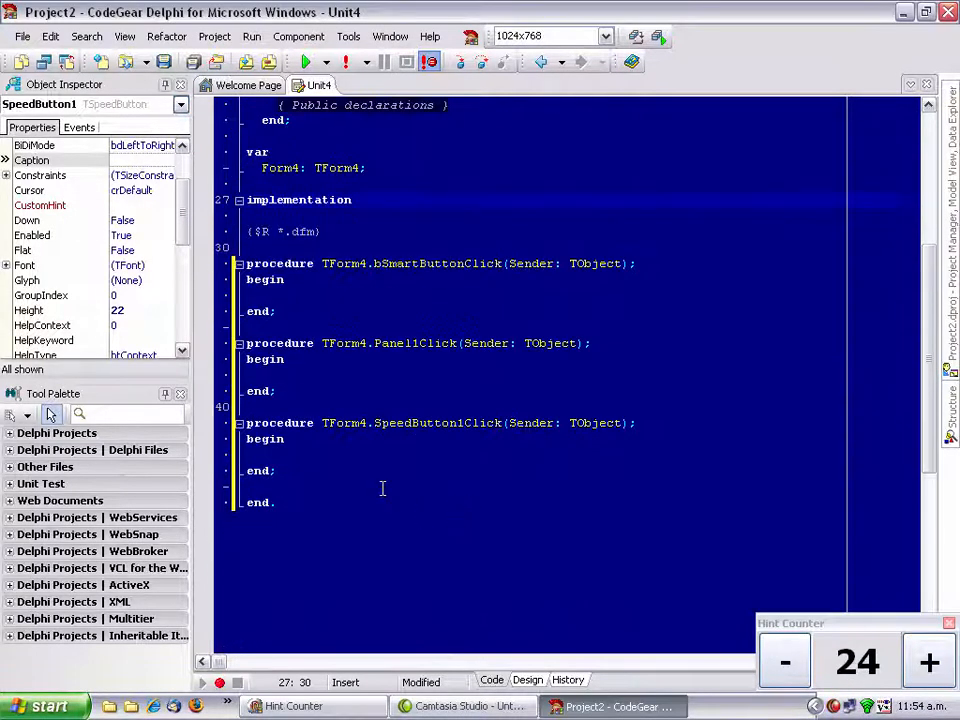
pyautogui.click(418, 296)
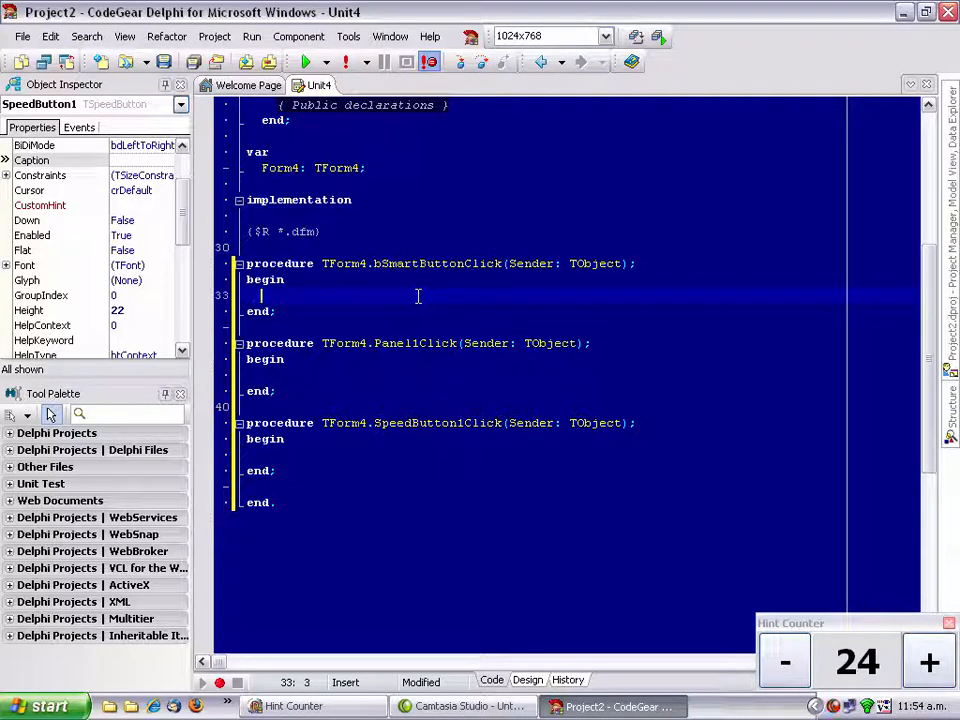
pyautogui.write('ShowMessag')
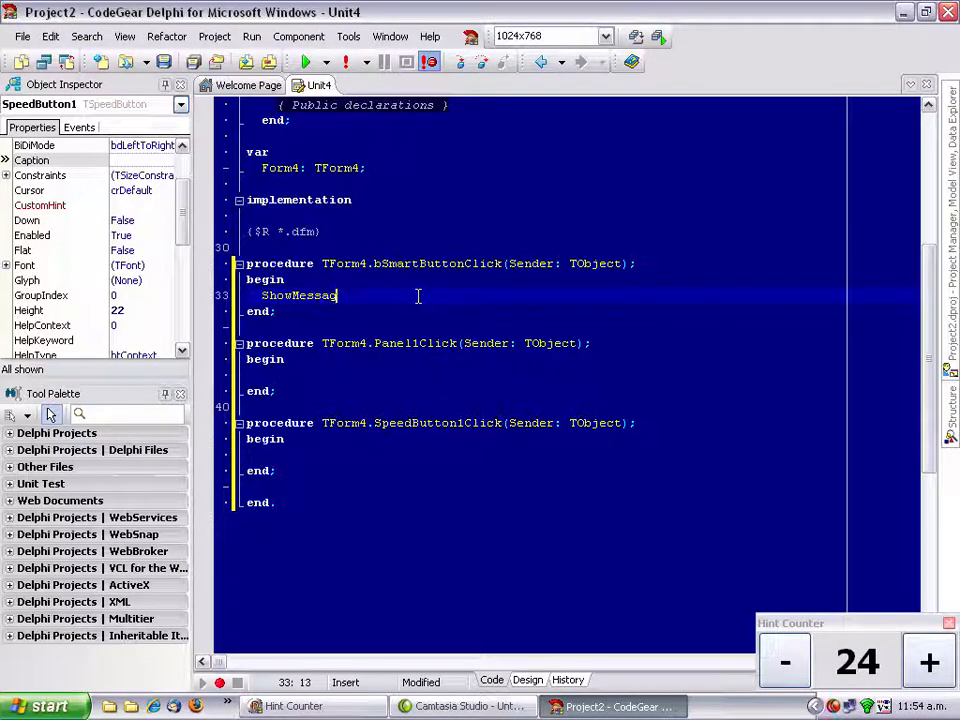
pyautogui.write("('I''m A really smart button');")
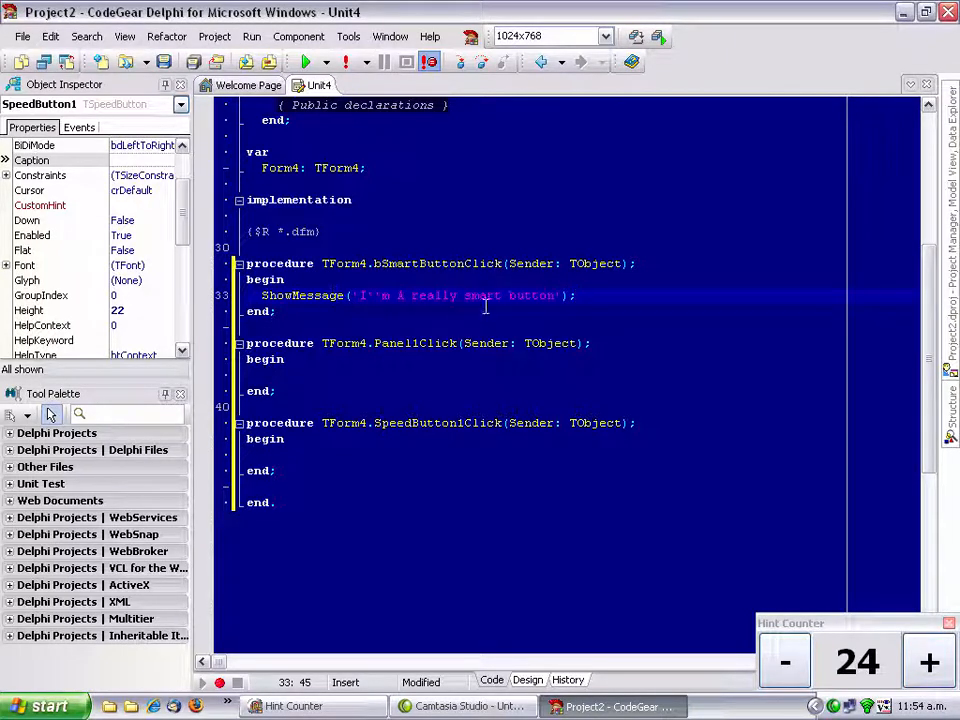
# Step: Edit the message text so it reads 'I''m a really really smart button'
pyautogui.doubleClick(532, 295)
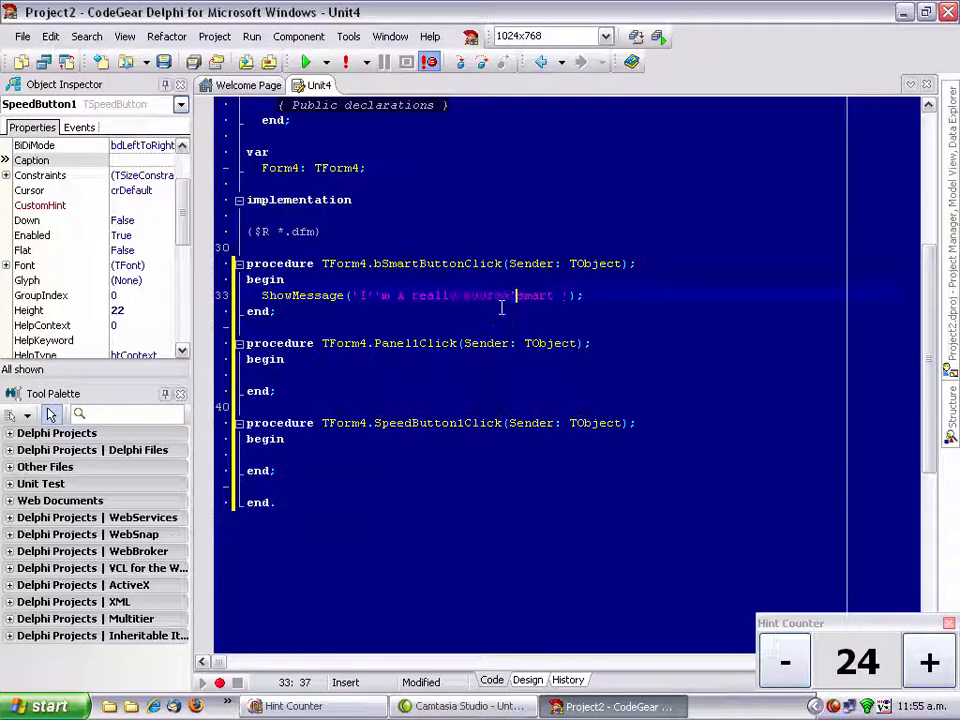
pyautogui.doubleClick(538, 295)
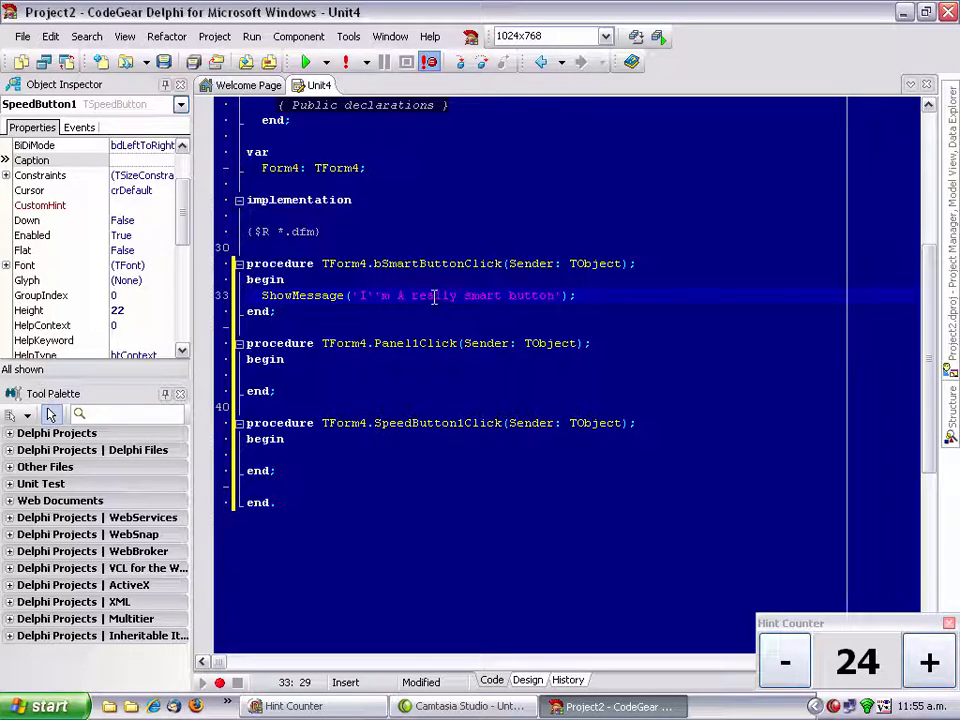
pyautogui.doubleClick(432, 295)
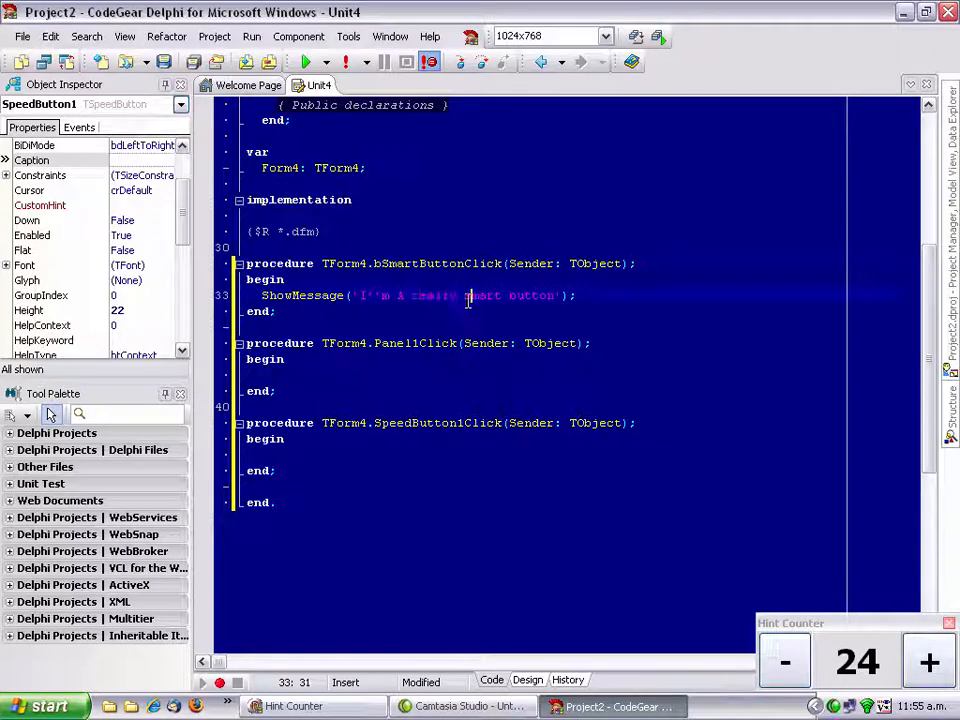
pyautogui.doubleClick(430, 295)
pyautogui.write('really ')
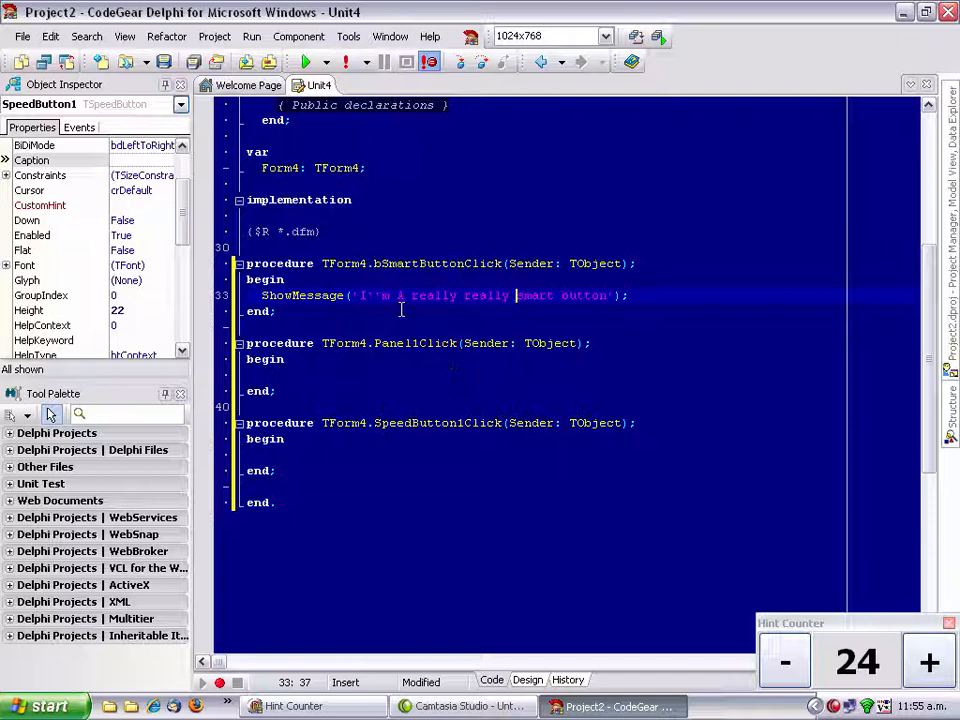
pyautogui.moveTo(531, 407)
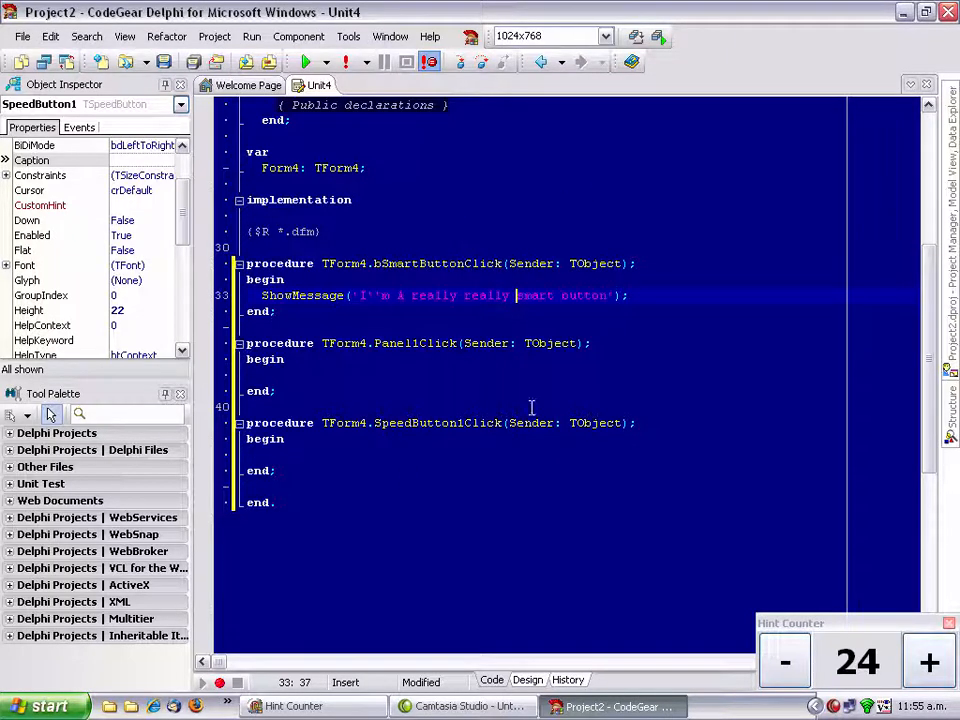
pyautogui.click(927, 662)
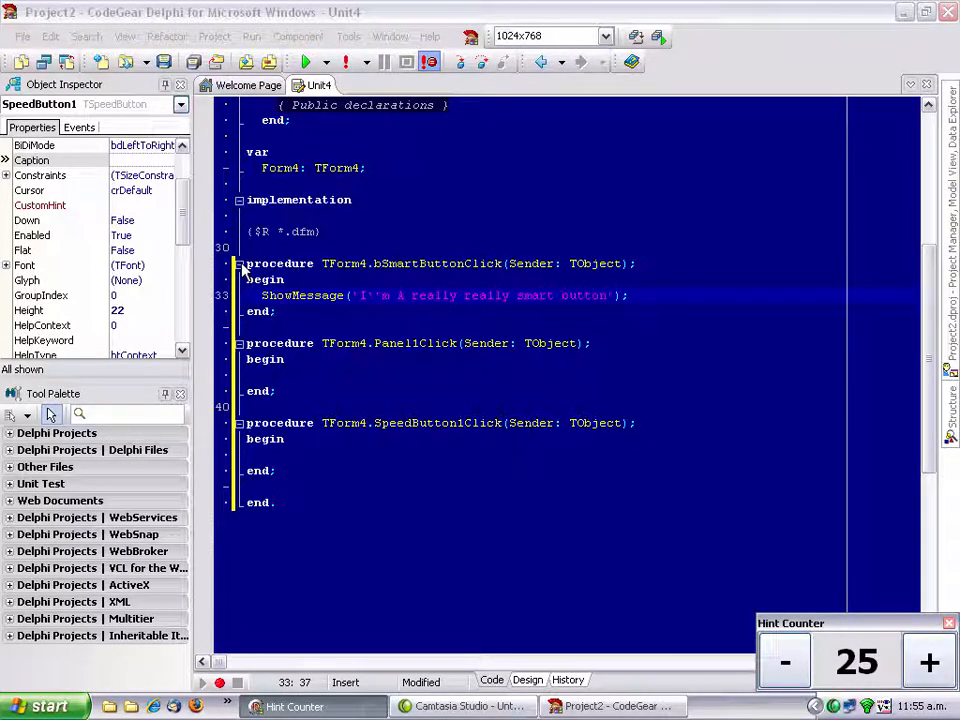
# Step: Fold and unfold bSmartButtonClick, then add {$REGION 'Useless Code'} above Panel1Click
pyautogui.click(240, 263)
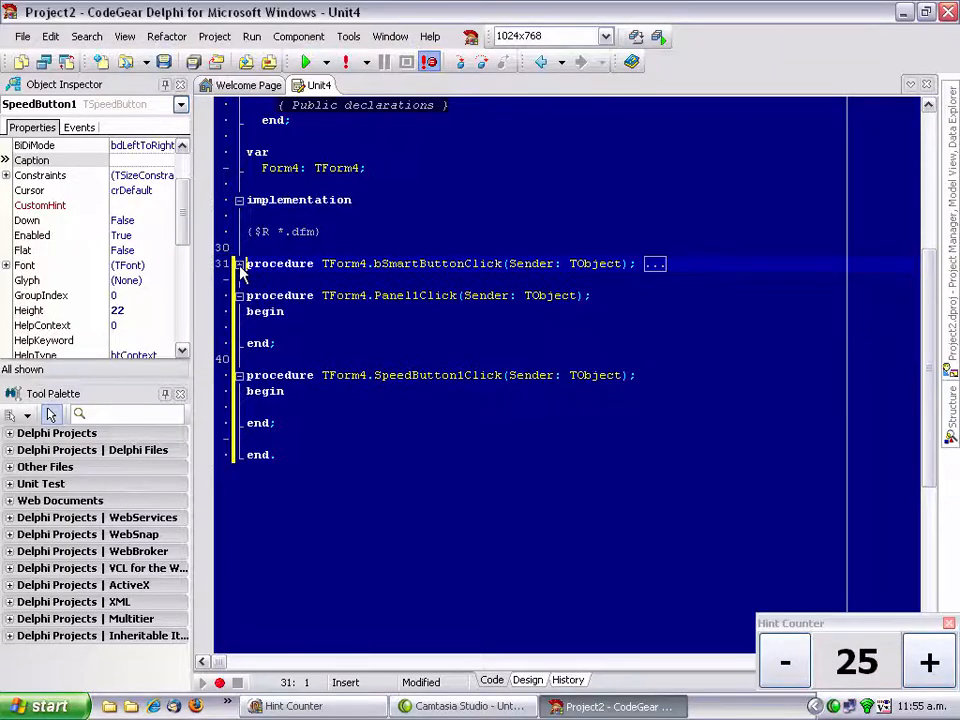
pyautogui.click(655, 263)
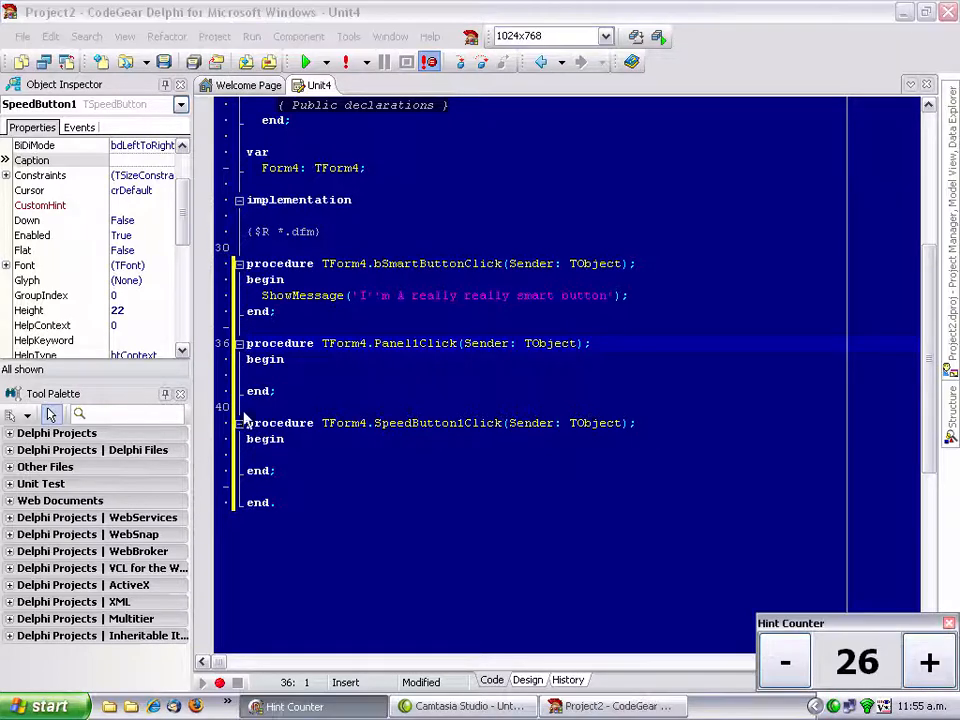
pyautogui.click(300, 328)
pyautogui.write('{')
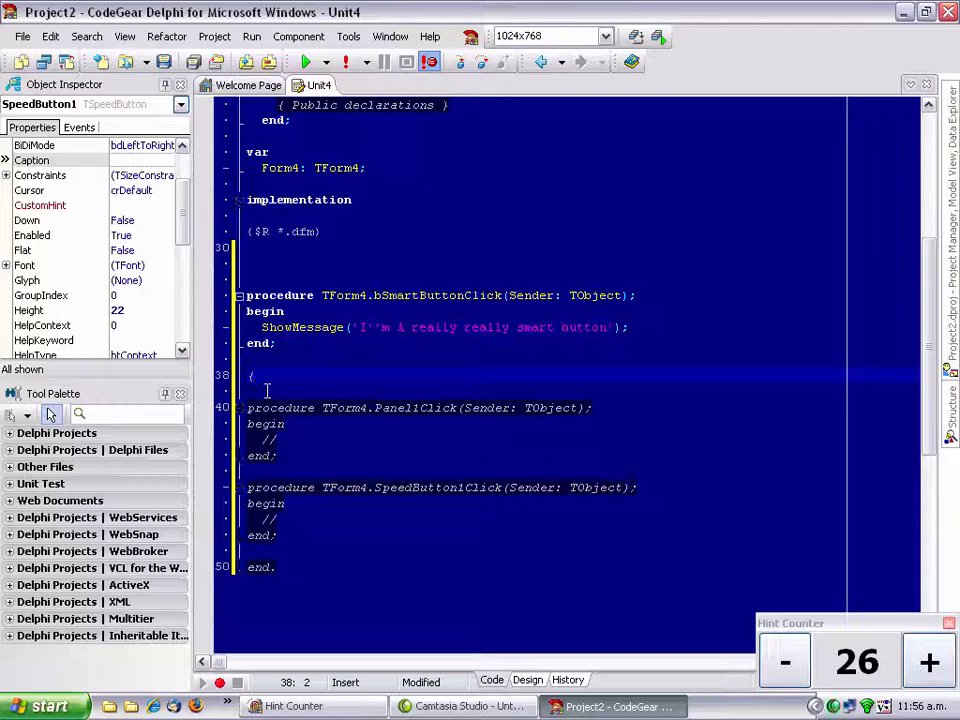
pyautogui.write('$REGION')
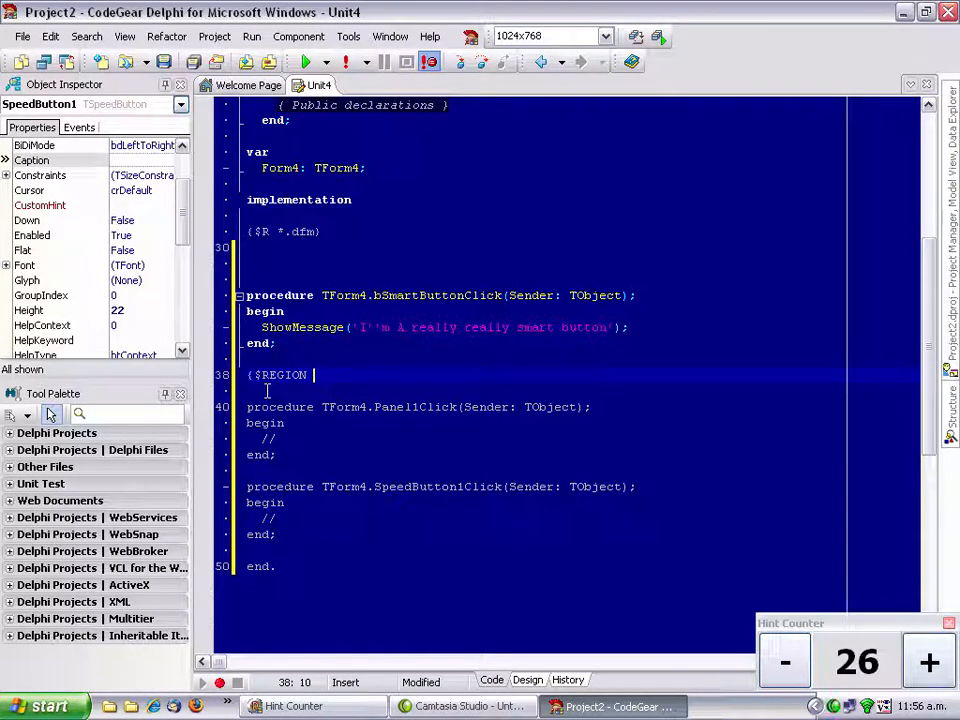
pyautogui.write('Useless')
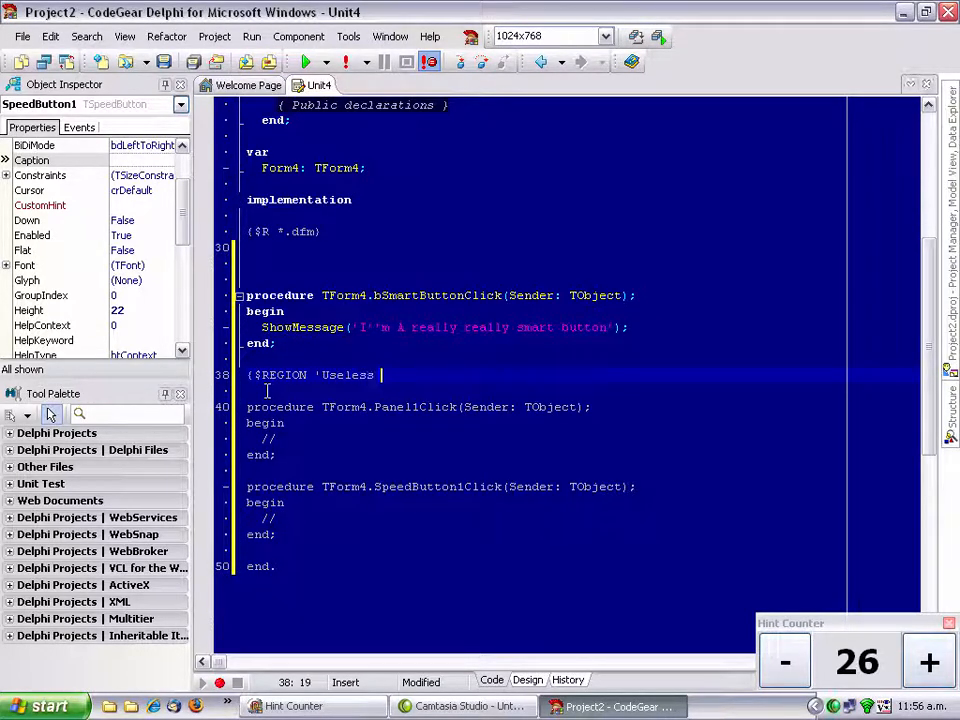
pyautogui.write('Codee')
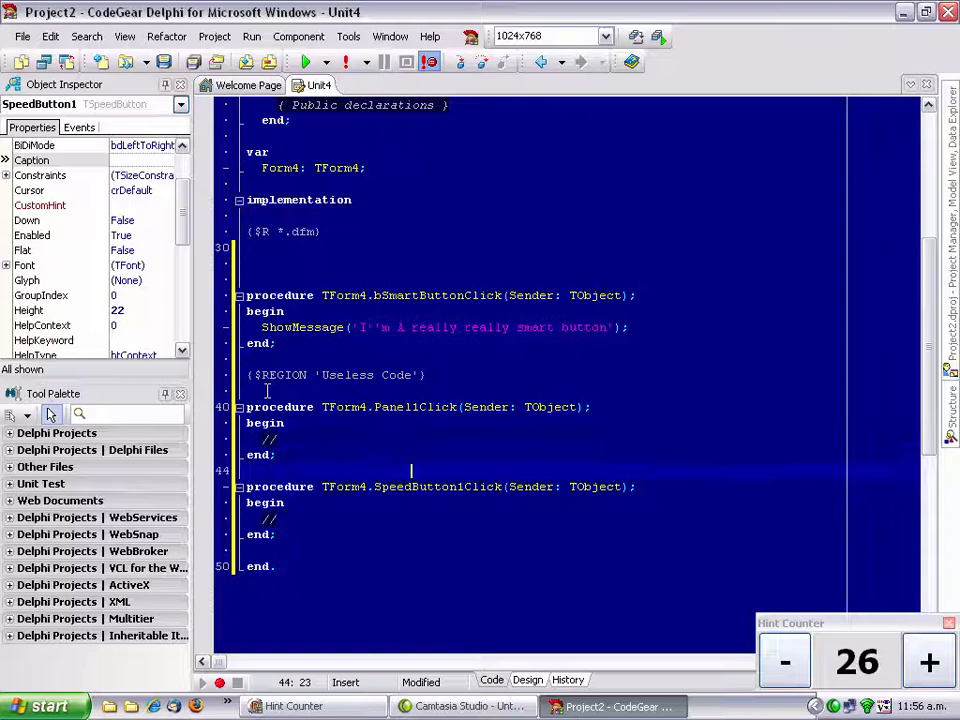
# Step: Close the region with {$ENDREGION} below SpeedButton1Click
pyautogui.click(410, 566)
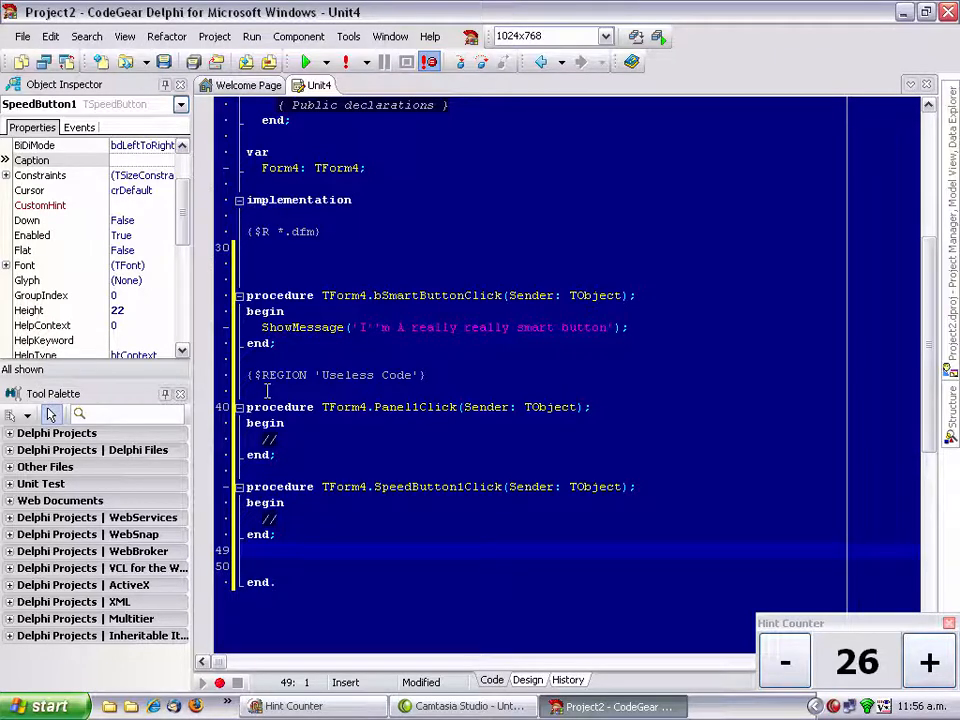
pyautogui.write('{$ENDREGION')
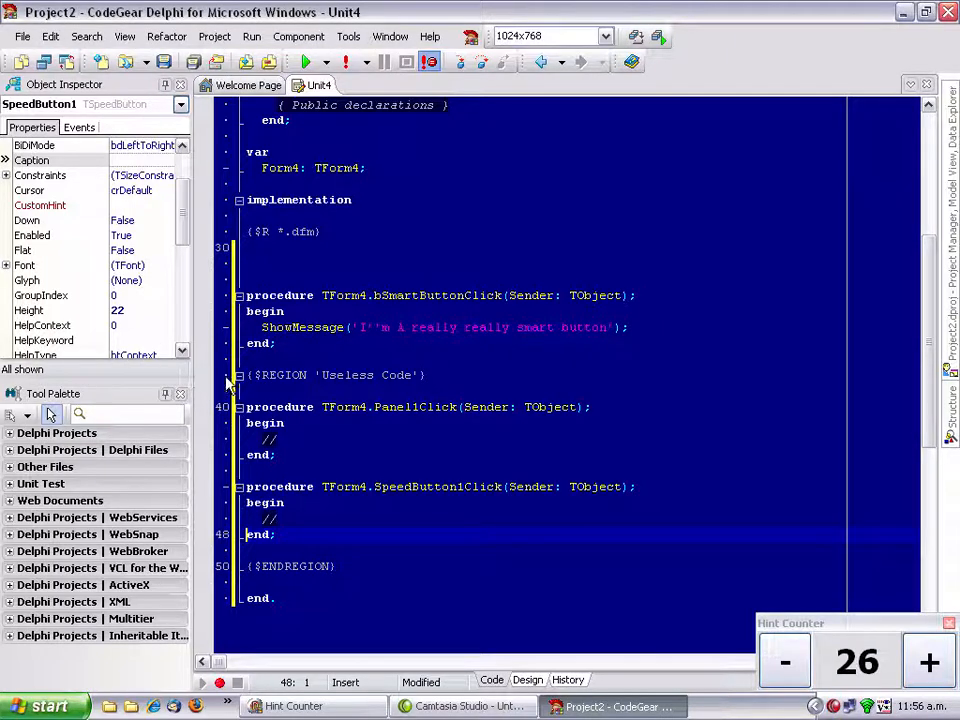
pyautogui.click(232, 375)
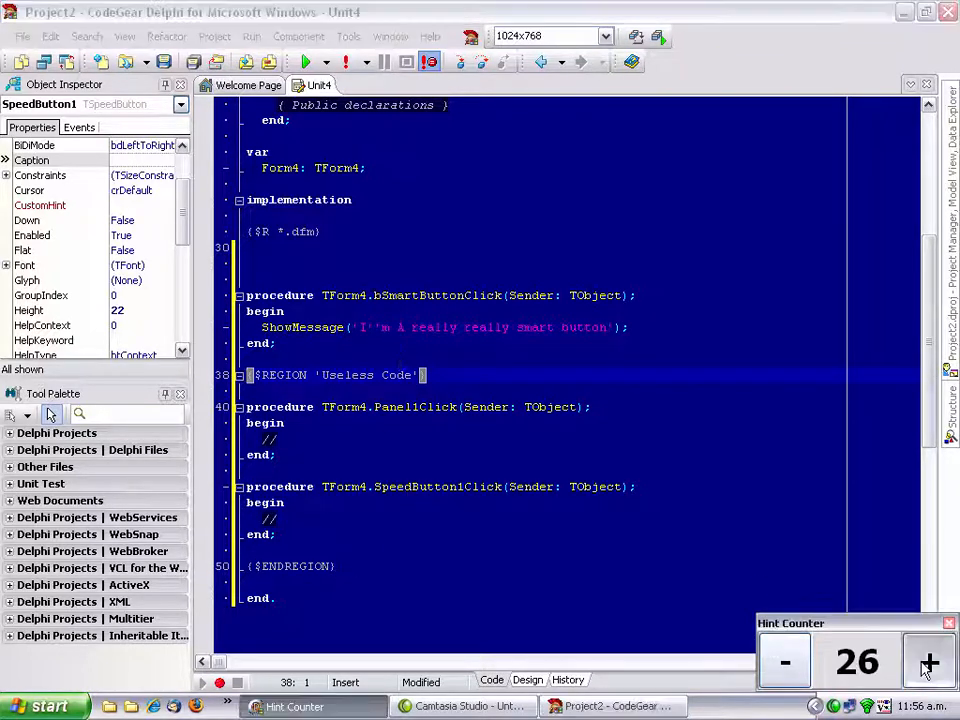
pyautogui.click(928, 661)
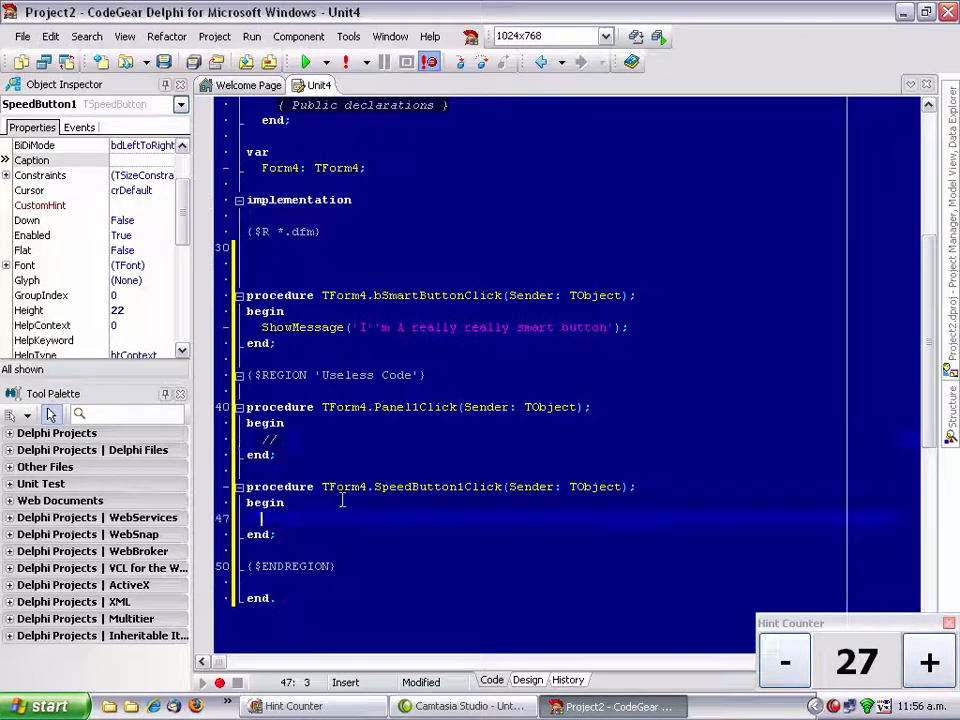
# Step: Set Edit1.Text to 'Hello World', add ShowMessage(Edit1.Text), and select both statements
pyautogui.write('Edit1.Text :=')
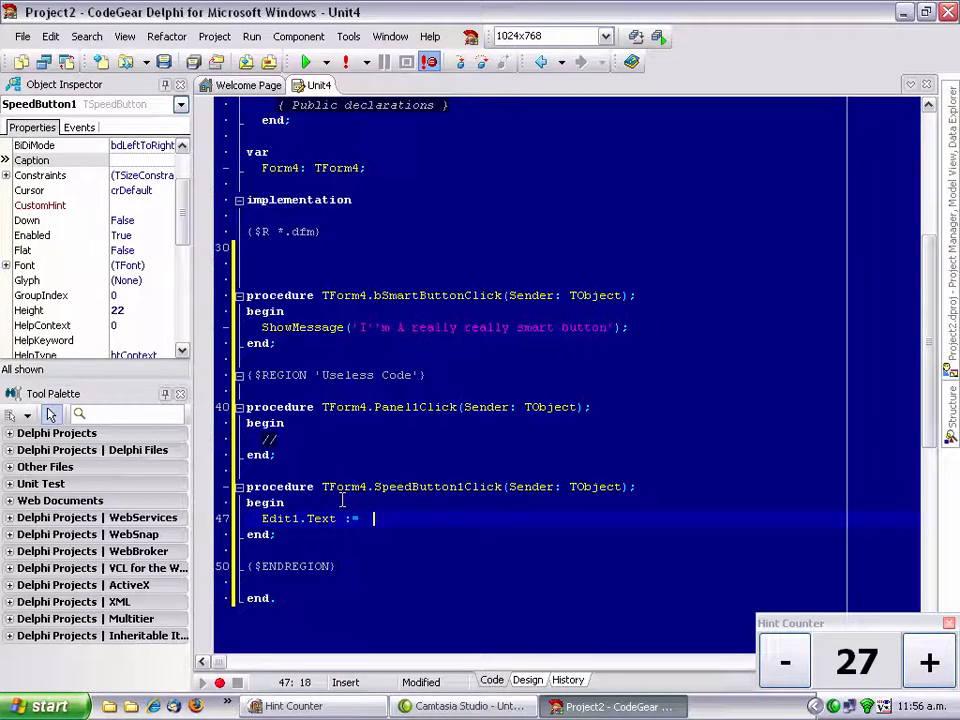
pyautogui.write("'Hey'")
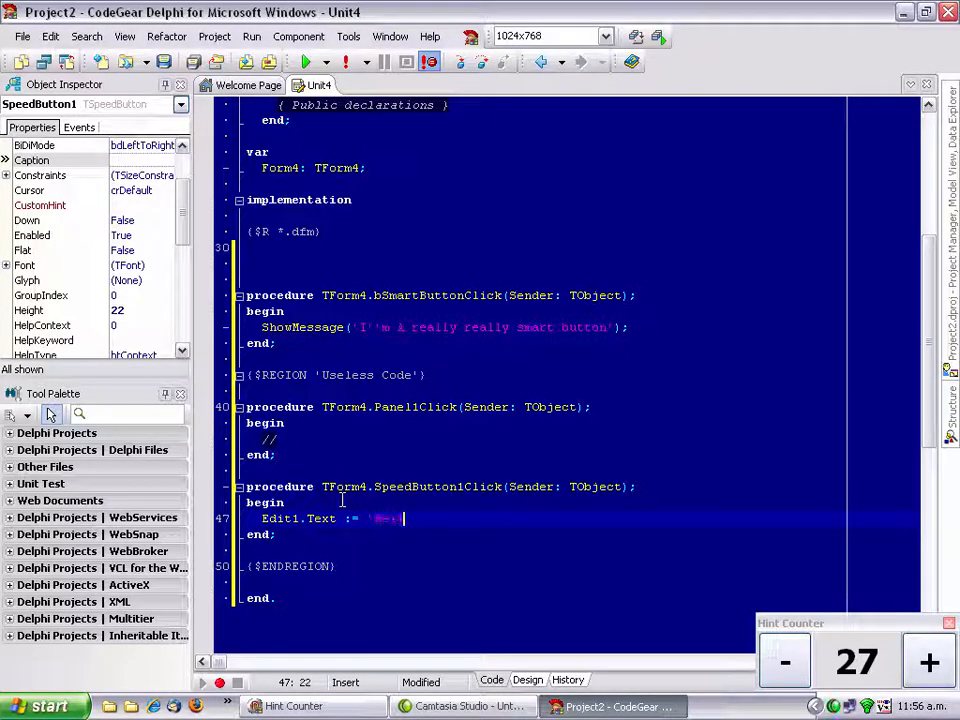
pyautogui.write('Hello World')
pyautogui.write('ShowMessage(Edit1')
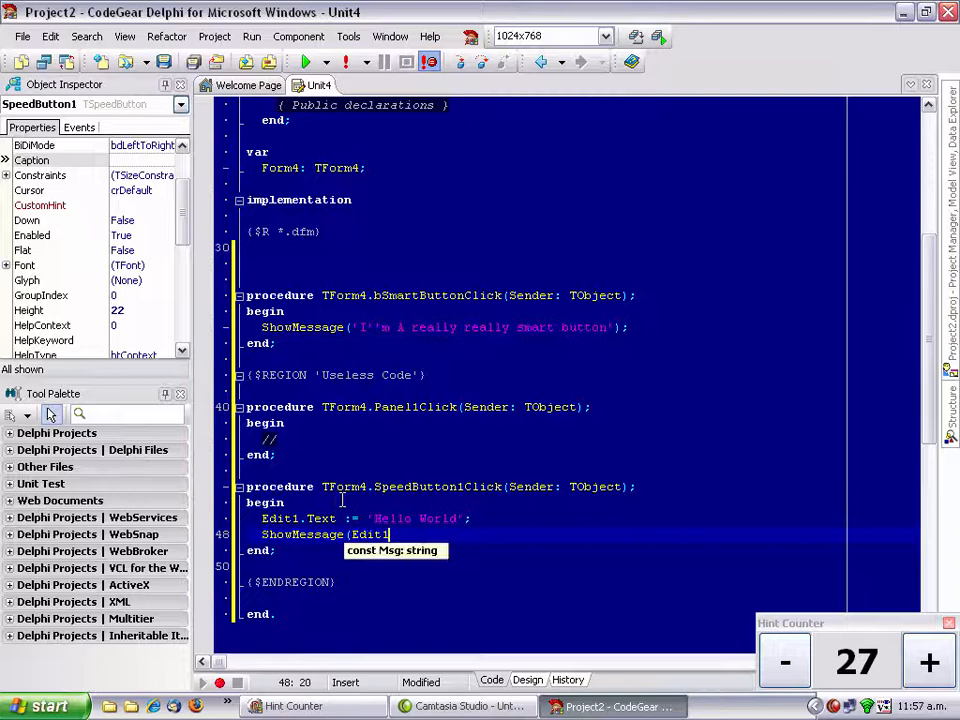
pyautogui.write('.Text)')
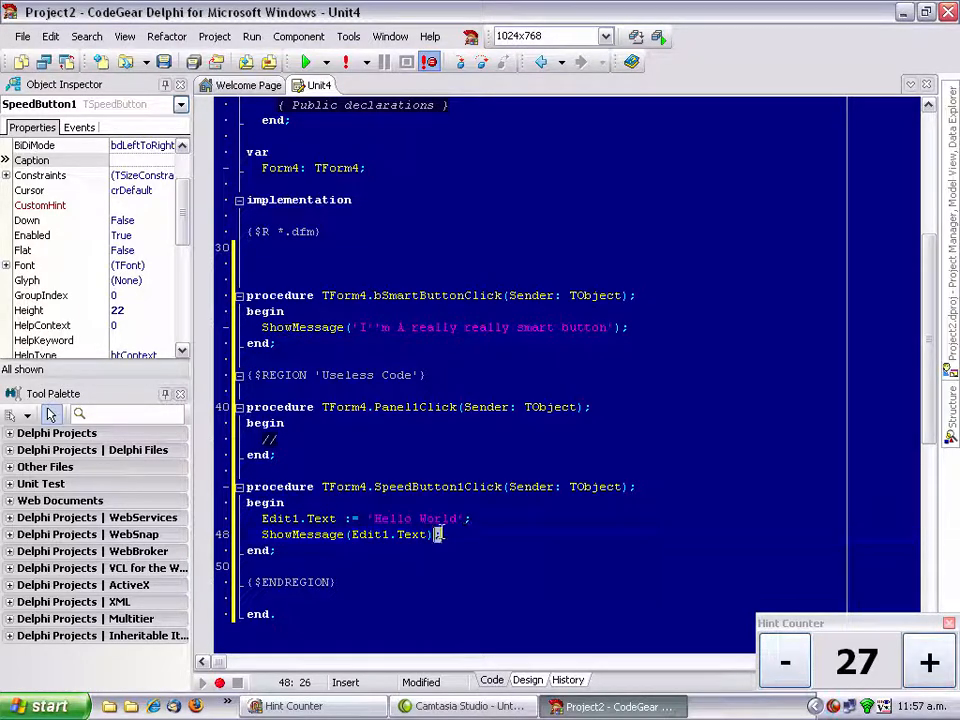
pyautogui.moveTo(439, 533); pyautogui.dragTo(262, 518)
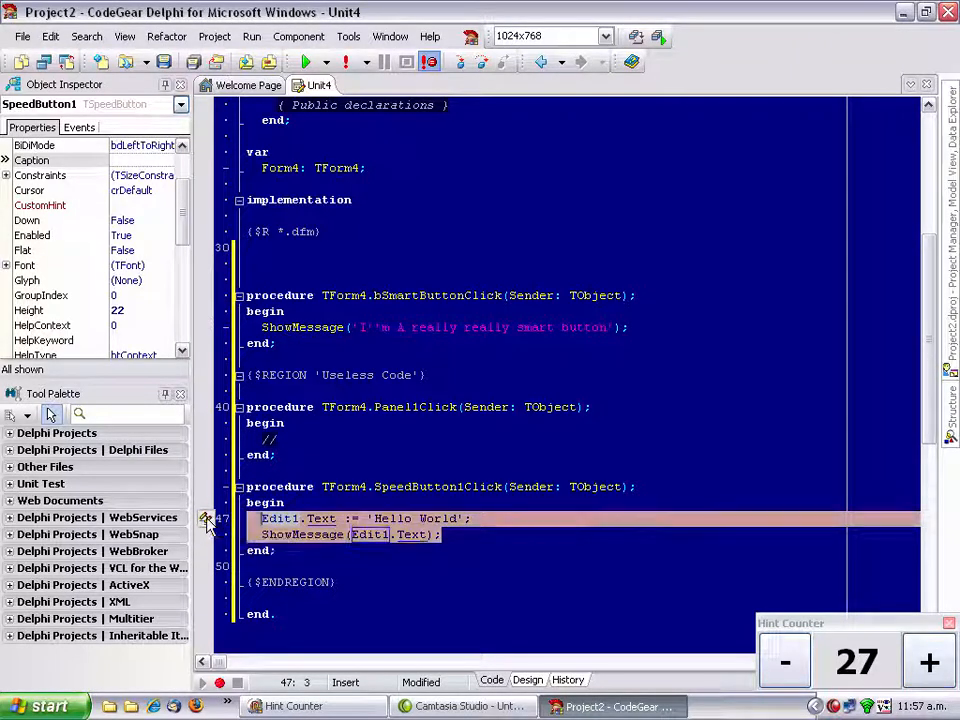
pyautogui.moveTo(280, 518)
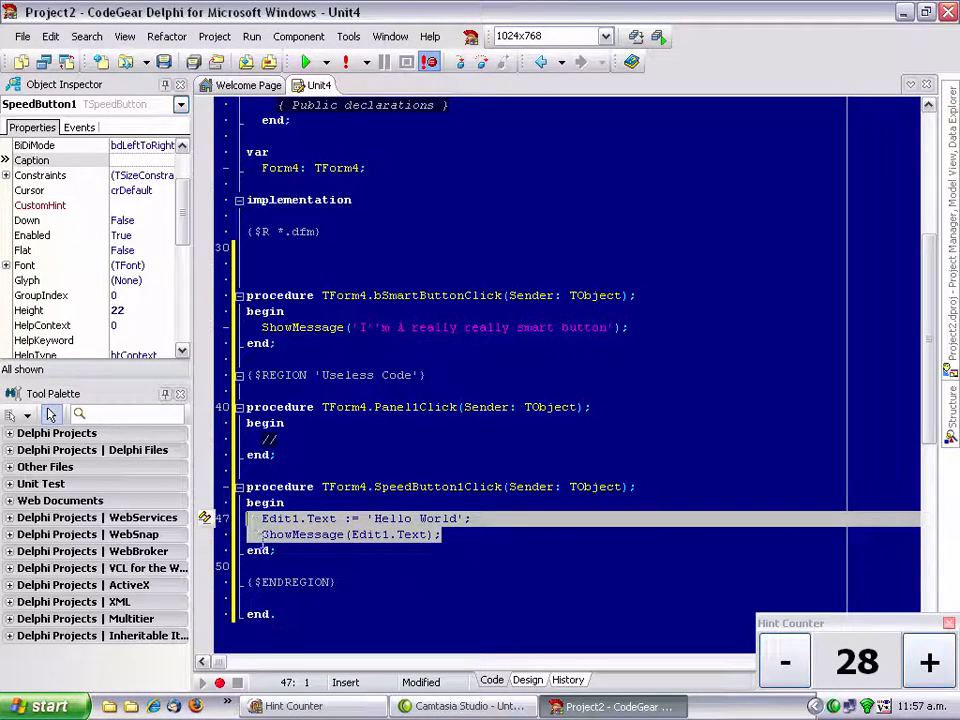
pyautogui.moveTo(325, 522)
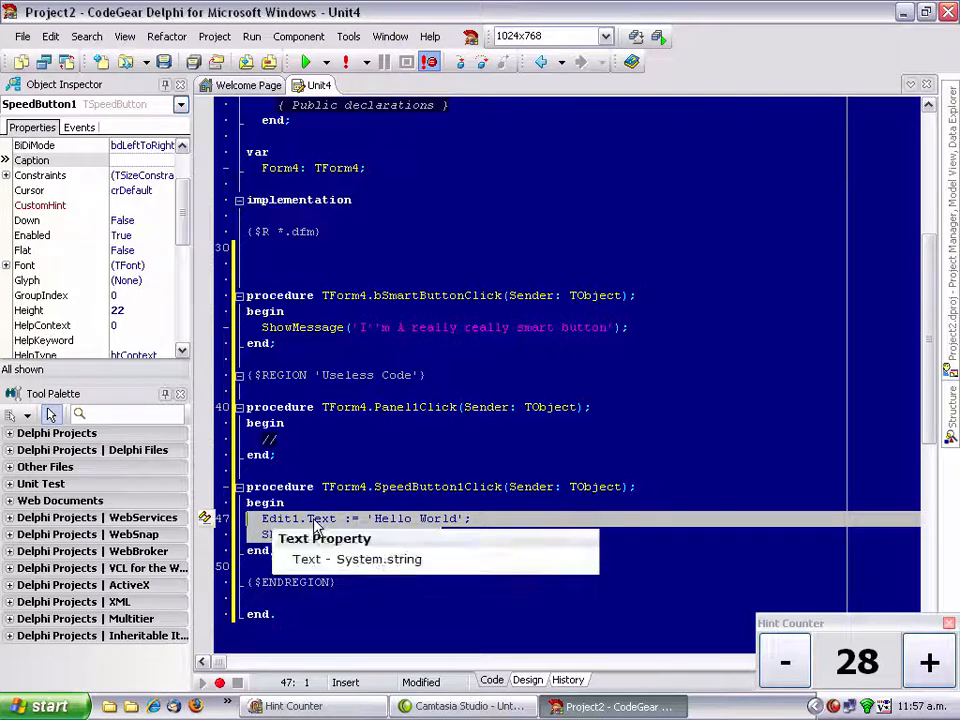
# Step: Surround SpeedButton1Click's statements with an if speedbutton1.Down then begin…end block
pyautogui.rightClick(350, 520)
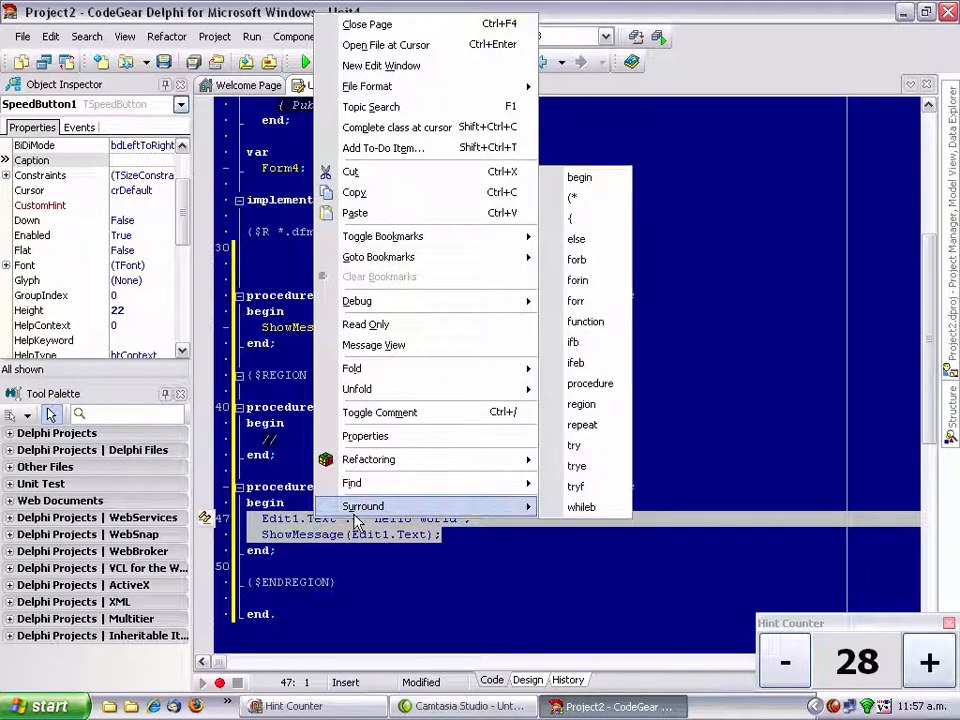
pyautogui.moveTo(590, 383)
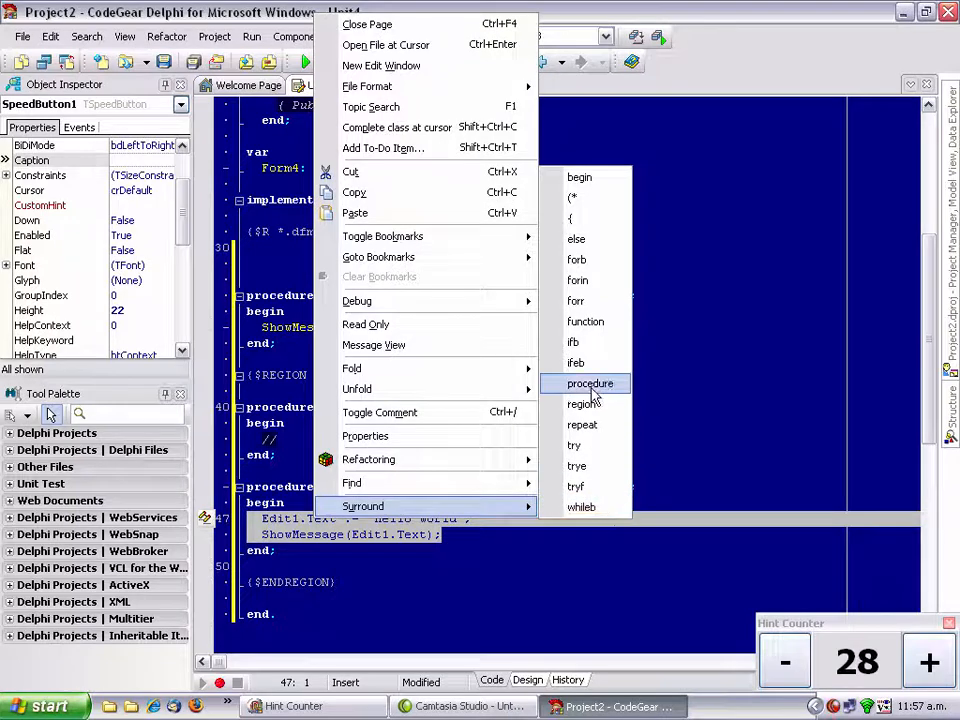
pyautogui.moveTo(580, 177)
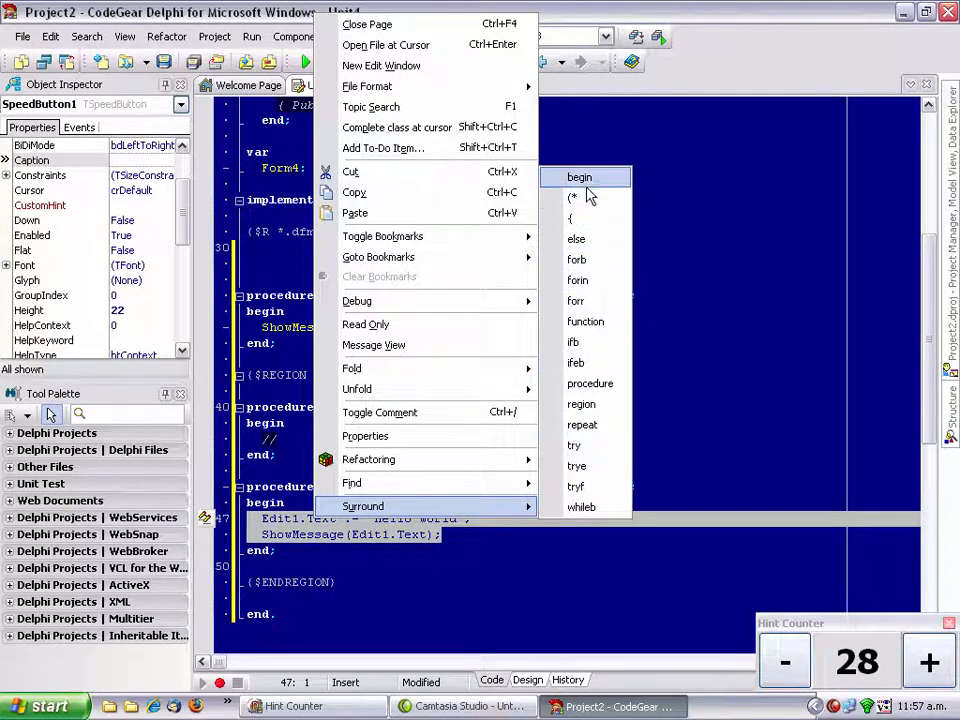
pyautogui.moveTo(605, 362)
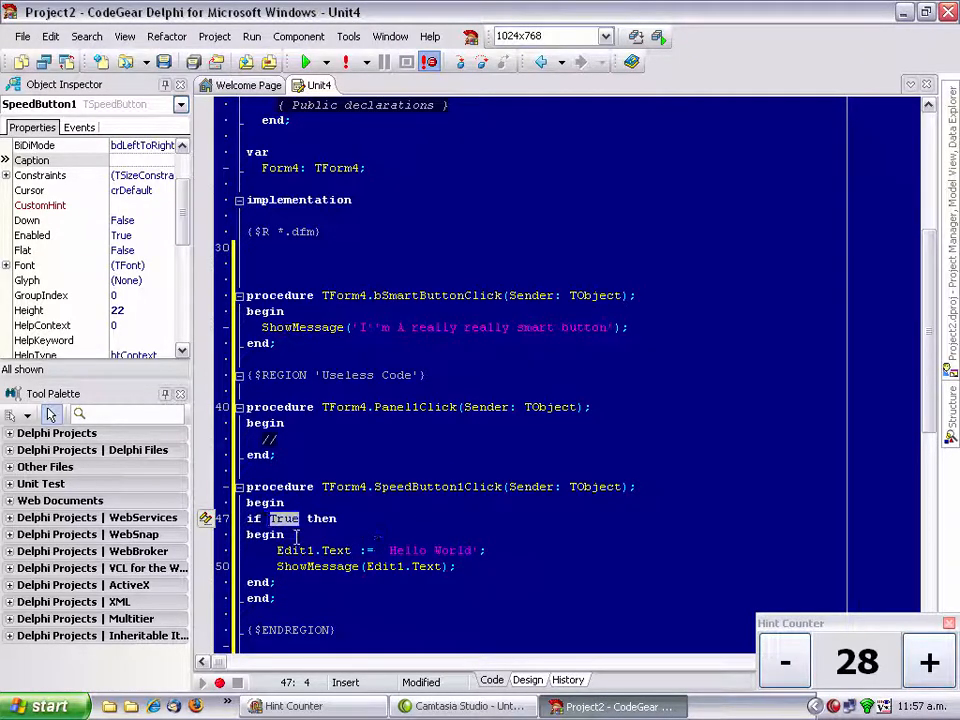
pyautogui.write('speedbutto')
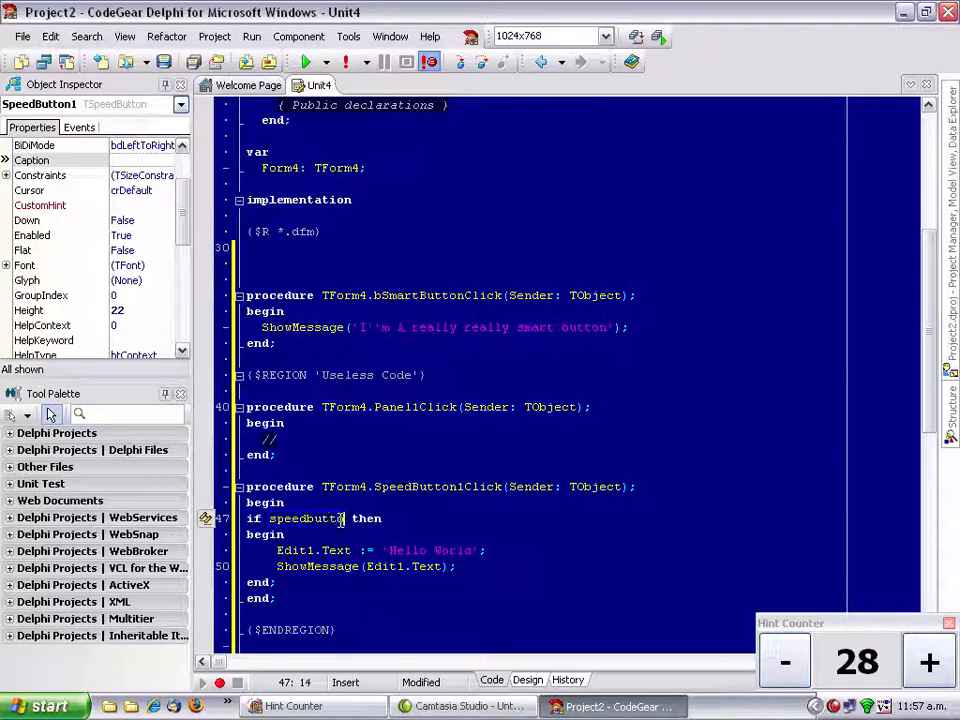
pyautogui.write('.Down')
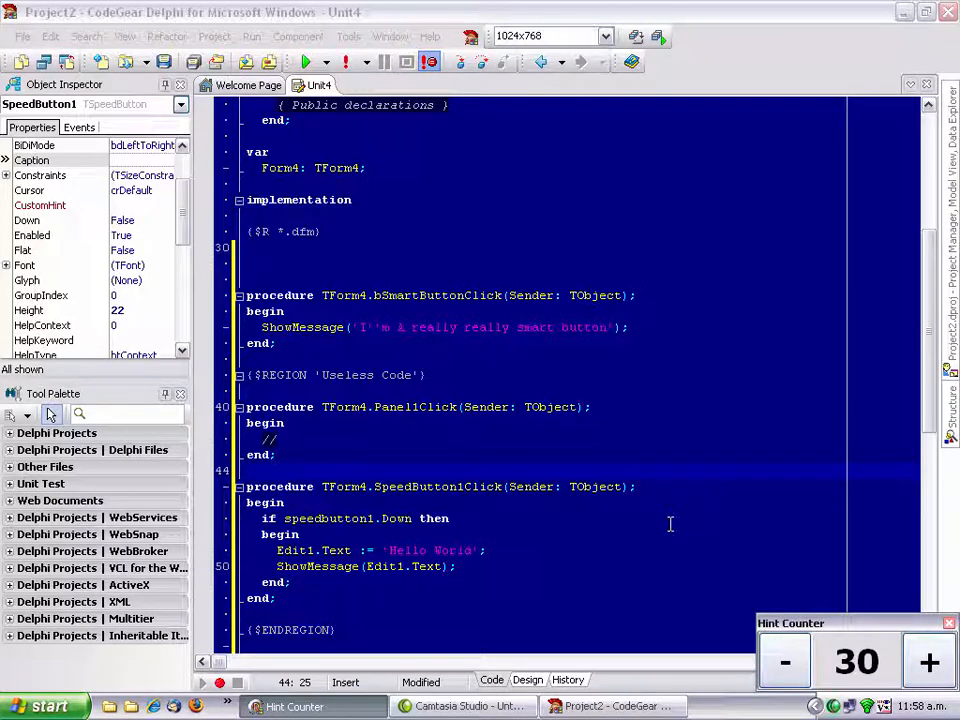
pyautogui.moveTo(484, 440)
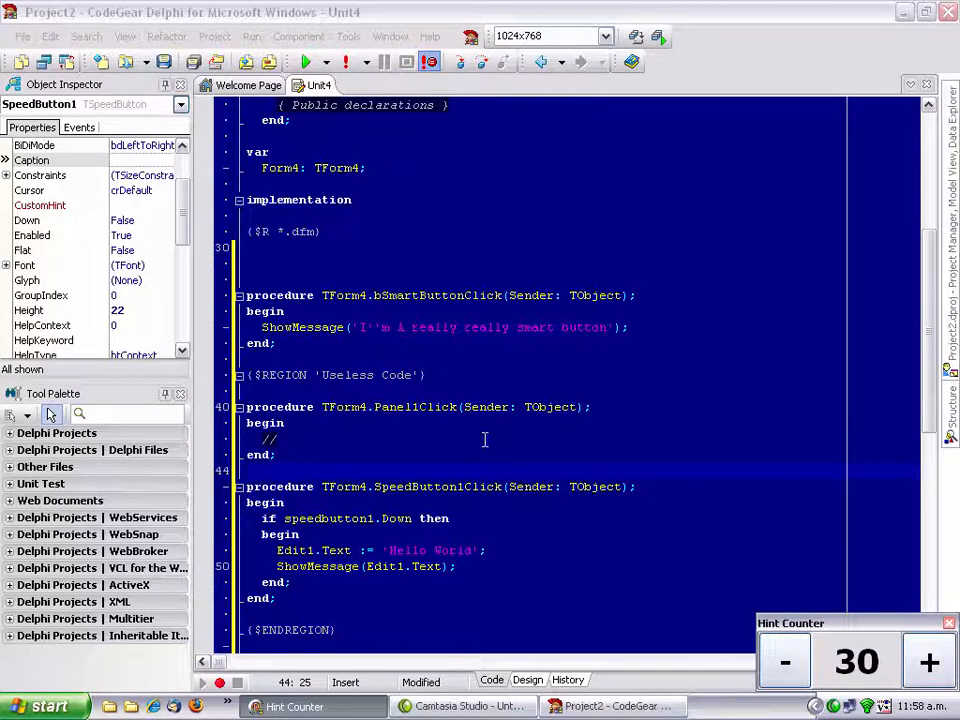
# Step: Make the comment in Panel1Click read 'A Comment'
pyautogui.click(429, 438)
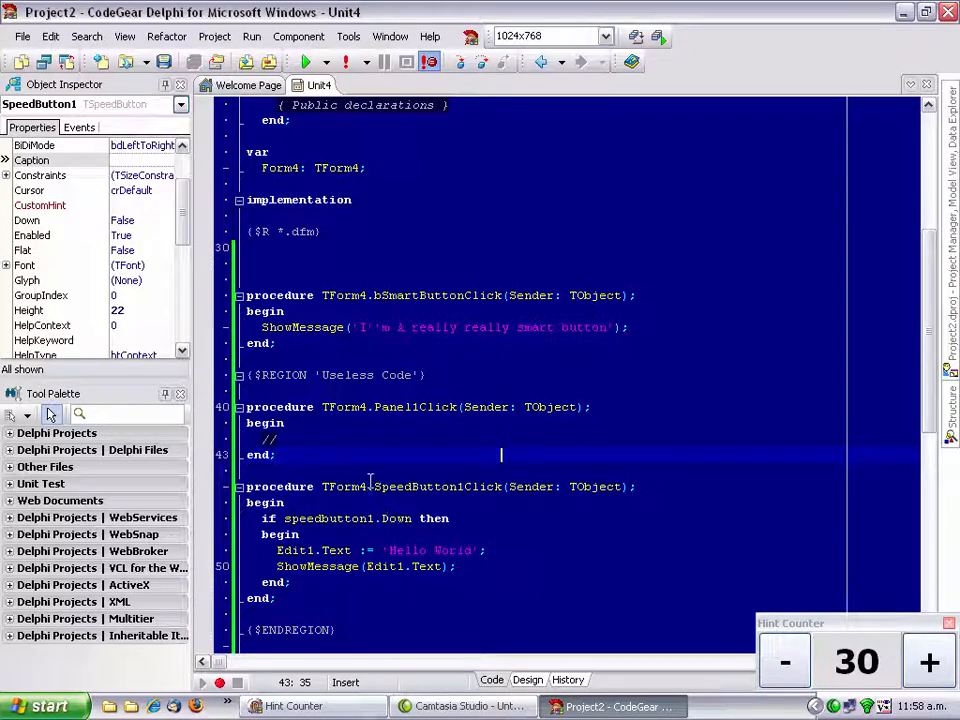
pyautogui.click(449, 440)
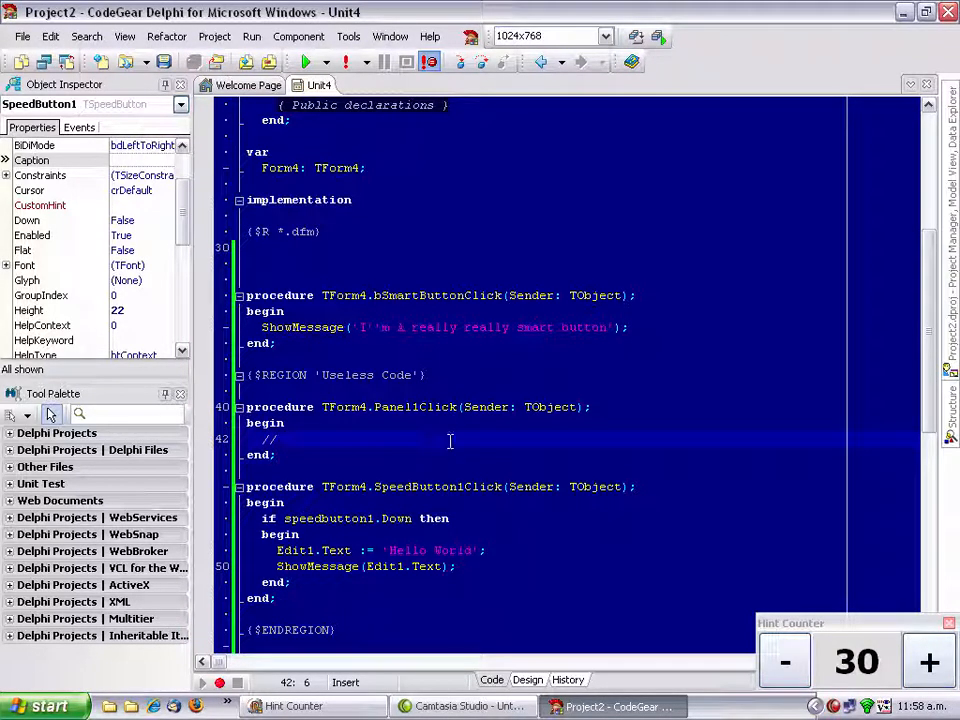
pyautogui.write('A Comment')
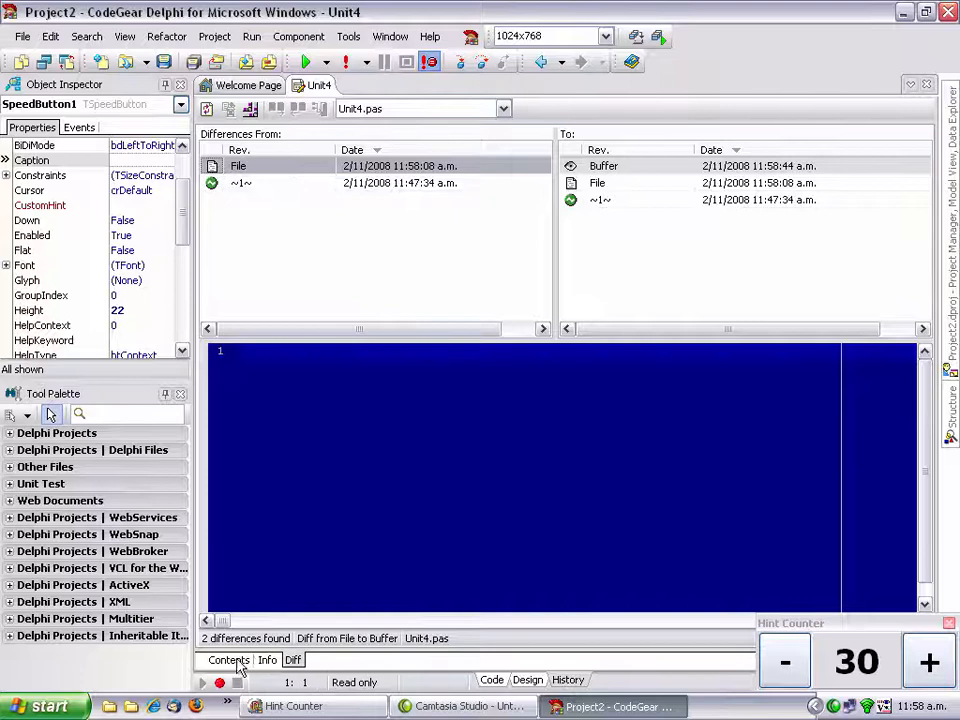
pyautogui.moveTo(280, 185)
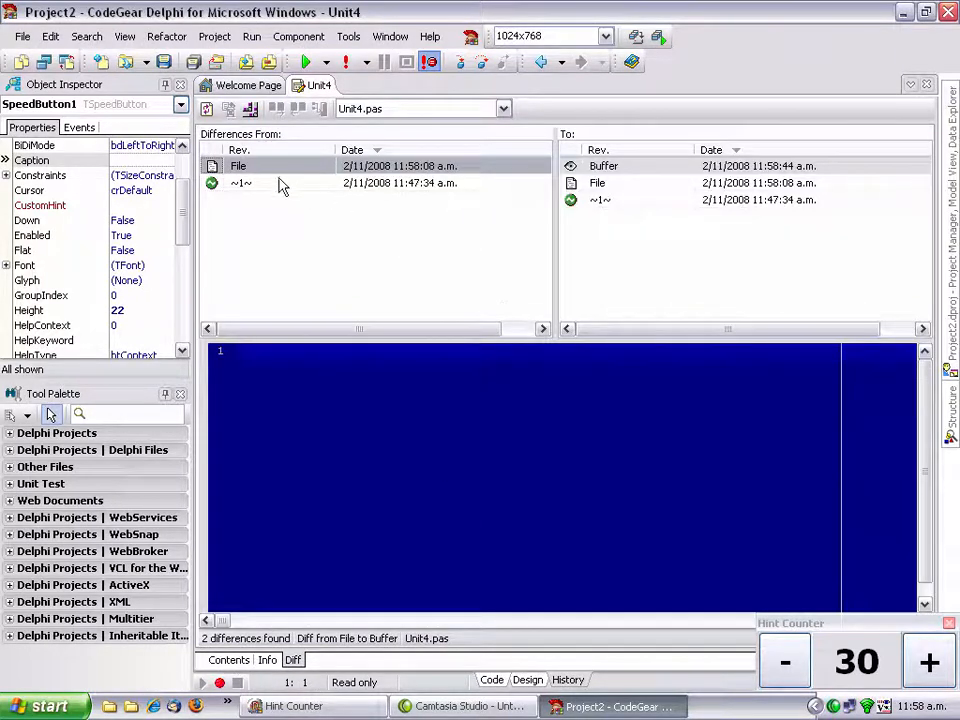
# Step: Diff the original Unit4.pas revision against the buffer and saved file, then return to Form4's designer
pyautogui.click(245, 183)
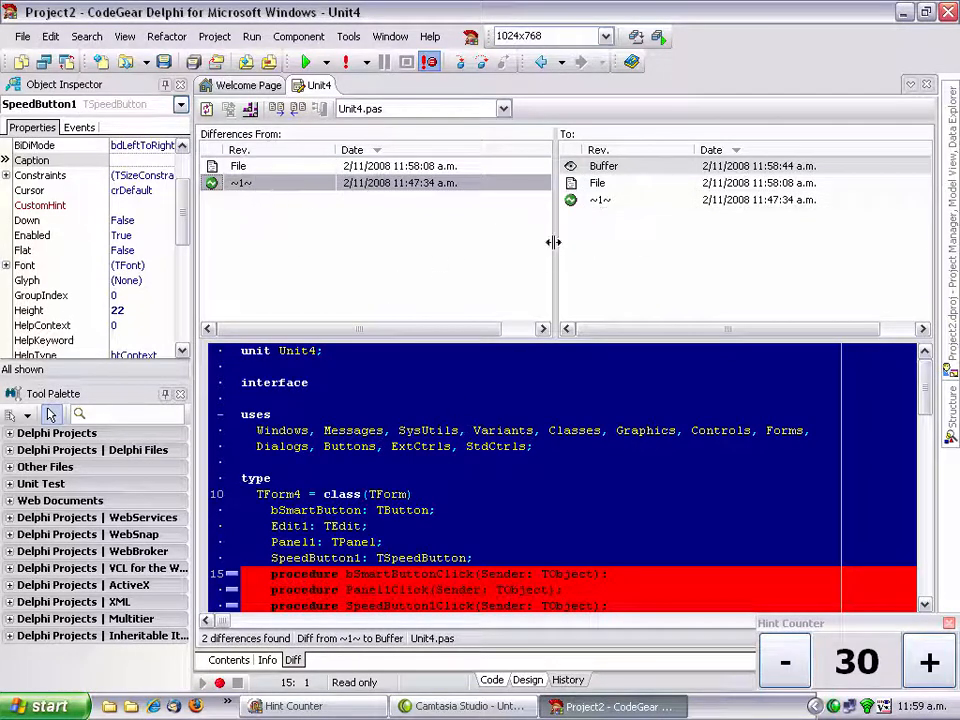
pyautogui.scroll(-3)
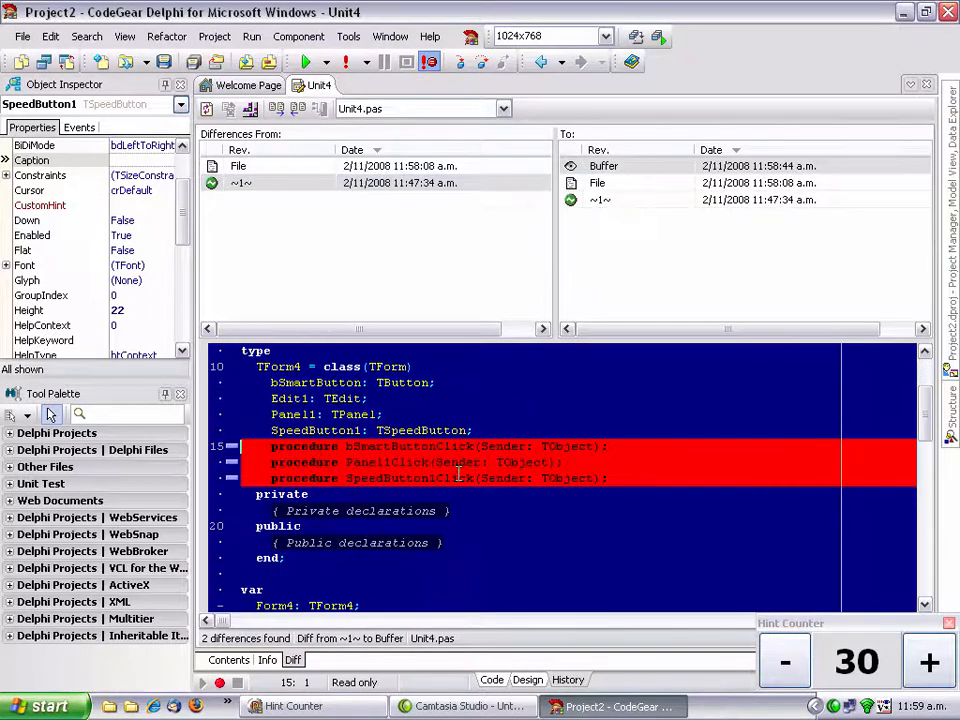
pyautogui.scroll(-3)
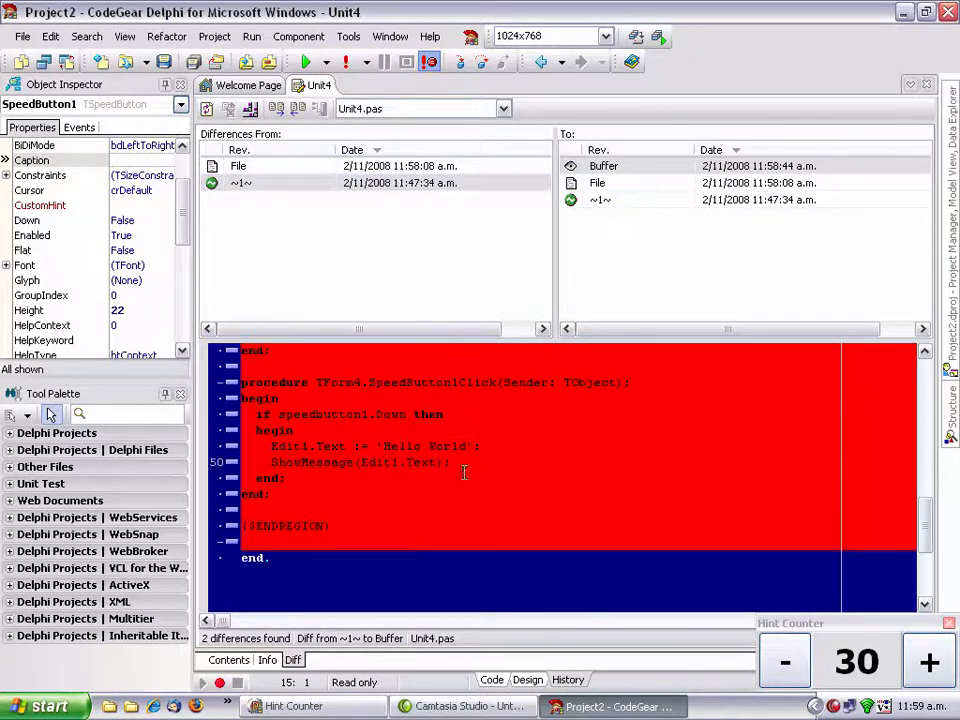
pyautogui.click(597, 183)
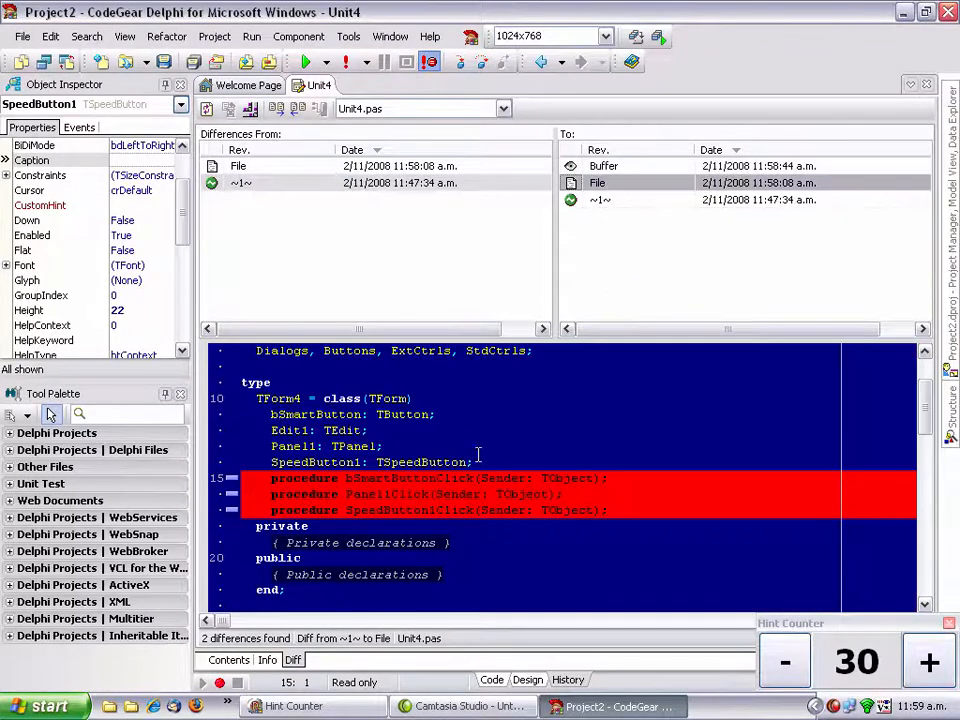
pyautogui.scroll(-3)
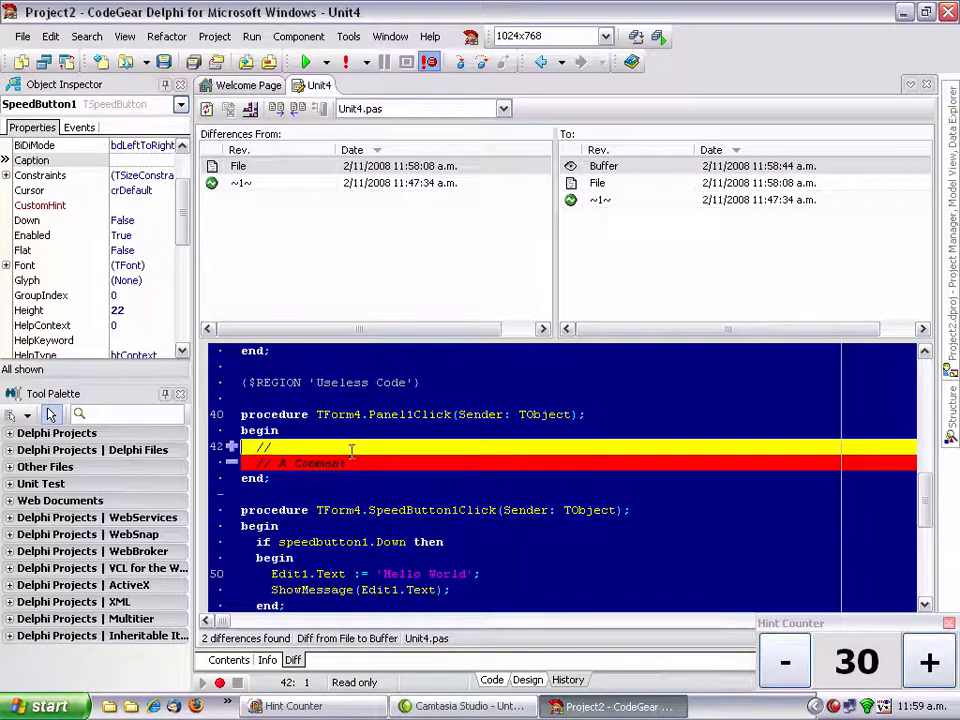
pyautogui.scroll(3)
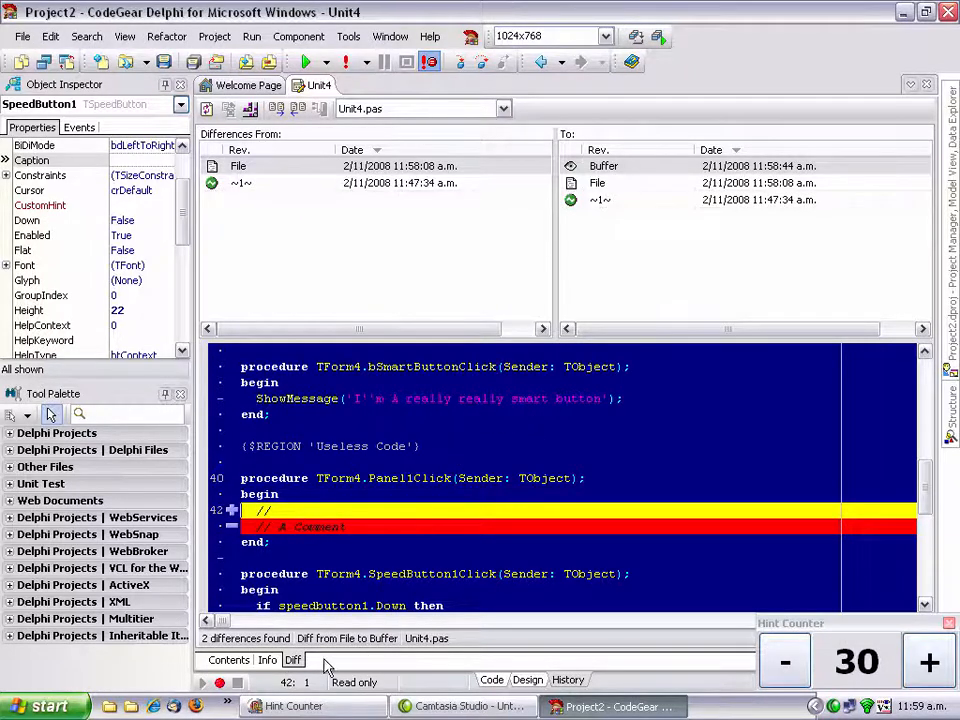
pyautogui.click(527, 679)
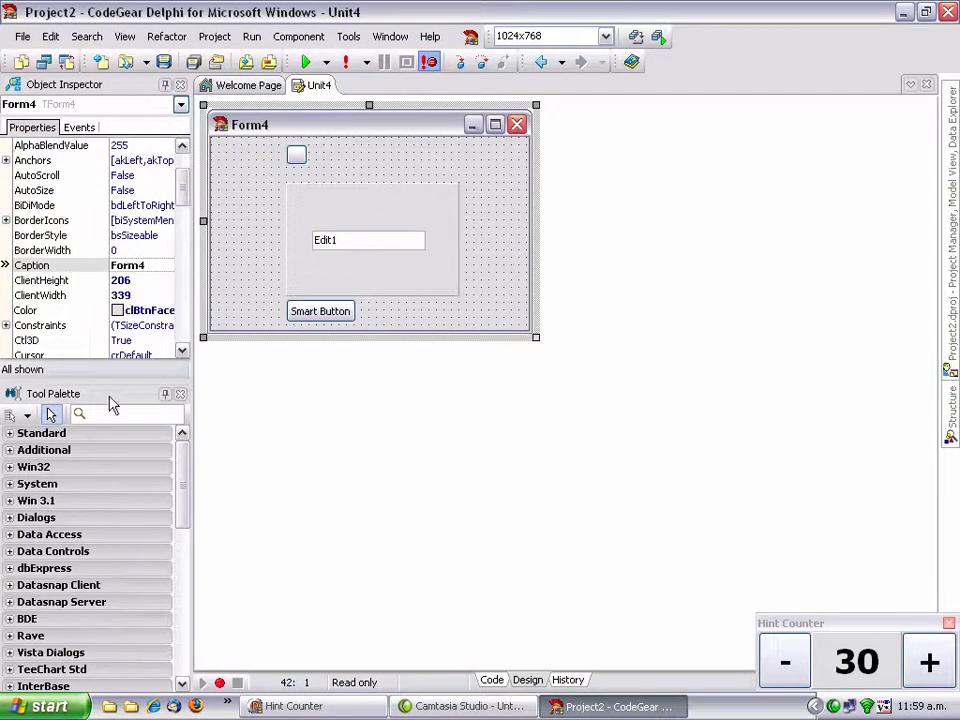
# Step: Drop a TButton, Button1, onto Form4 just above Edit1
pyautogui.write('butt')
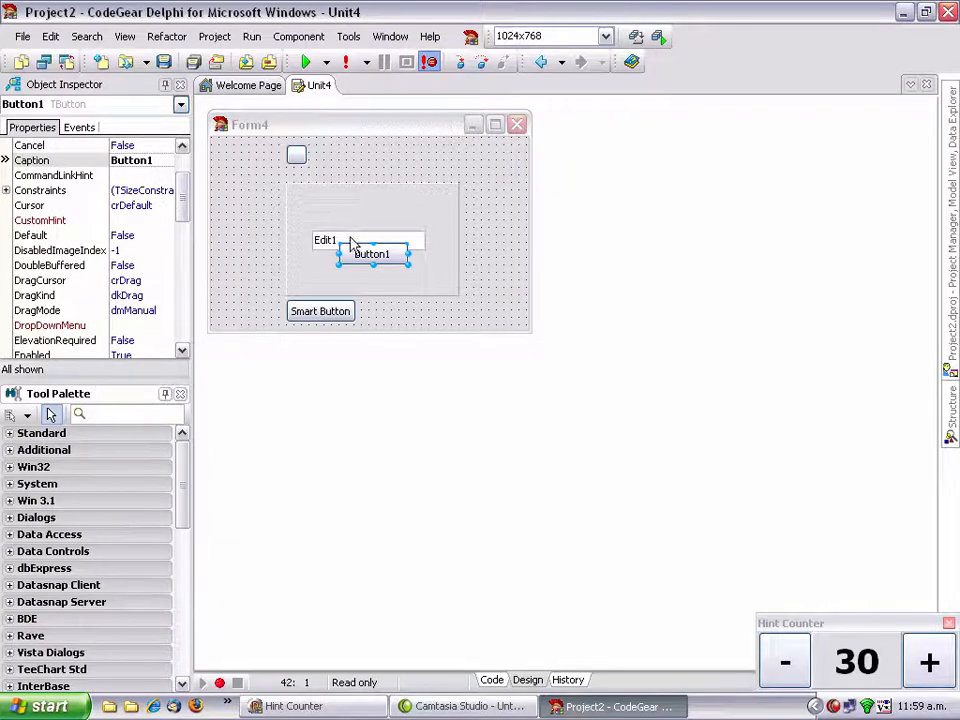
pyautogui.moveTo(372, 253); pyautogui.dragTo(388, 213)
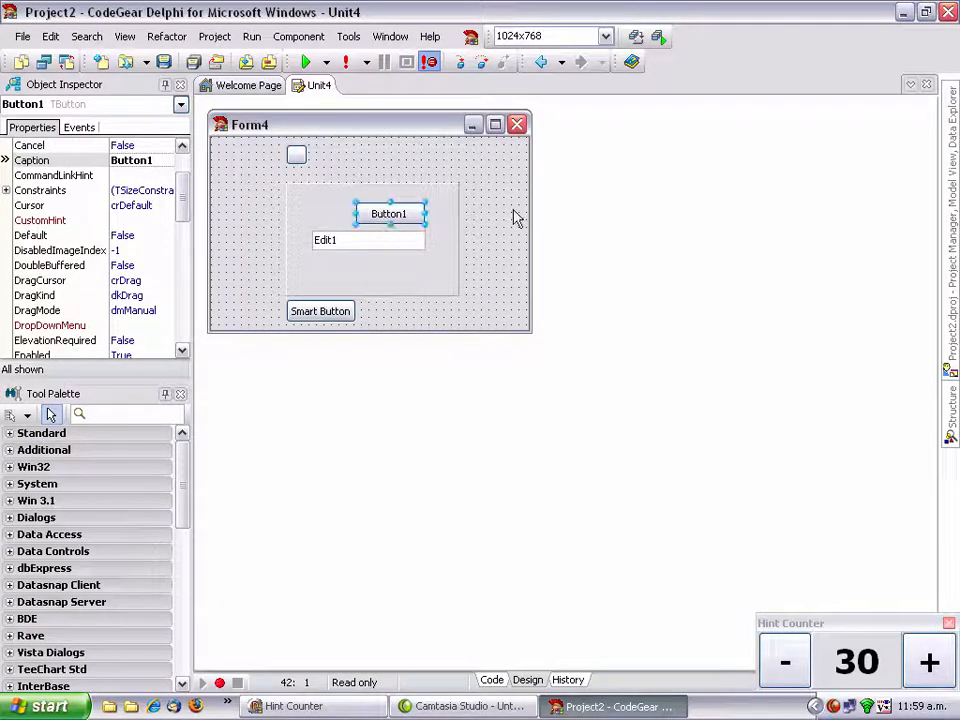
pyautogui.click(568, 679)
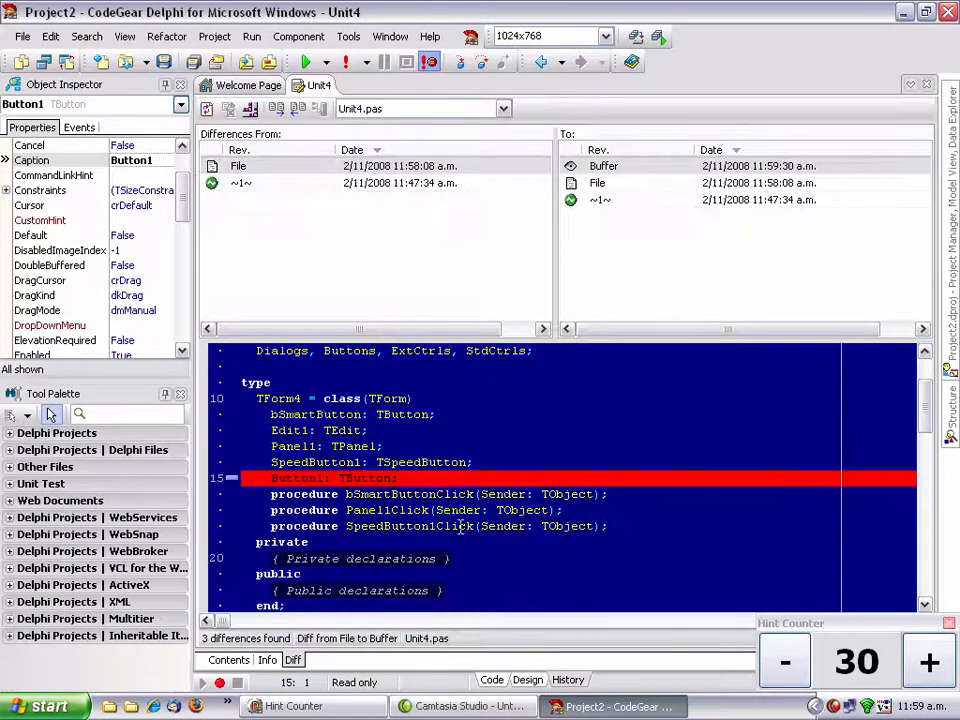
pyautogui.moveTo(313, 262)
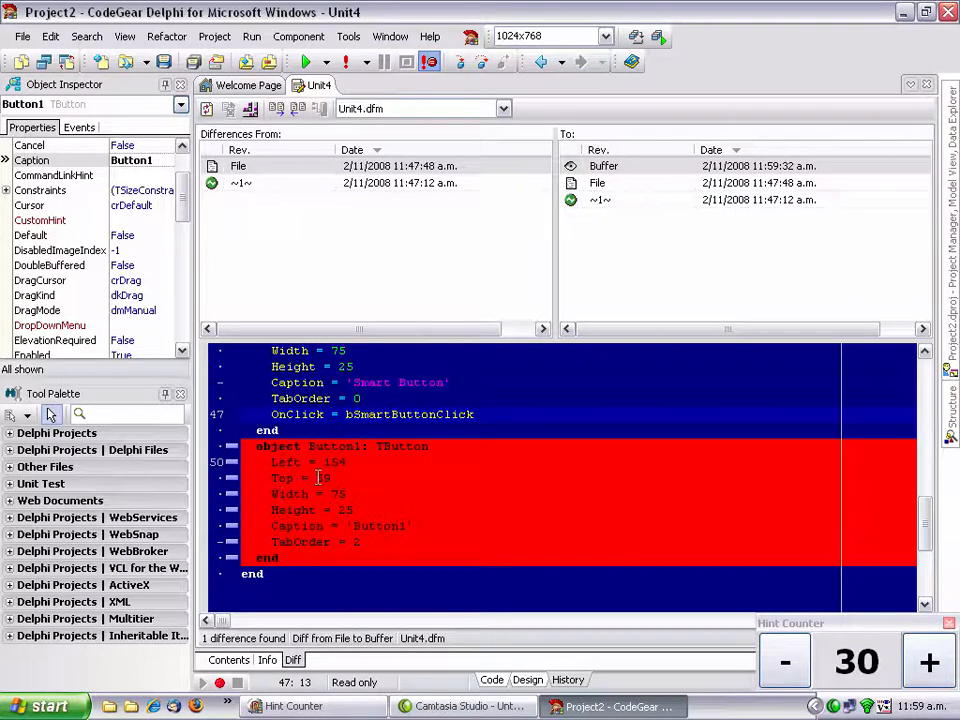
# Step: Review the resulting Unit4.pas and Unit4.dfm differences and raise the tip tally to 31
pyautogui.scroll(3)
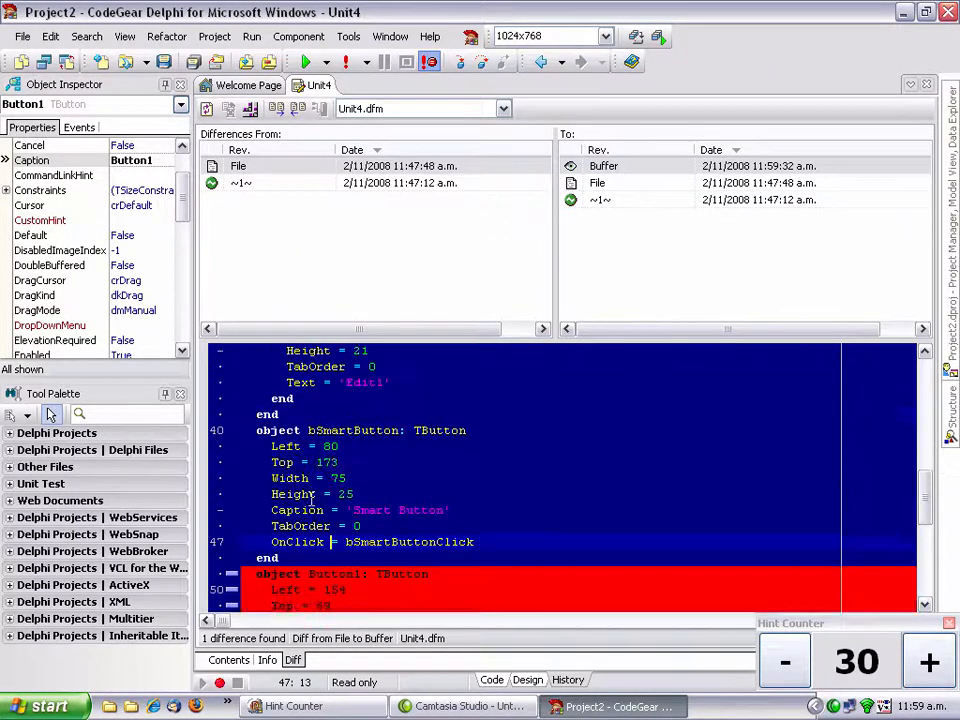
pyautogui.scroll(-3)
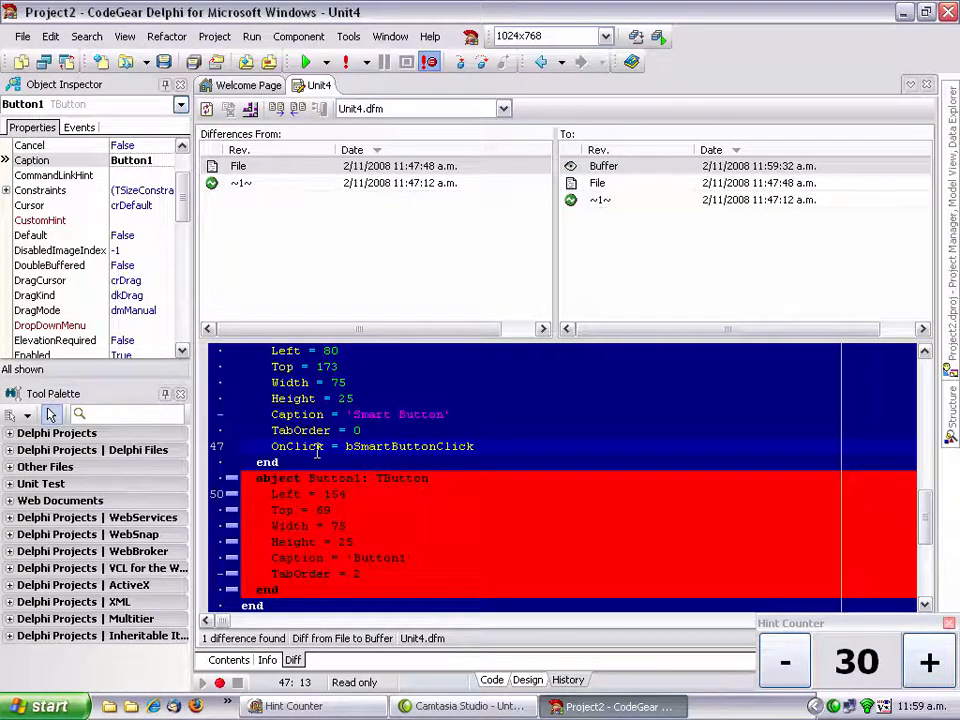
pyautogui.scroll(-3)
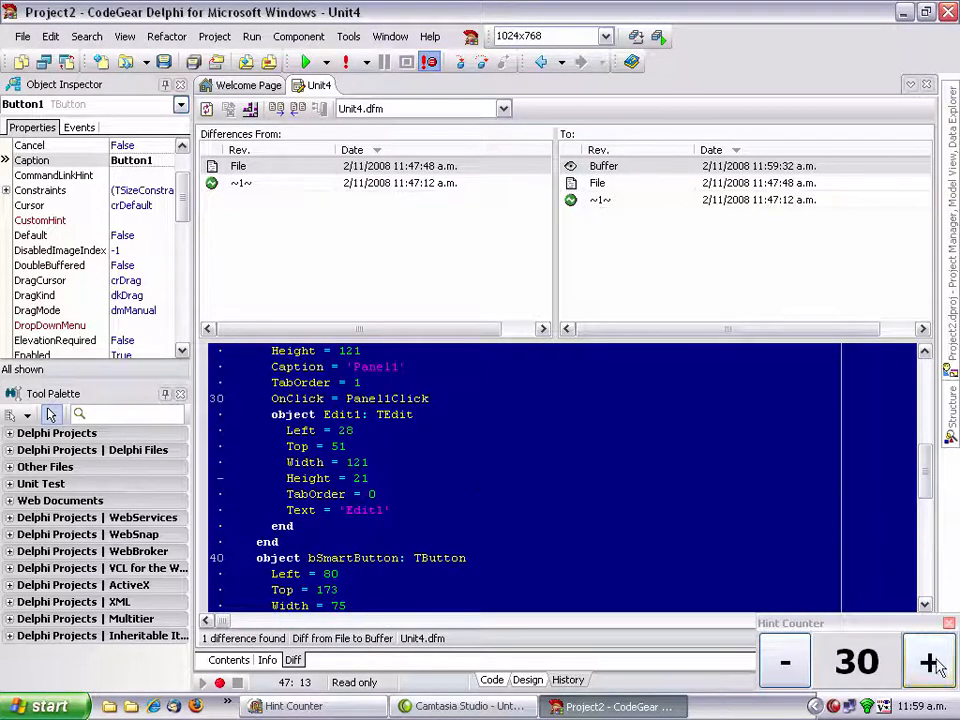
pyautogui.click(928, 661)
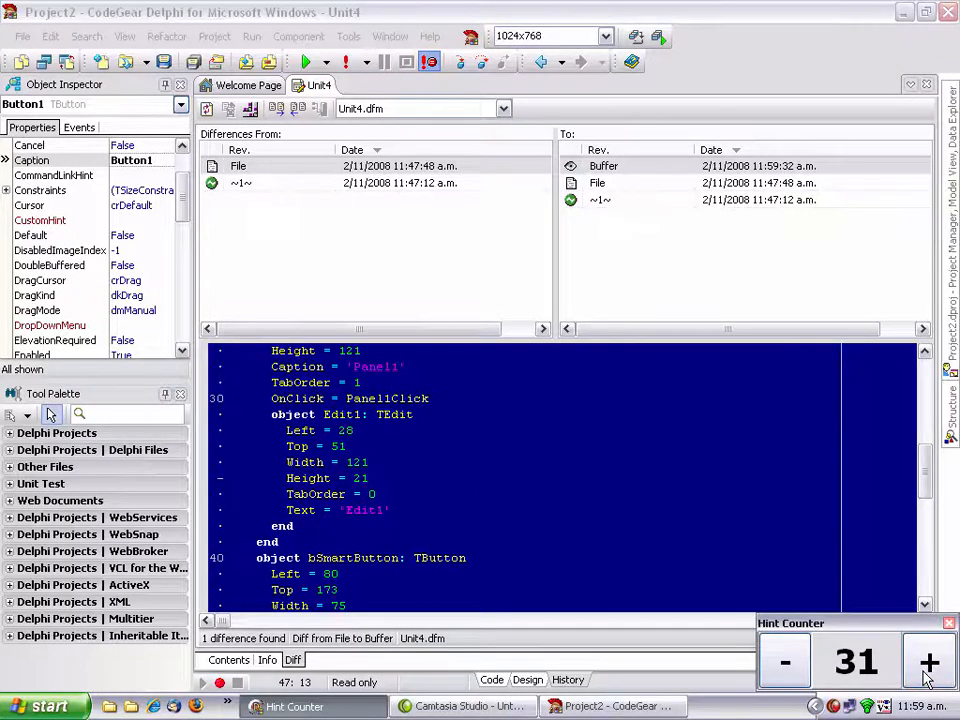
pyautogui.click(928, 662)
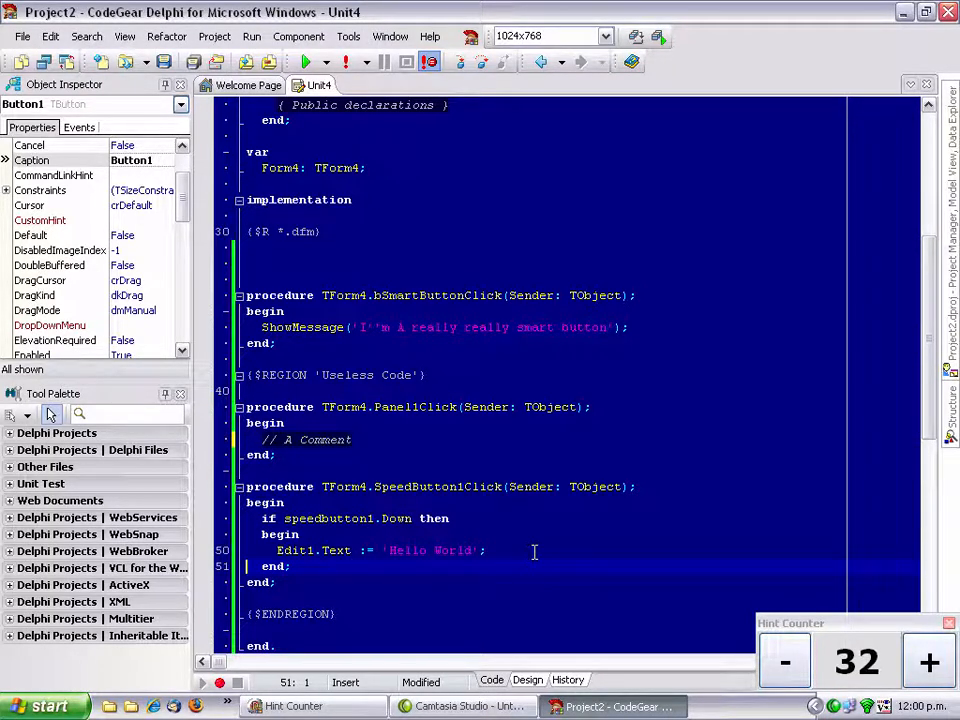
# Step: Change line 50 to Edit1.Text := 'Hello' with a blank line below it
pyautogui.click(410, 551)
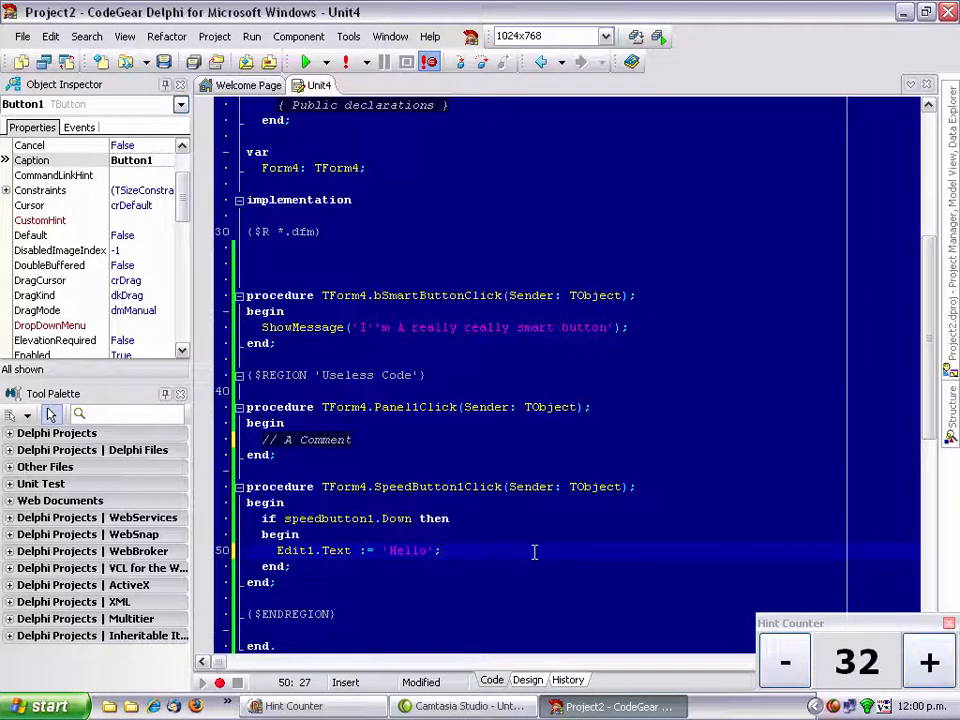
pyautogui.click(445, 502)
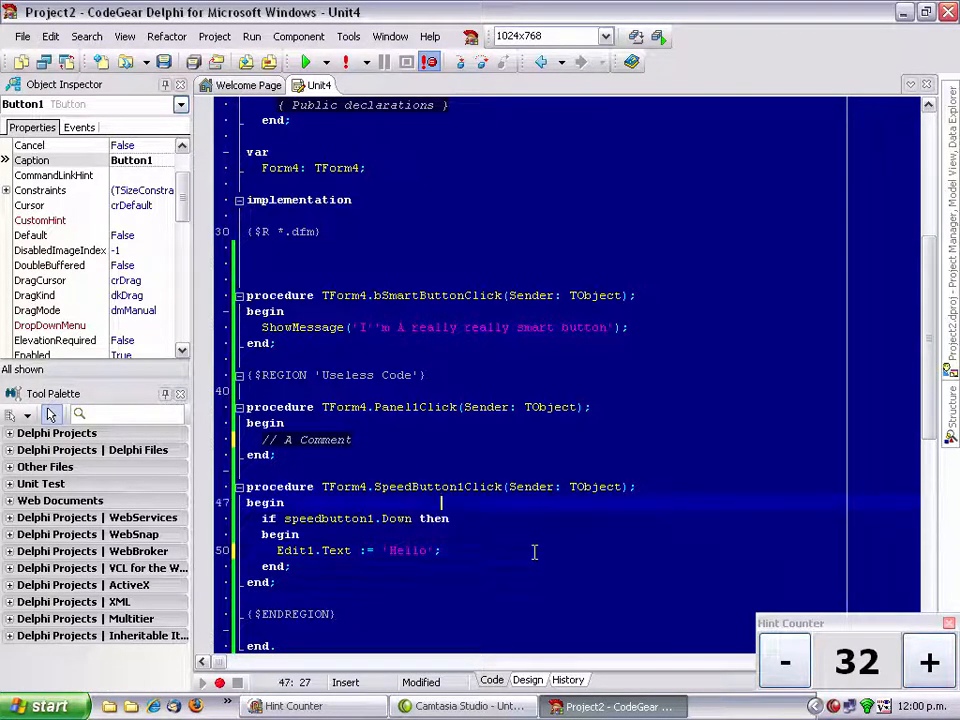
pyautogui.click(440, 550)
pyautogui.write('E')
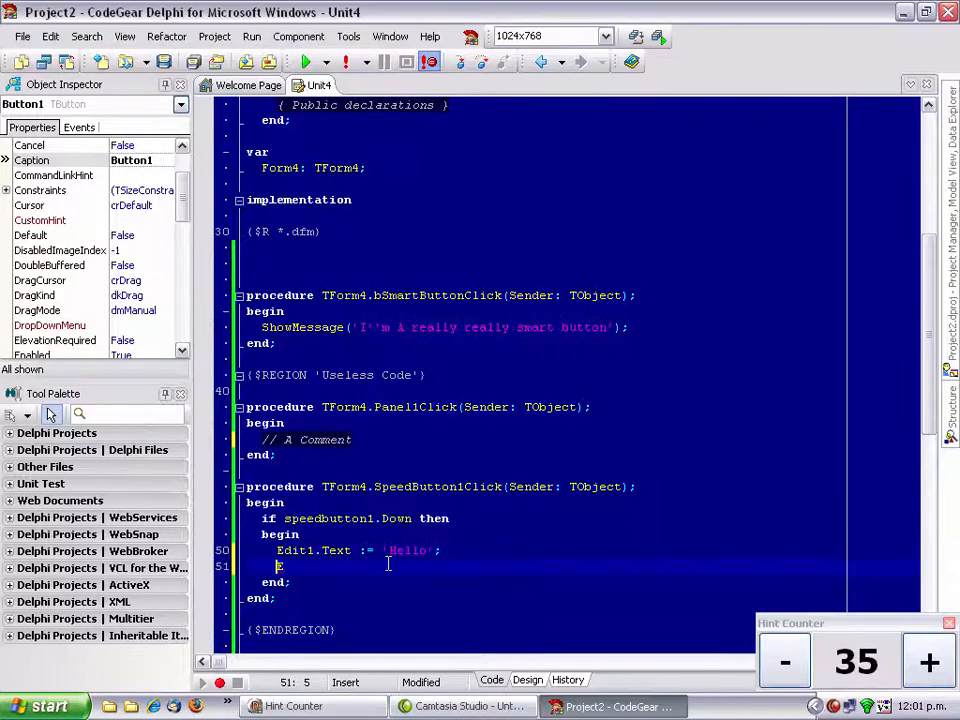
pyautogui.press('Backspace')
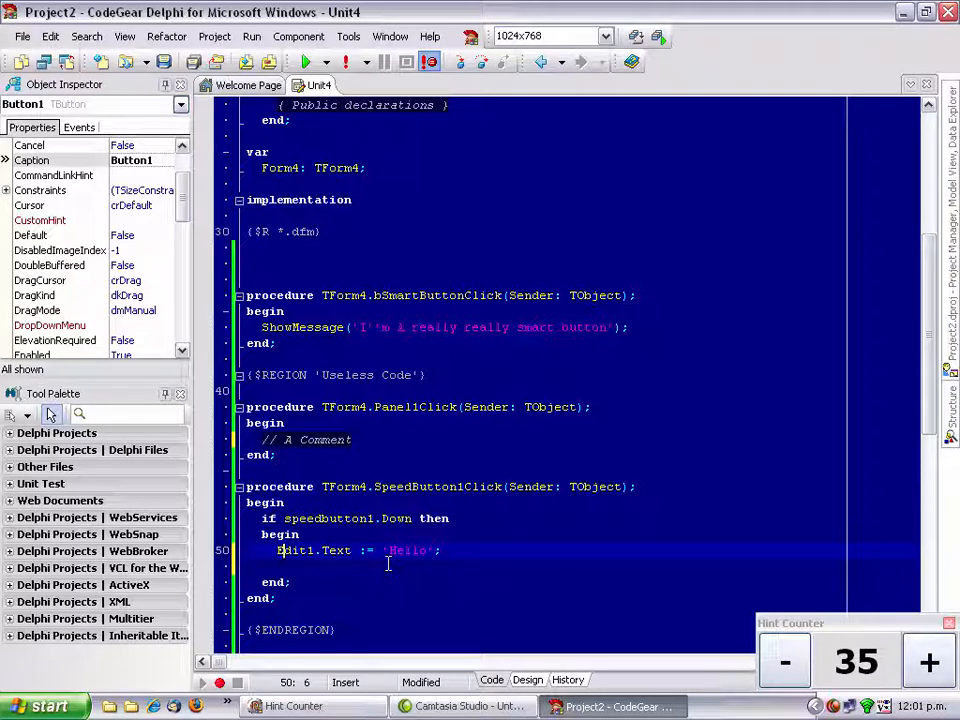
pyautogui.doubleClick(295, 550)
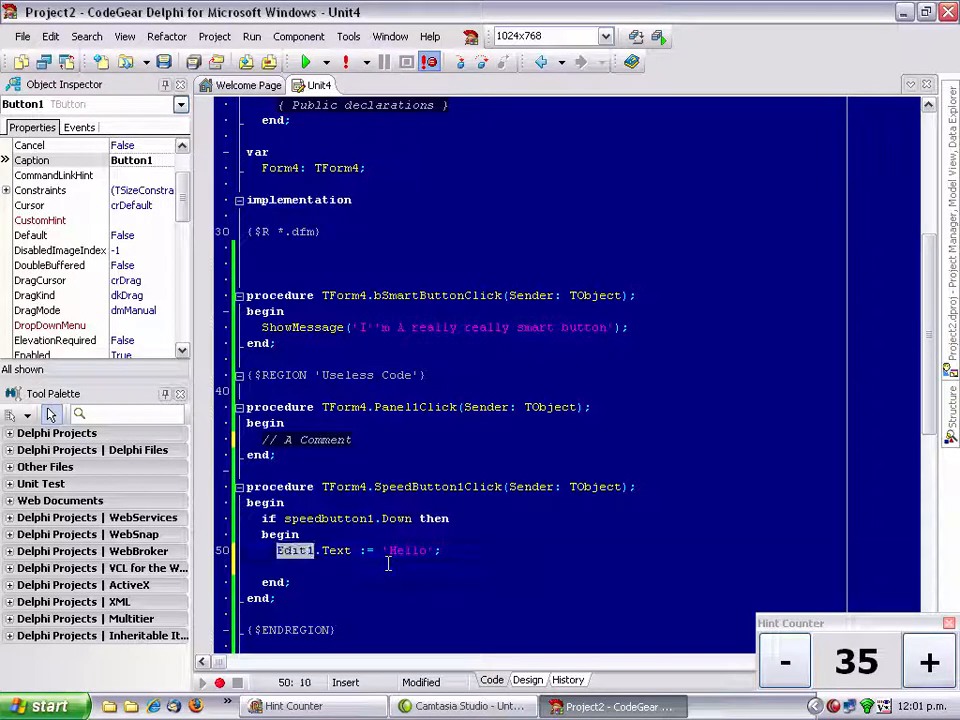
pyautogui.press('Return')
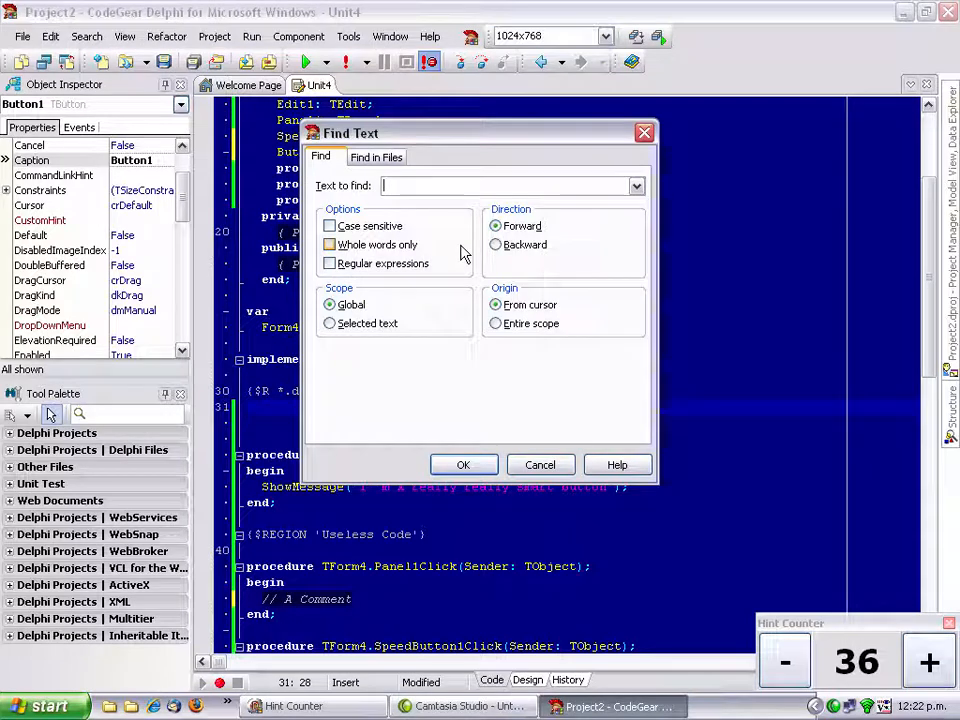
# Step: Cancel the Find Text dialog and open Unit1, Unit2 and Unit3 from the View menu
pyautogui.click(540, 464)
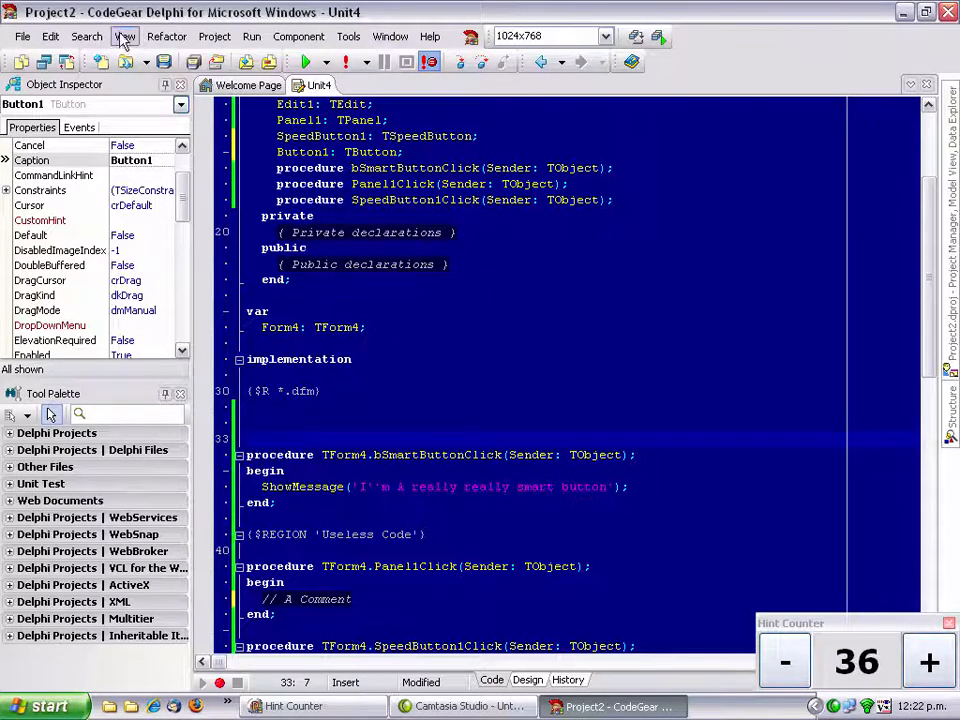
pyautogui.click(22, 36)
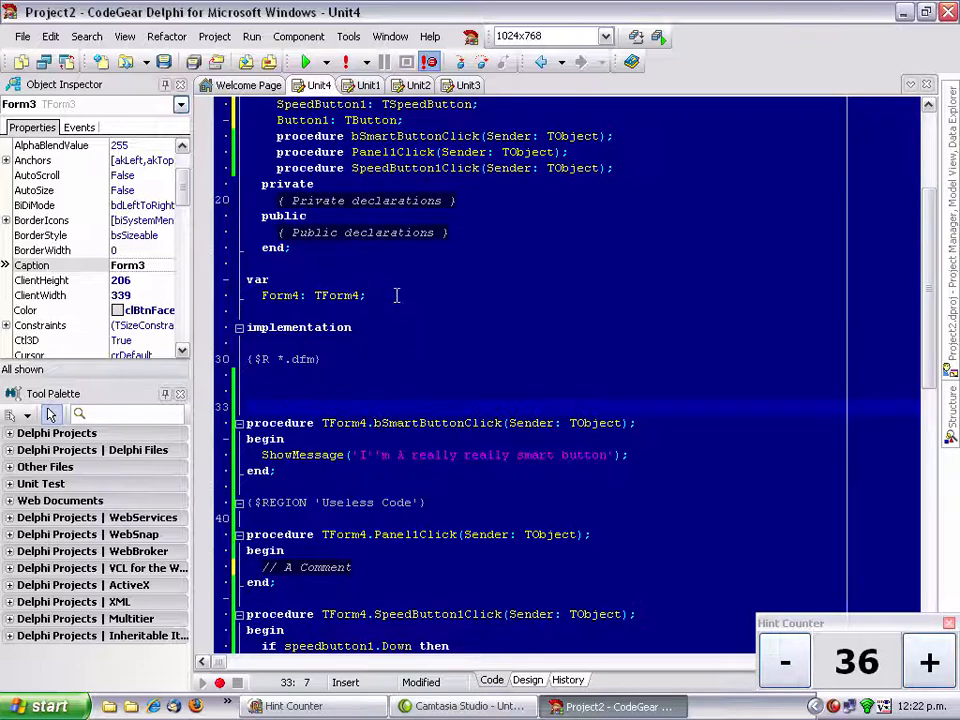
# Step: Find 'form' in all project files, group results by file, and dismiss the not-found message
pyautogui.click(86, 36)
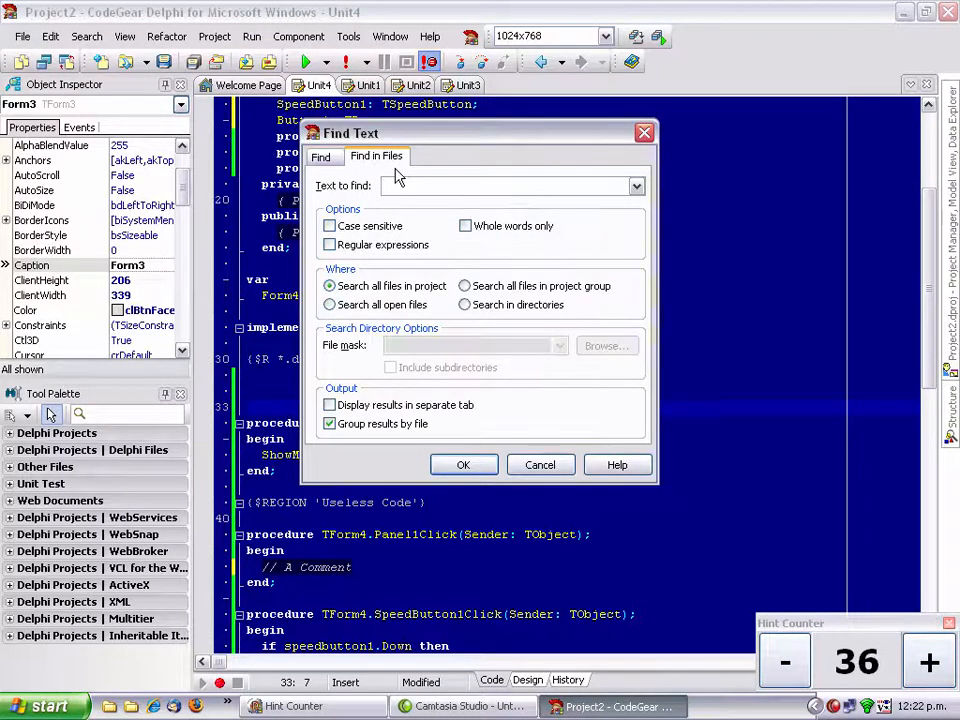
pyautogui.write('form')
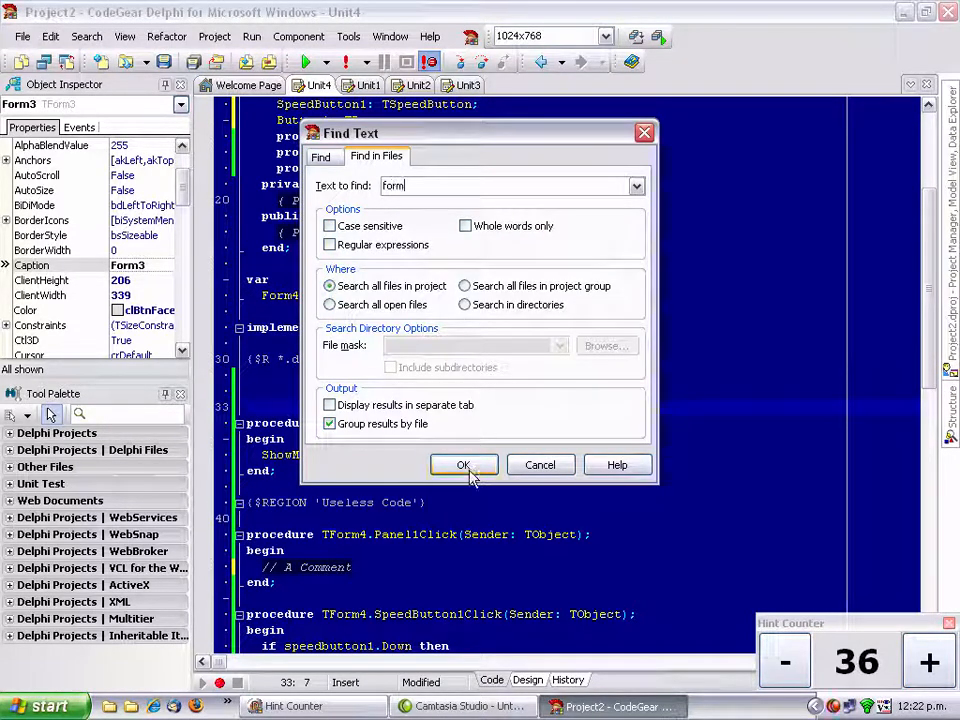
pyautogui.click(463, 464)
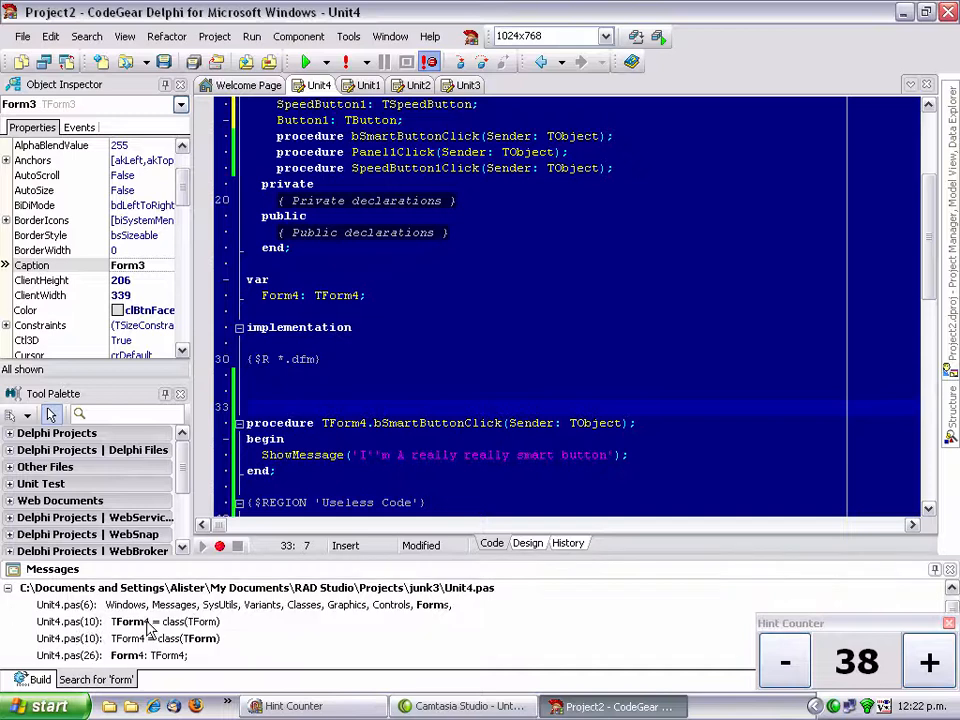
pyautogui.scroll(-3)
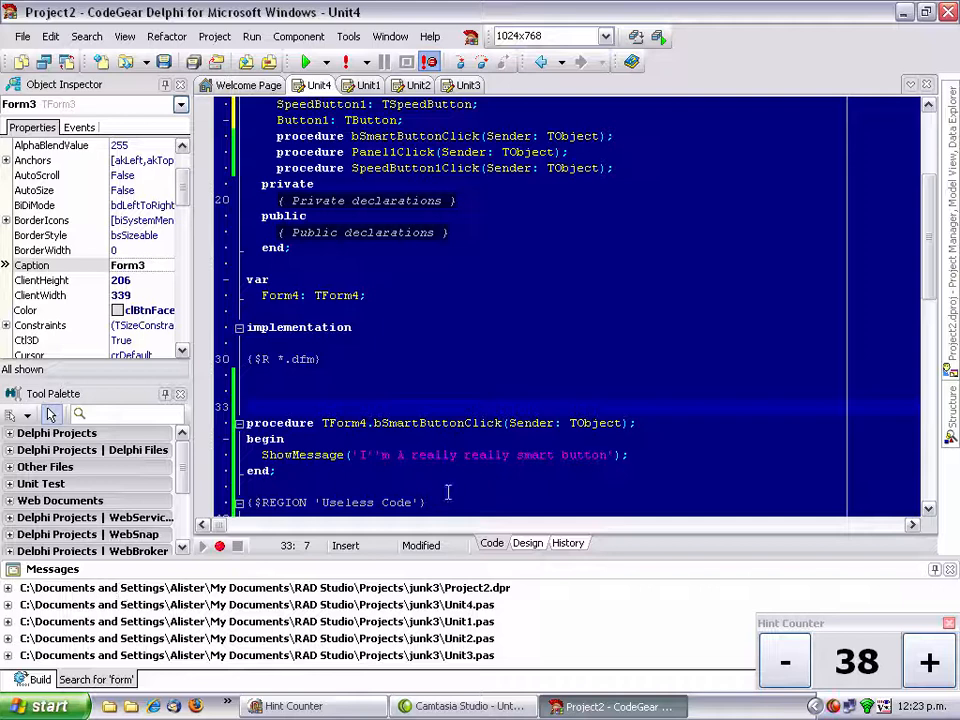
pyautogui.click(475, 232)
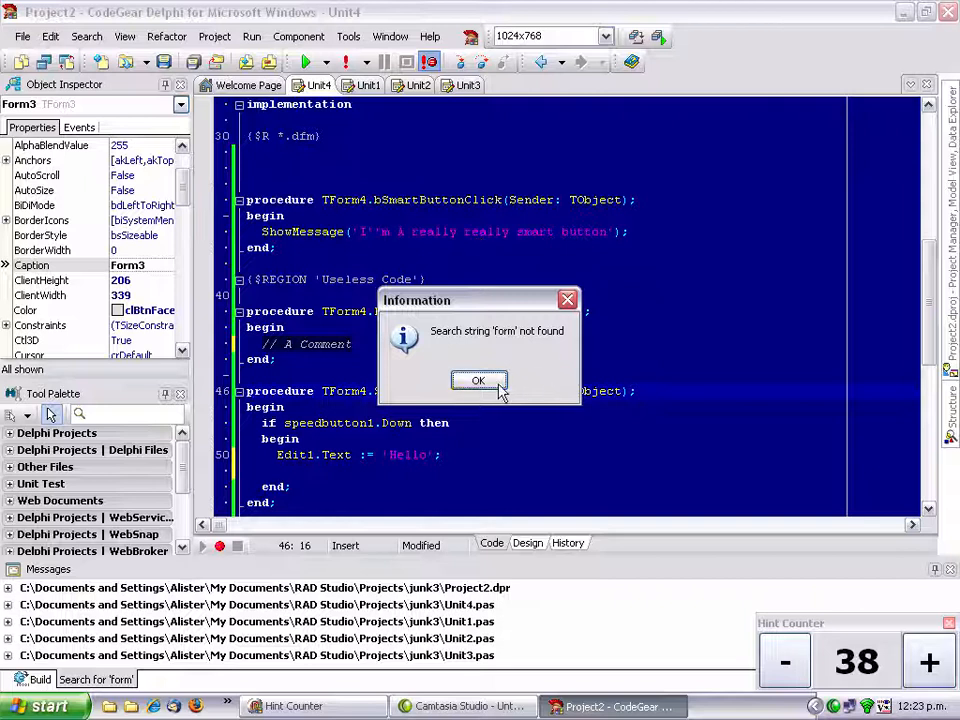
pyautogui.click(478, 381)
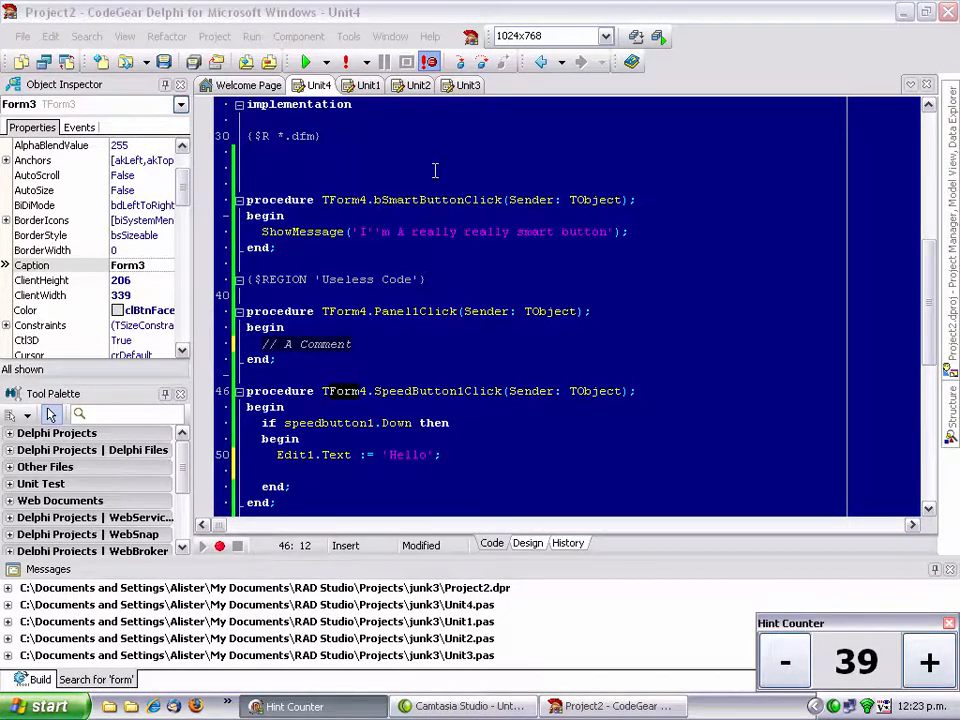
# Step: Run a regular-expression Find in Files for form[4|3] and expand the Project2.dpr matches
pyautogui.click(86, 36)
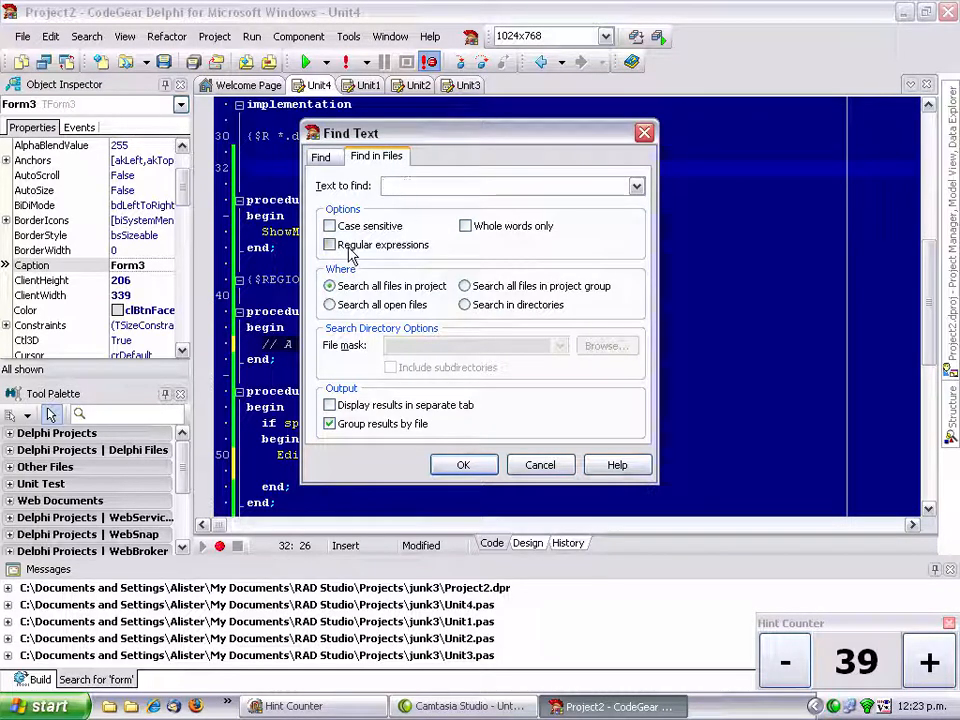
pyautogui.click(330, 245)
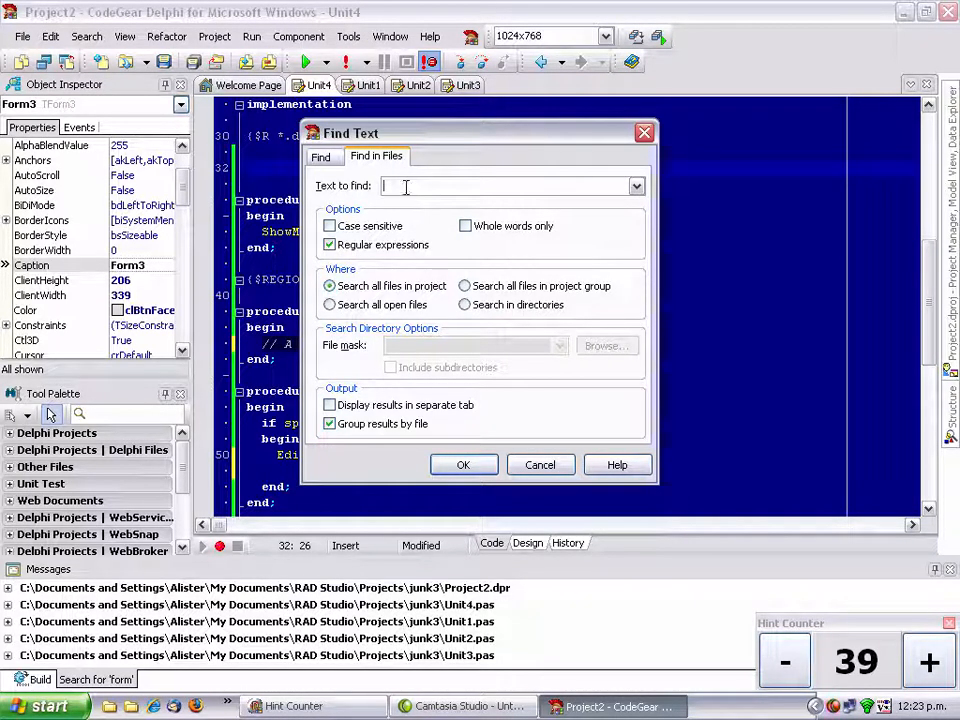
pyautogui.write('Fr')
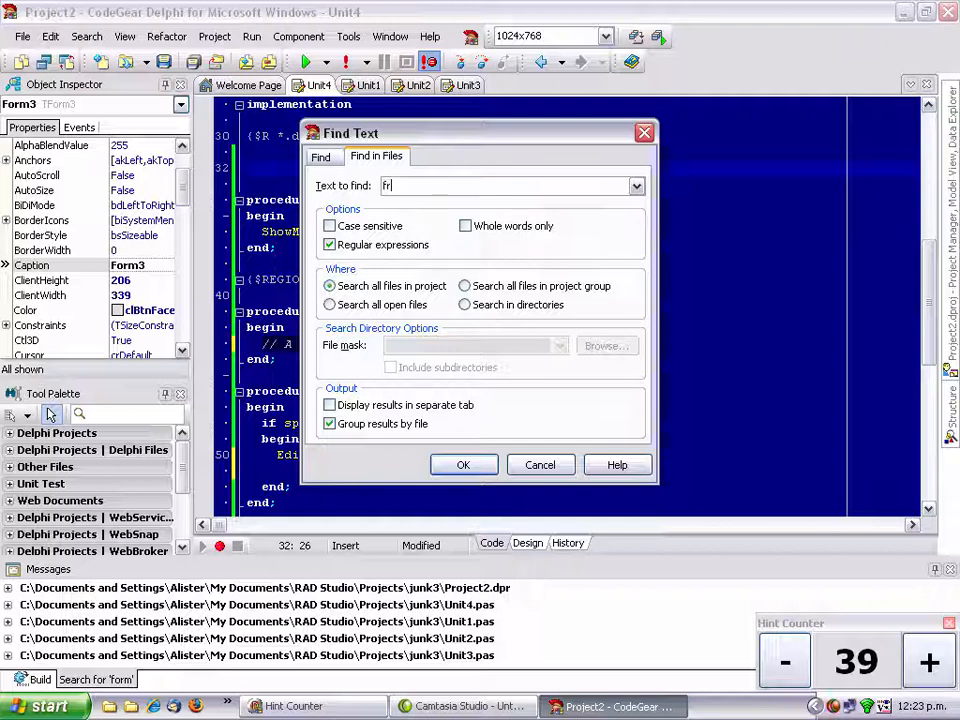
pyautogui.write('orm')
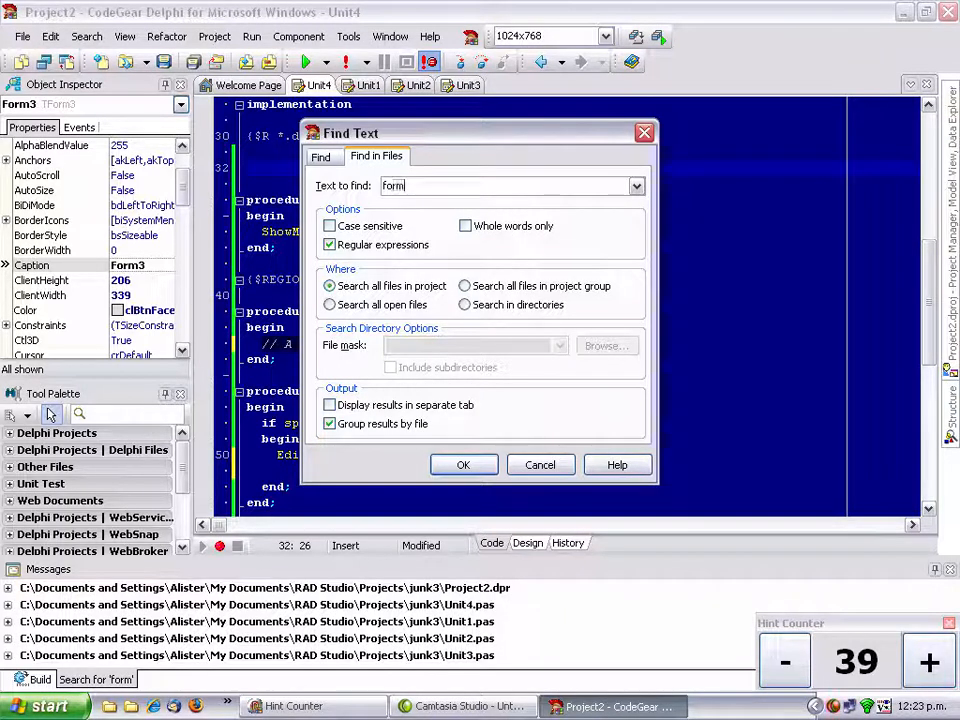
pyautogui.write('[')
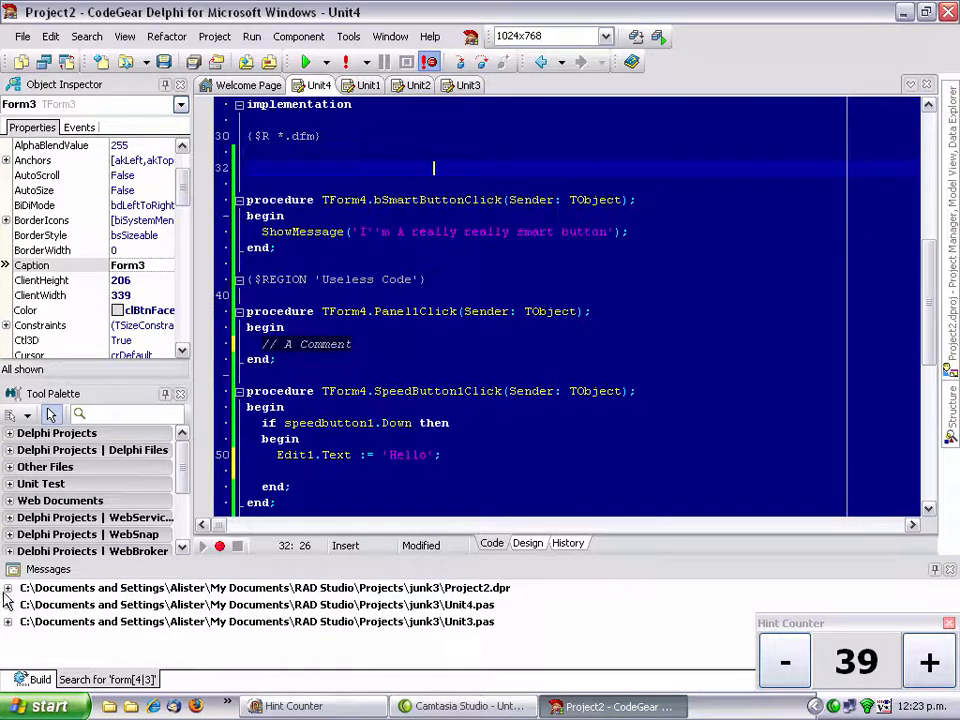
pyautogui.click(8, 587)
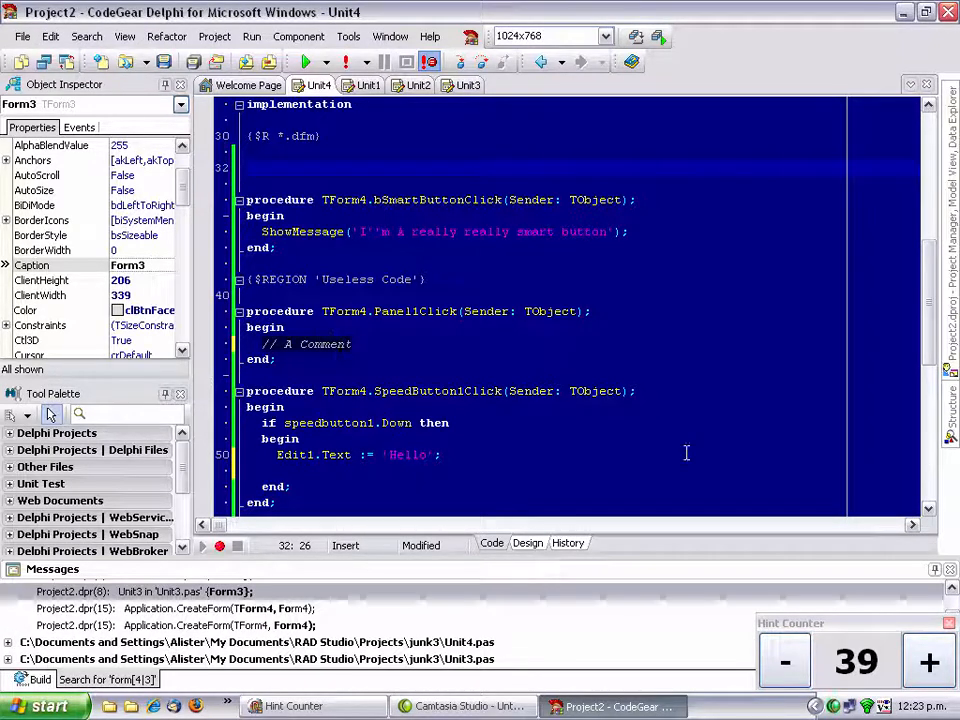
pyautogui.moveTo(775, 575)
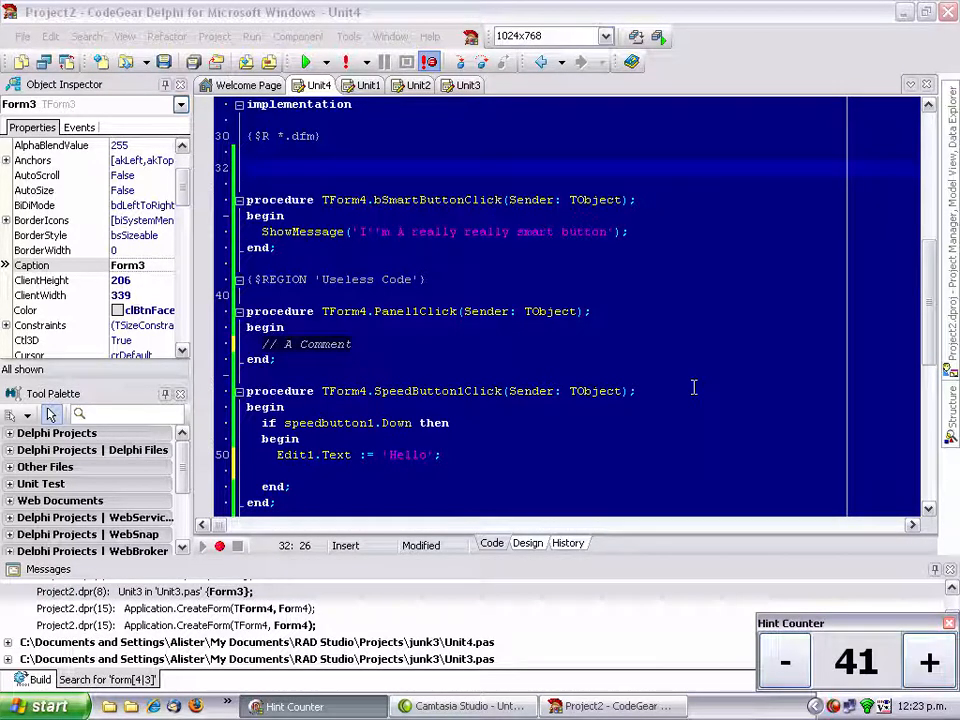
pyautogui.moveTo(428, 320)
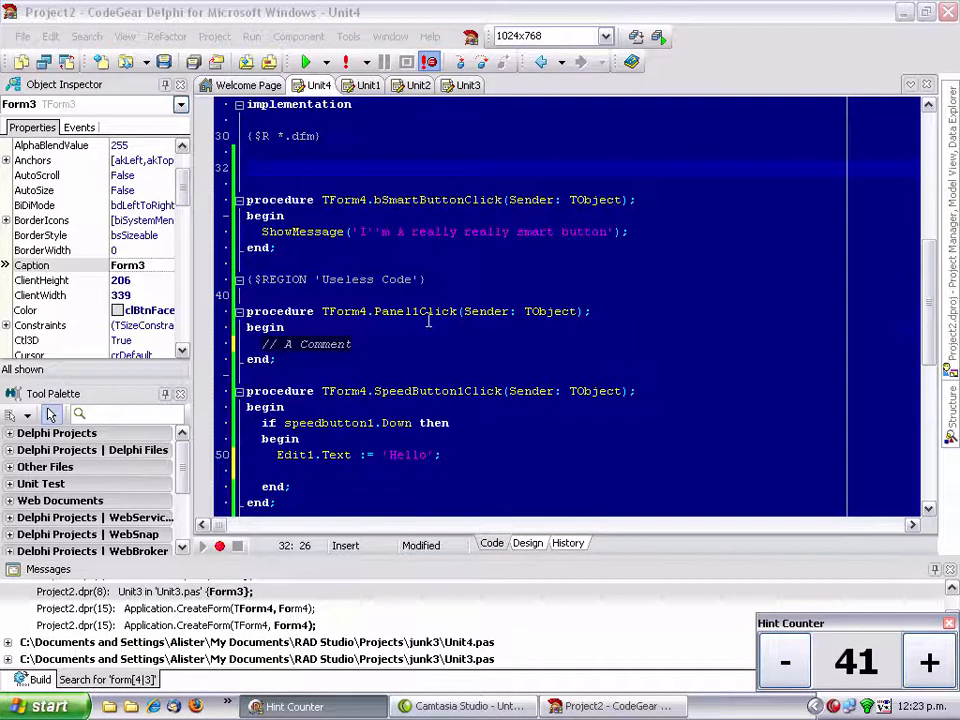
# Step: List all references to TForm4, including CreateForm, and then the references to SpeedButton1
pyautogui.click(418, 327)
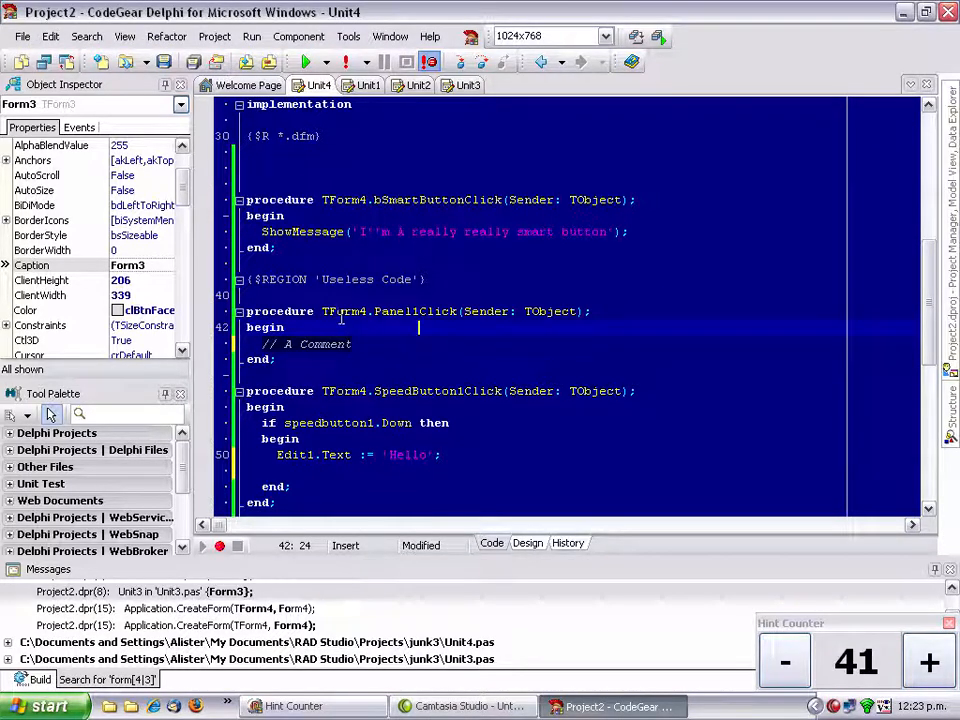
pyautogui.rightClick(340, 320)
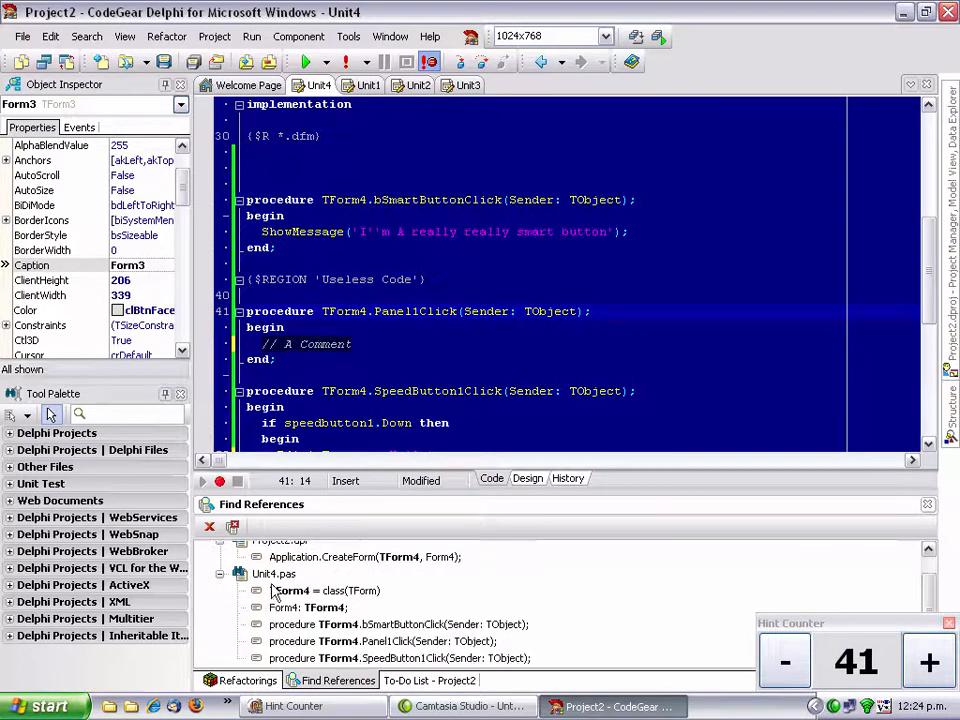
pyautogui.click(365, 557)
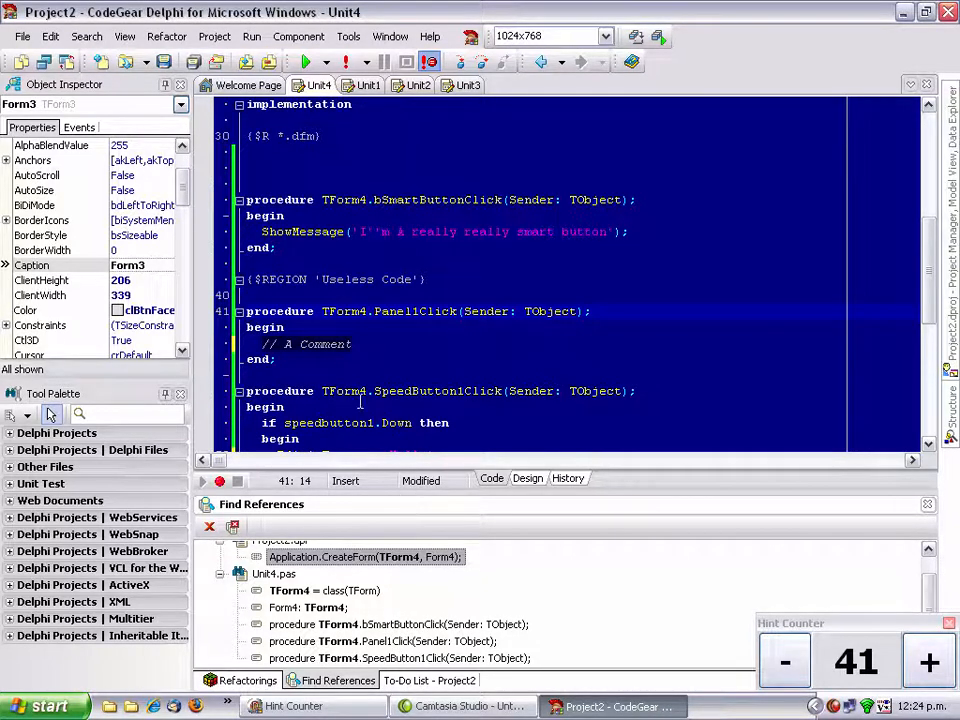
pyautogui.scroll(-3)
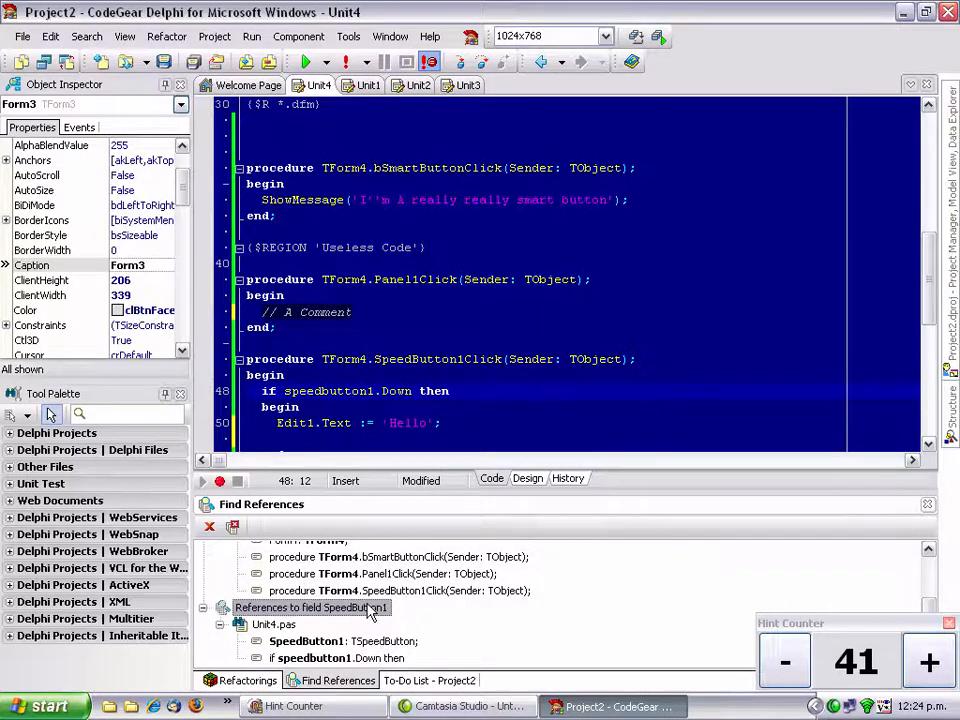
pyautogui.click(209, 526)
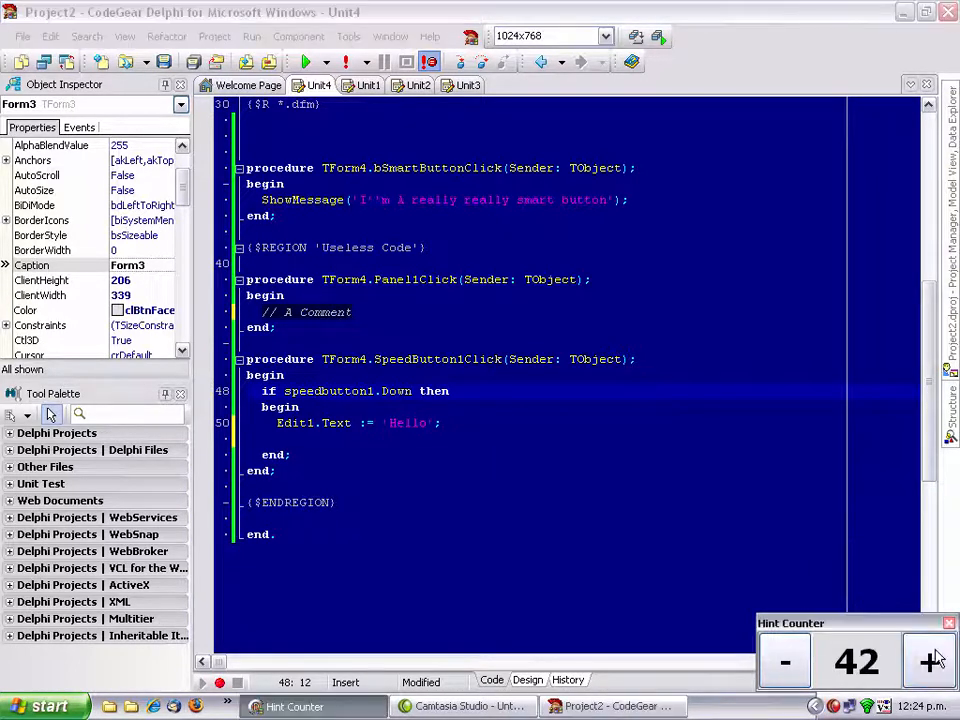
# Step: Use Find Class with 'tspe' to open the Buttons unit defining TSpeedButton
pyautogui.click(646, 263)
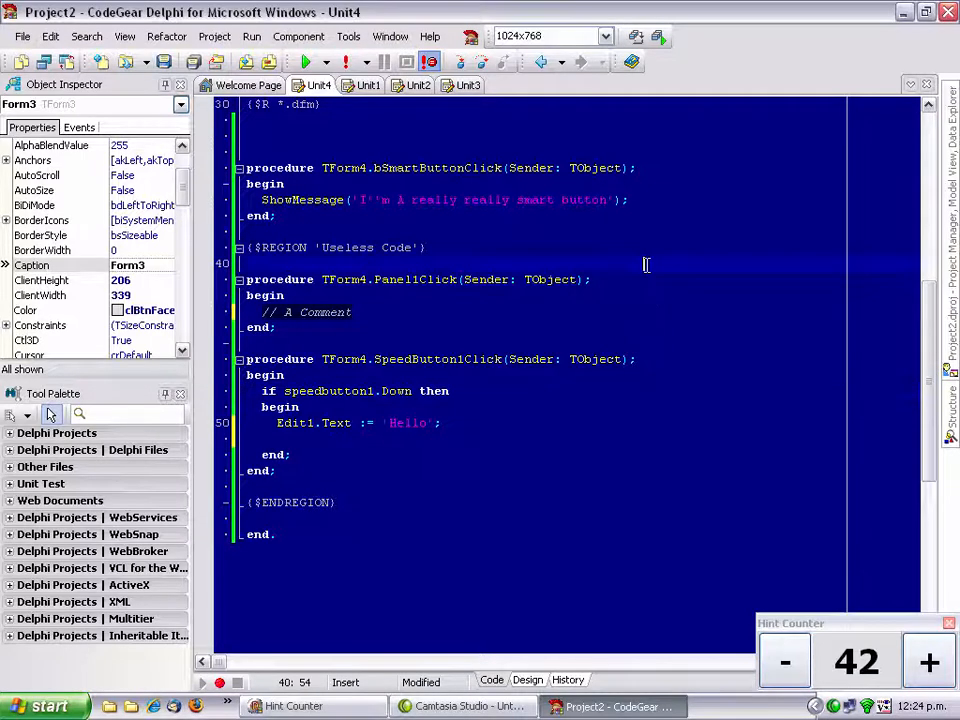
pyautogui.click(86, 36)
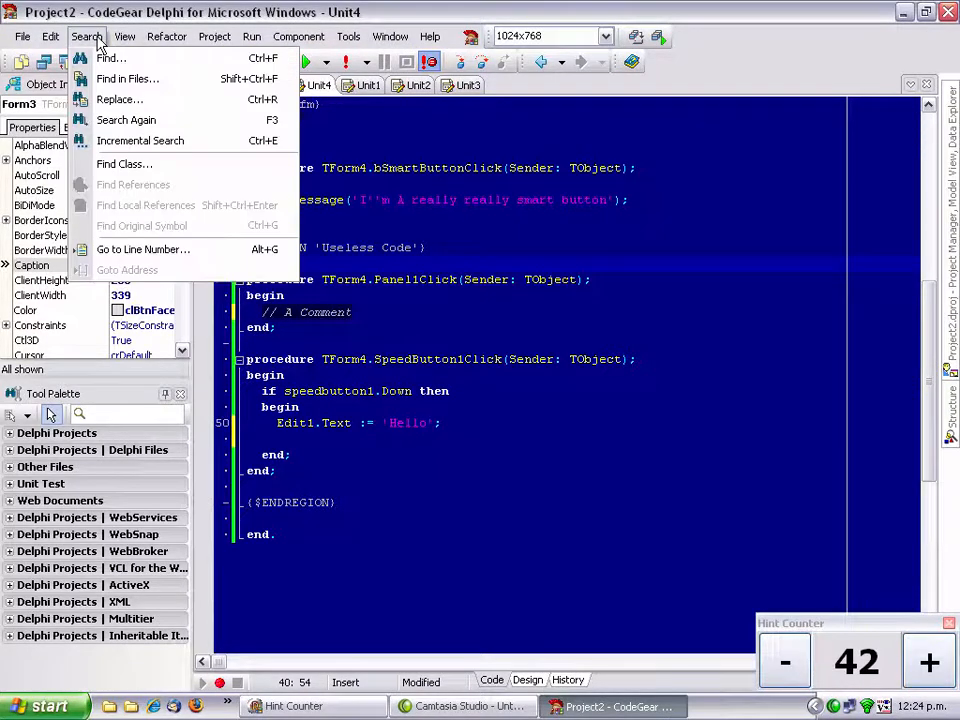
pyautogui.moveTo(124, 163)
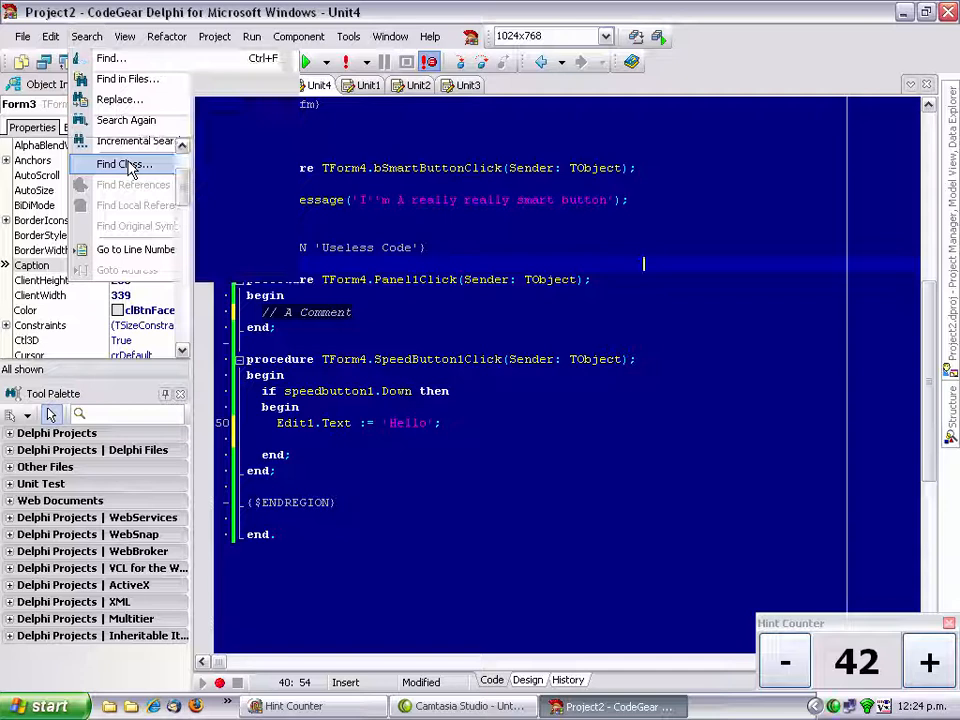
pyautogui.click(124, 163)
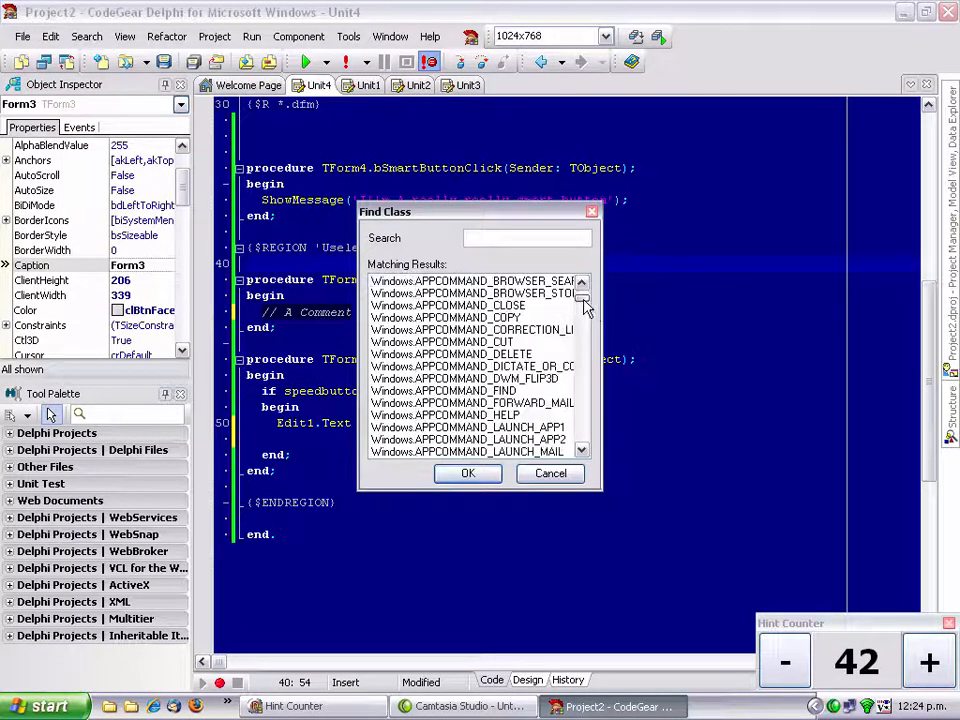
pyautogui.write('tsp')
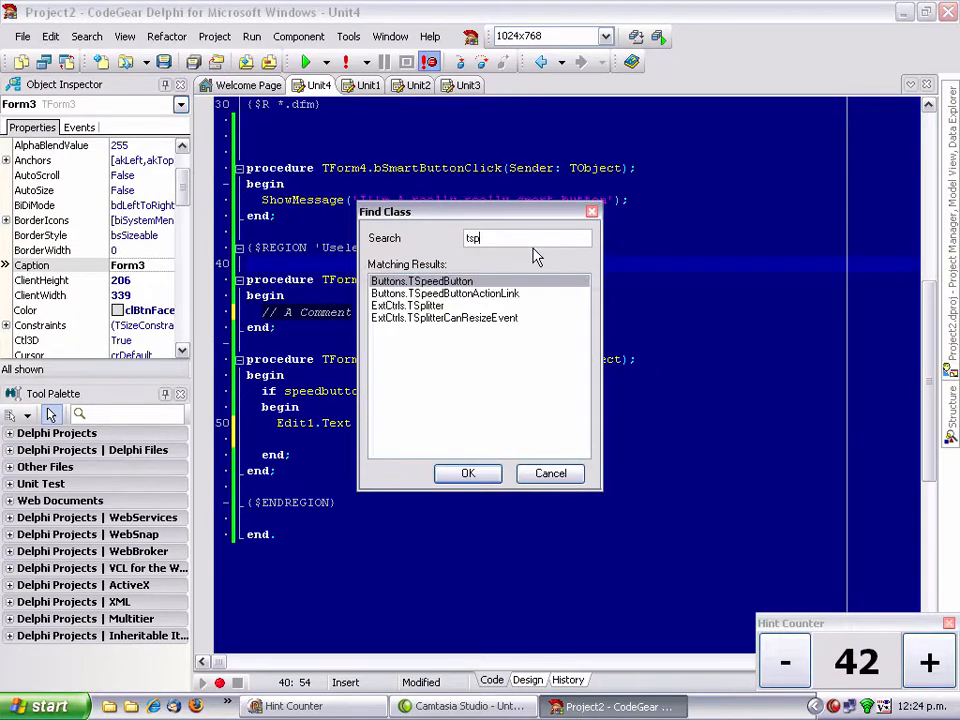
pyautogui.write('e')
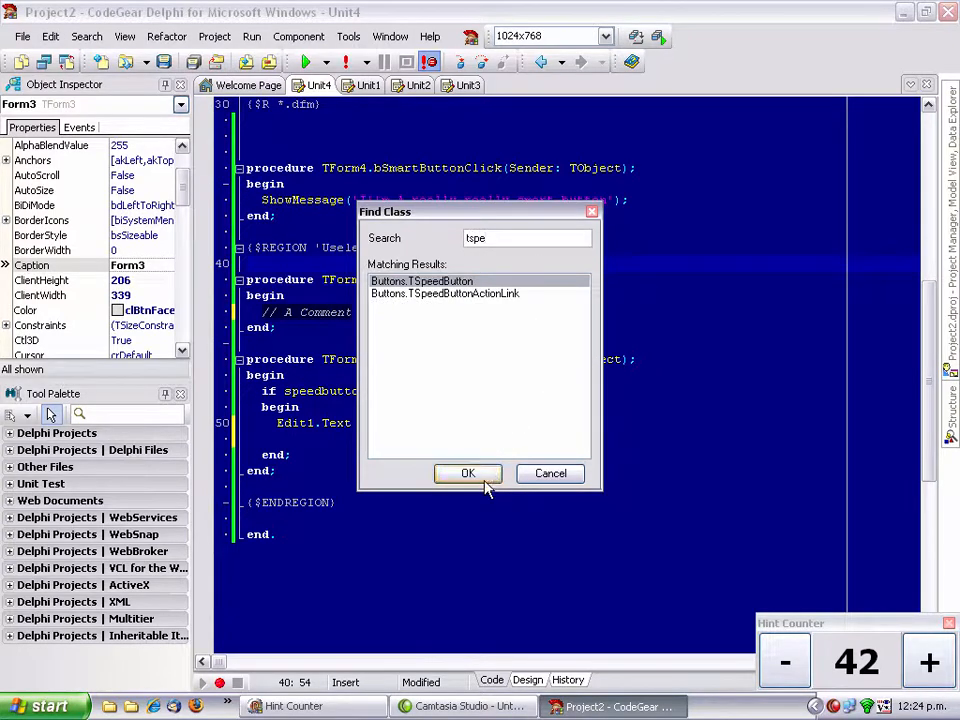
pyautogui.click(468, 473)
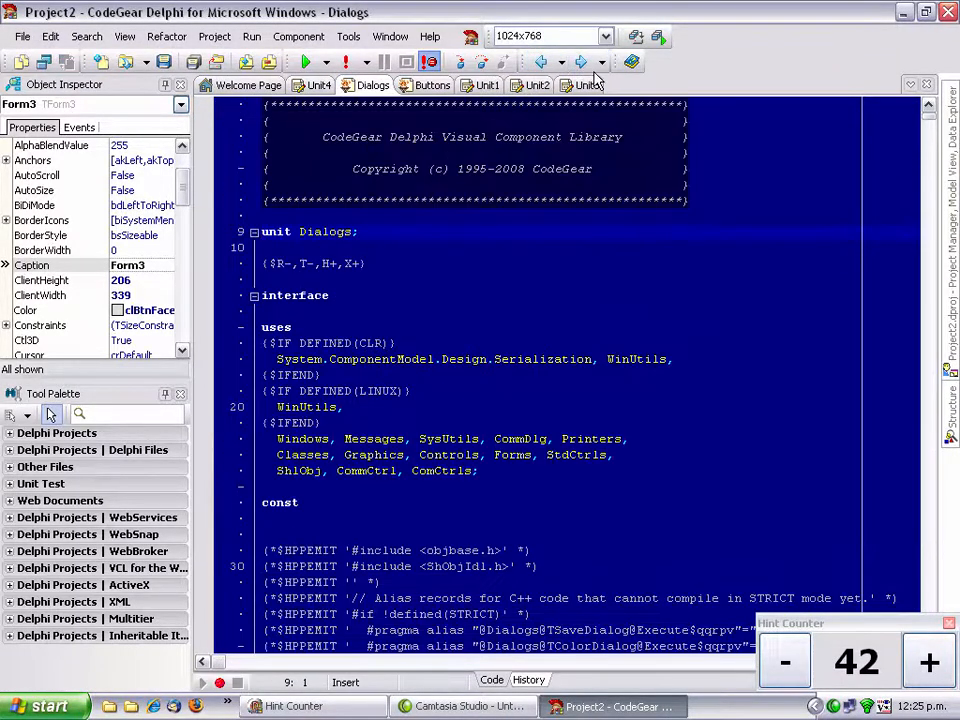
pyautogui.click(432, 85)
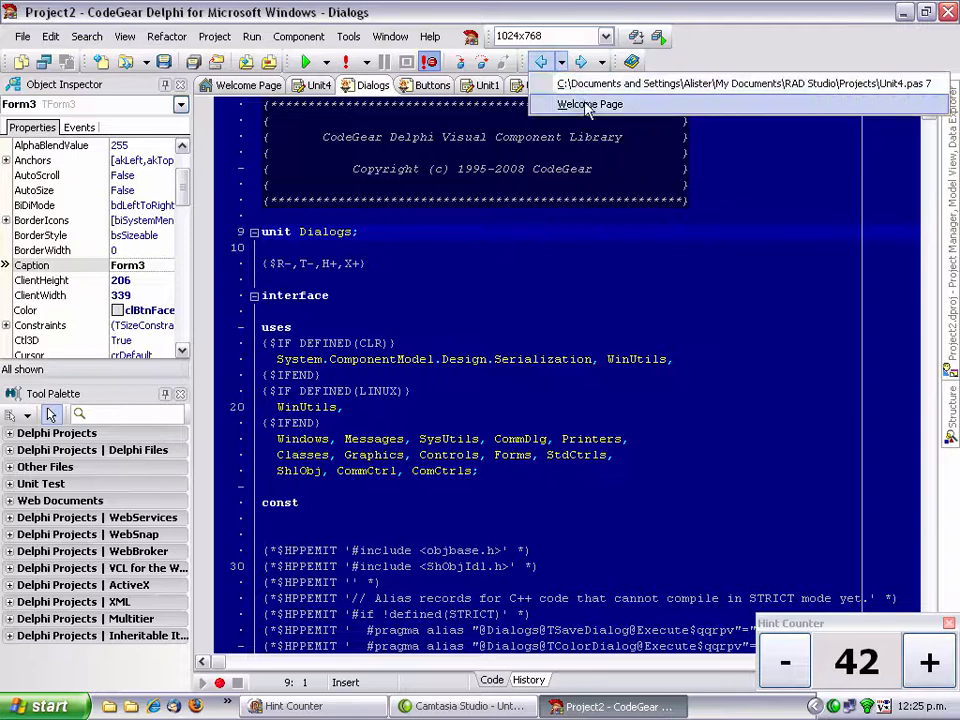
pyautogui.click(486, 85)
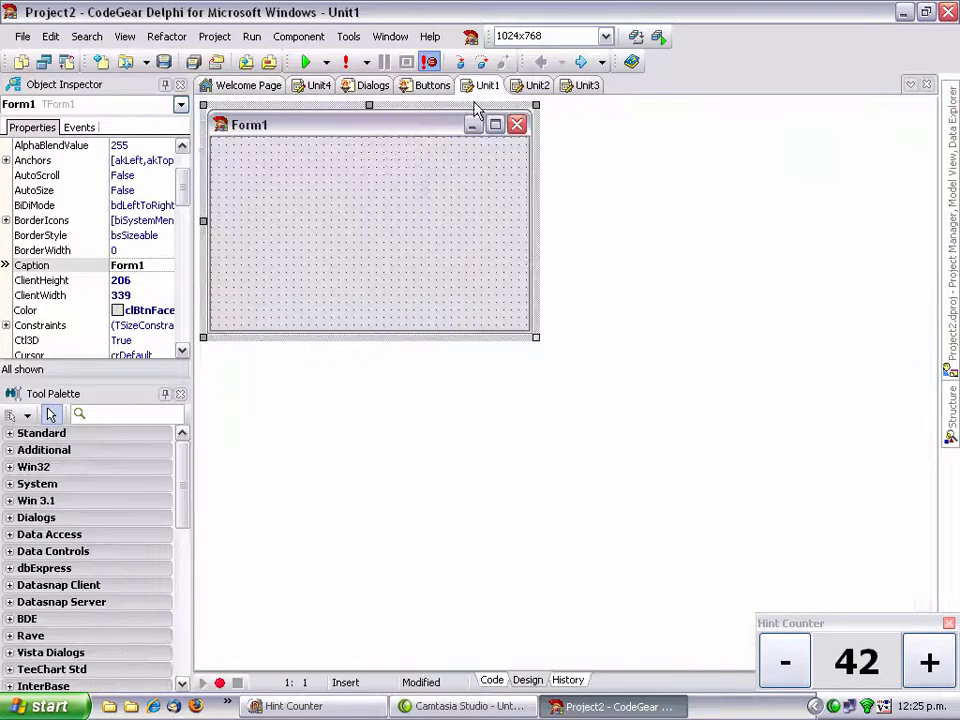
pyautogui.click(319, 85)
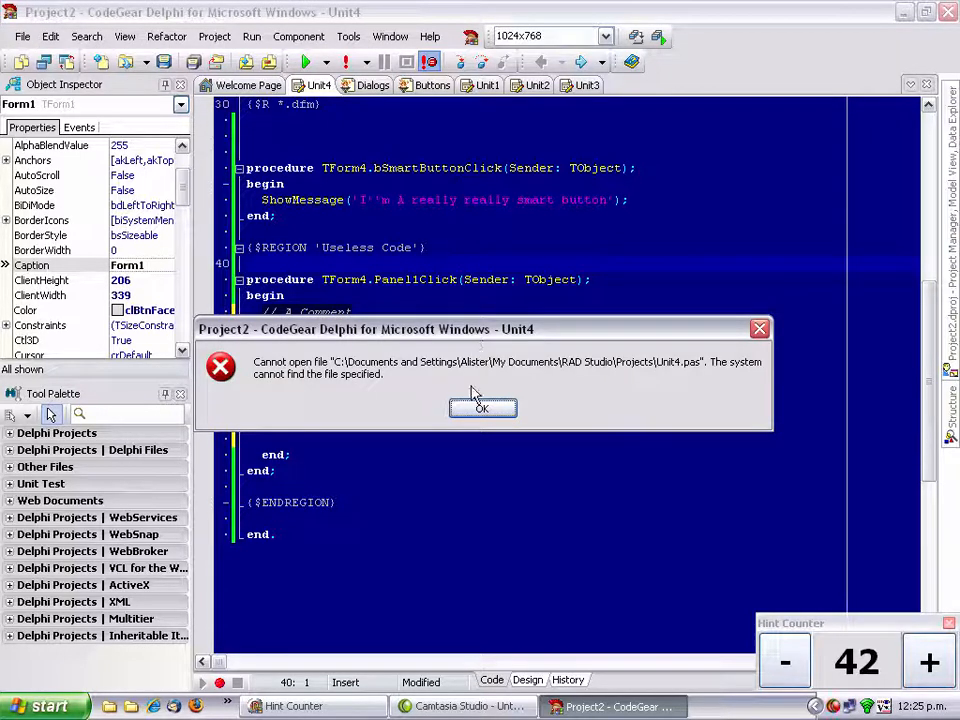
pyautogui.click(482, 407)
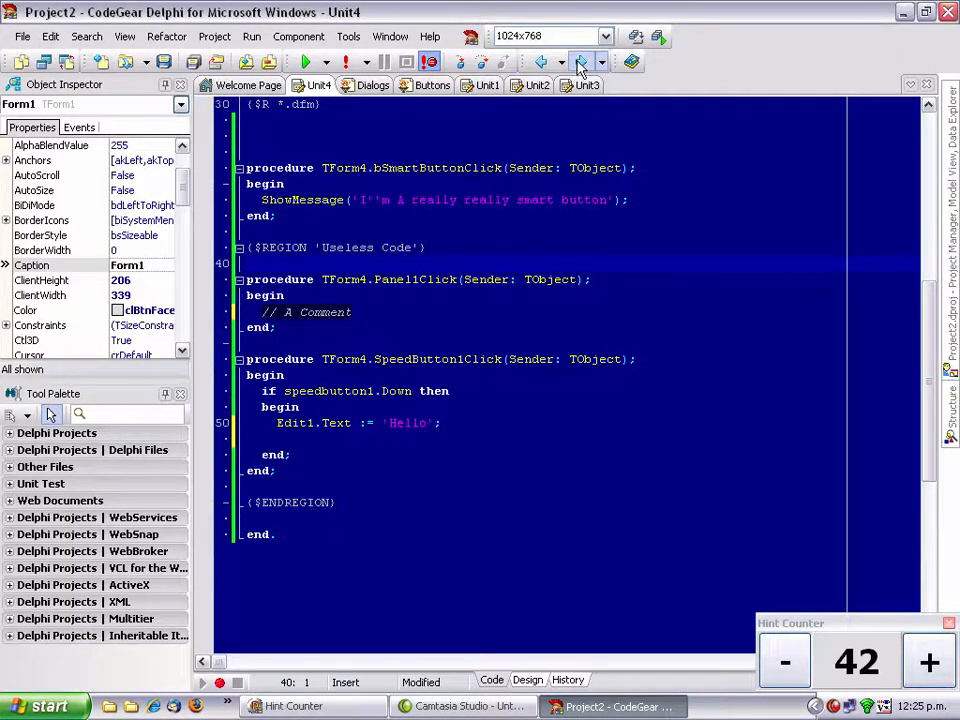
pyautogui.click(372, 85)
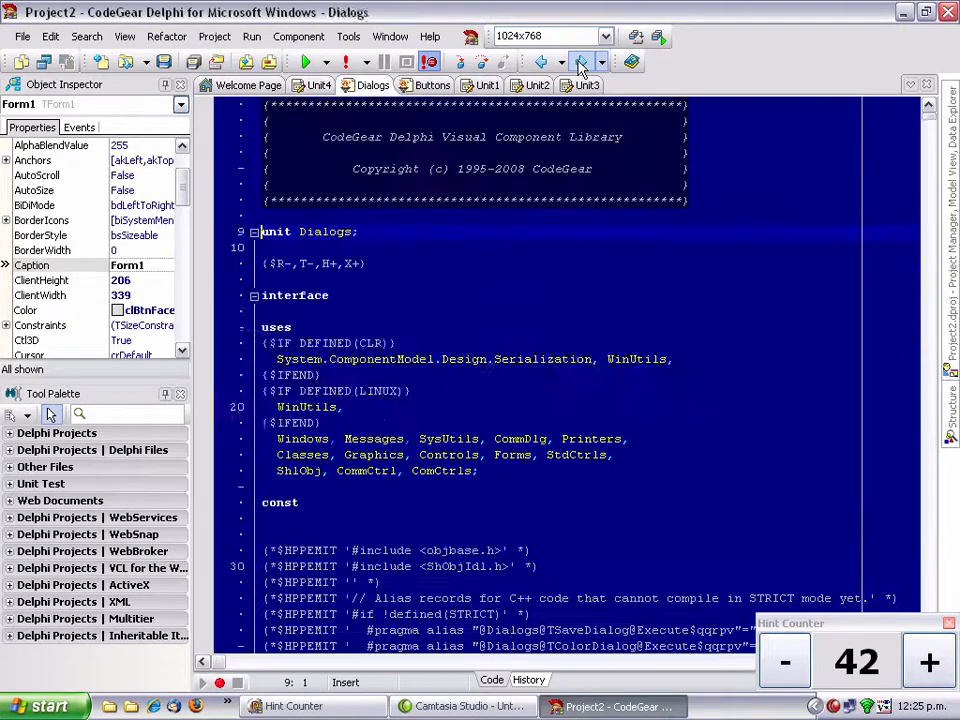
pyautogui.click(580, 62)
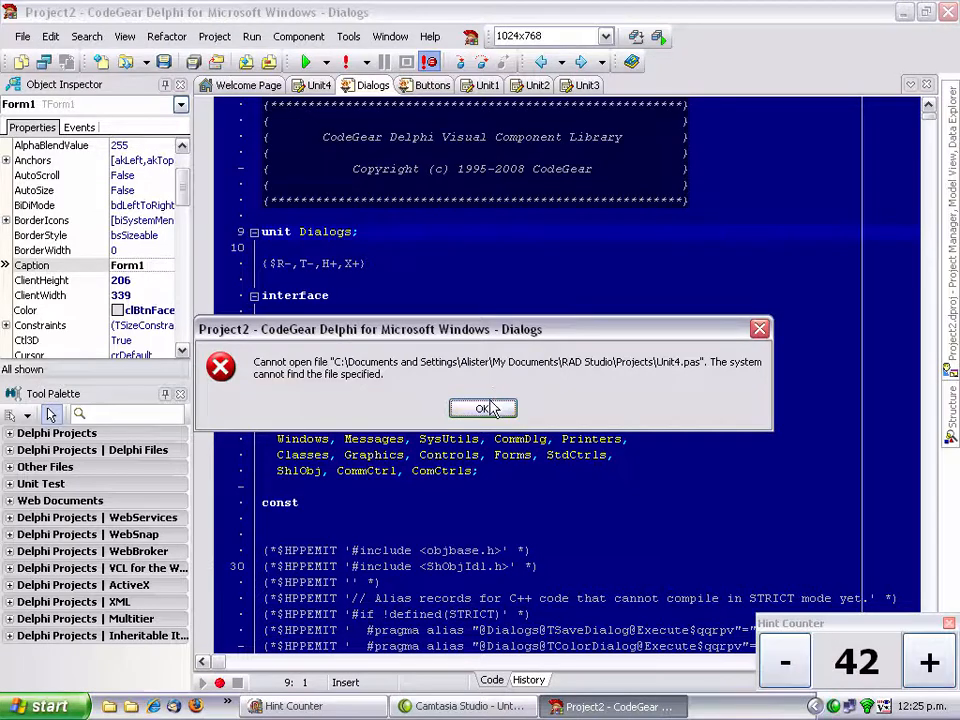
pyautogui.click(482, 408)
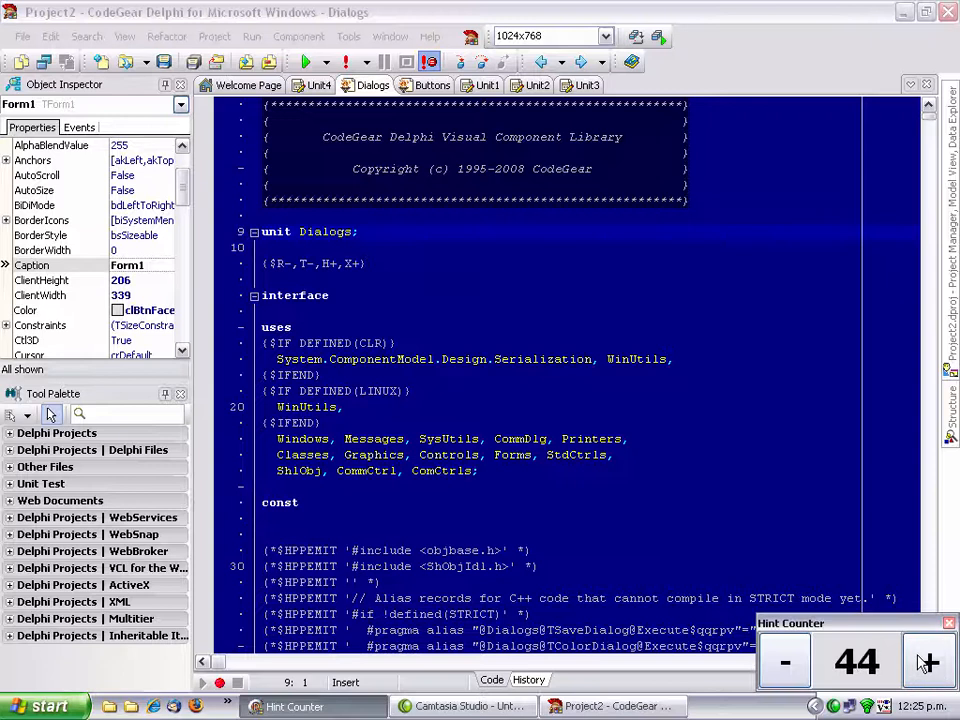
# Step: Jump to TForm's declaration in Forms.pas, then scroll back through Unit4's TForm4 code
pyautogui.click(315, 85)
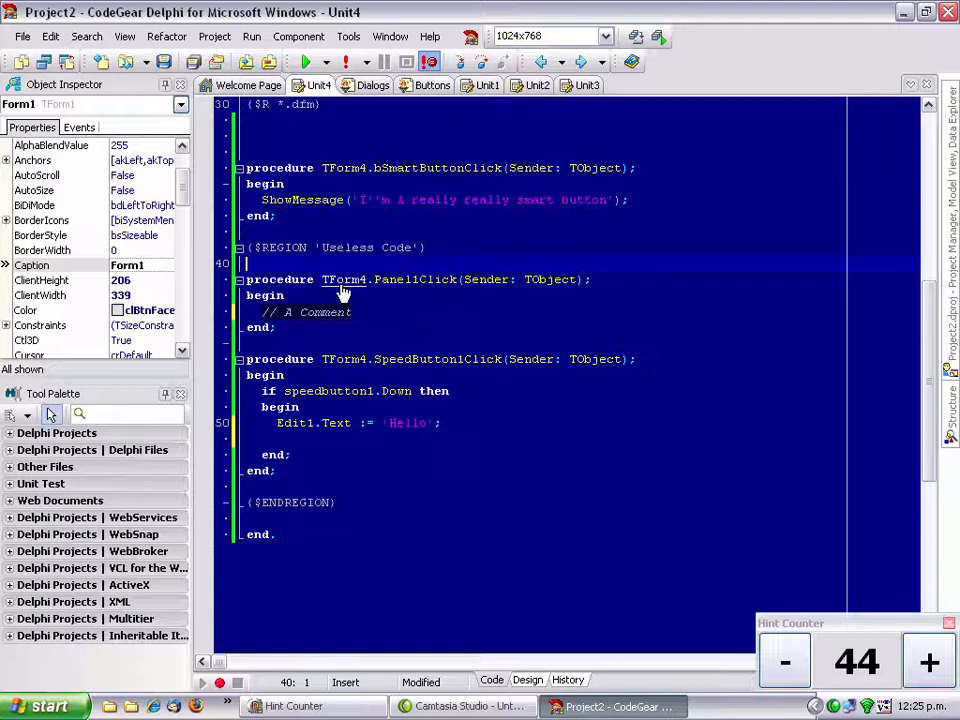
pyautogui.scroll(3)
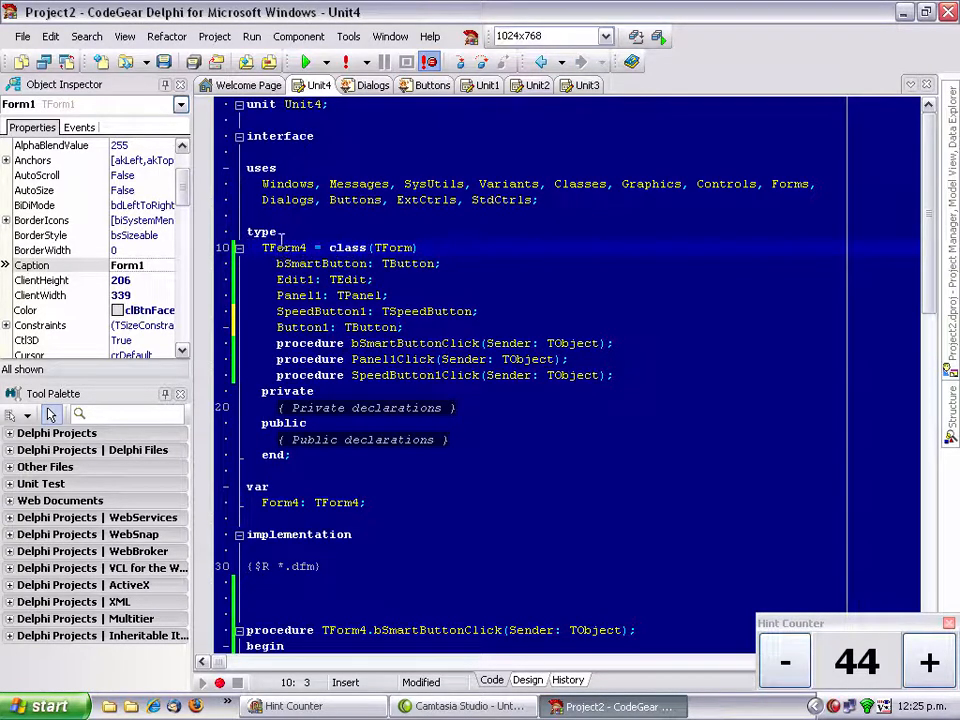
pyautogui.click(371, 85)
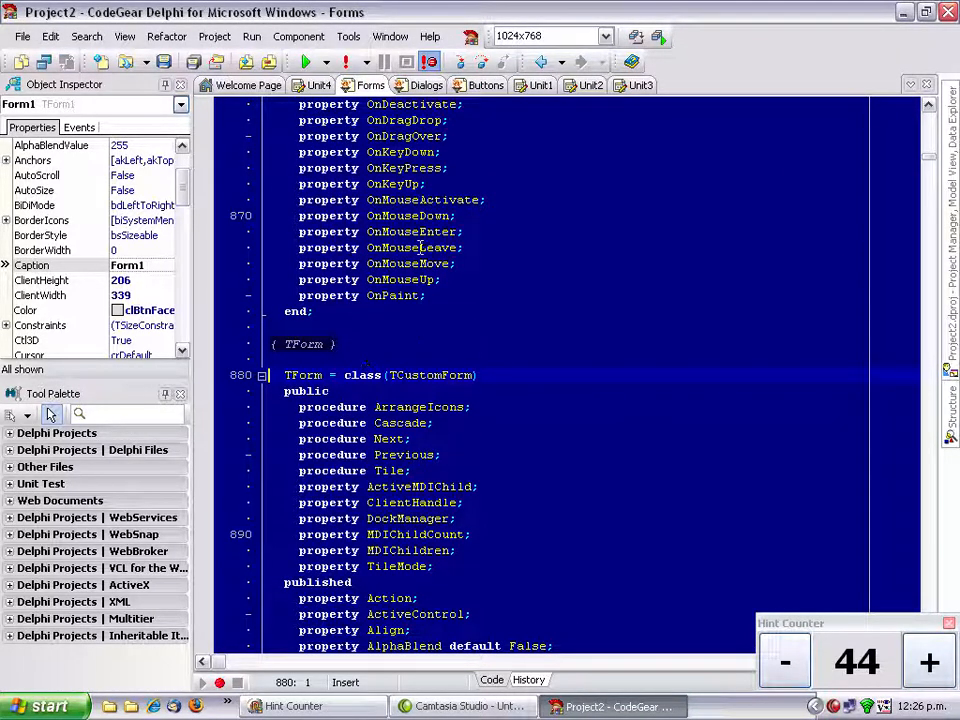
pyautogui.click(315, 85)
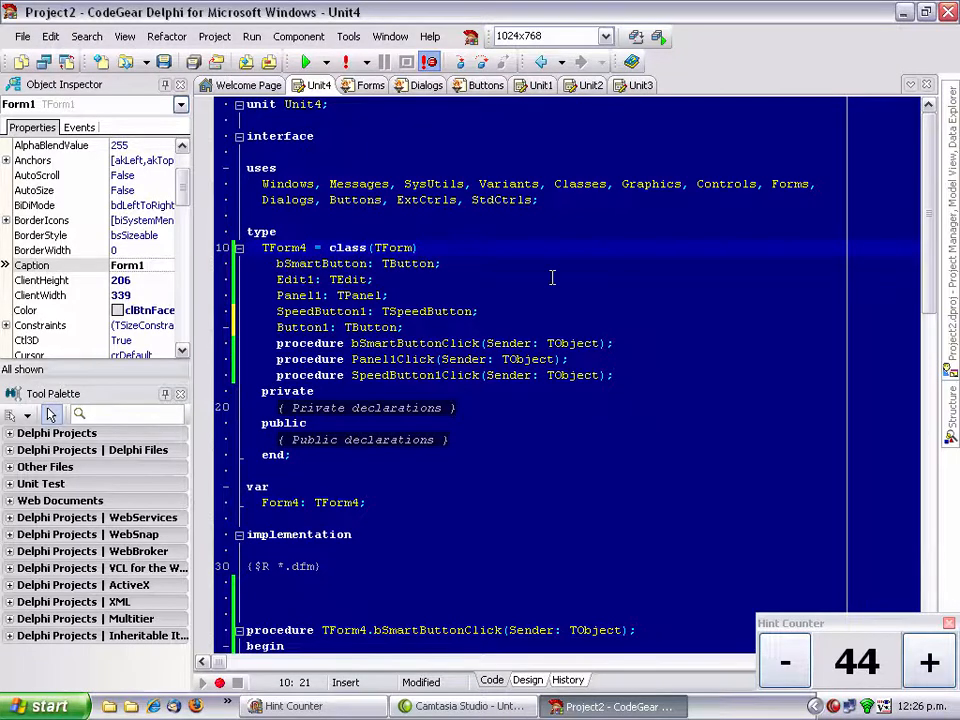
pyautogui.scroll(-3)
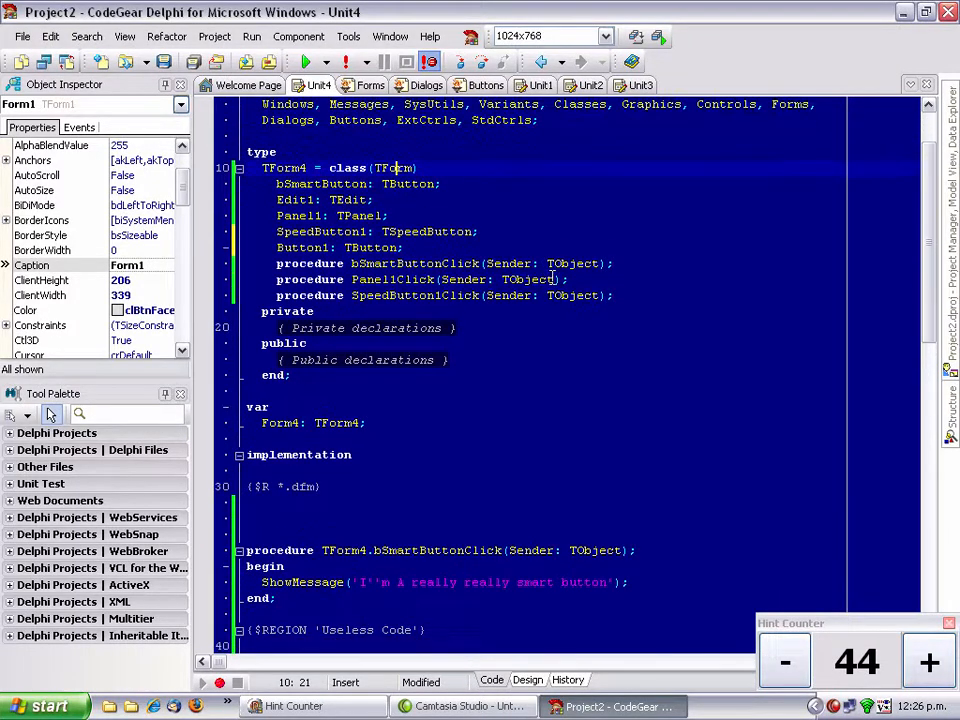
pyautogui.scroll(-3)
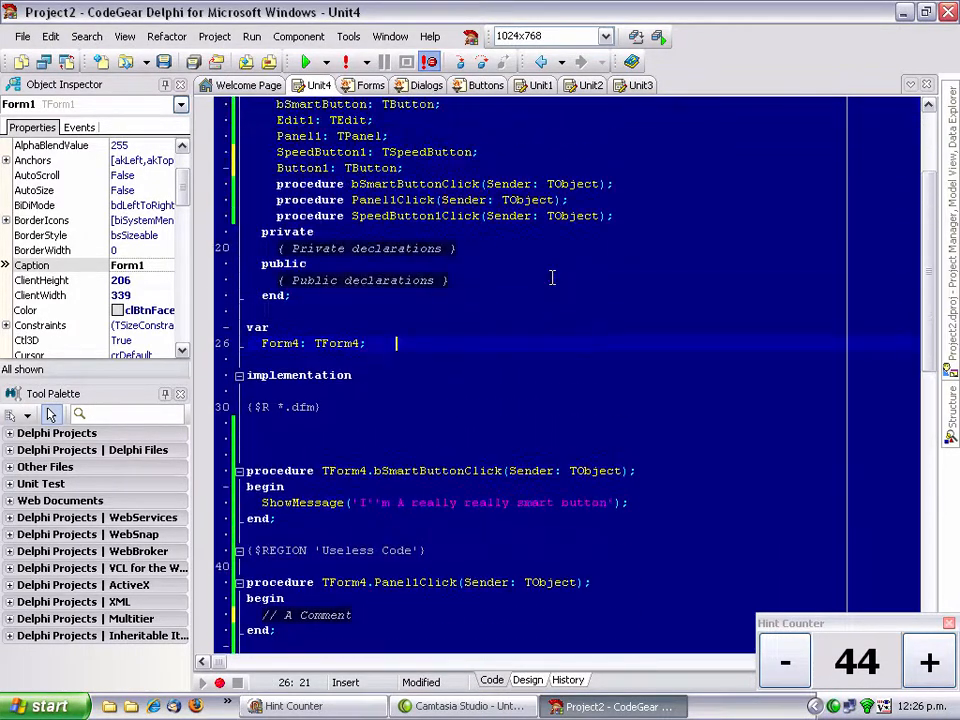
pyautogui.scroll(-3)
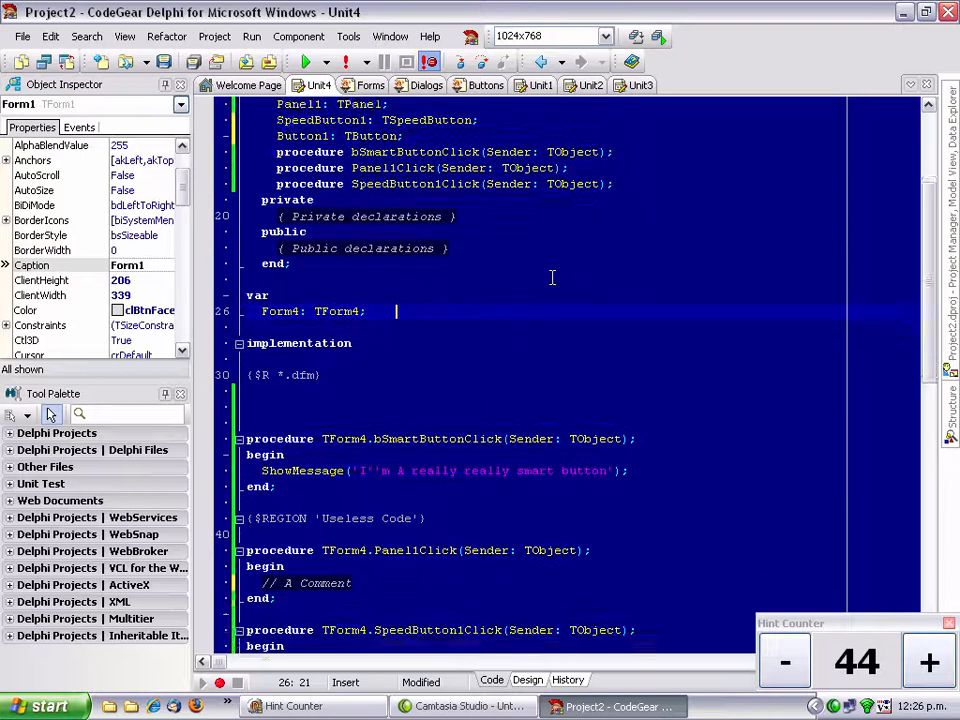
pyautogui.scroll(-3)
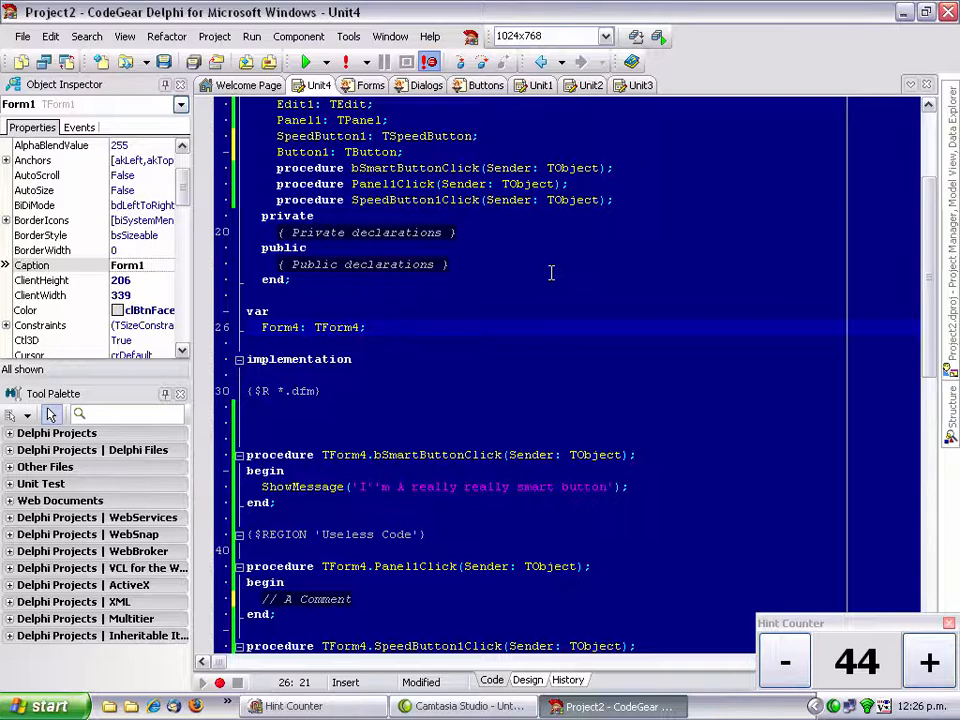
# Step: Drop ActionList1 onto Form4, open and close its empty action editor, and bump tips to 47
pyautogui.click(527, 679)
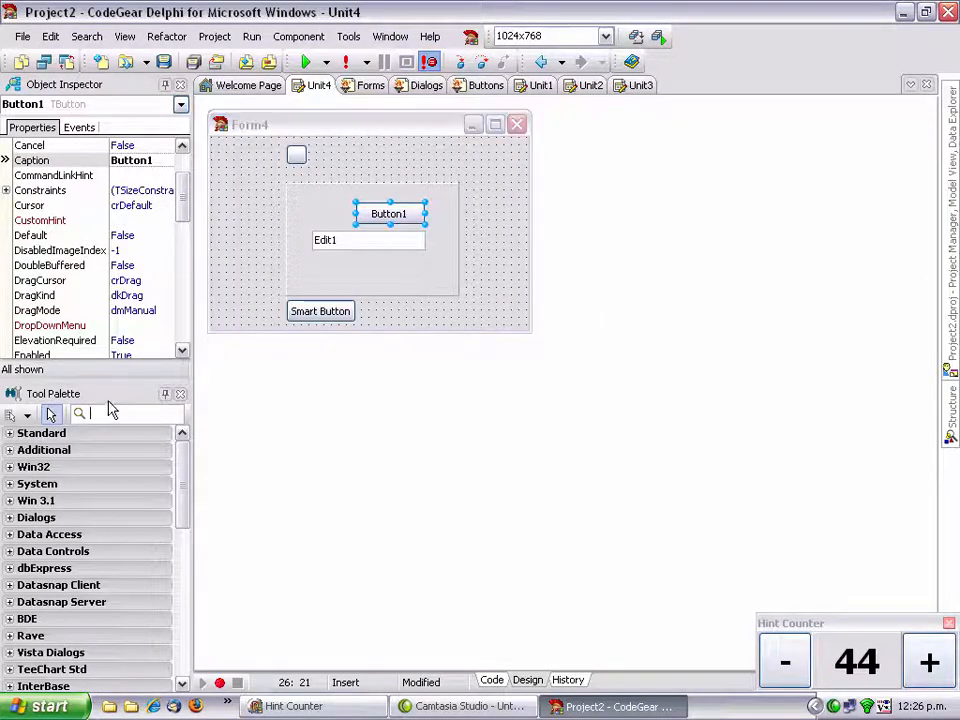
pyautogui.click(373, 250)
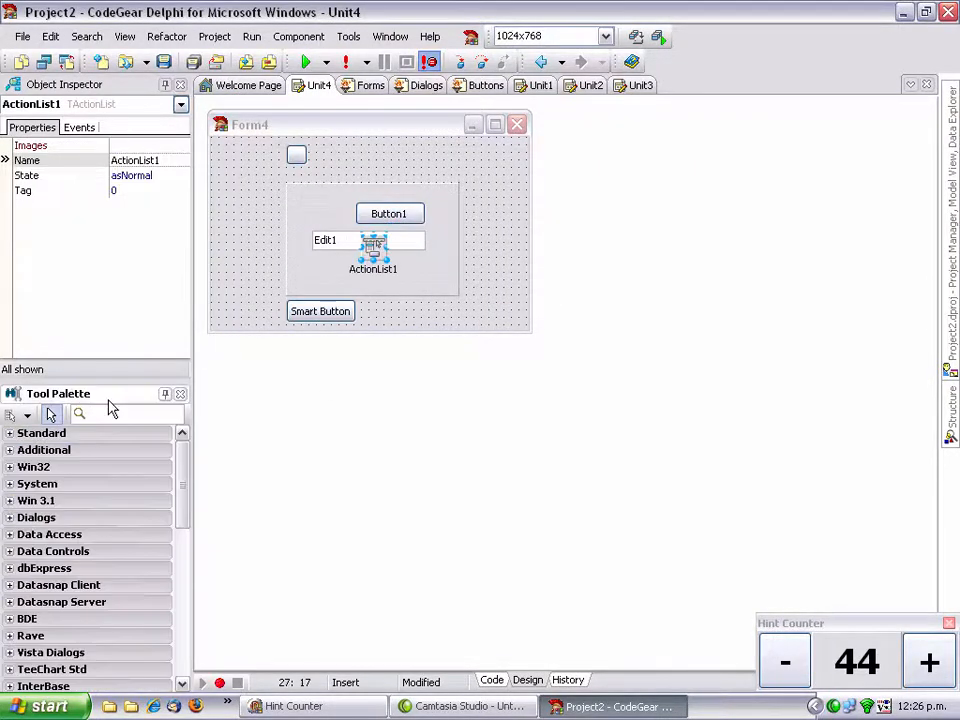
pyautogui.doubleClick(373, 253)
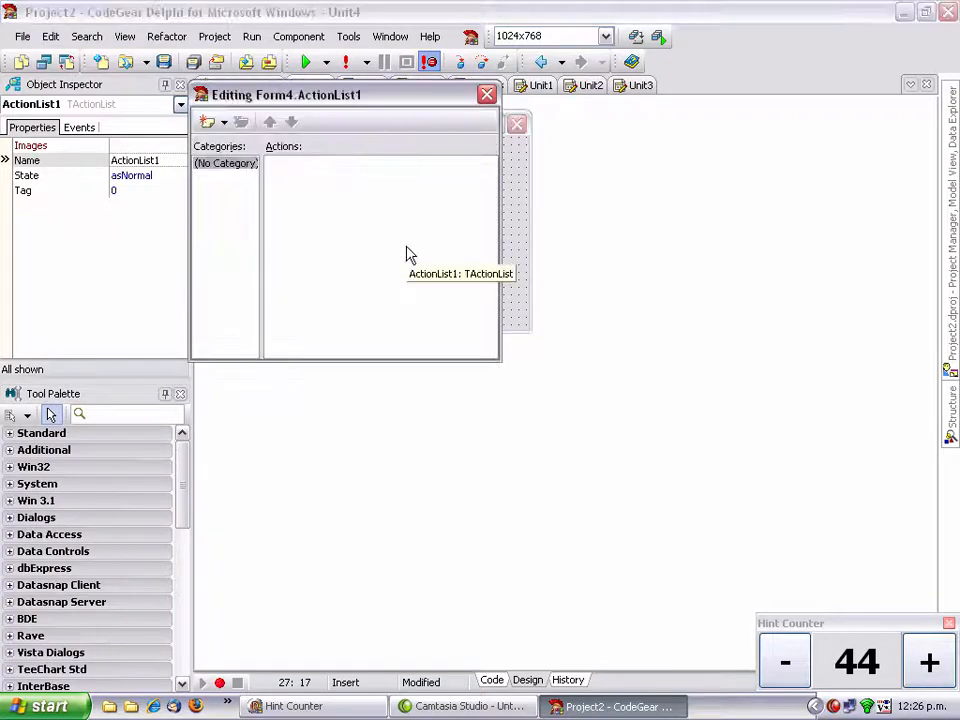
pyautogui.moveTo(453, 224)
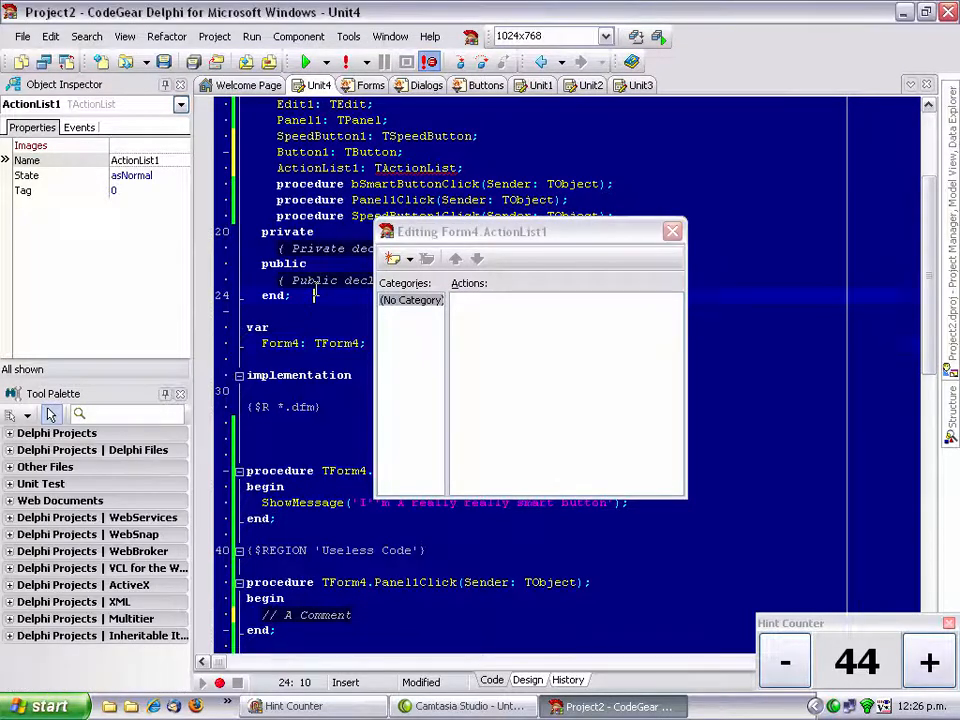
pyautogui.scroll(3)
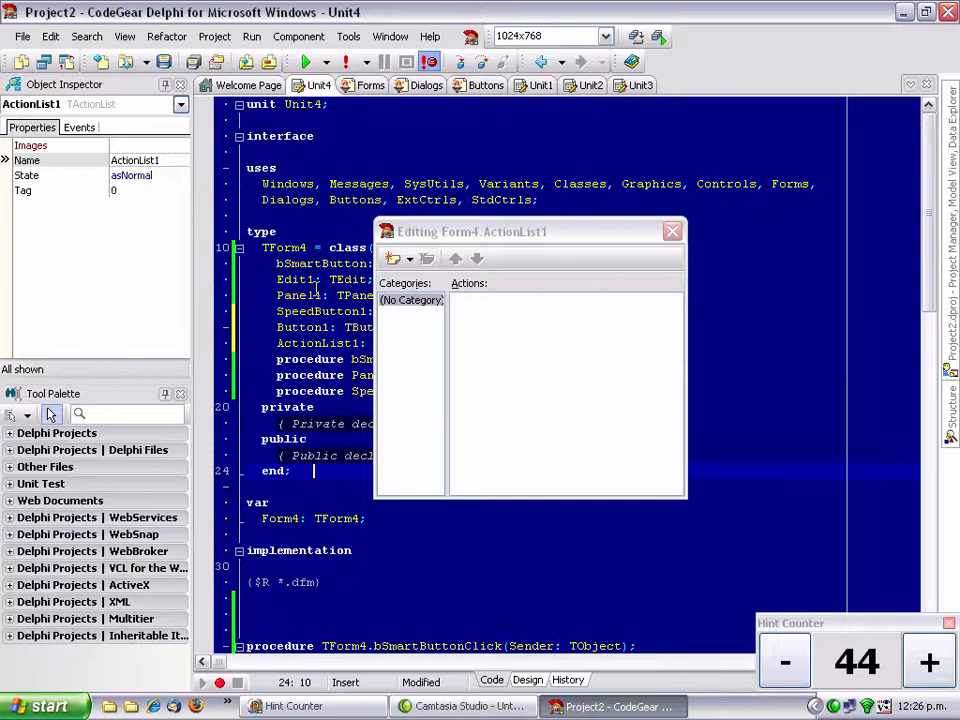
pyautogui.scroll(-3)
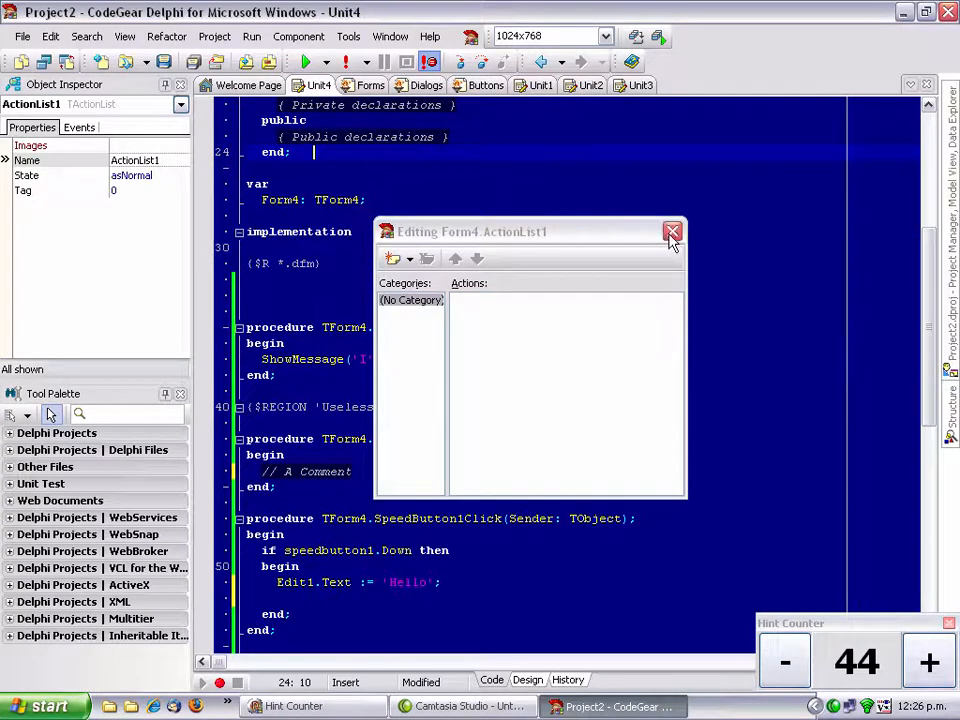
pyautogui.click(672, 231)
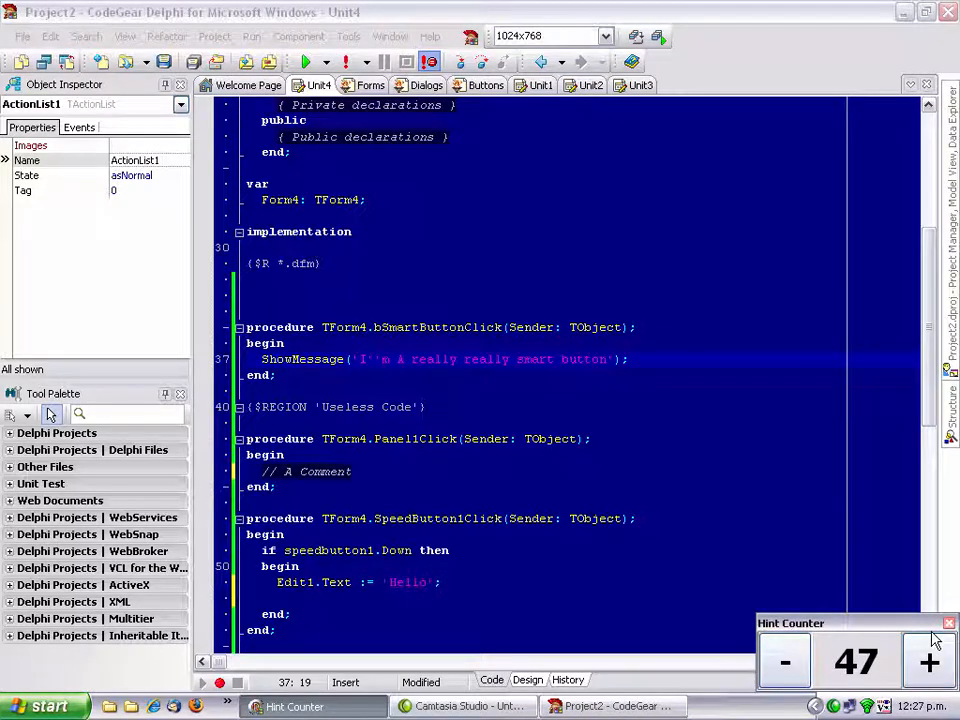
pyautogui.click(674, 455)
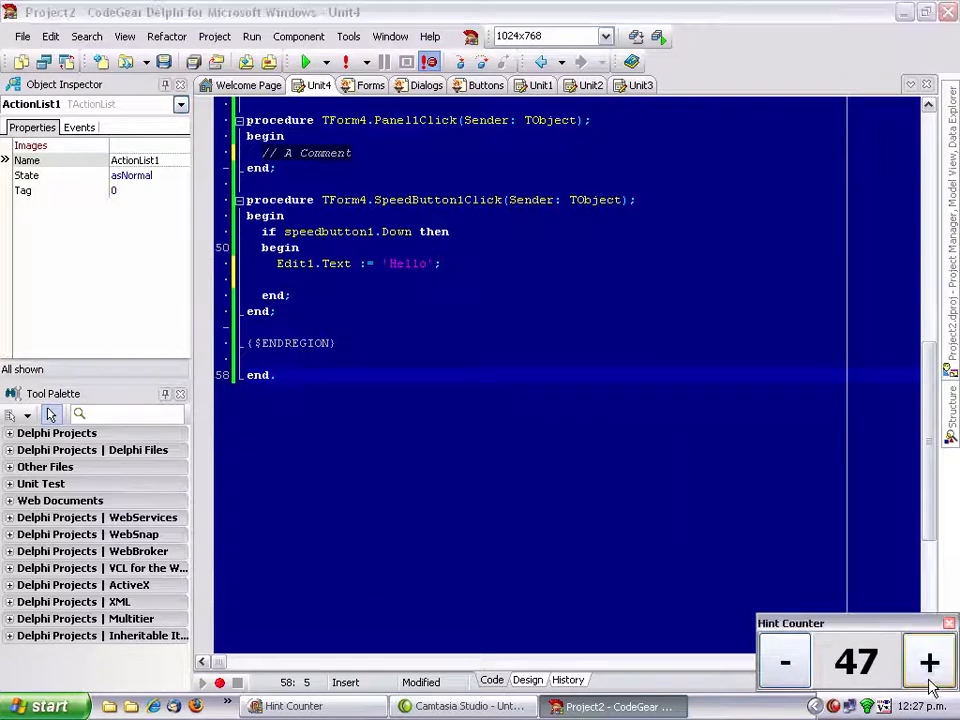
# Step: Advance the tip, view the Form2 and Form1 designs, then show Unit4's event-procedure code
pyautogui.click(928, 661)
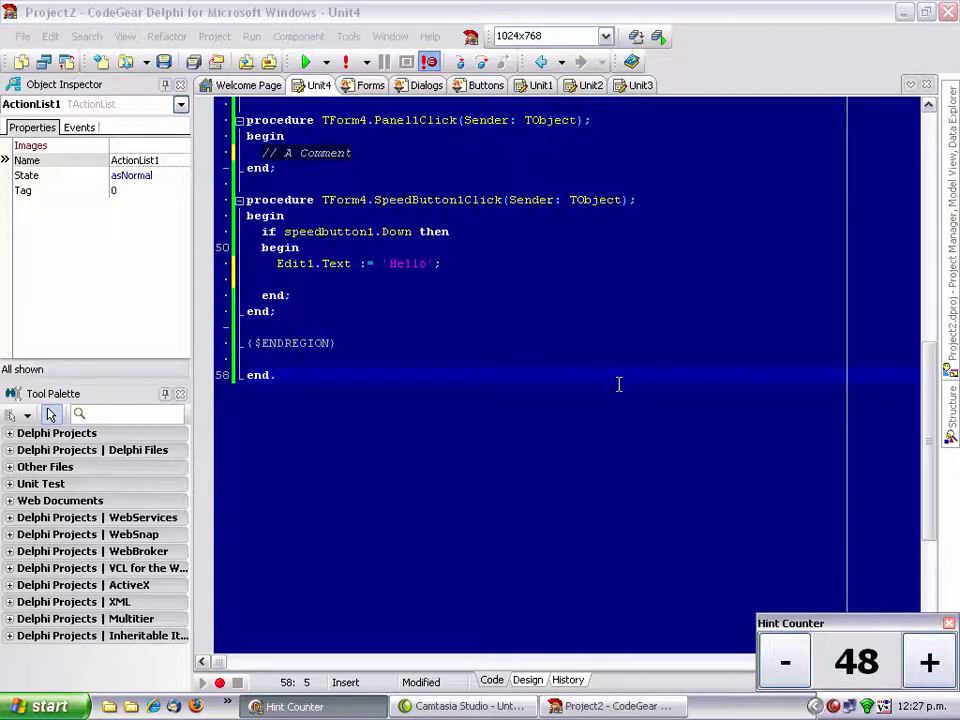
pyautogui.scroll(3)
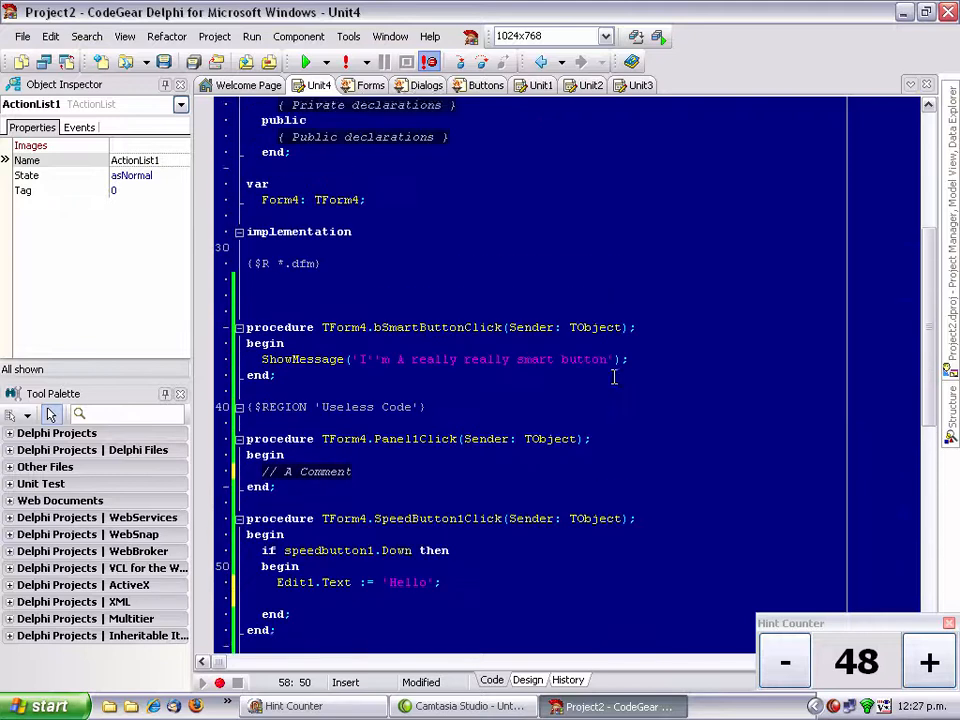
pyautogui.scroll(-3)
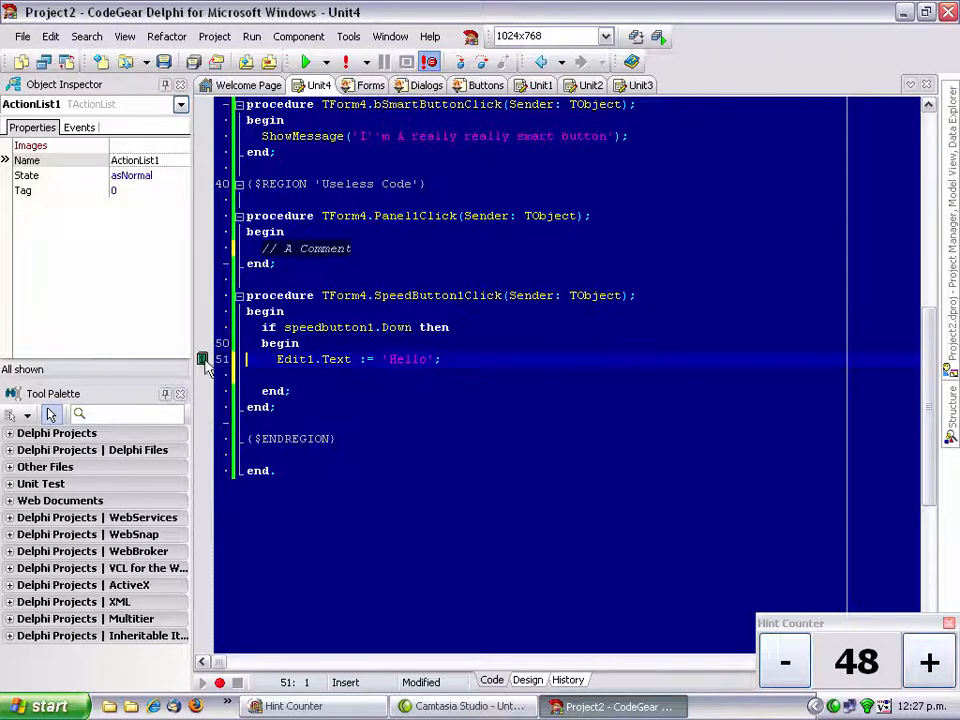
pyautogui.scroll(3)
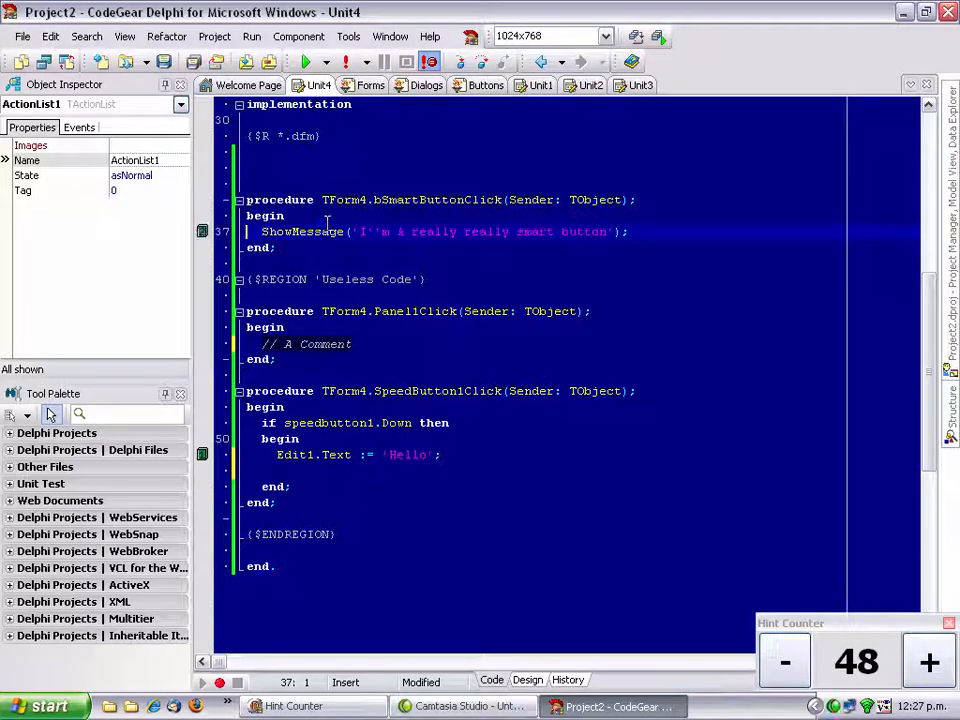
pyautogui.click(527, 679)
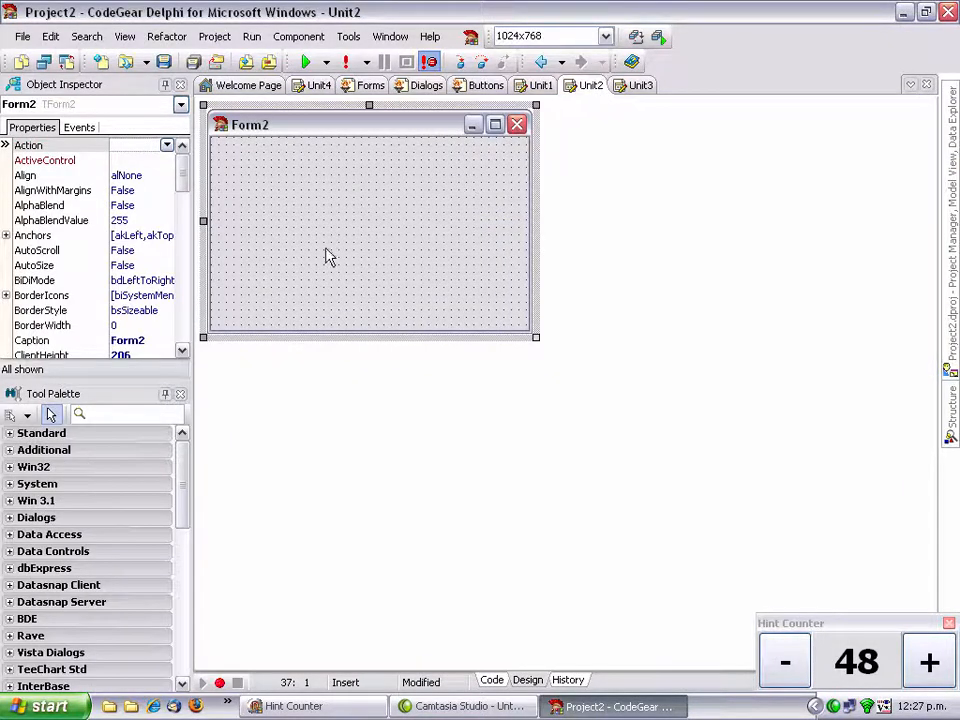
pyautogui.click(491, 679)
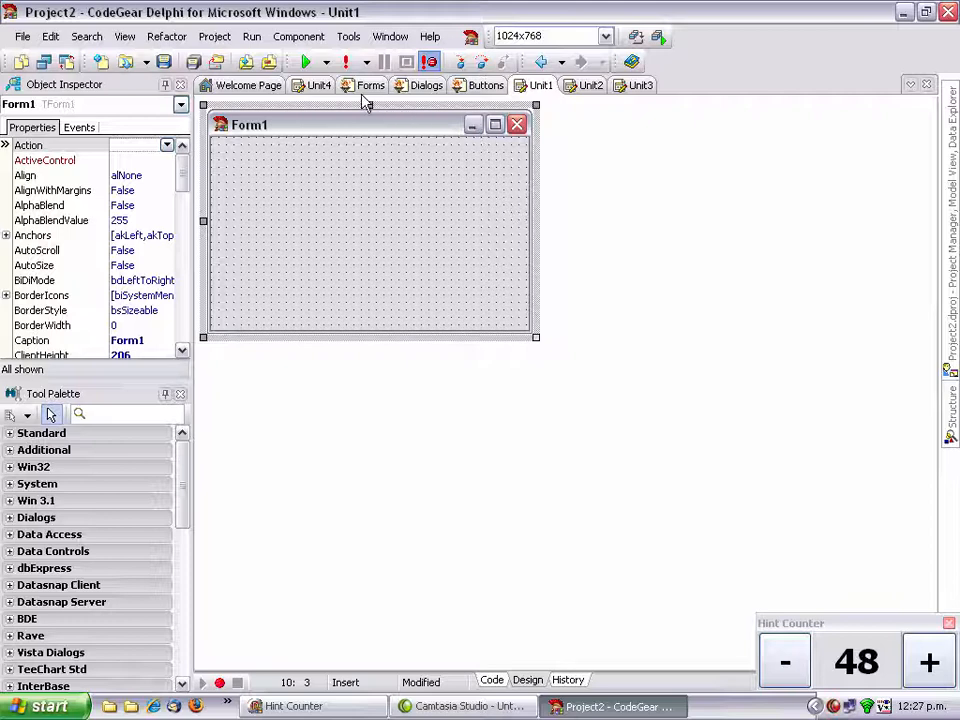
pyautogui.click(318, 85)
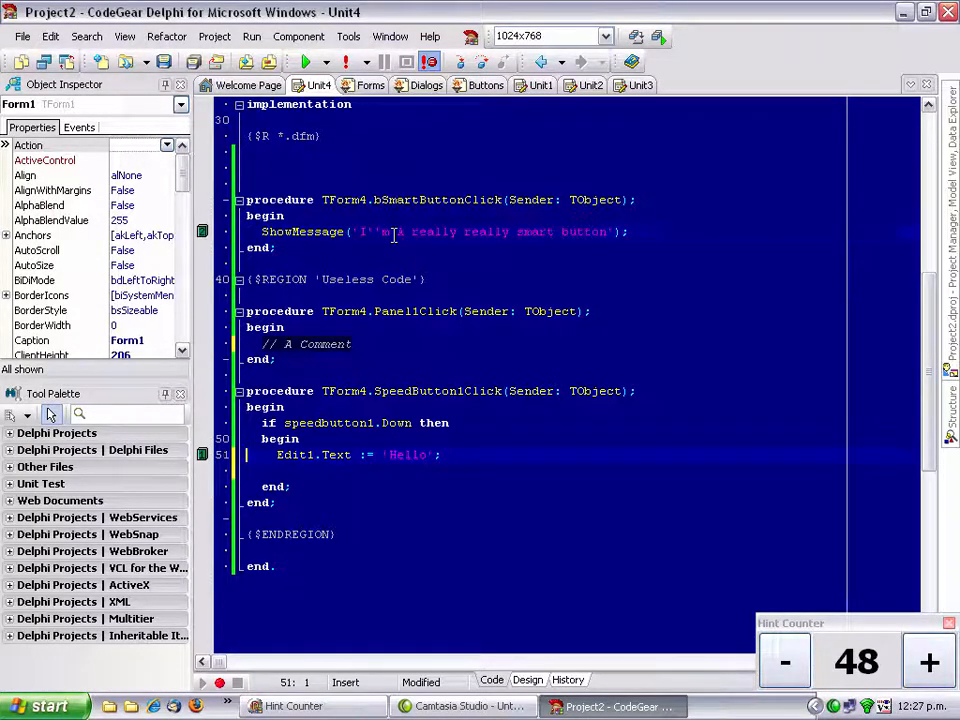
pyautogui.click(633, 85)
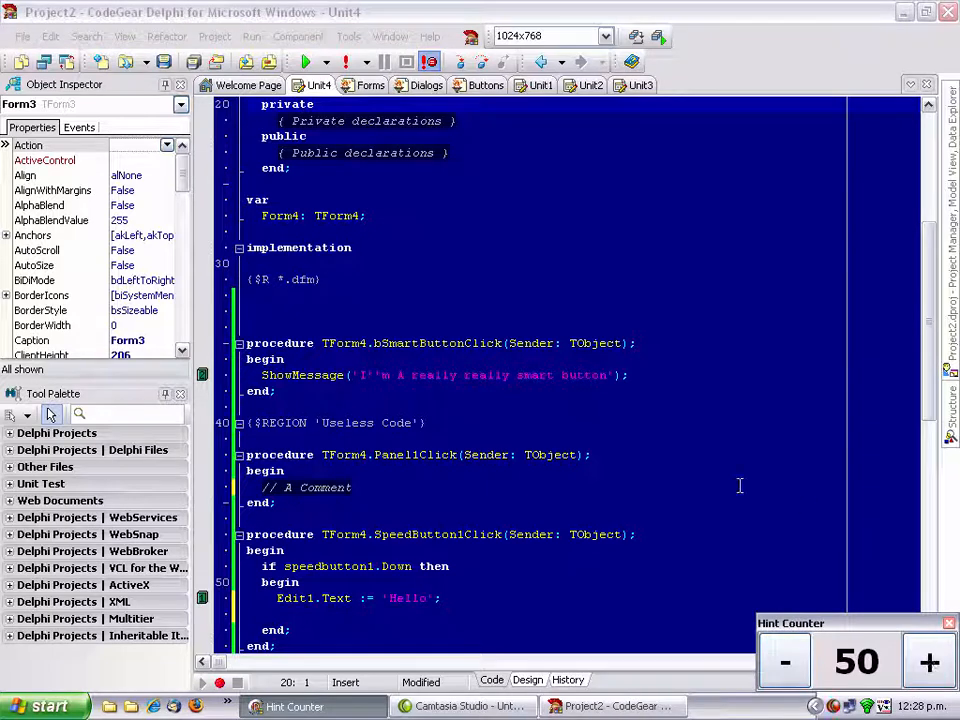
pyautogui.moveTo(491, 266)
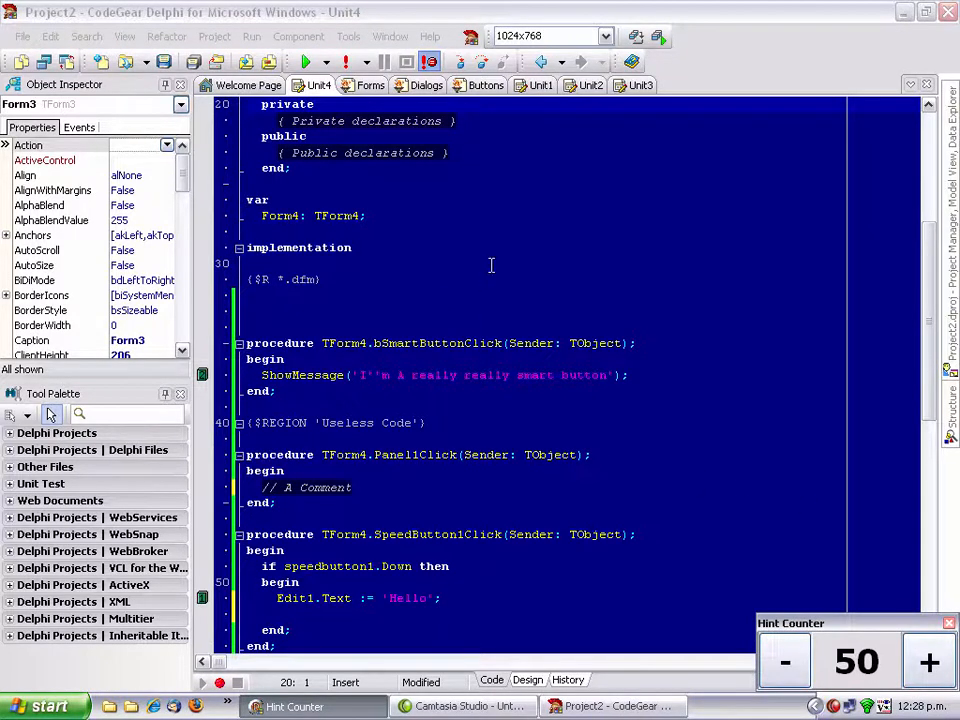
# Step: Open the Variants unit source from Unit4's uses clause
pyautogui.scroll(3)
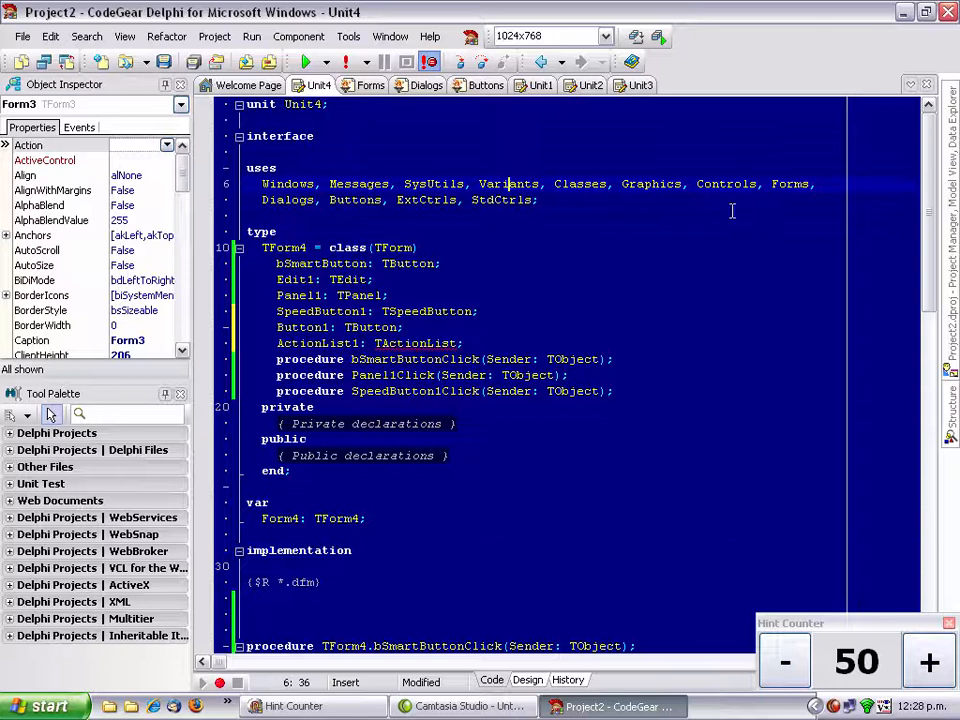
pyautogui.click(375, 85)
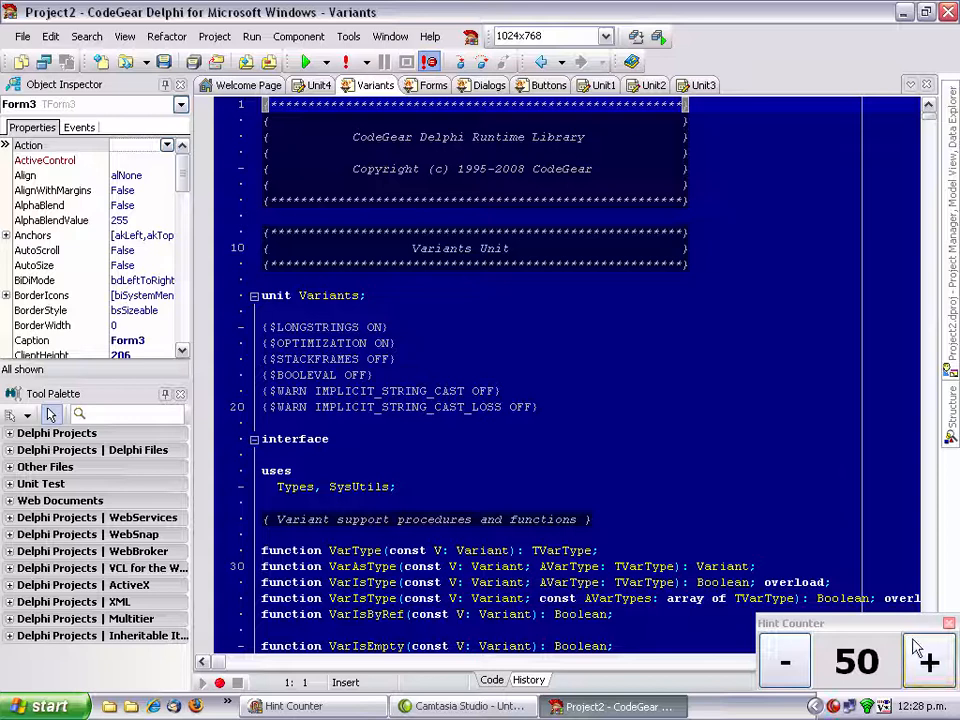
pyautogui.click(926, 661)
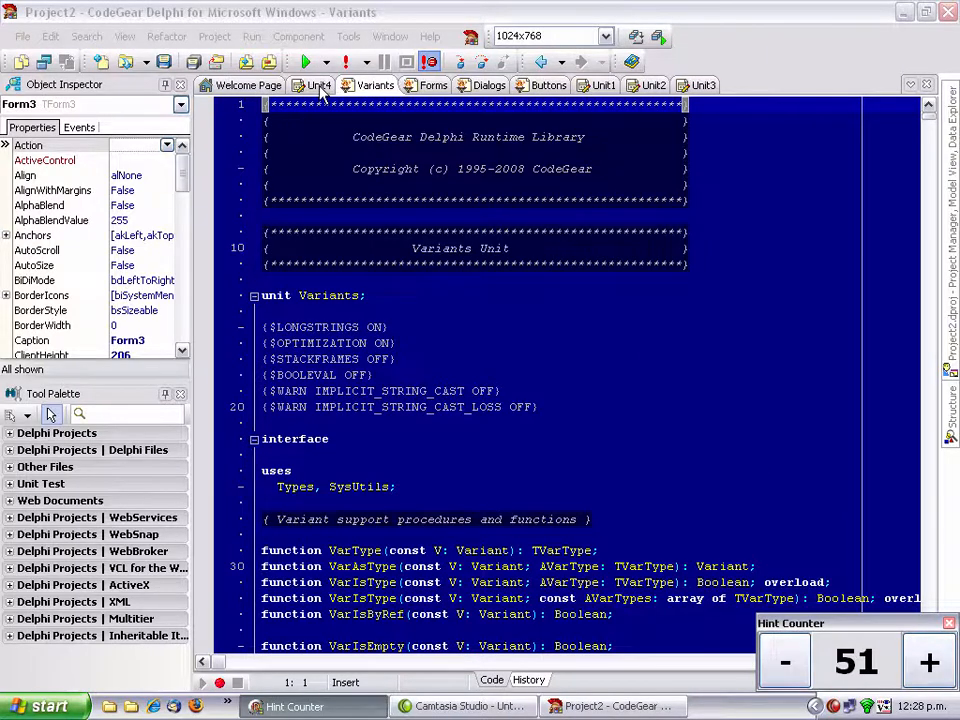
# Step: Return to Unit4's code and scroll to the TForm4 class declaration
pyautogui.click(316, 85)
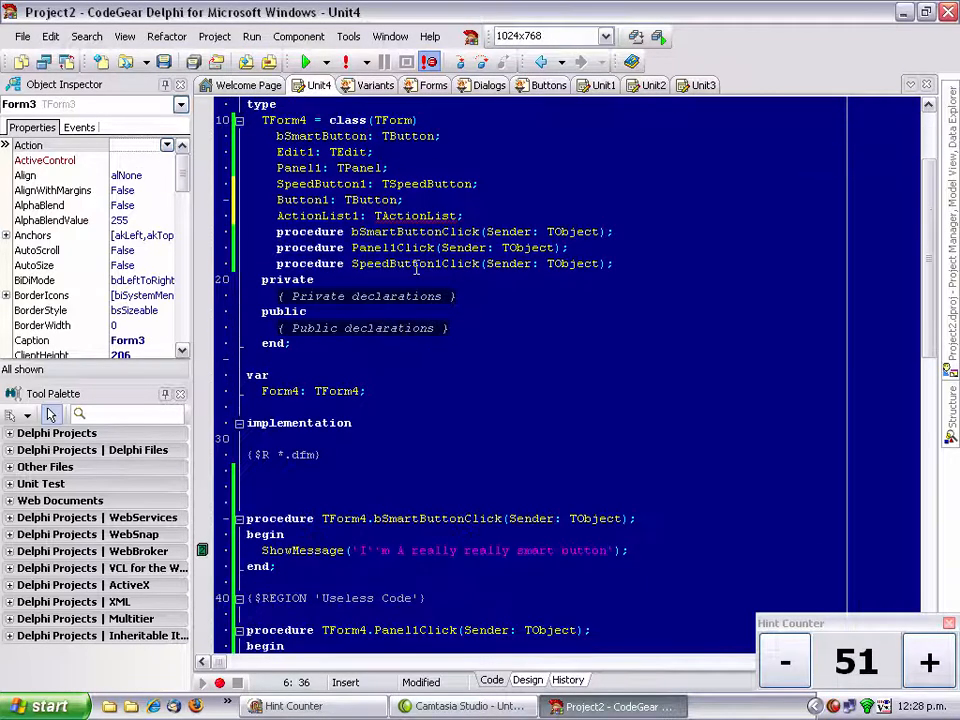
pyautogui.scroll(-3)
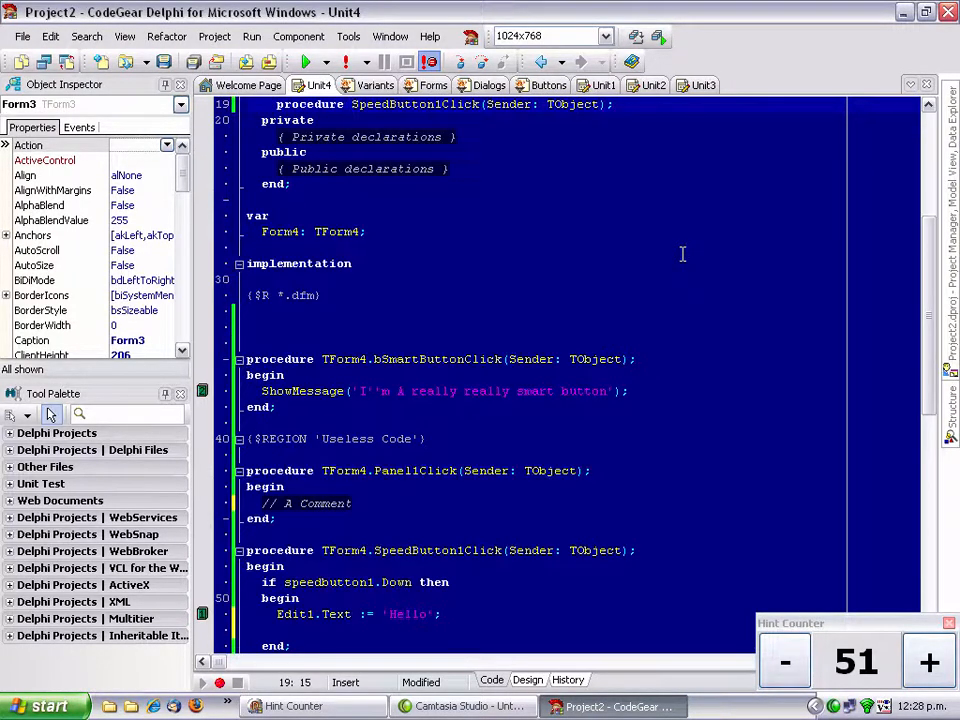
pyautogui.scroll(3)
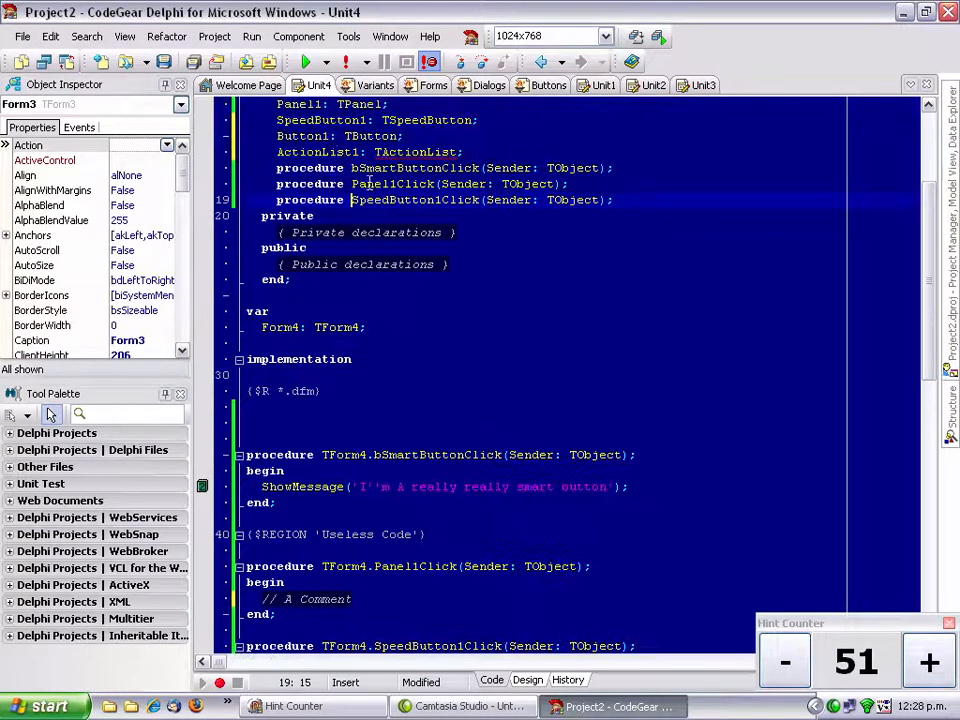
pyautogui.scroll(3)
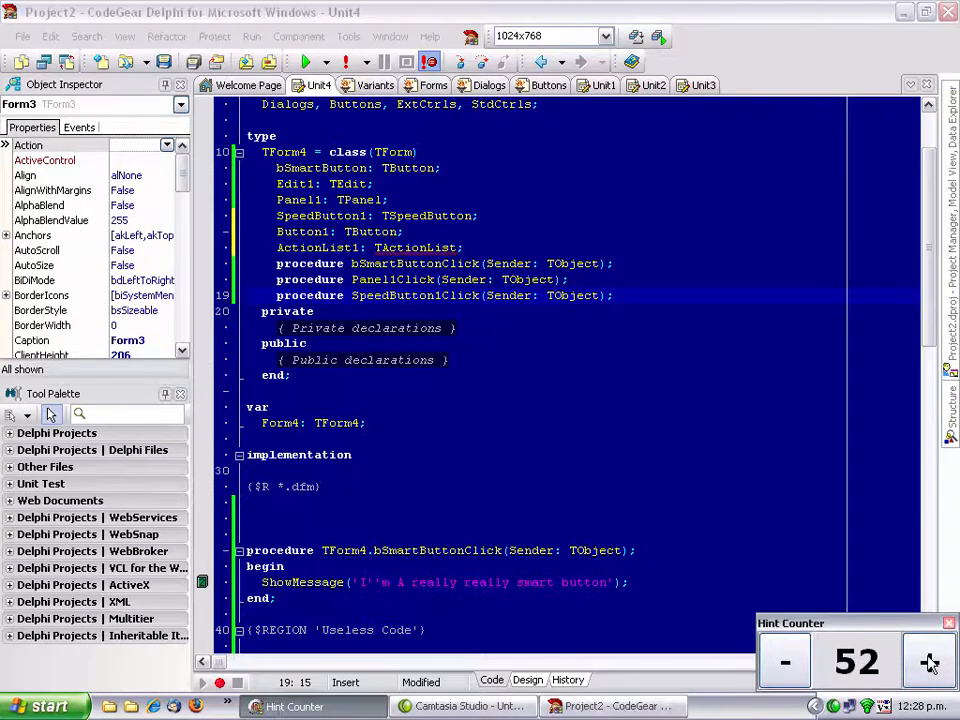
pyautogui.moveTo(698, 417)
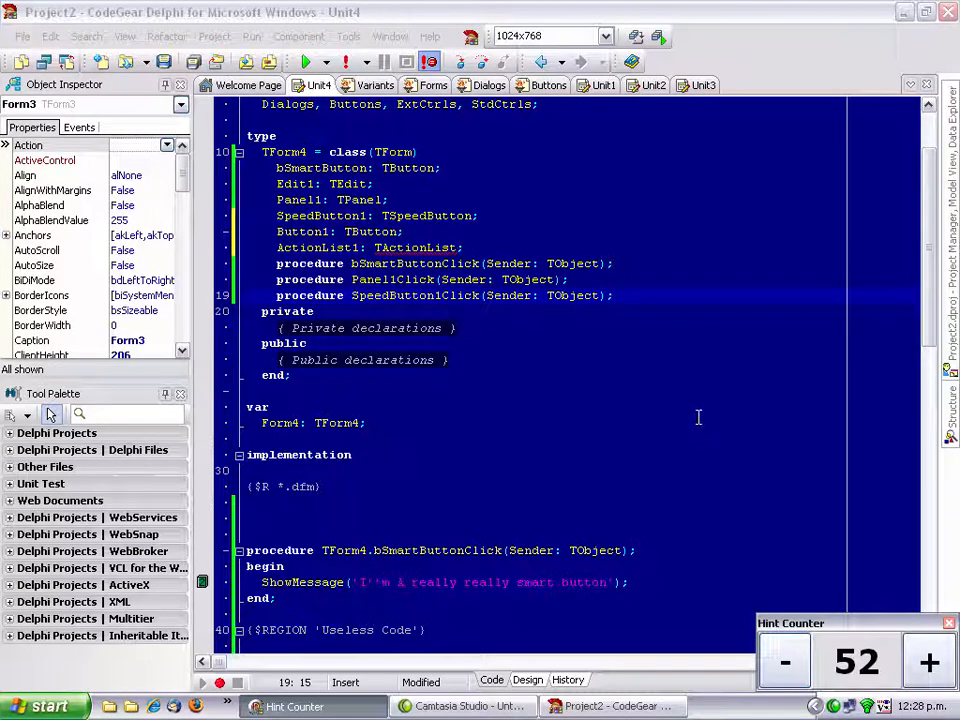
pyautogui.click(600, 279)
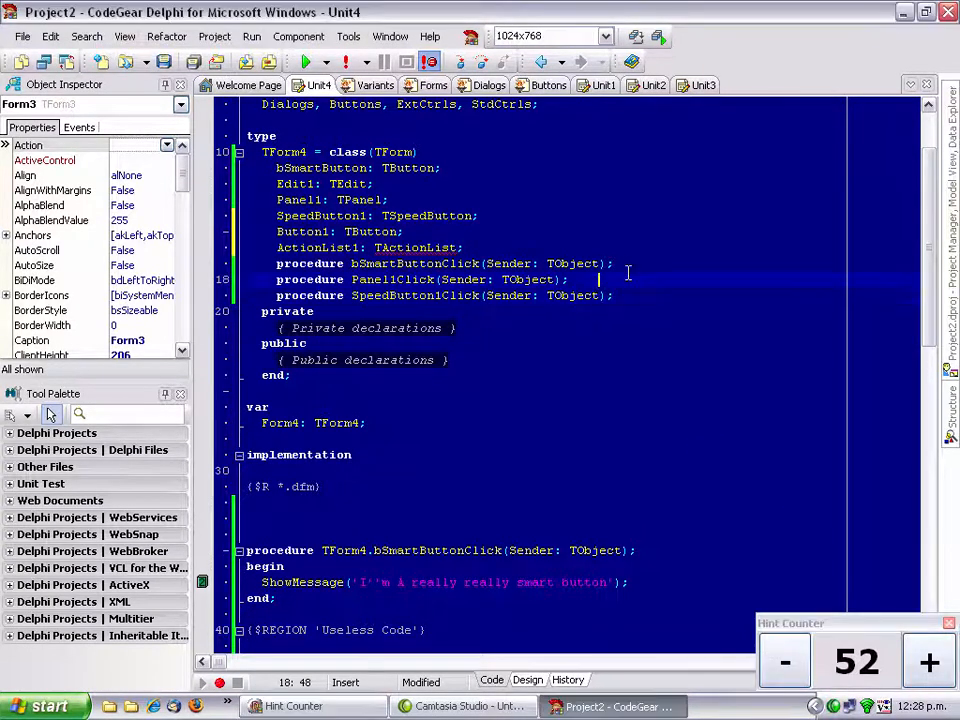
# Step: Close the Variants, Forms, Dialogs and Buttons library unit pages
pyautogui.click(548, 85)
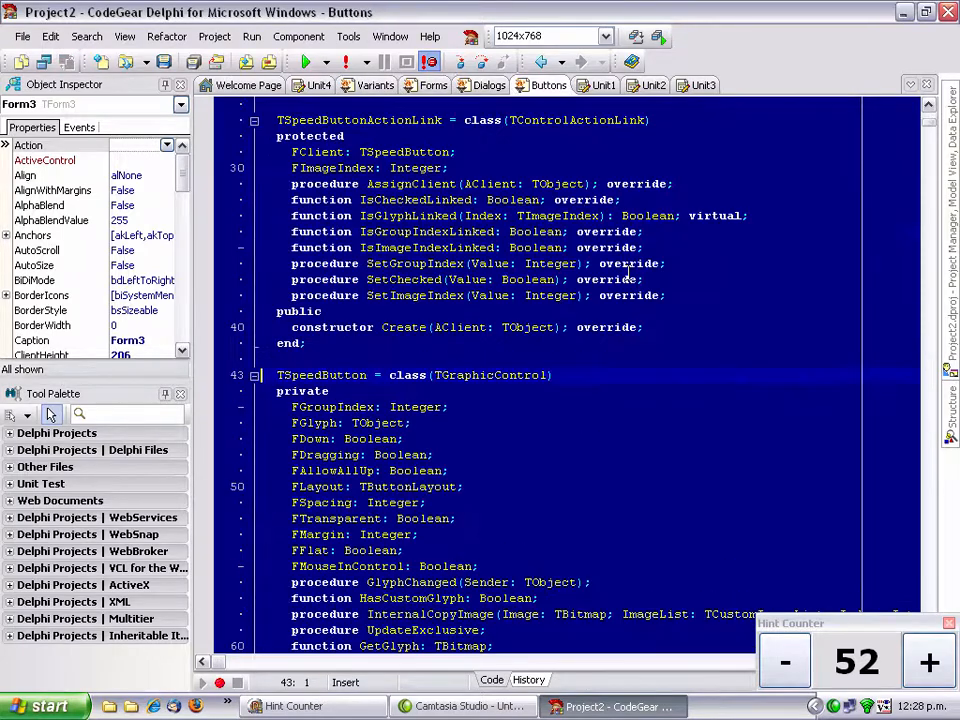
pyautogui.click(490, 85)
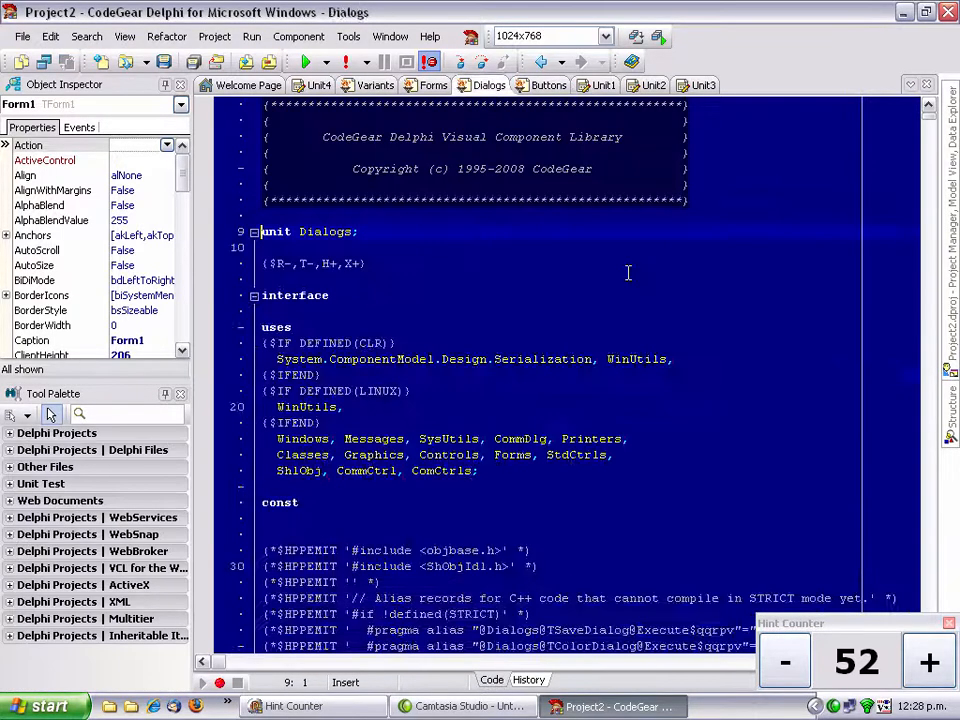
pyautogui.click(318, 85)
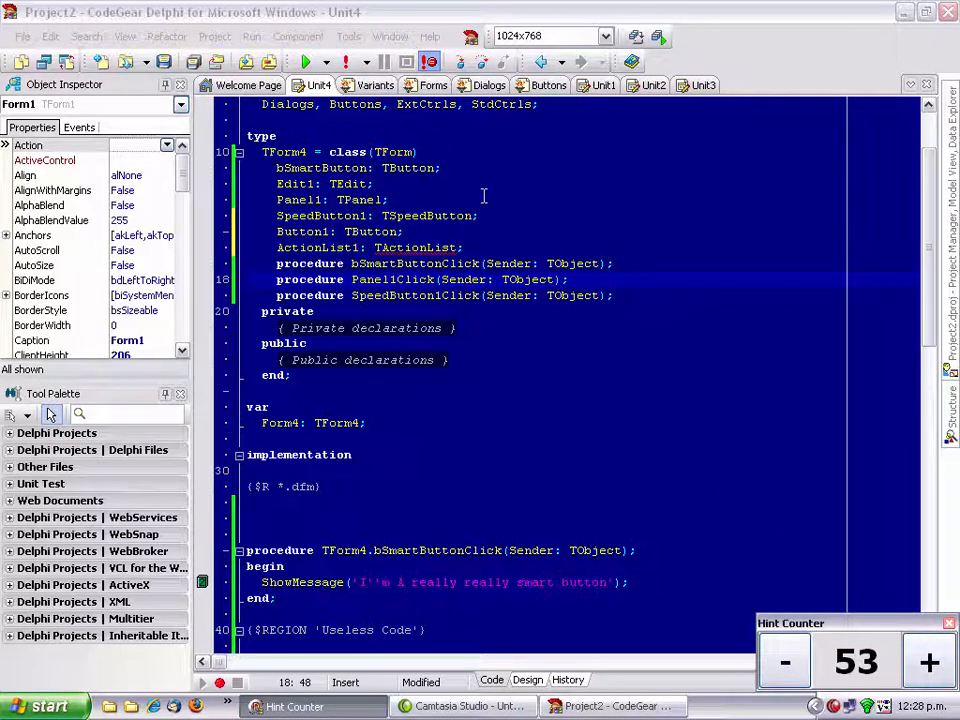
pyautogui.click(375, 85)
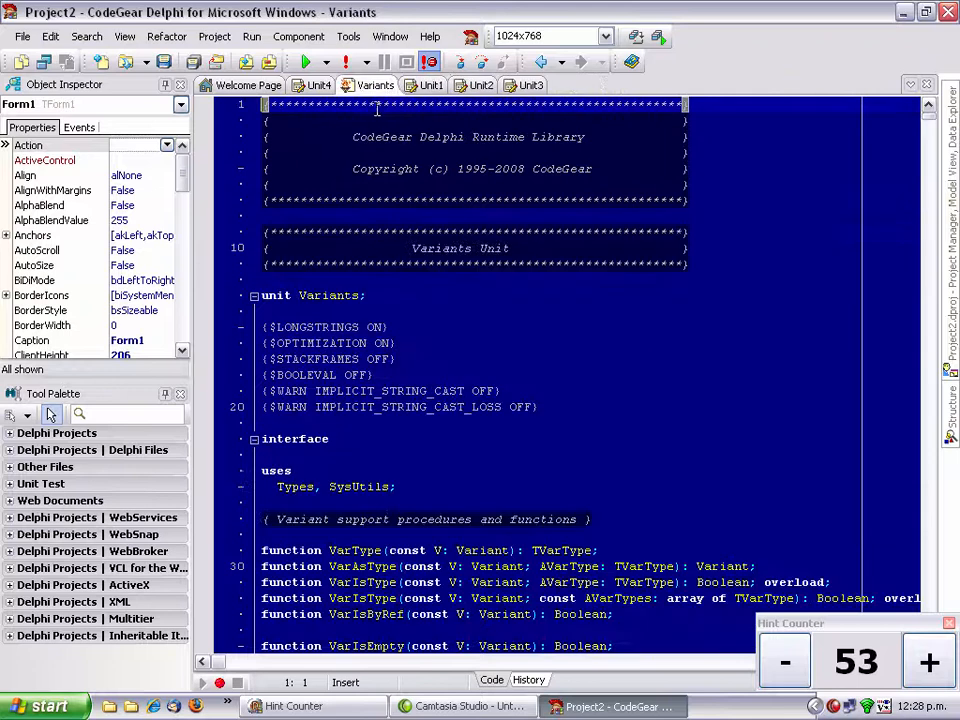
pyautogui.click(316, 85)
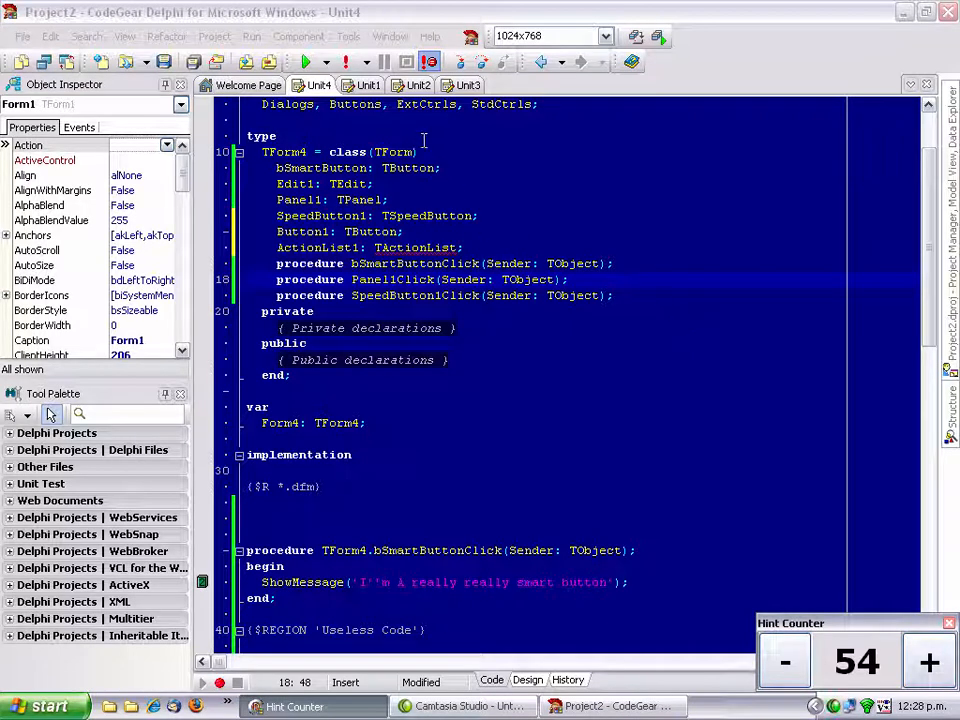
# Step: Close the Unit3 page, discarding its unsaved changes
pyautogui.click(461, 84)
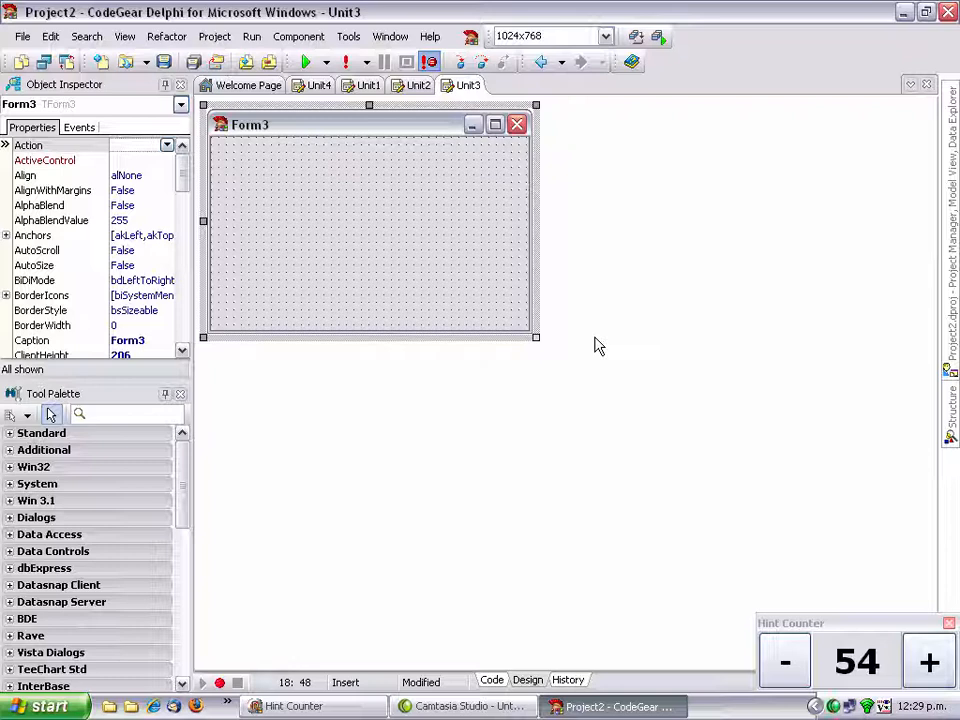
pyautogui.click(491, 679)
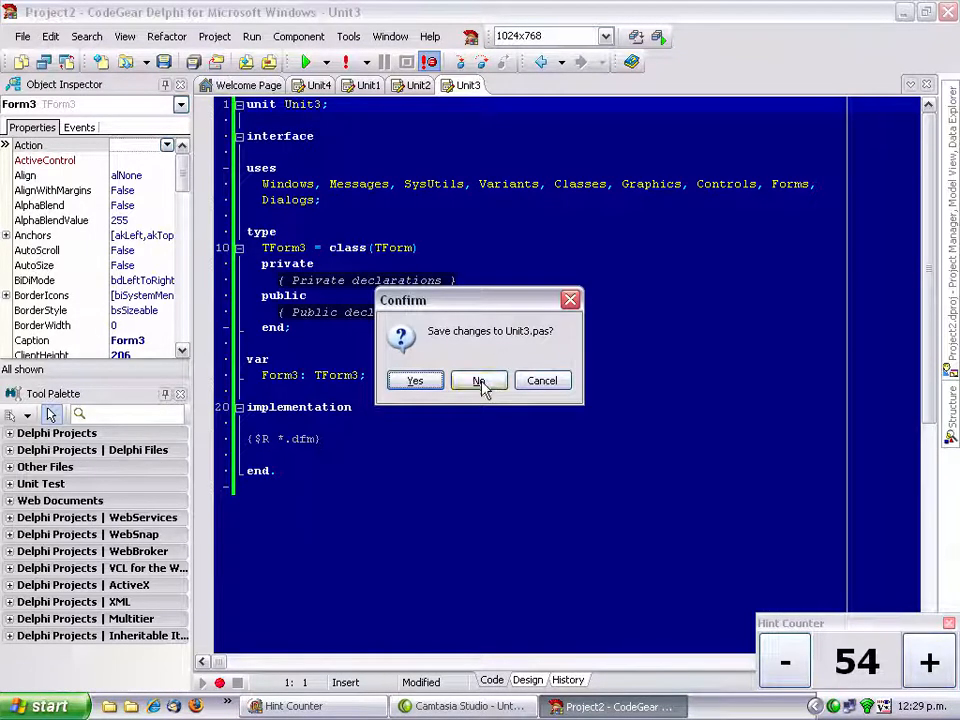
pyautogui.click(478, 380)
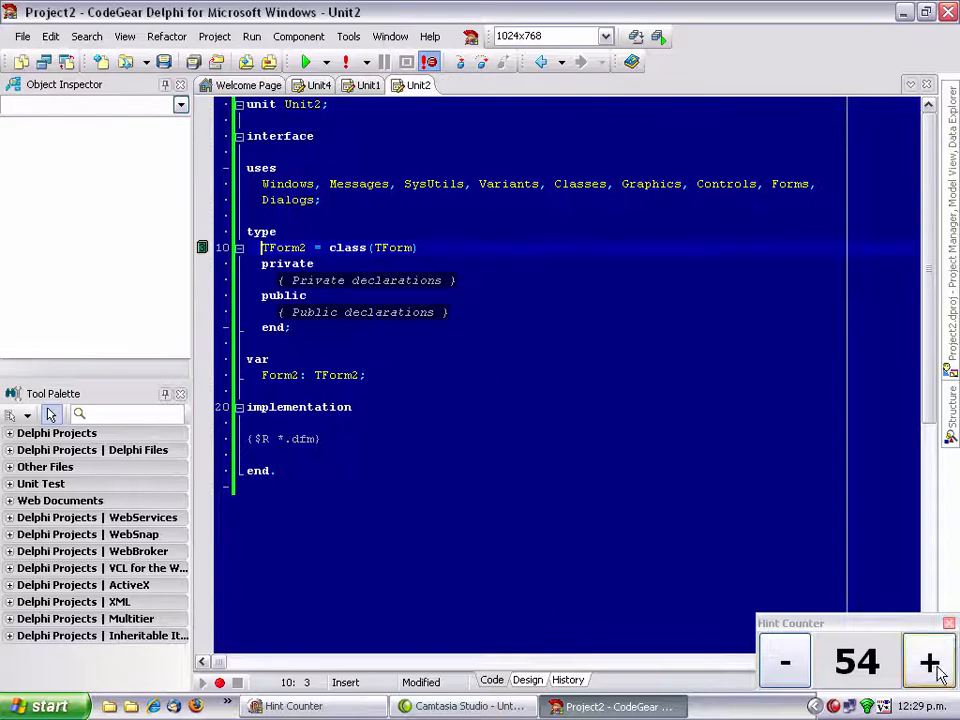
pyautogui.click(927, 662)
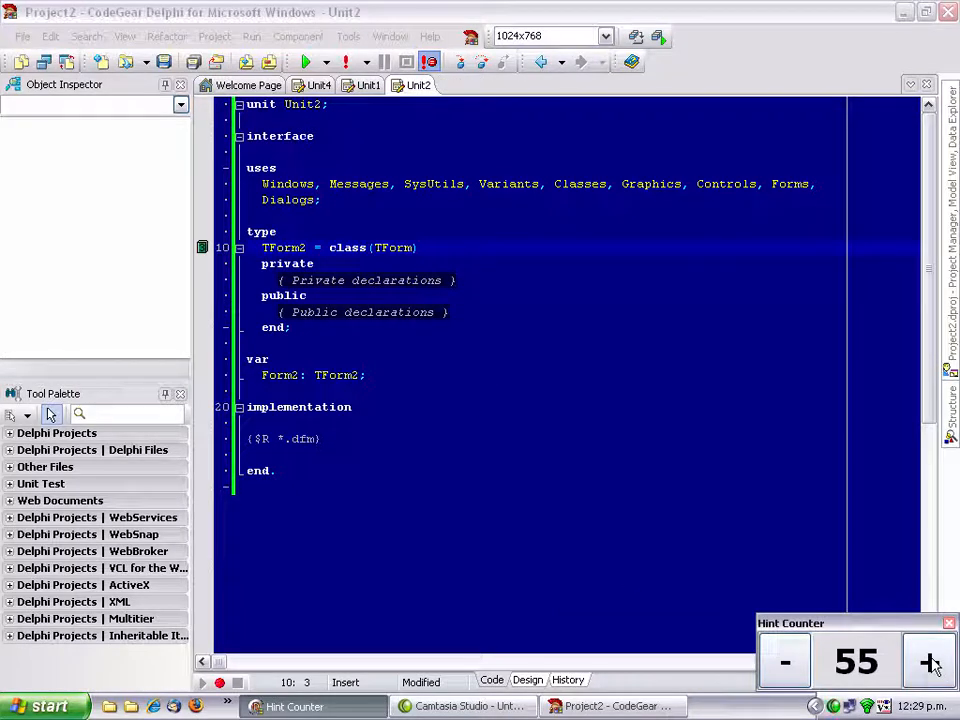
# Step: Close all pages but Unit4, agree to save Unit2, and open help in Save Unit2 As
pyautogui.rightClick(315, 85)
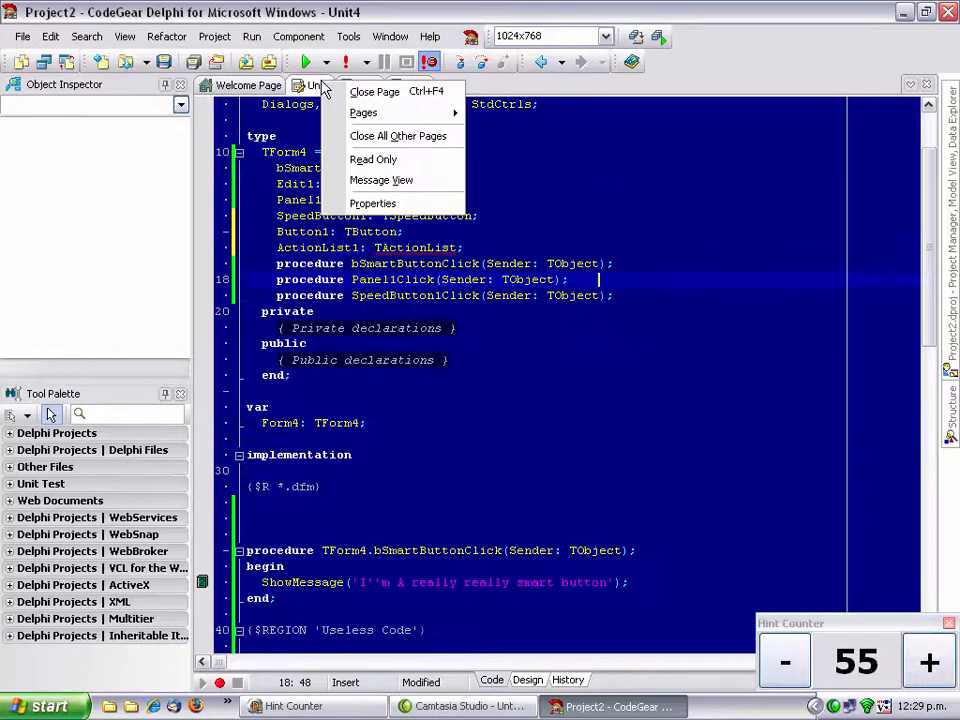
pyautogui.moveTo(363, 112)
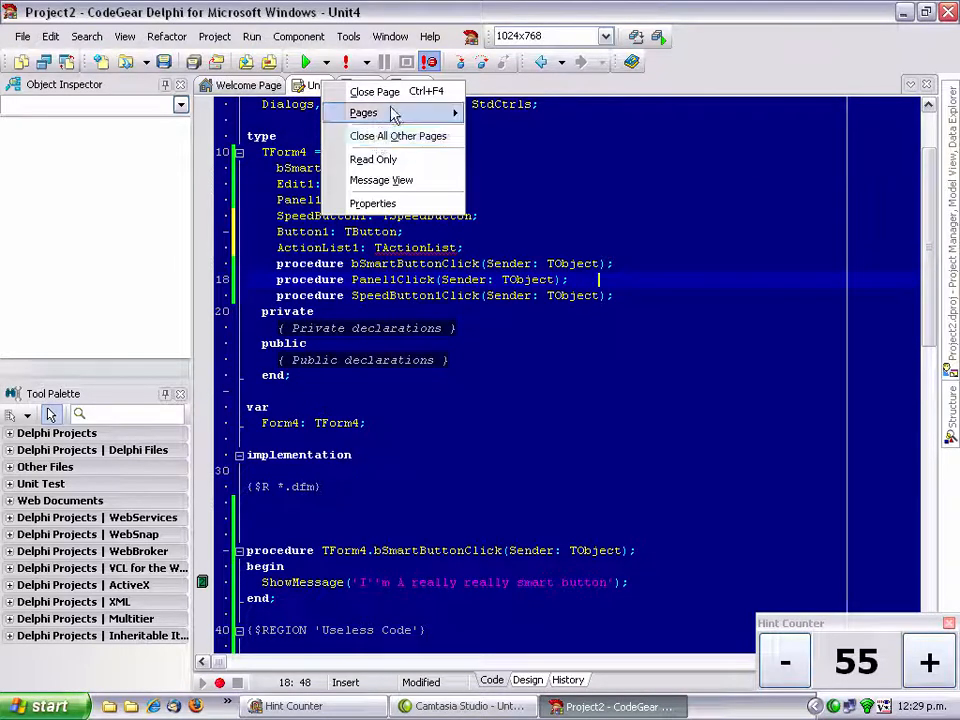
pyautogui.moveTo(397, 135)
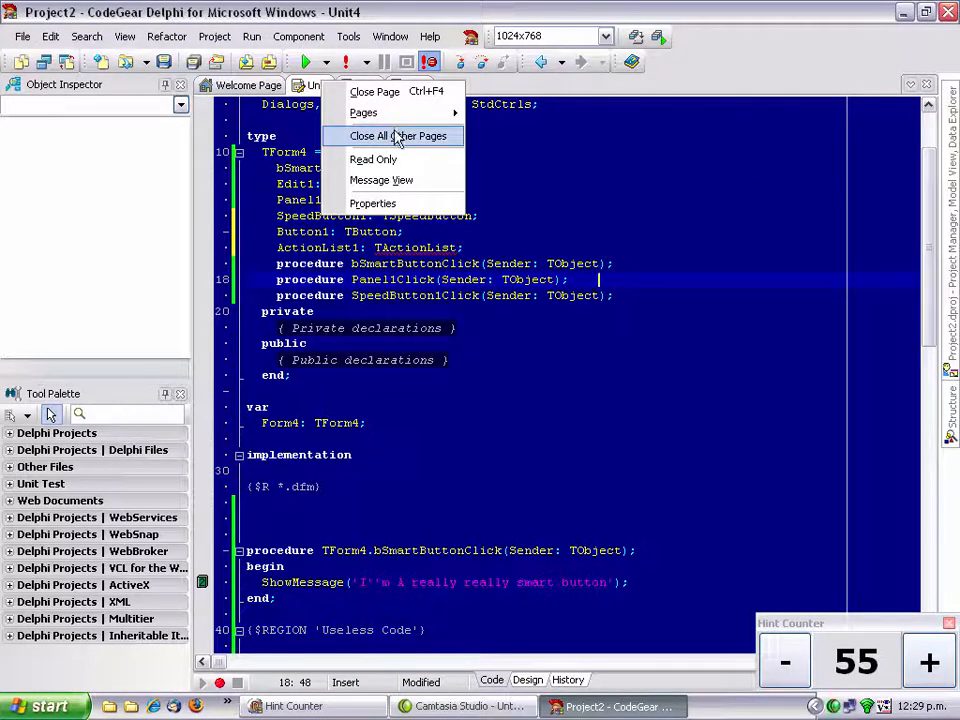
pyautogui.click(397, 135)
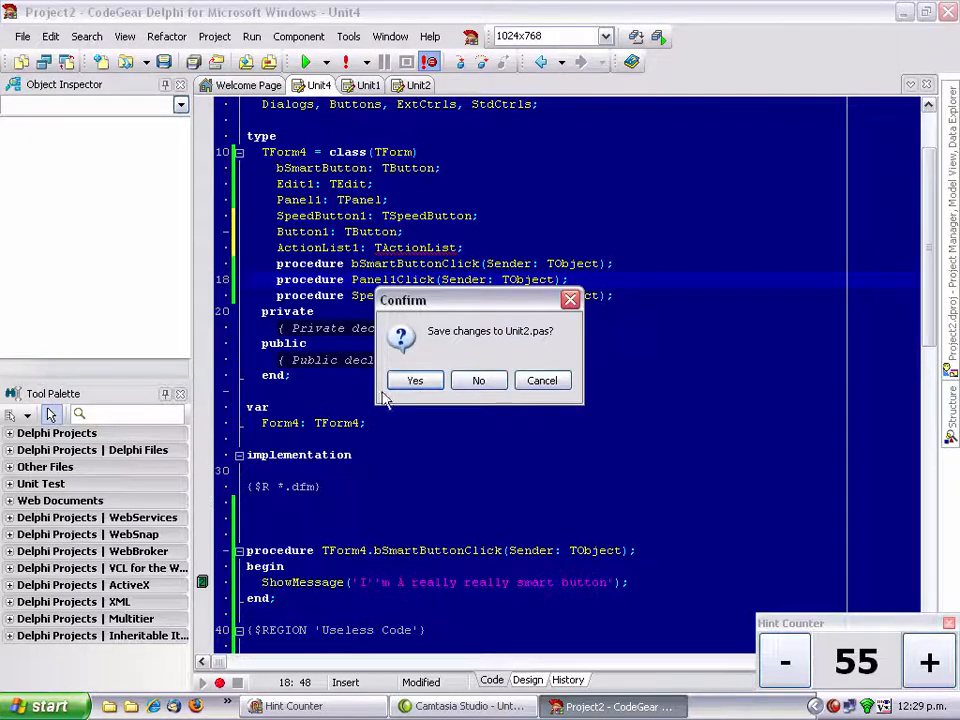
pyautogui.click(414, 380)
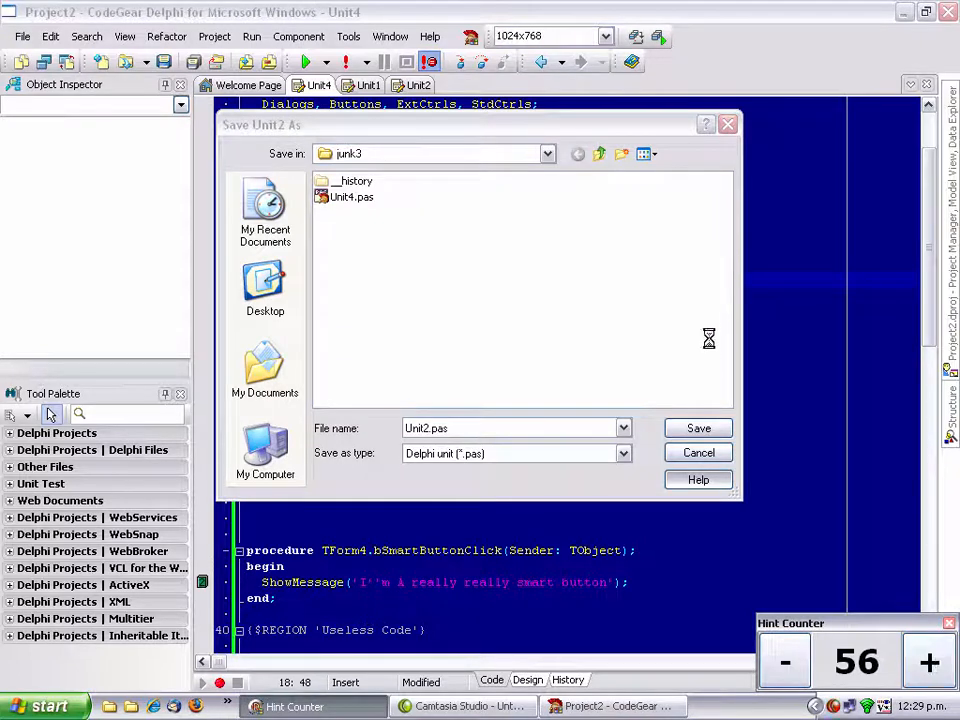
pyautogui.moveTo(927, 662)
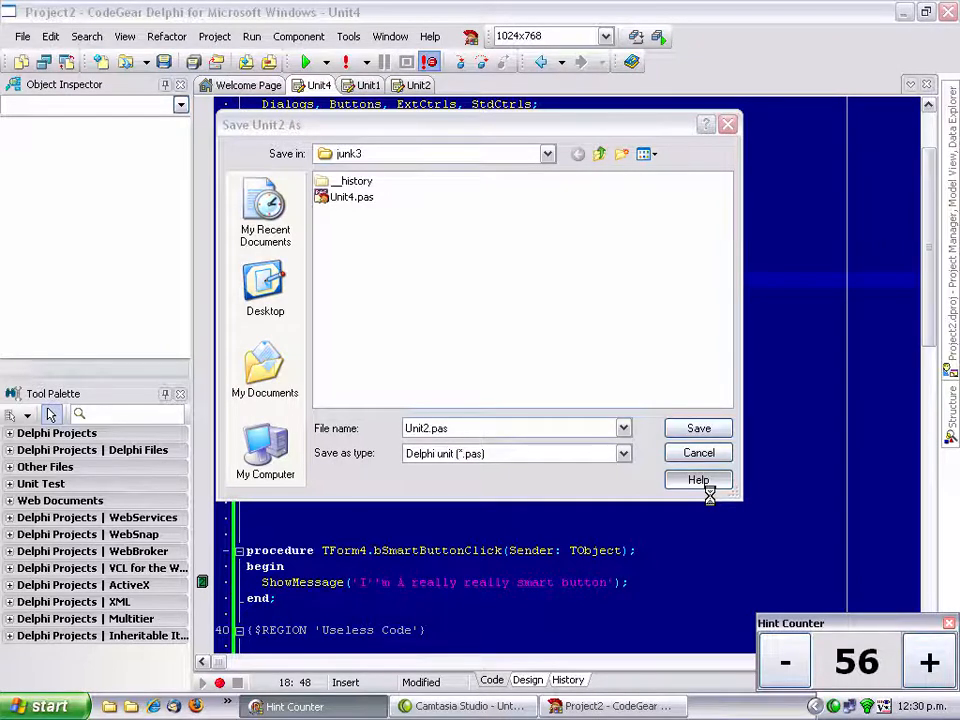
pyautogui.click(698, 479)
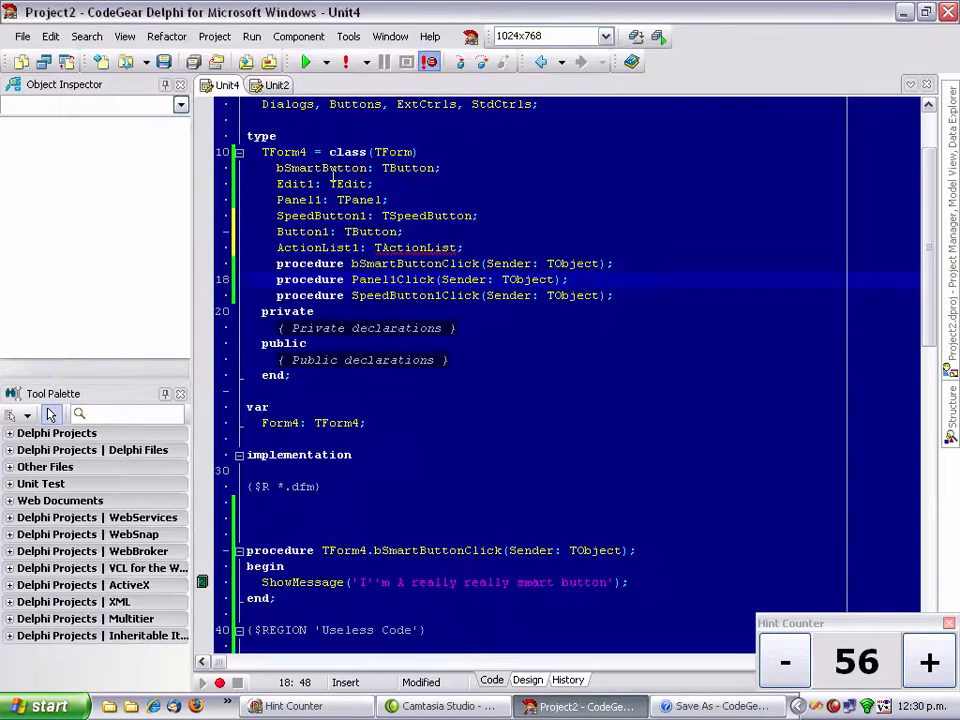
pyautogui.moveTo(320, 167)
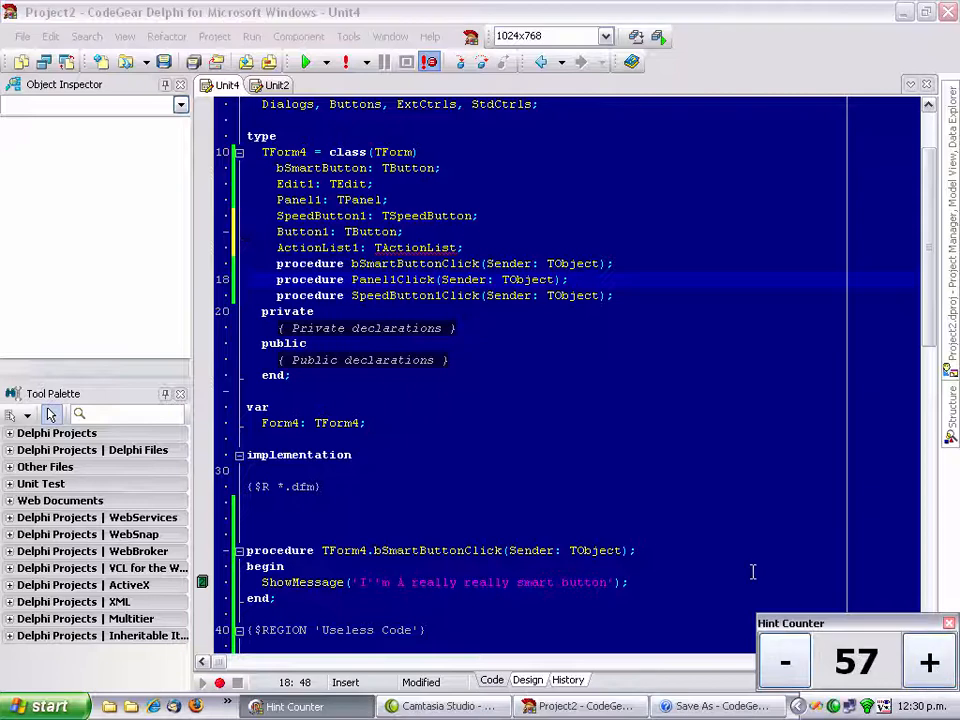
pyautogui.moveTo(857, 407)
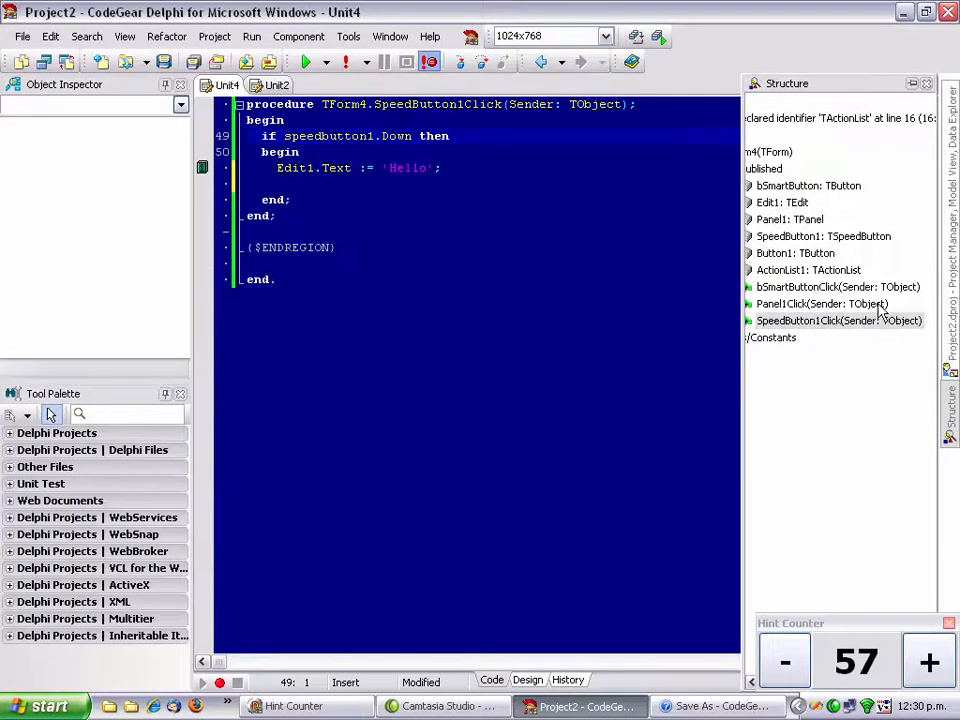
# Step: Jump to Panel1Click and SpeedButton1 from the Structure pane, then open Model View
pyautogui.click(822, 303)
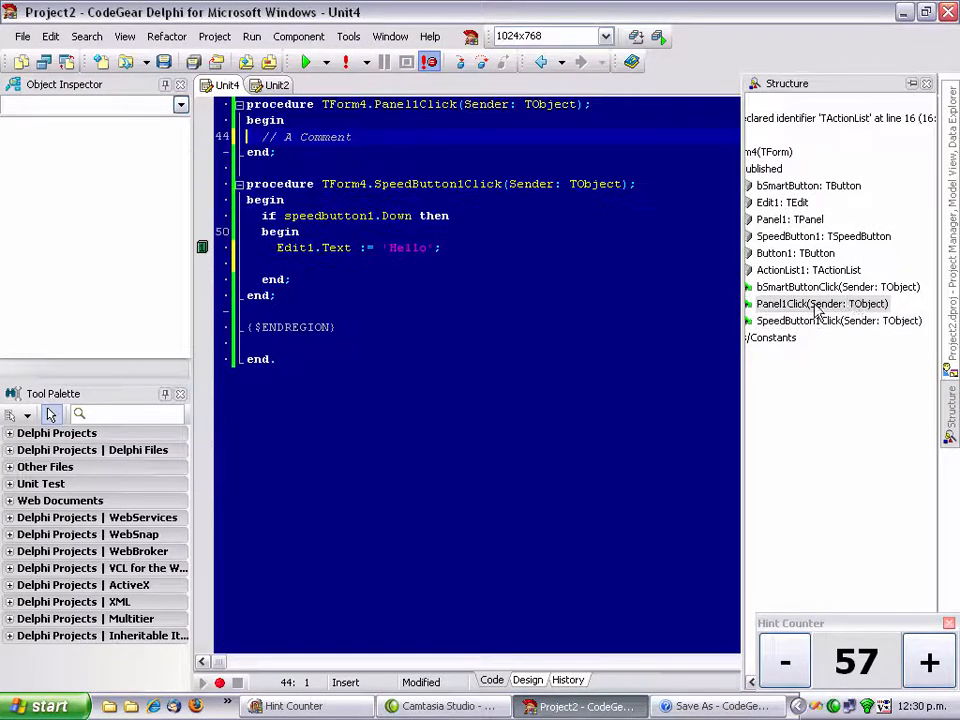
pyautogui.click(823, 236)
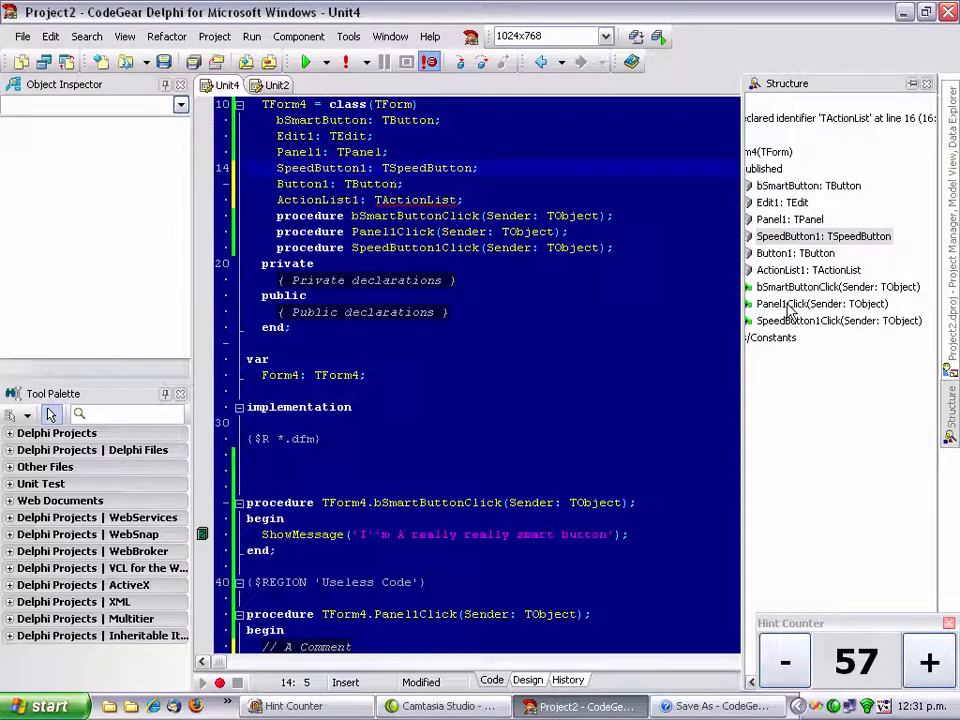
pyautogui.click(927, 662)
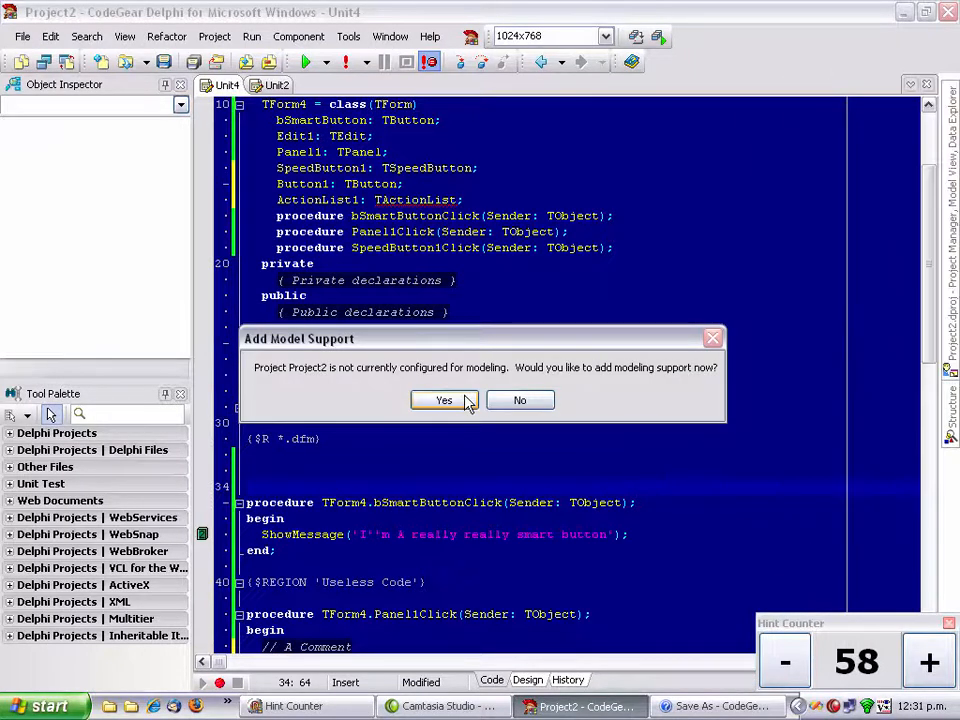
# Step: Accept model support, expand Project2 > Unit4 > TForm4, and jump to SpeedButton1Click
pyautogui.click(443, 400)
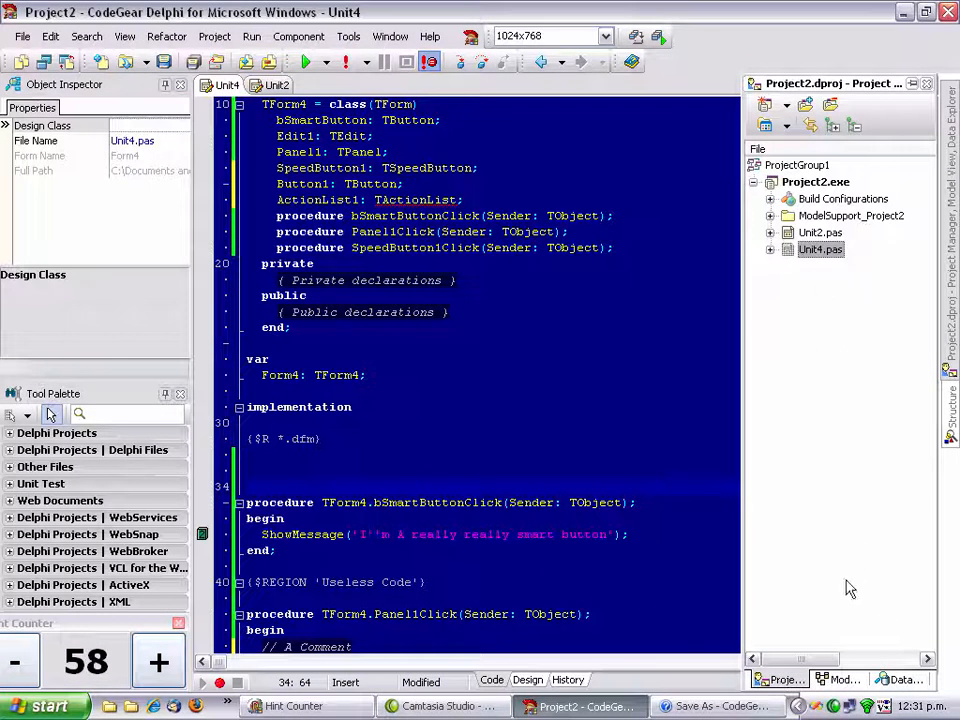
pyautogui.click(843, 679)
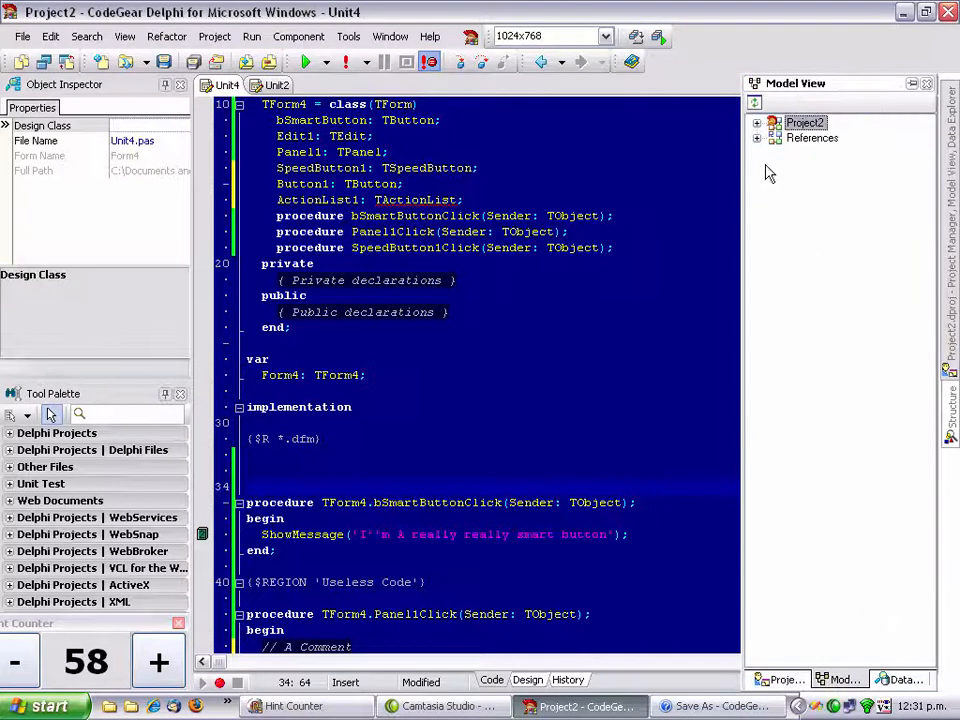
pyautogui.click(757, 122)
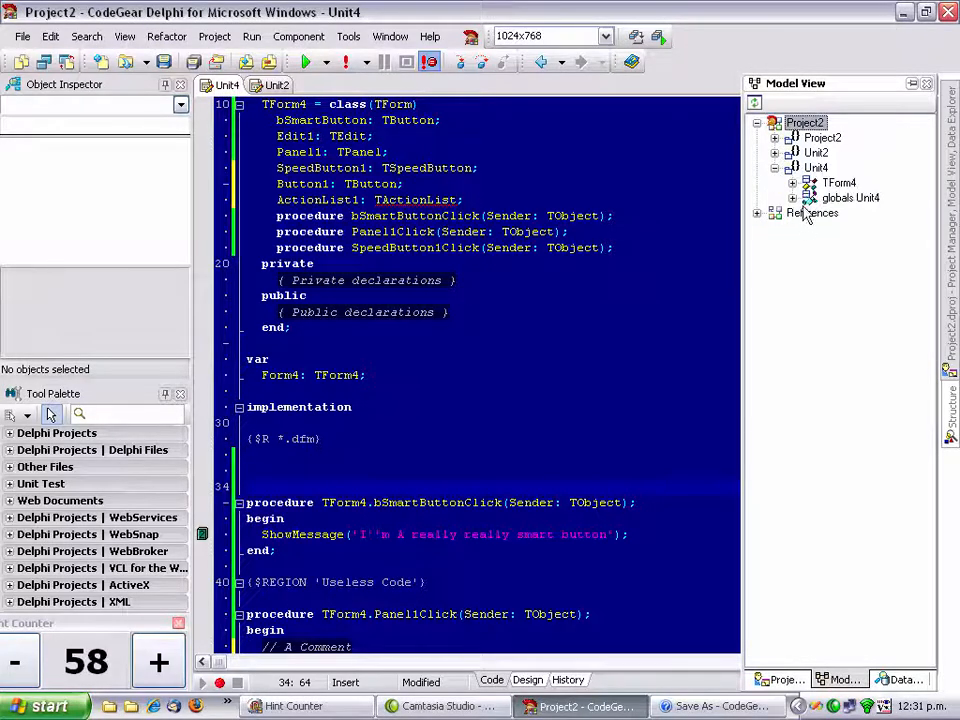
pyautogui.click(793, 182)
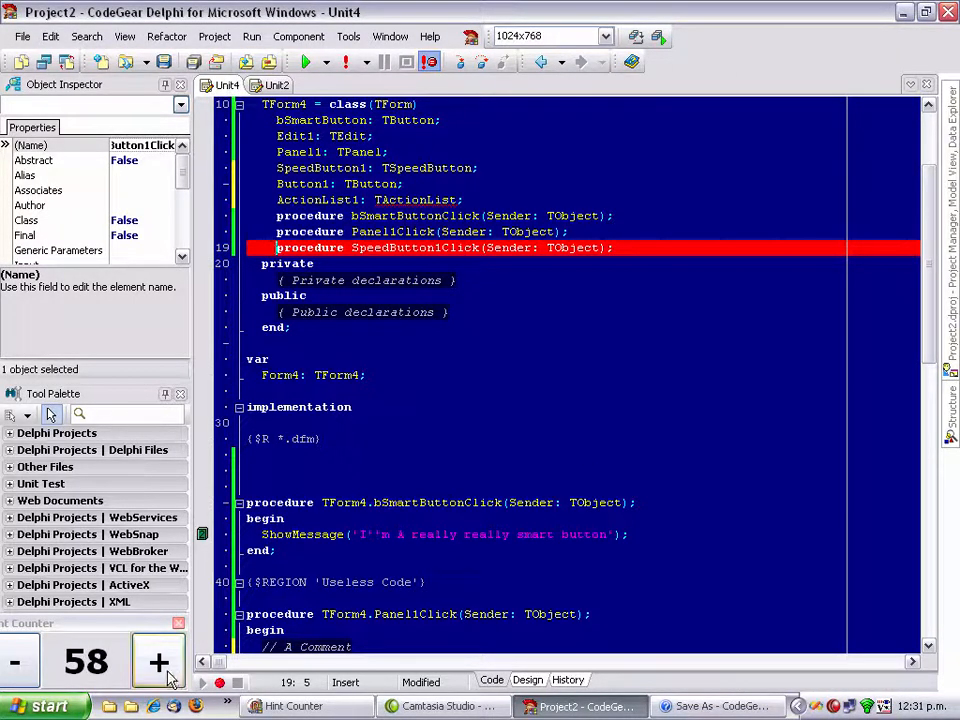
pyautogui.click(158, 661)
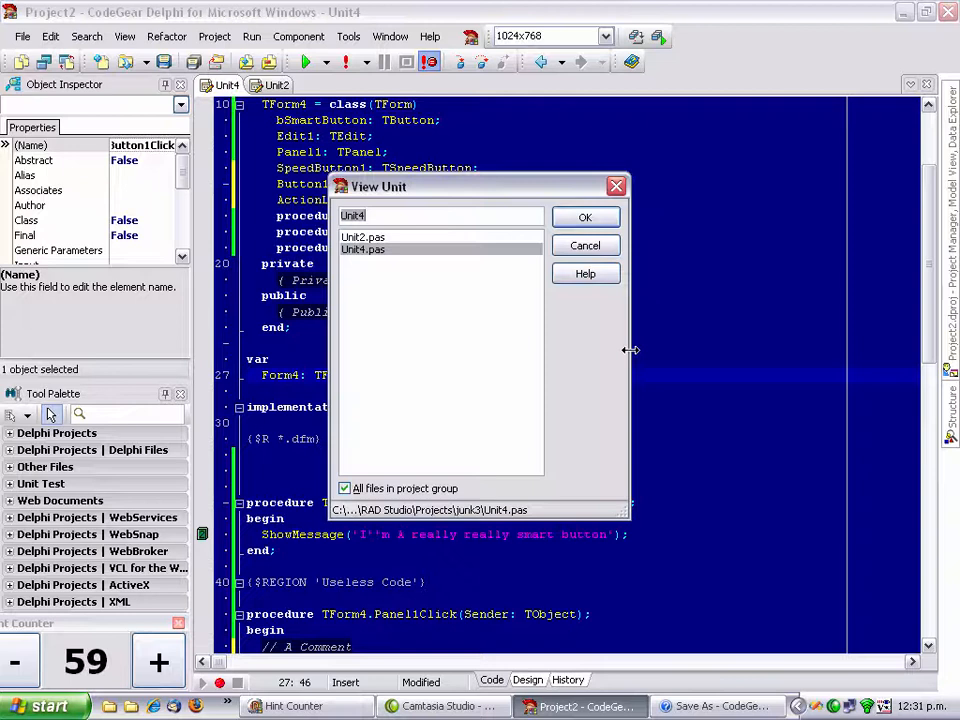
pyautogui.click(585, 217)
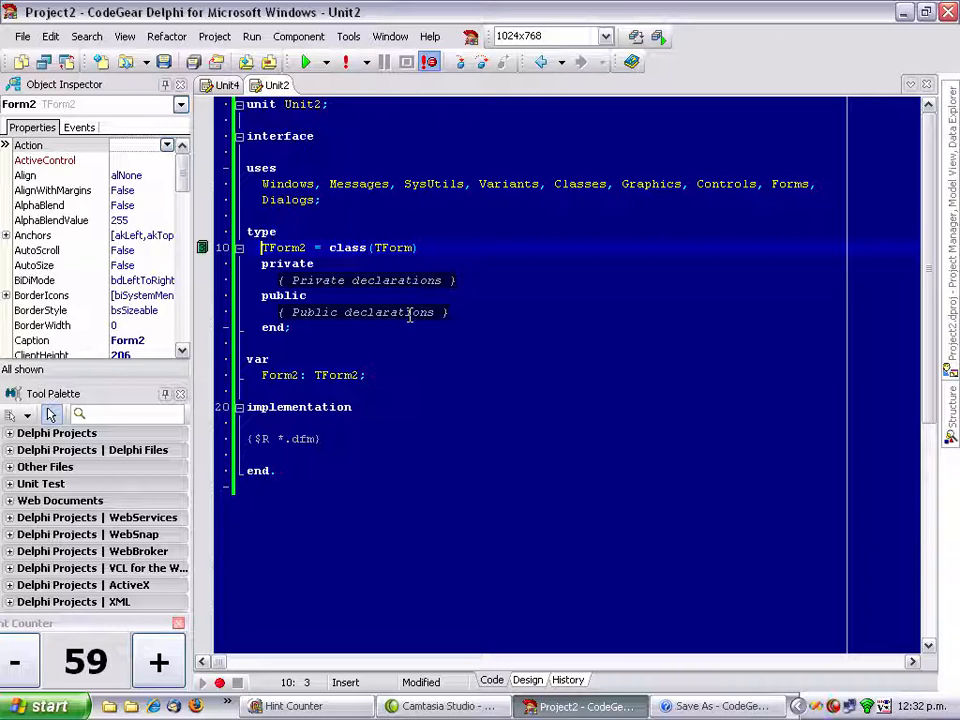
pyautogui.click(910, 85)
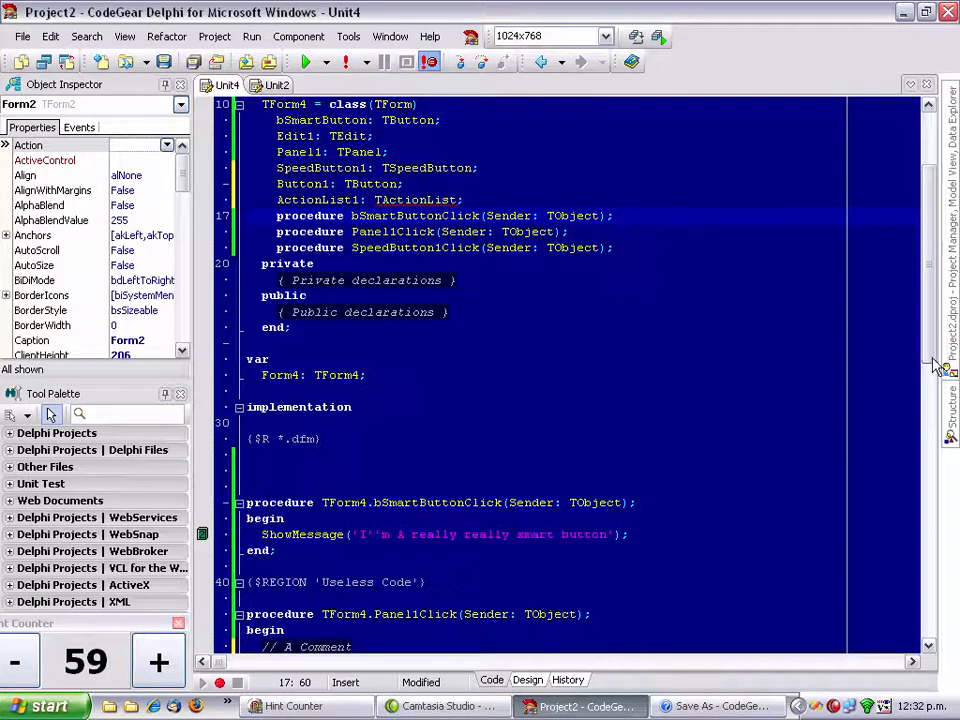
pyautogui.click(158, 662)
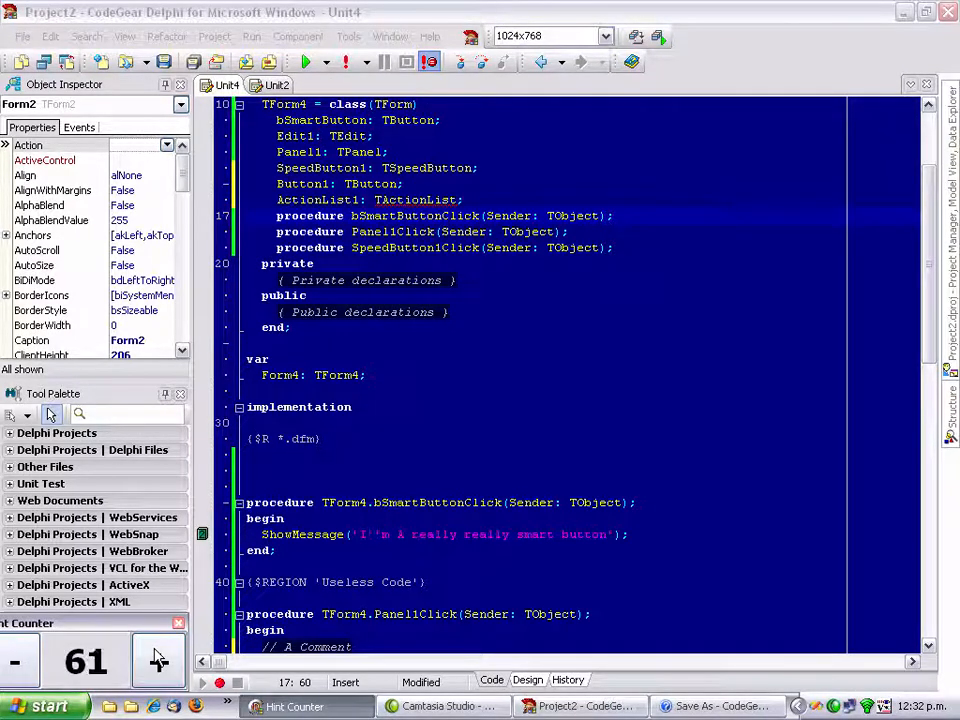
pyautogui.moveTo(435, 485)
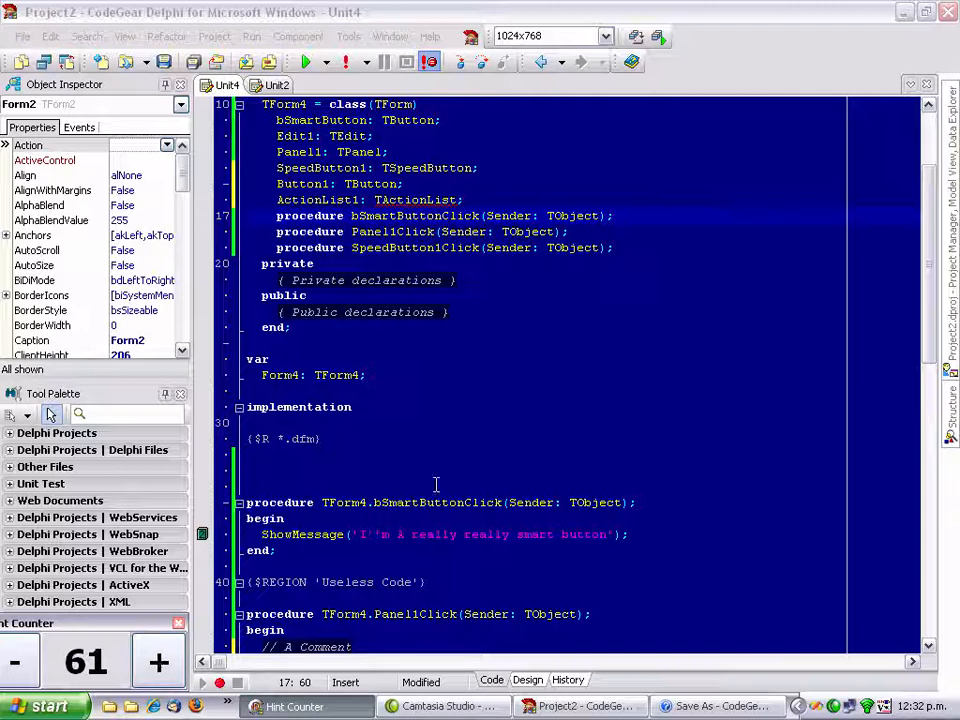
pyautogui.click(424, 358)
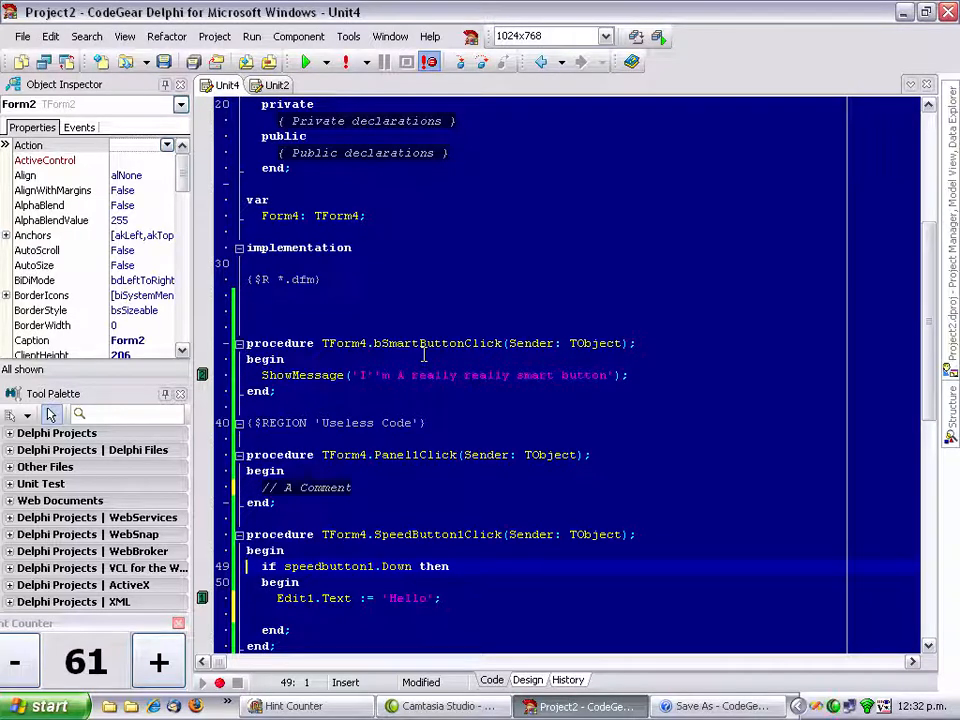
pyautogui.click(158, 660)
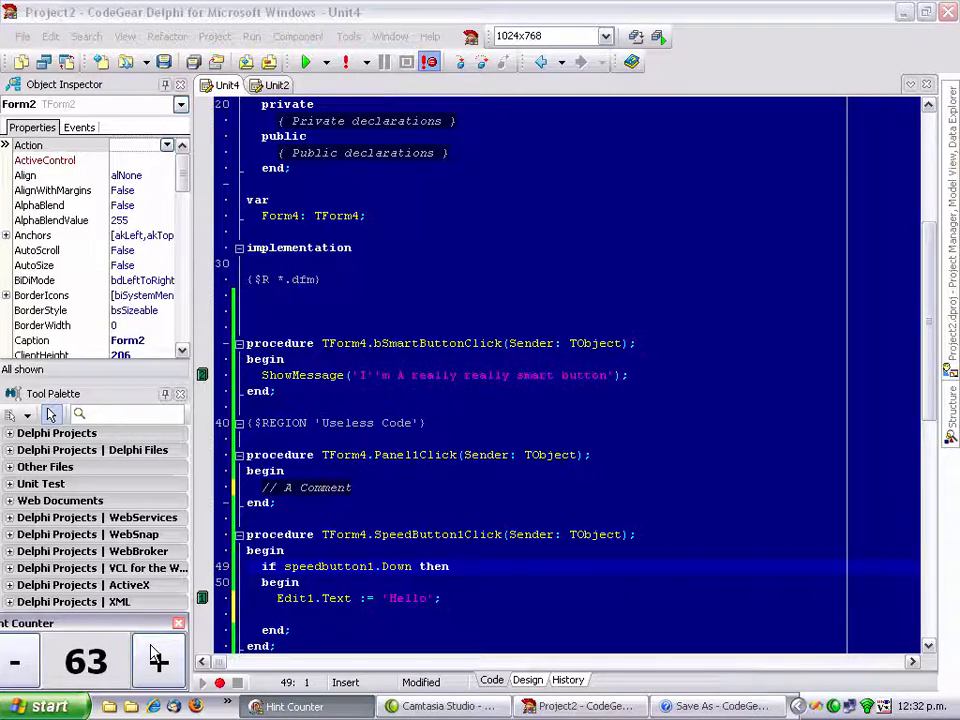
pyautogui.click(370, 502)
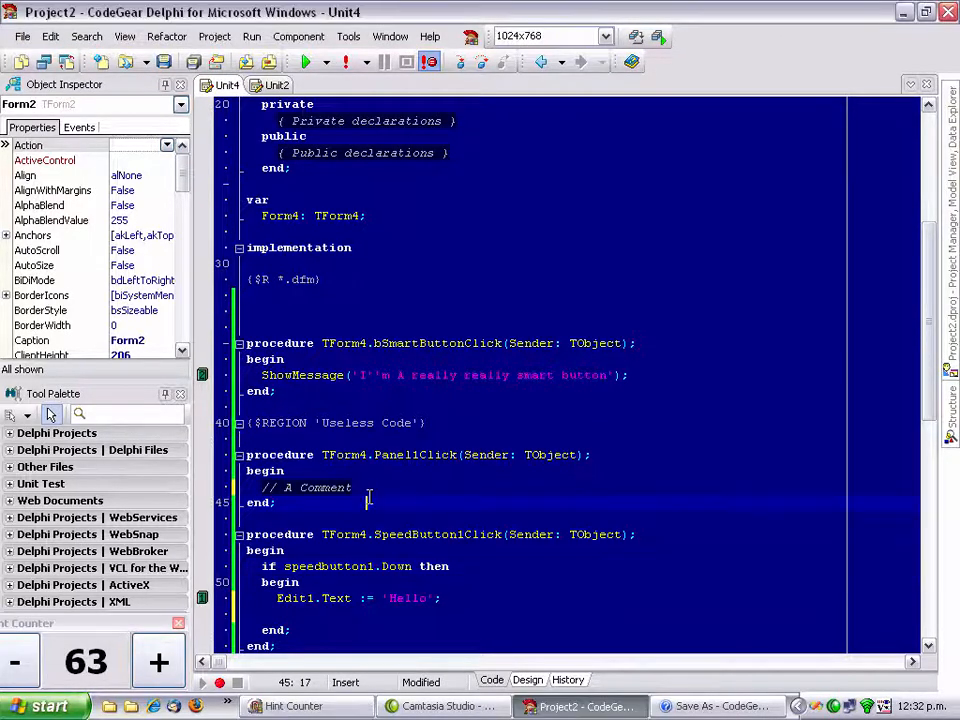
pyautogui.scroll(3)
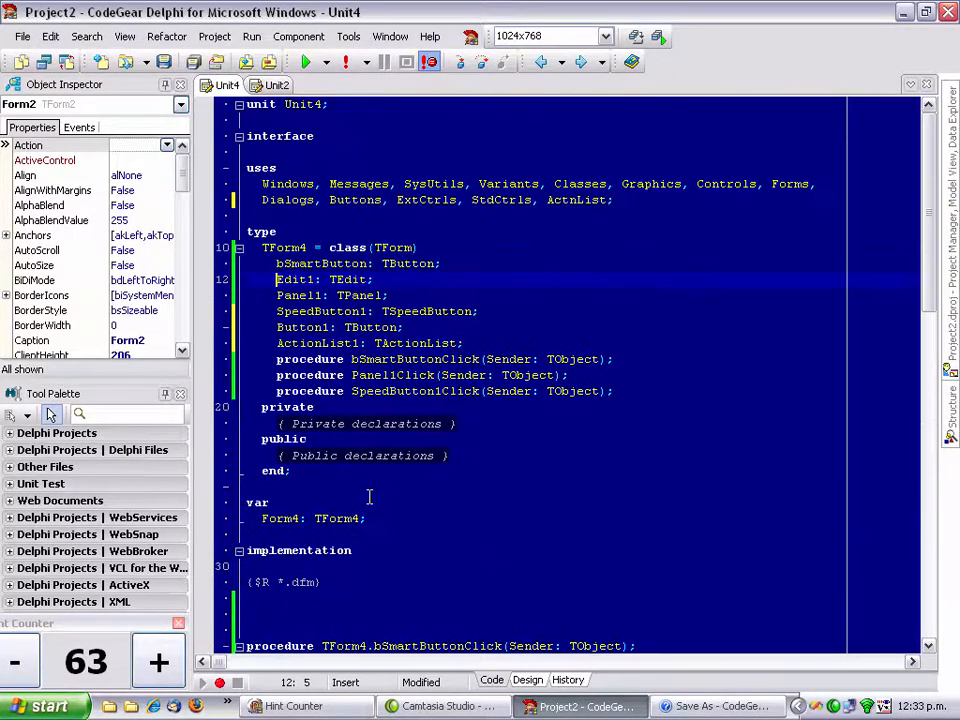
pyautogui.click(276, 359)
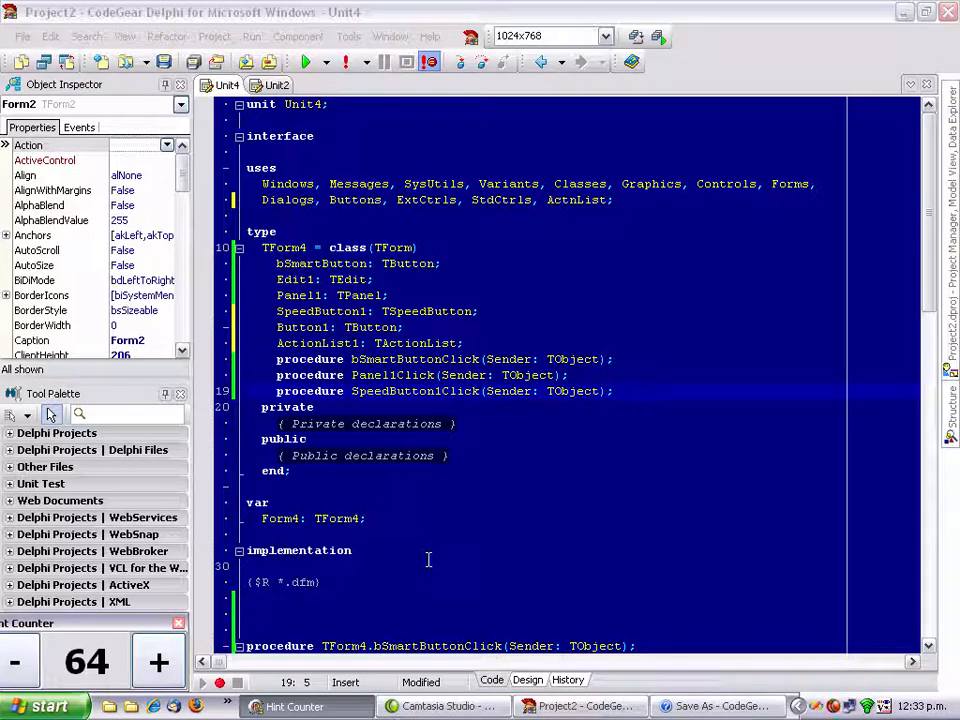
pyautogui.moveTo(491, 527)
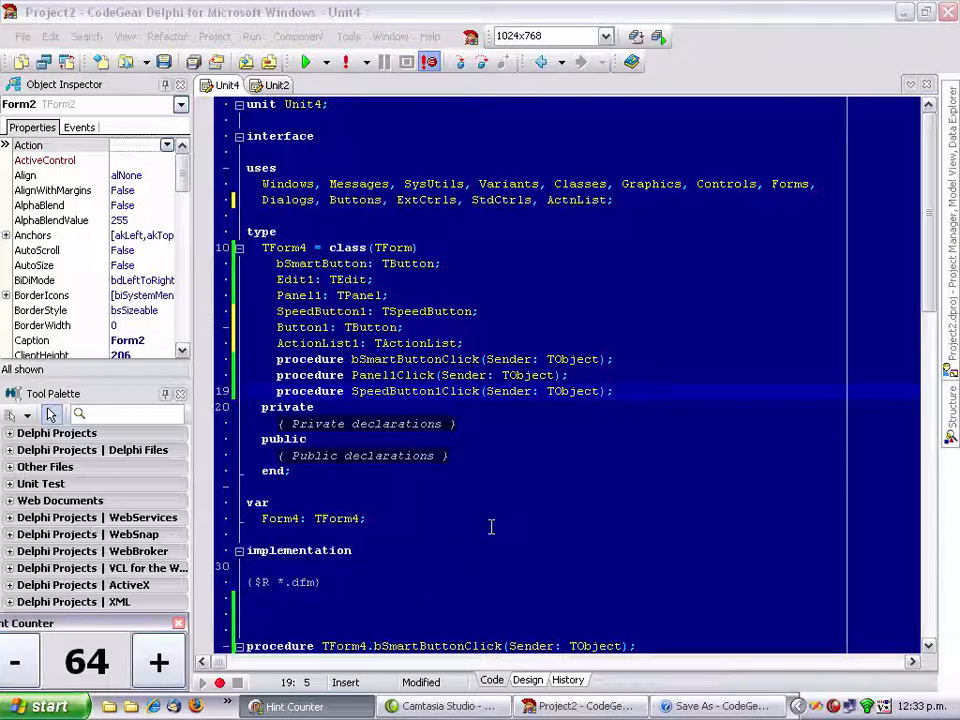
pyautogui.moveTo(505, 442)
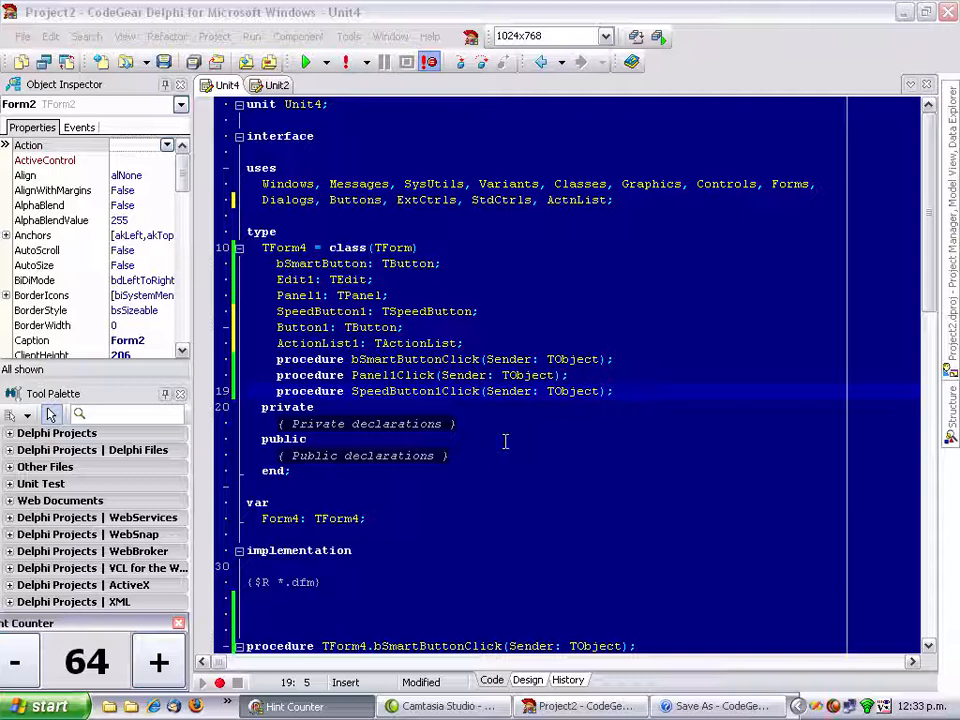
pyautogui.click(556, 423)
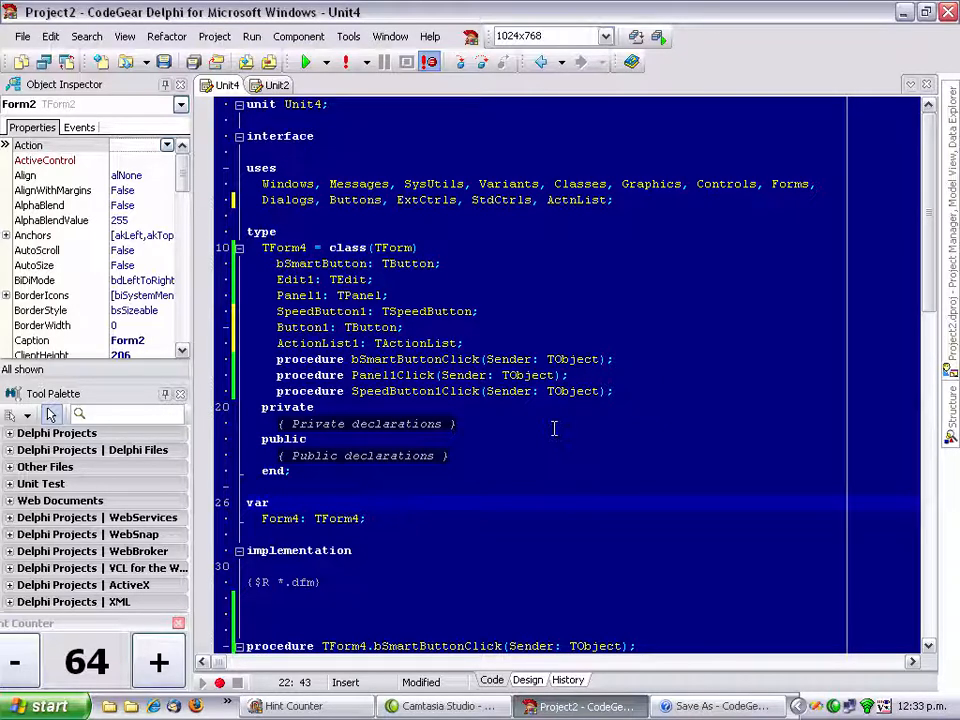
pyautogui.scroll(-3)
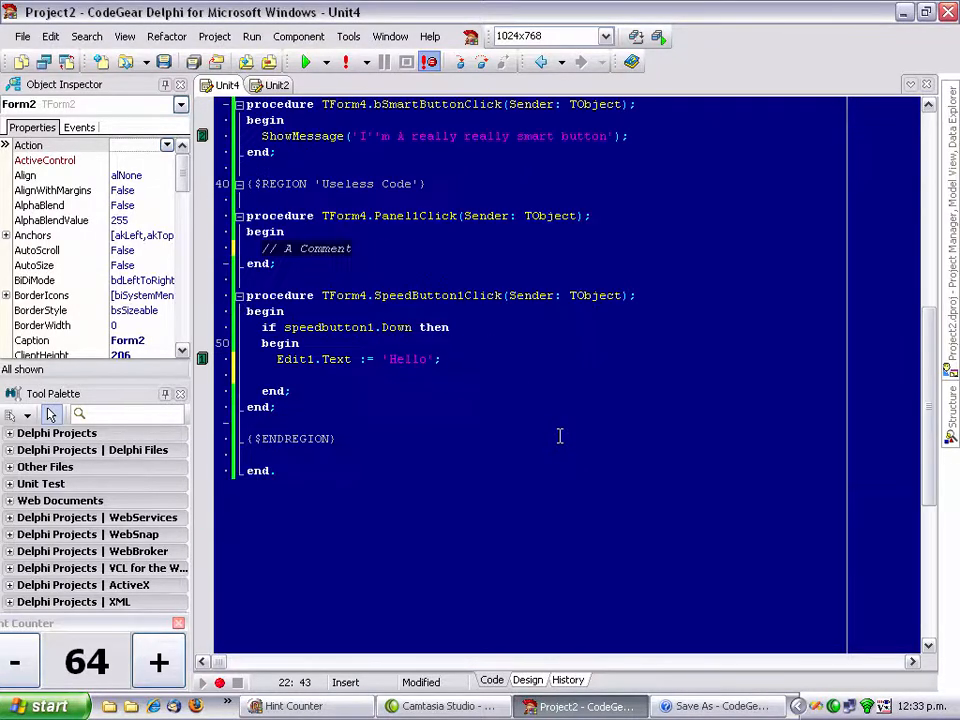
pyautogui.scroll(3)
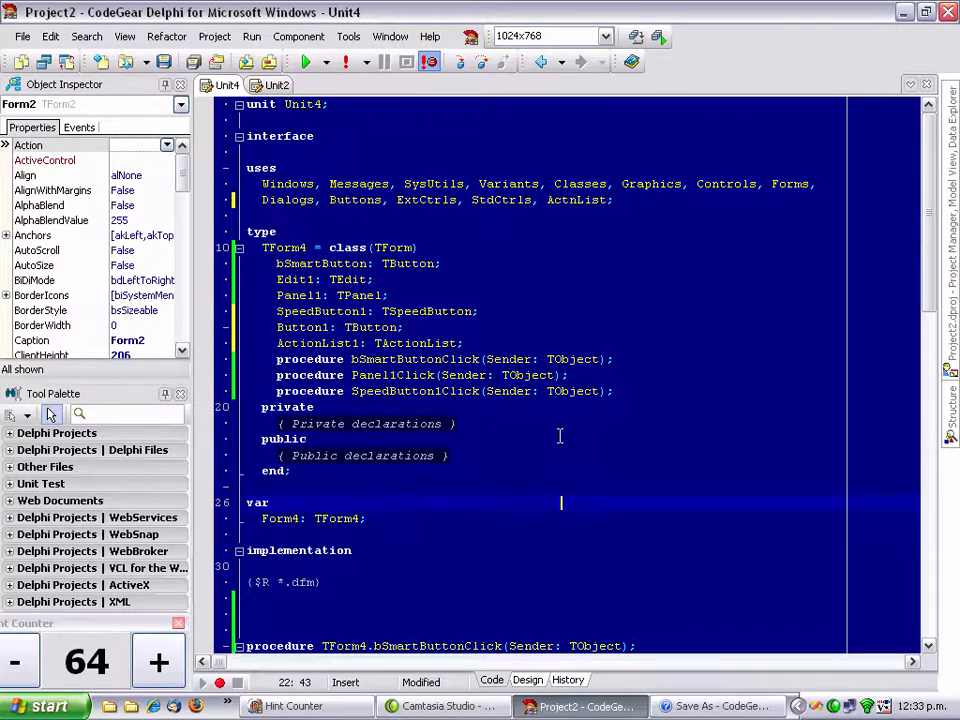
pyautogui.scroll(-3)
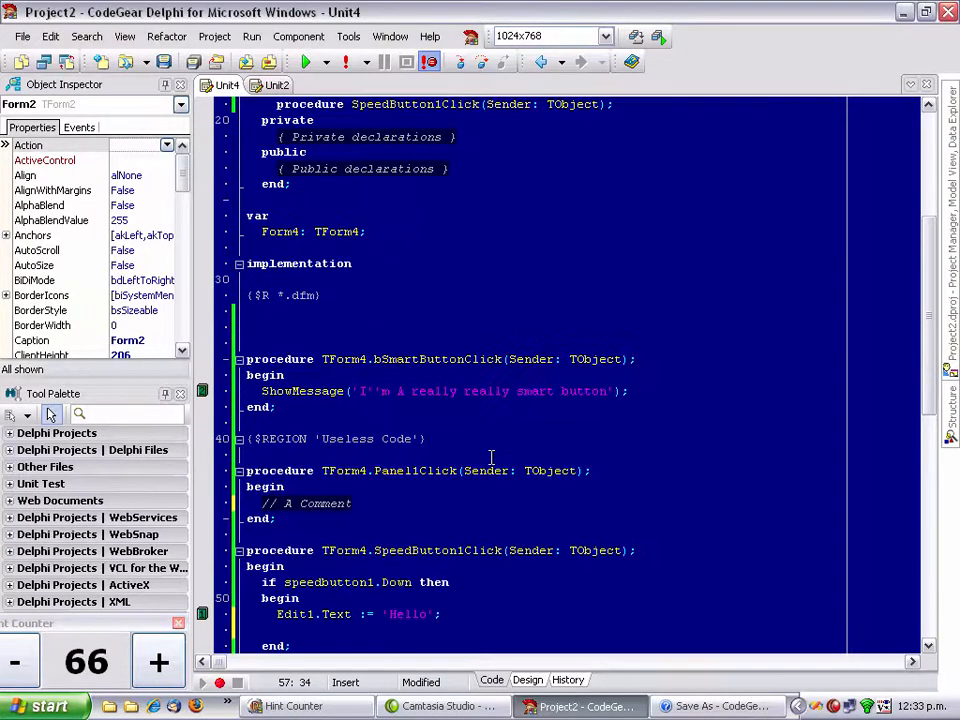
pyautogui.scroll(-3)
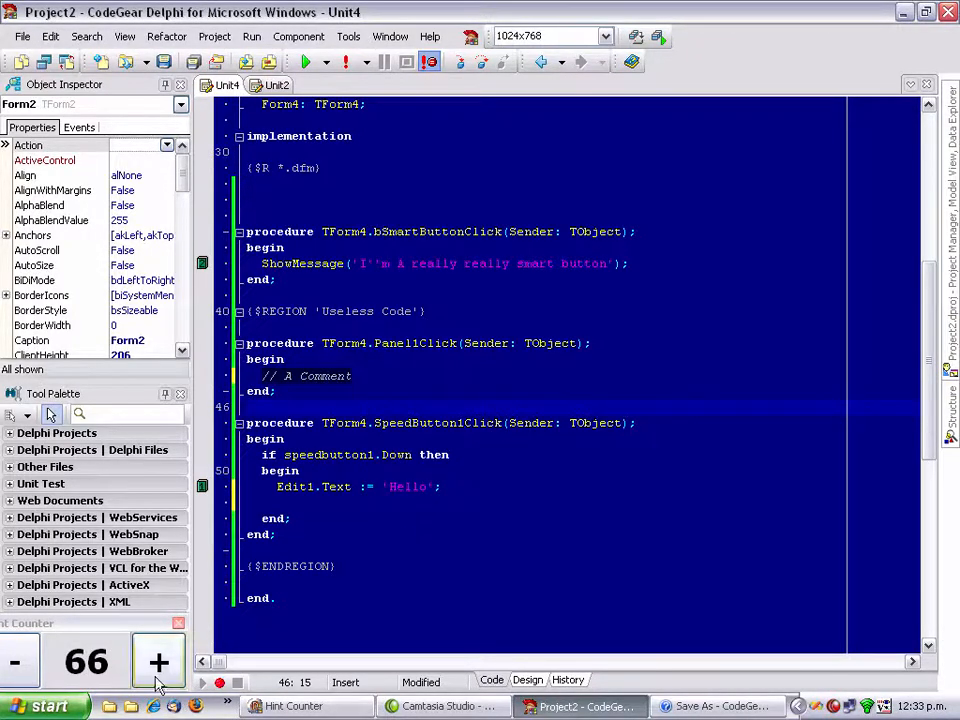
# Step: Compile, follow the errors to Unit4 and the Project2 source, and remove the stray 'd' line
pyautogui.click(158, 661)
pyautogui.write('d')
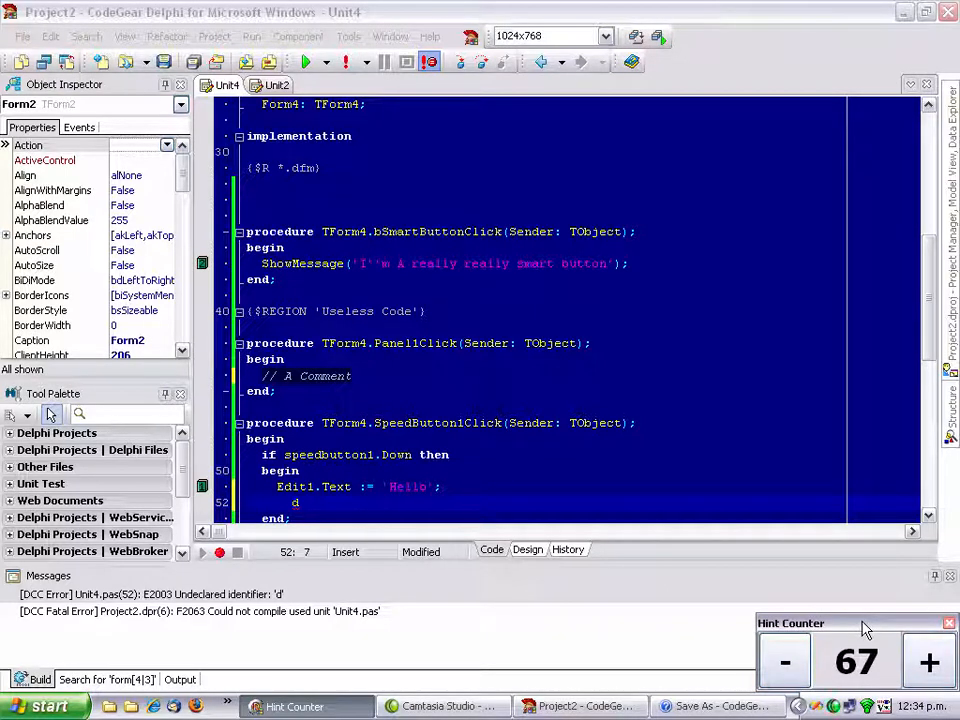
pyautogui.click(556, 327)
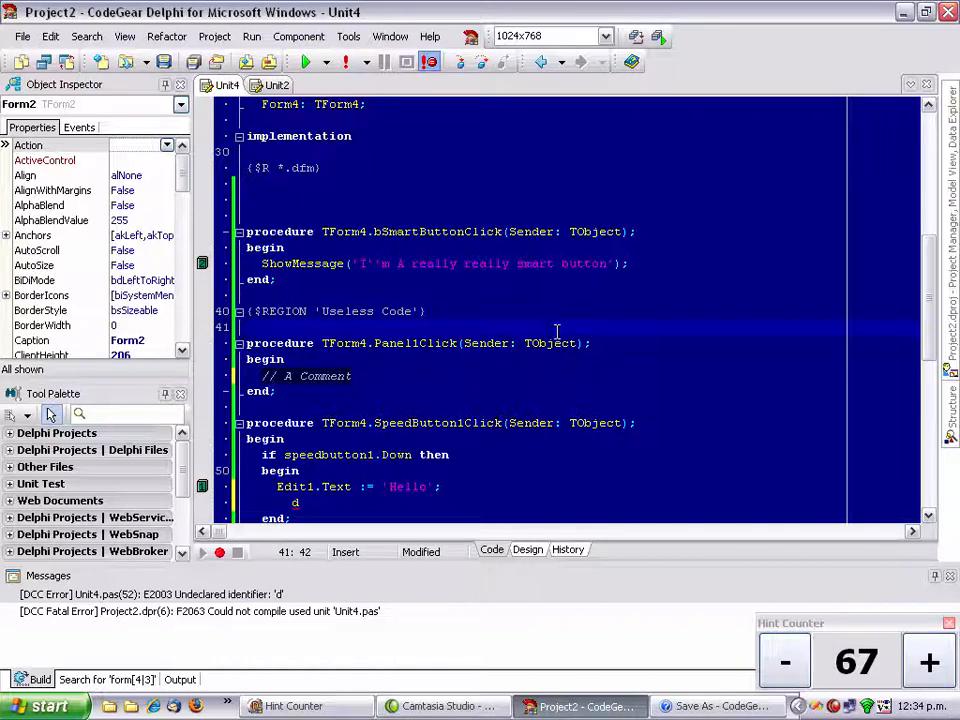
pyautogui.click(531, 454)
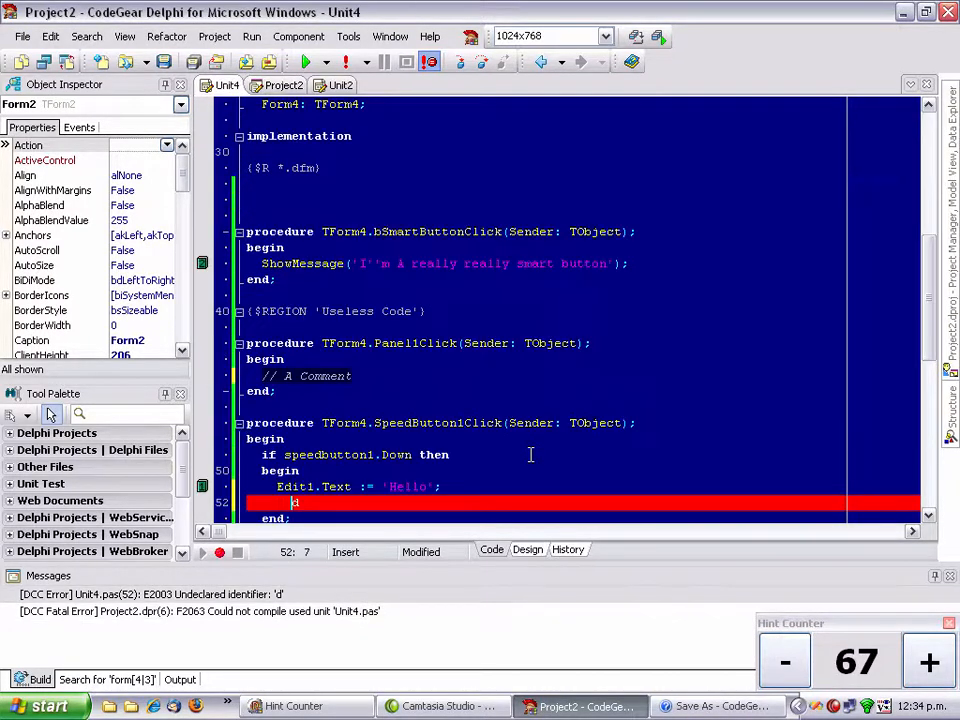
pyautogui.click(283, 85)
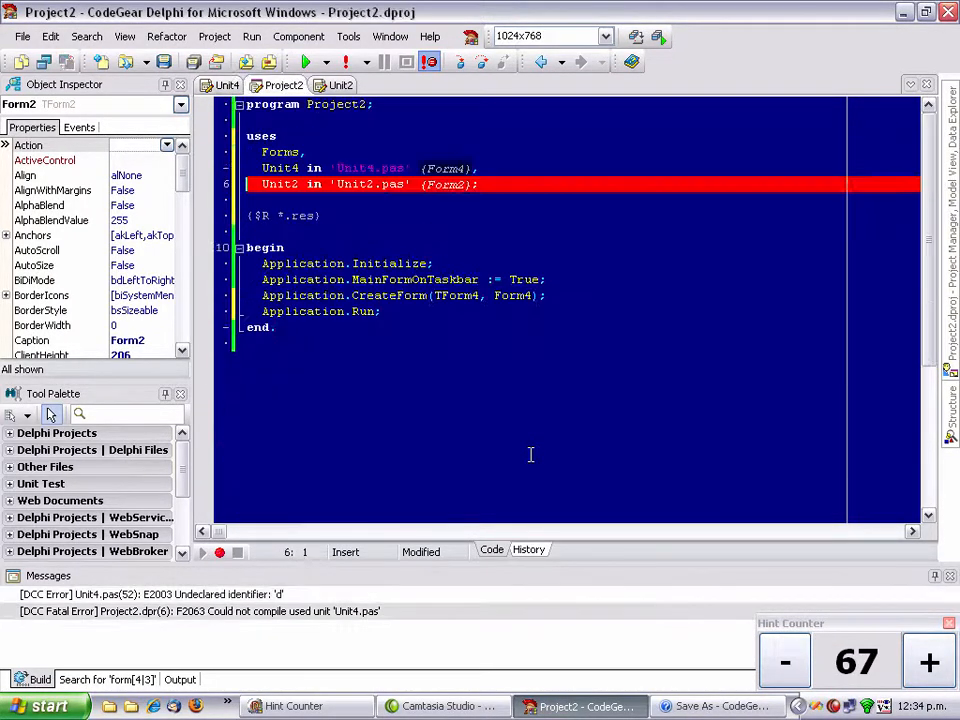
pyautogui.click(227, 85)
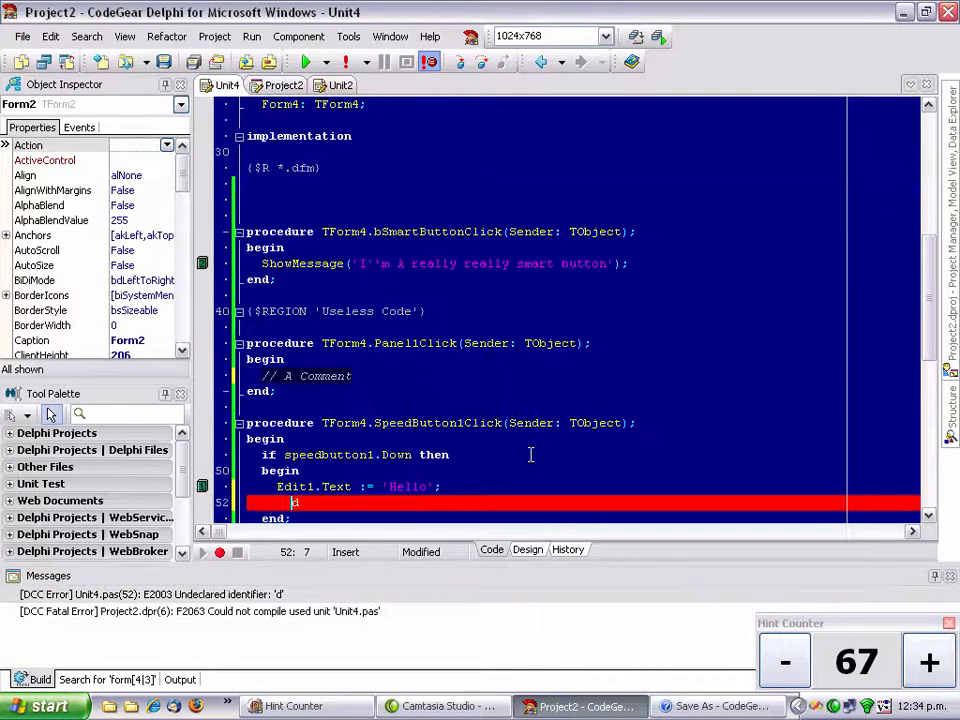
pyautogui.click(283, 85)
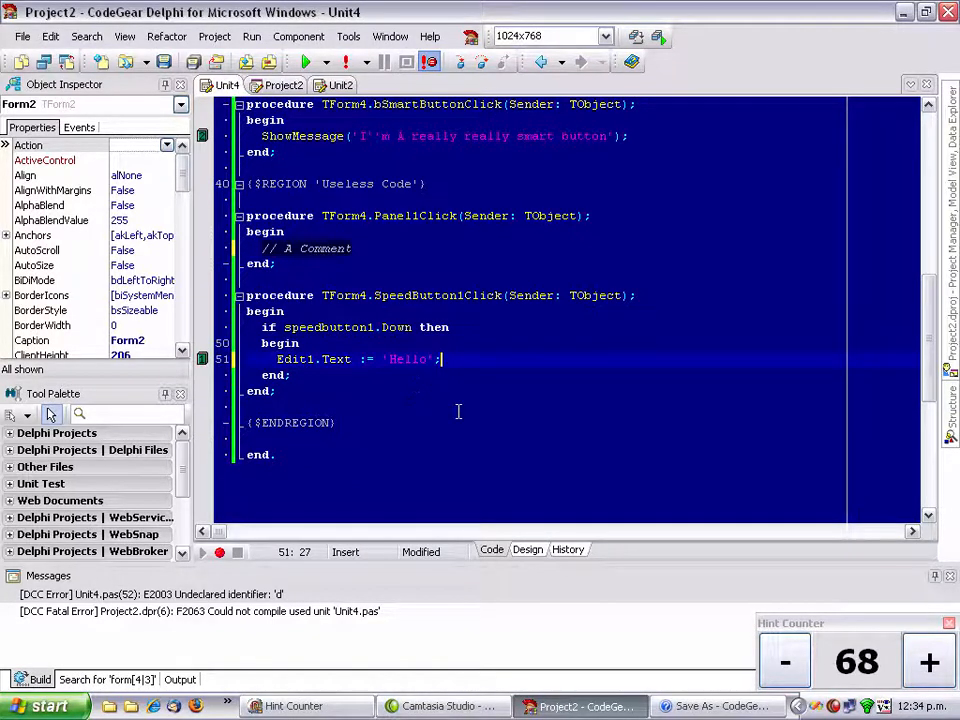
pyautogui.scroll(3)
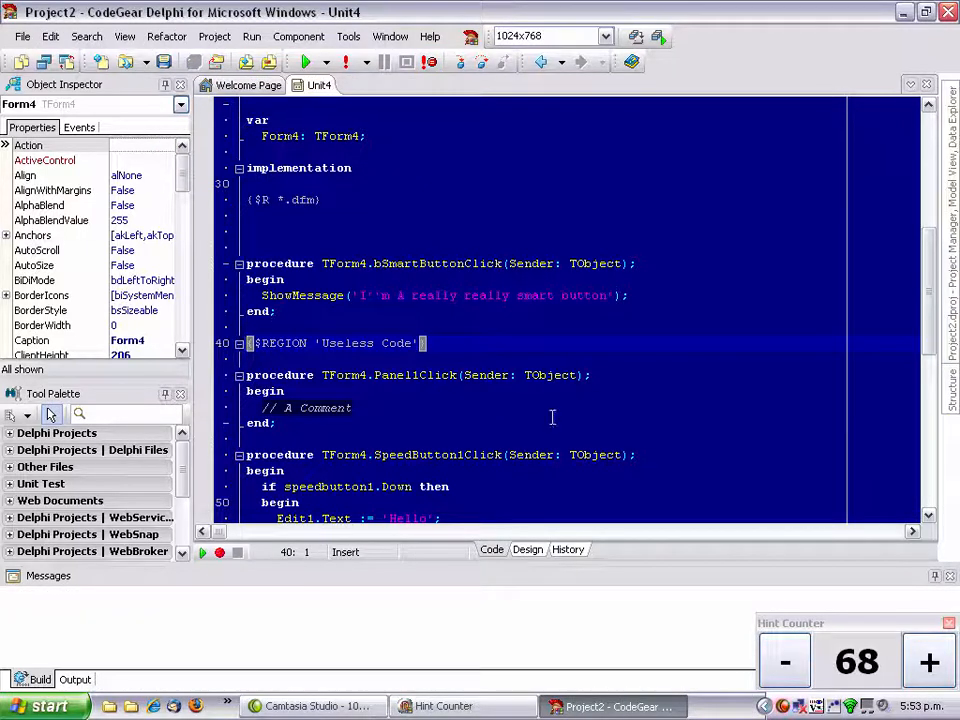
pyautogui.moveTo(451, 435)
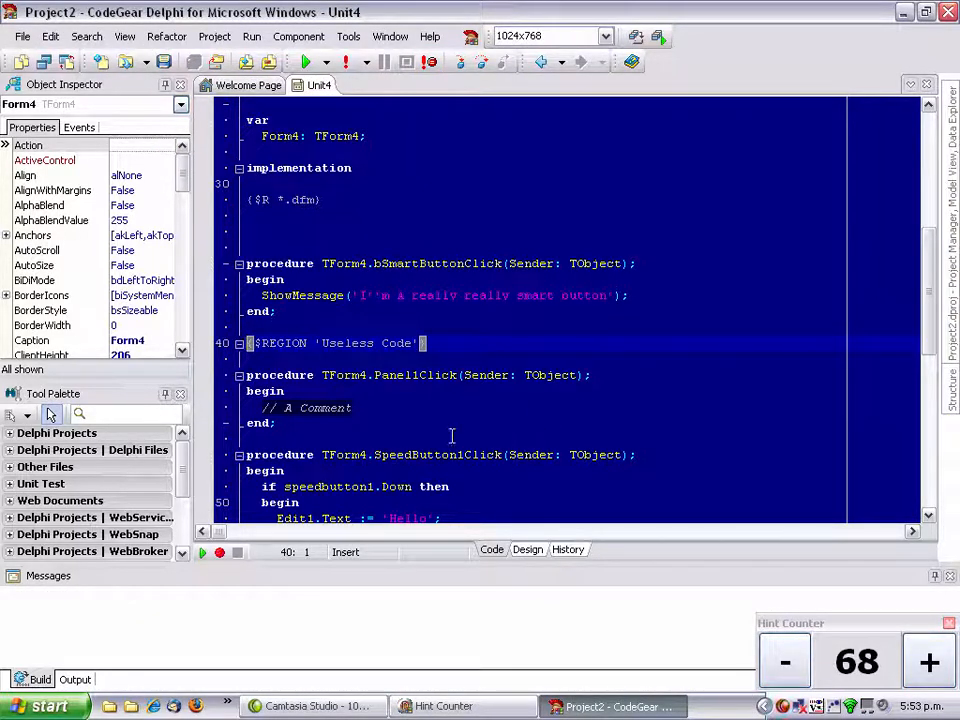
pyautogui.moveTo(379, 415)
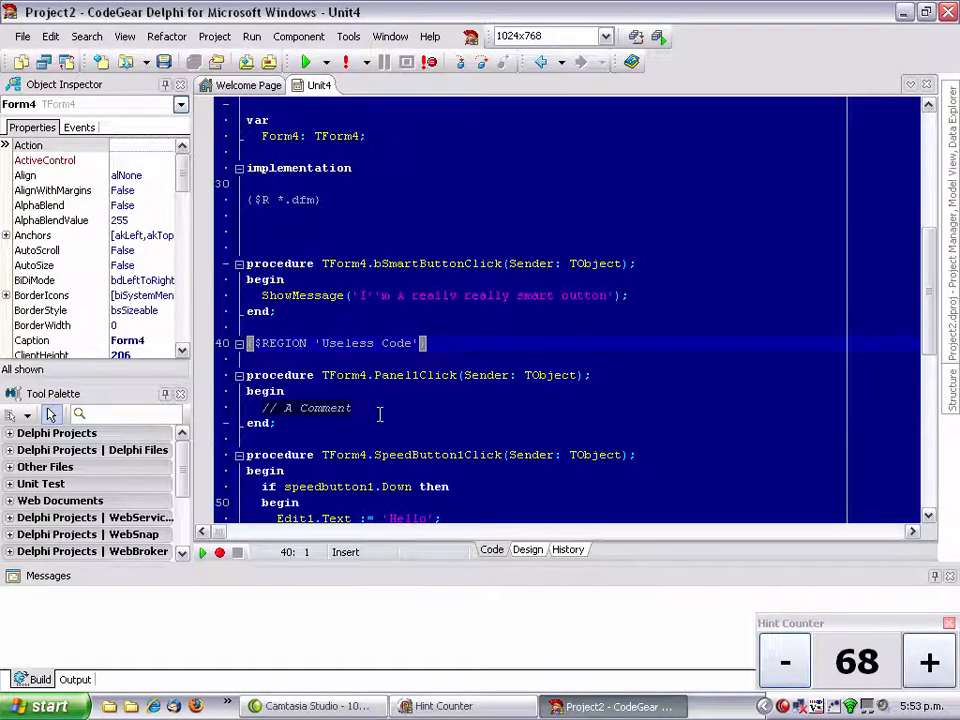
pyautogui.scroll(-3)
pyautogui.write('end;')
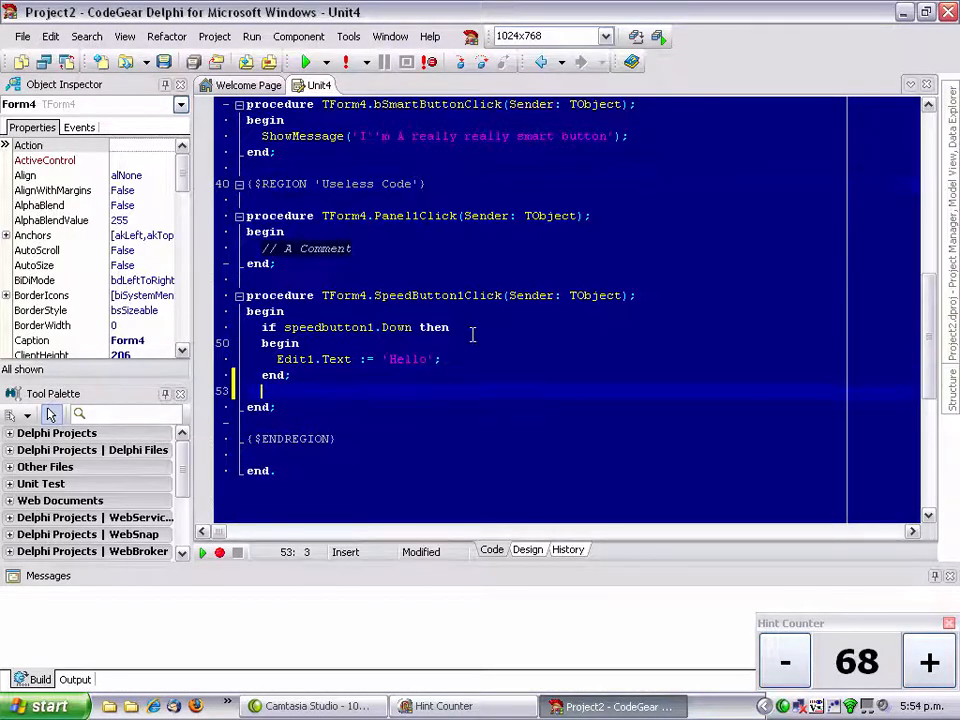
pyautogui.write('Ed')
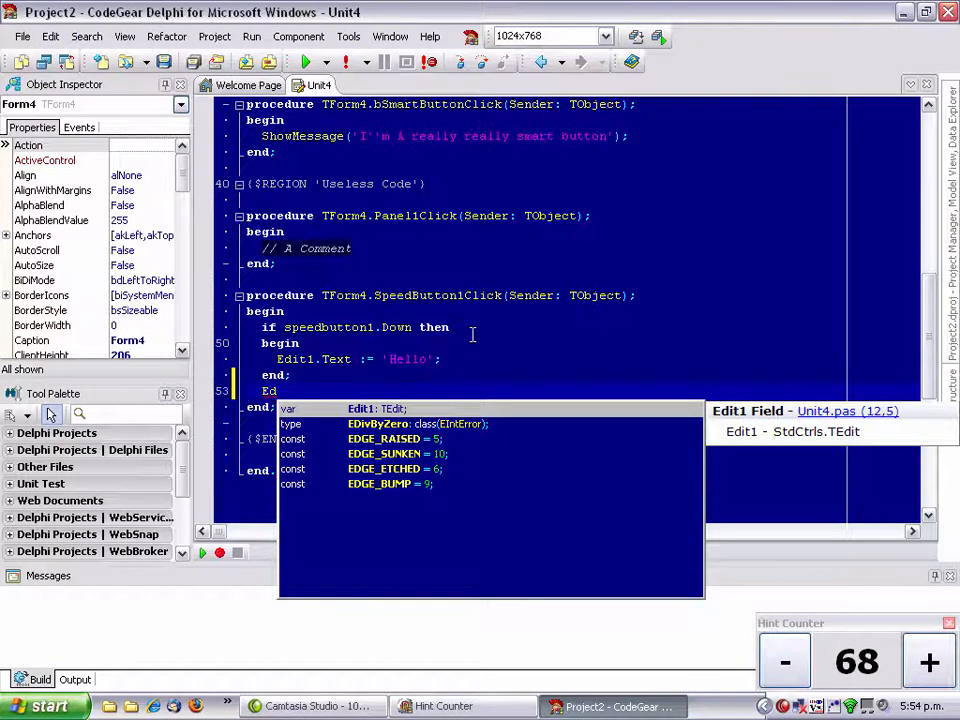
pyautogui.write('.')
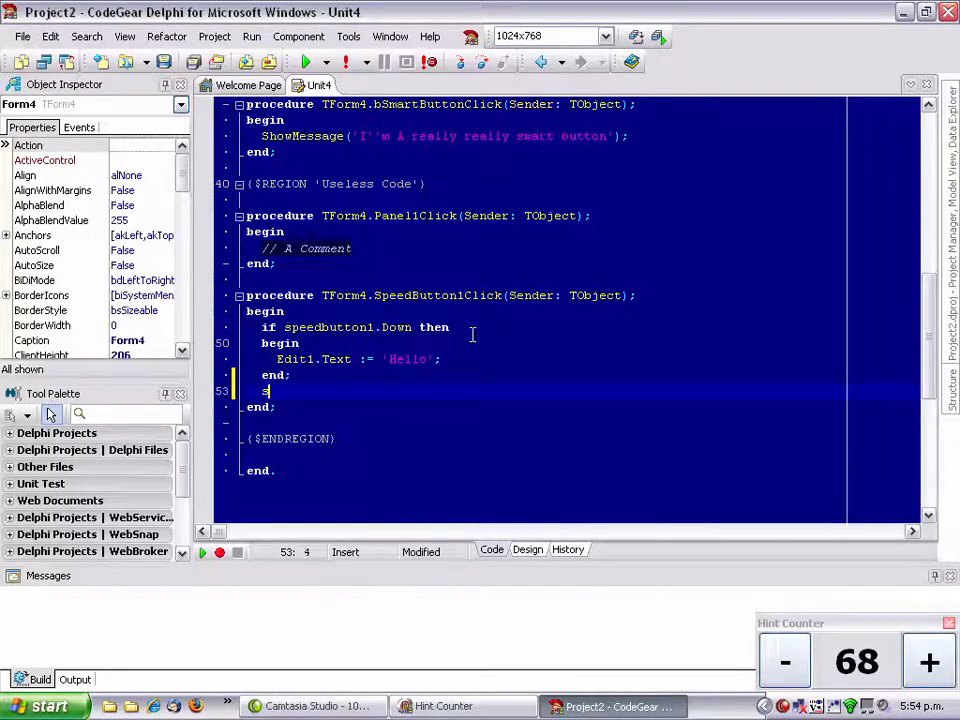
pyautogui.write('s')
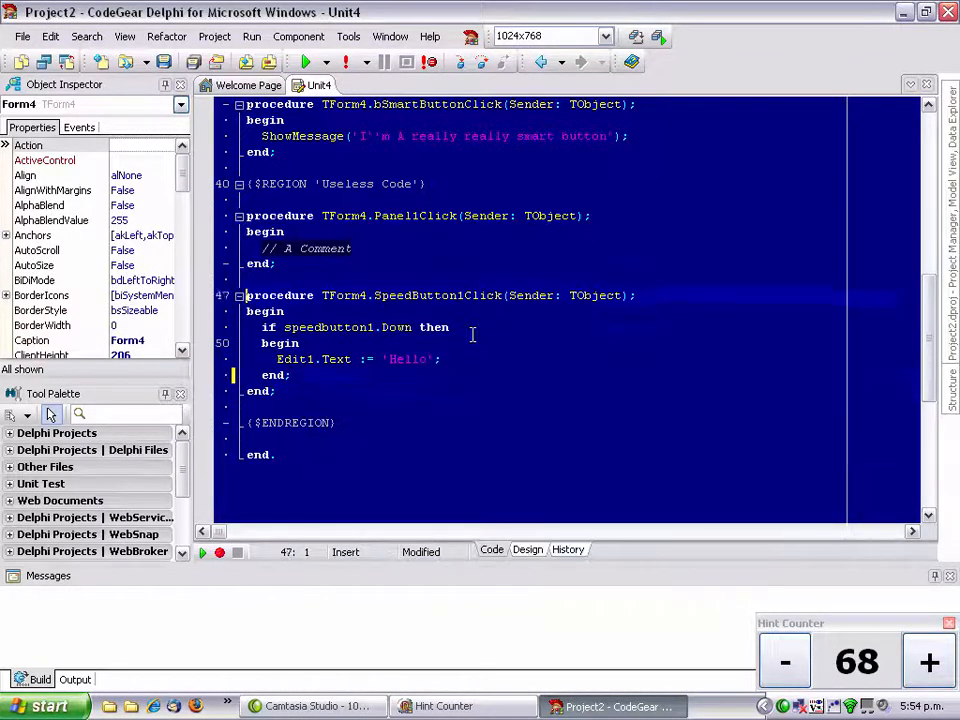
# Step: Declare a protected AdjustSize override in TForm4 with an implementation calling inherited
pyautogui.scroll(3)
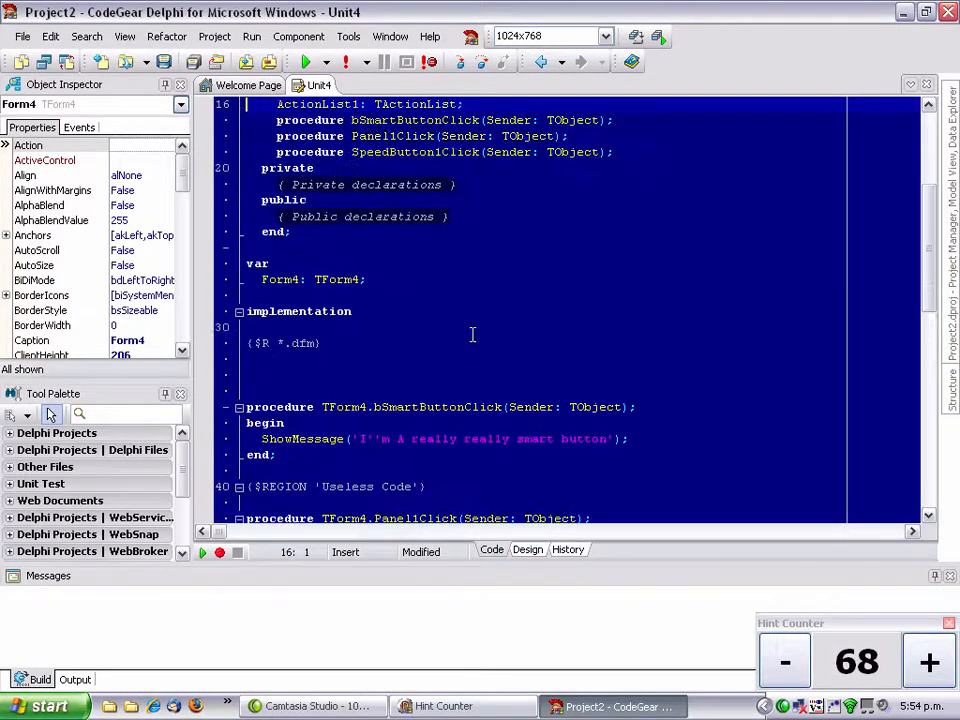
pyautogui.click(450, 216)
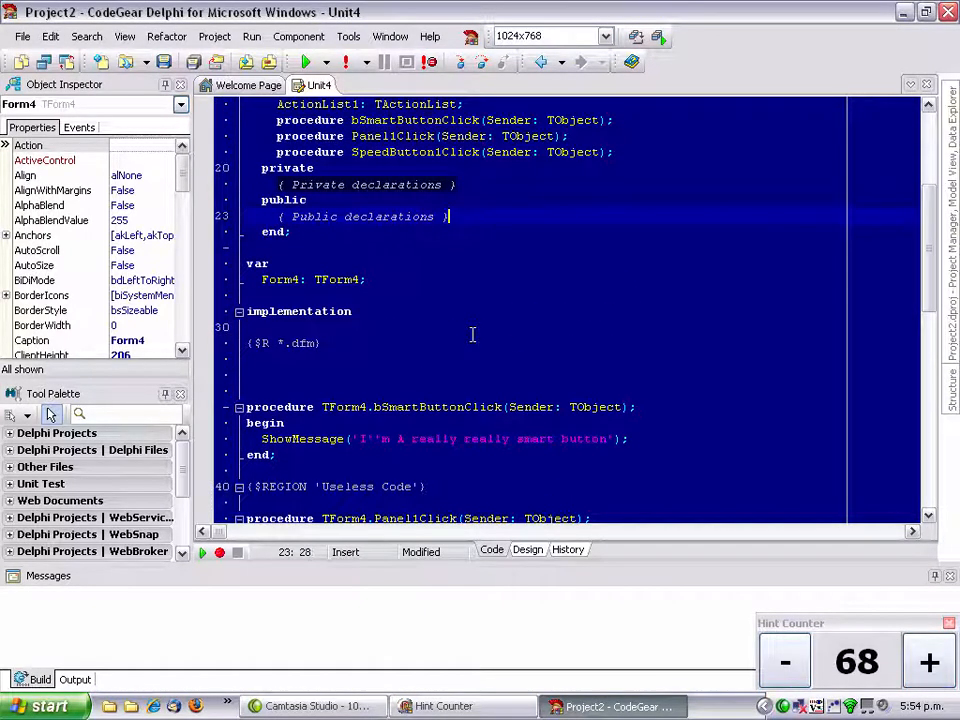
pyautogui.scroll(3)
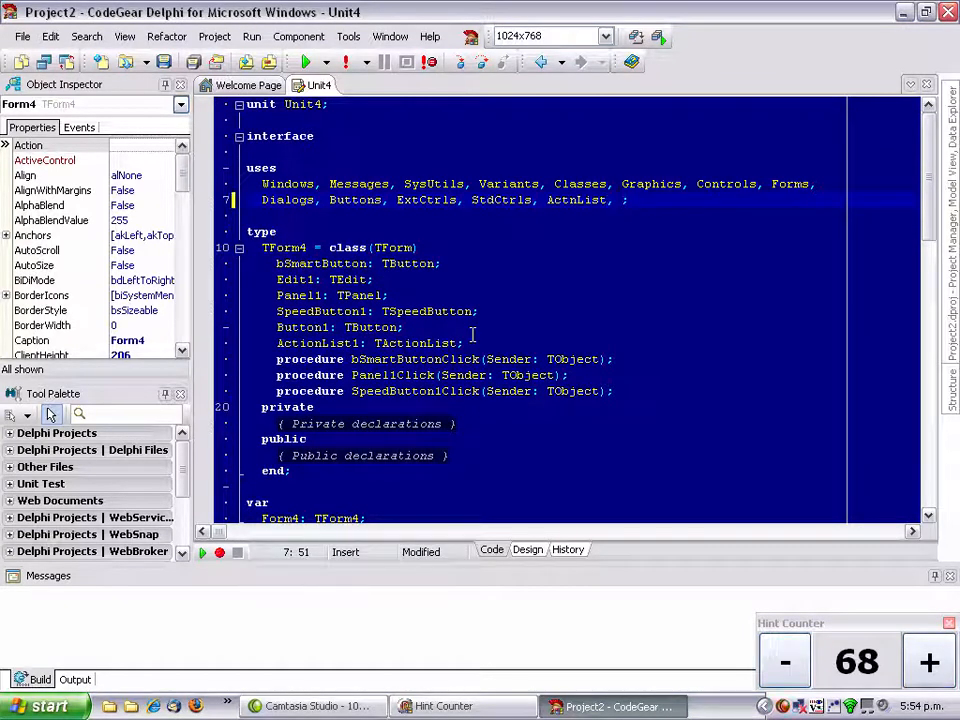
pyautogui.write('ini')
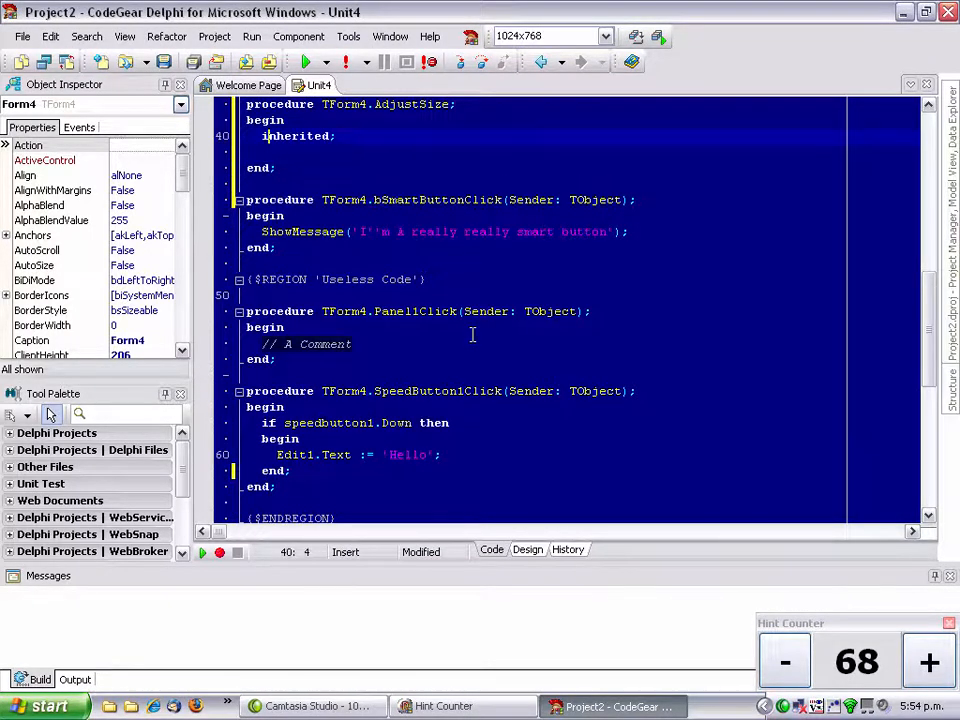
pyautogui.scroll(3)
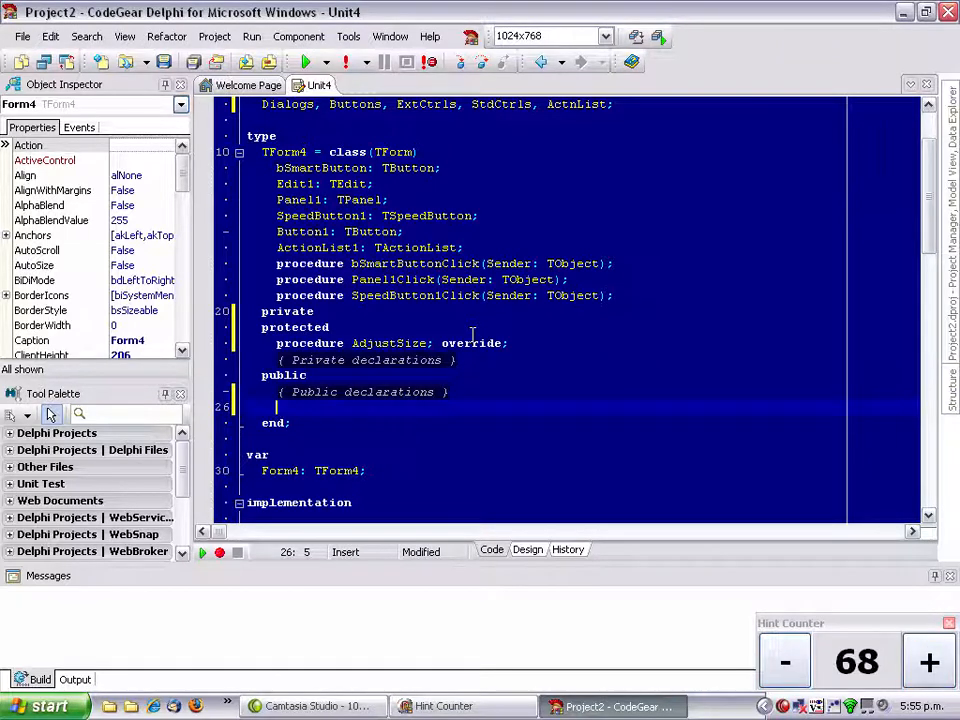
# Step: Declare 'function foo : integer;' in TForm4 and make its implementation 'result := 4;'
pyautogui.write('fun')
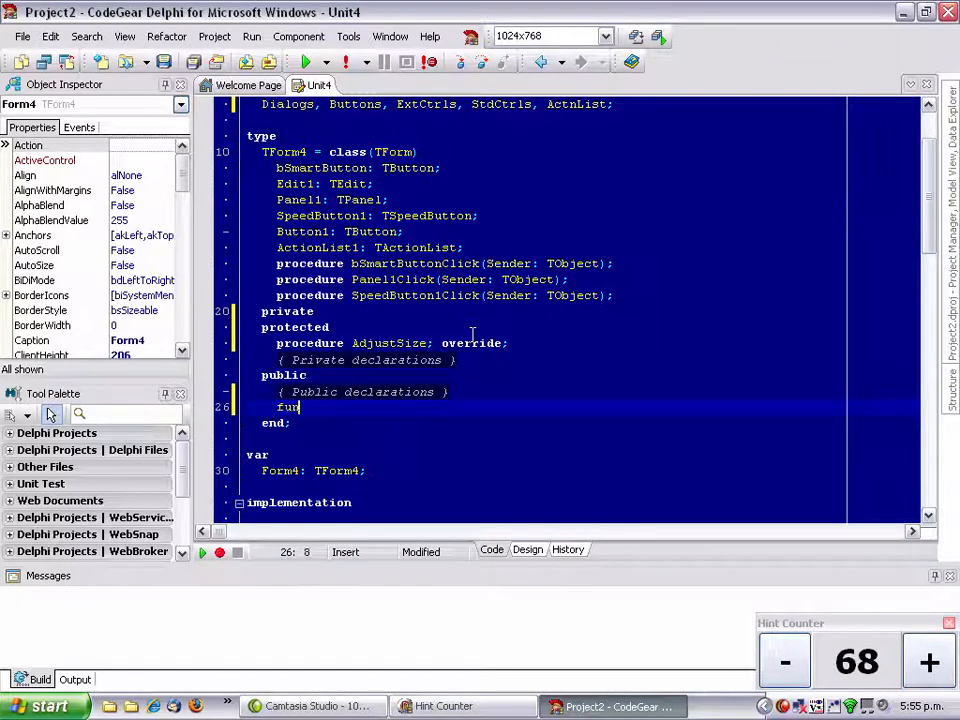
pyautogui.write('ction foo')
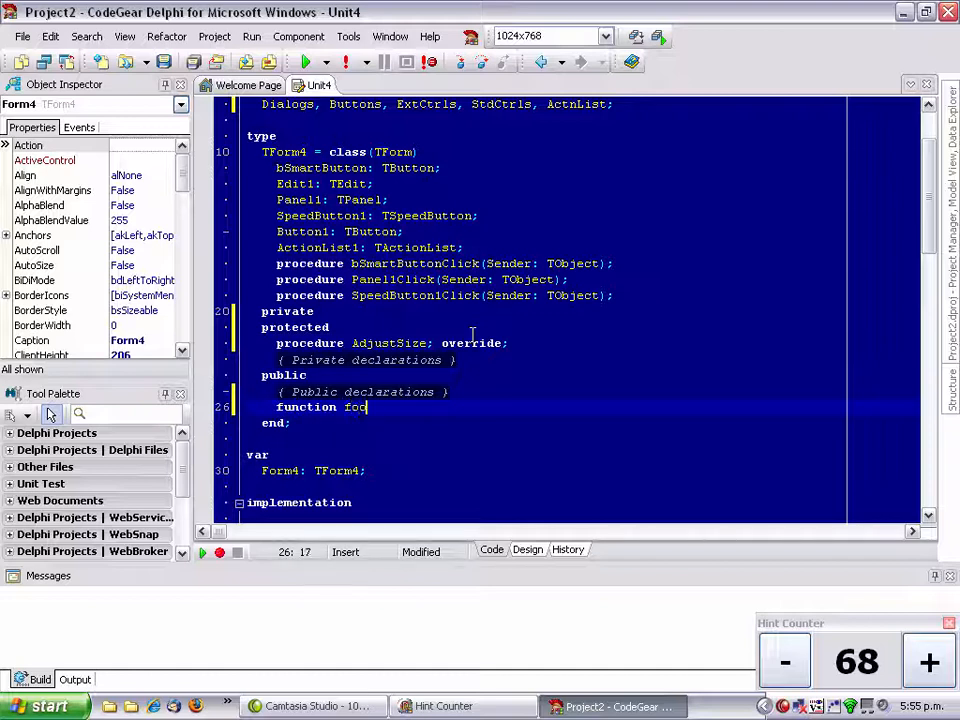
pyautogui.write(': integer;')
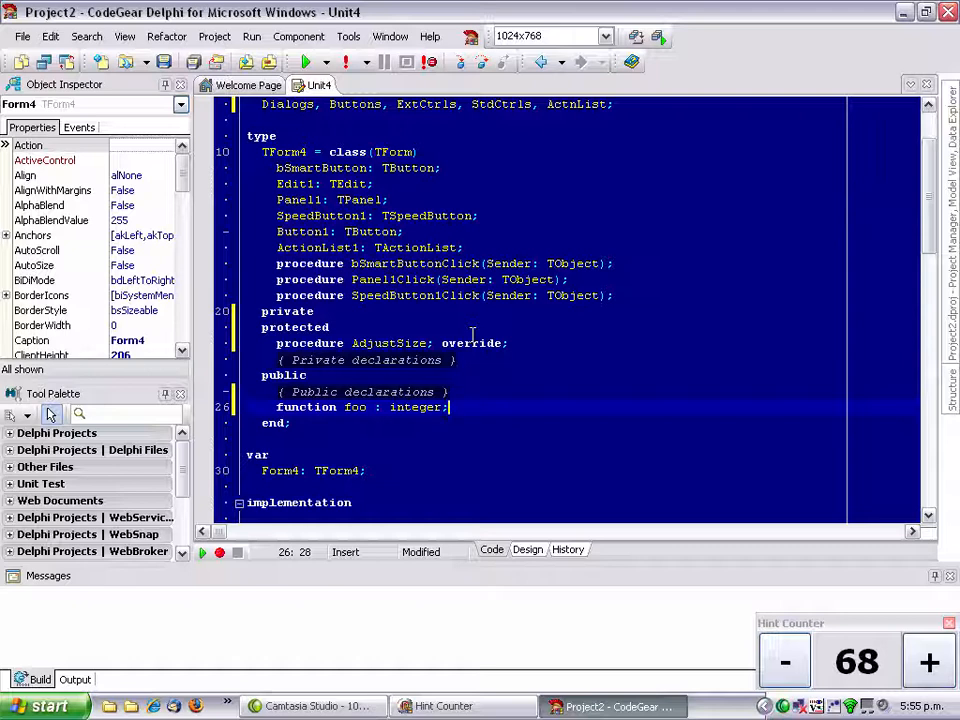
pyautogui.scroll(-3)
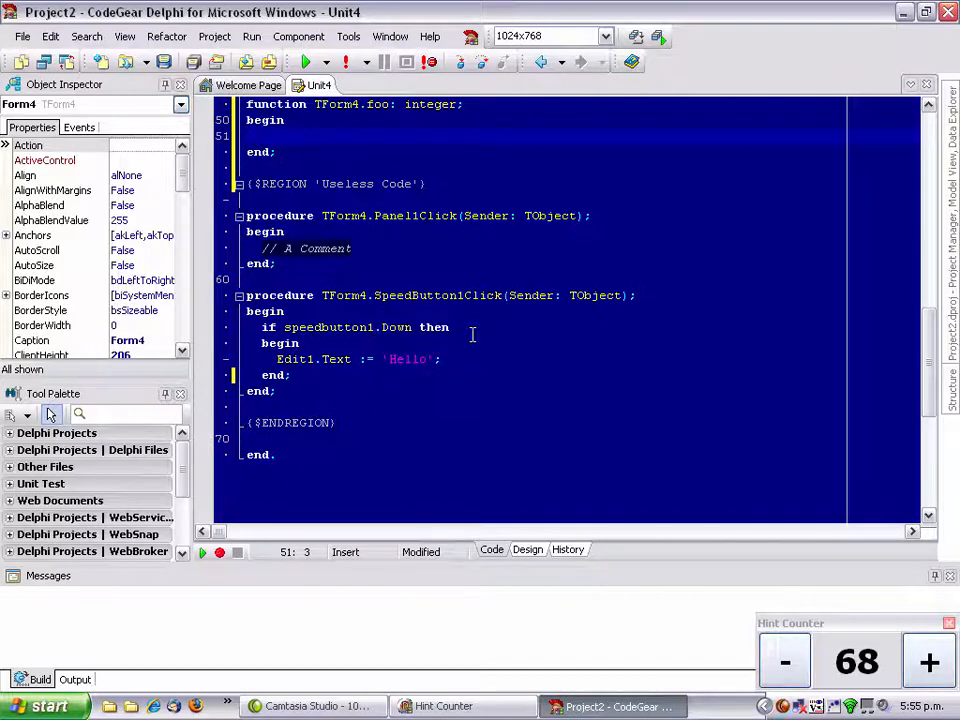
pyautogui.write('result :=')
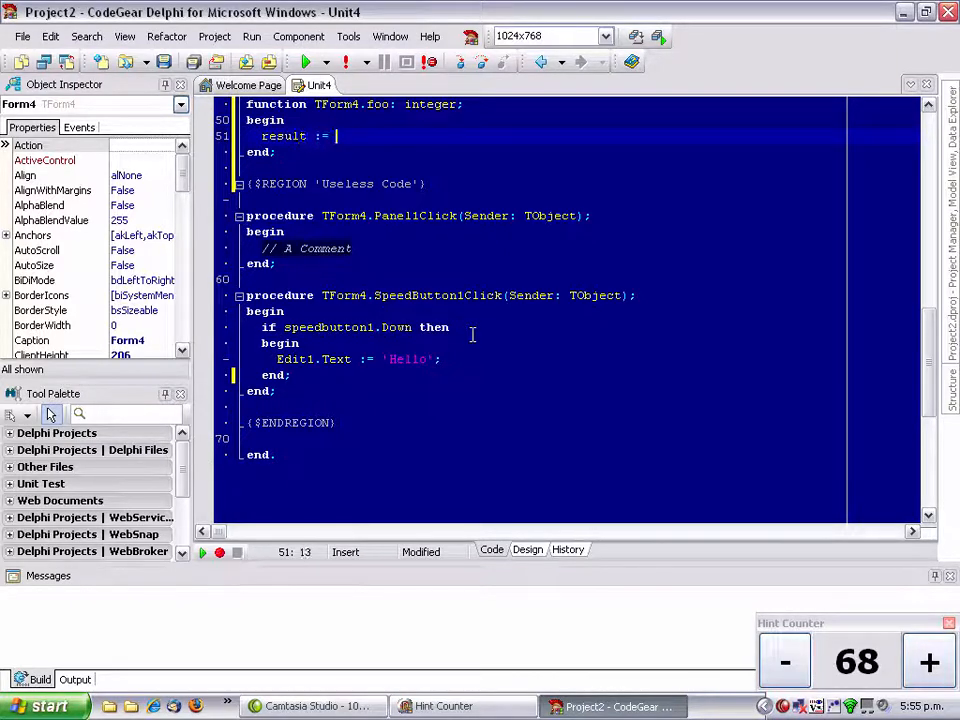
pyautogui.write('4;')
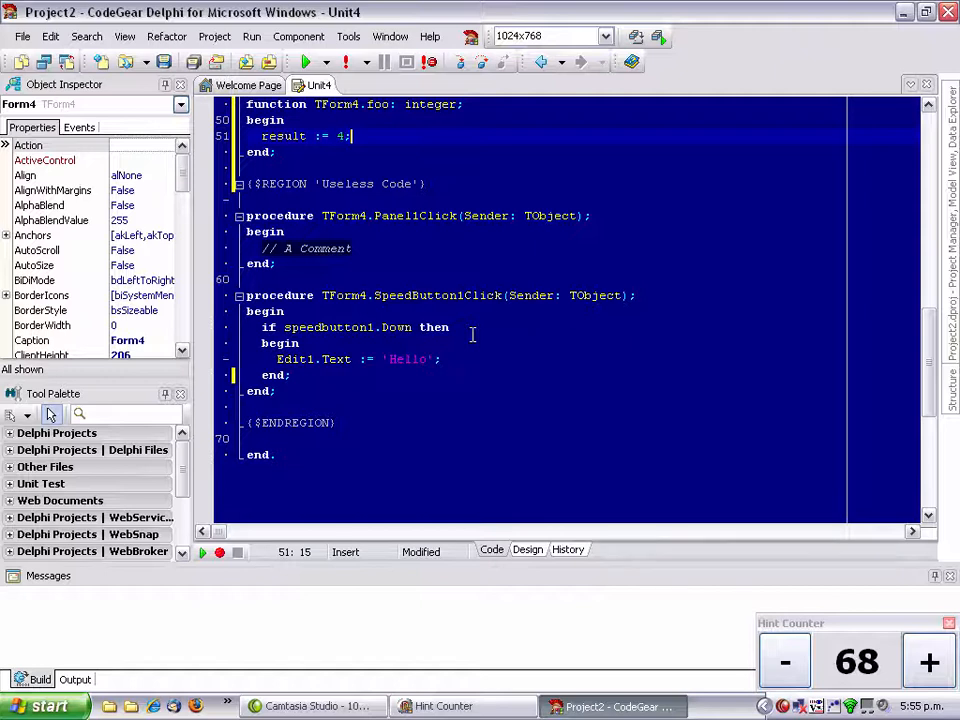
pyautogui.scroll(3)
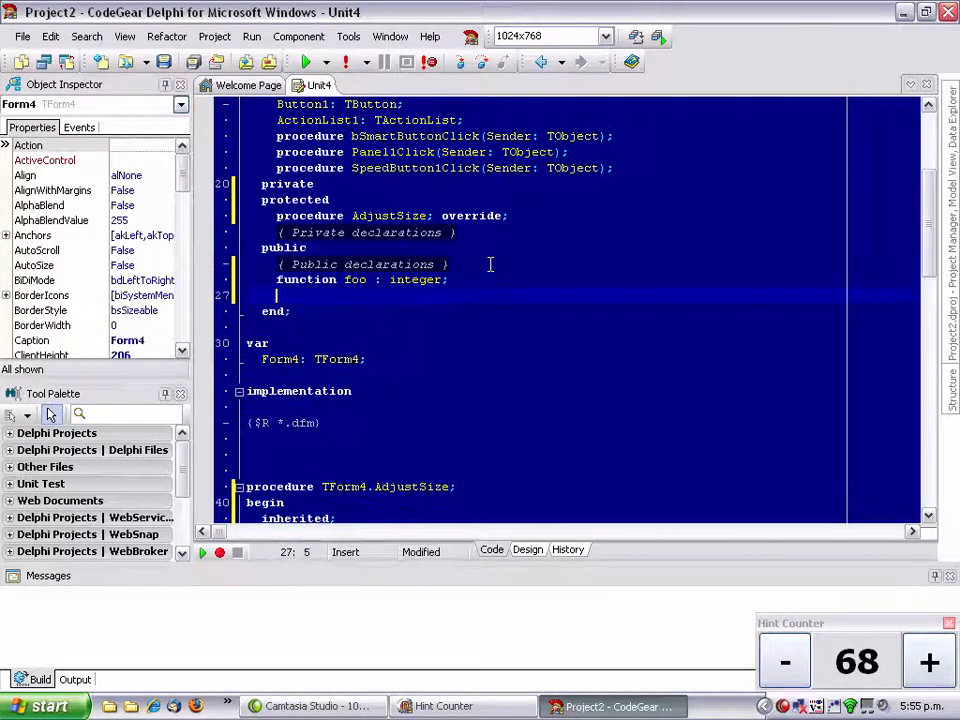
# Step: Declare 'property bar : string;' under public, generating the Fbar field and Setbar
pyautogui.write('property bar')
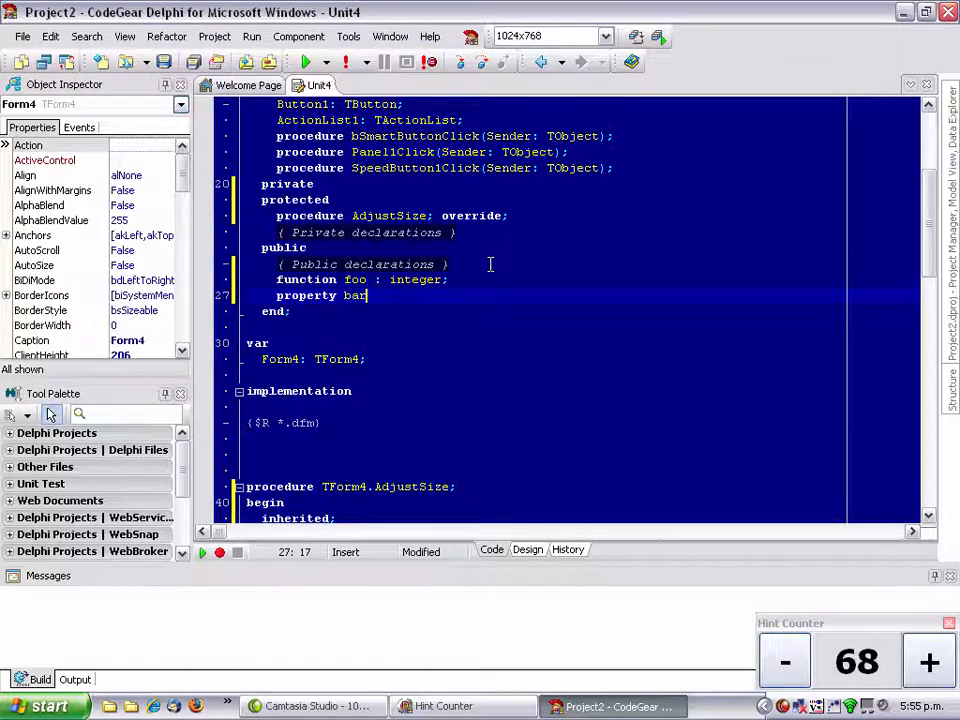
pyautogui.write(': string;')
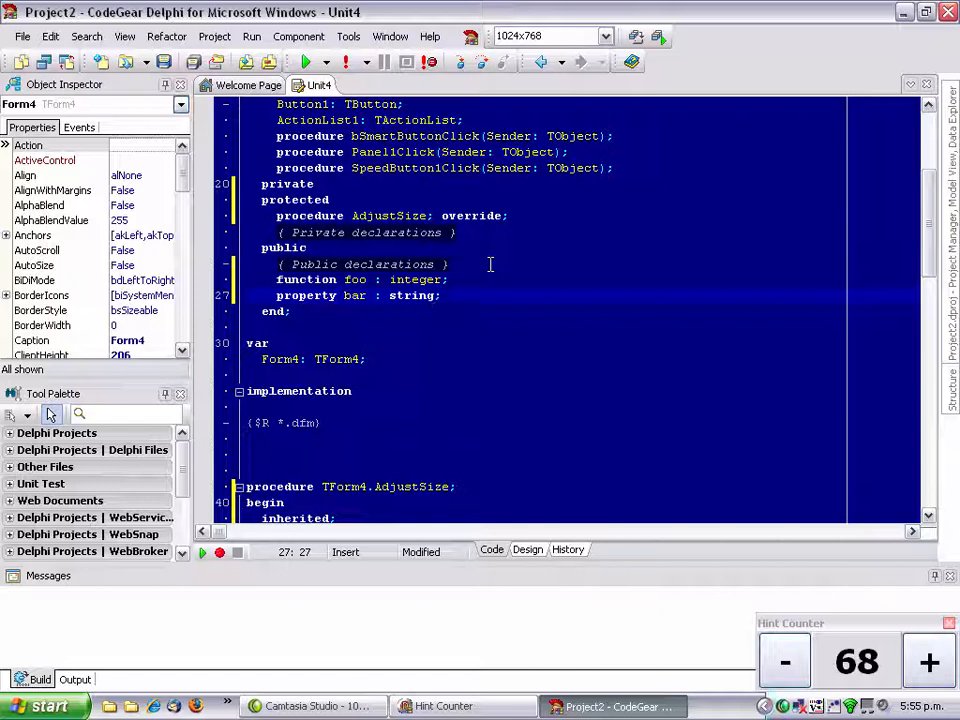
pyautogui.scroll(-3)
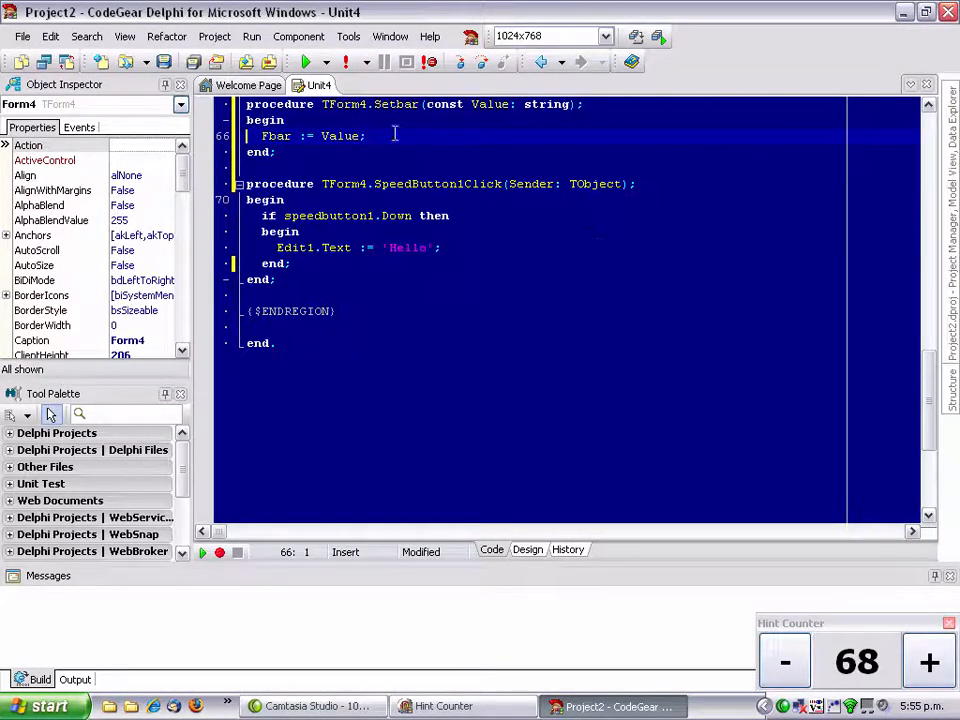
pyautogui.moveTo(438, 143)
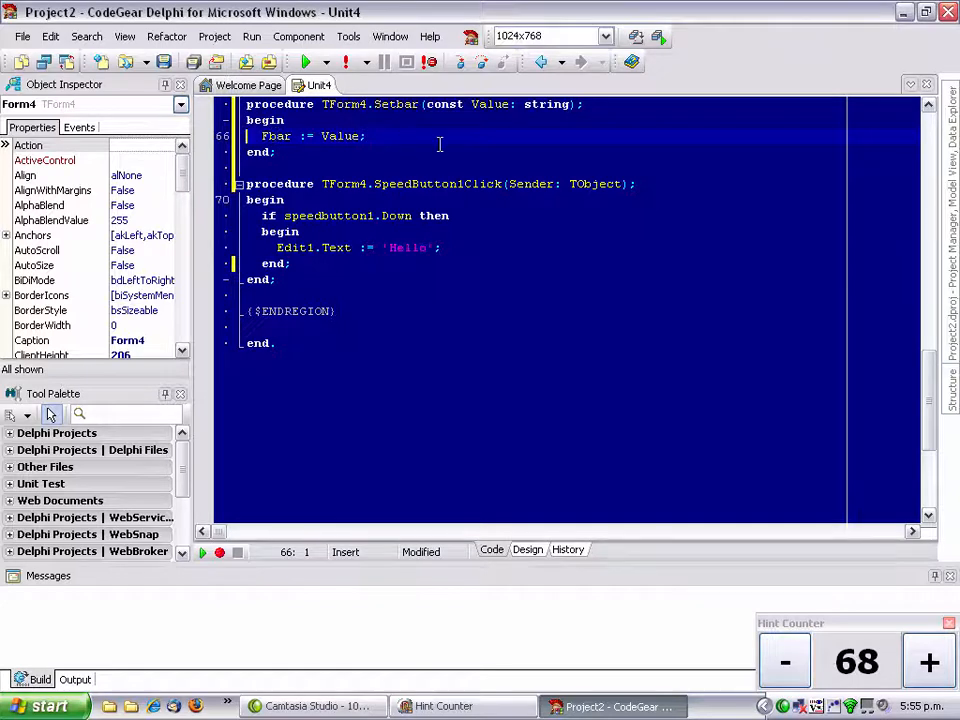
pyautogui.scroll(3)
pyautogui.write('proper')
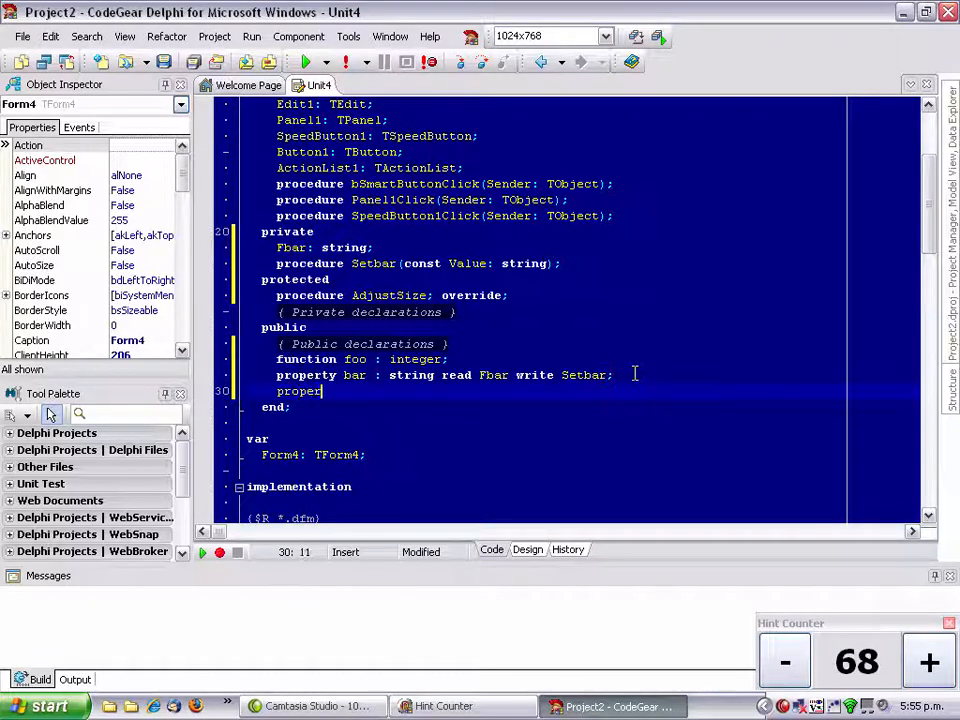
# Step: Declare 'property bla : string read Getbla write Setbla' and generate its accessor methods
pyautogui.write('bla : string')
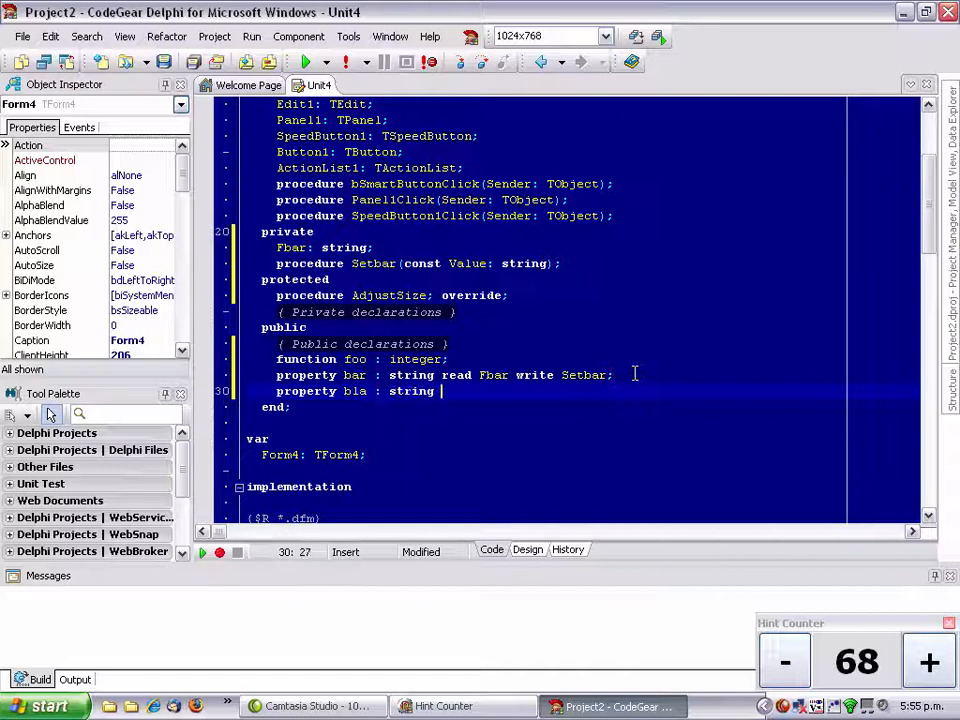
pyautogui.write('read')
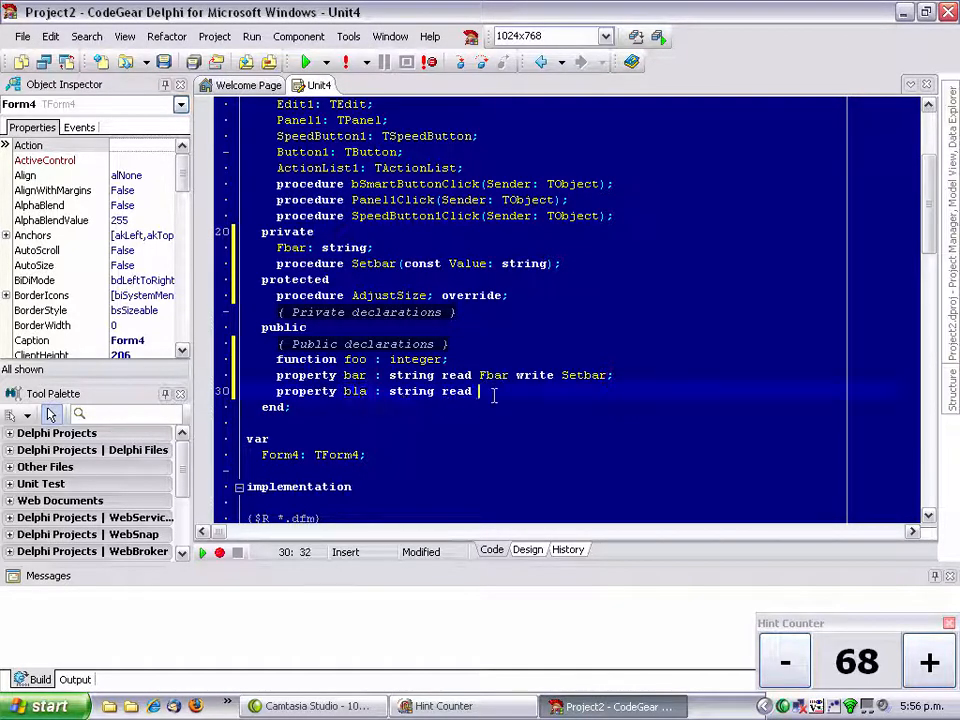
pyautogui.write('Getbla')
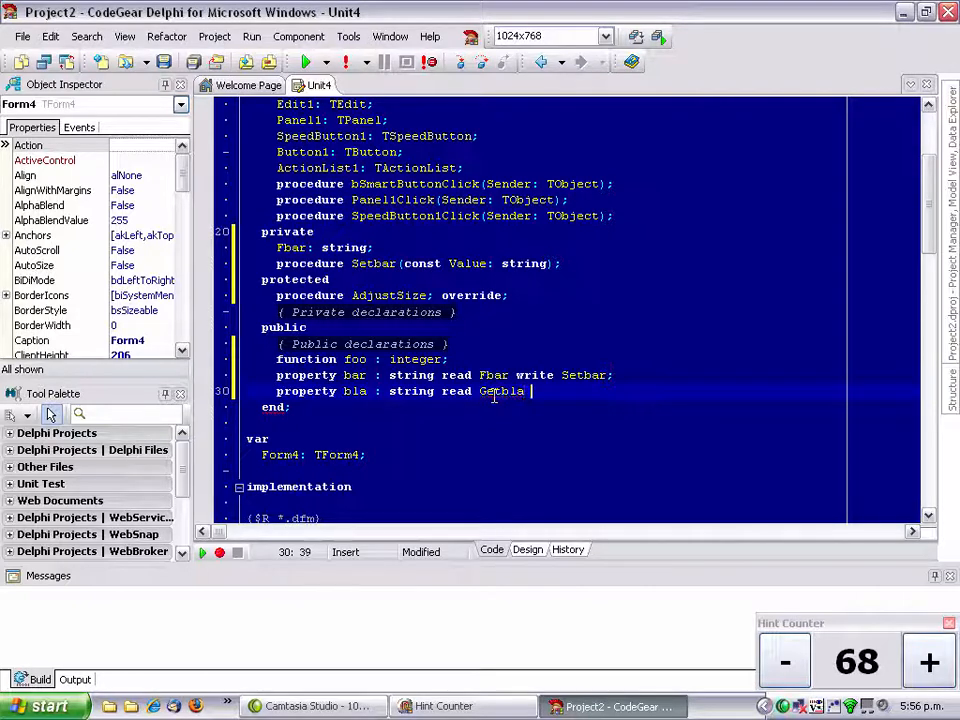
pyautogui.write('write Setbla;')
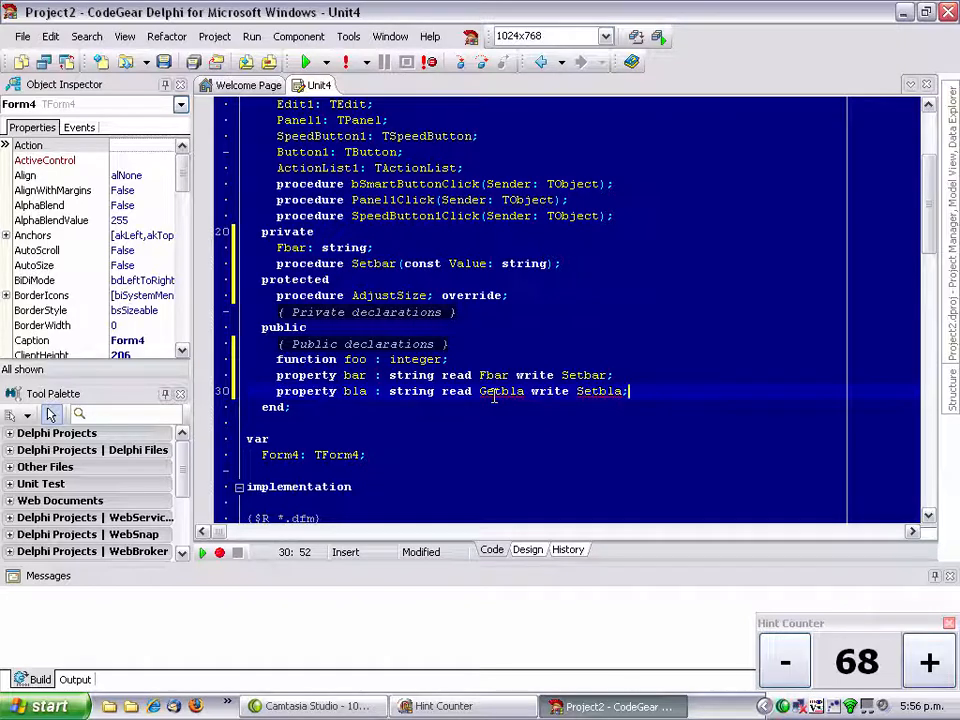
pyautogui.scroll(-3)
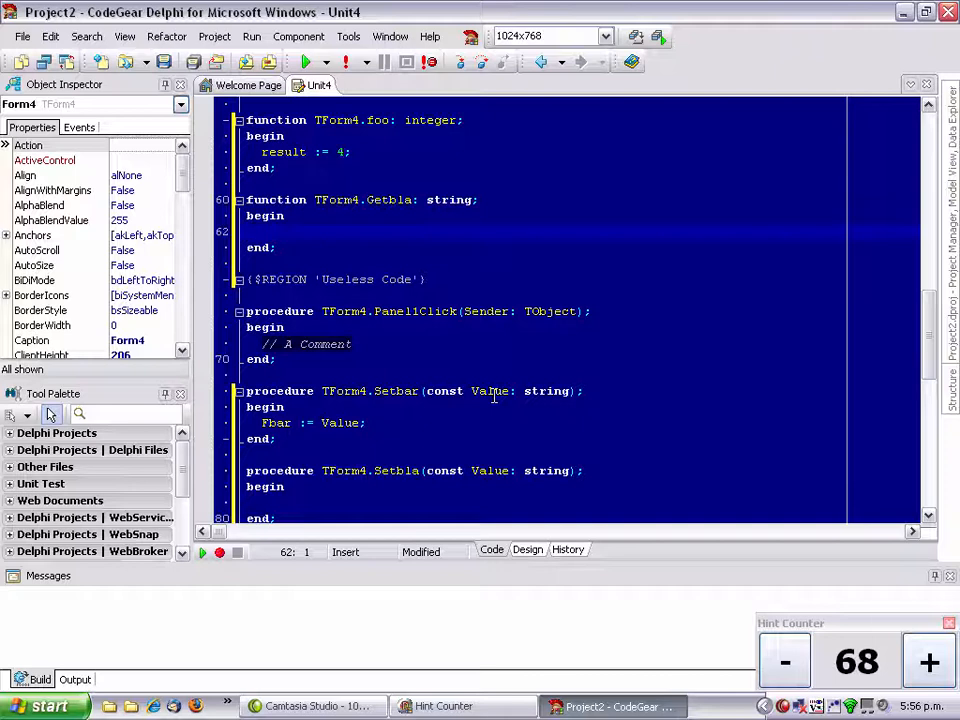
pyautogui.scroll(3)
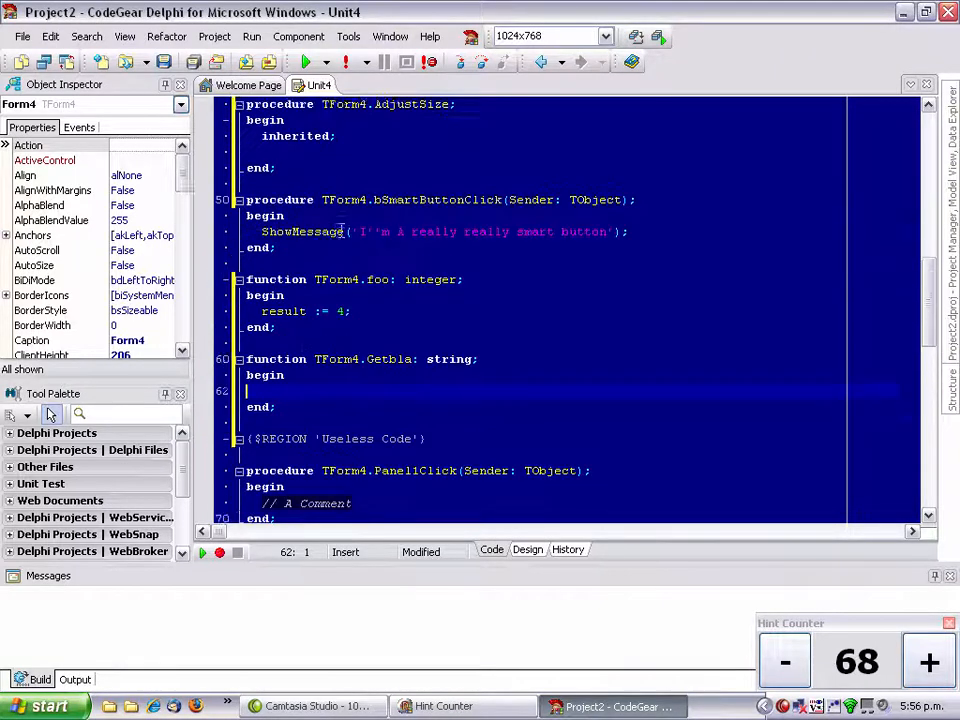
pyautogui.scroll(3)
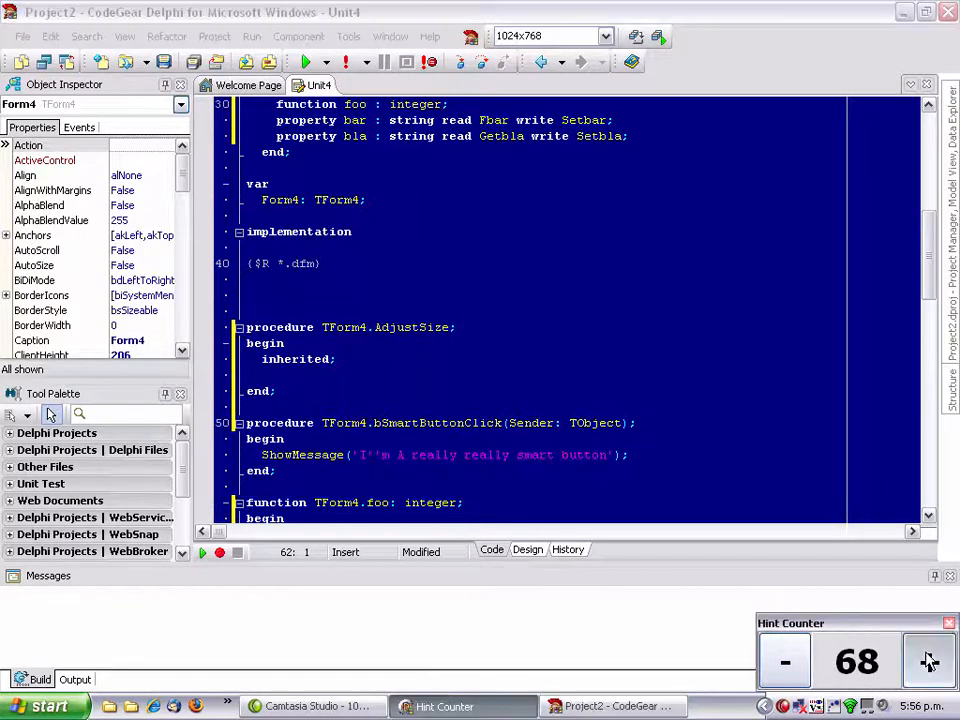
# Step: Uncomment the 'if speedbutton1.Down then' line in SpeedButton1Click, raising the tip count to 71
pyautogui.click(927, 661)
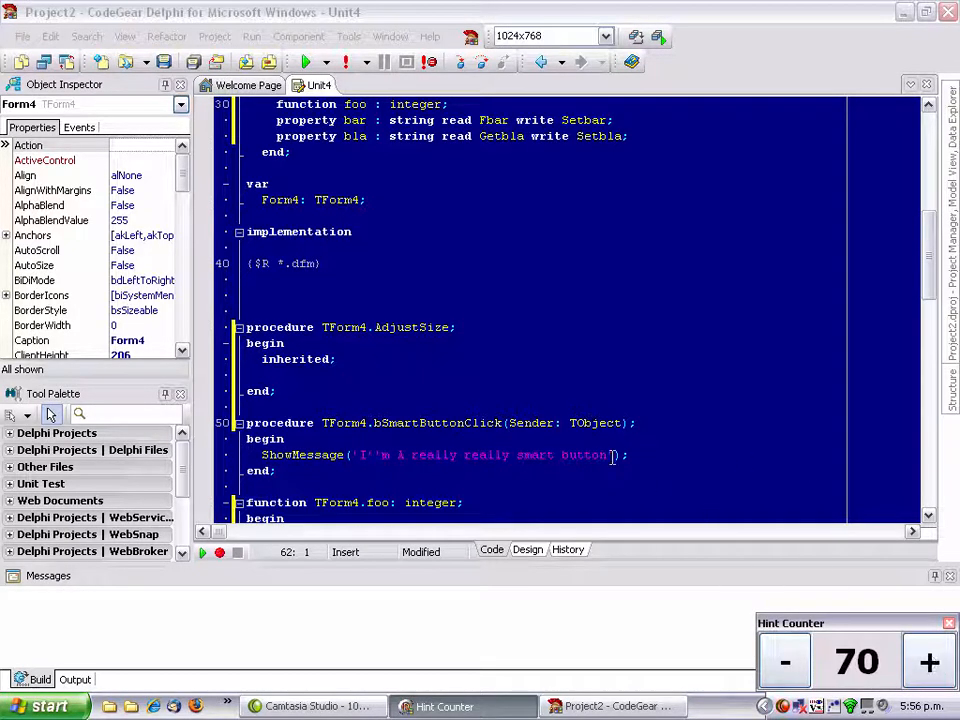
pyautogui.scroll(-3)
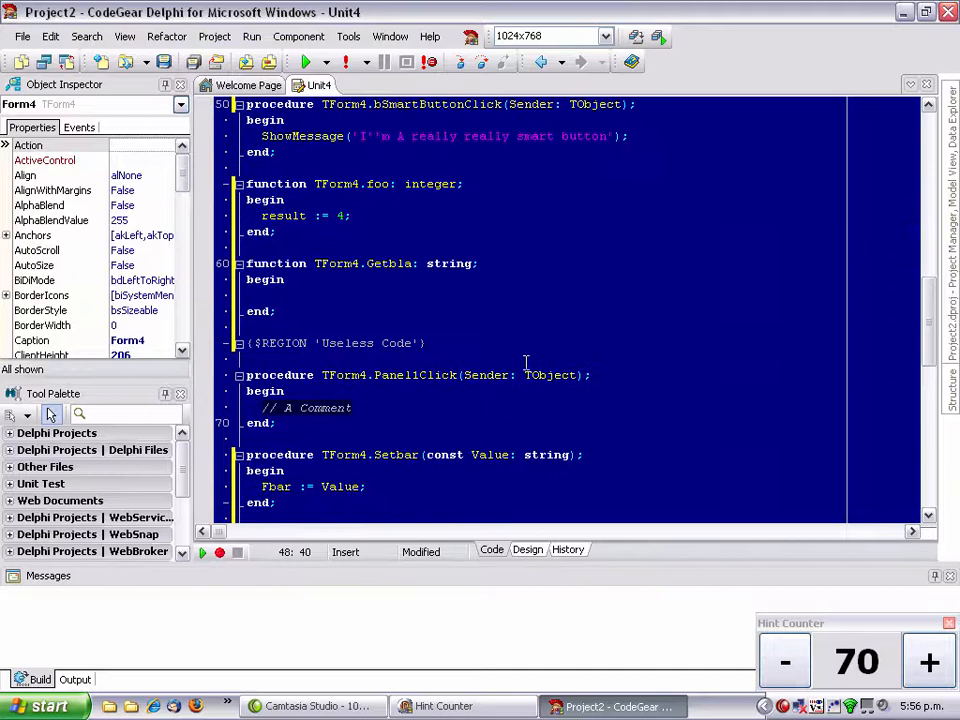
pyautogui.scroll(-3)
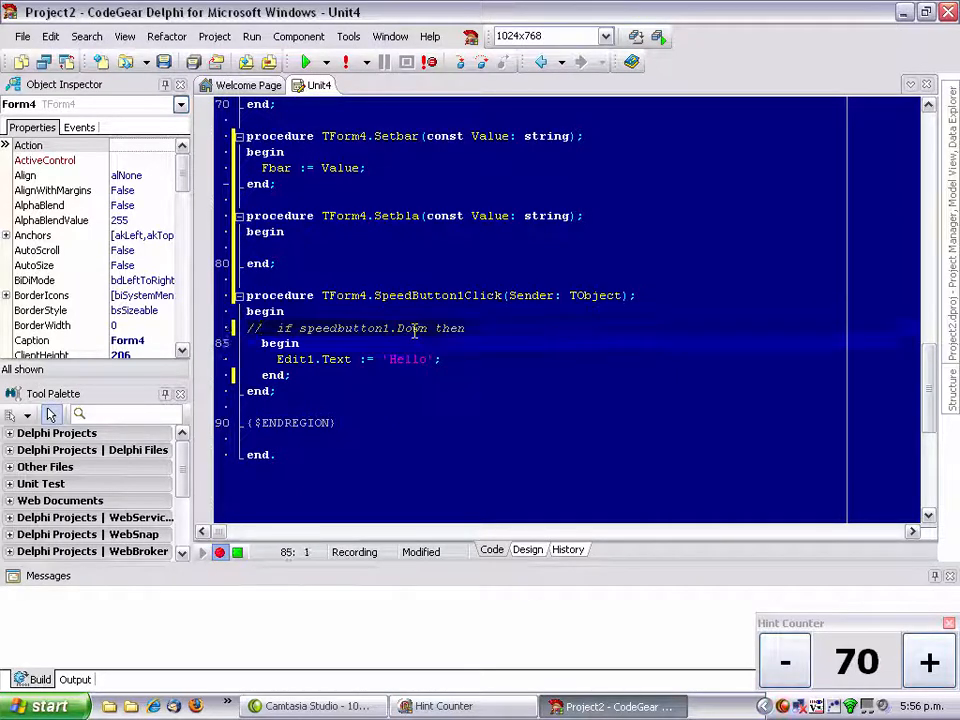
pyautogui.press('insert')
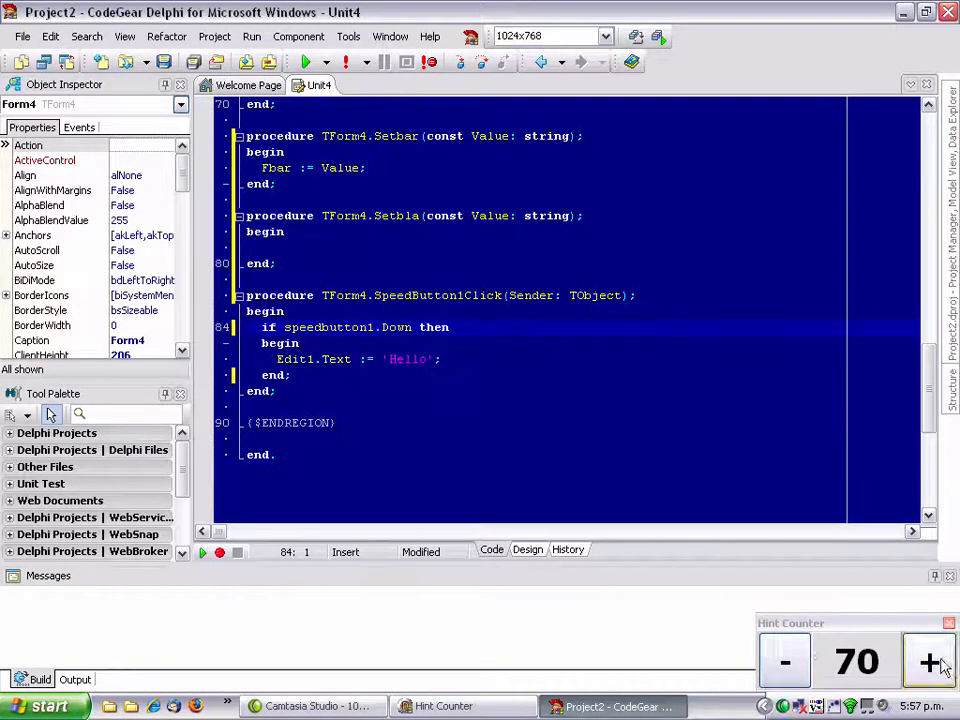
pyautogui.click(928, 661)
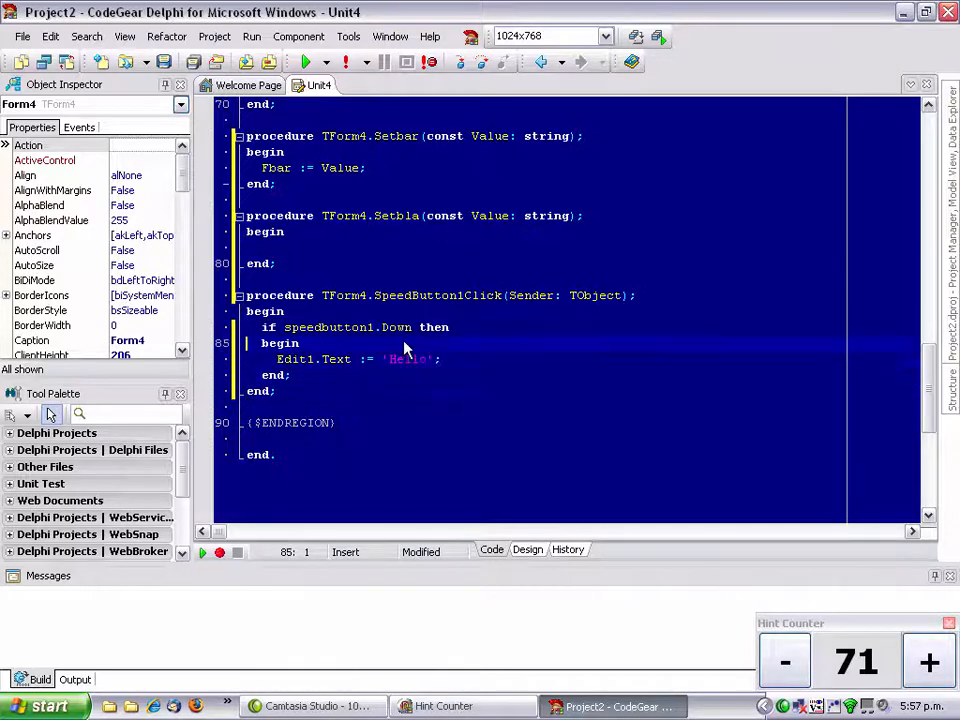
pyautogui.moveTo(732, 420)
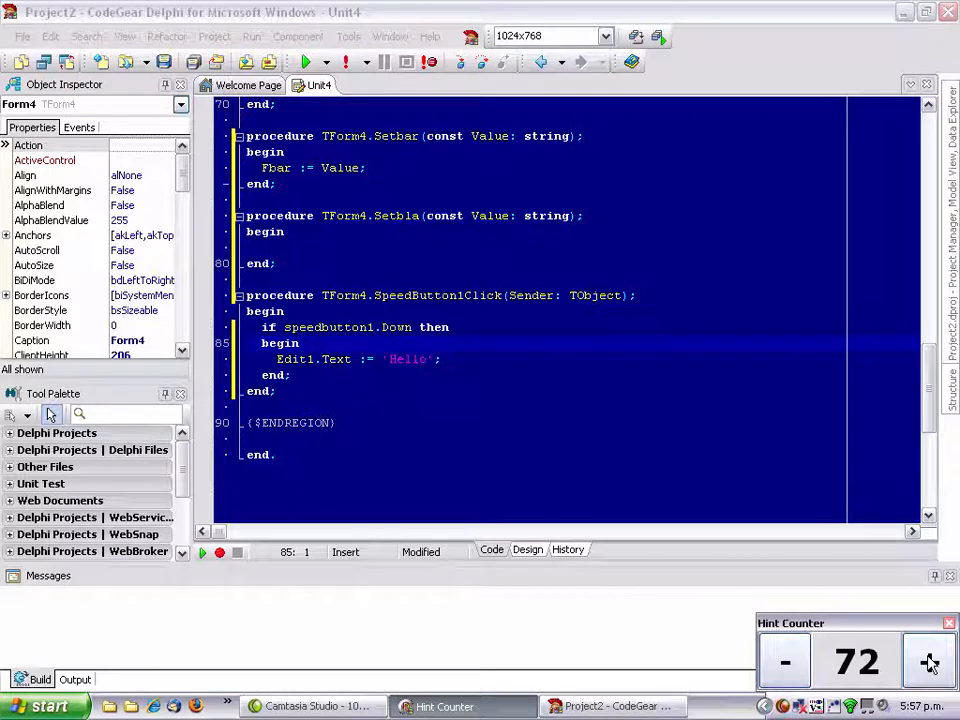
pyautogui.click(300, 231)
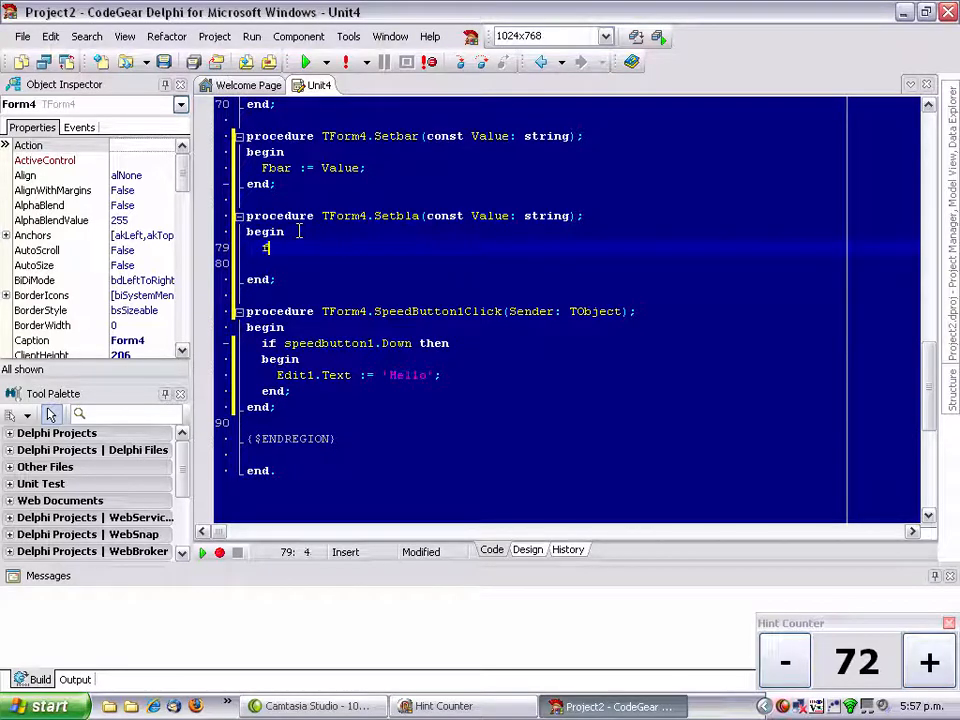
pyautogui.write('for i := 0 to List.Count - 1 do')
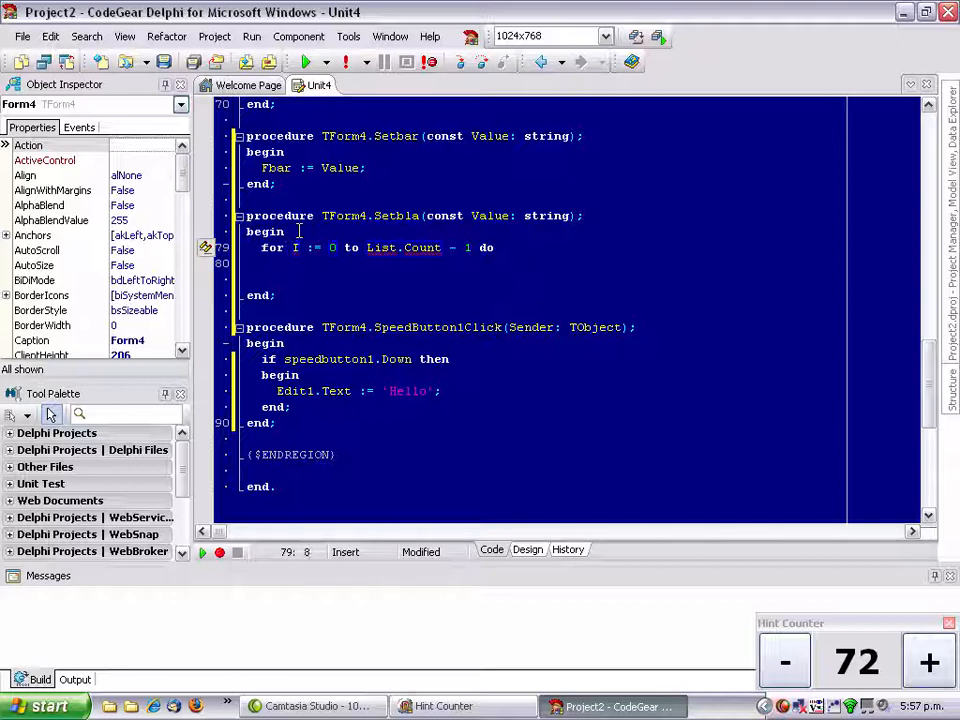
pyautogui.doubleClick(403, 247)
pyautogui.write('F')
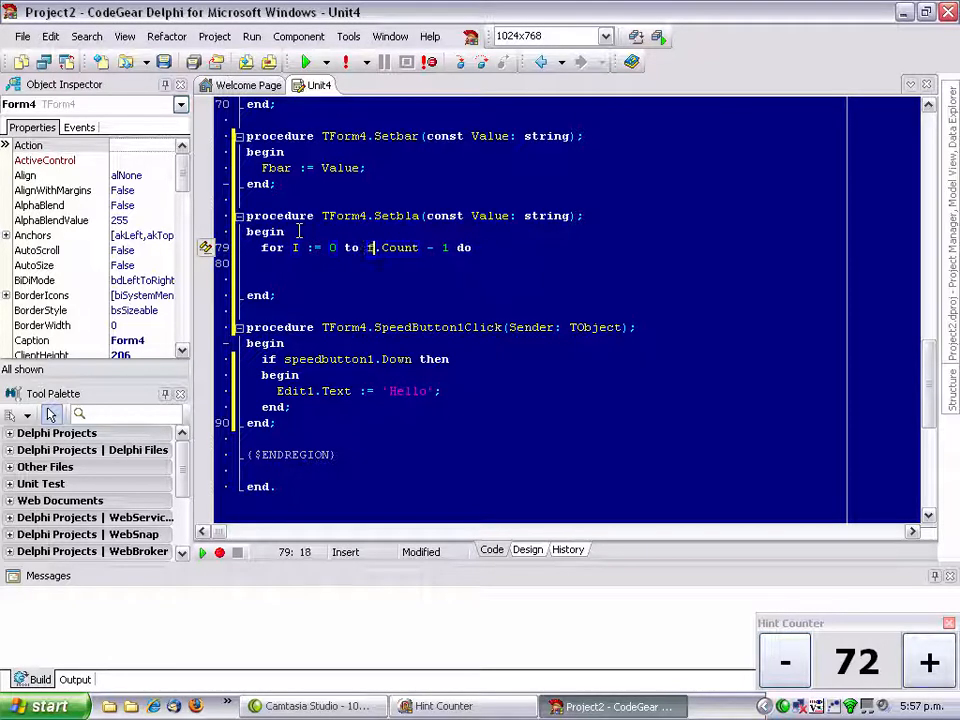
pyautogui.write('contro')
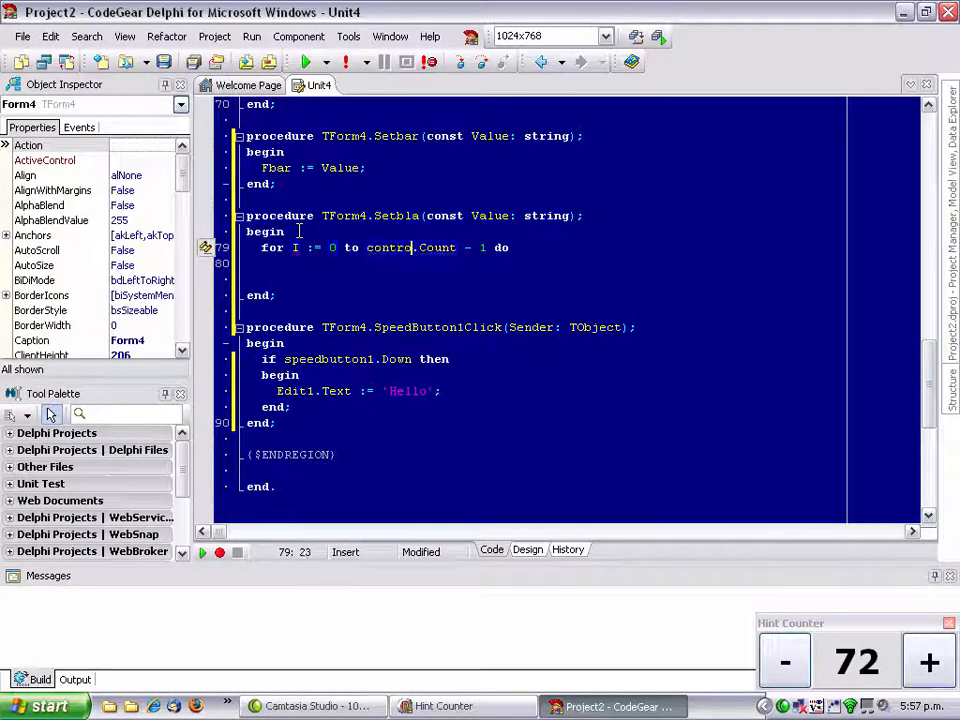
pyautogui.write('ls')
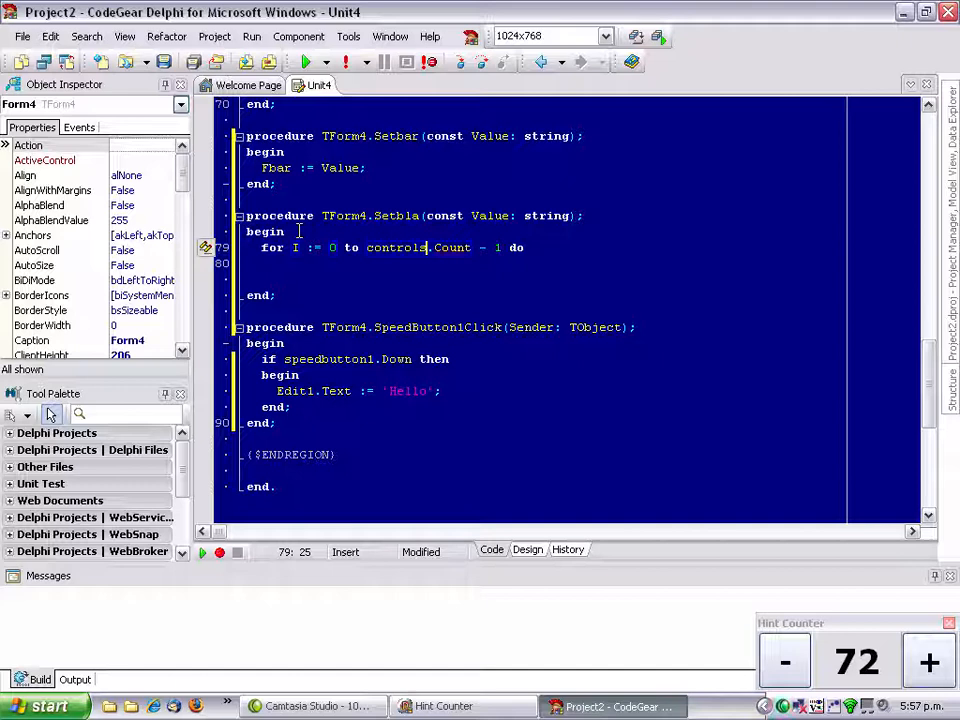
pyautogui.write('var')
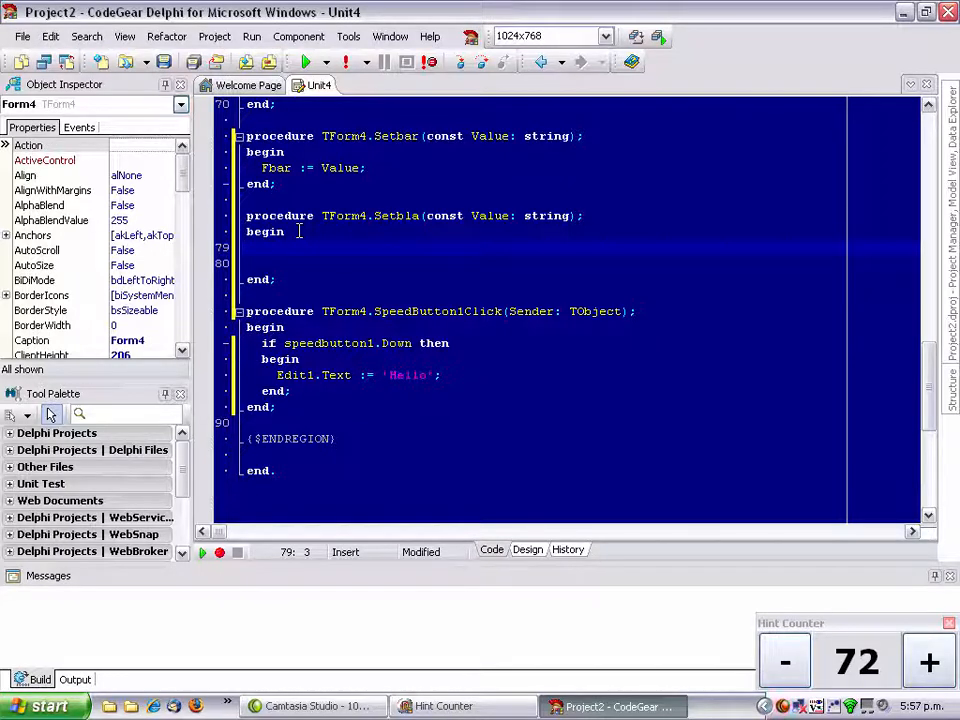
pyautogui.write('forb')
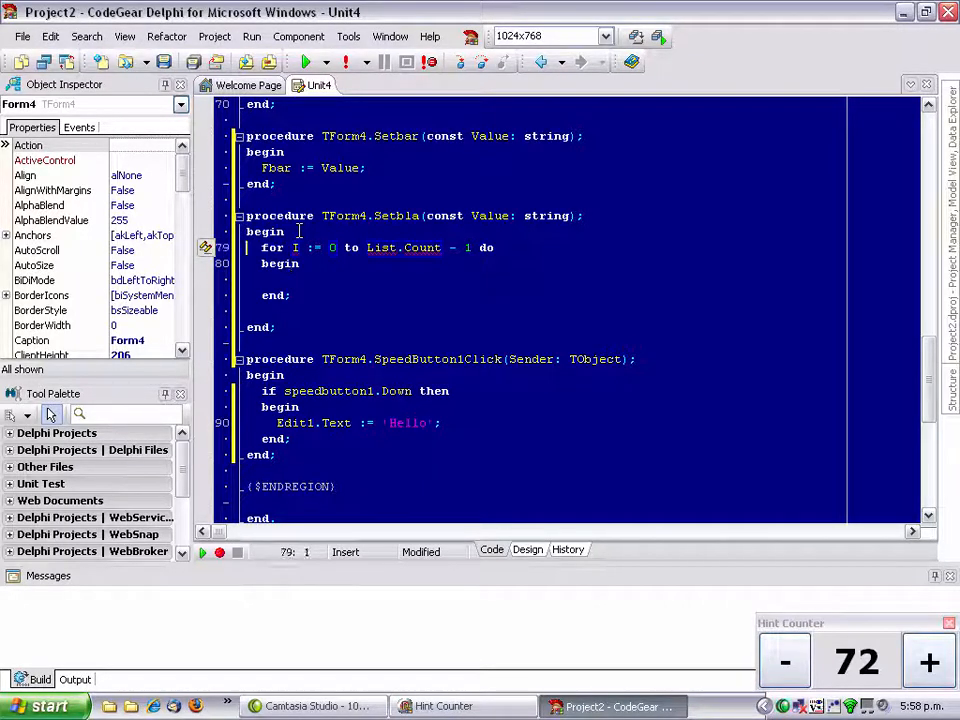
pyautogui.press('Delete')
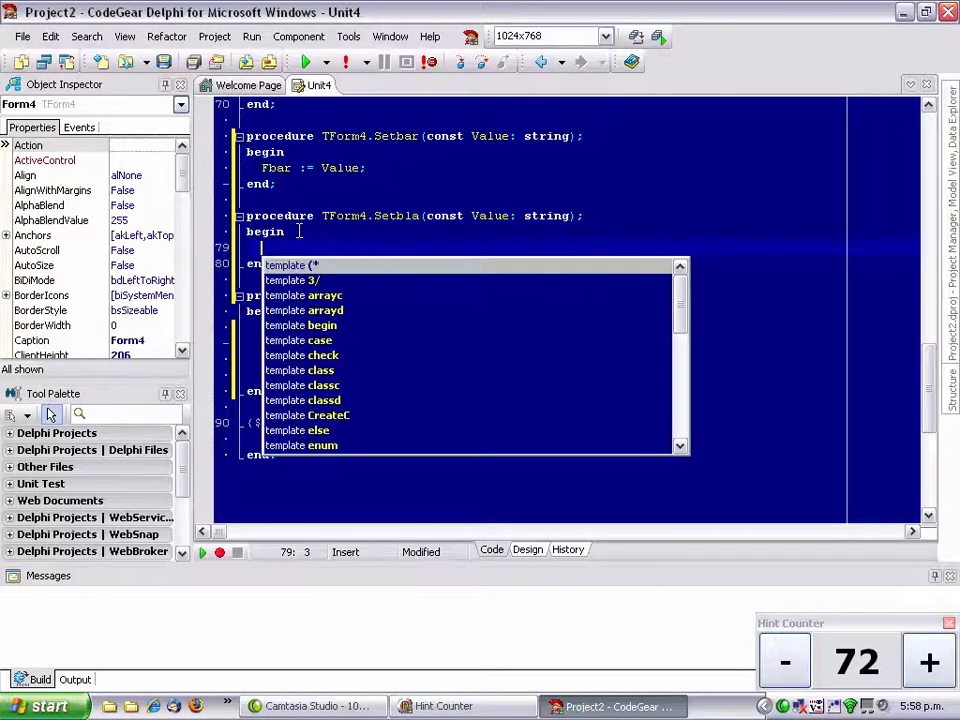
pyautogui.write('fo')
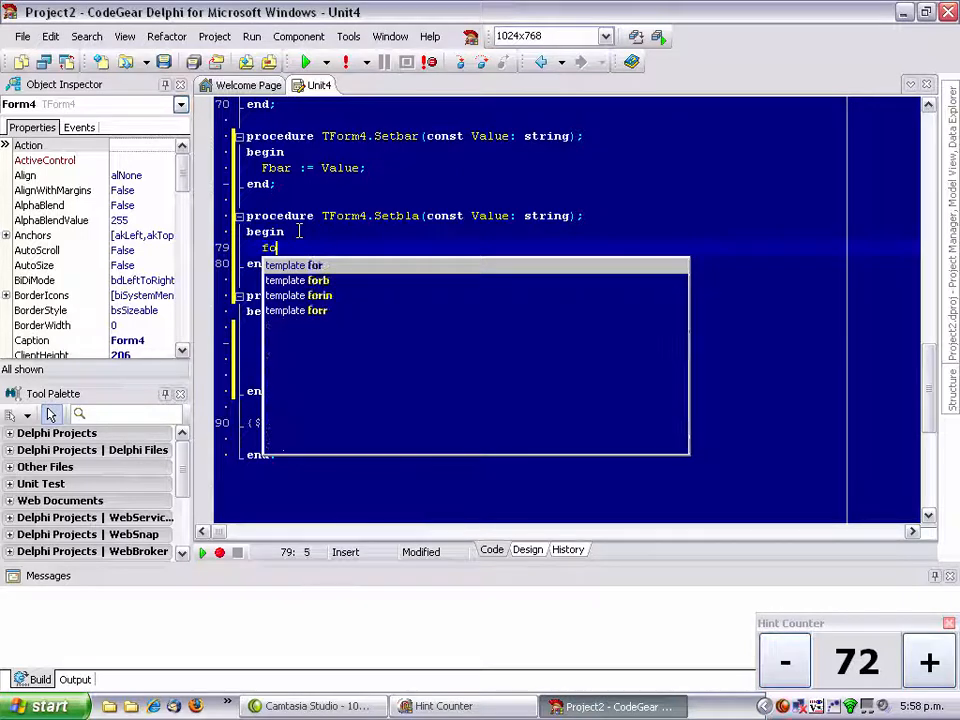
pyautogui.write('r')
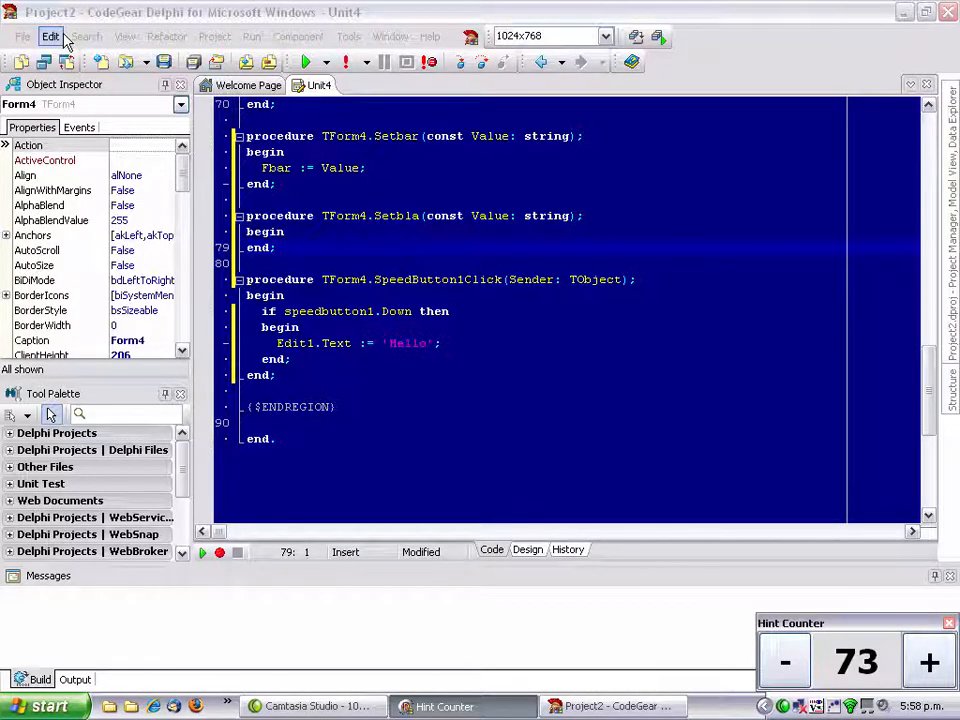
pyautogui.click(125, 36)
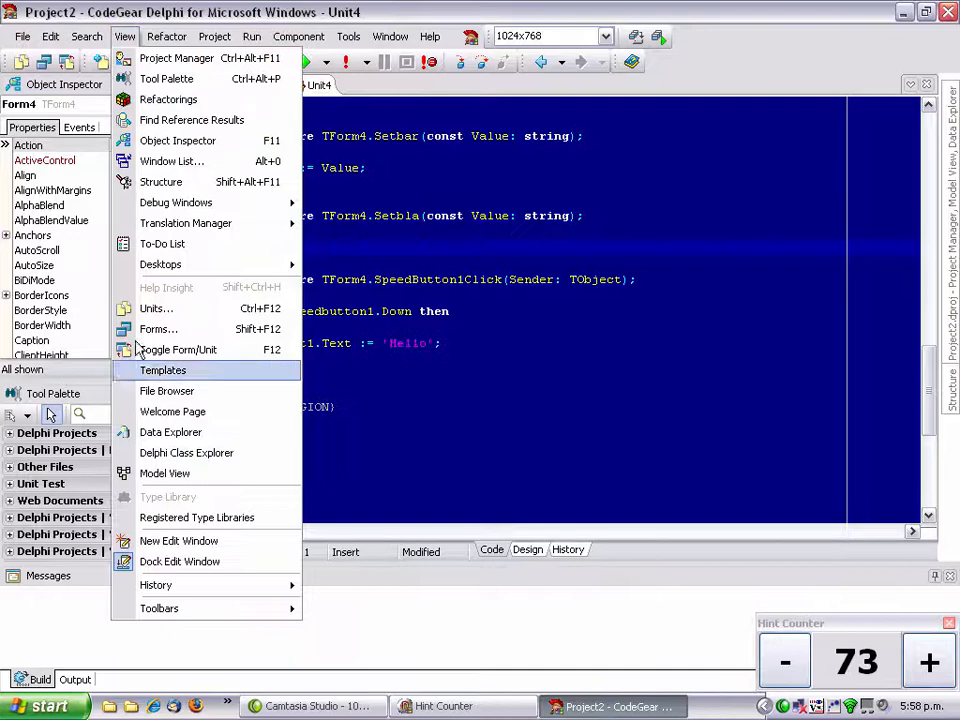
pyautogui.click(162, 370)
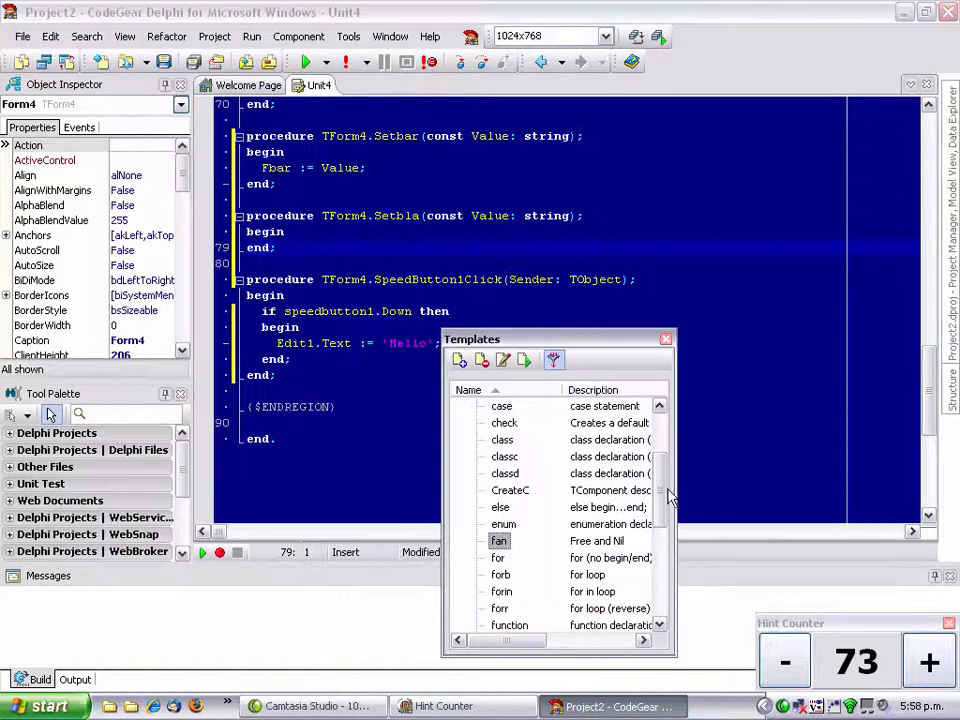
pyautogui.scroll(-3)
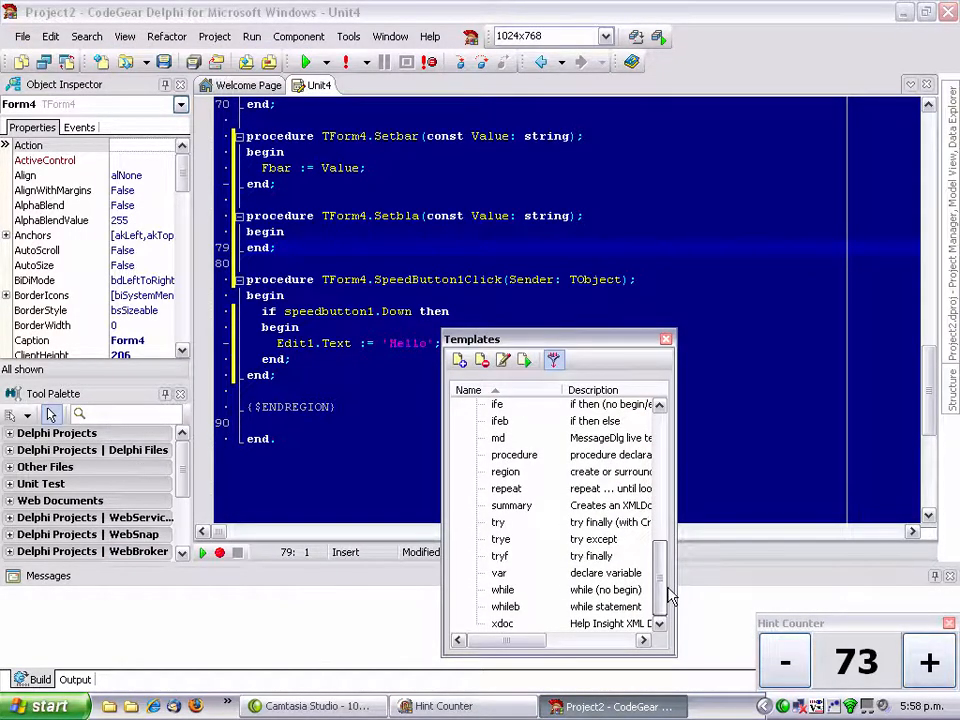
pyautogui.scroll(3)
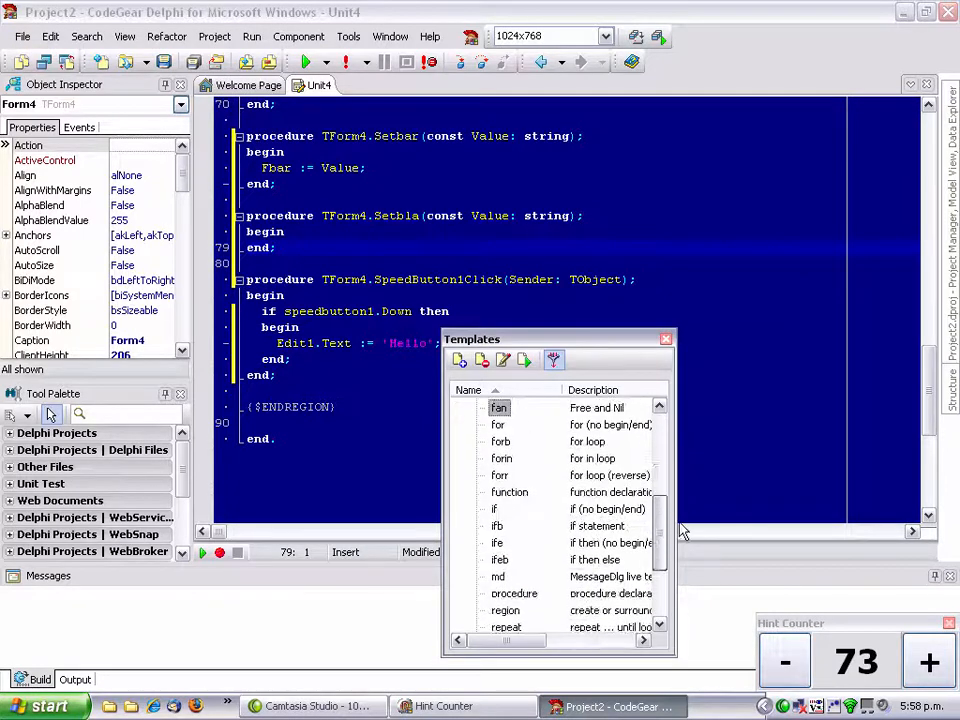
pyautogui.scroll(3)
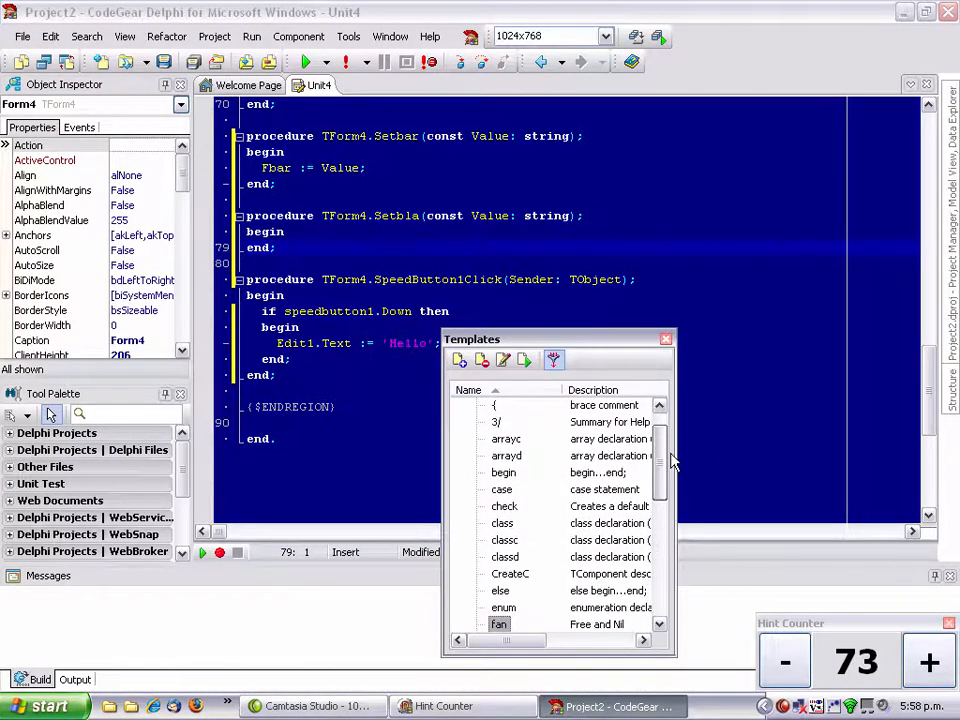
pyautogui.scroll(-3)
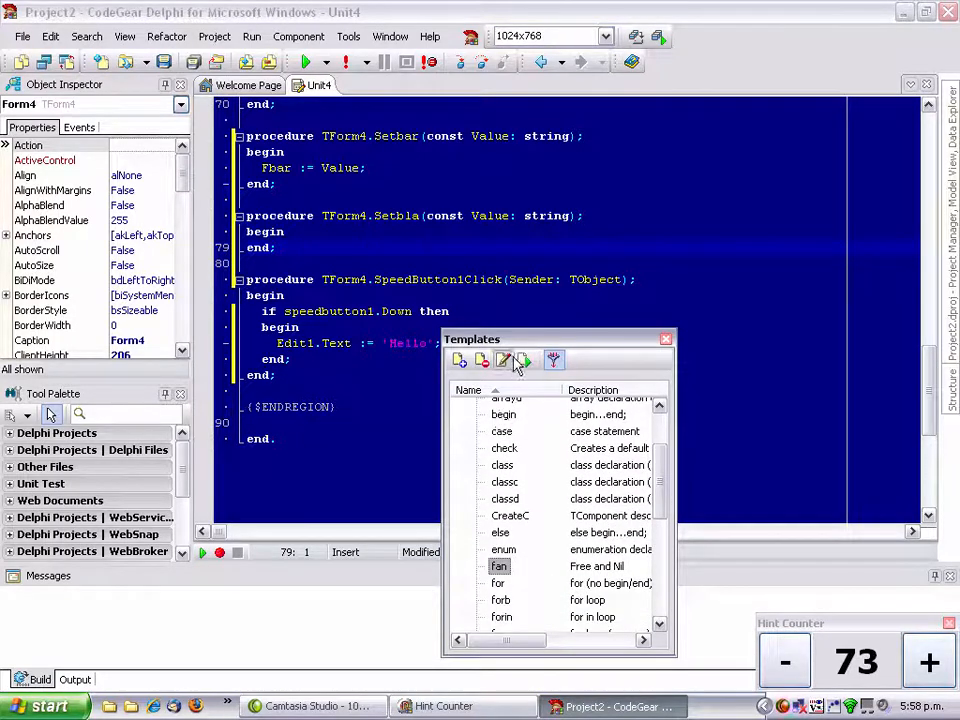
pyautogui.click(503, 360)
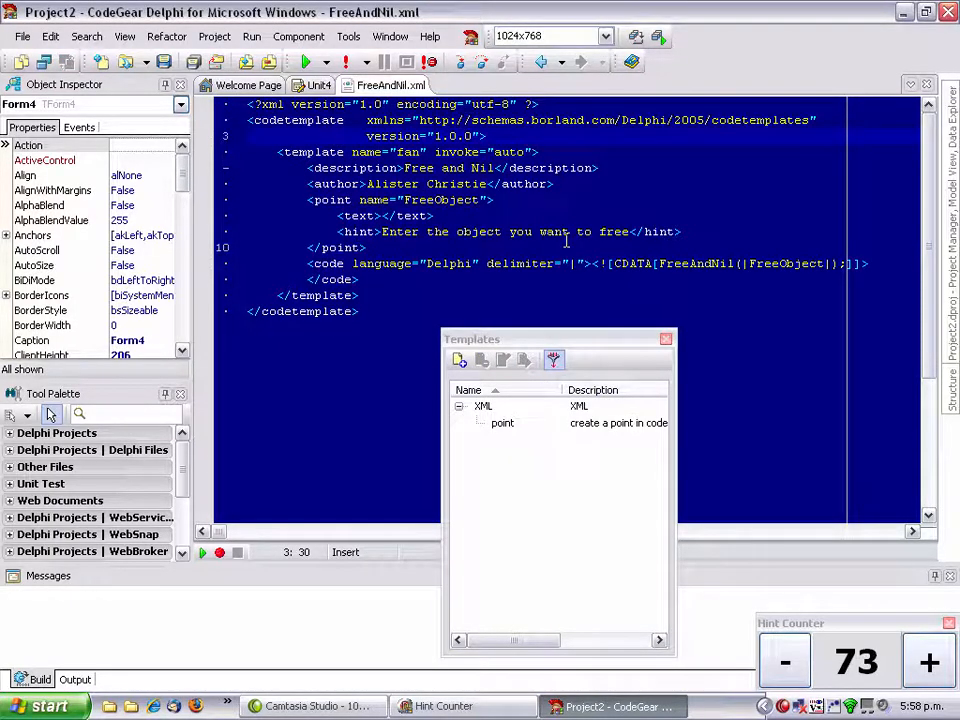
pyautogui.click(665, 338)
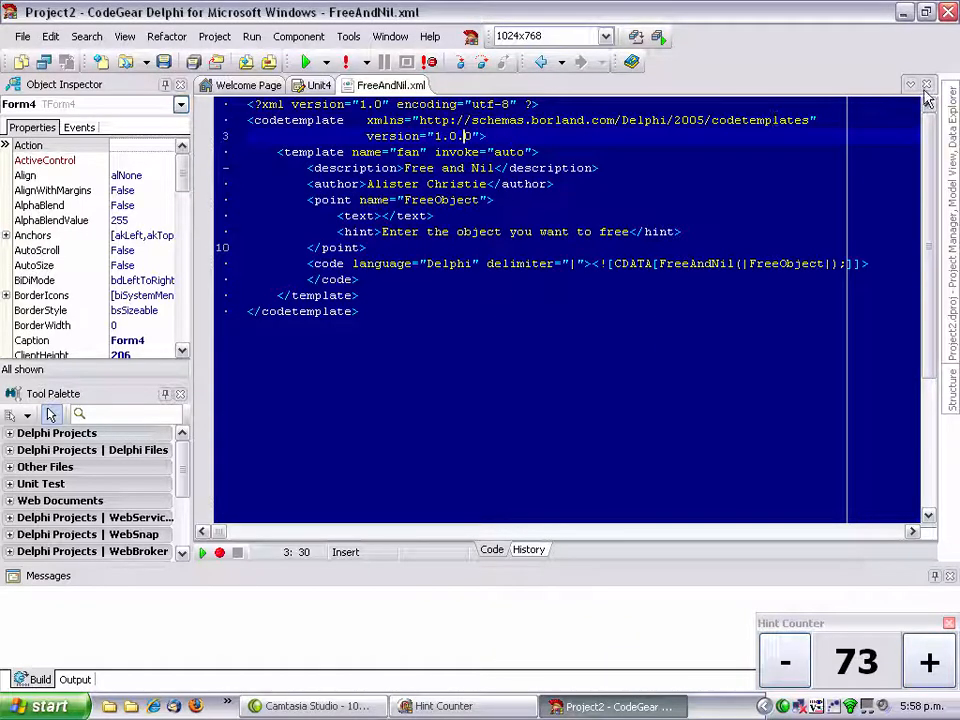
pyautogui.click(318, 84)
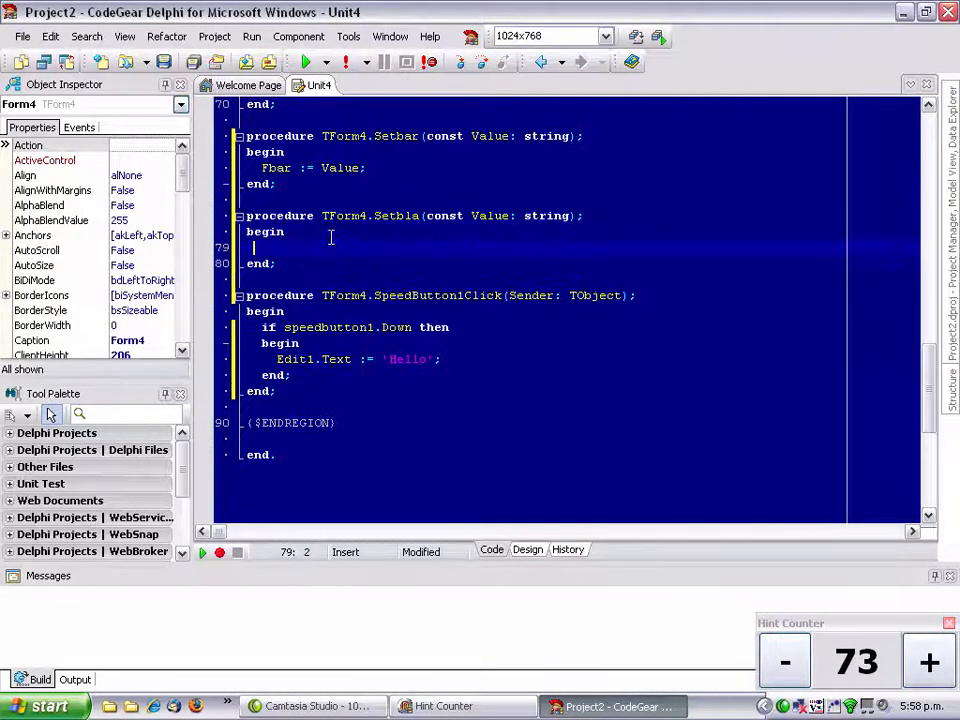
# Step: Expand the Free and Nil template in Setbla's body to insert a FreeAndNil(); call
pyautogui.write('far')
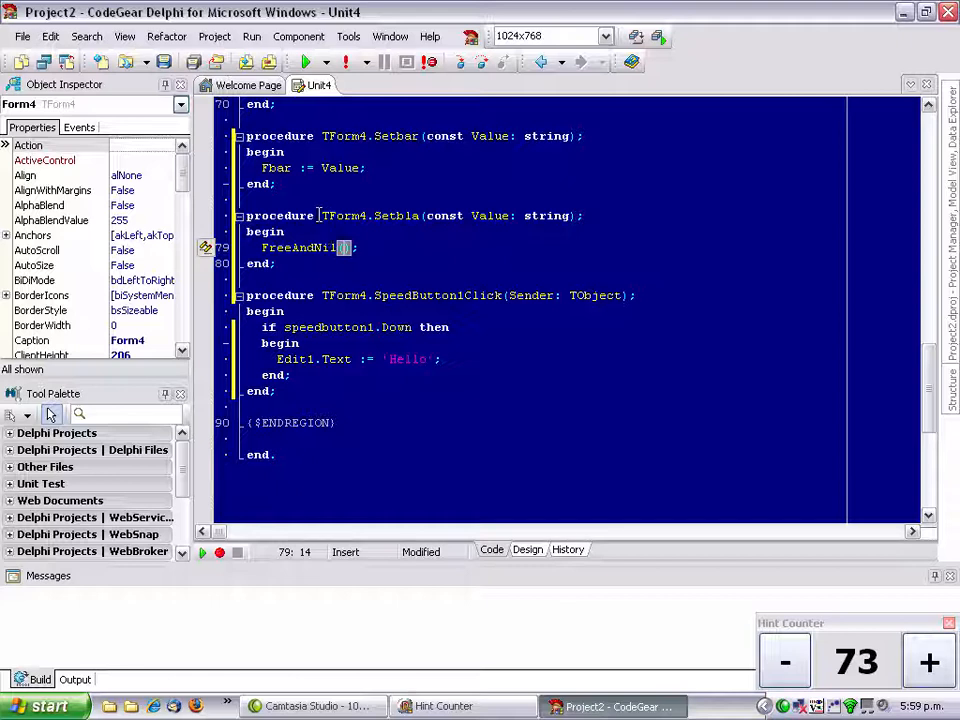
pyautogui.click(925, 661)
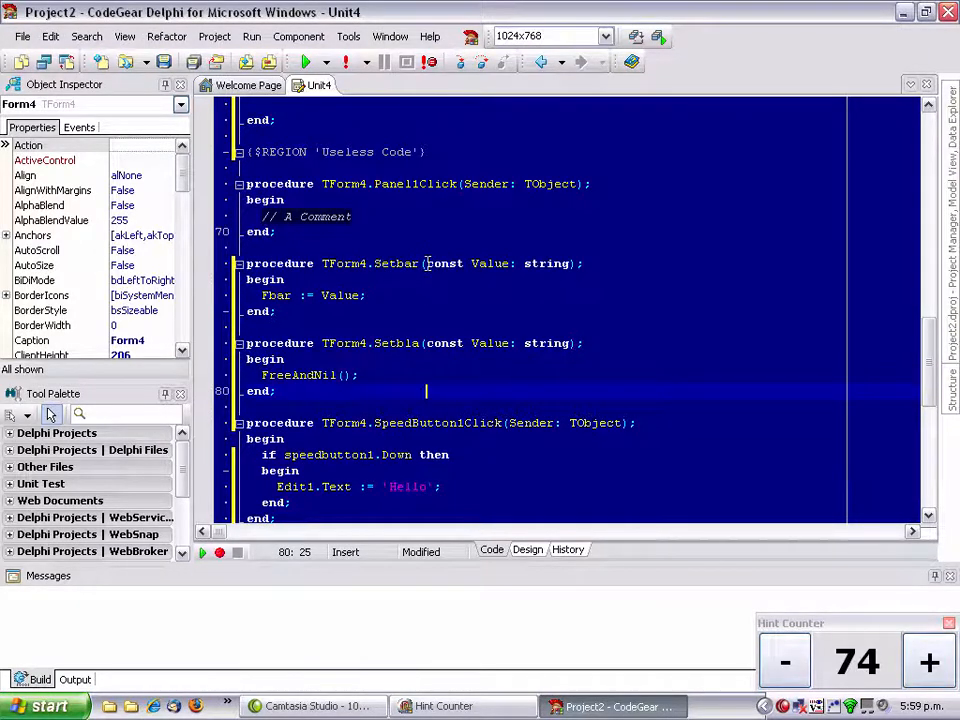
pyautogui.scroll(3)
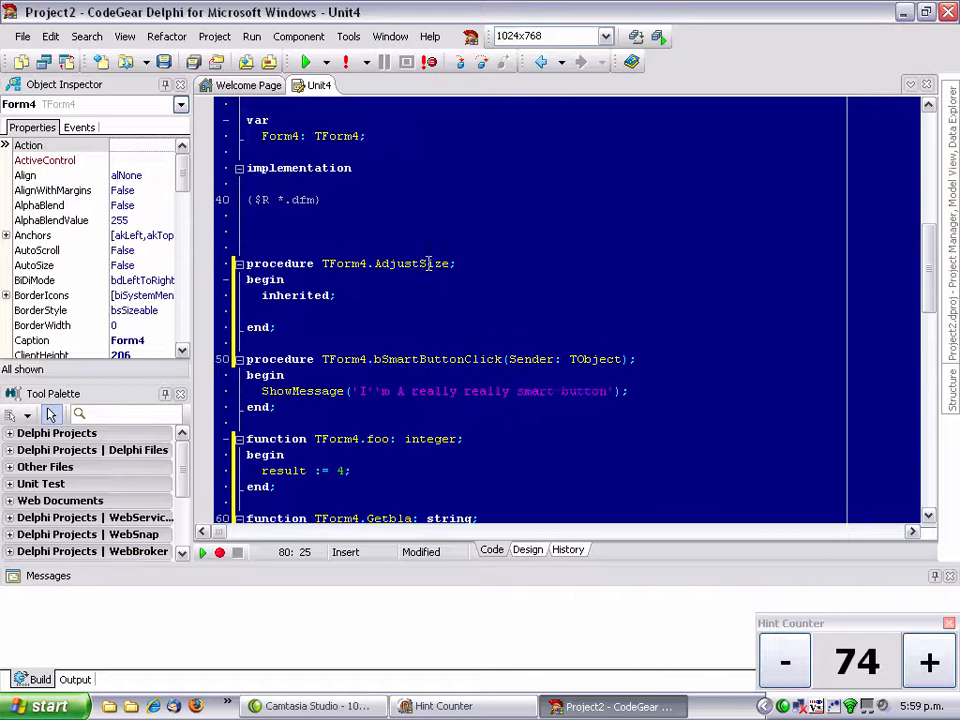
# Step: Declare 'fooable = interface' with a generated GUID and a closing end;
pyautogui.scroll(3)
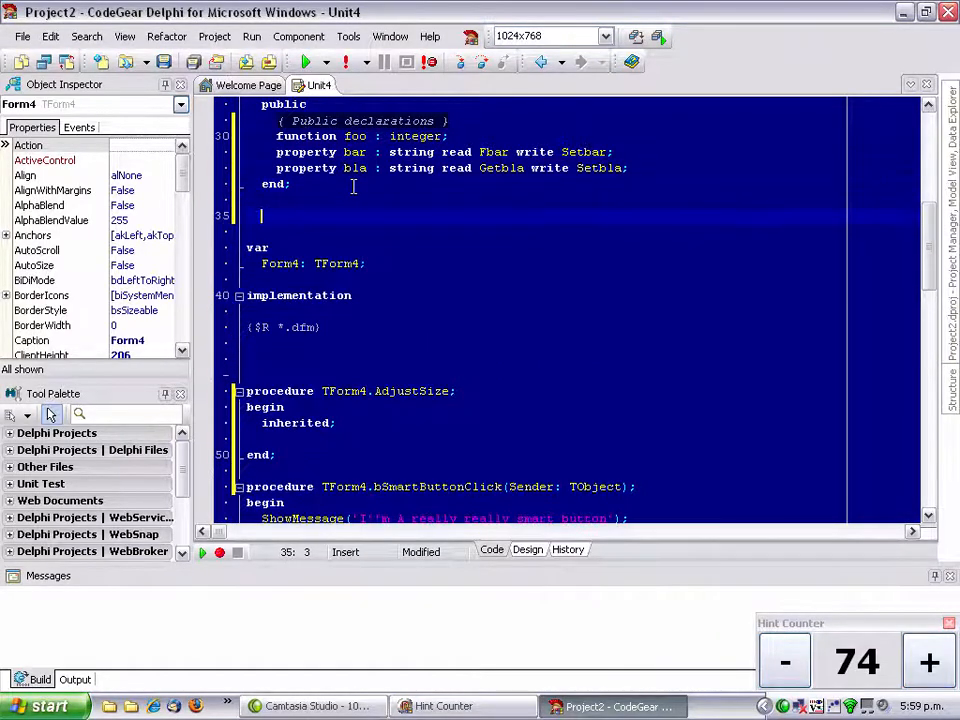
pyautogui.write('fooable')
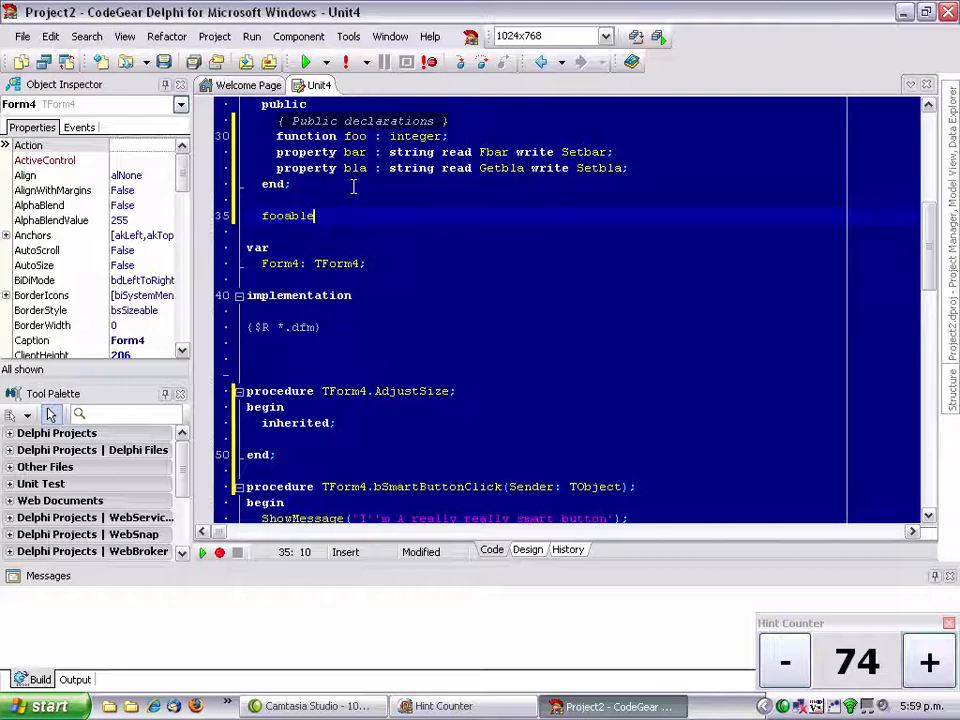
pyautogui.write('= integr')
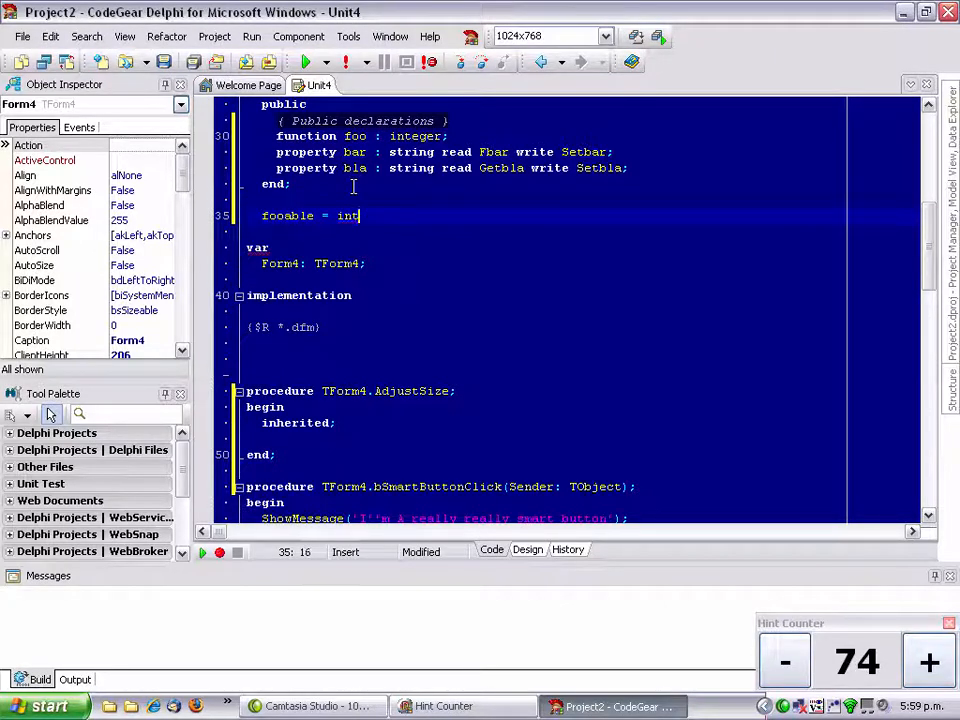
pyautogui.write('erf')
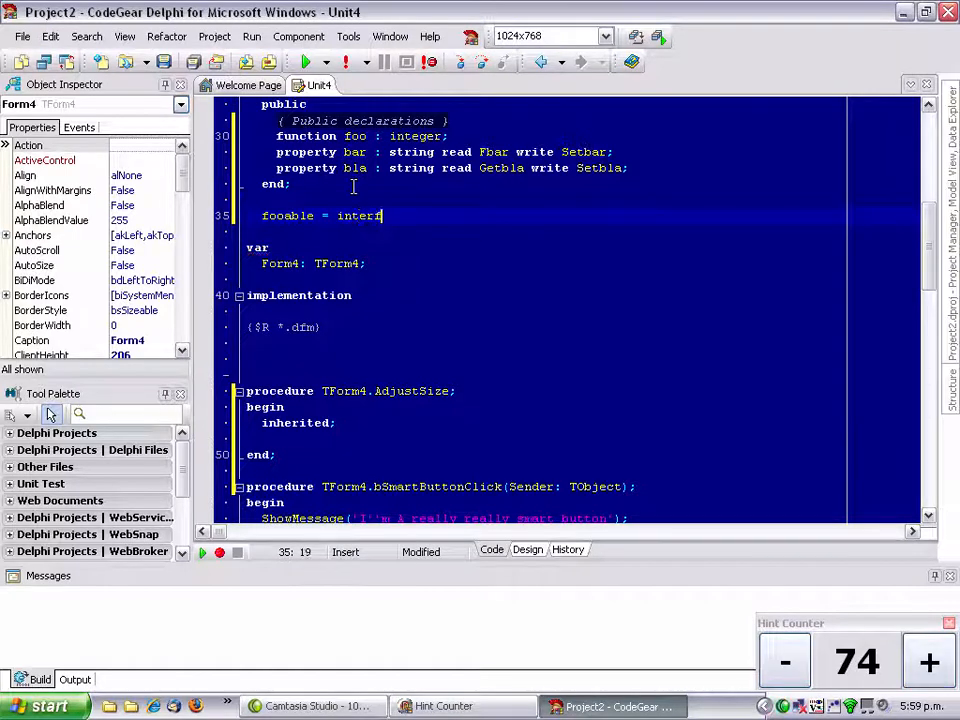
pyautogui.press('Return')
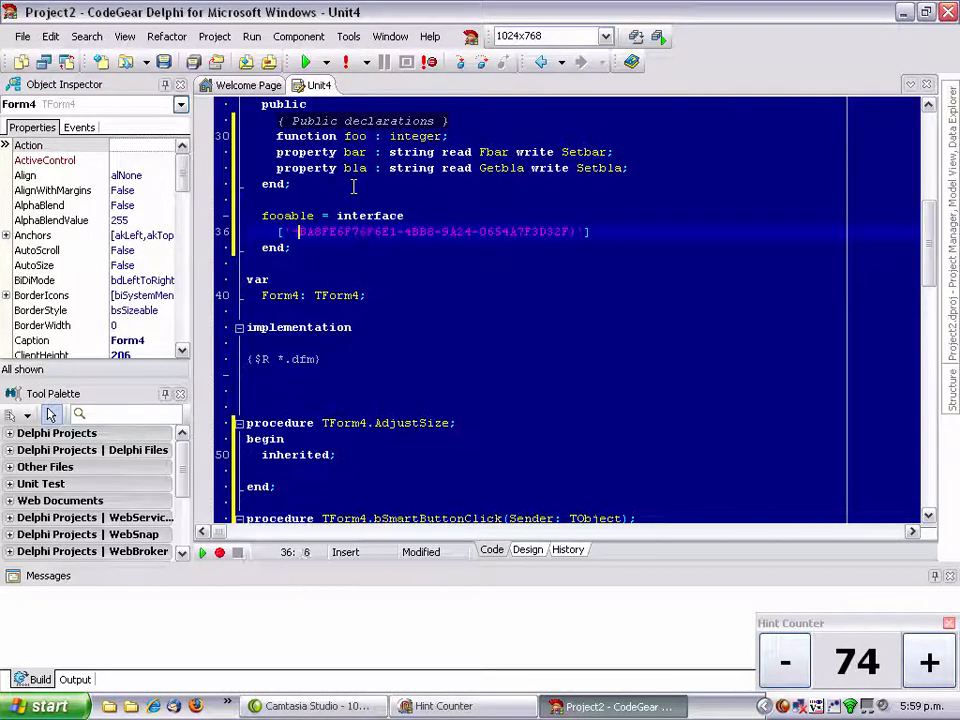
pyautogui.click(588, 231)
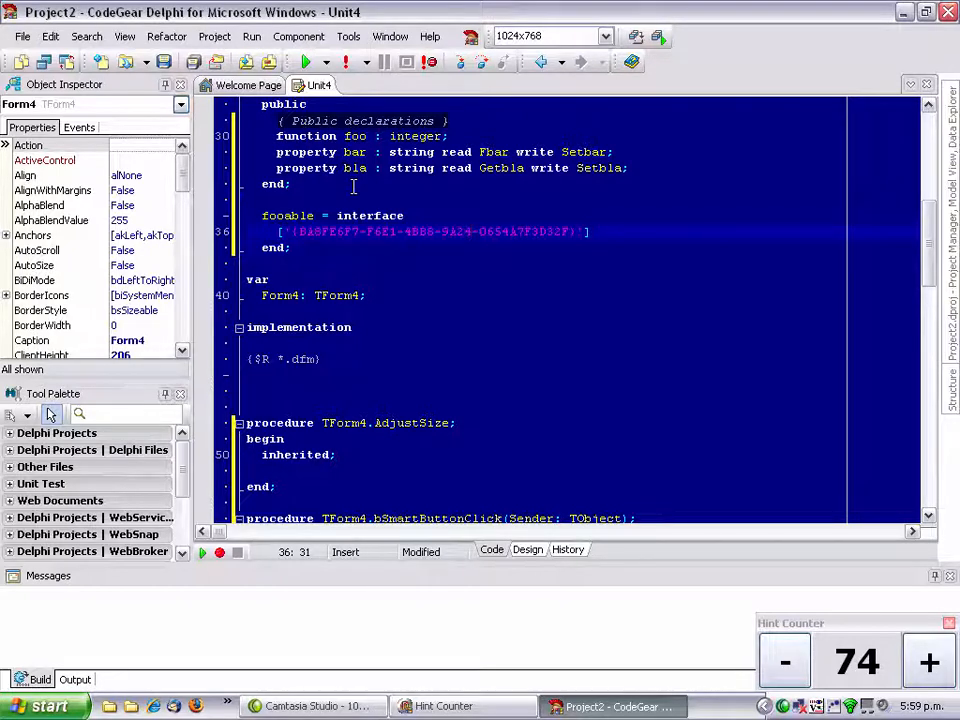
pyautogui.click(471, 199)
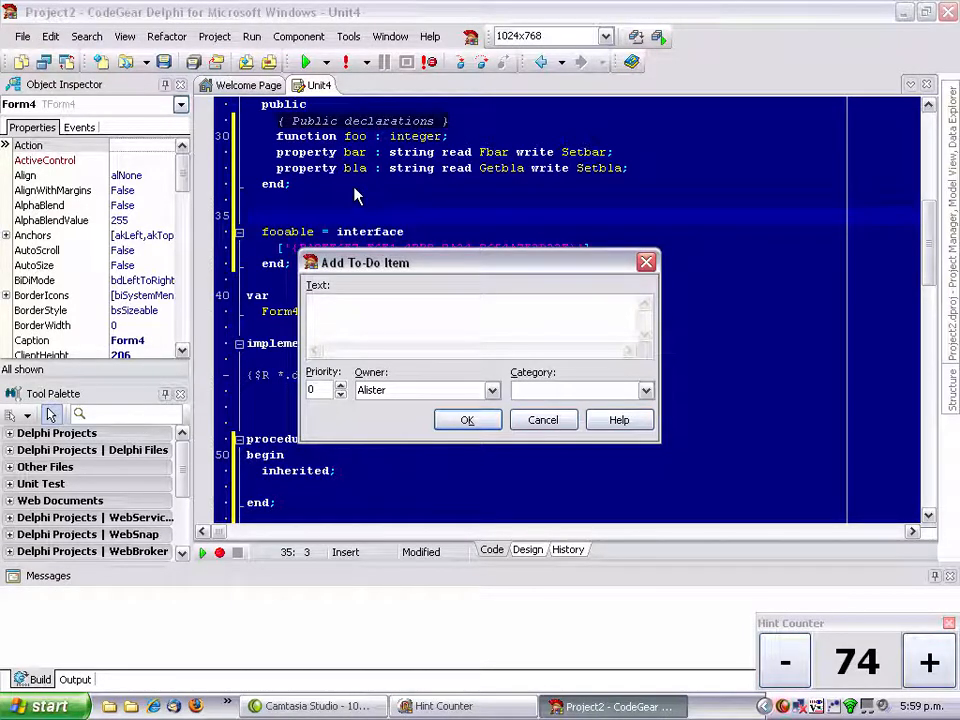
# Step: Add the to-do 'Implement fooable on form' above the interface, then scroll to the unit's top
pyautogui.write('Implem')
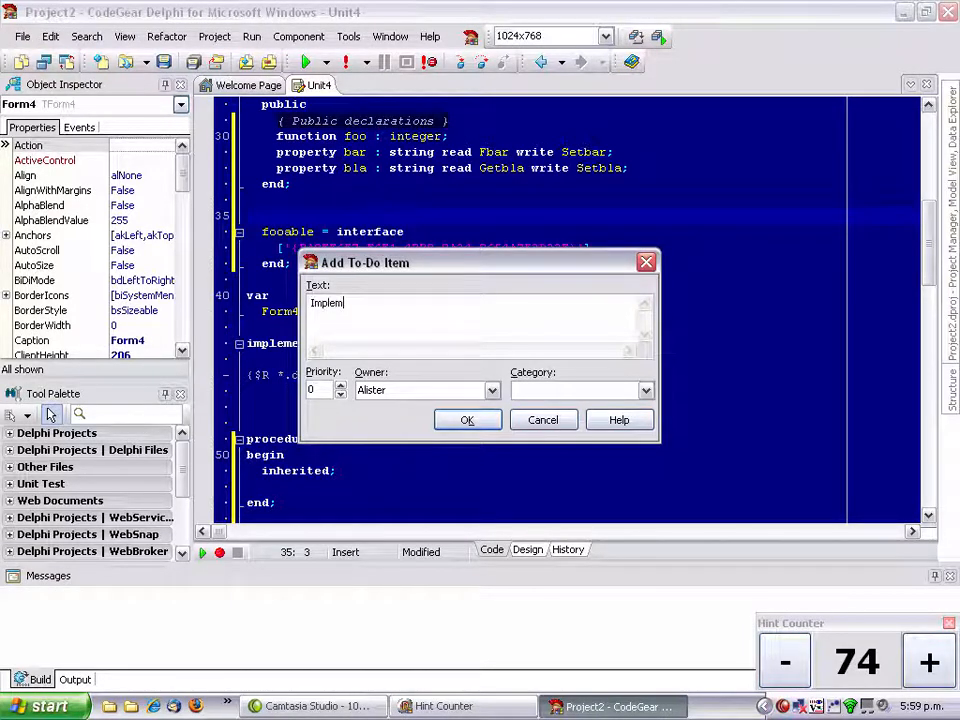
pyautogui.write('ent fooa')
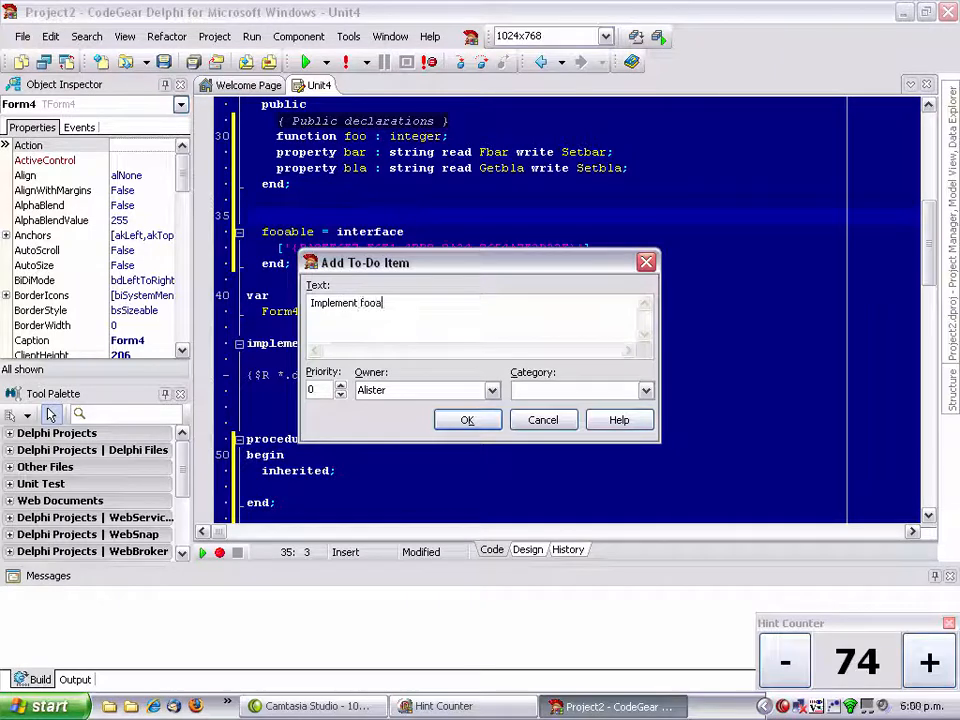
pyautogui.write('ble on f')
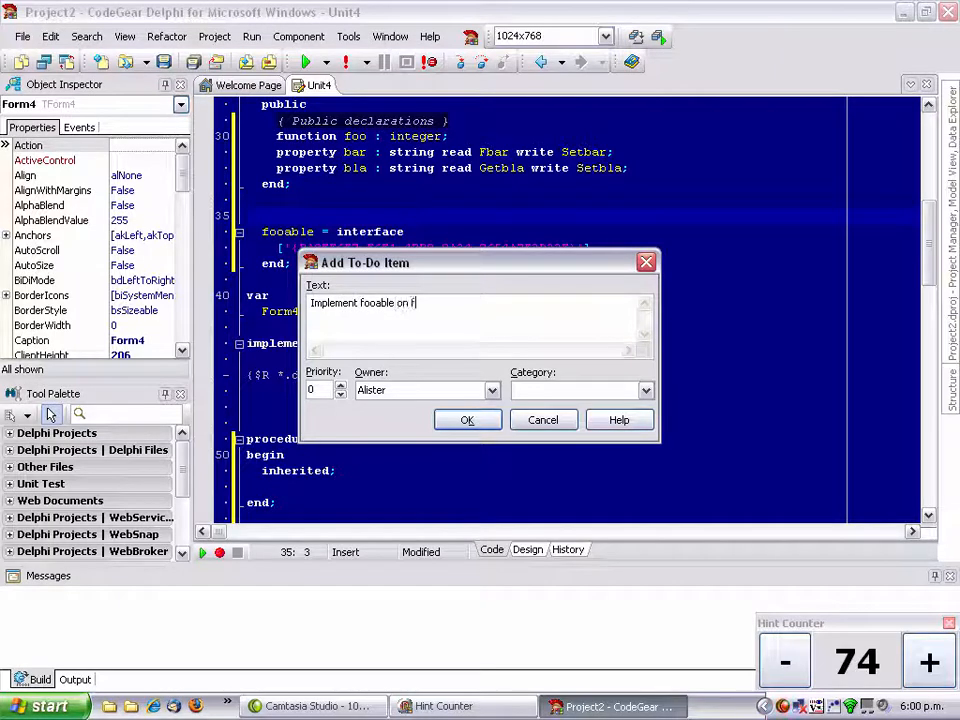
pyautogui.write('orm')
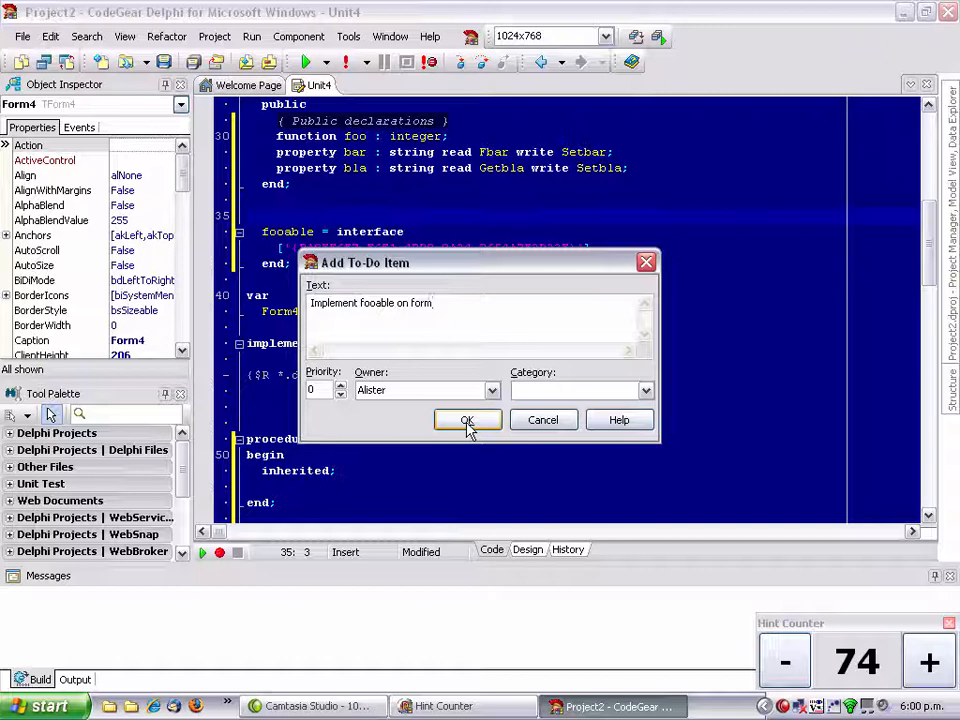
pyautogui.click(466, 419)
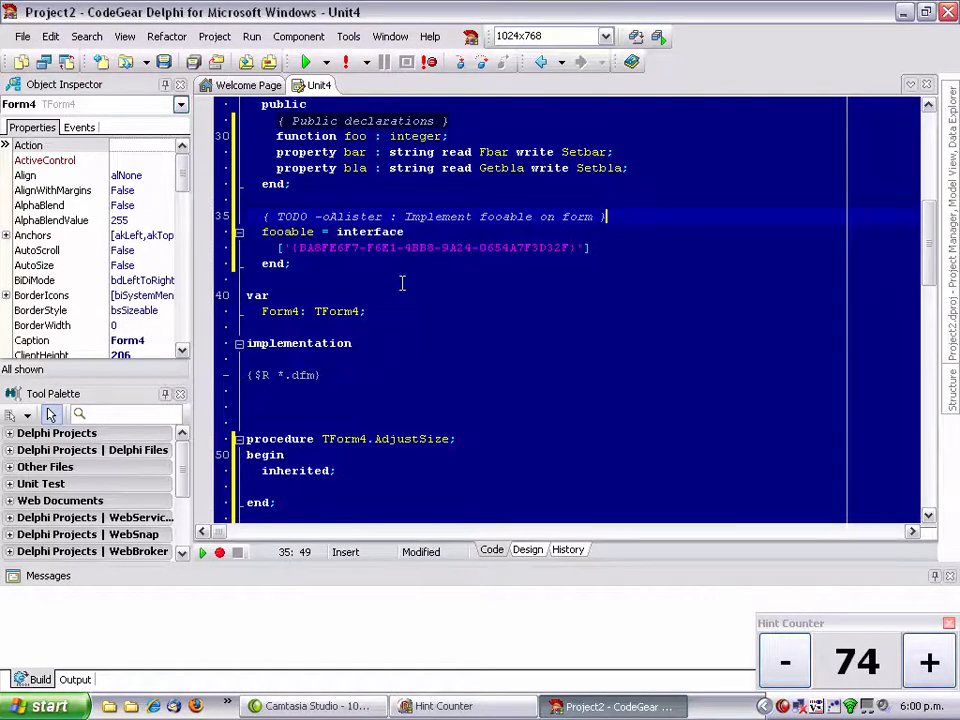
pyautogui.scroll(3)
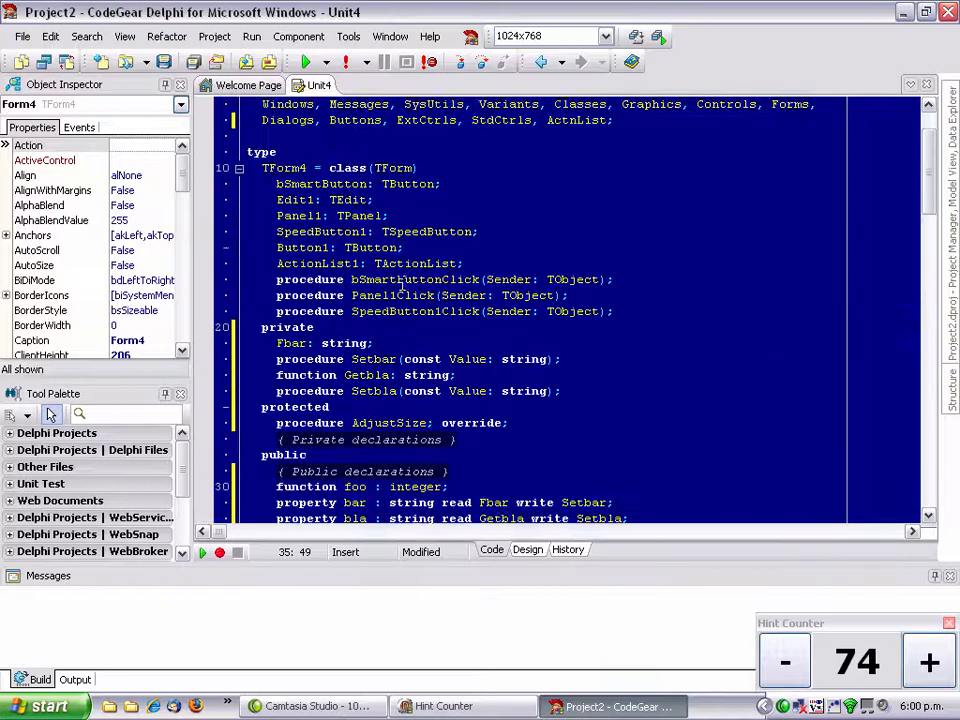
pyautogui.scroll(3)
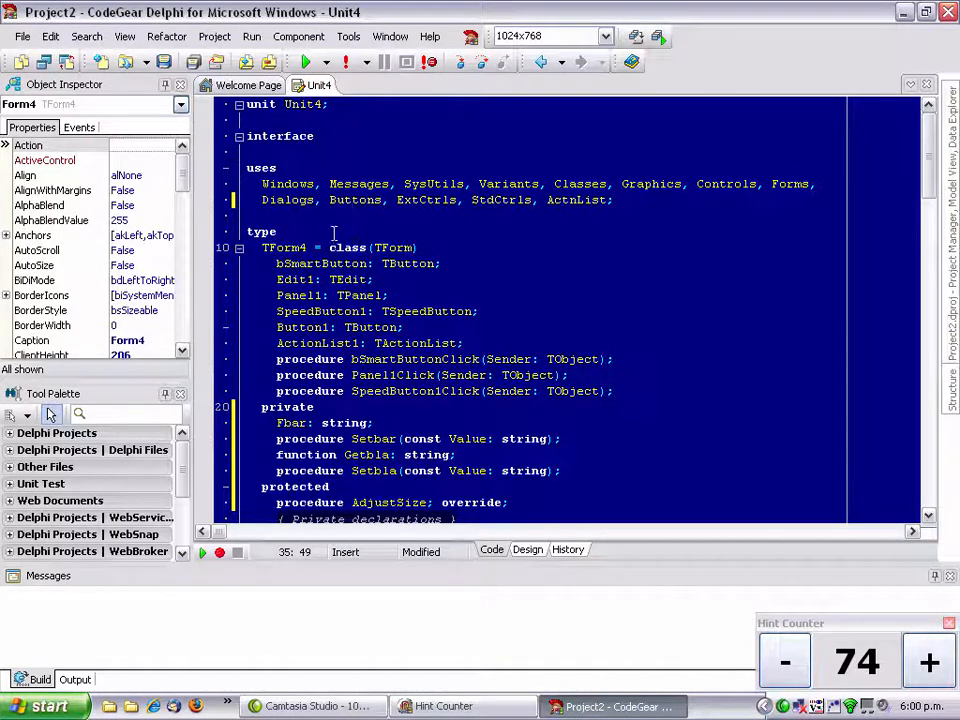
pyautogui.moveTo(125, 37)
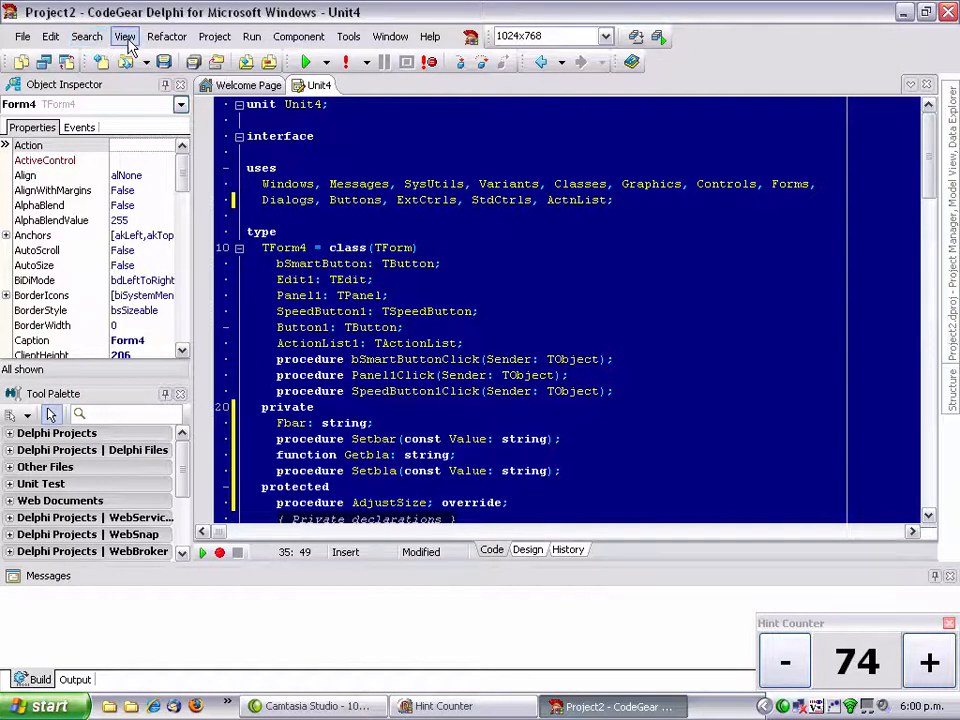
# Step: Tick the 'Implement fooable on form' item in the View > To-Do List pane
pyautogui.click(124, 36)
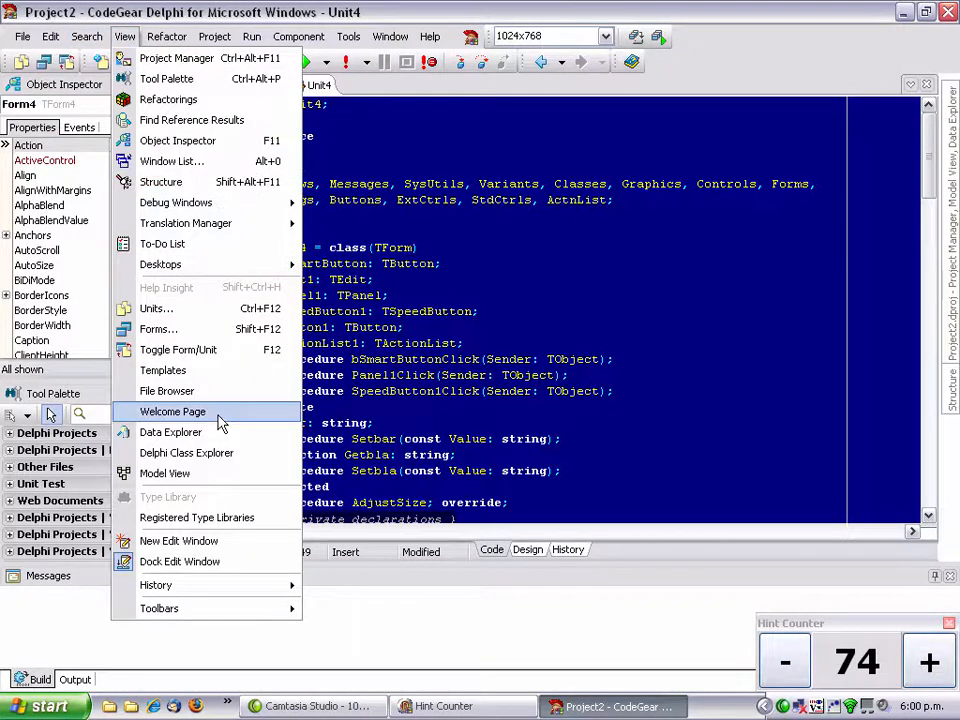
pyautogui.click(162, 243)
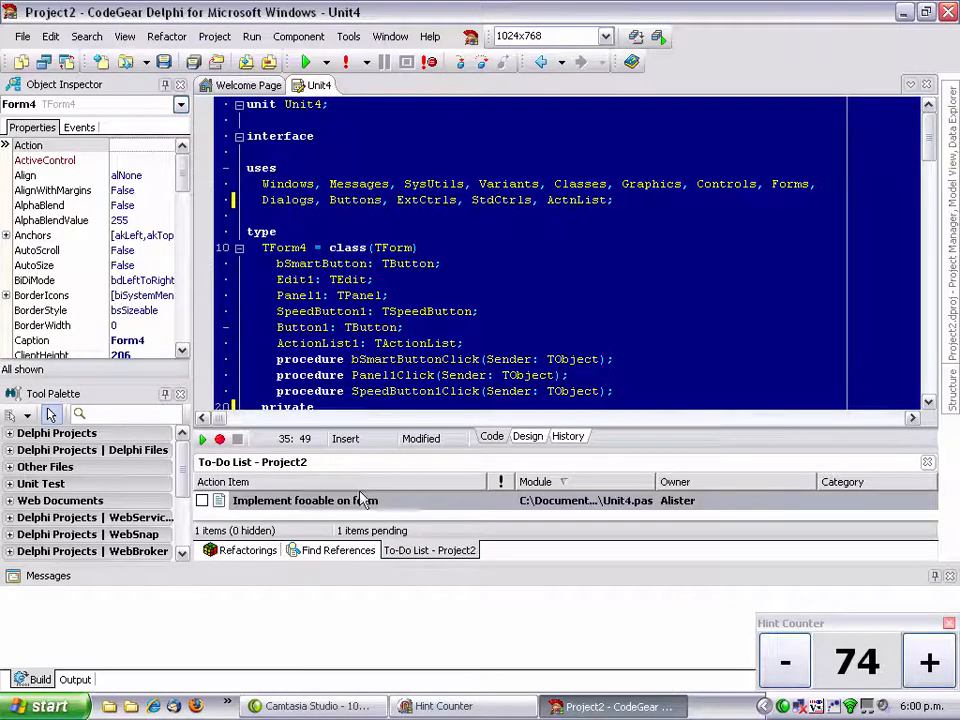
pyautogui.click(202, 500)
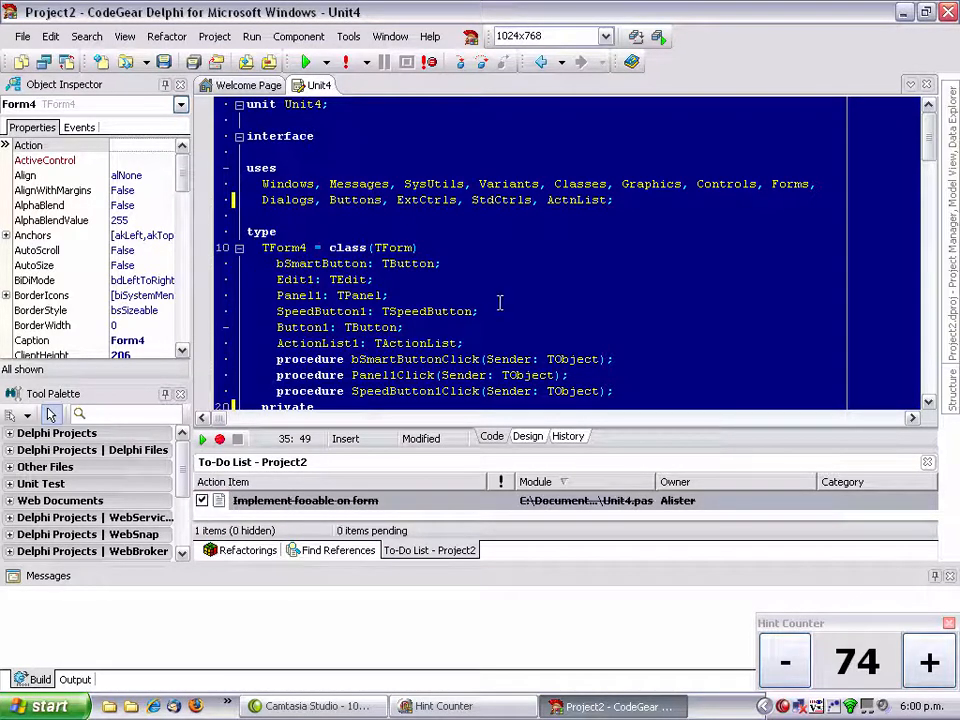
pyautogui.scroll(-3)
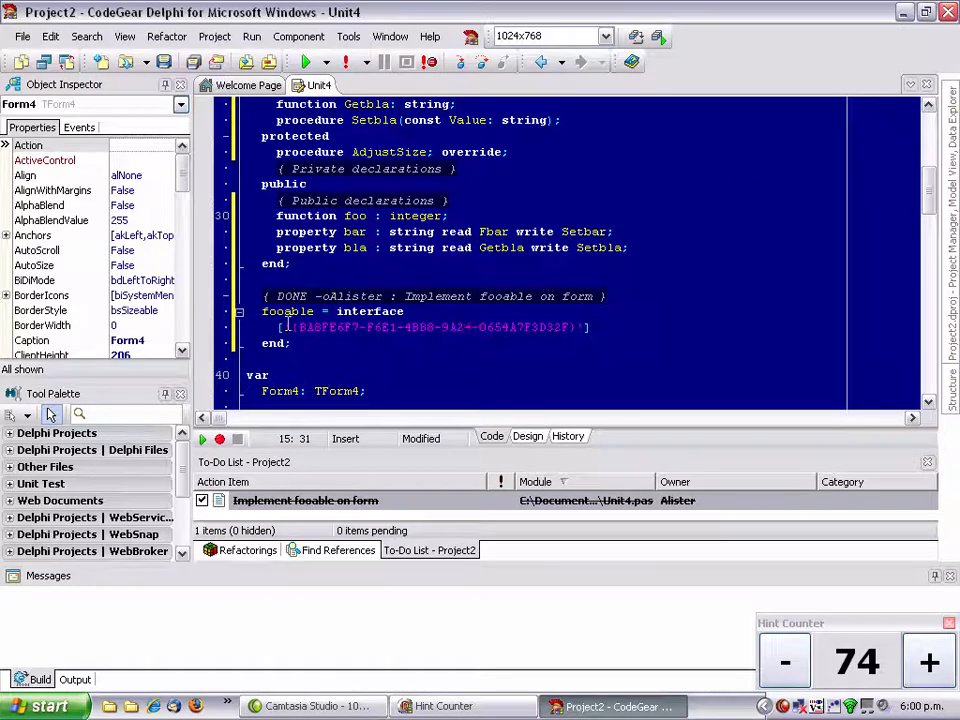
pyautogui.scroll(-3)
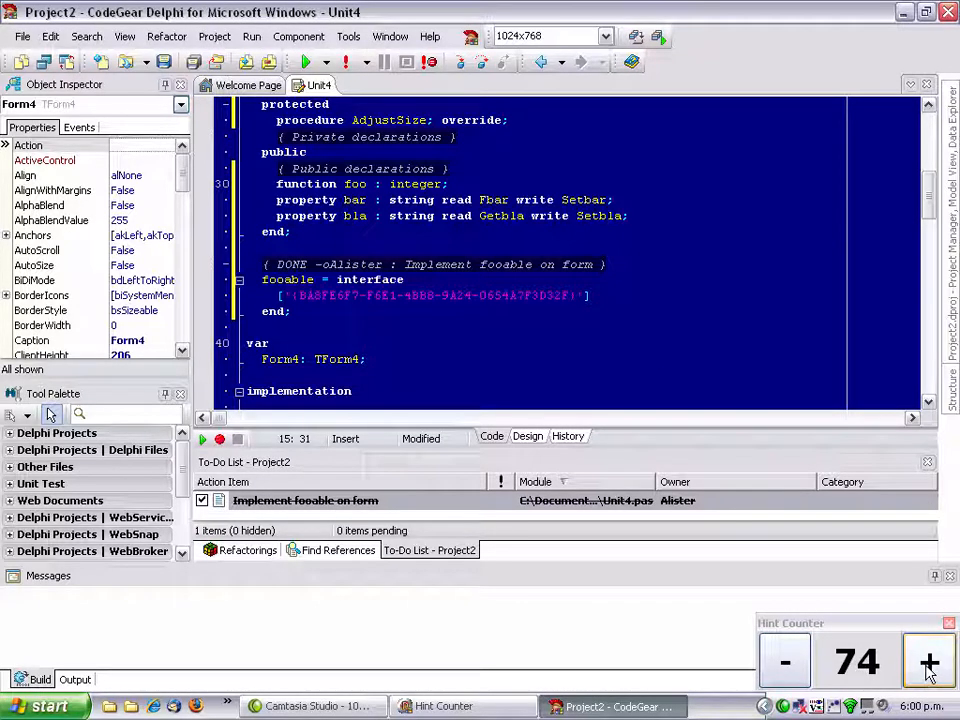
# Step: Advance the tip count to 78 and close the To-Do List pane
pyautogui.click(927, 661)
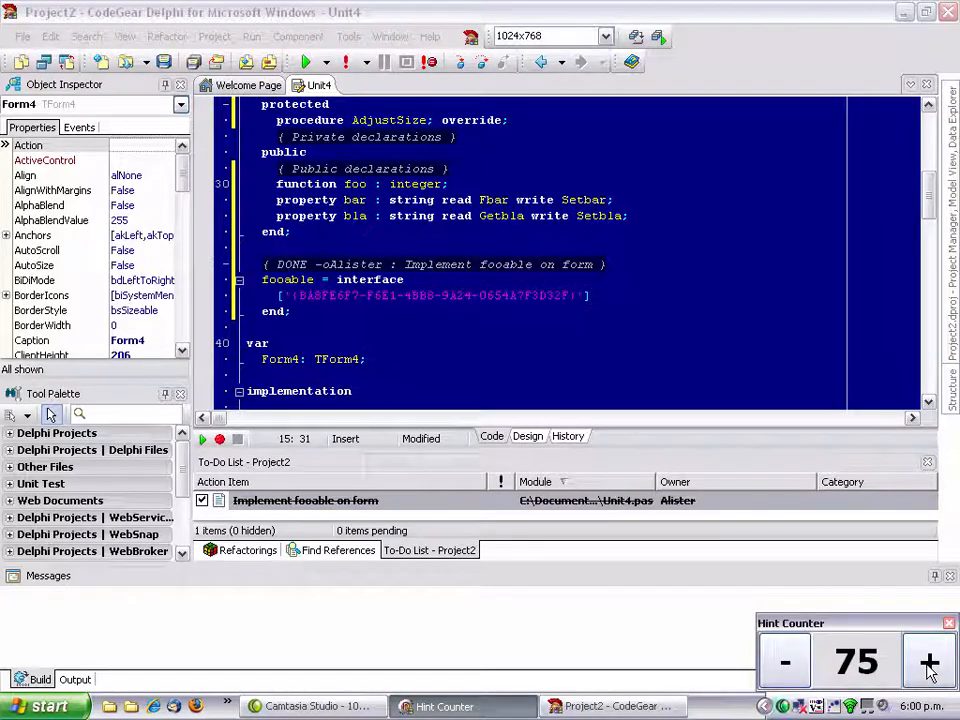
pyautogui.click(928, 662)
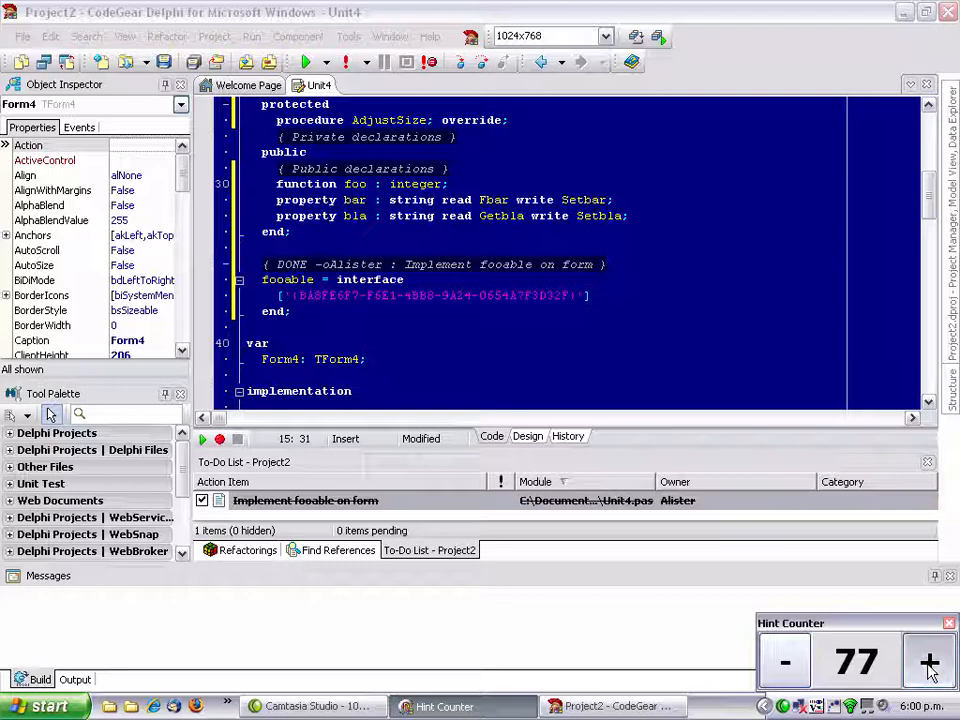
pyautogui.click(928, 662)
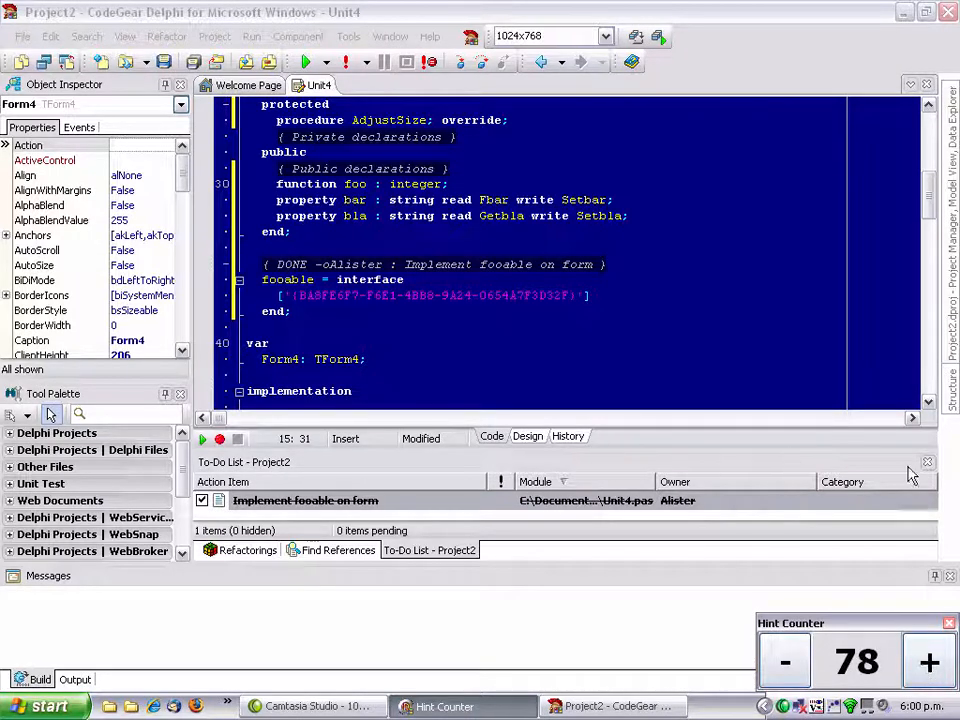
pyautogui.click(927, 461)
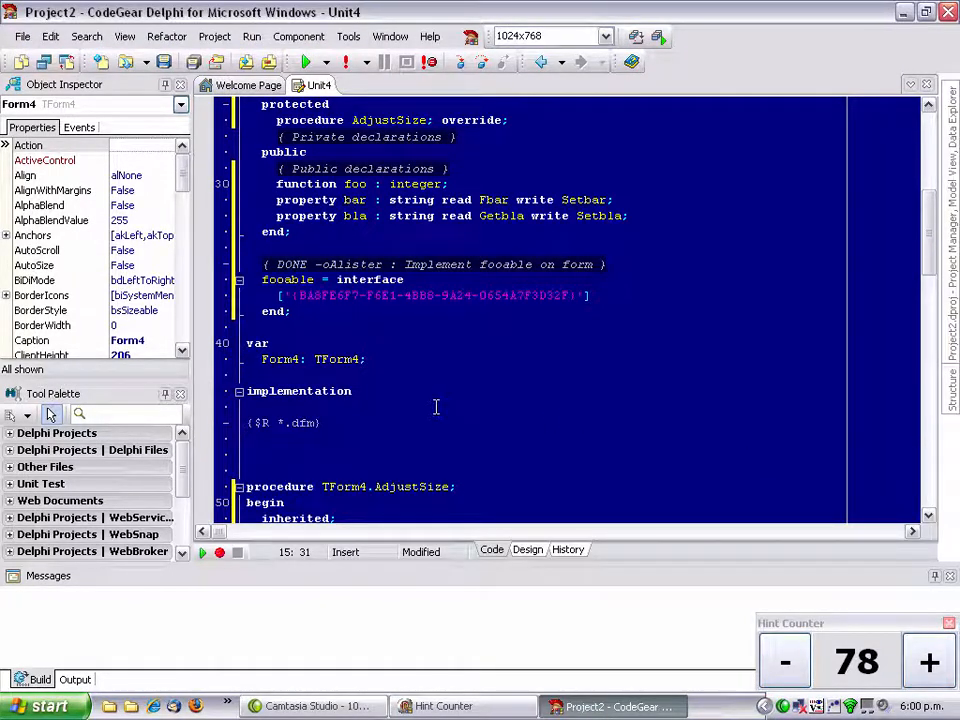
pyautogui.moveTo(320, 200)
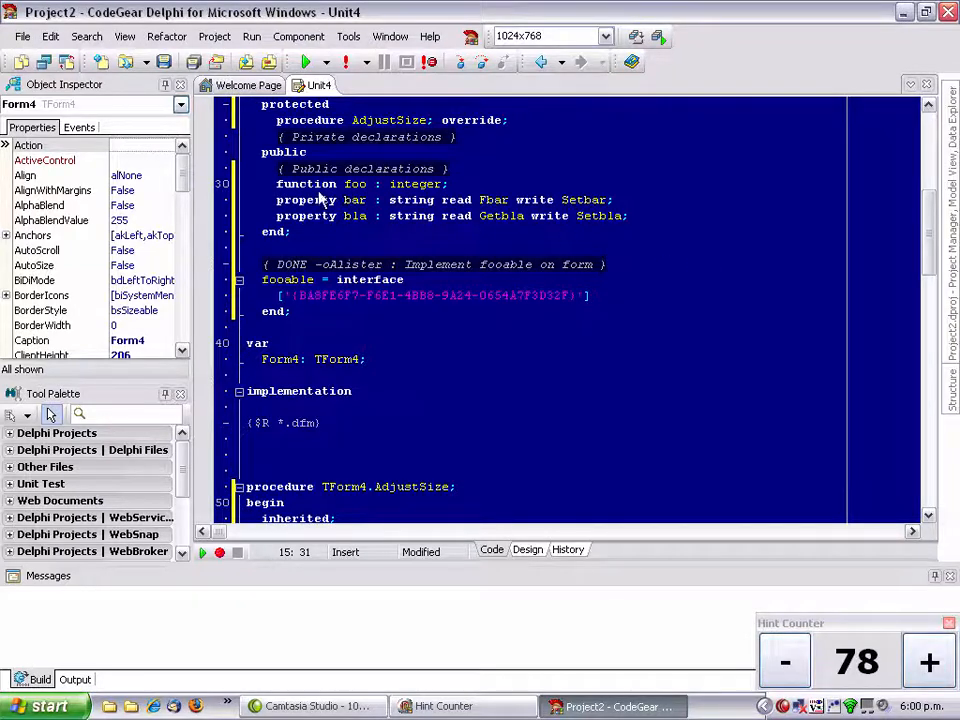
# Step: Create a new unit and open Unit1's class diagram from the Project2 Model View
pyautogui.click(22, 36)
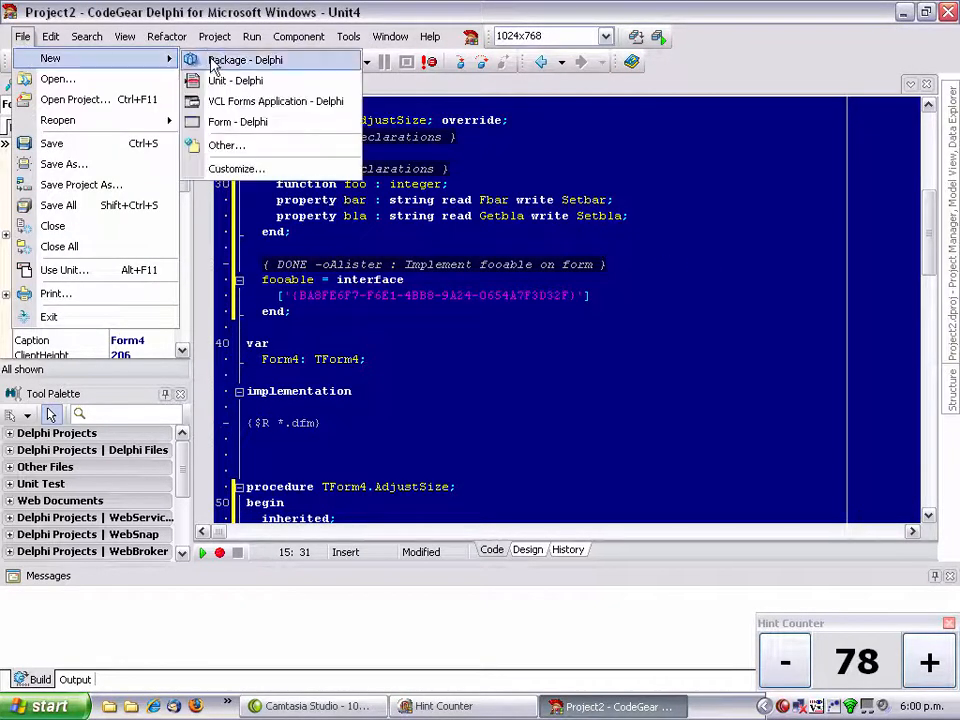
pyautogui.click(235, 80)
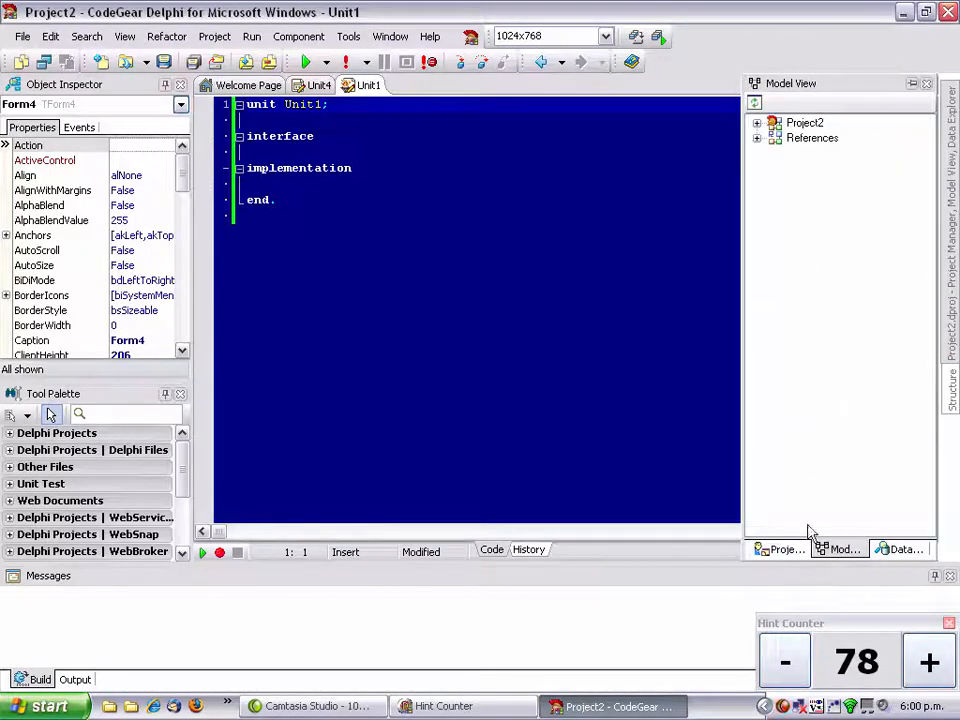
pyautogui.click(805, 122)
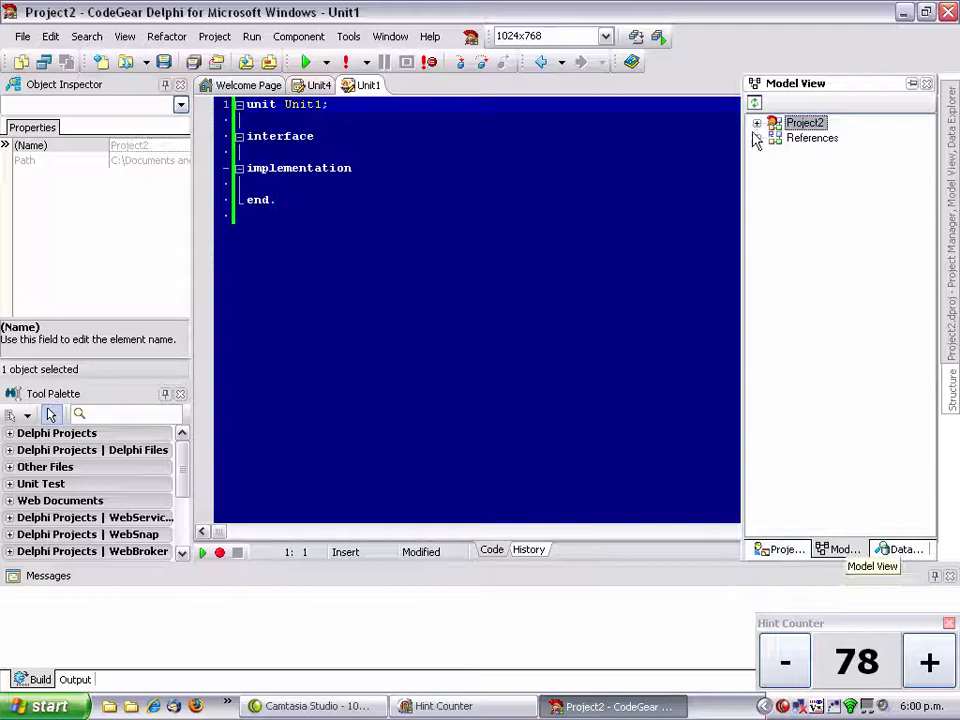
pyautogui.click(757, 123)
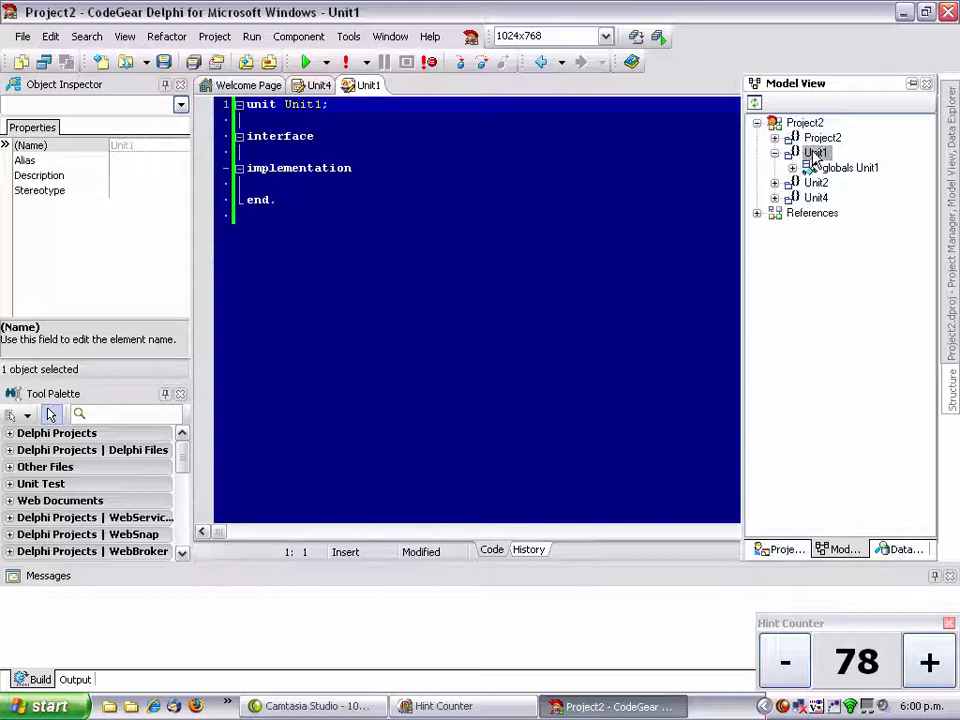
pyautogui.doubleClick(816, 152)
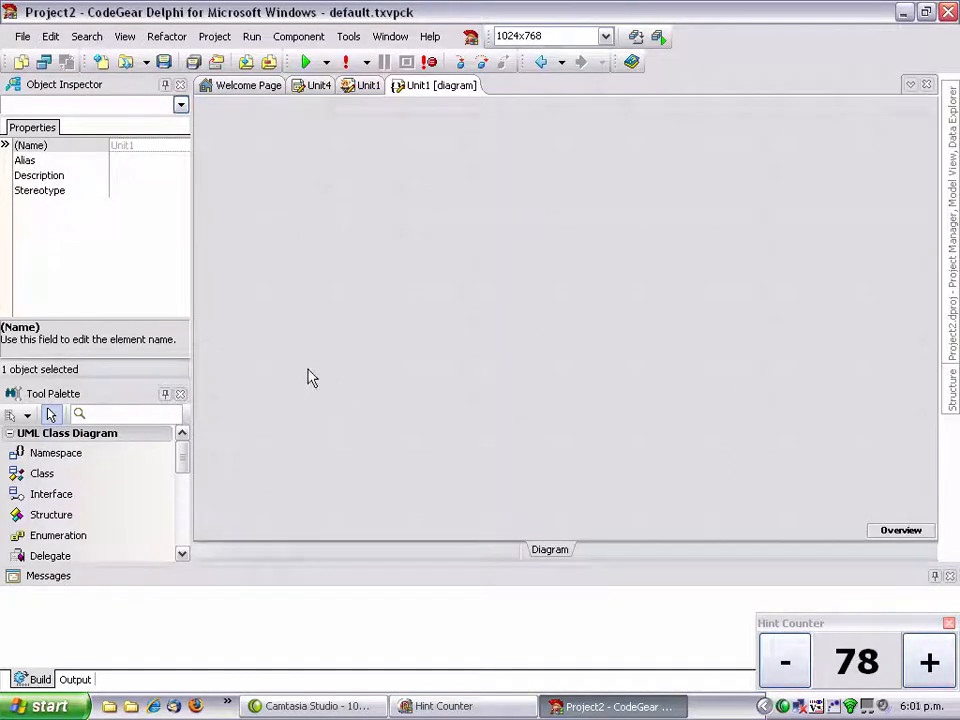
# Step: Add classes foo and bar to the diagram and type ': string;' in Unit1's source
pyautogui.click(42, 473)
pyautogui.write('foo')
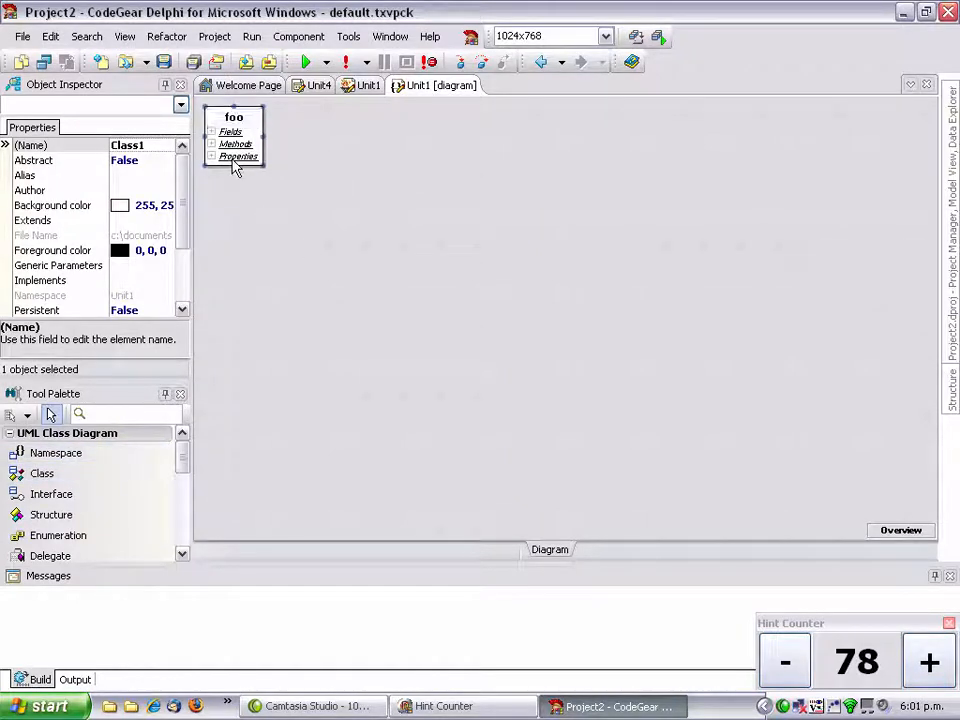
pyautogui.click(308, 130)
pyautogui.write('bar')
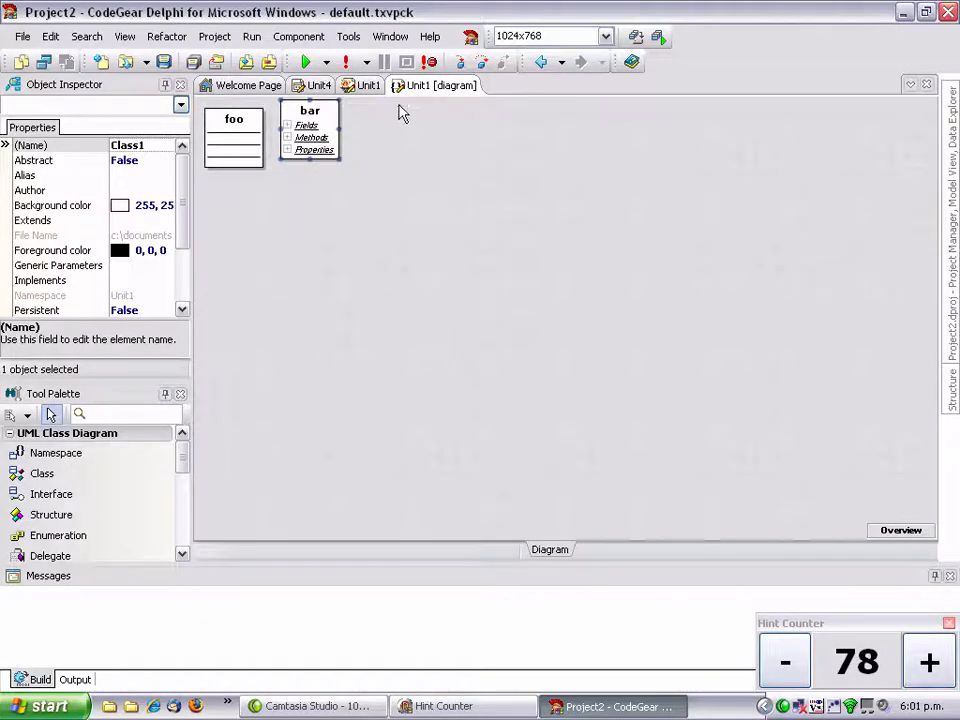
pyautogui.click(367, 85)
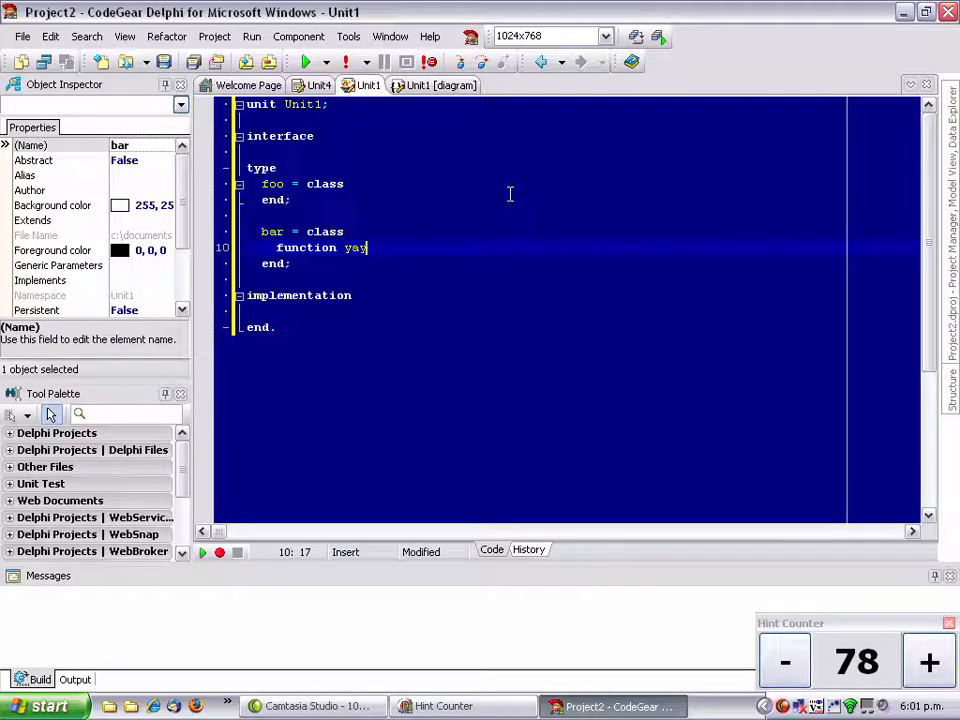
pyautogui.write(': string;')
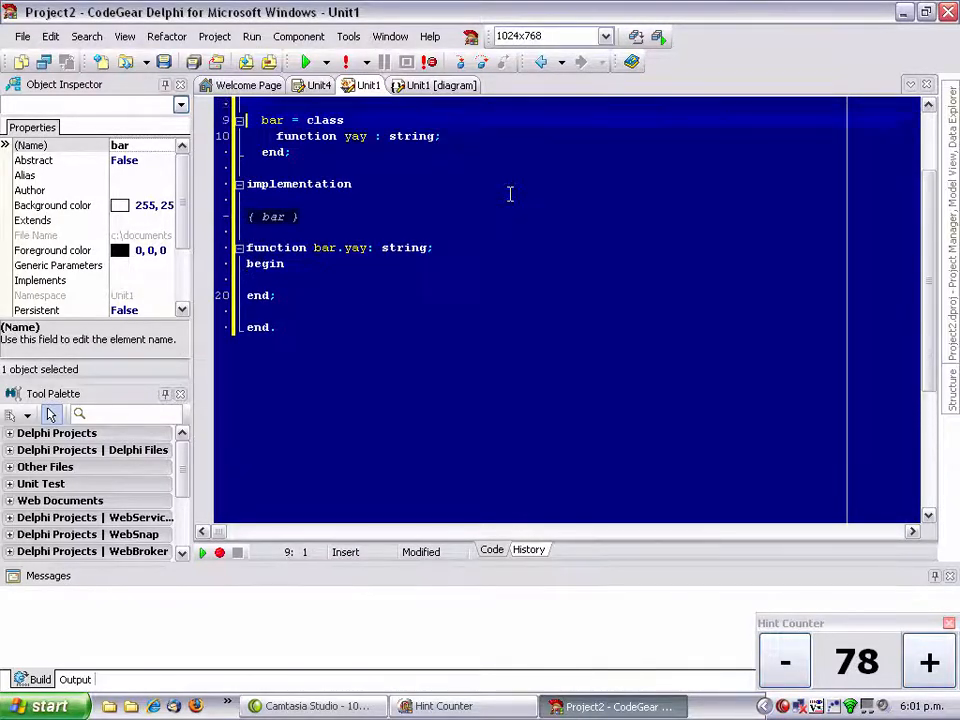
# Step: Add procedure MyProcedure to bar through the diagram and view it in Unit1's code
pyautogui.click(435, 85)
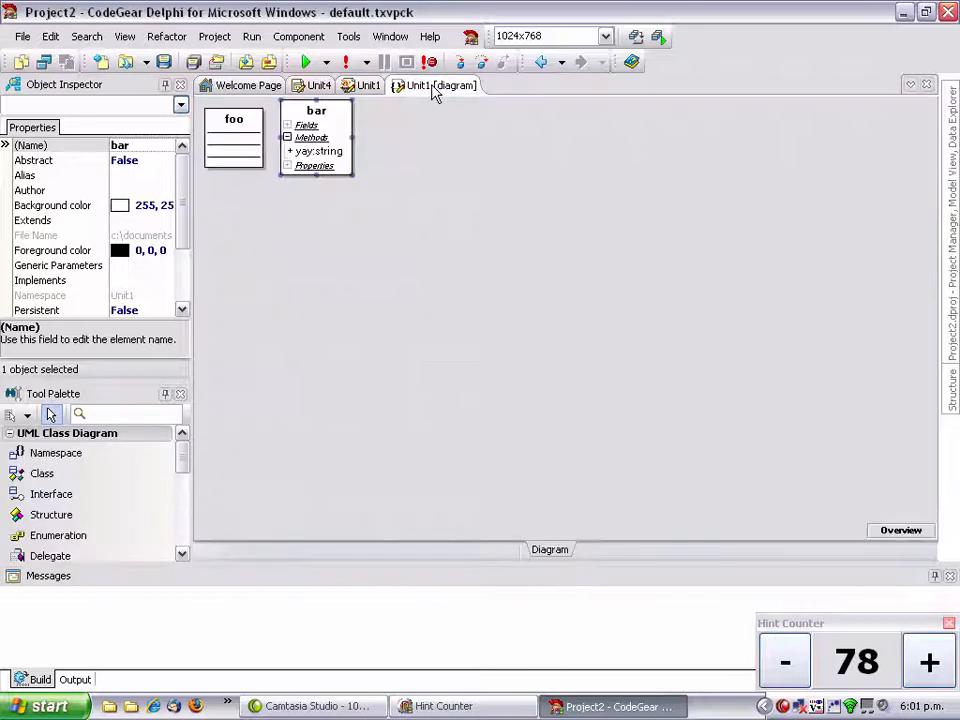
pyautogui.moveTo(320, 150)
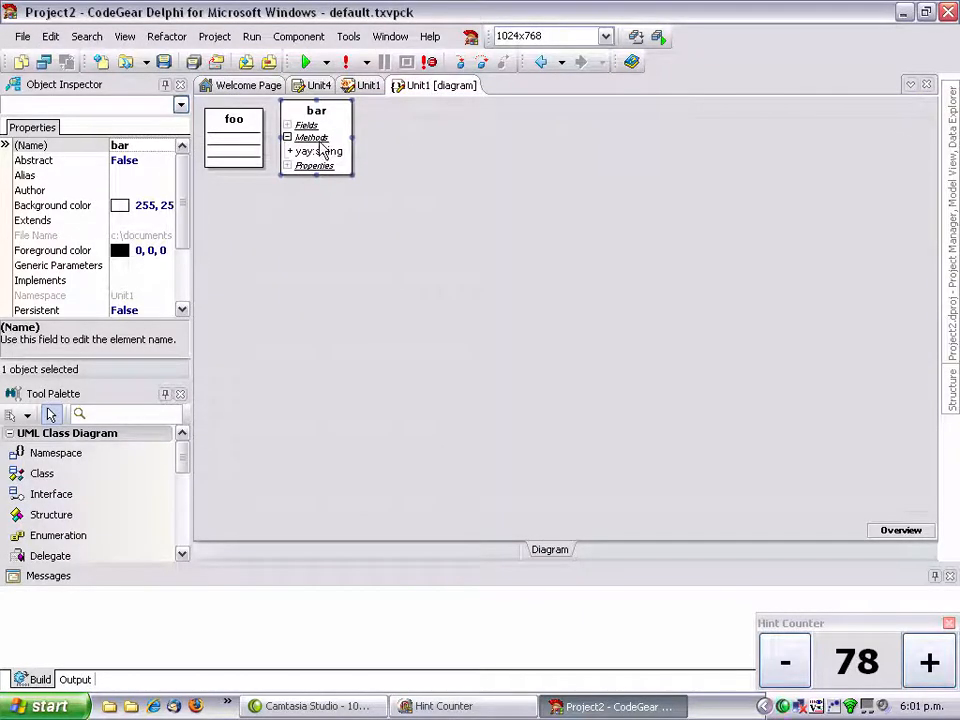
pyautogui.rightClick(315, 145)
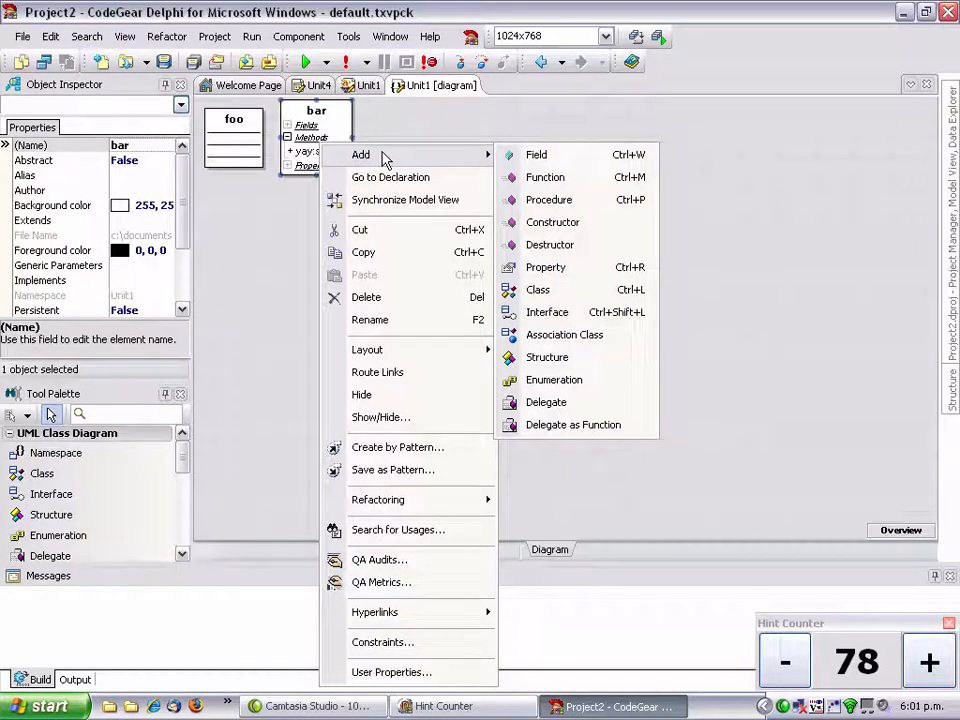
pyautogui.click(548, 199)
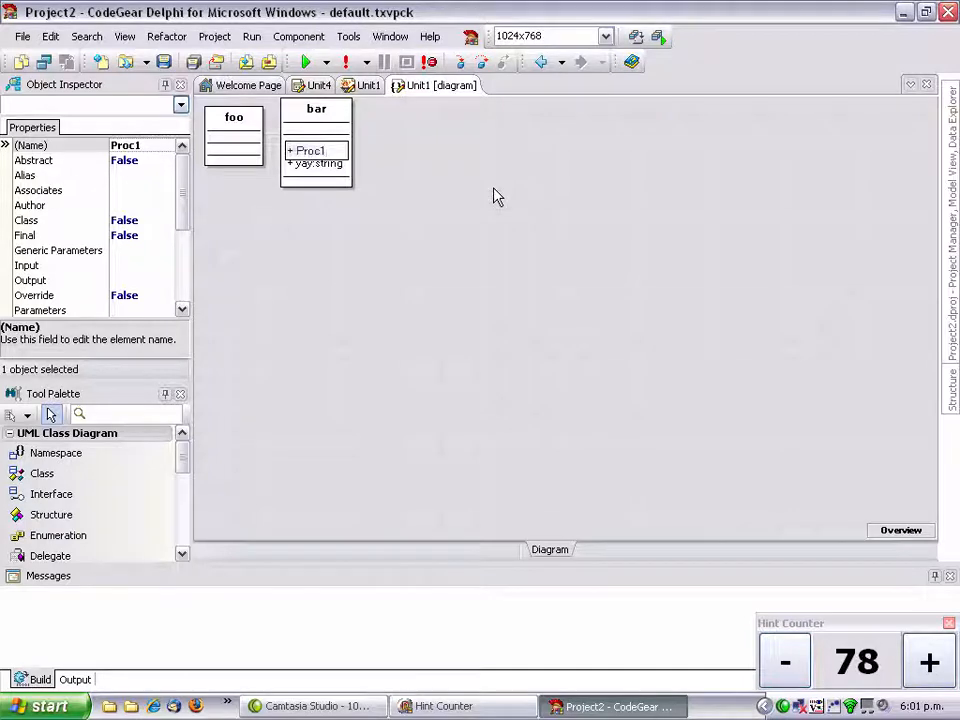
pyautogui.write('MyP')
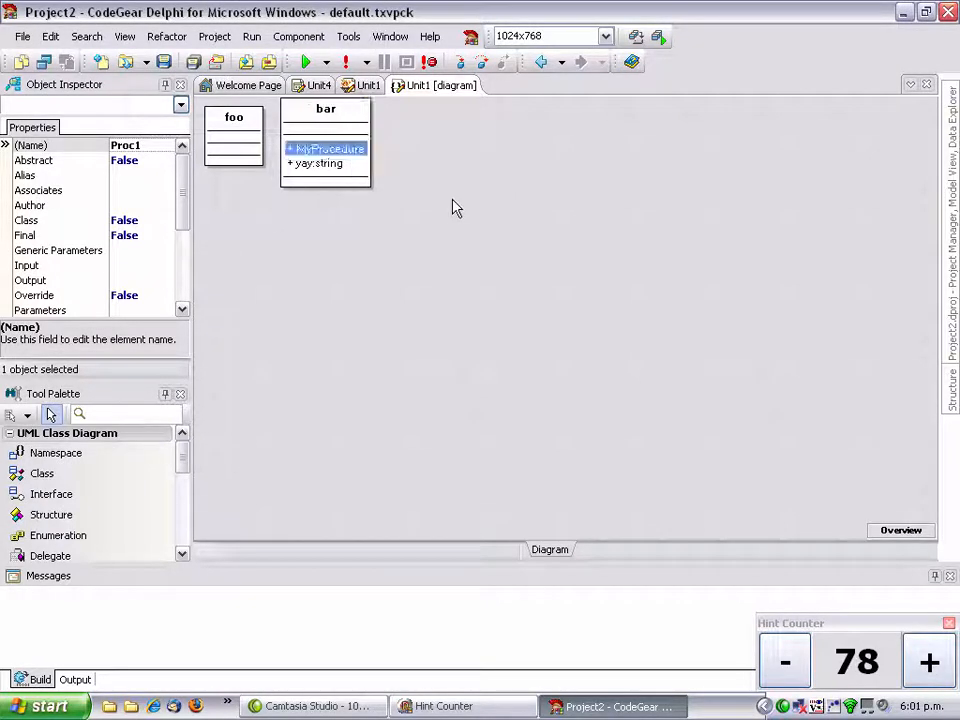
pyautogui.click(367, 85)
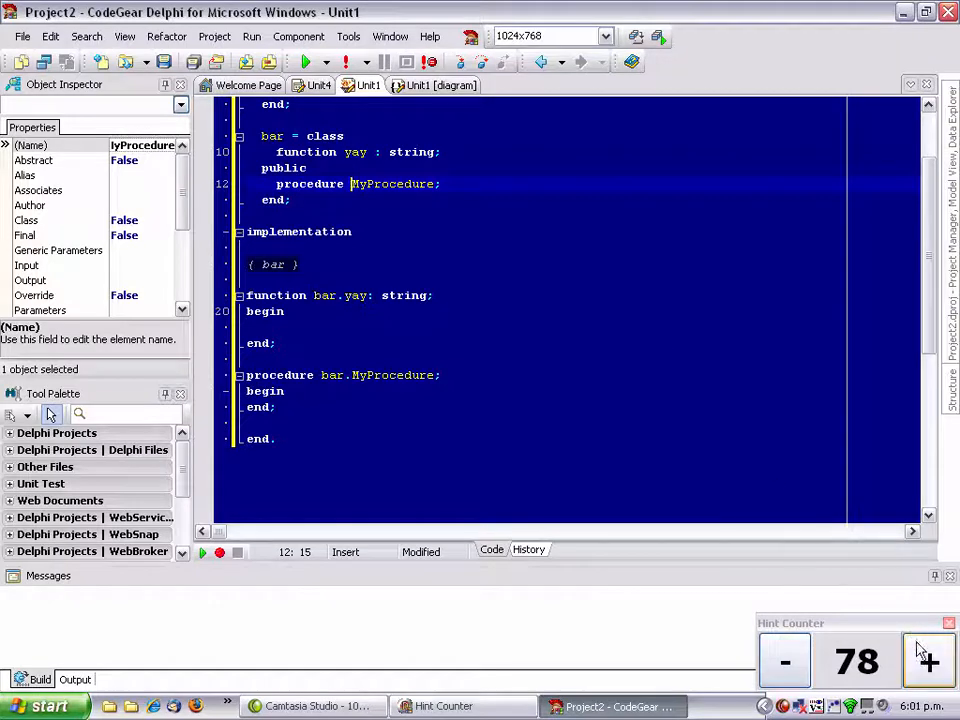
pyautogui.click(927, 661)
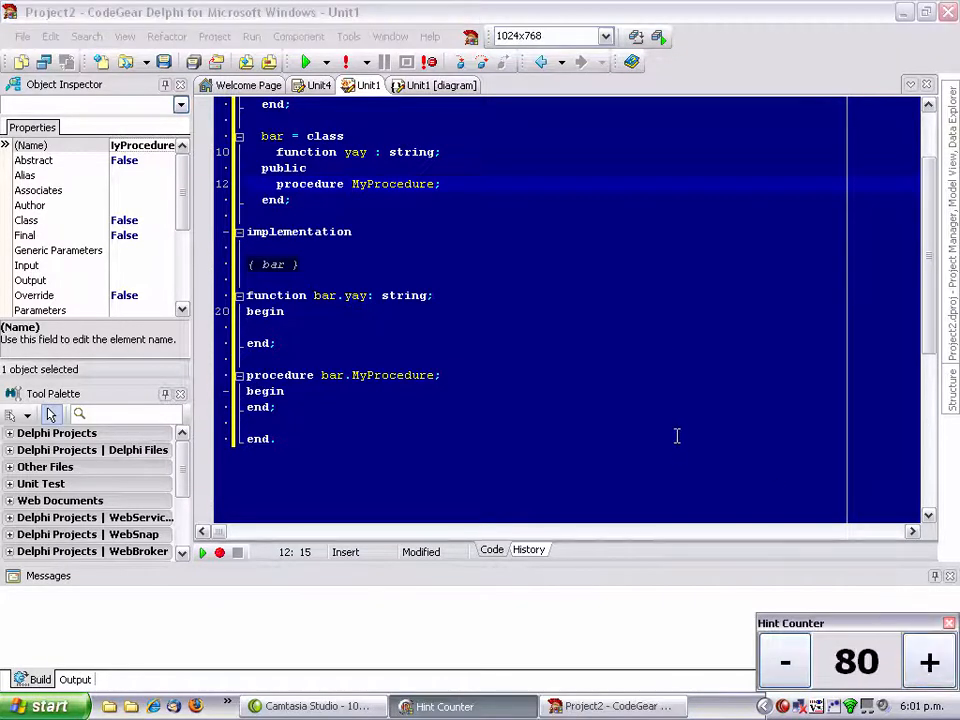
pyautogui.moveTo(434, 223)
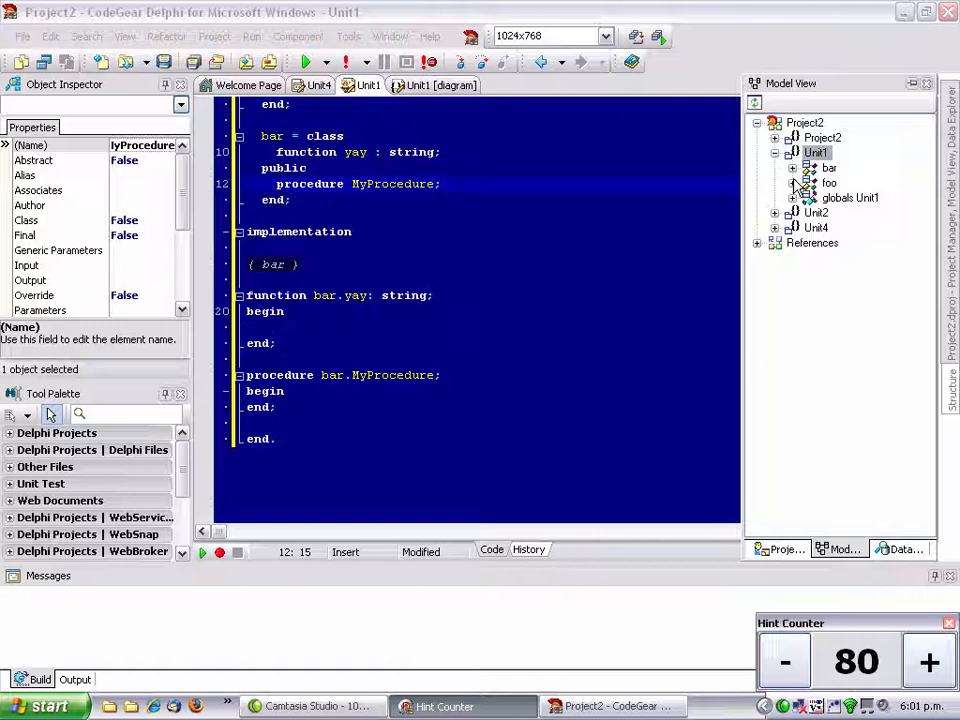
# Step: Expand bar under Unit1 in Model View, select MyProcedure, then return to Unit4's code
pyautogui.click(816, 152)
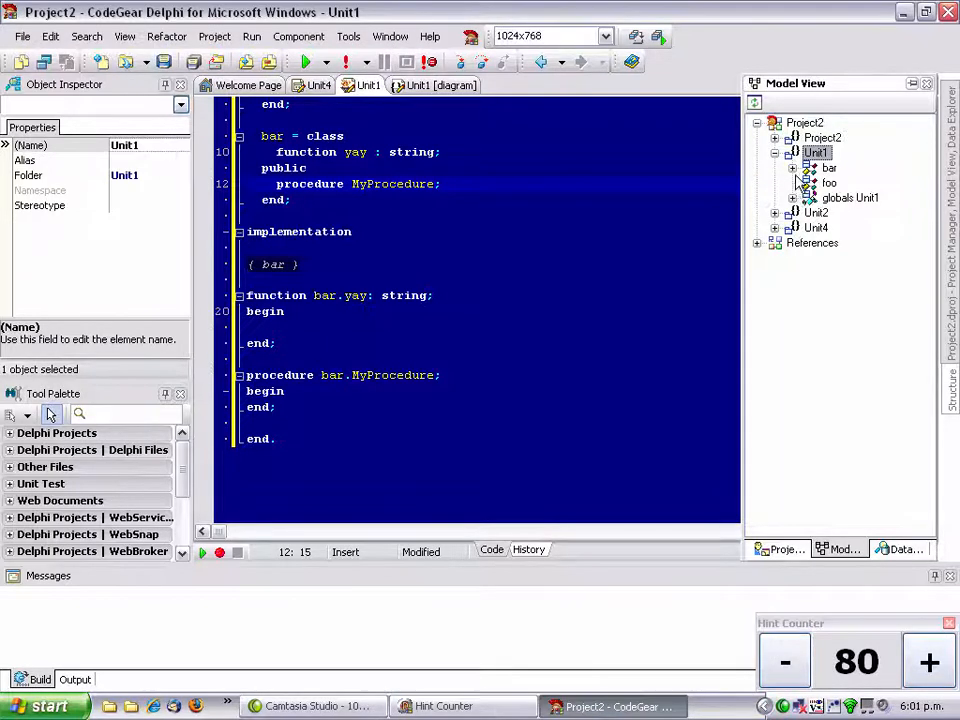
pyautogui.click(793, 167)
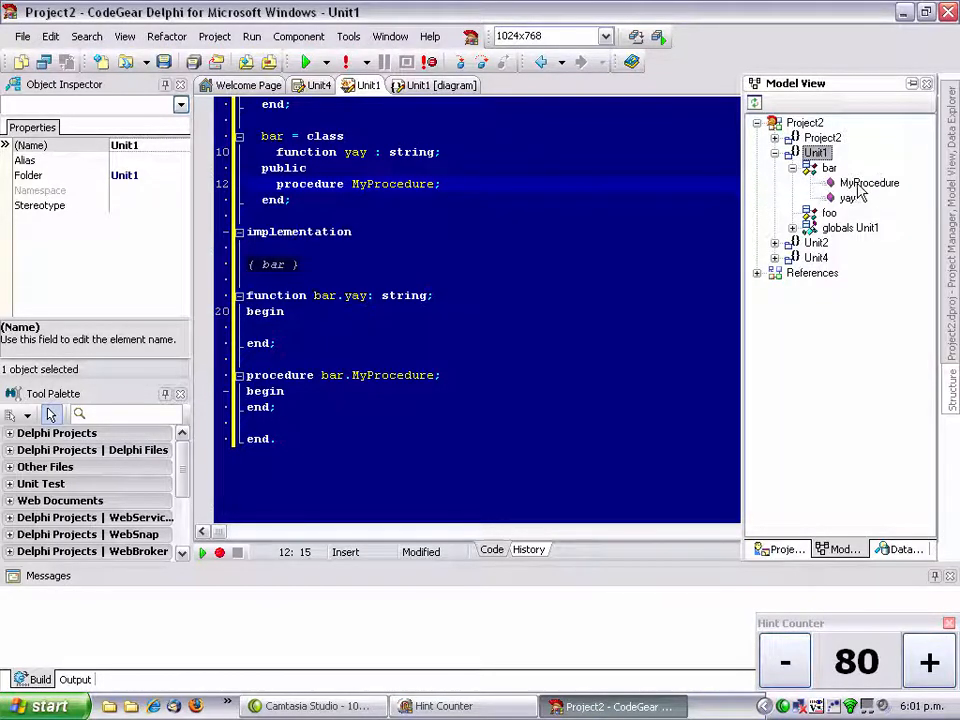
pyautogui.click(848, 197)
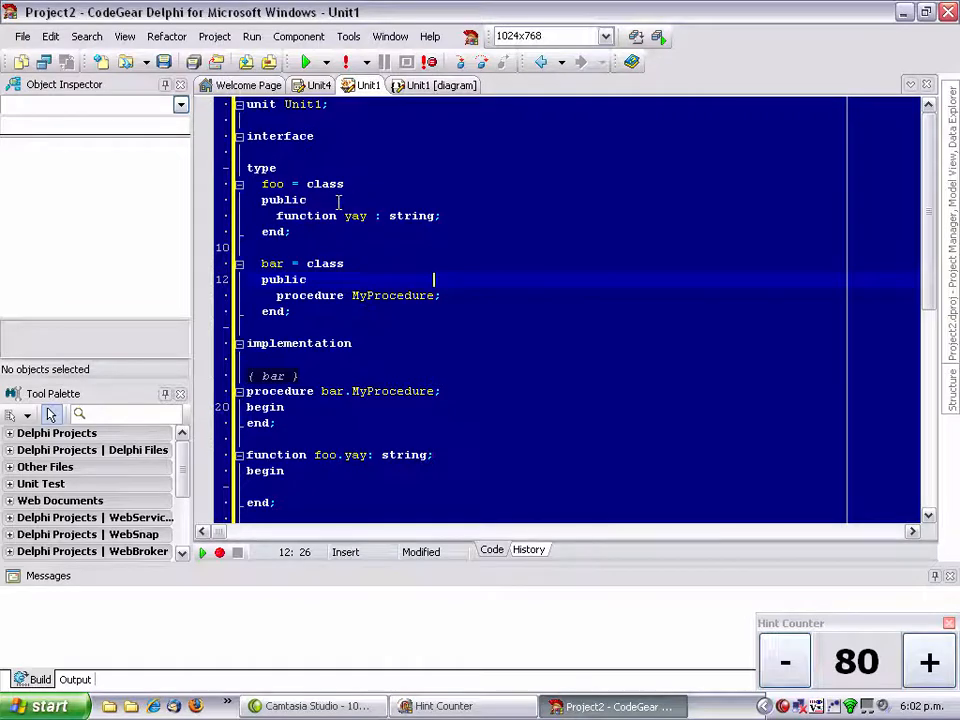
pyautogui.moveTo(408, 237)
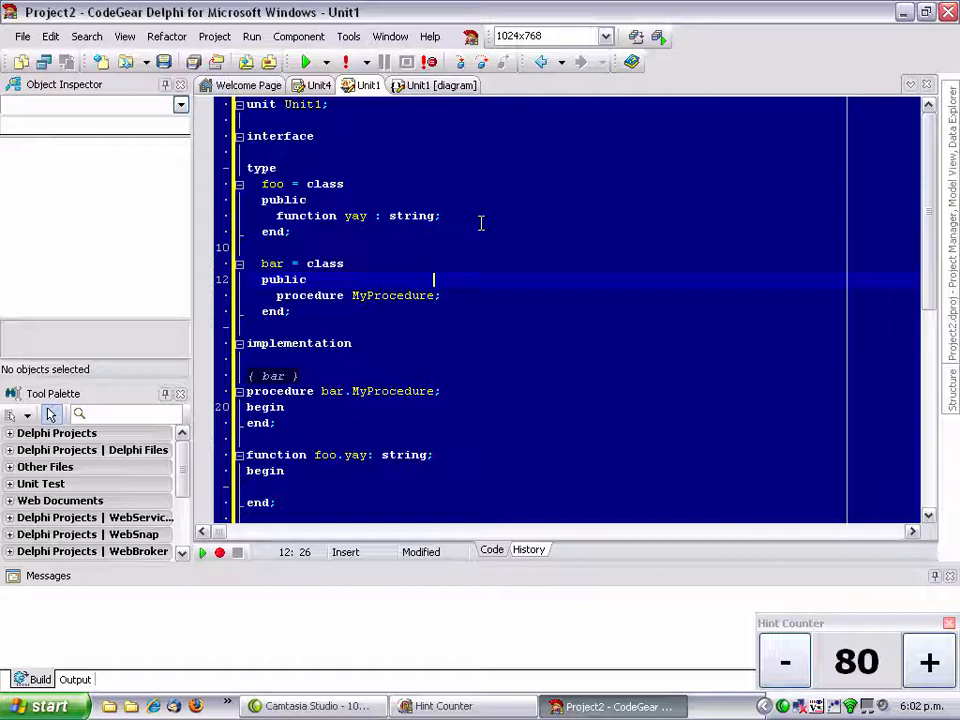
pyautogui.click(317, 85)
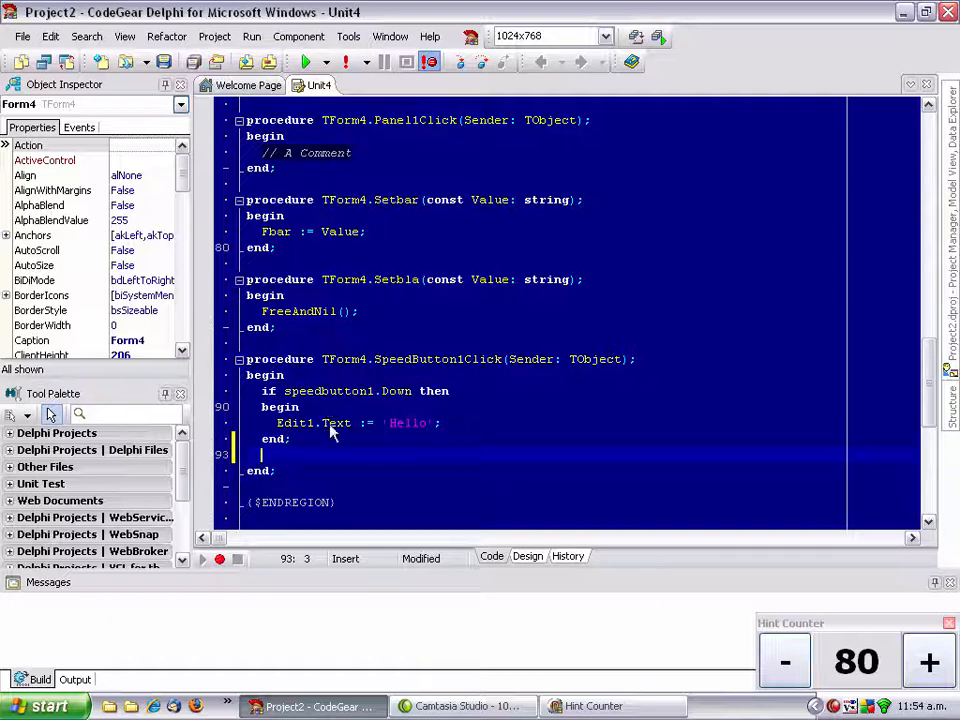
# Step: Add Caption := (Sender as TComponent).Name; and a Caption line appending Edit1.Text, then debug
pyautogui.write('Caption')
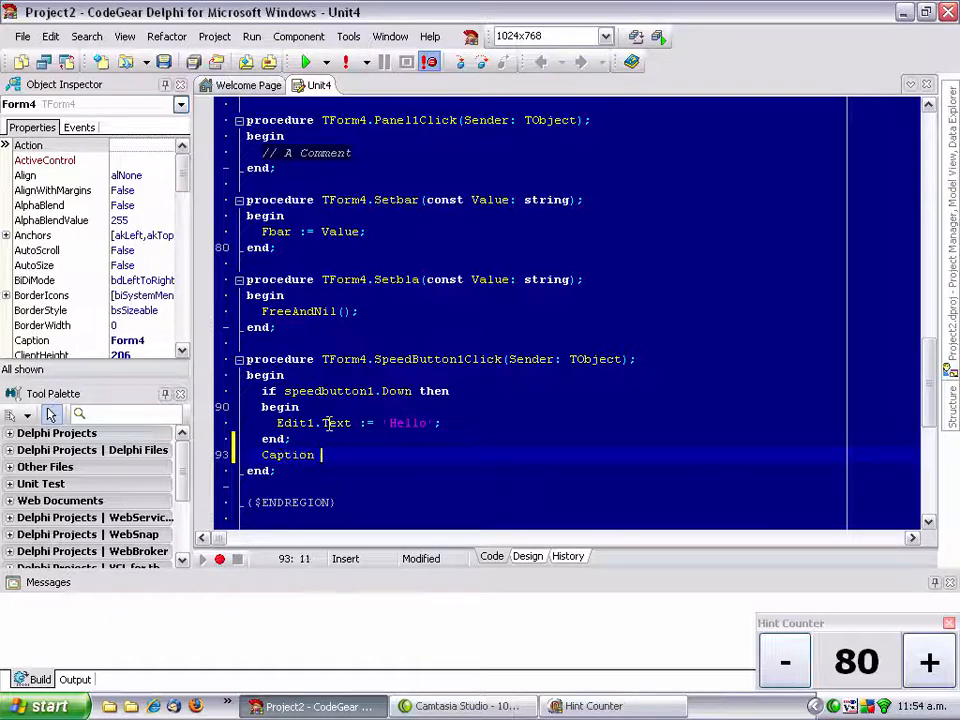
pyautogui.write(":= 'The Sender is ' + (")
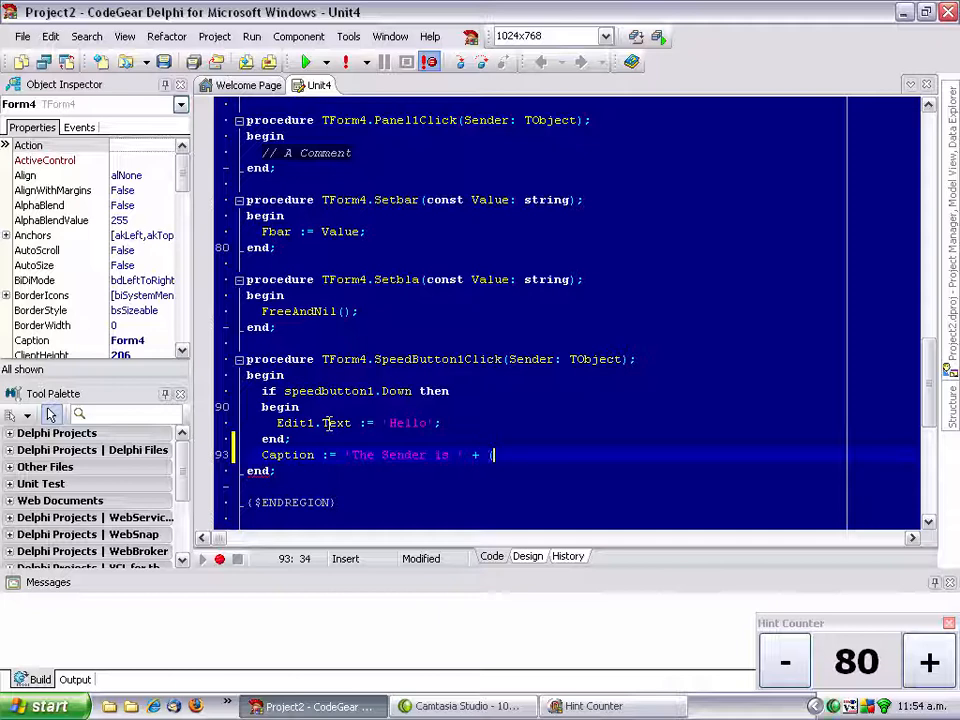
pyautogui.write('Sender as')
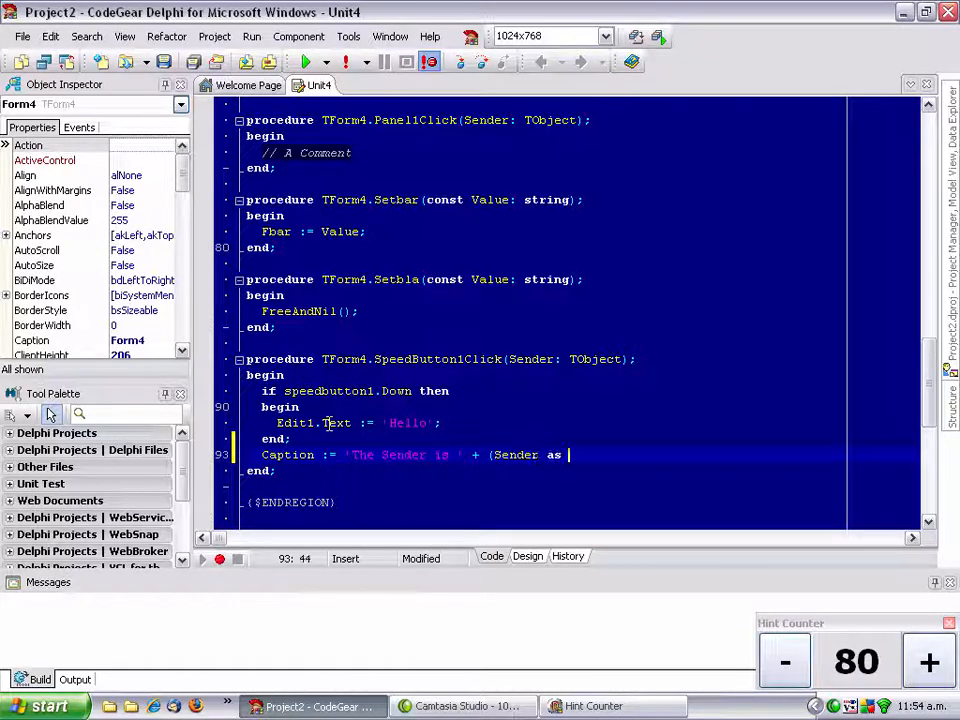
pyautogui.write('TComponen')
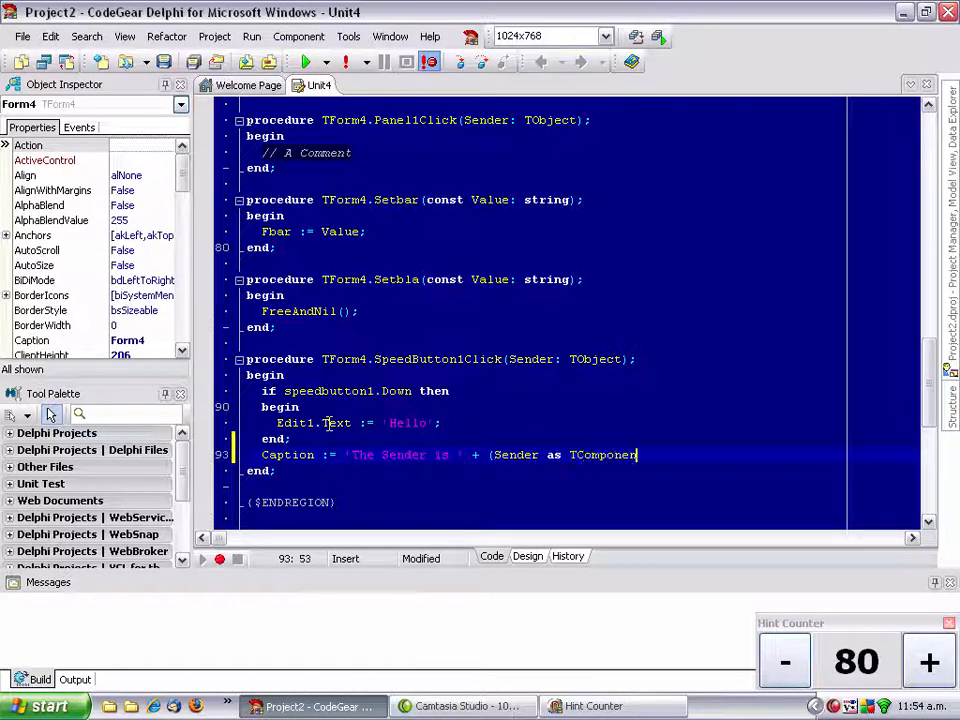
pyautogui.write('.Name;')
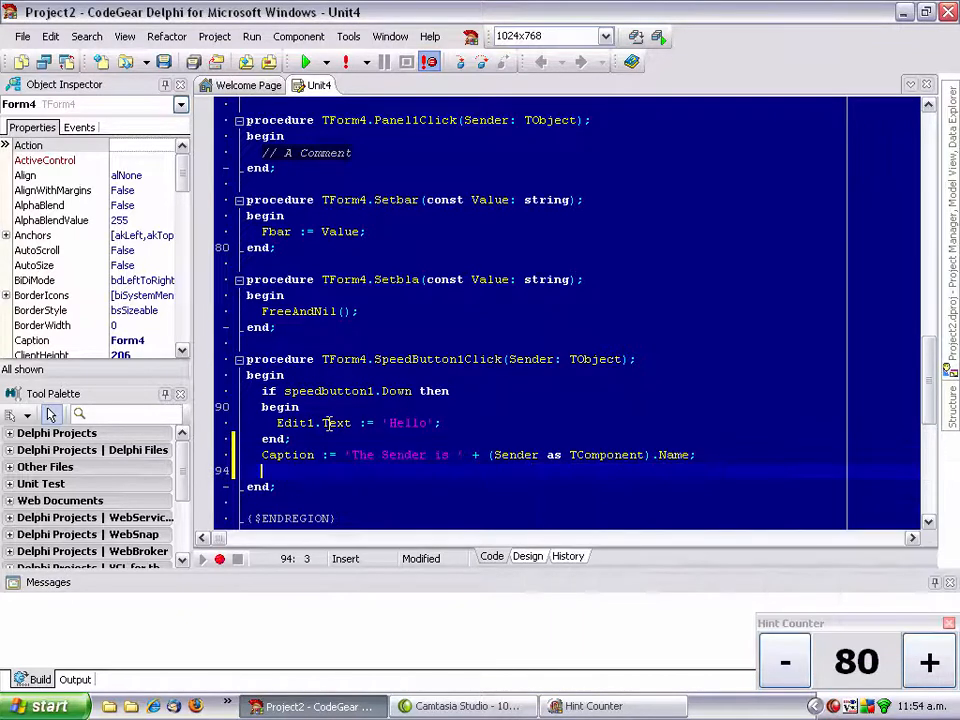
pyautogui.write("Caption := Caption + ' ' +")
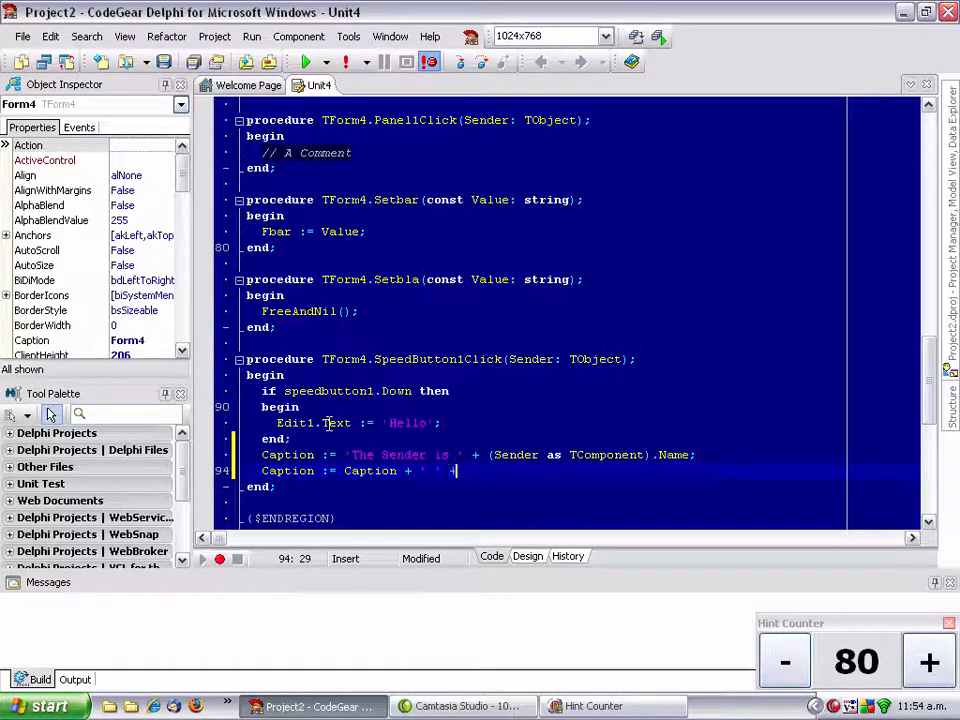
pyautogui.write('Edit1.Text;')
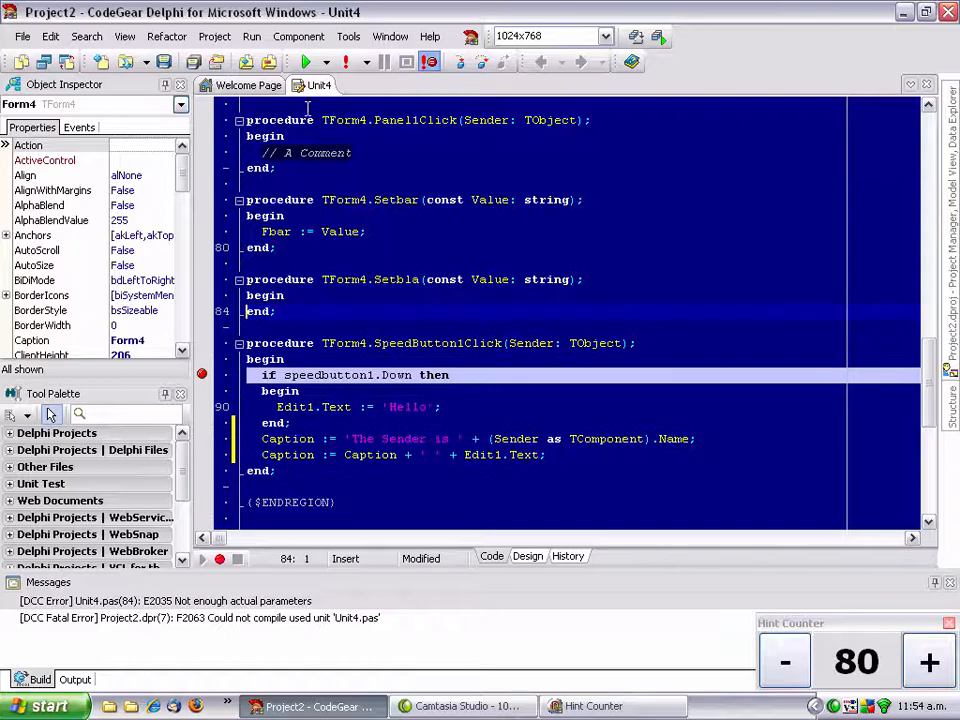
pyautogui.click(304, 62)
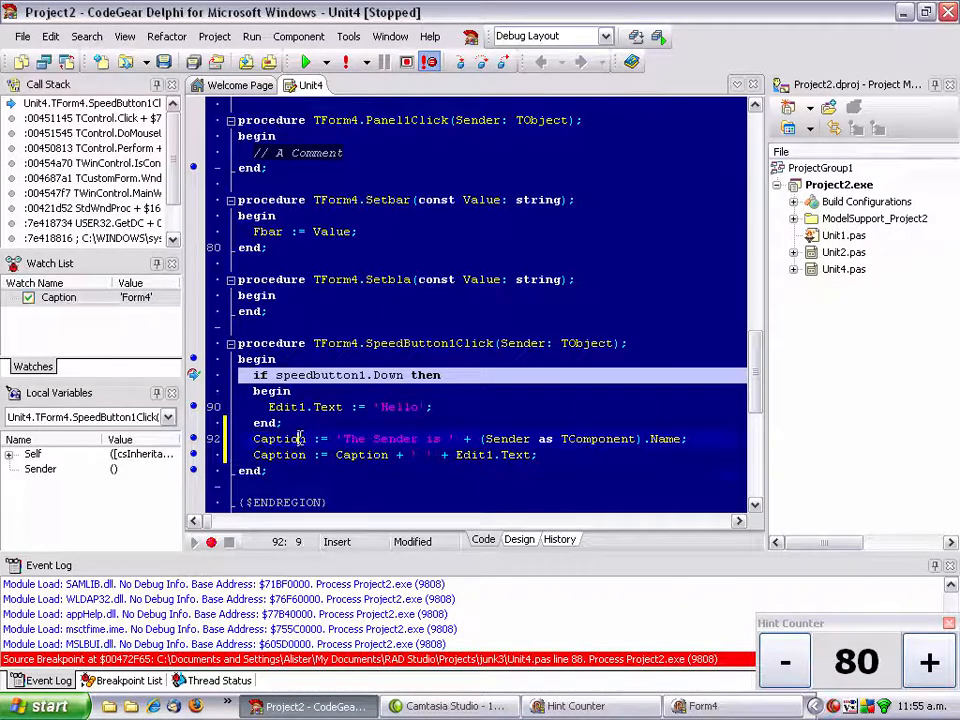
pyautogui.moveTo(280, 440)
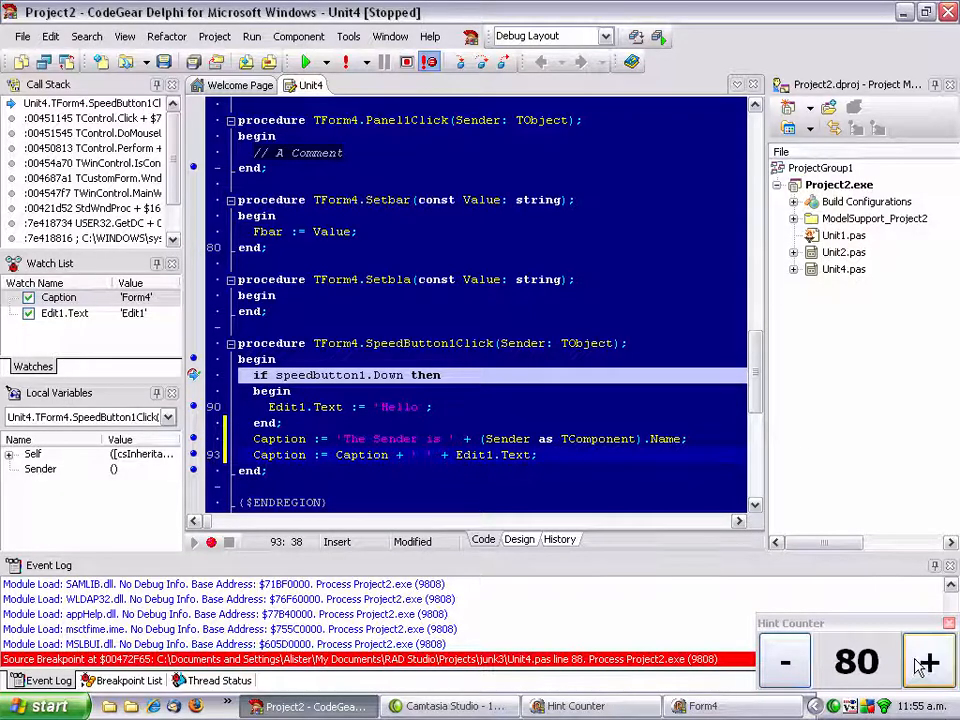
# Step: Watch Edit1.Text, the caption expression and the sender's name, stepping to line 93
pyautogui.click(925, 662)
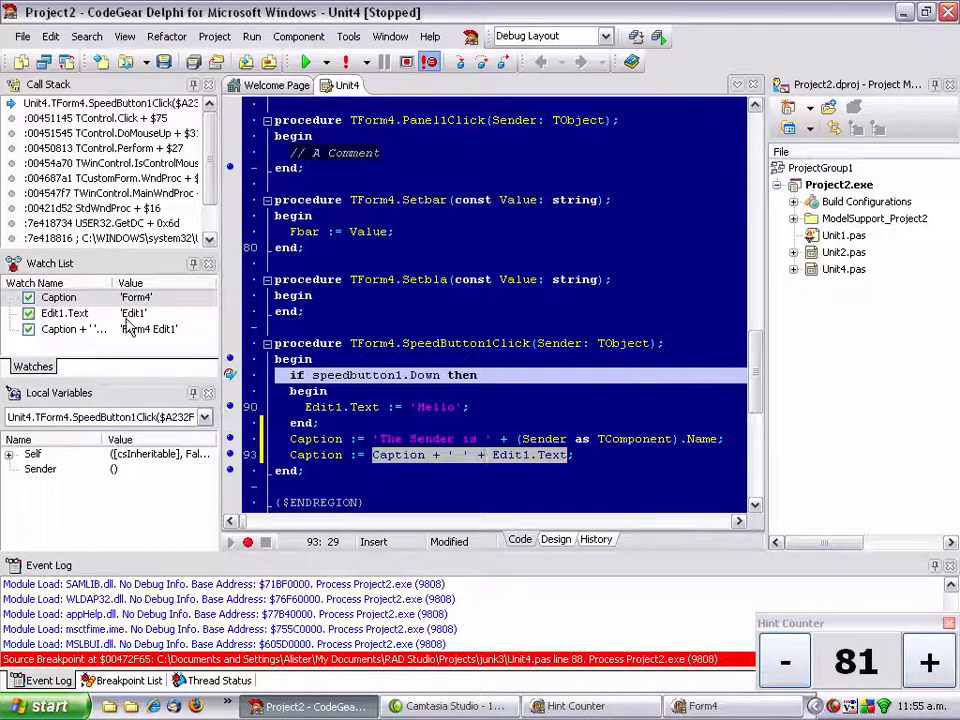
pyautogui.moveTo(220, 337)
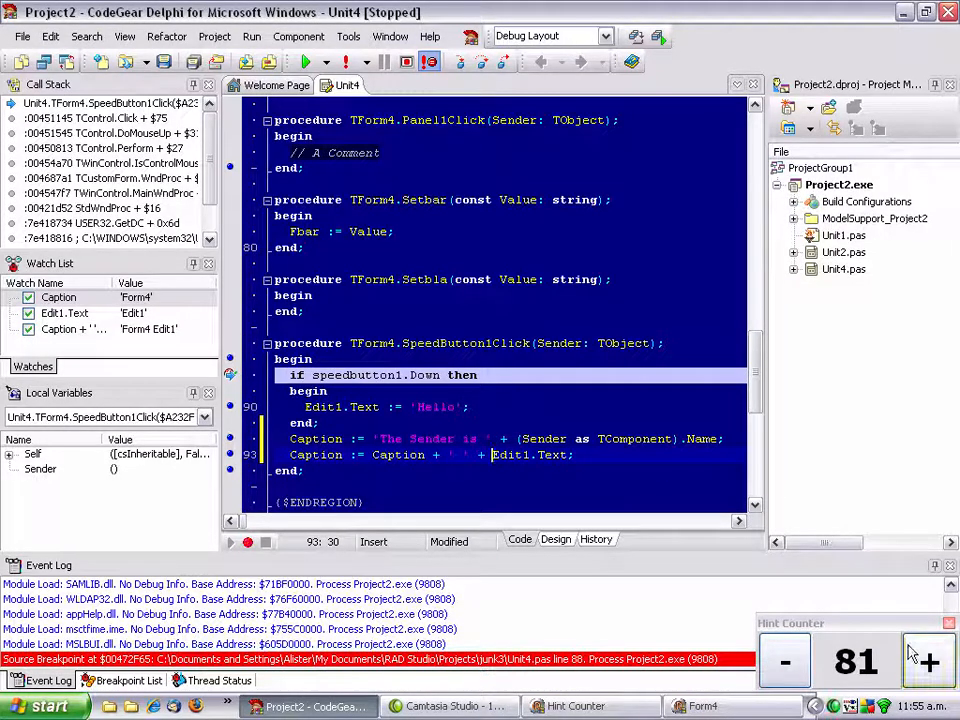
pyautogui.click(928, 661)
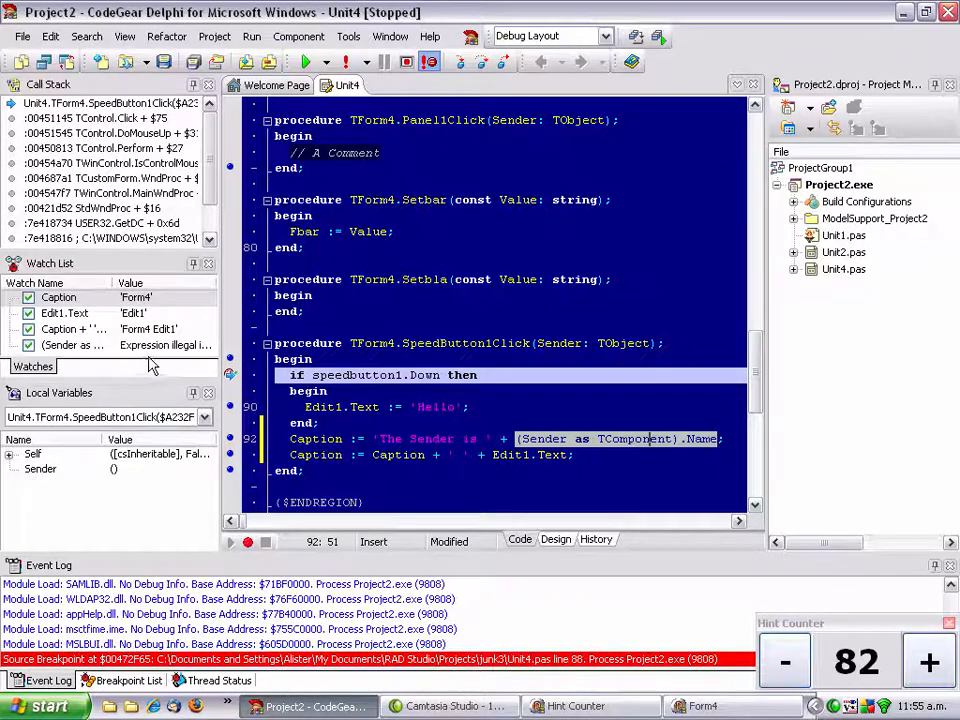
pyautogui.moveTo(155, 357)
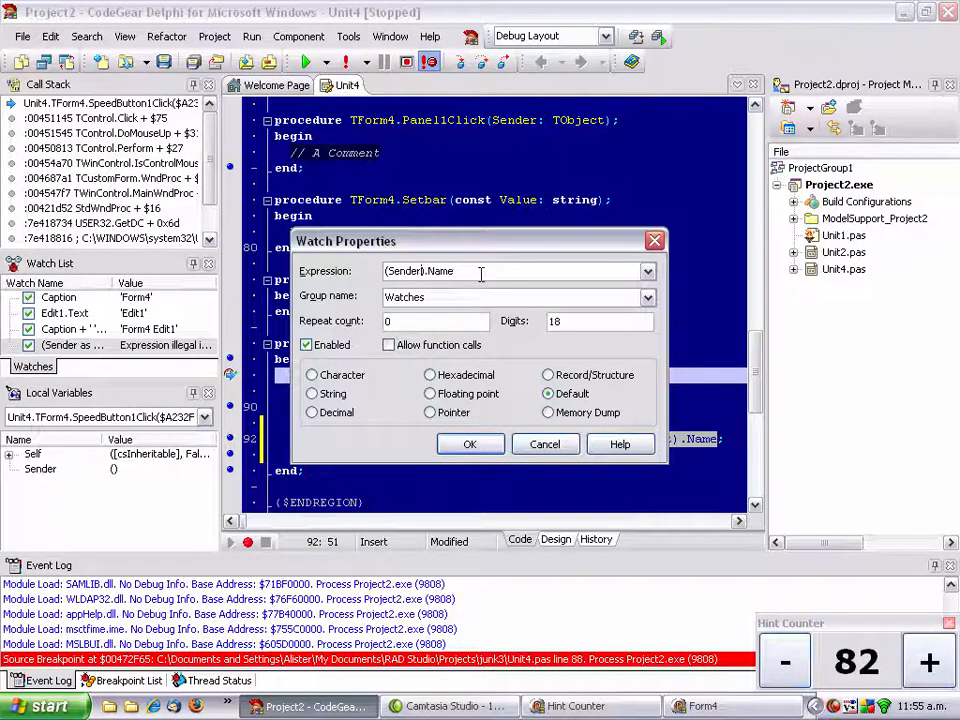
pyautogui.click(470, 444)
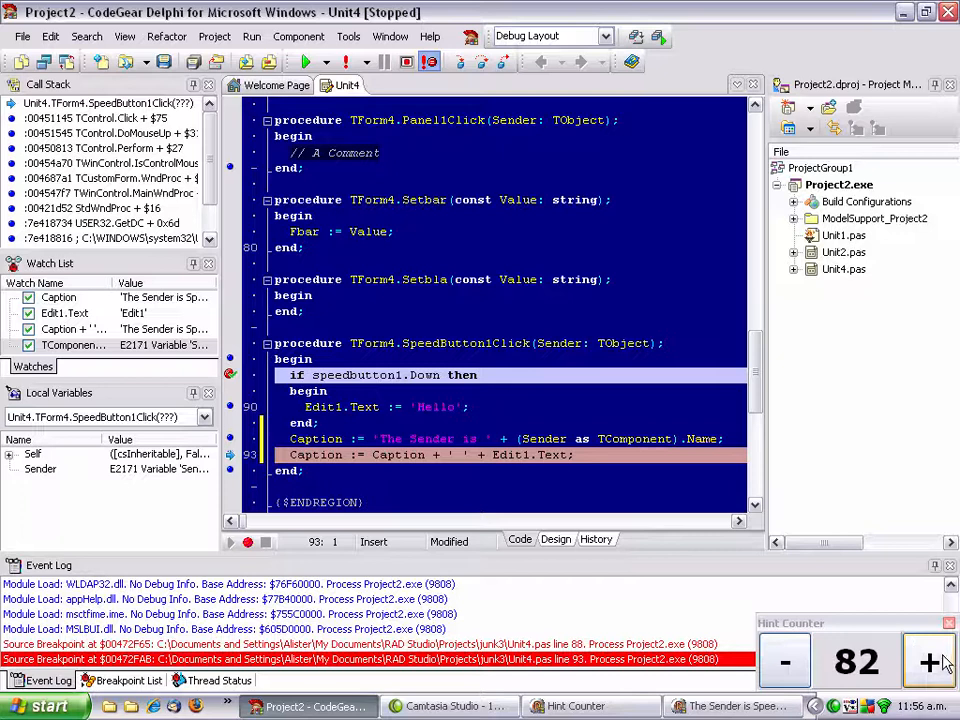
pyautogui.click(928, 662)
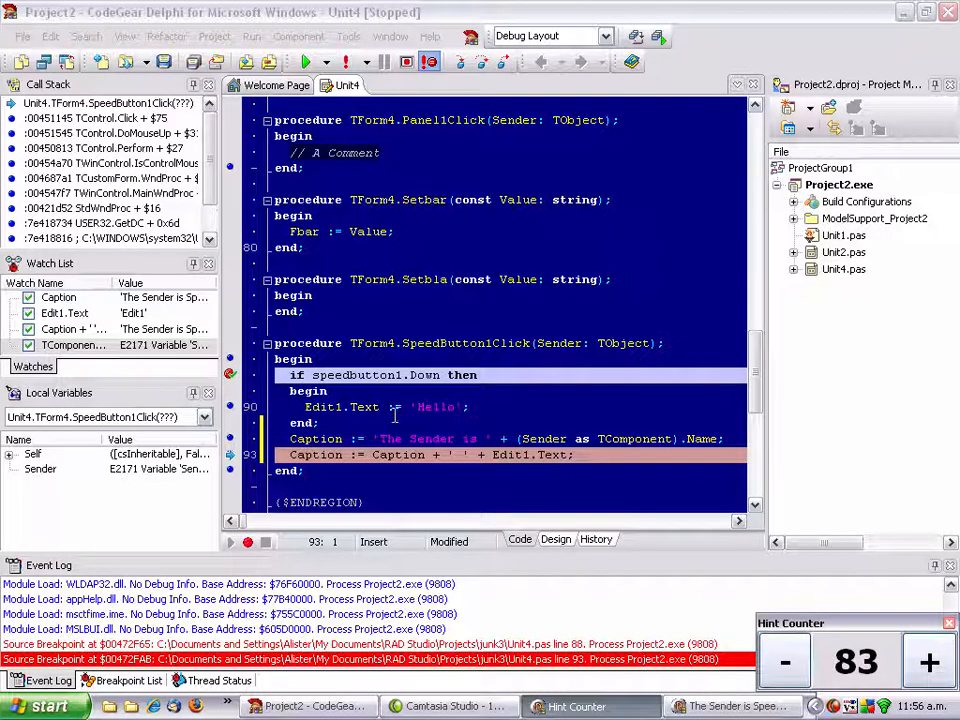
pyautogui.moveTo(485, 555)
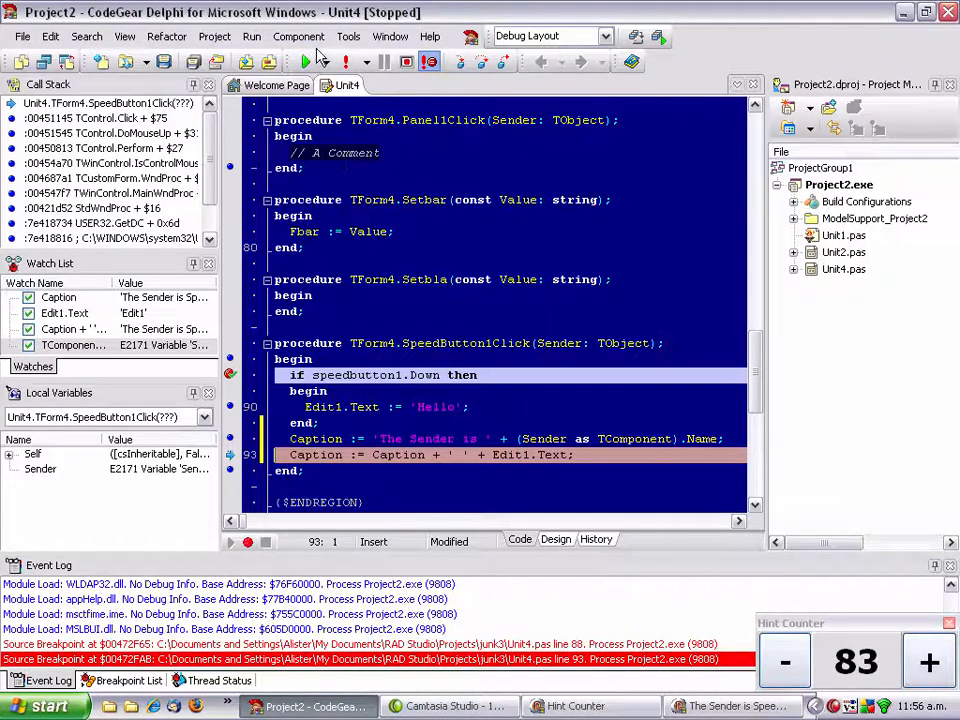
# Step: Resume Project2, then review and dismiss the Project Options compiling settings
pyautogui.click(304, 62)
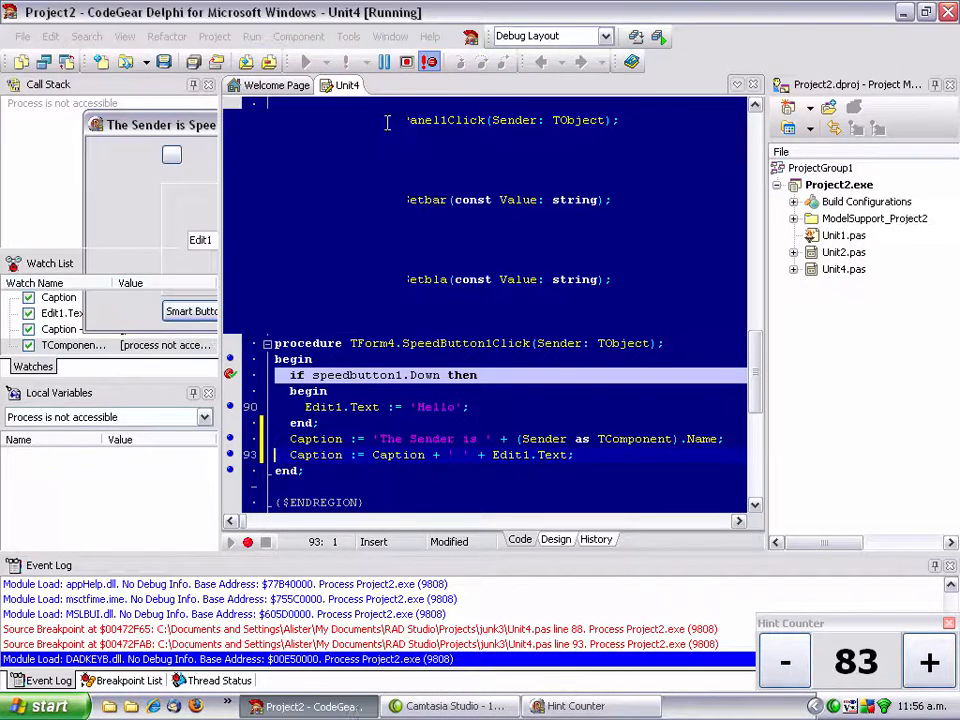
pyautogui.click(214, 36)
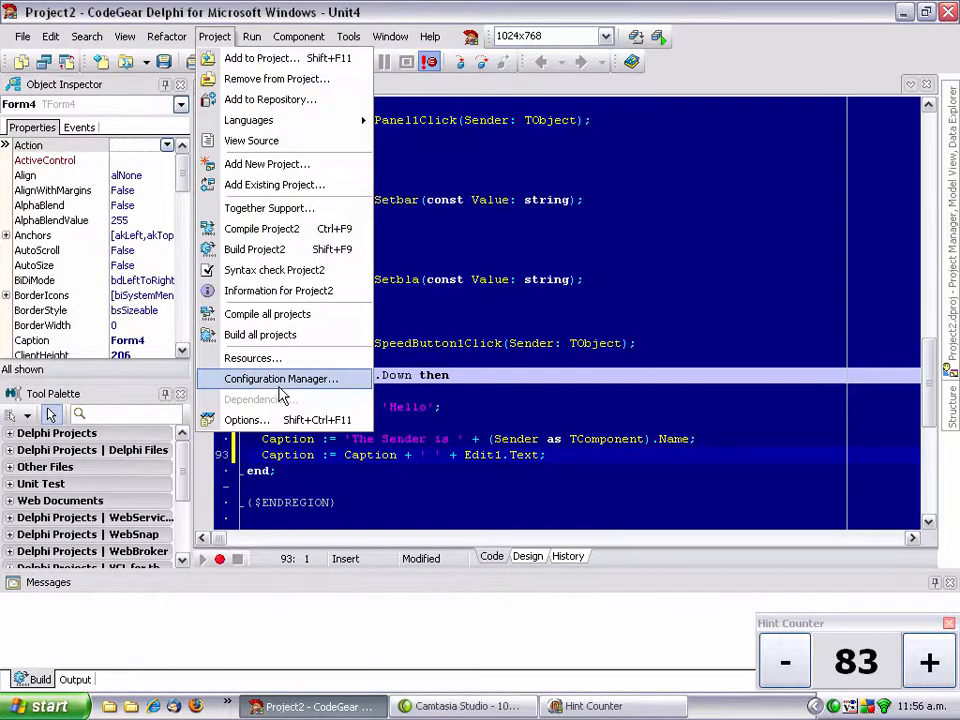
pyautogui.click(245, 419)
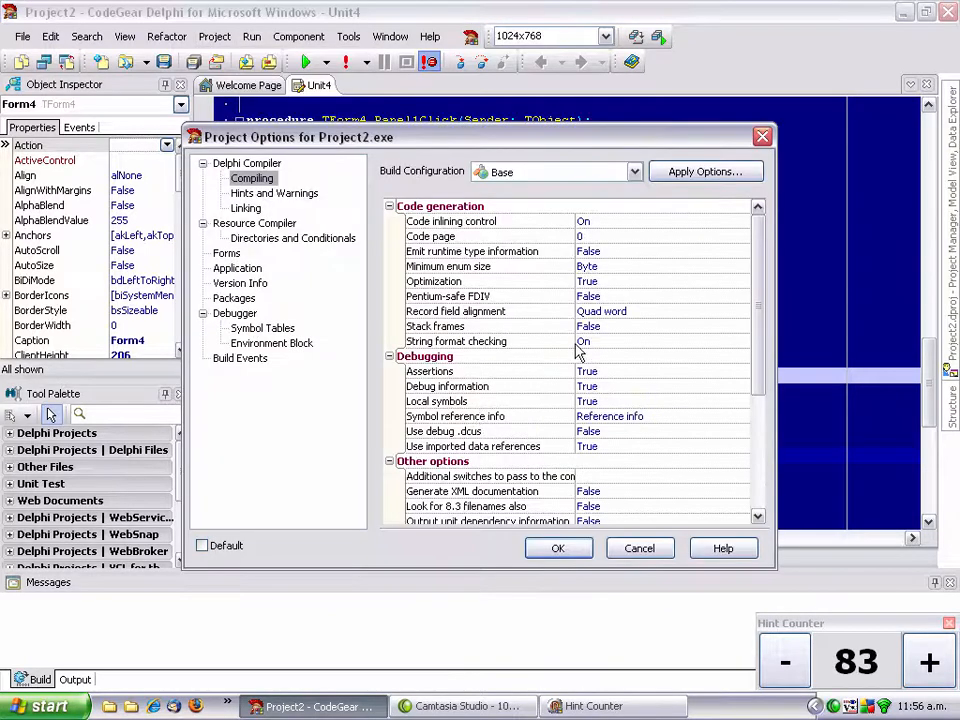
pyautogui.moveTo(605, 341)
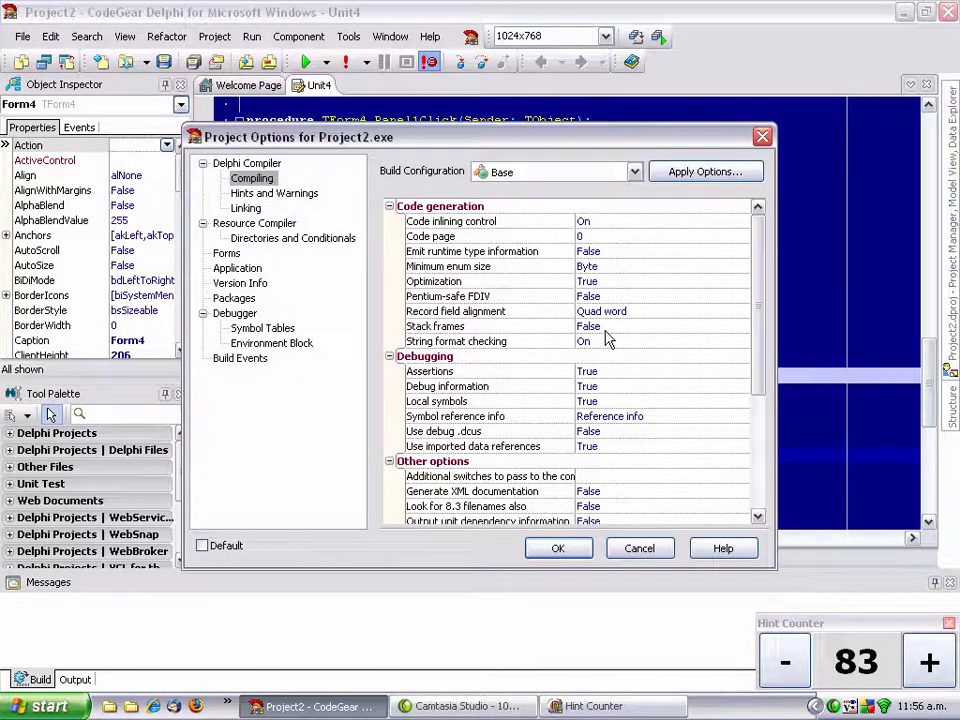
pyautogui.click(588, 431)
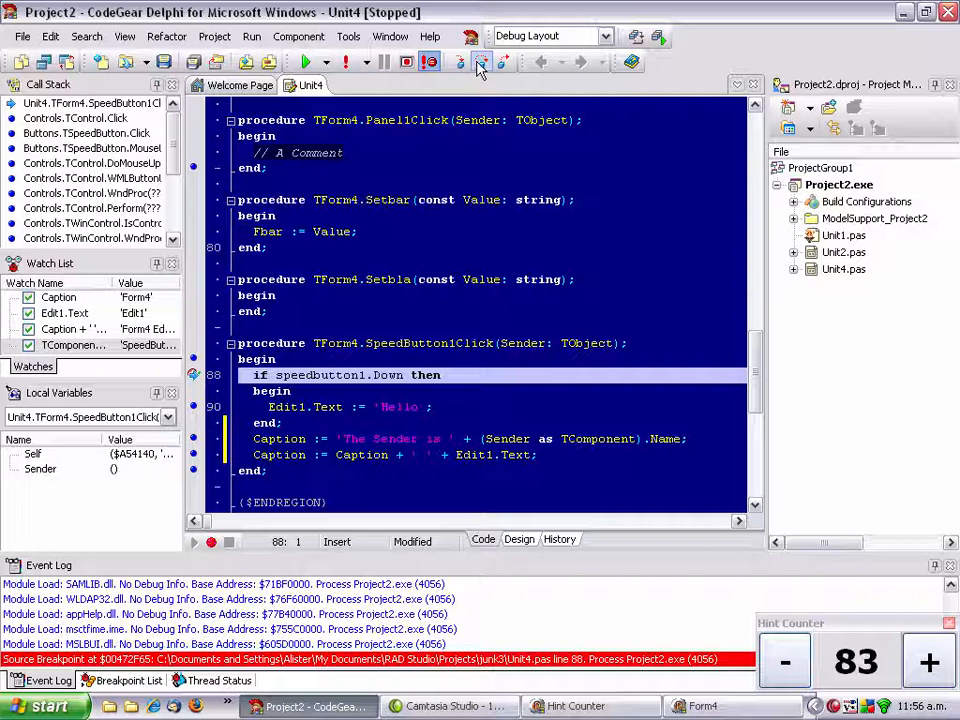
pyautogui.moveTo(481, 62)
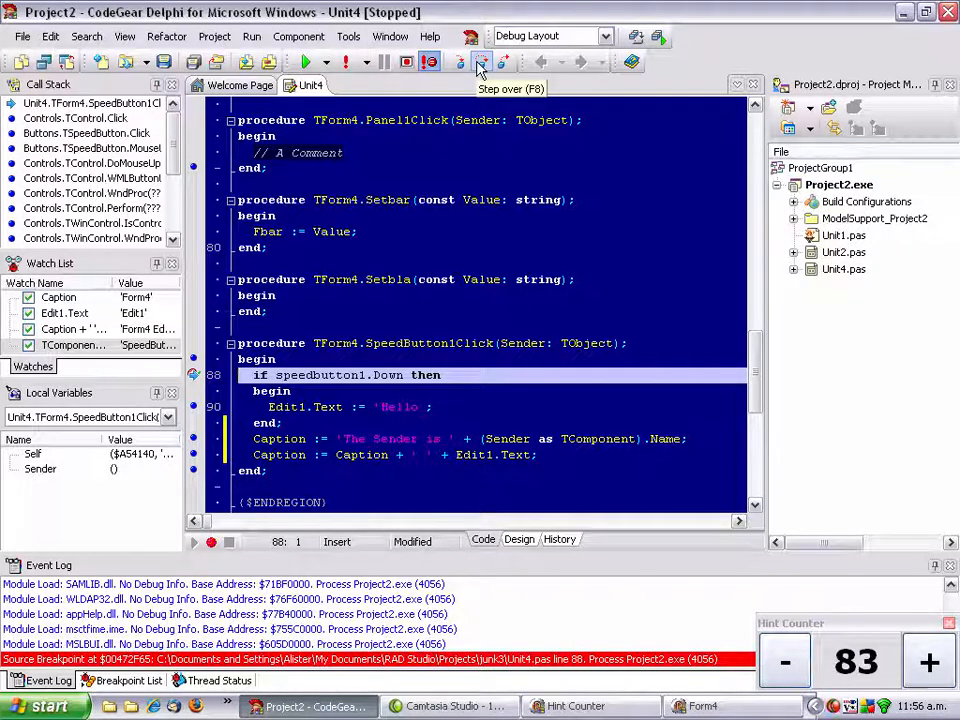
# Step: Step over from the line 88 breakpoint to line 92 of Unit4
pyautogui.click(481, 62)
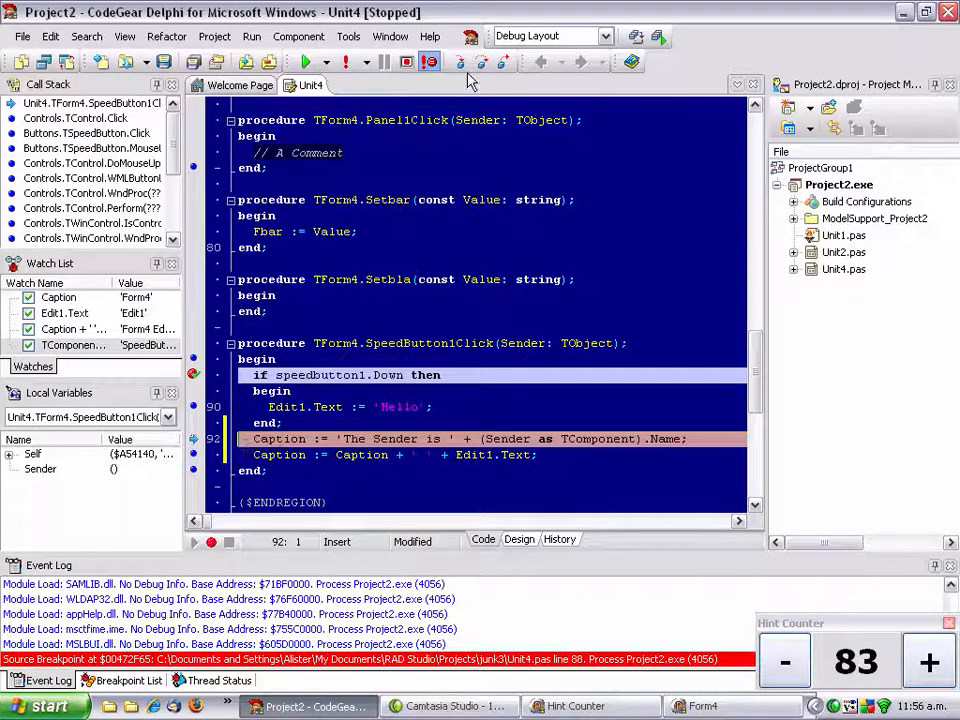
pyautogui.moveTo(459, 62)
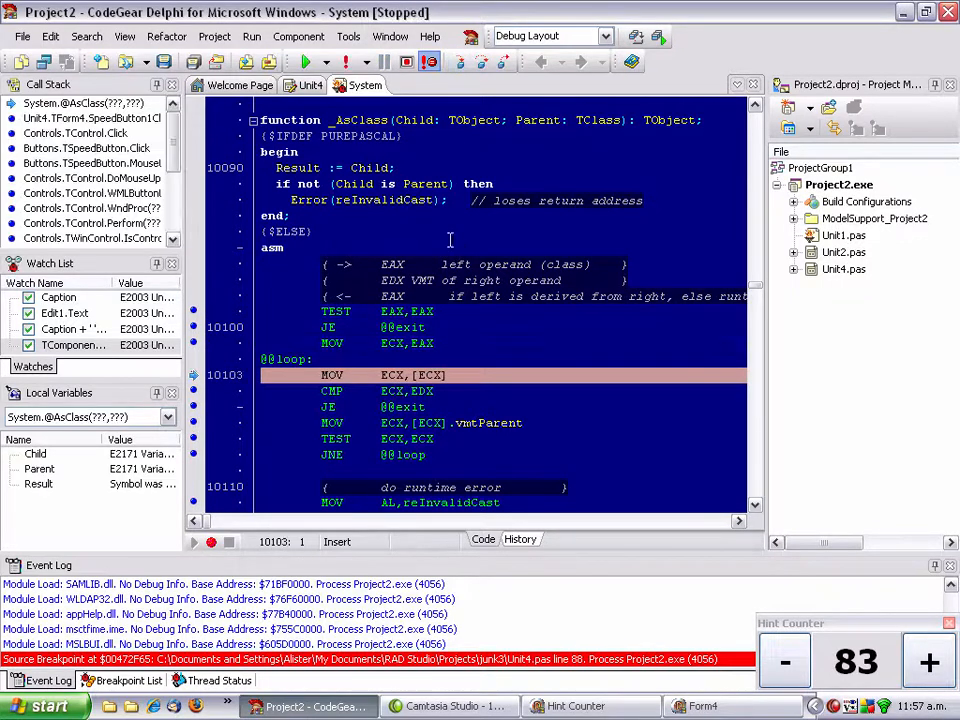
pyautogui.moveTo(505, 62)
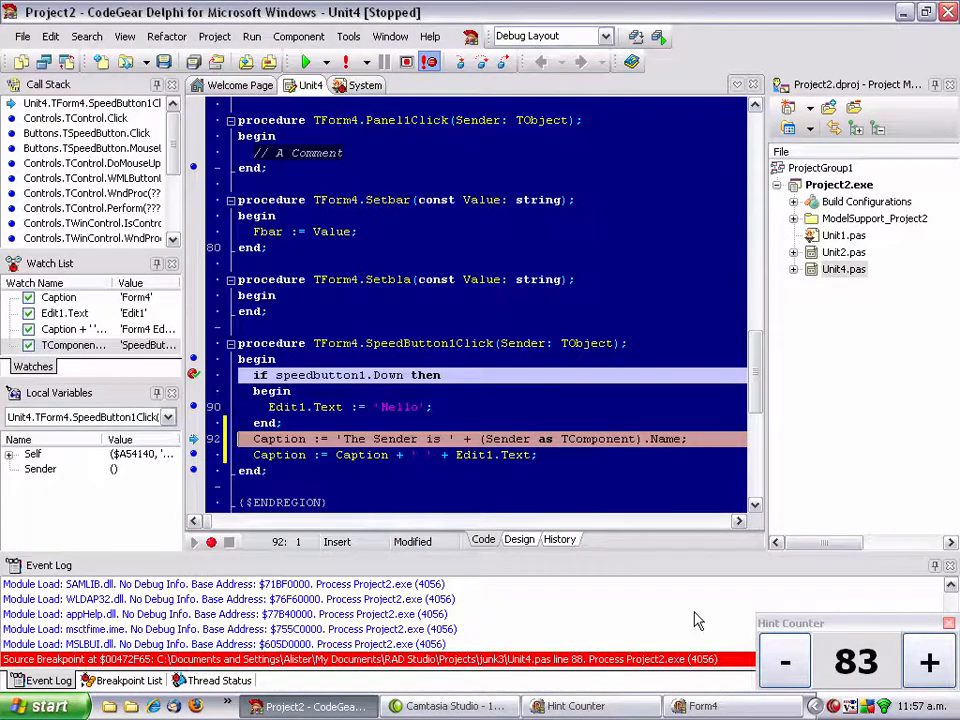
pyautogui.click(926, 661)
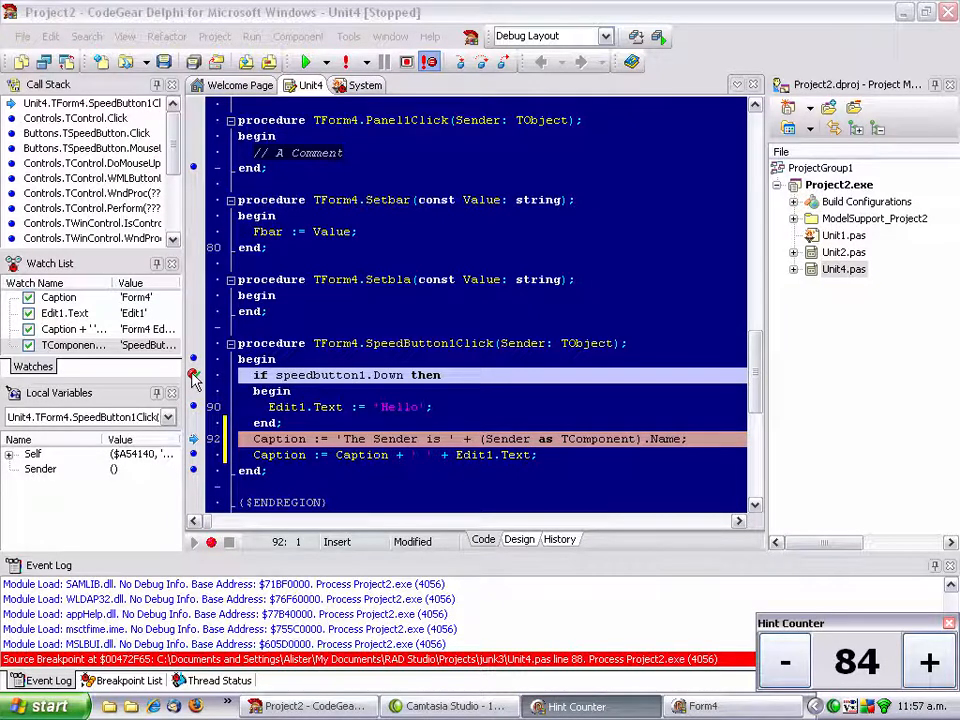
# Step: Give the line 88 breakpoint the condition form4.edit1.text = 'Hello' and trigger it from the speed button
pyautogui.rightClick(195, 375)
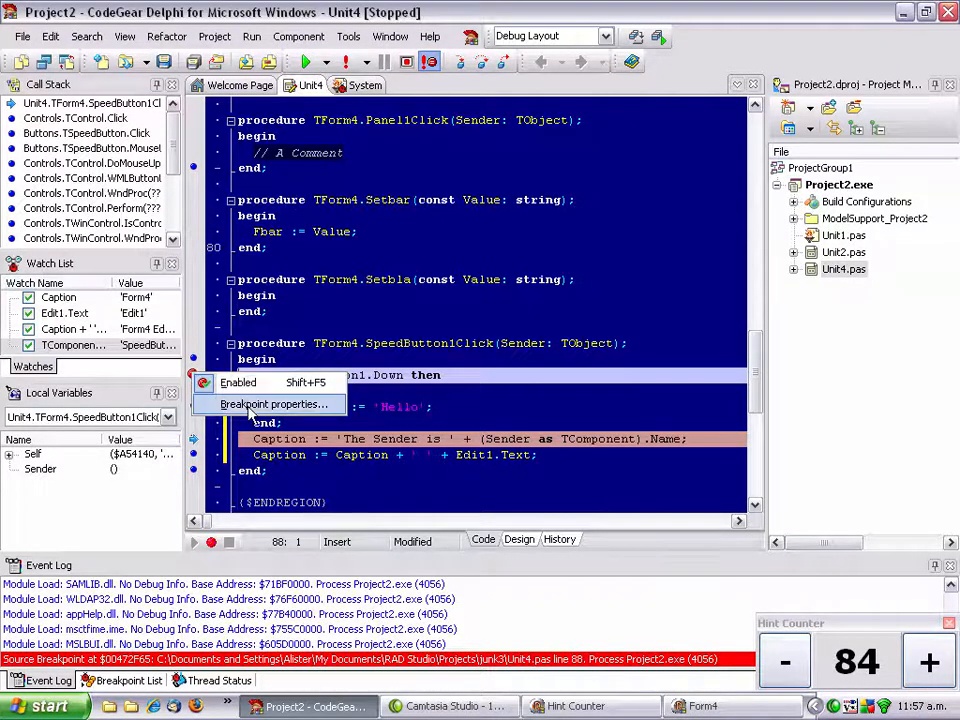
pyautogui.click(271, 404)
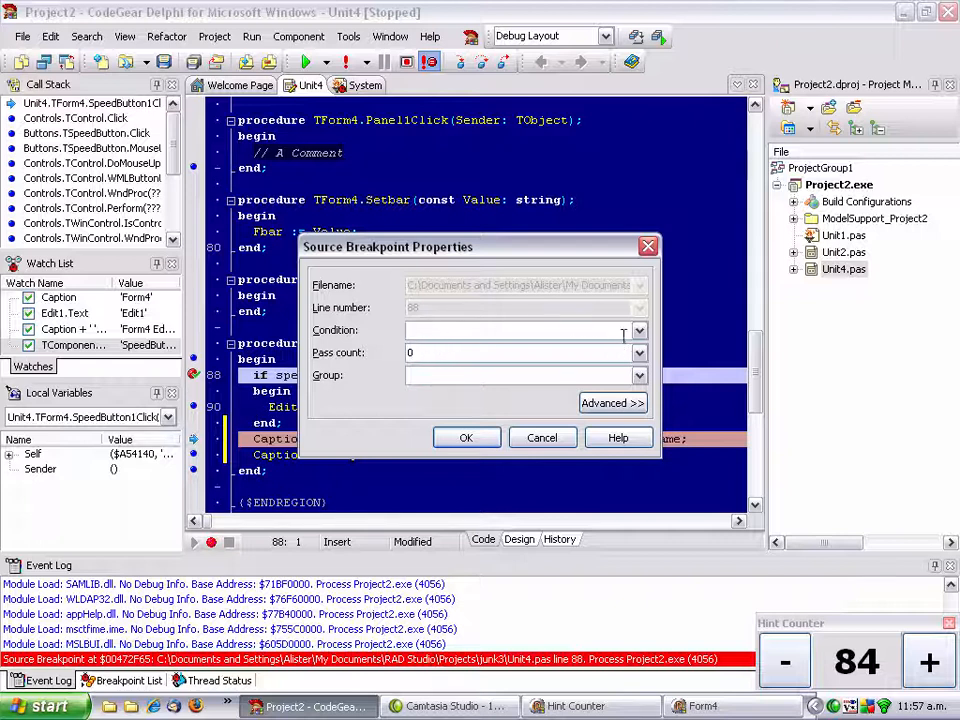
pyautogui.write("form4.edit1.text = 'Hello'")
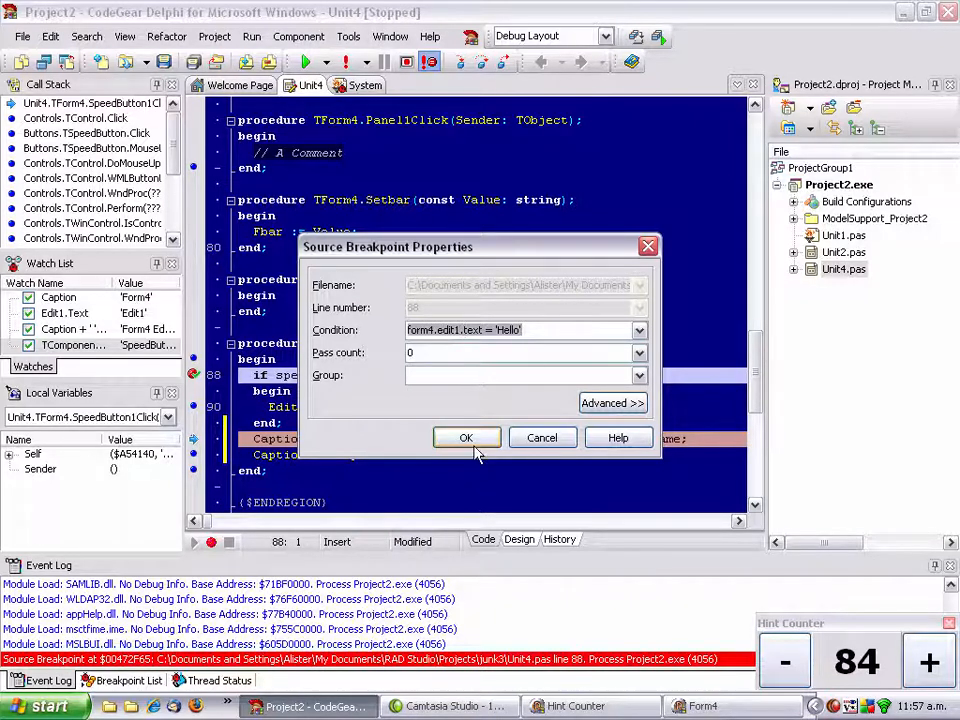
pyautogui.click(466, 438)
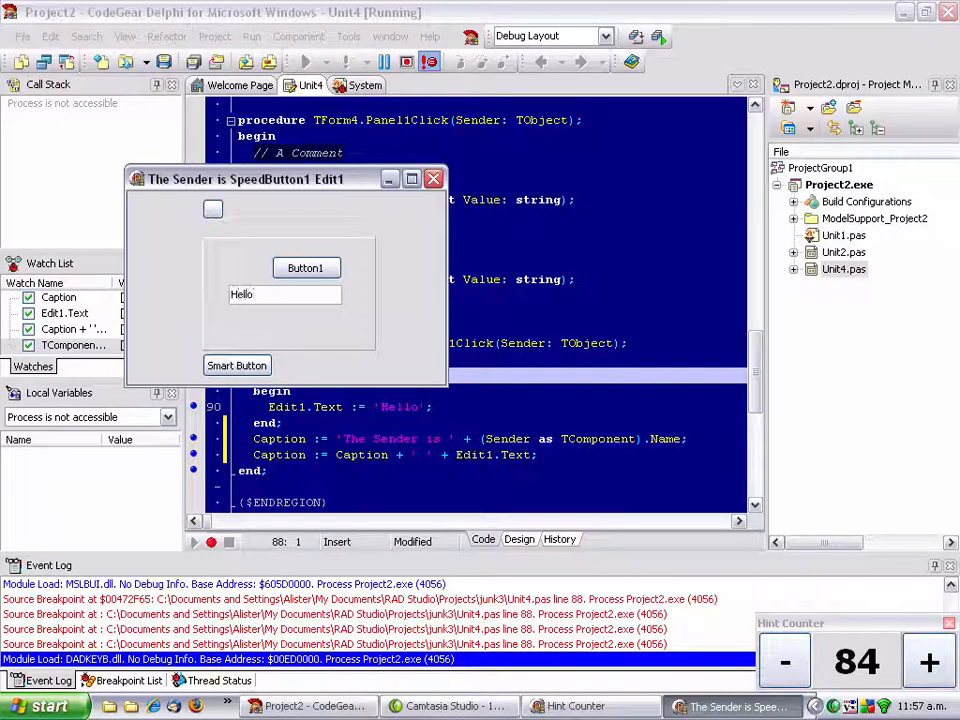
pyautogui.click(237, 365)
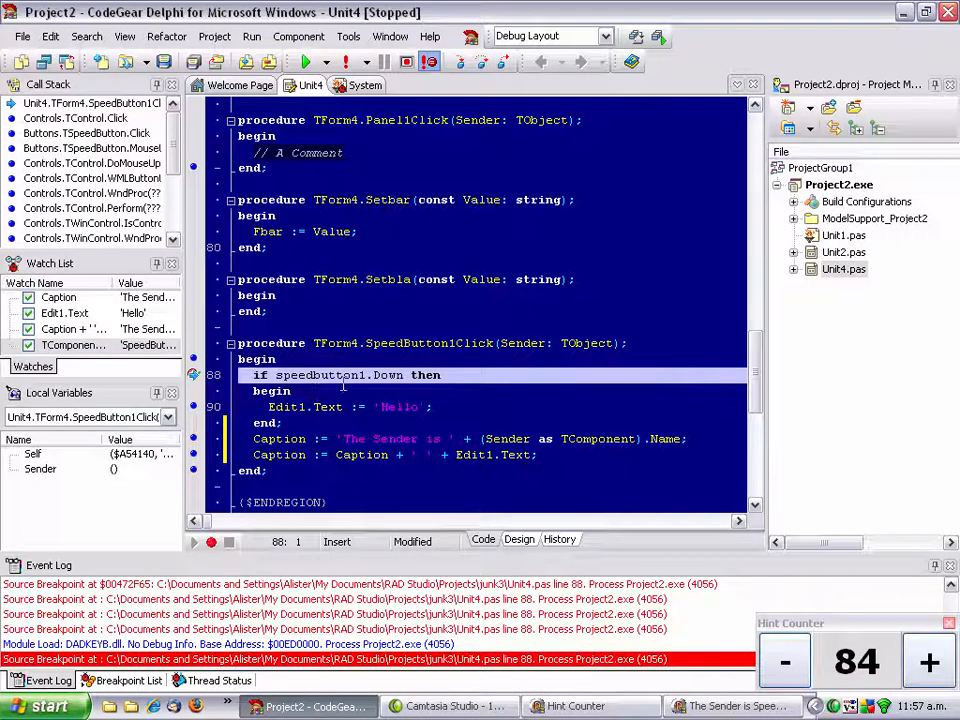
pyautogui.click(927, 661)
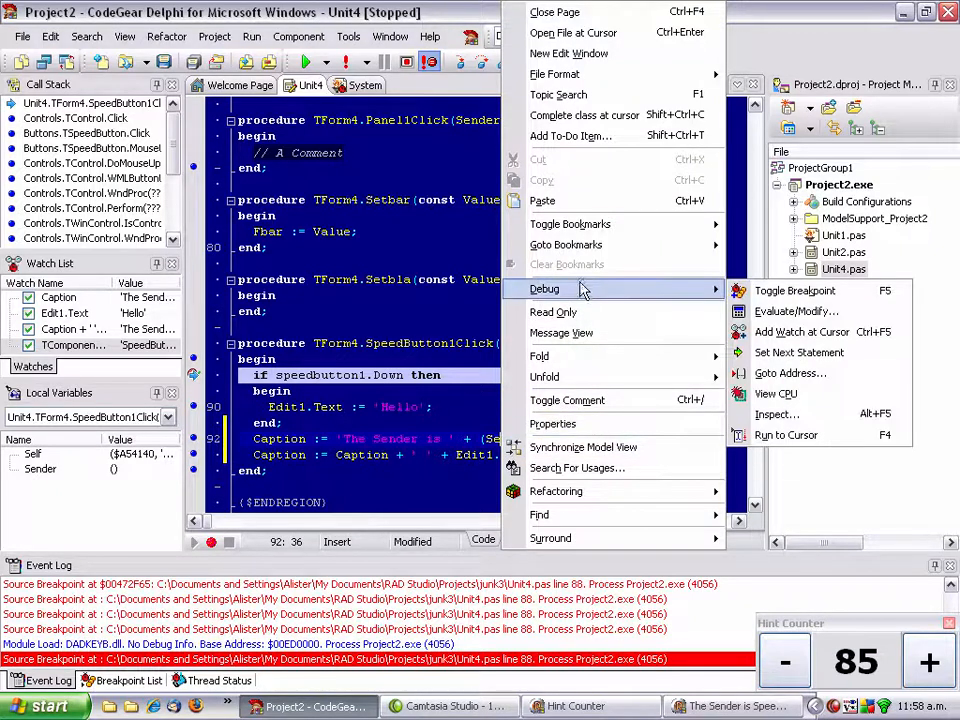
# Step: Inspect Sender in the debugger and type cast it to TSpeedButton
pyautogui.click(777, 413)
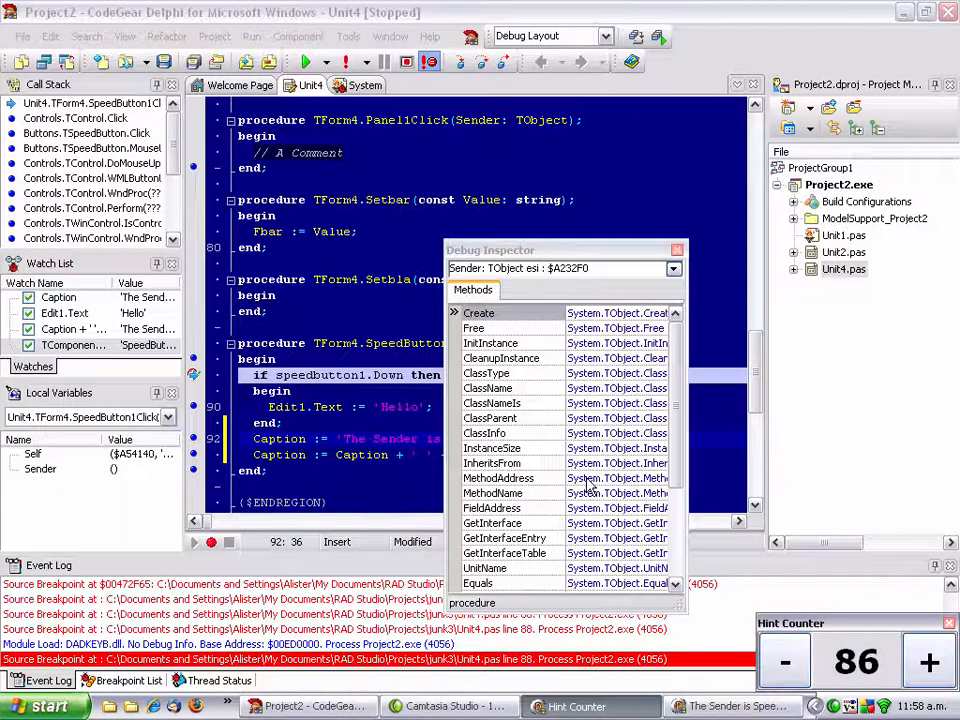
pyautogui.moveTo(590, 290)
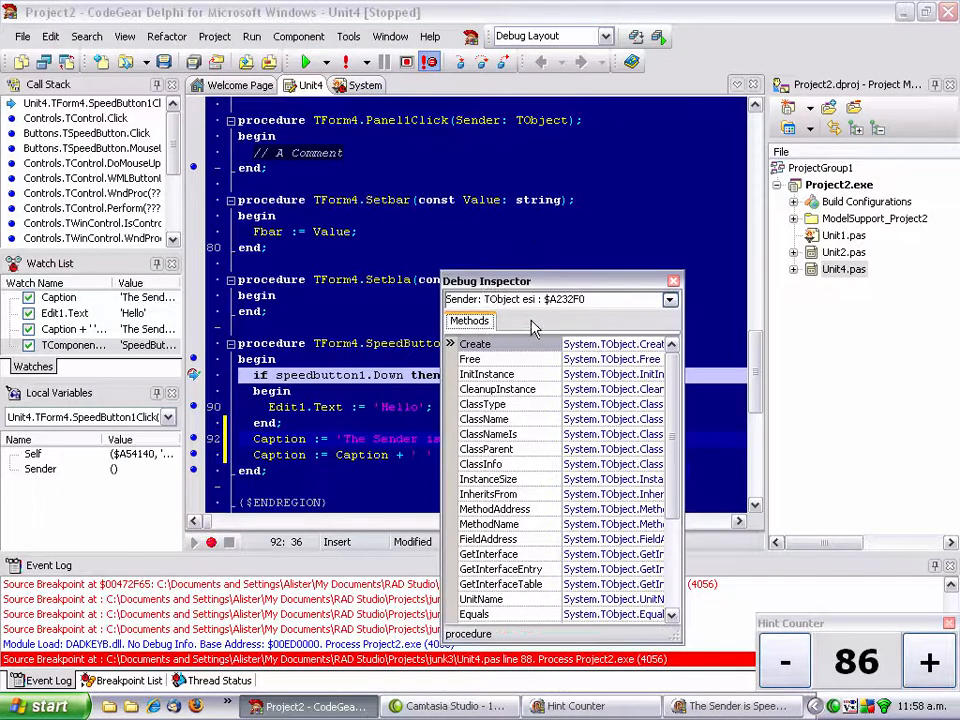
pyautogui.rightClick(560, 460)
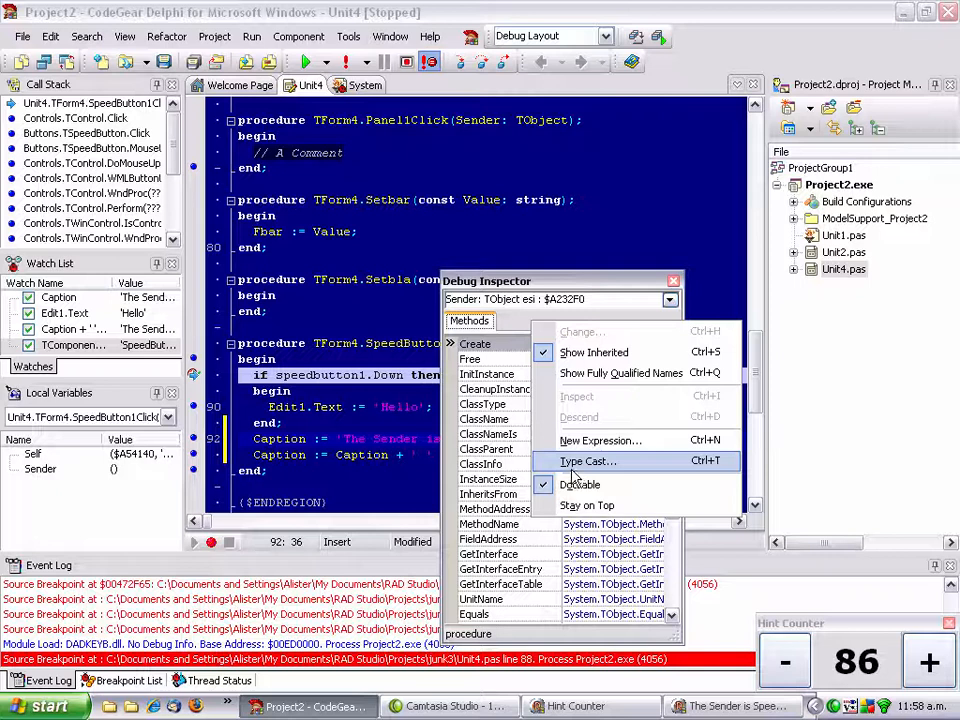
pyautogui.click(588, 461)
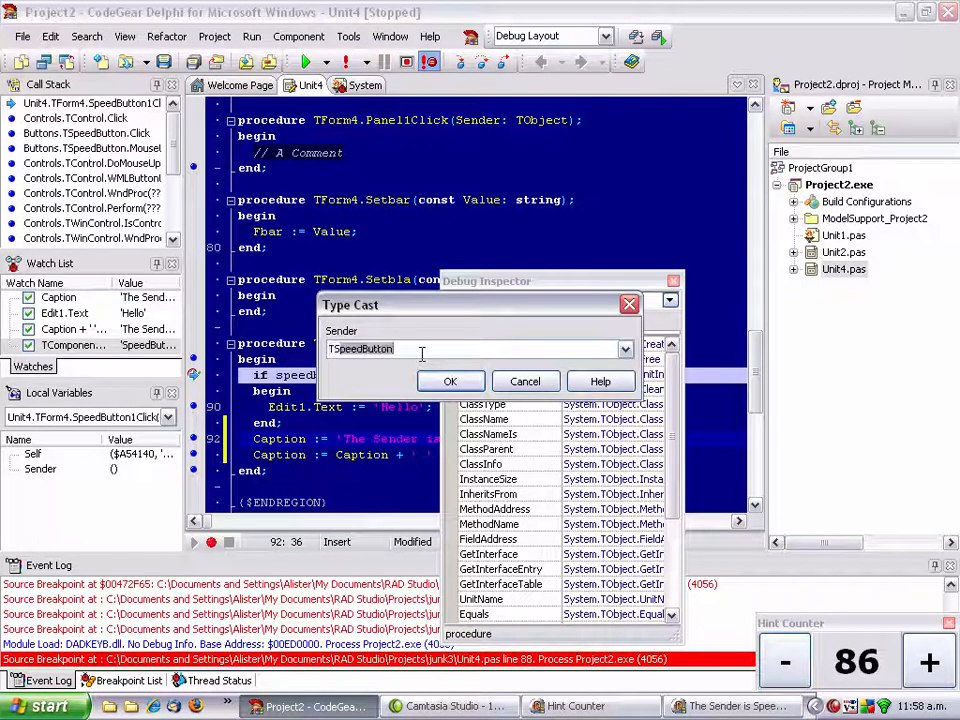
pyautogui.click(450, 381)
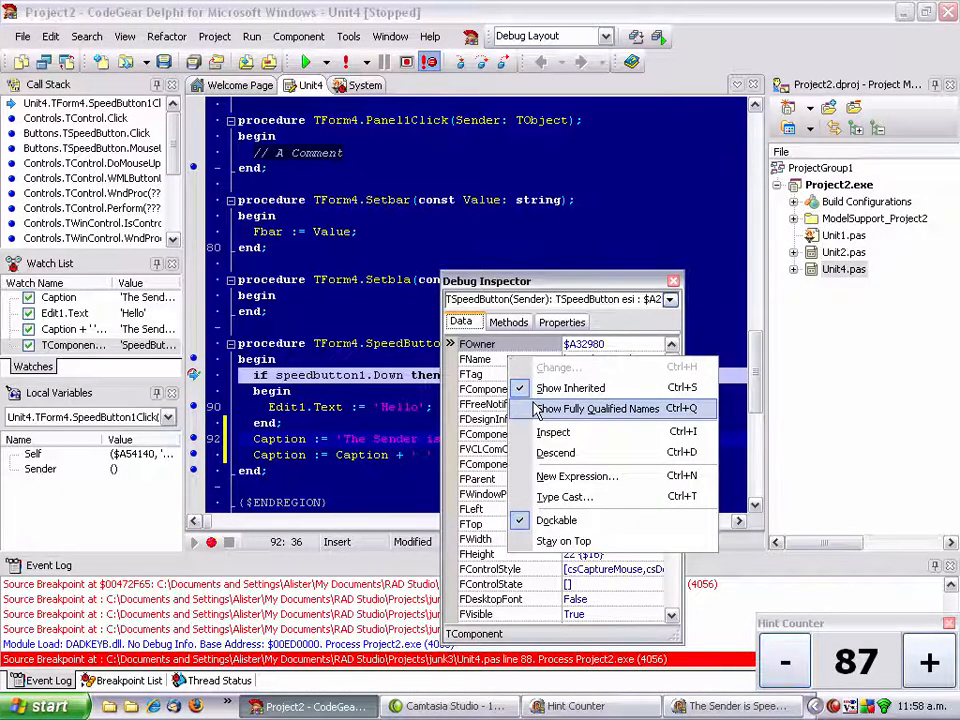
pyautogui.moveTo(570, 387)
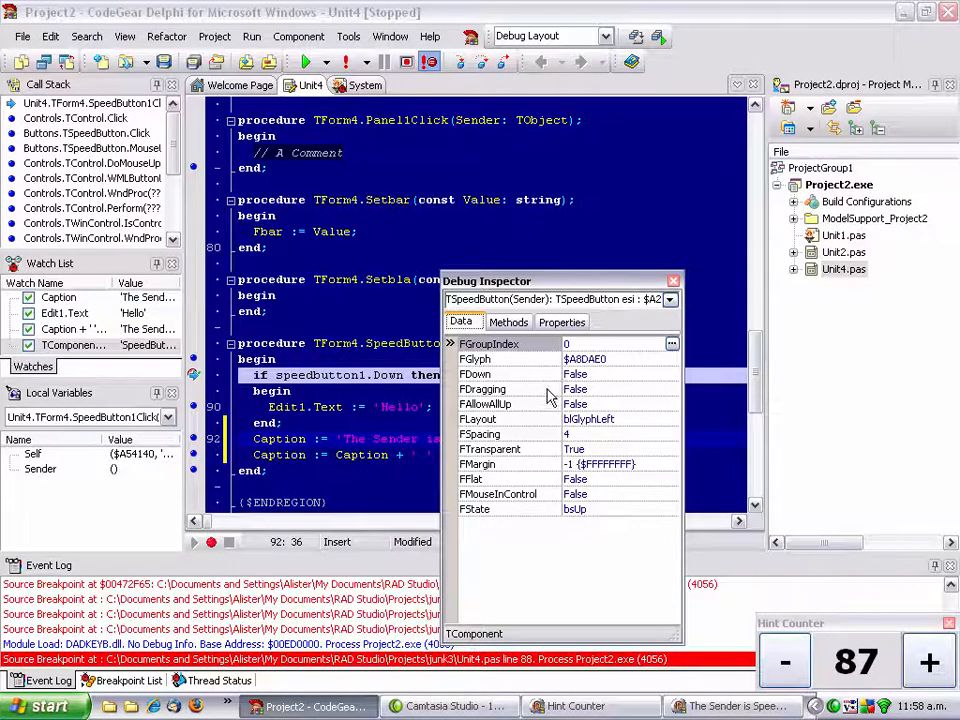
pyautogui.moveTo(785, 661)
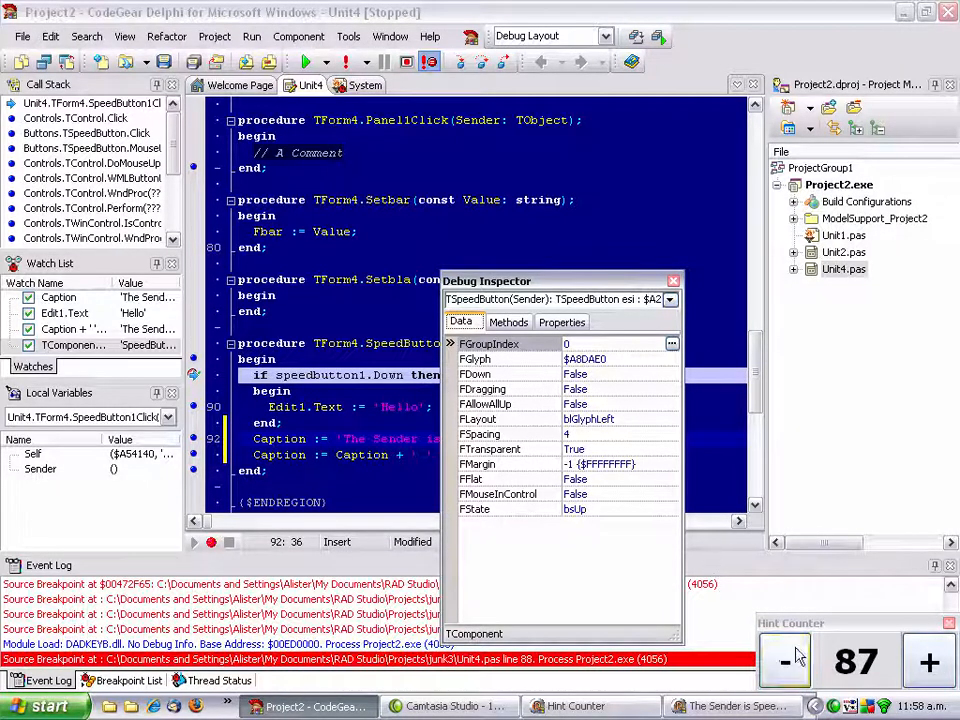
# Step: Browse the cast speed button's data and properties in the inspector
pyautogui.click(928, 661)
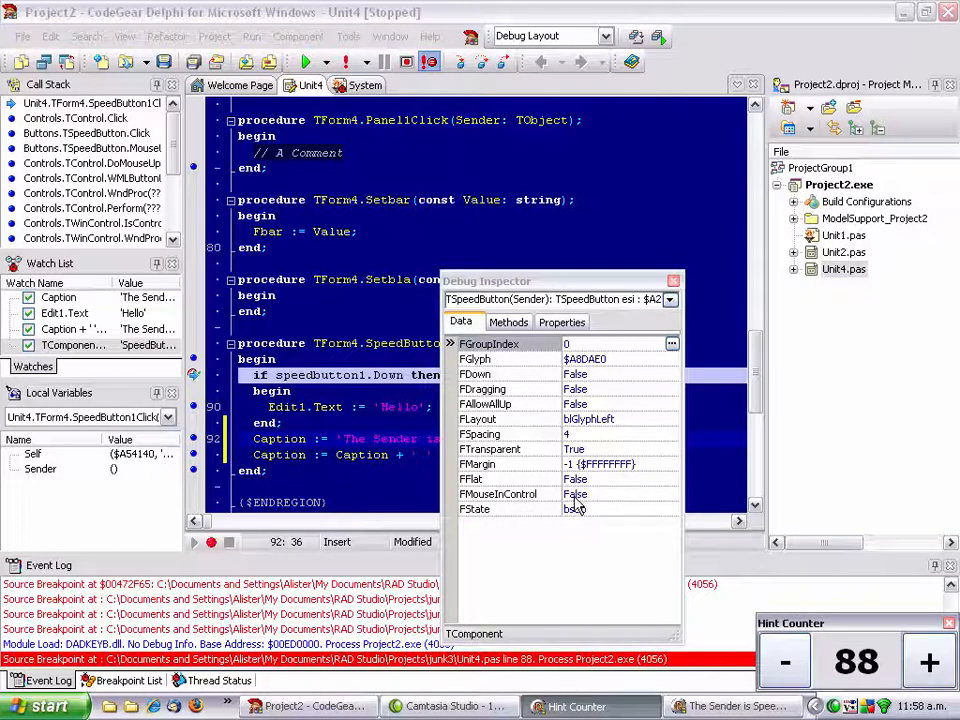
pyautogui.moveTo(573, 447)
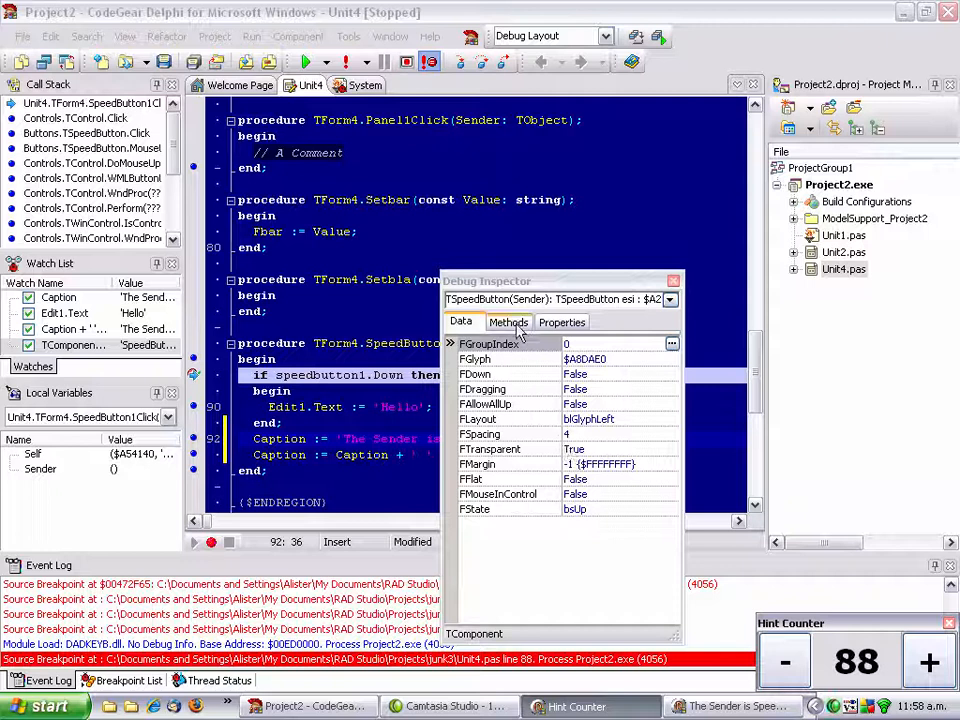
pyautogui.click(561, 321)
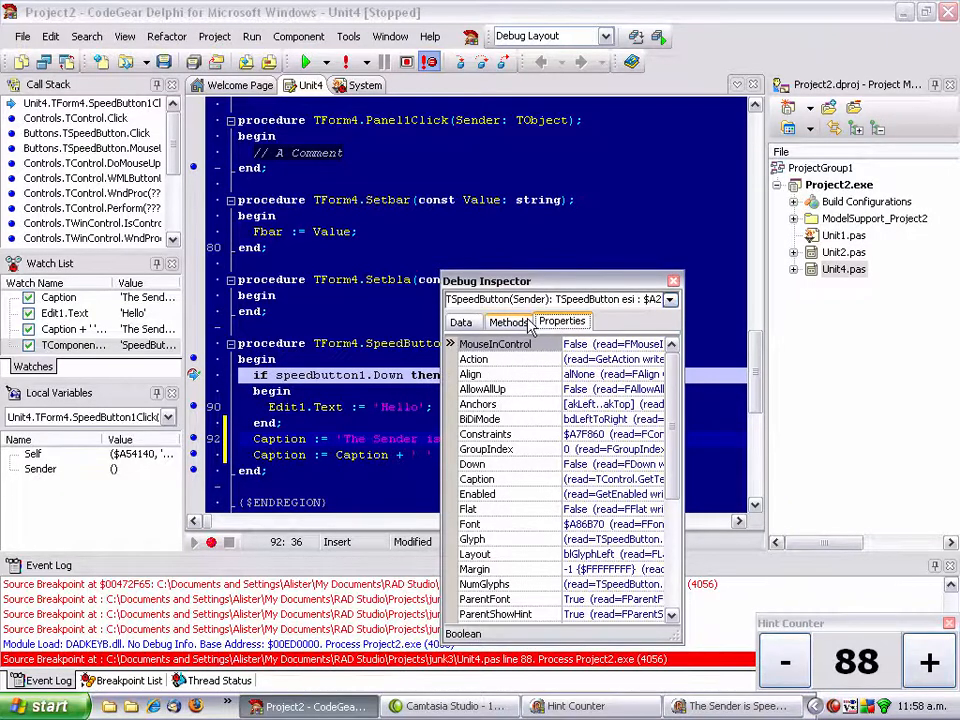
pyautogui.moveTo(600, 478)
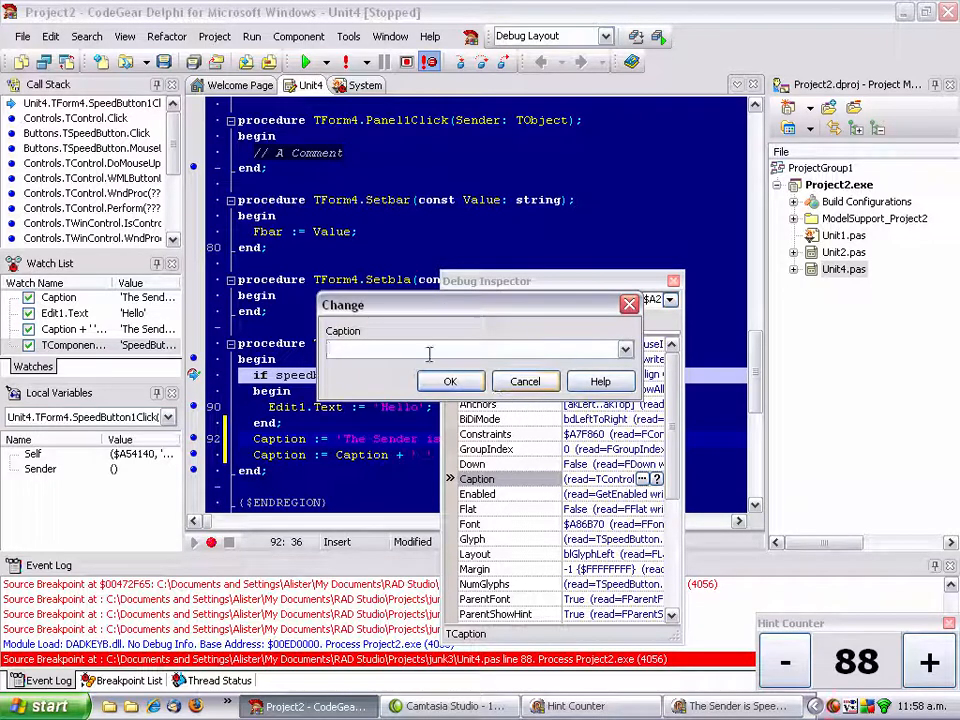
pyautogui.write('Yay')
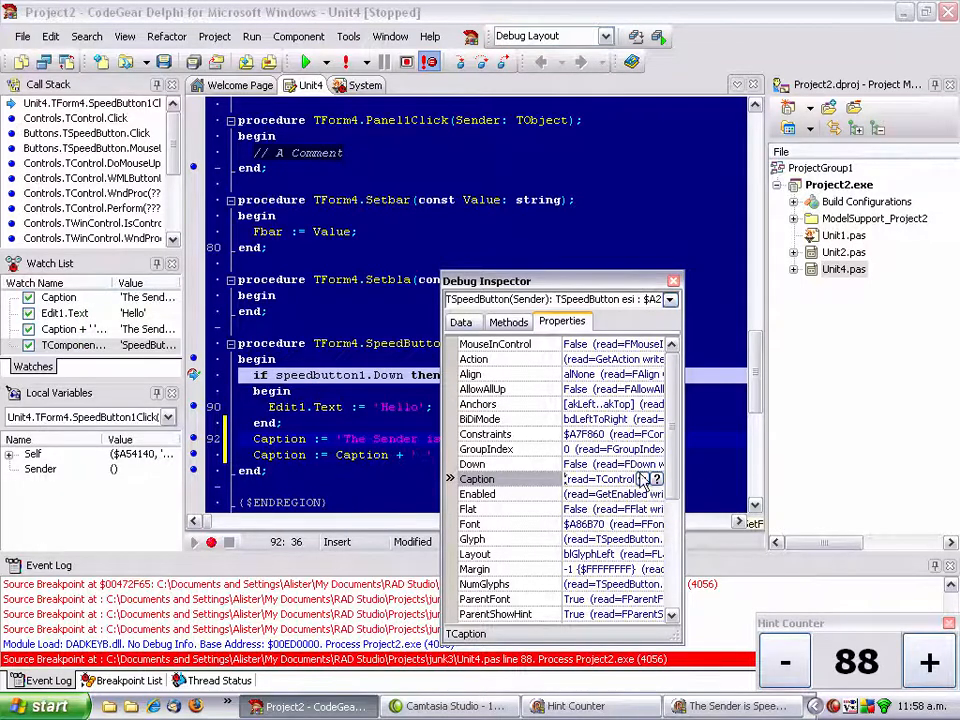
pyautogui.click(477, 493)
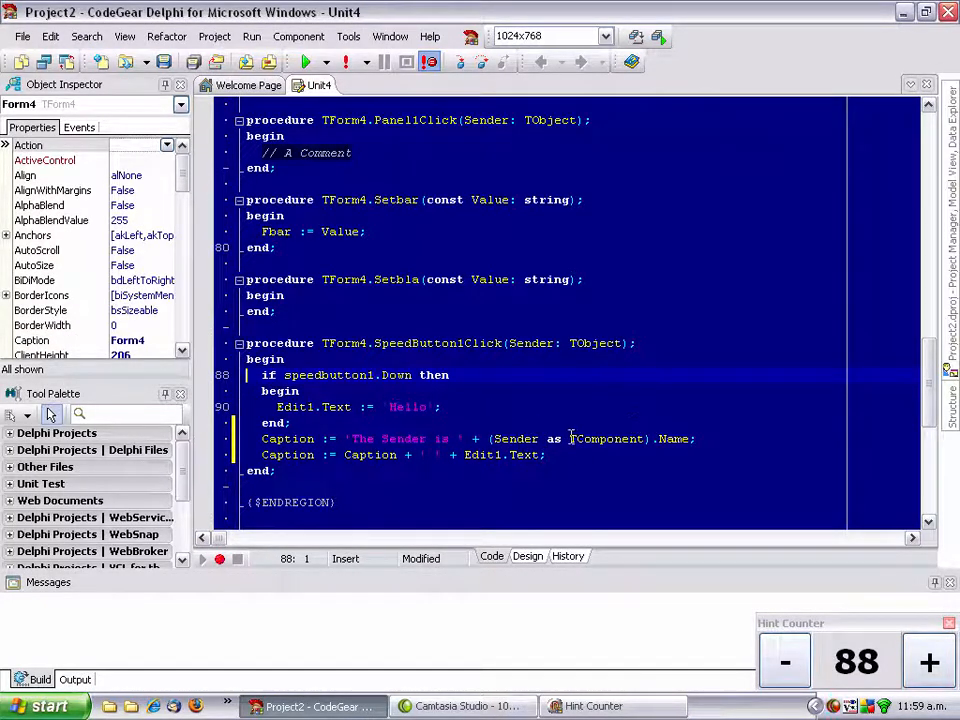
# Step: Change the line 92 cast from TComponent to TForm and rerun, breaking on EInvalidCast
pyautogui.doubleClick(605, 438)
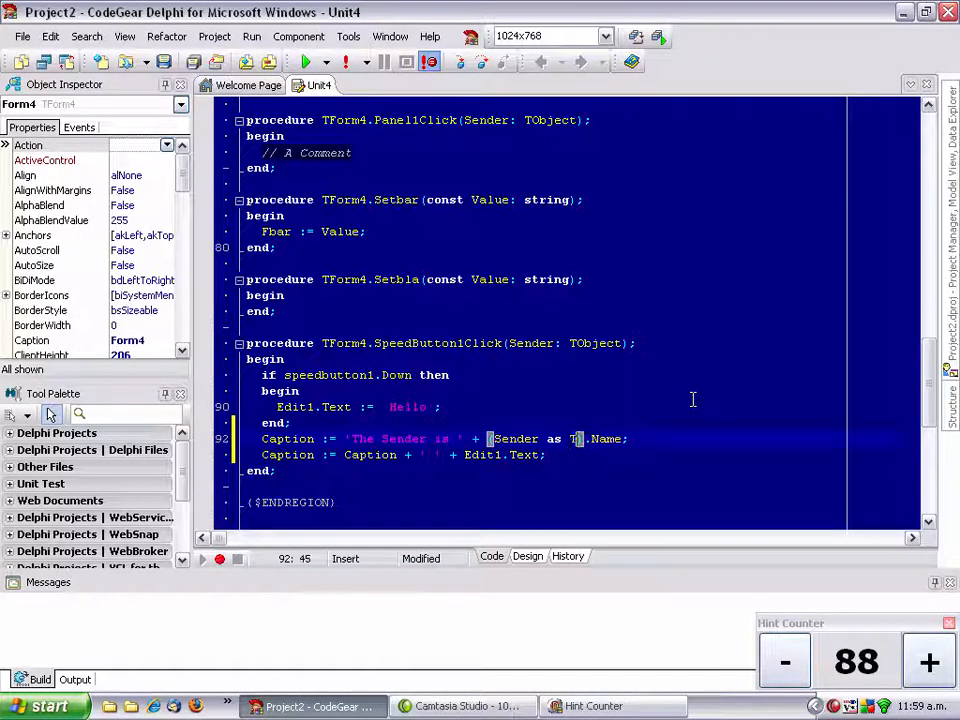
pyautogui.write('form')
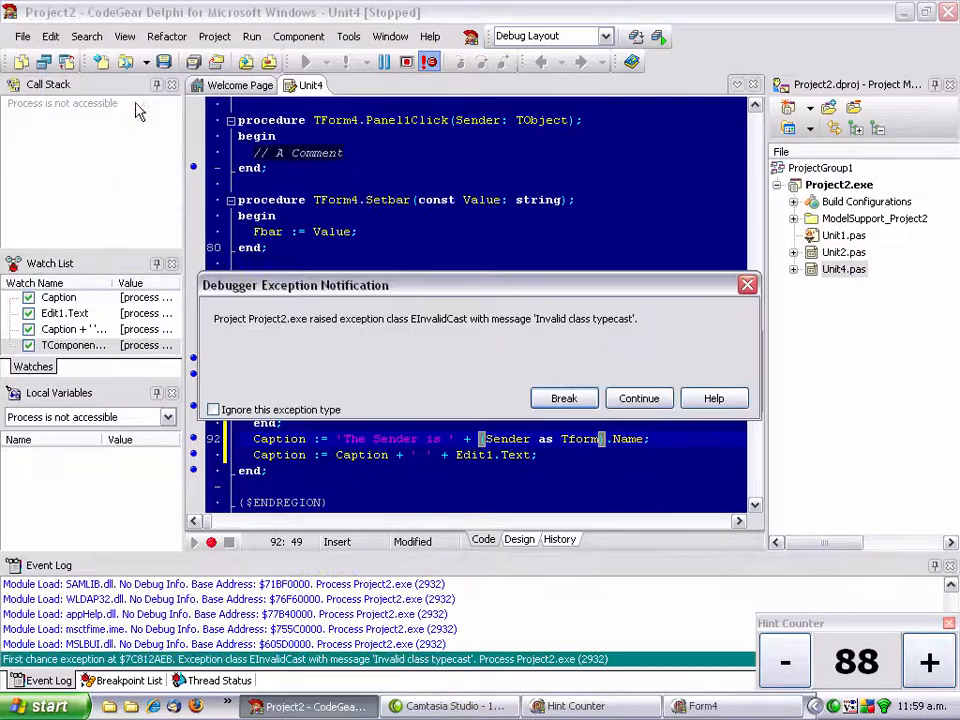
pyautogui.click(563, 398)
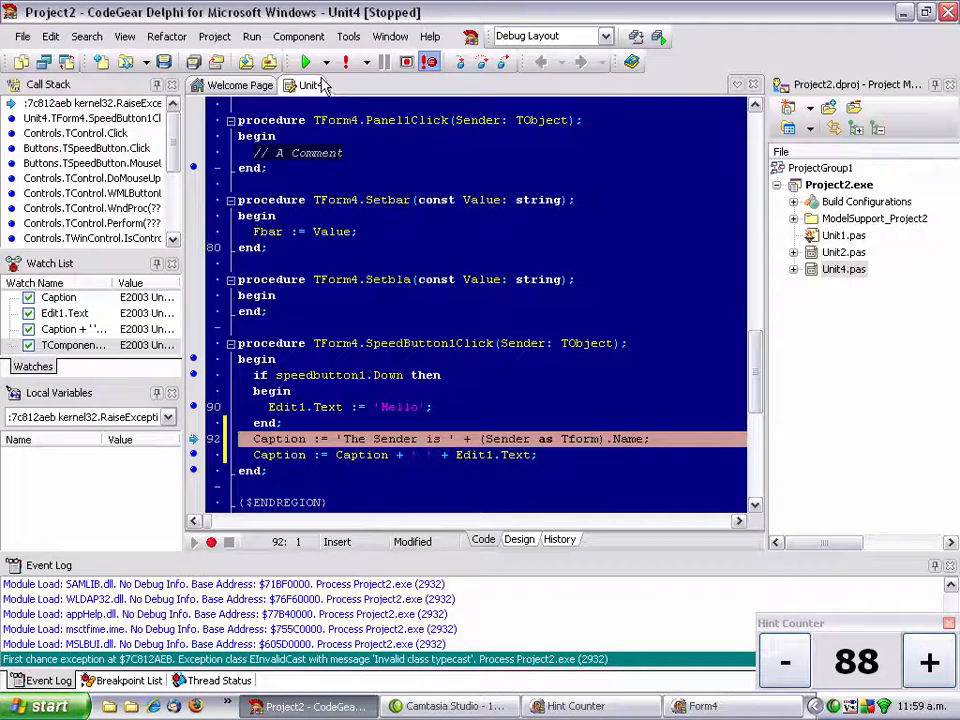
# Step: Resume past the exception and close the running Form4 window
pyautogui.click(306, 62)
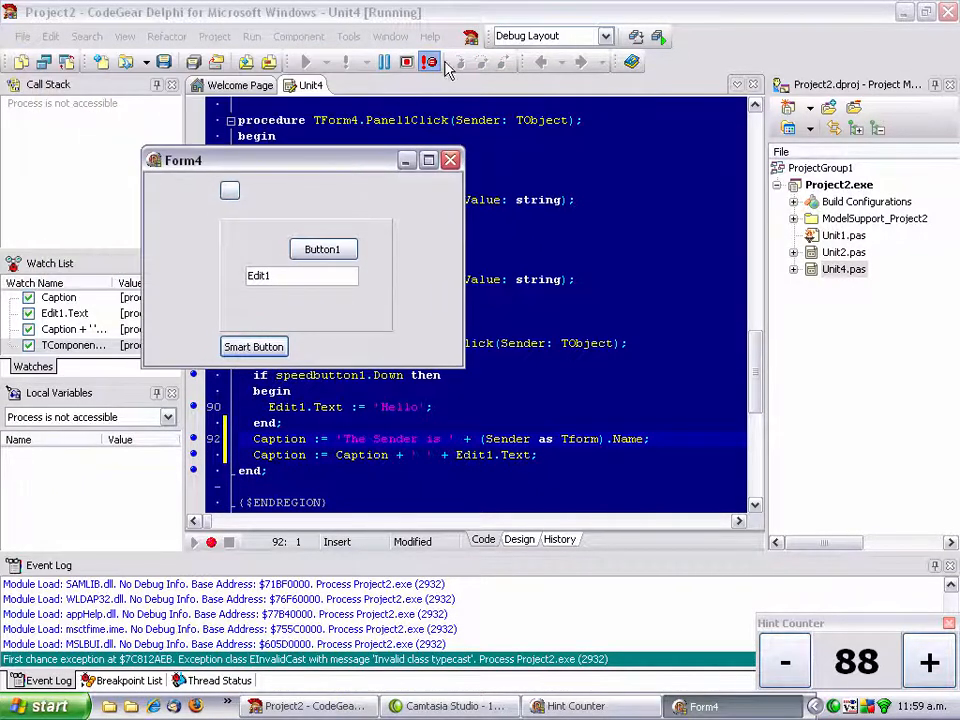
pyautogui.click(450, 160)
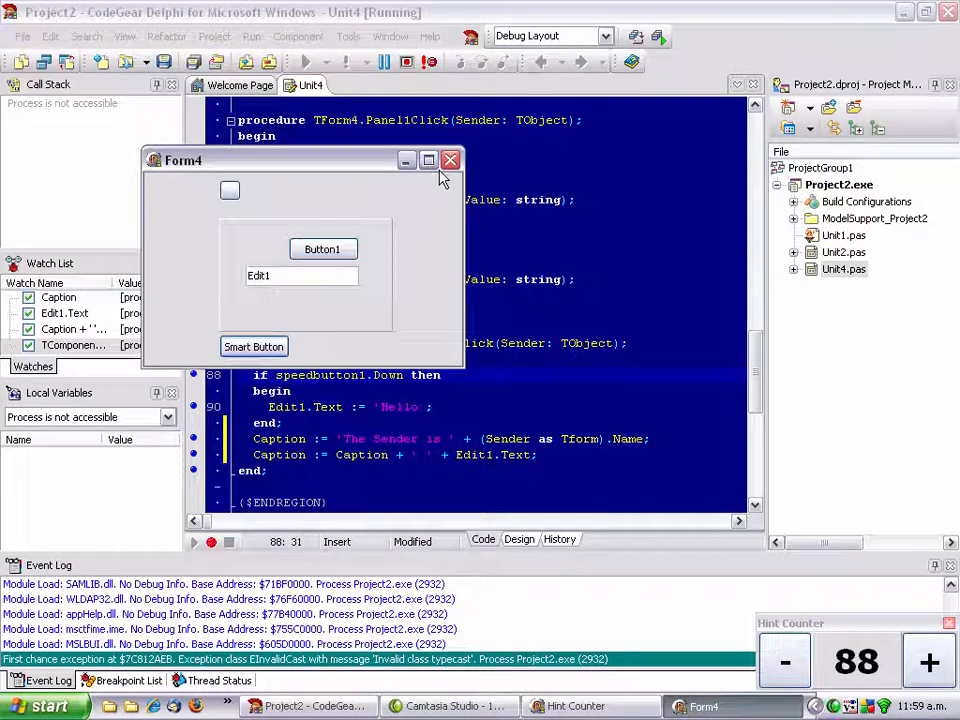
pyautogui.click(450, 160)
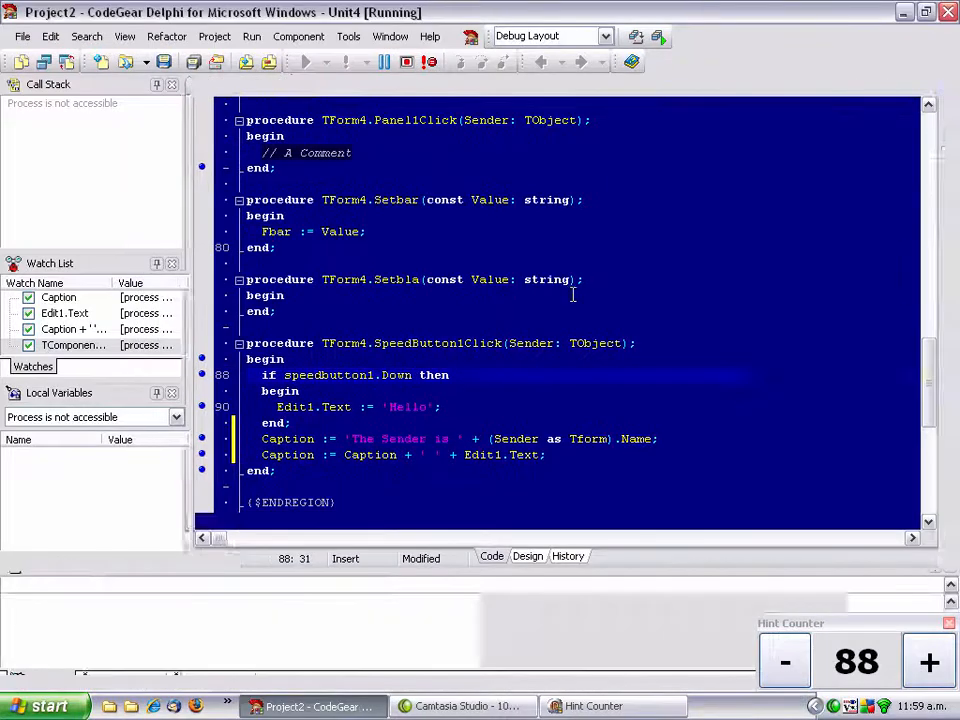
pyautogui.click(927, 661)
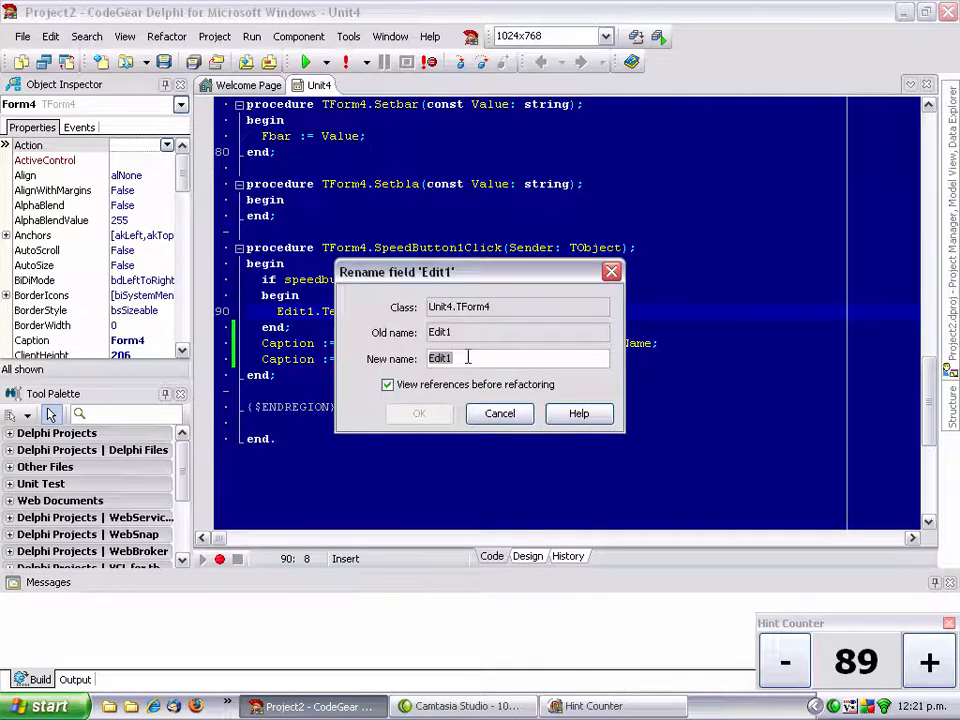
# Step: Rename Edit1 to eMyEditBox, check the form design, and return to the source
pyautogui.write('e')
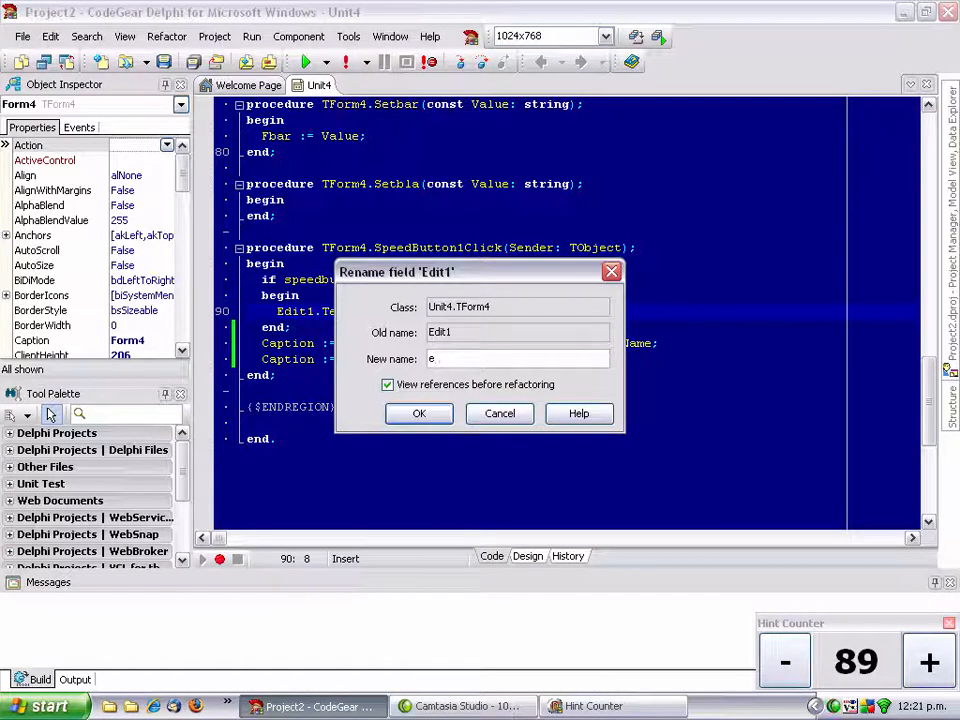
pyautogui.write('M')
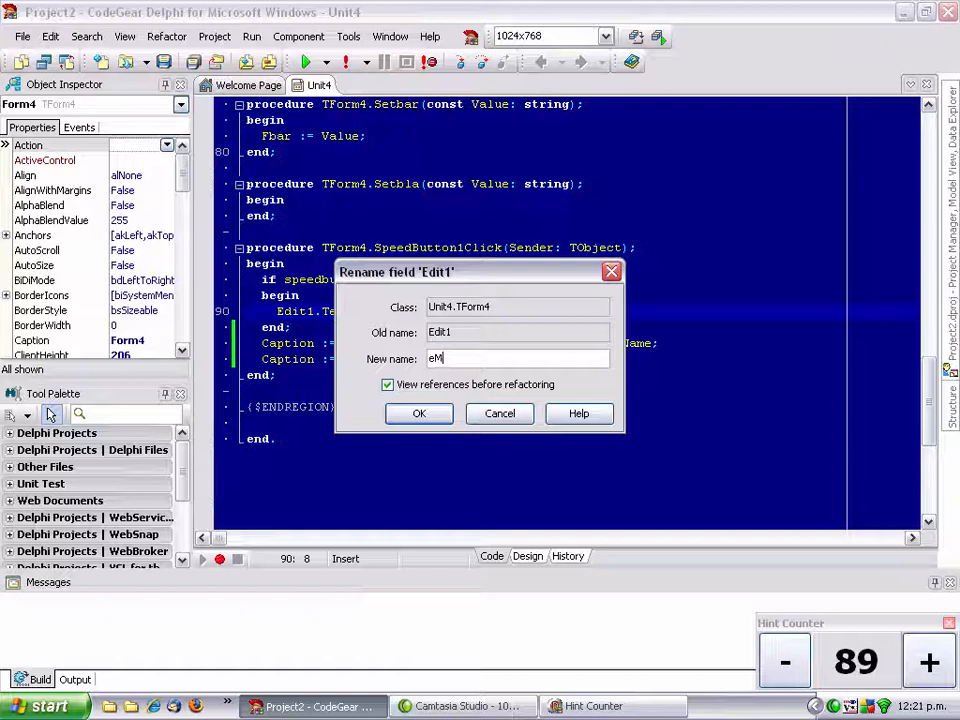
pyautogui.write('MyEditBox')
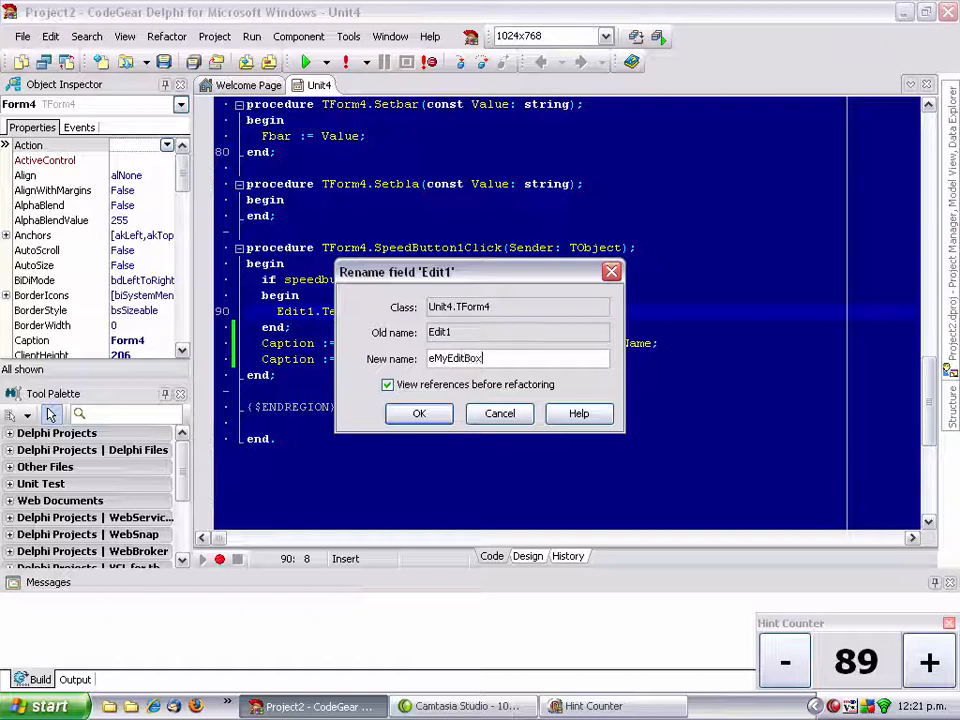
pyautogui.click(419, 413)
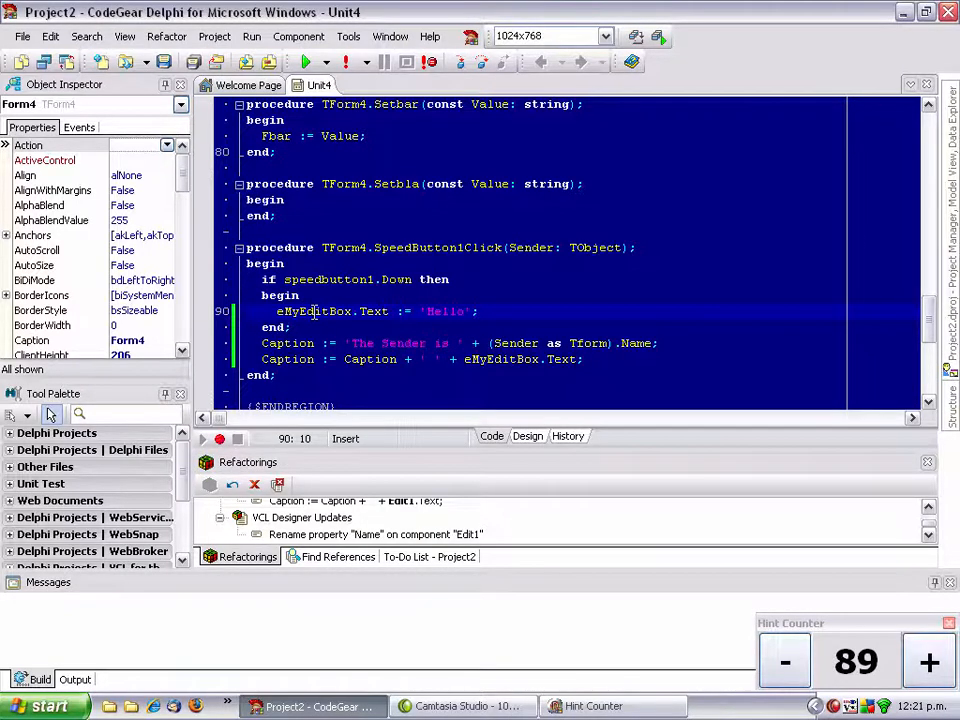
pyautogui.click(527, 435)
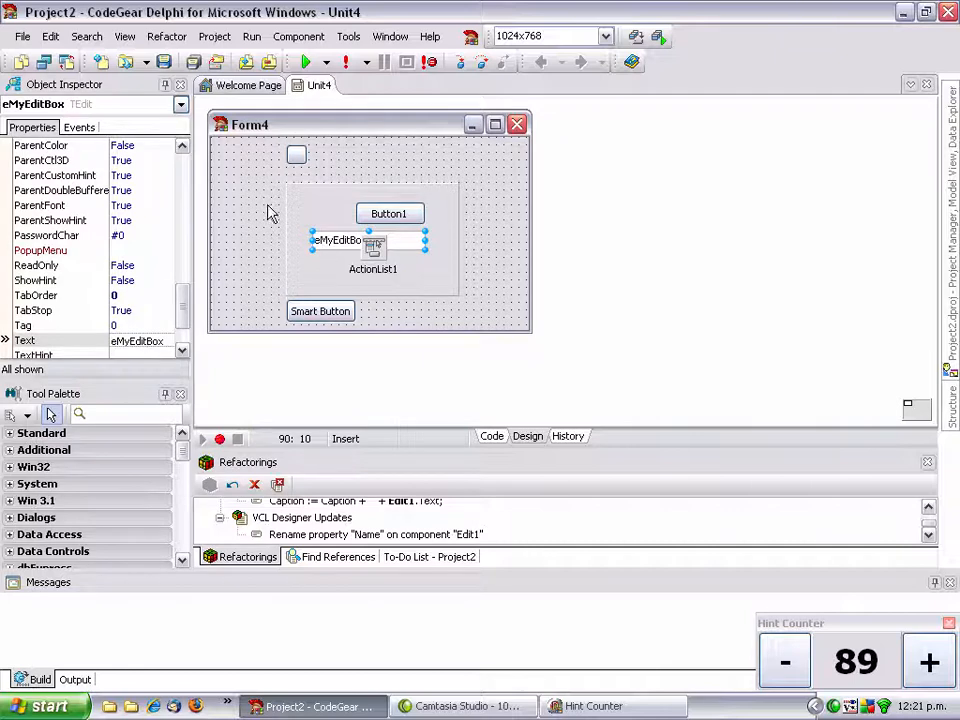
pyautogui.click(491, 435)
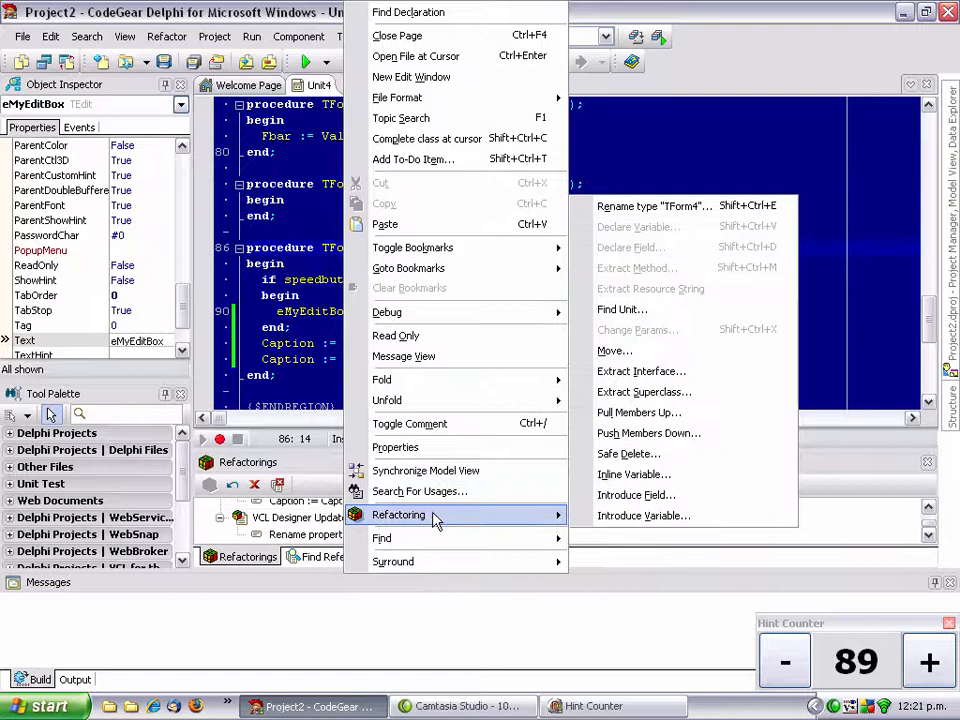
# Step: Rename class TForm4 to TMyForm and dismiss the error-free compile results
pyautogui.click(654, 205)
pyautogui.write('T')
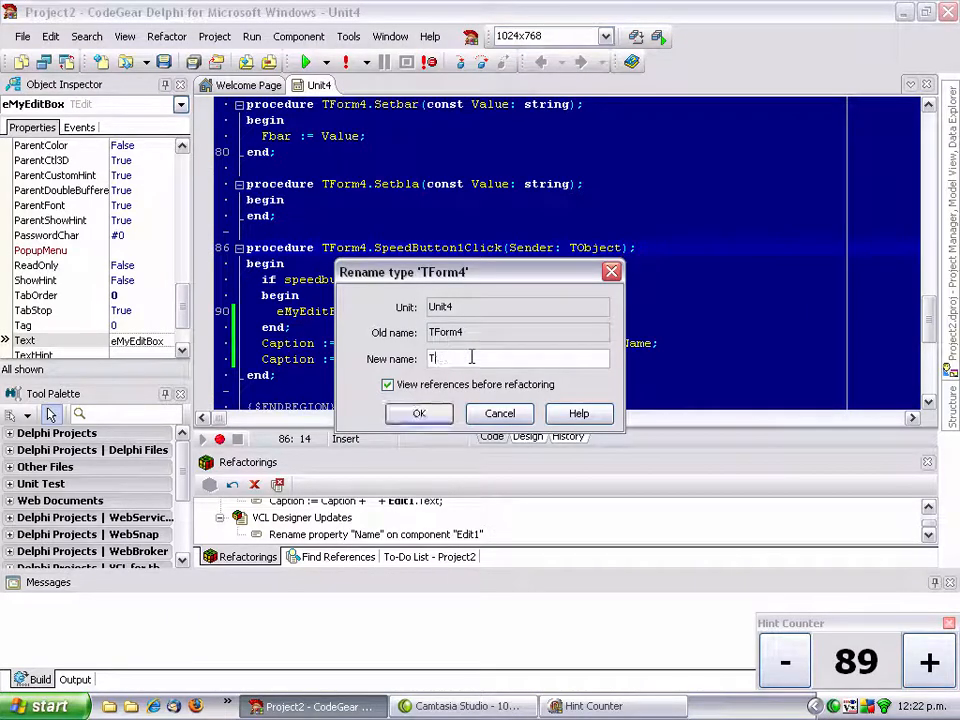
pyautogui.write('MyFrom')
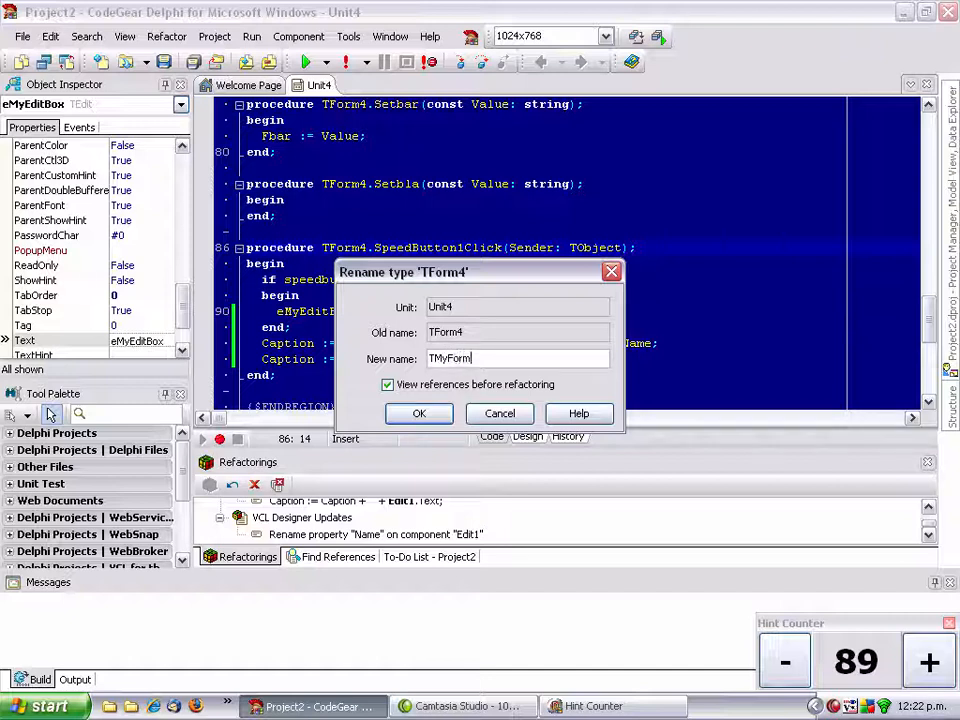
pyautogui.click(419, 413)
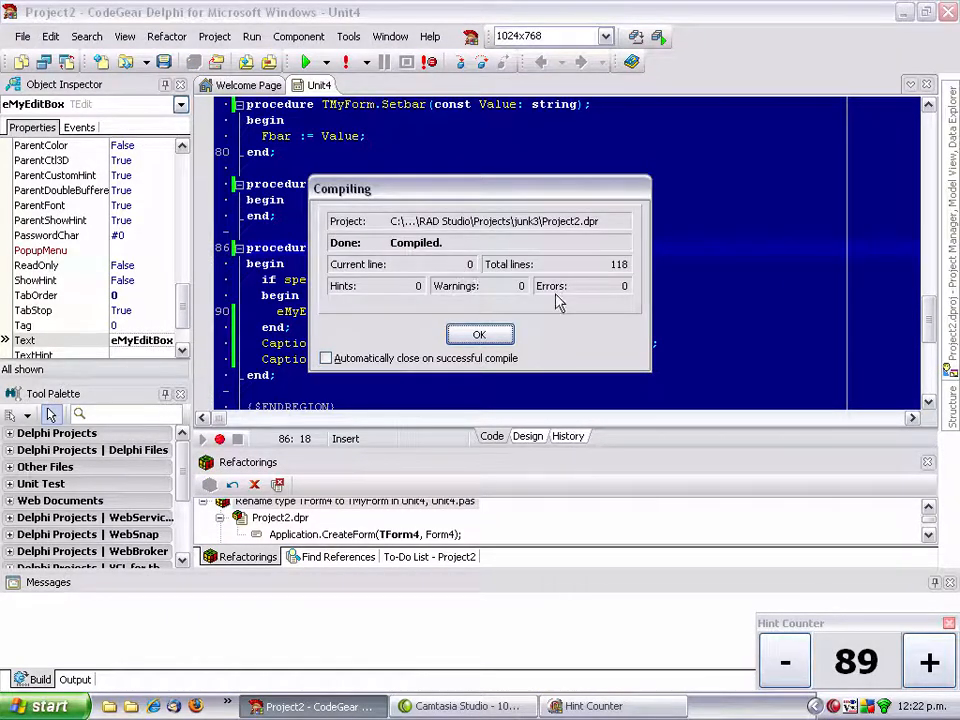
pyautogui.click(479, 334)
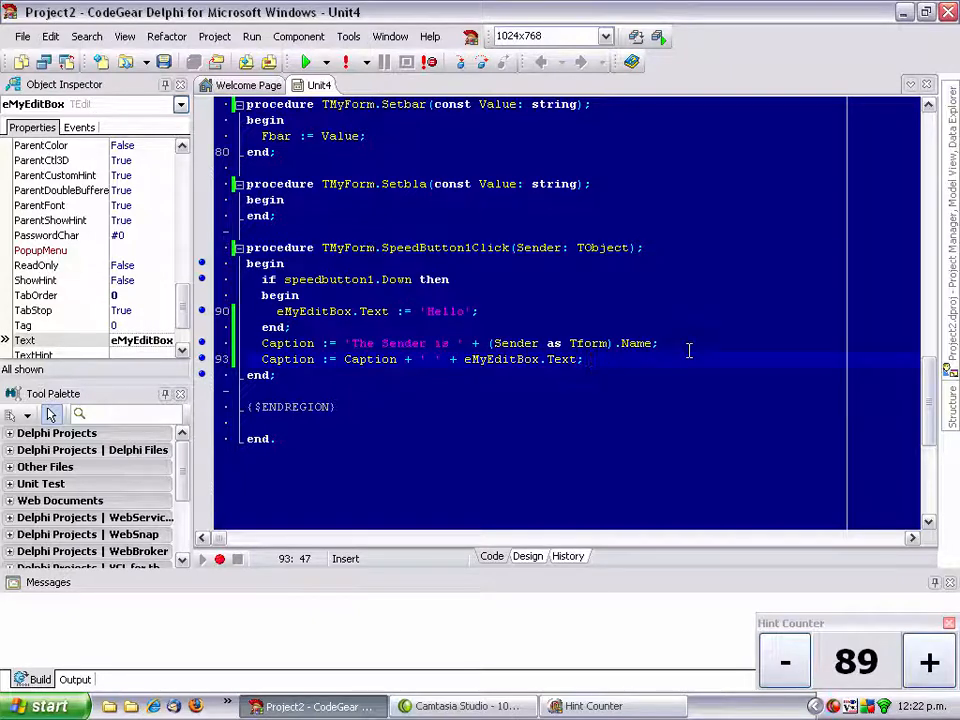
# Step: Add the line i := 42 and declare i as a local Integer
pyautogui.press('Return')
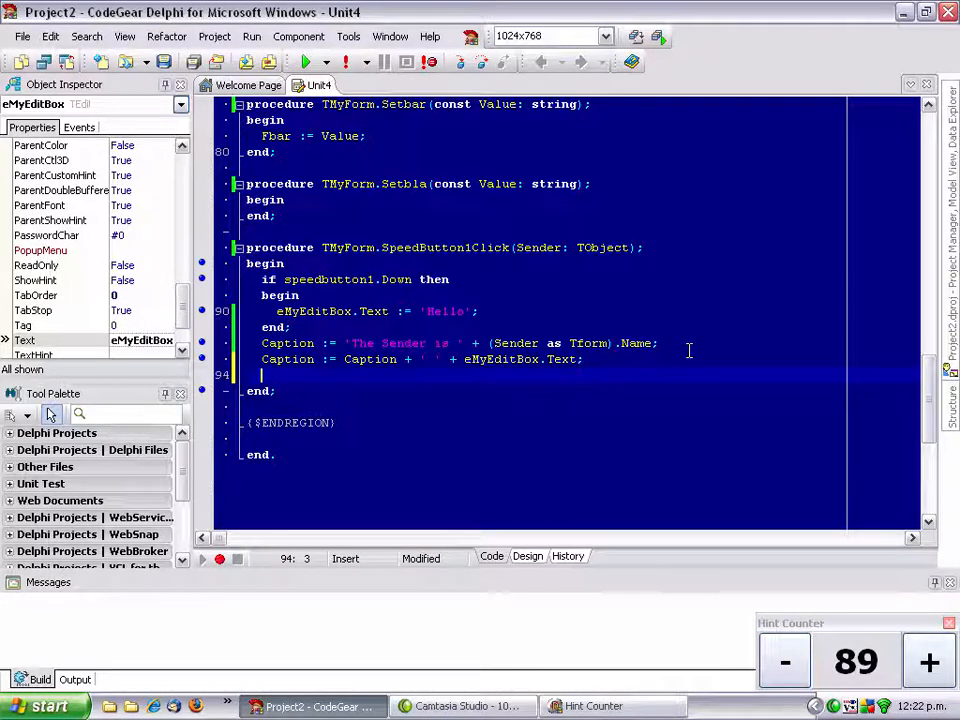
pyautogui.write('i :')
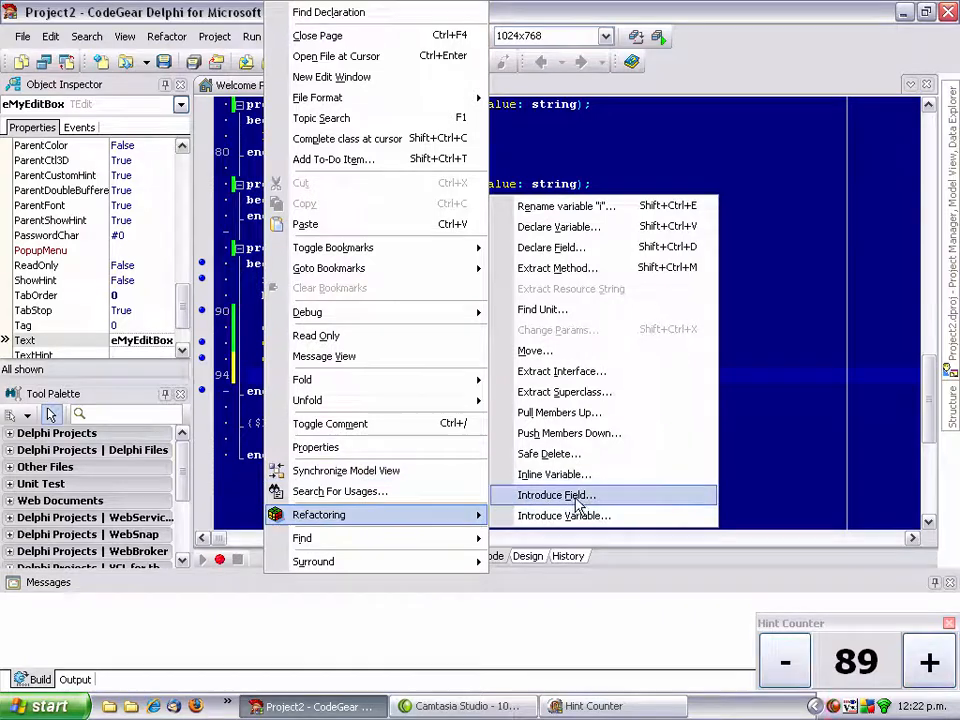
pyautogui.moveTo(590, 309)
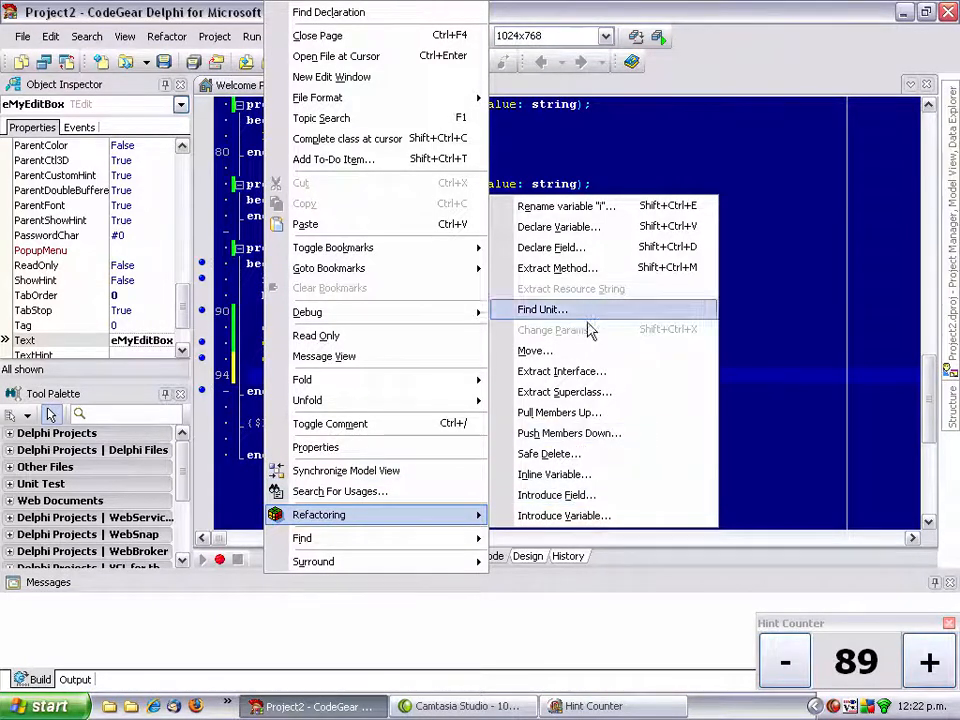
pyautogui.click(559, 226)
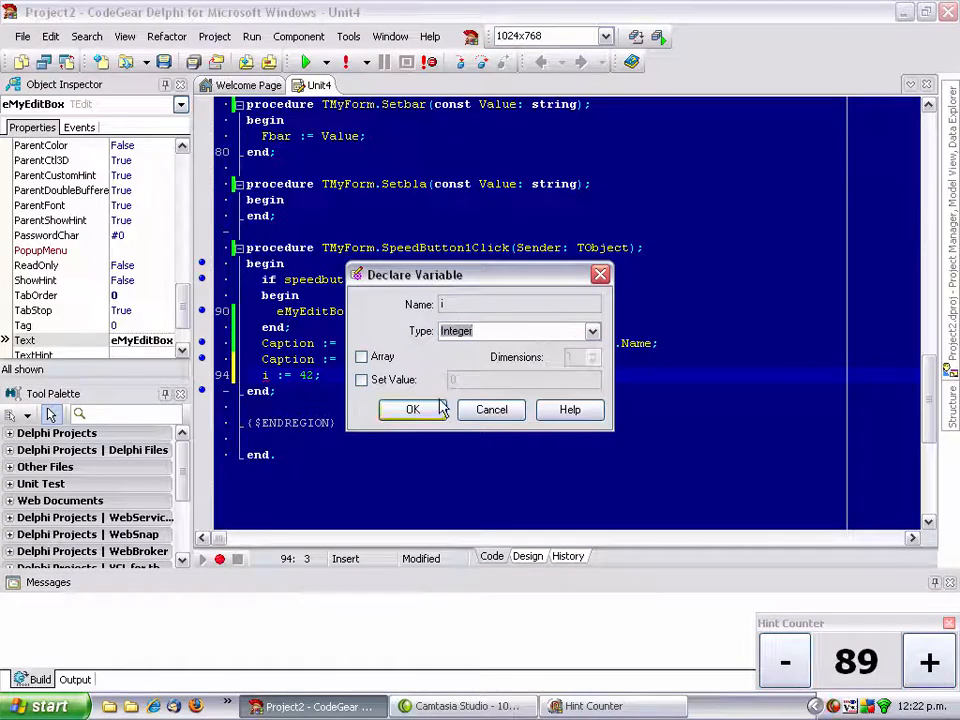
pyautogui.moveTo(475, 330)
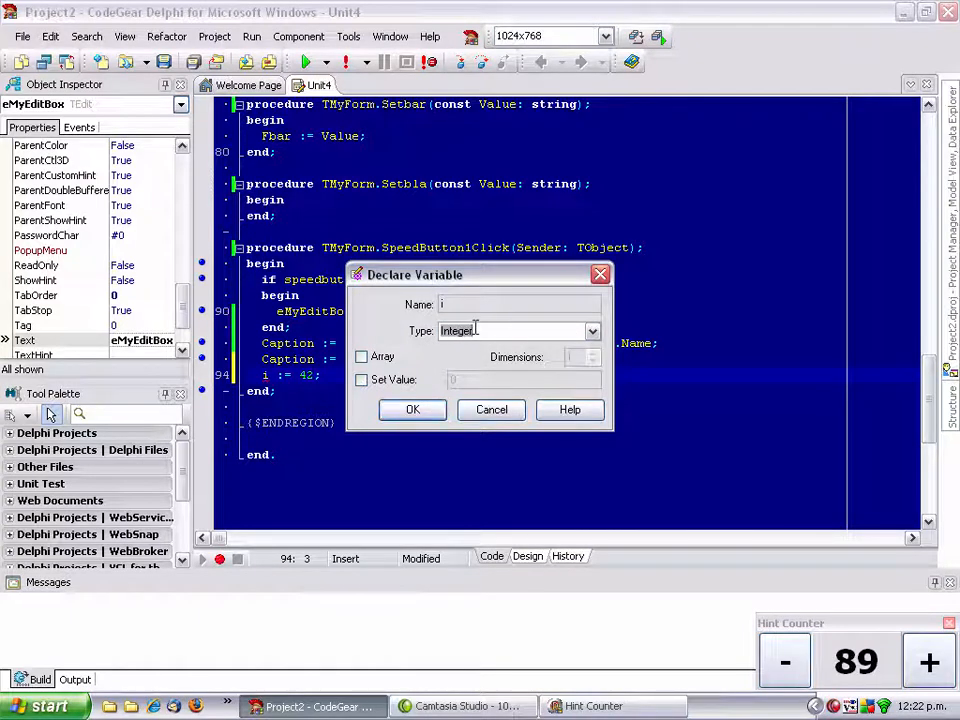
pyautogui.click(412, 409)
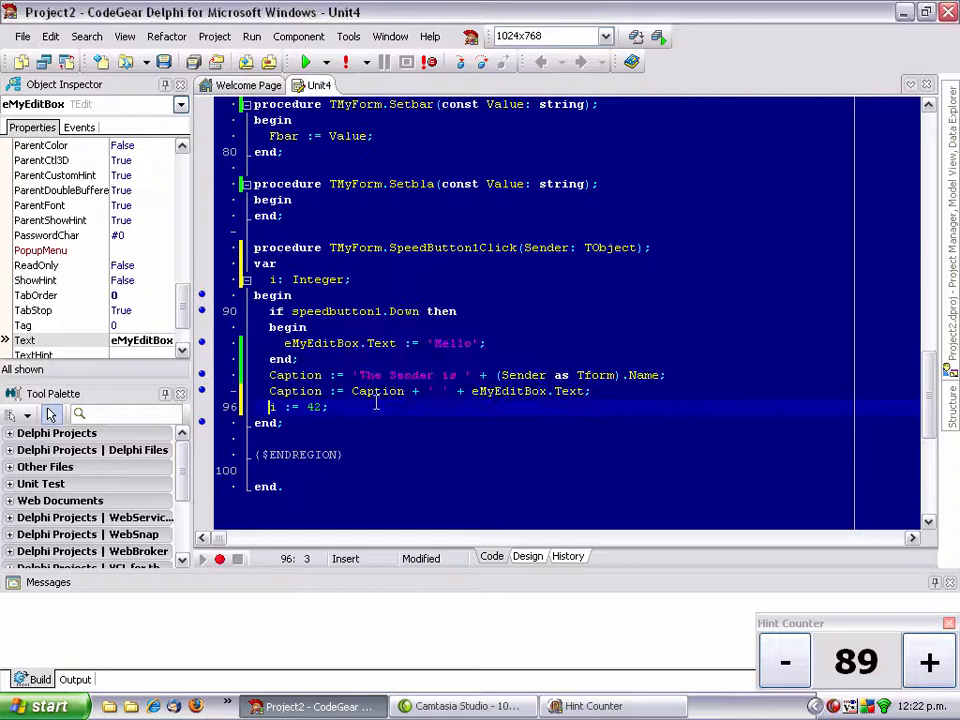
# Step: Add the line s := '42', cancelling its local variable declaration
pyautogui.press('Return')
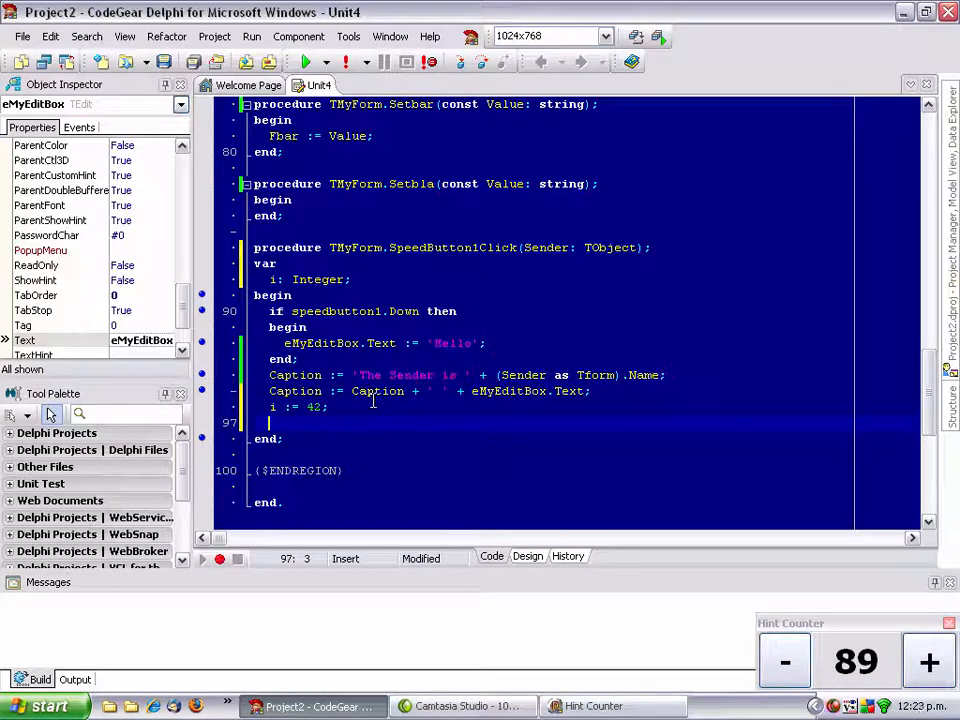
pyautogui.write('s')
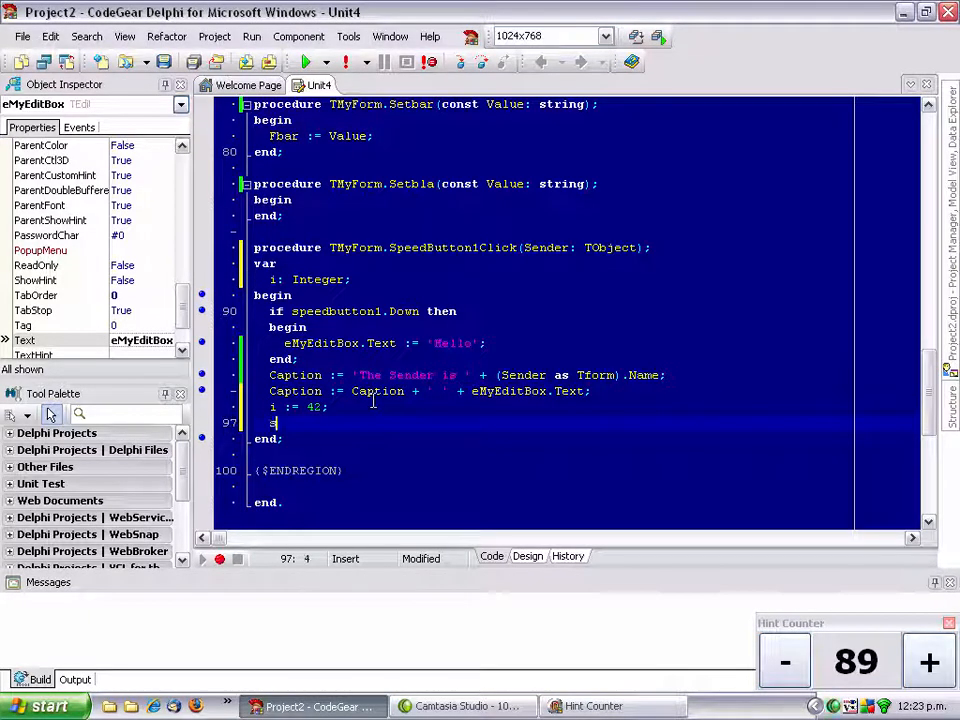
pyautogui.write(":= '42';")
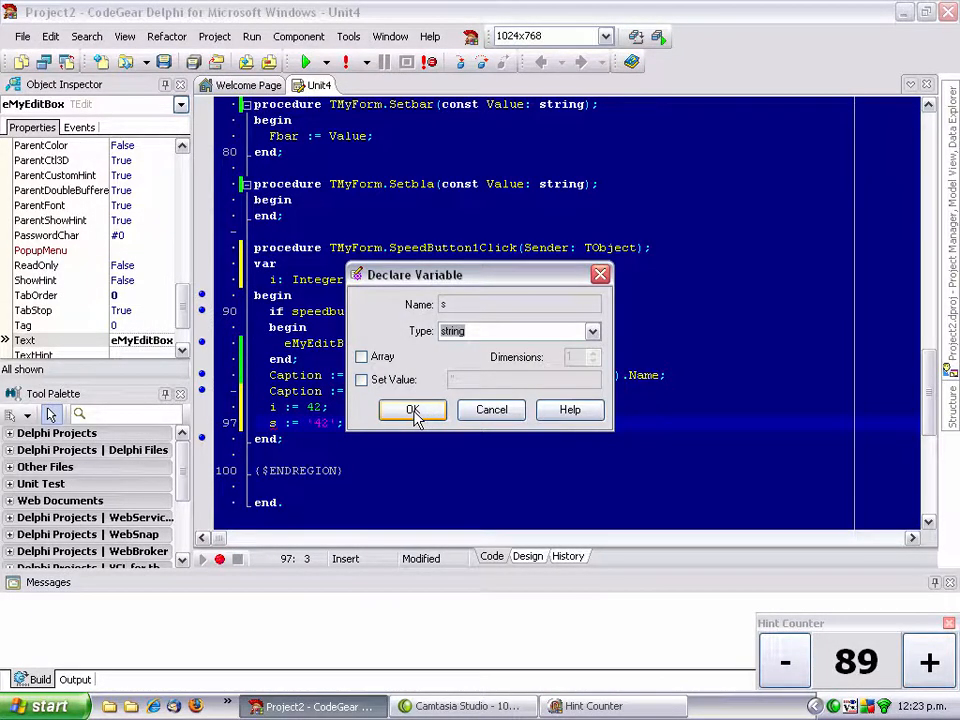
pyautogui.click(412, 410)
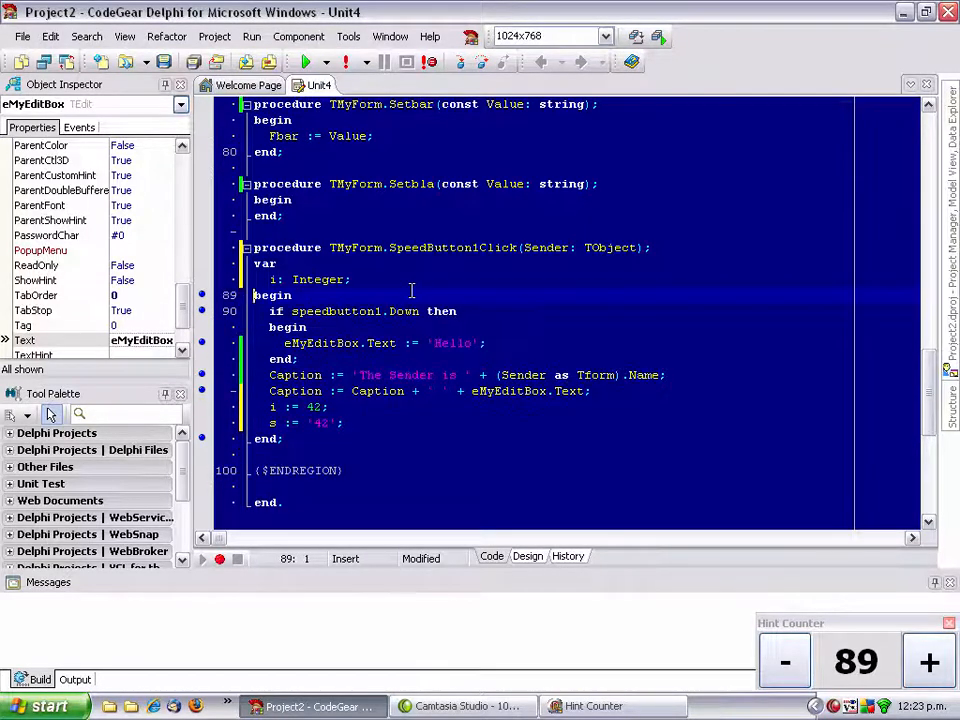
pyautogui.click(928, 662)
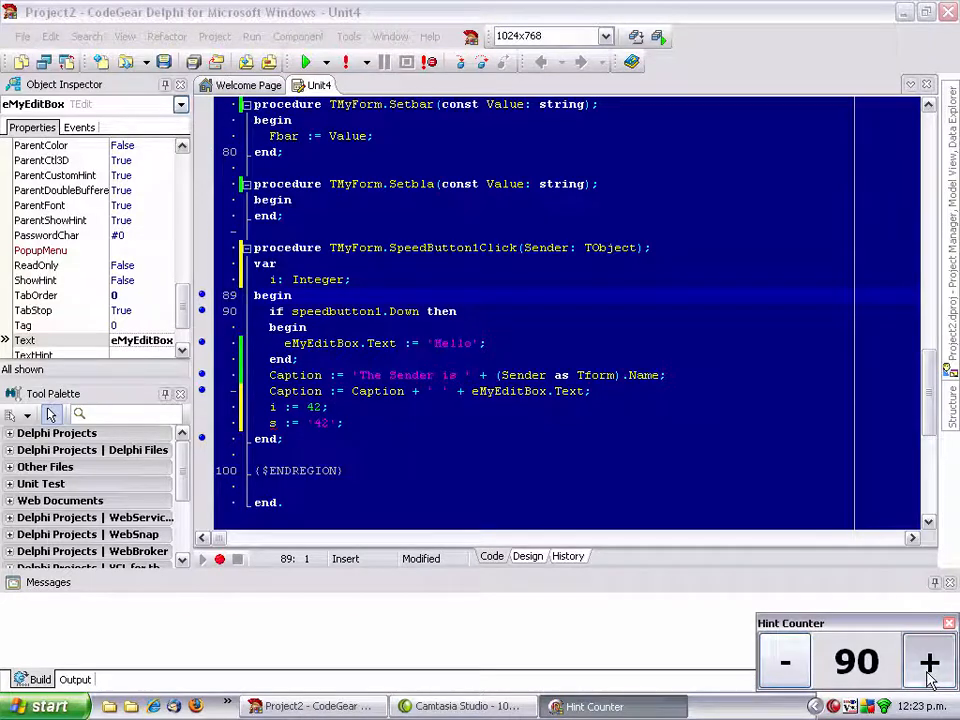
# Step: Add s as a protected string field of TMyForm and view the class declaration
pyautogui.click(927, 661)
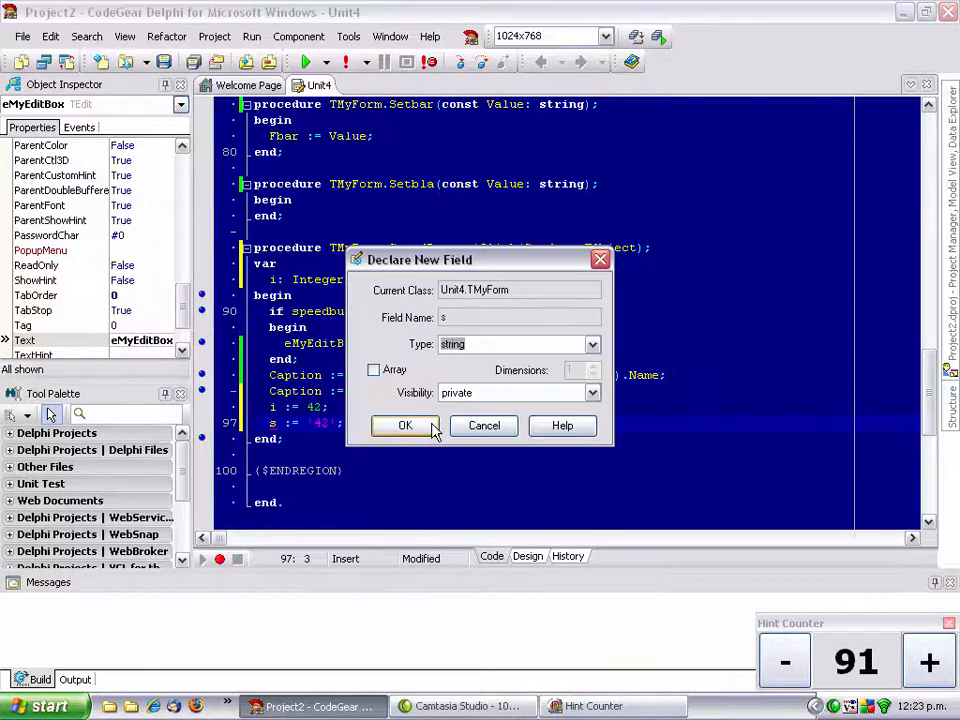
pyautogui.click(592, 392)
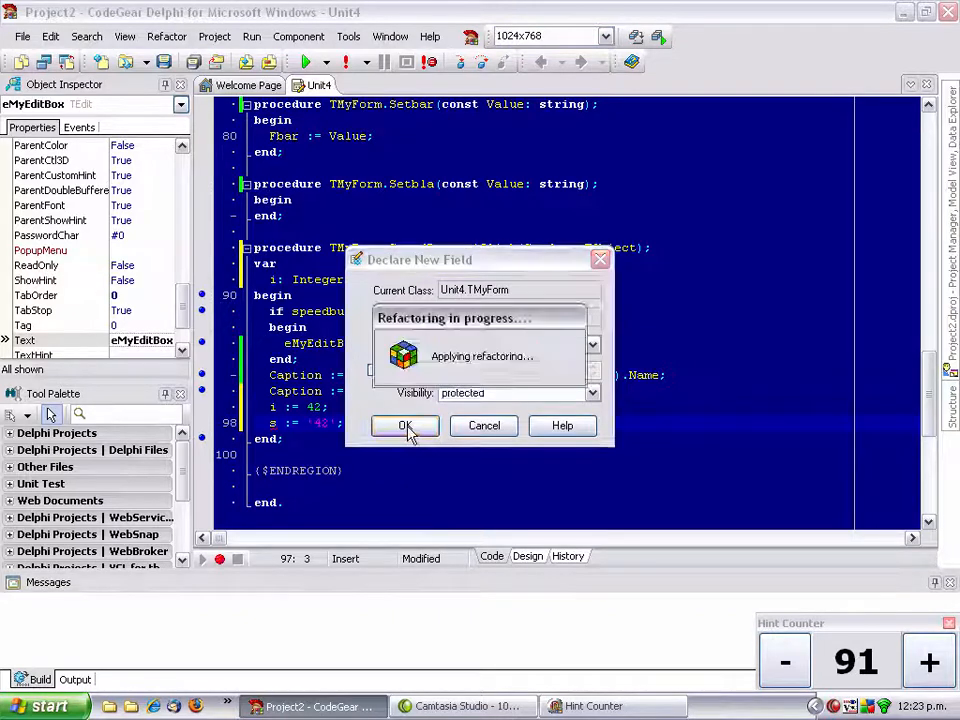
pyautogui.click(404, 425)
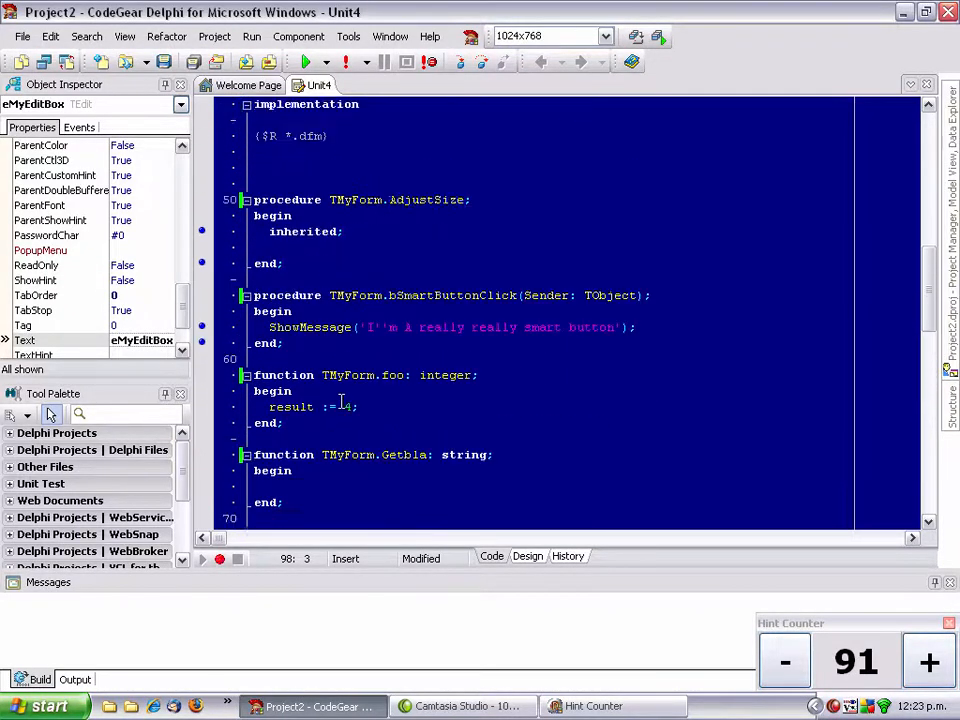
pyautogui.scroll(3)
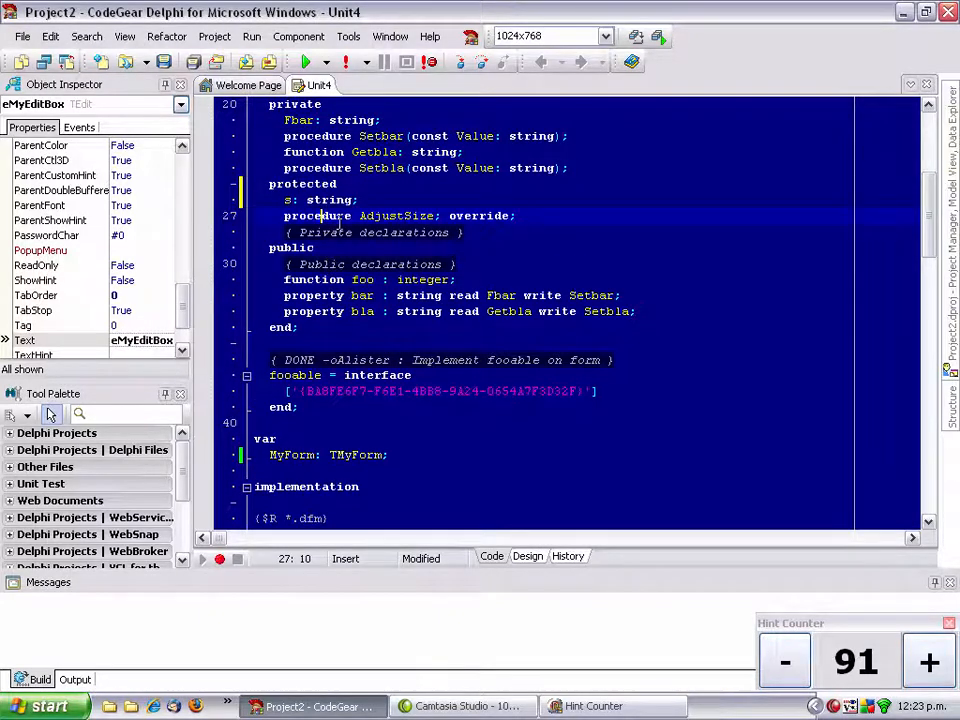
pyautogui.scroll(-3)
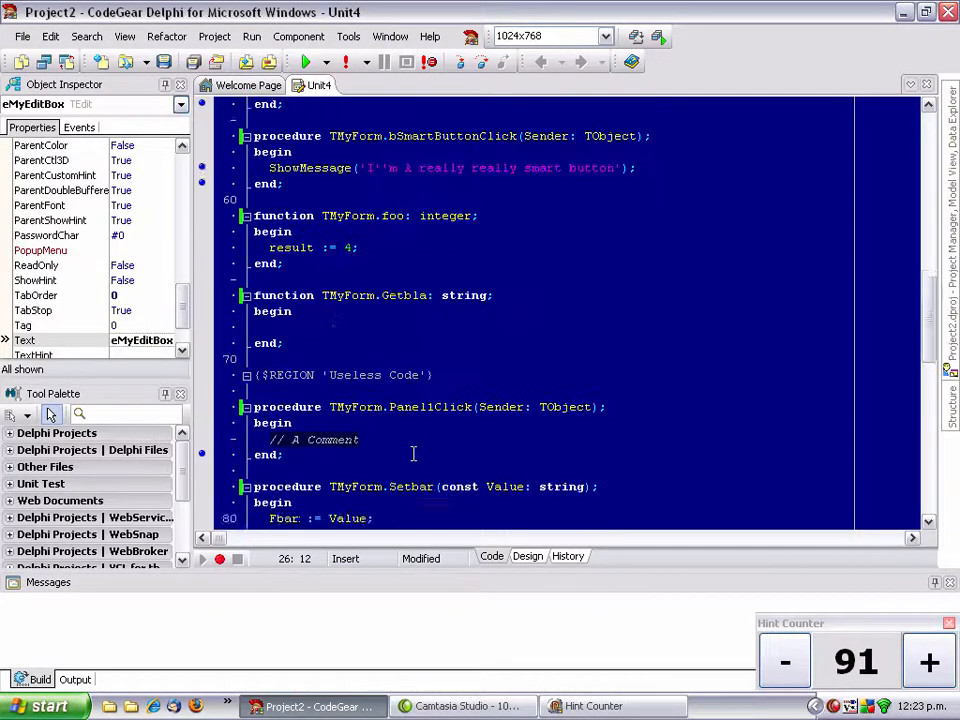
pyautogui.scroll(-3)
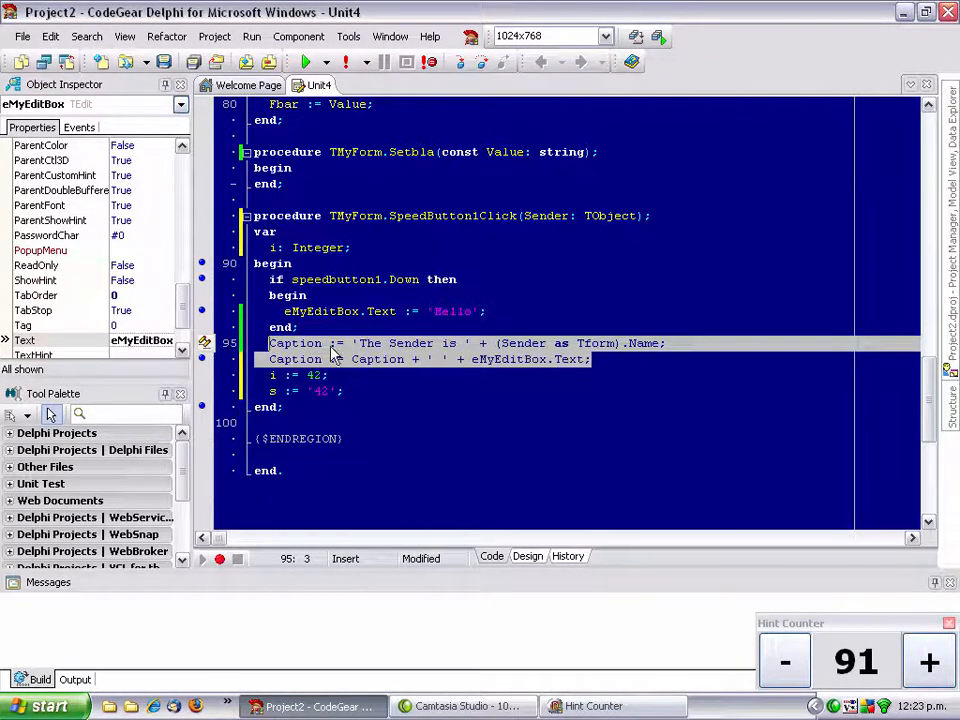
# Step: Cancel the first extraction attempt and append IntToStr(i) to the Caption line
pyautogui.rightClick(335, 350)
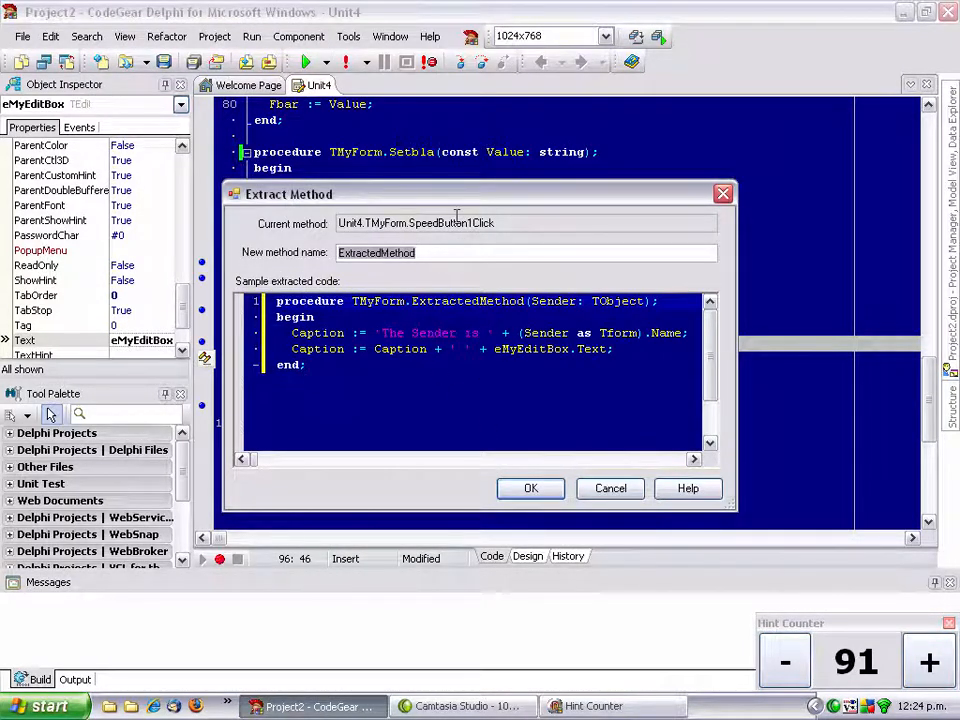
pyautogui.moveTo(388, 314)
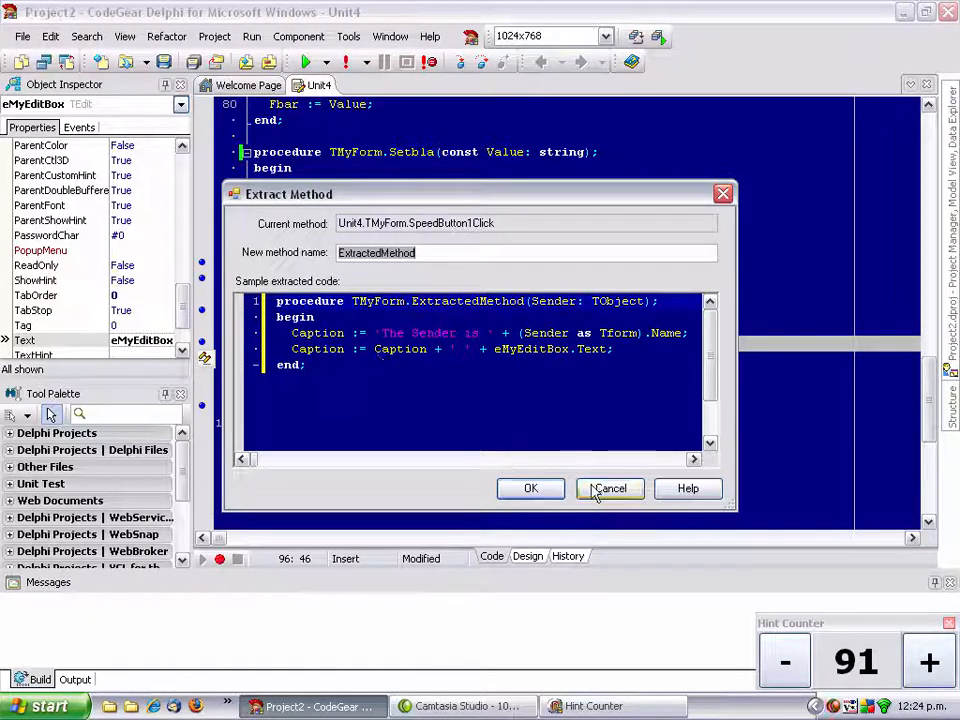
pyautogui.click(609, 488)
pyautogui.write(' + IntToStr(')
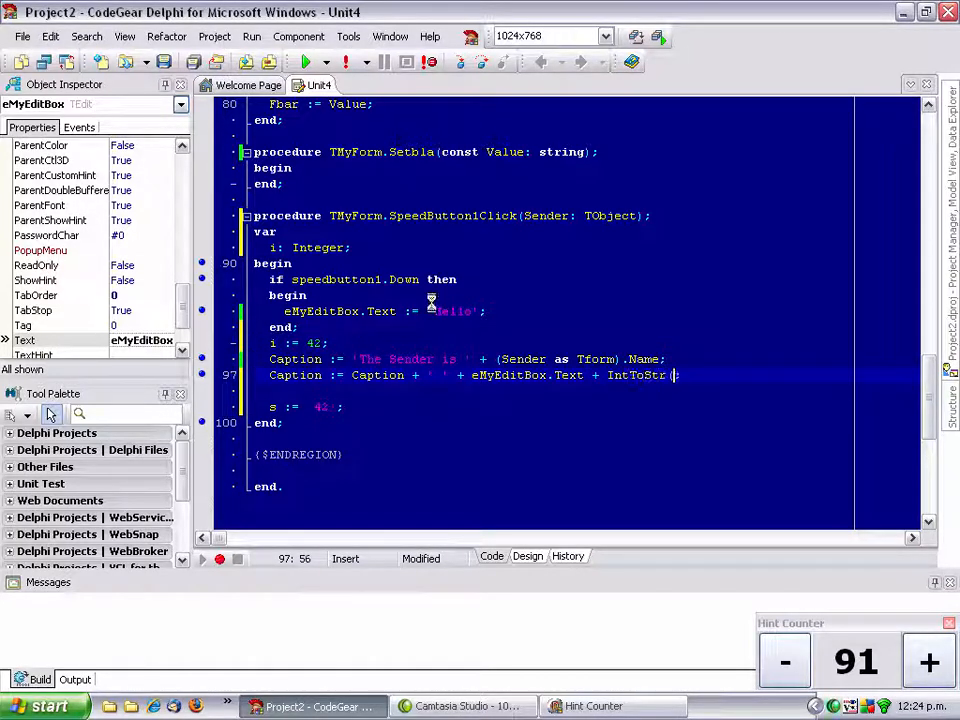
pyautogui.write('i')
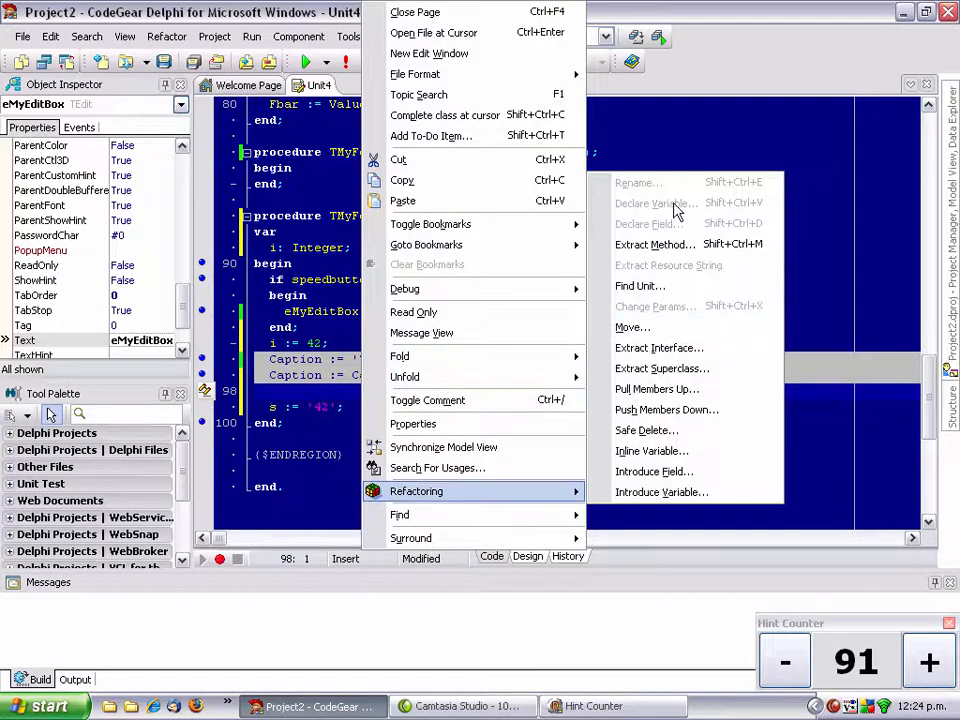
# Step: Extract the two Caption lines into a method named MyExtractedMethod
pyautogui.click(652, 244)
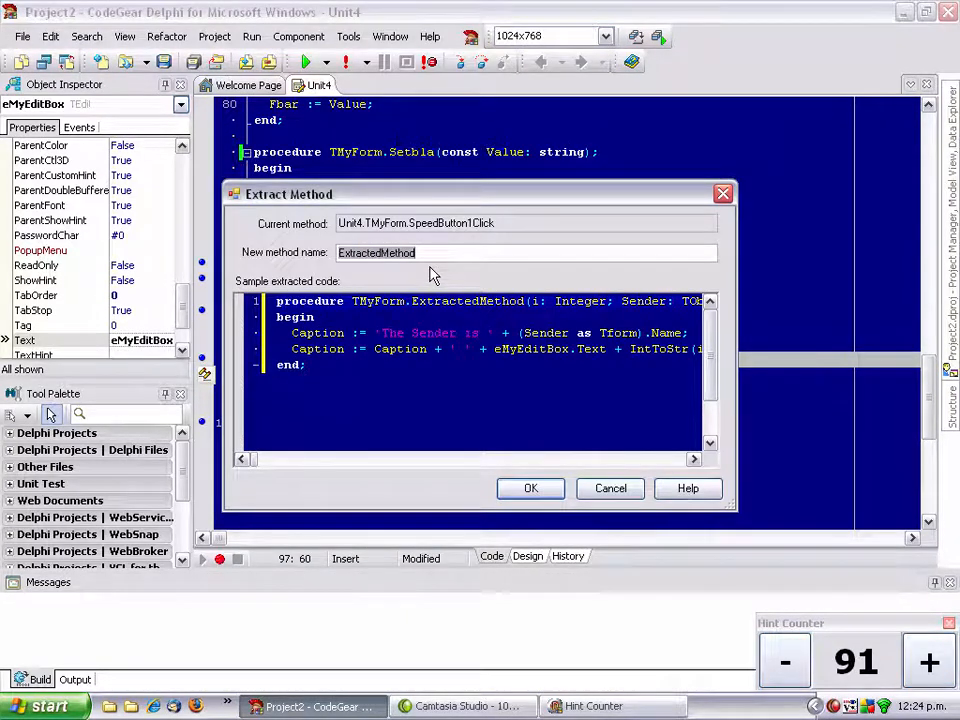
pyautogui.moveTo(578, 313)
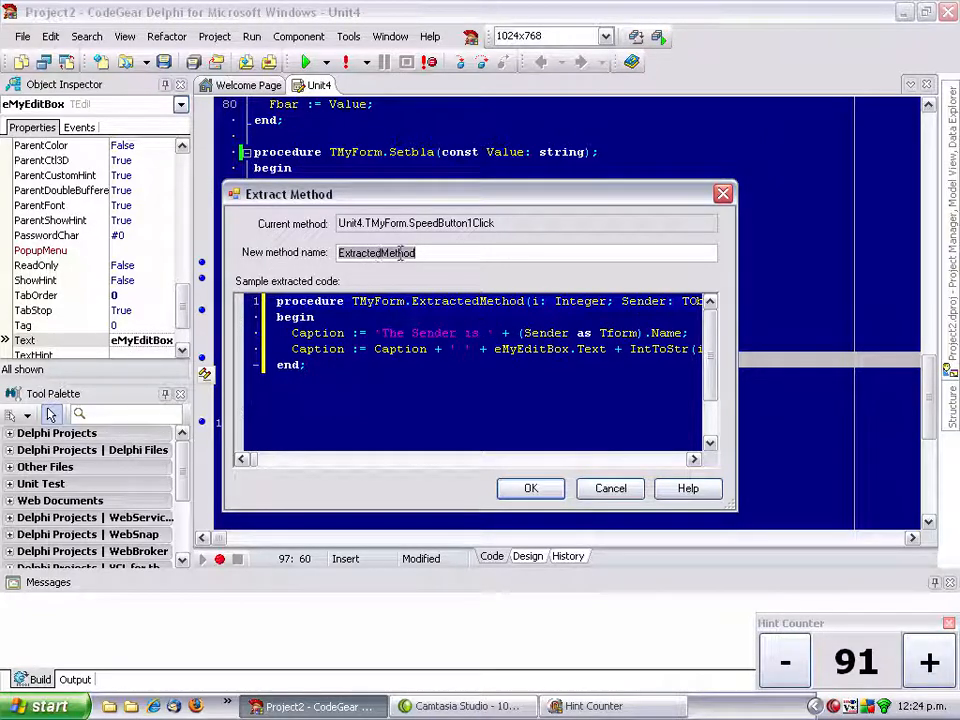
pyautogui.click(427, 253)
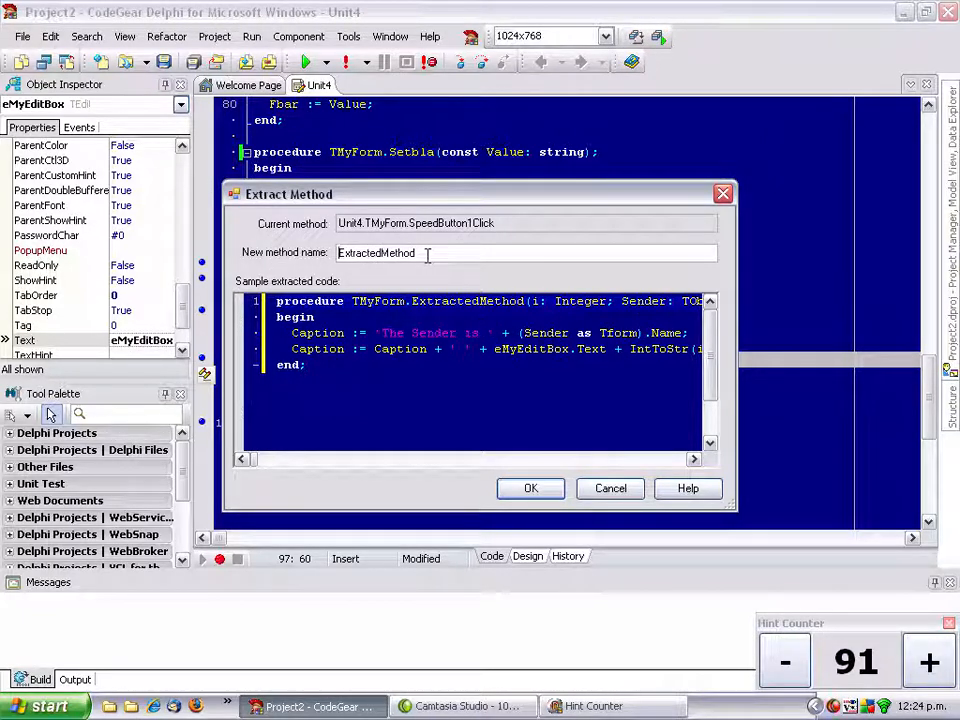
pyautogui.write('My')
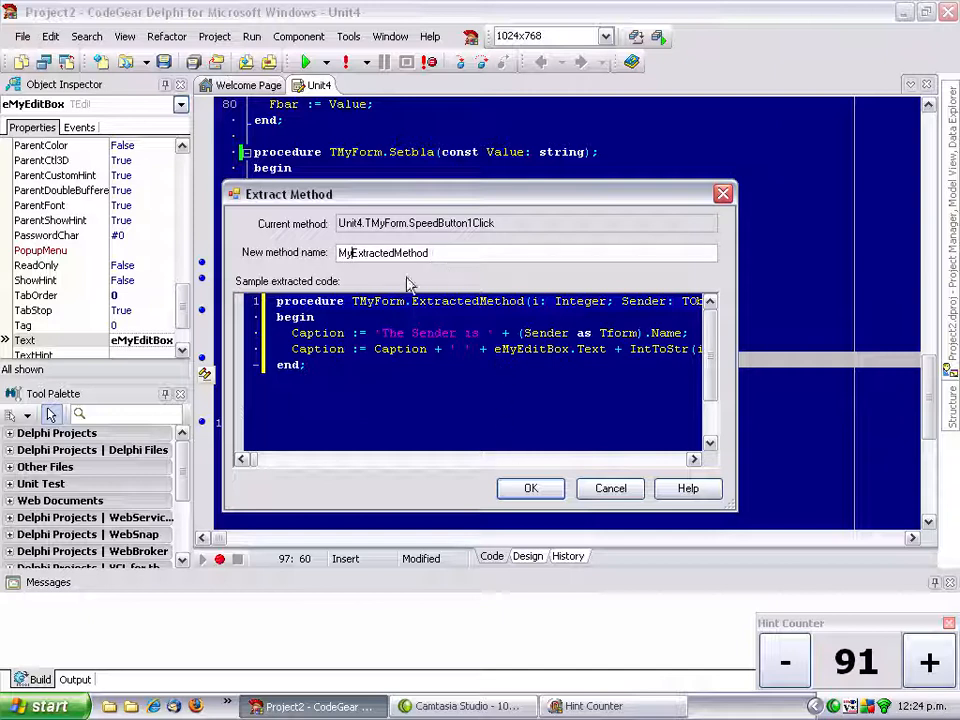
pyautogui.click(531, 488)
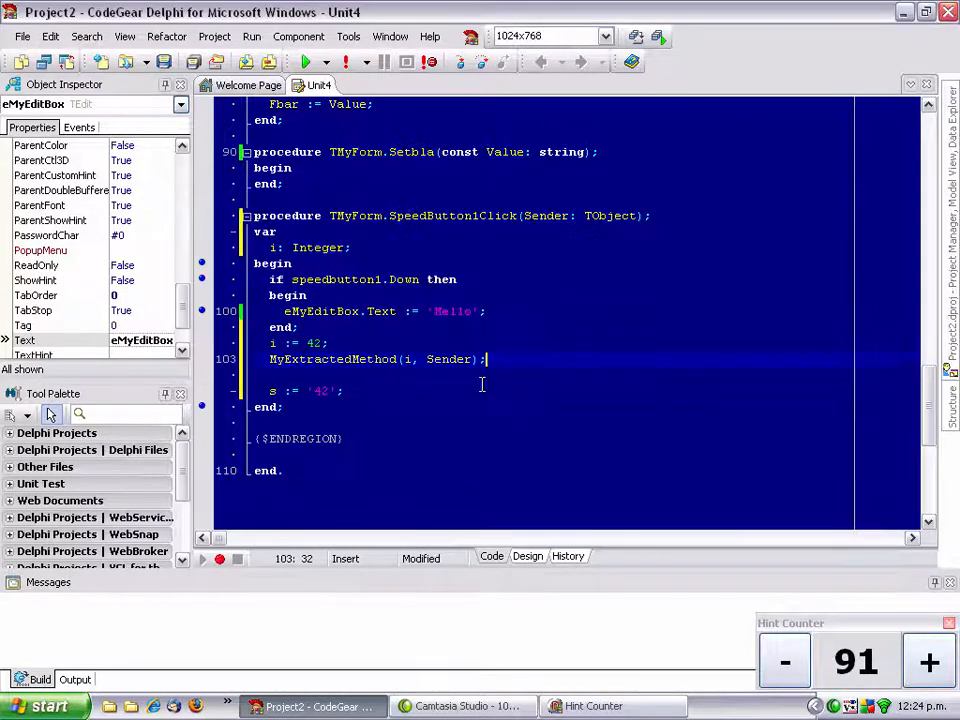
# Step: Review the generated MyExtractedMethod with both Caption lines, and raise the tip count to 93
pyautogui.scroll(3)
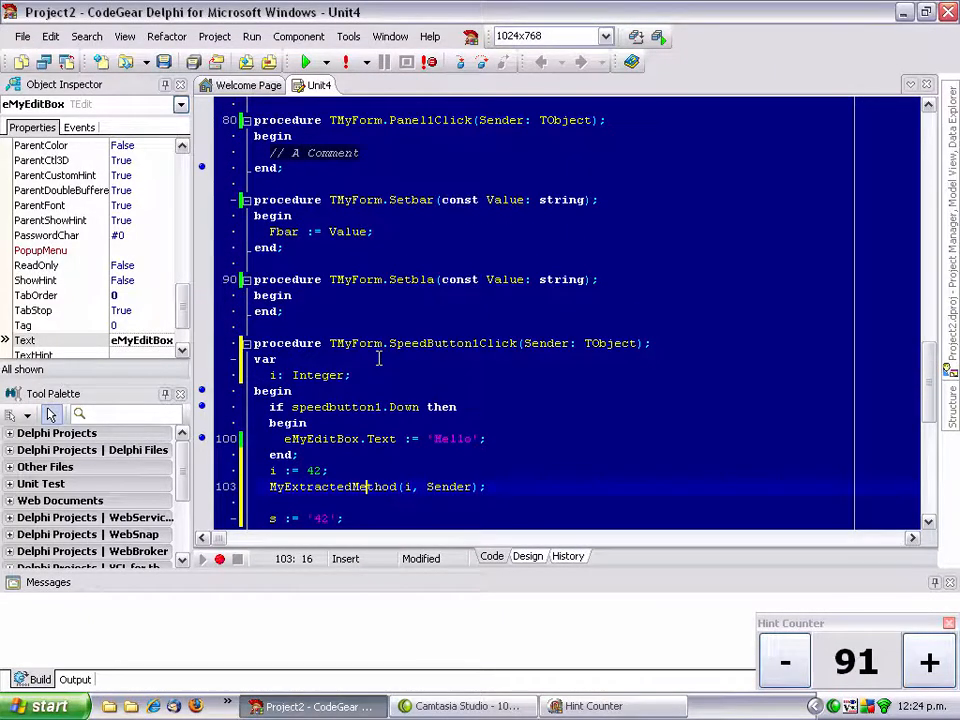
pyautogui.scroll(3)
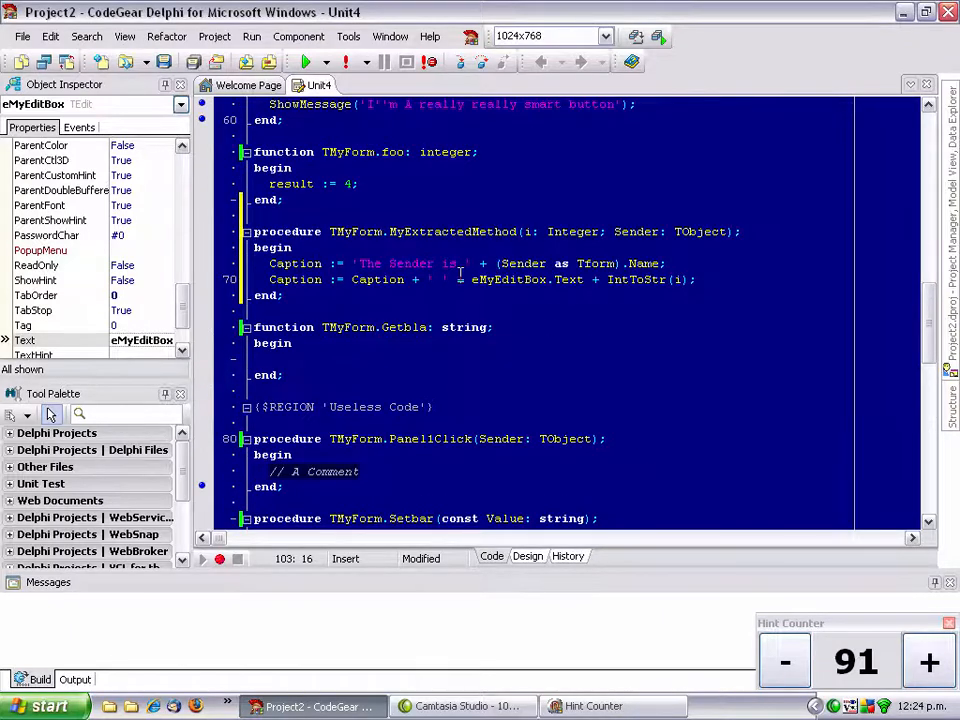
pyautogui.scroll(-3)
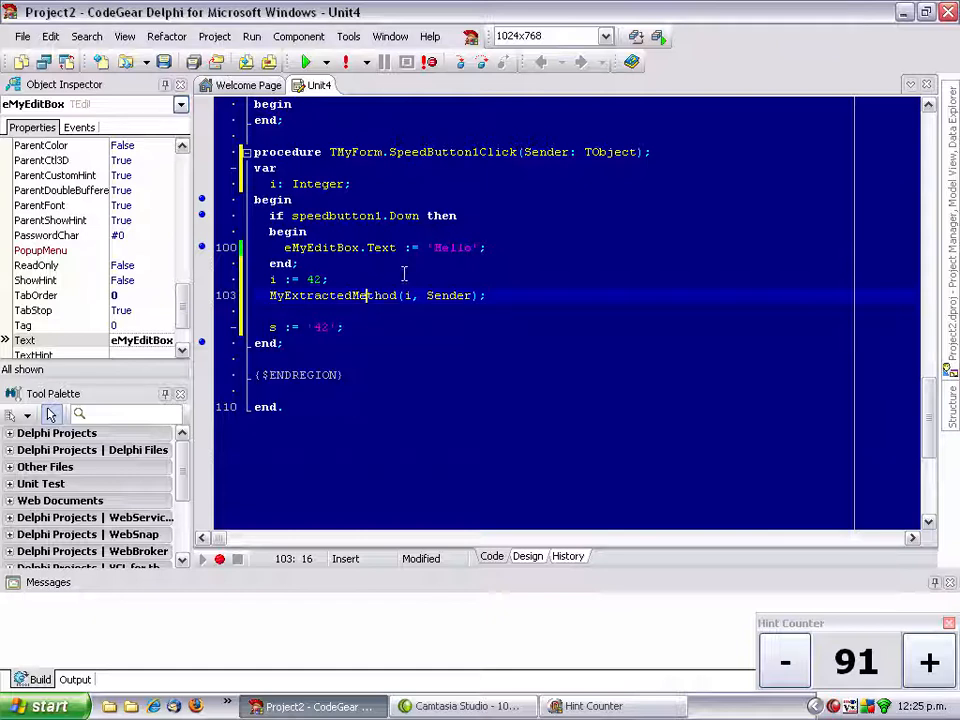
pyautogui.moveTo(515, 344)
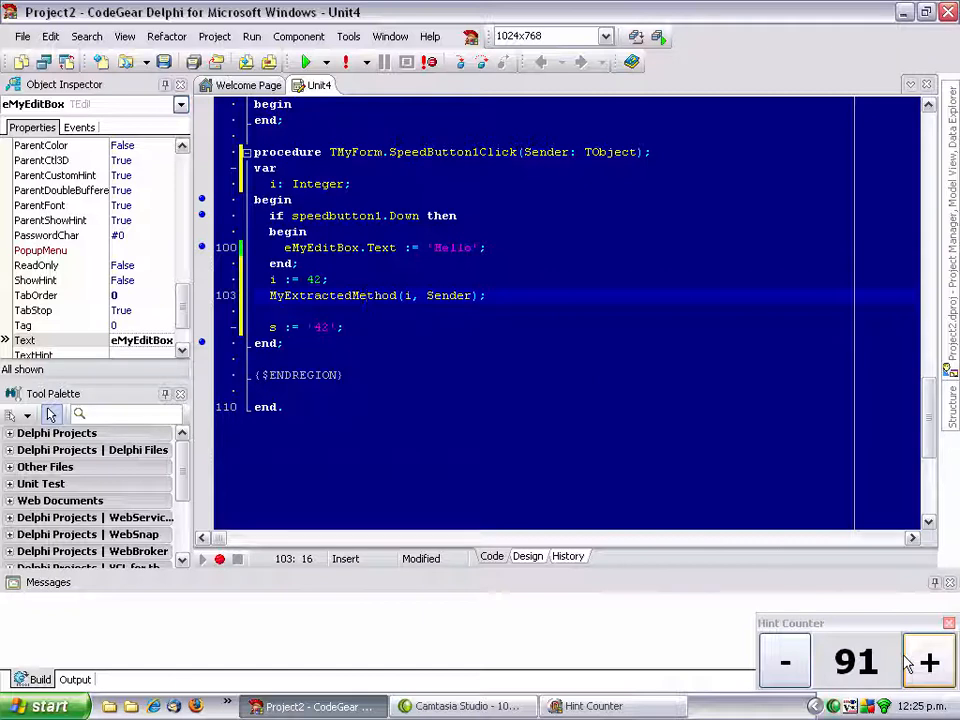
pyautogui.click(927, 662)
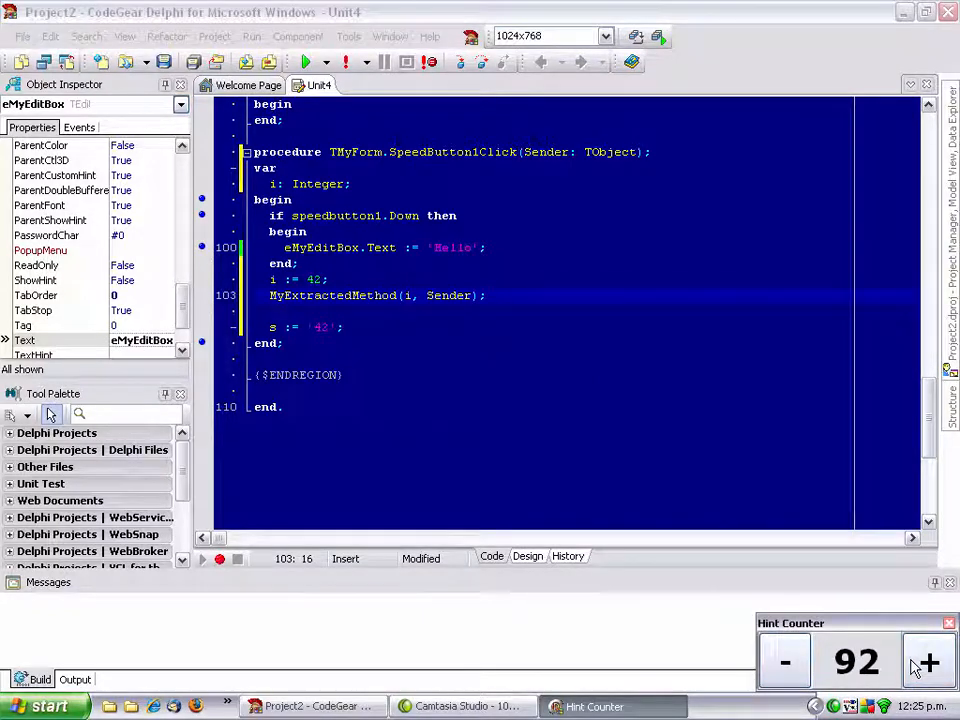
pyautogui.click(926, 662)
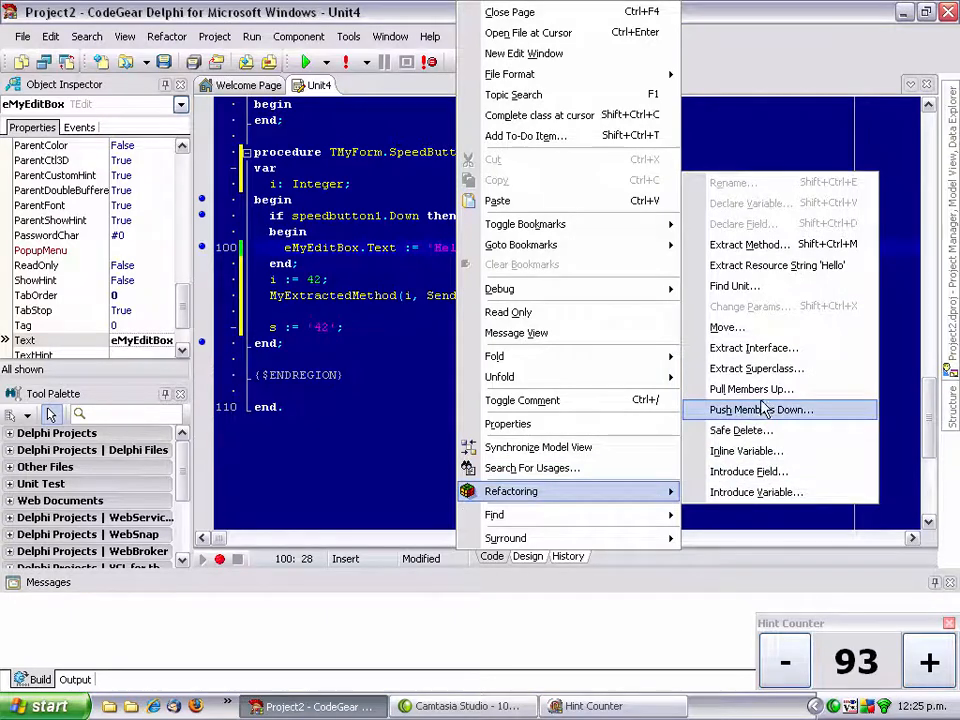
# Step: Extract 'Hello' into resource string StrHello and view its resourcestring declaration
pyautogui.click(775, 265)
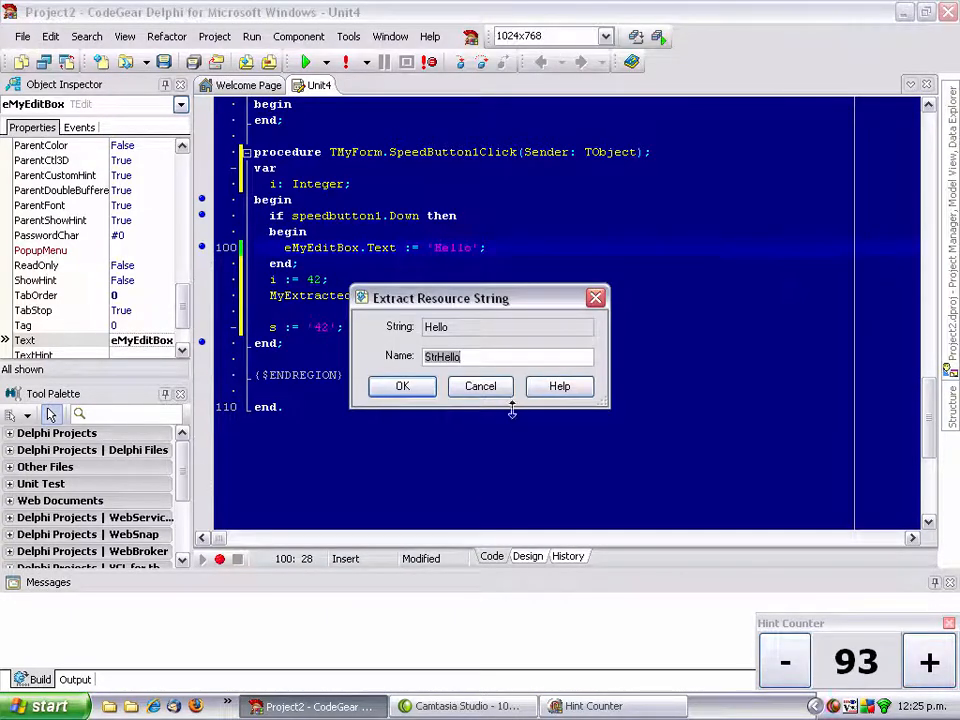
pyautogui.click(402, 386)
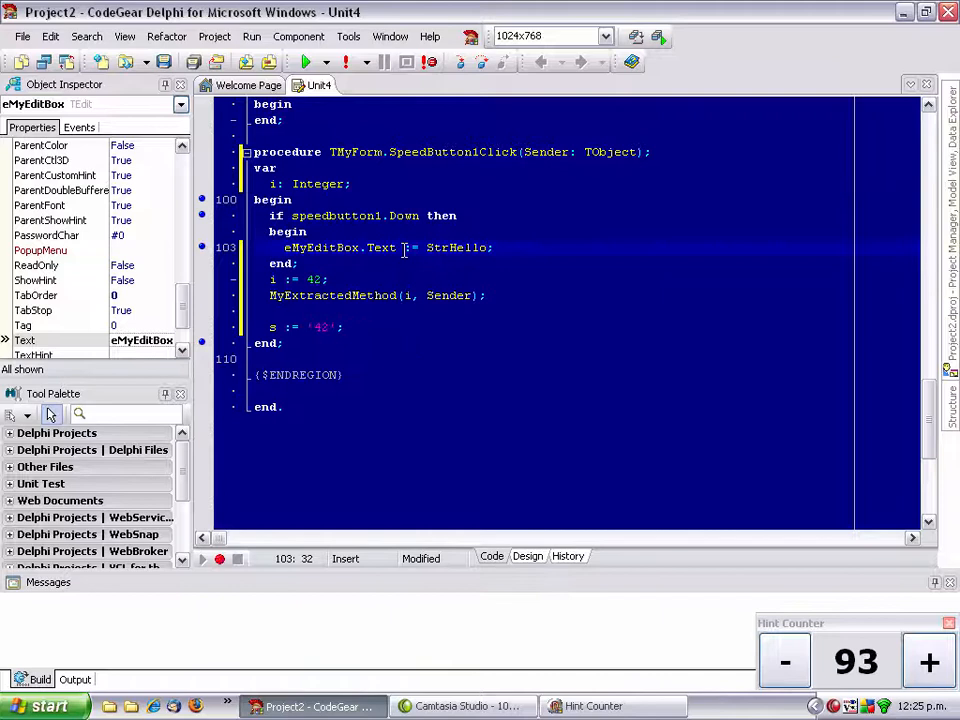
pyautogui.scroll(3)
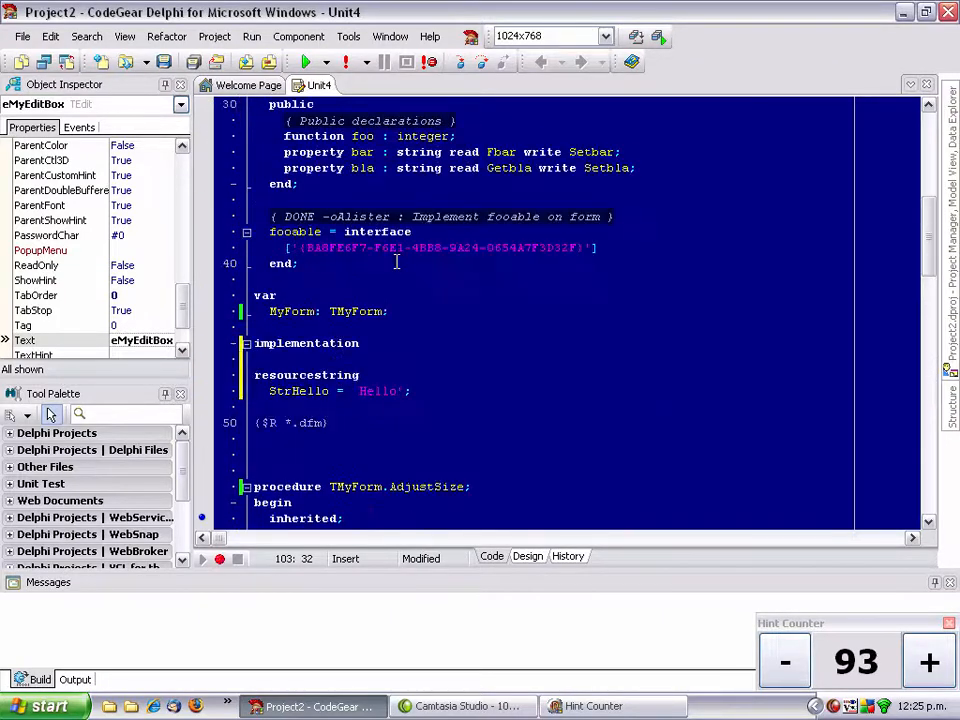
pyautogui.scroll(-3)
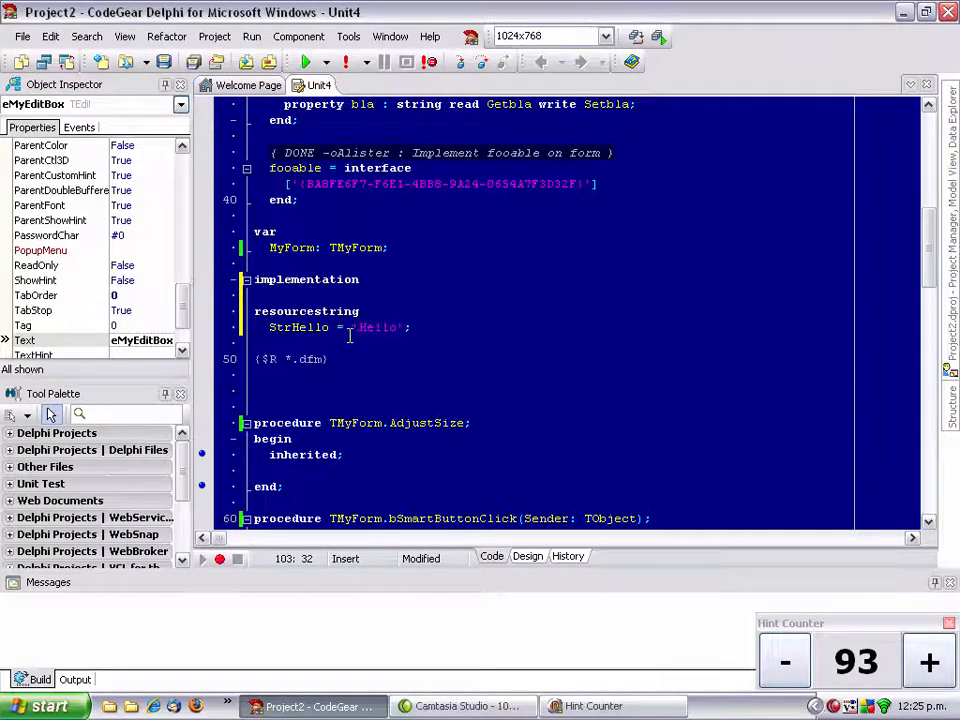
pyautogui.scroll(-3)
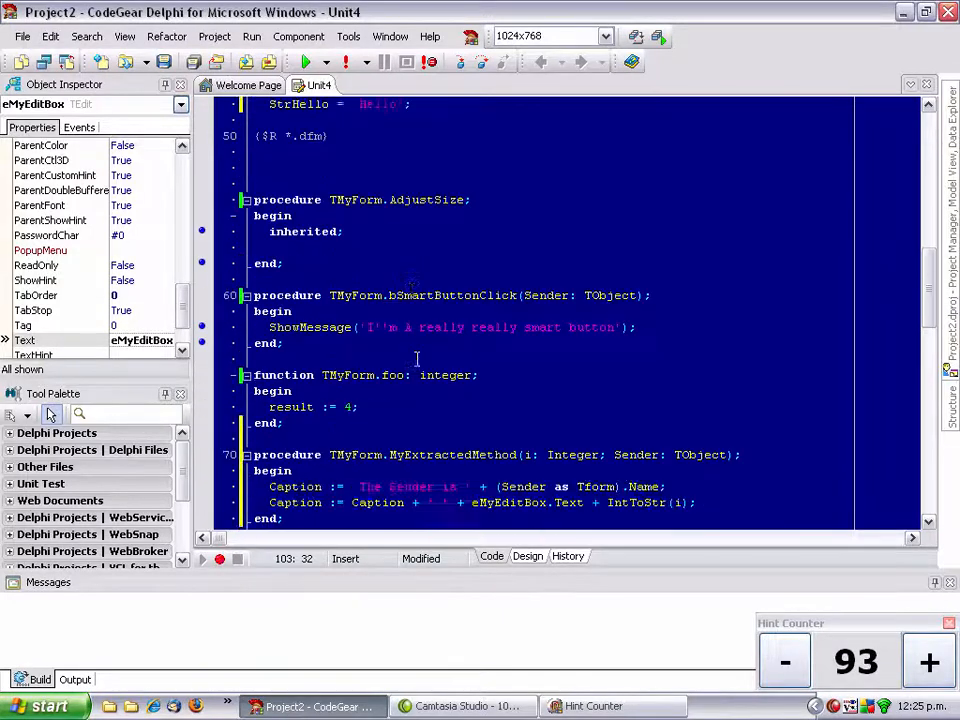
pyautogui.scroll(-3)
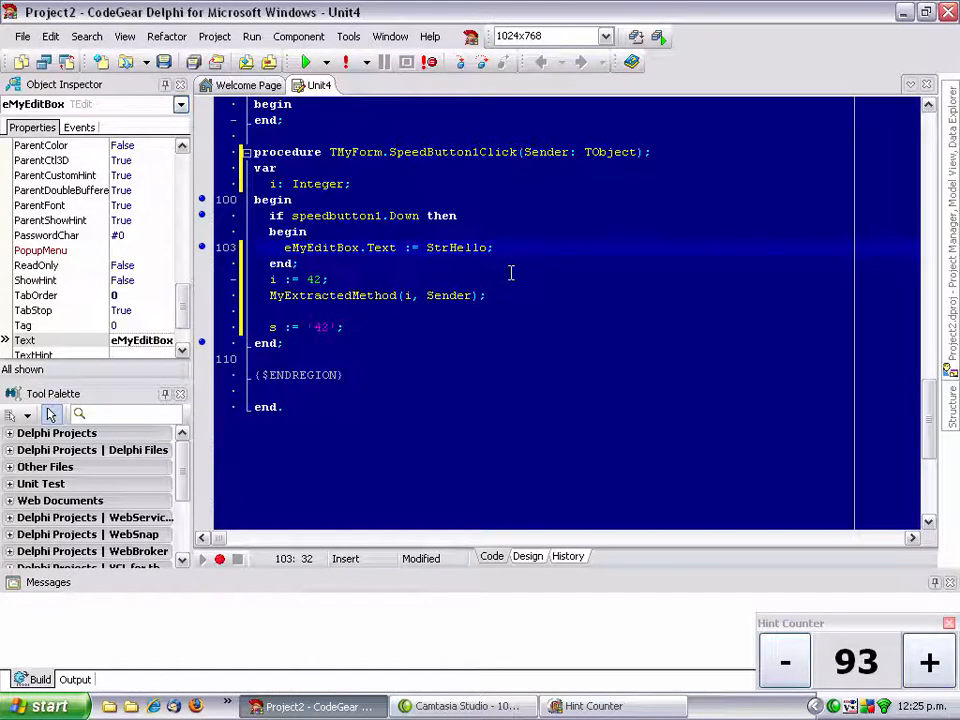
pyautogui.click(490, 295)
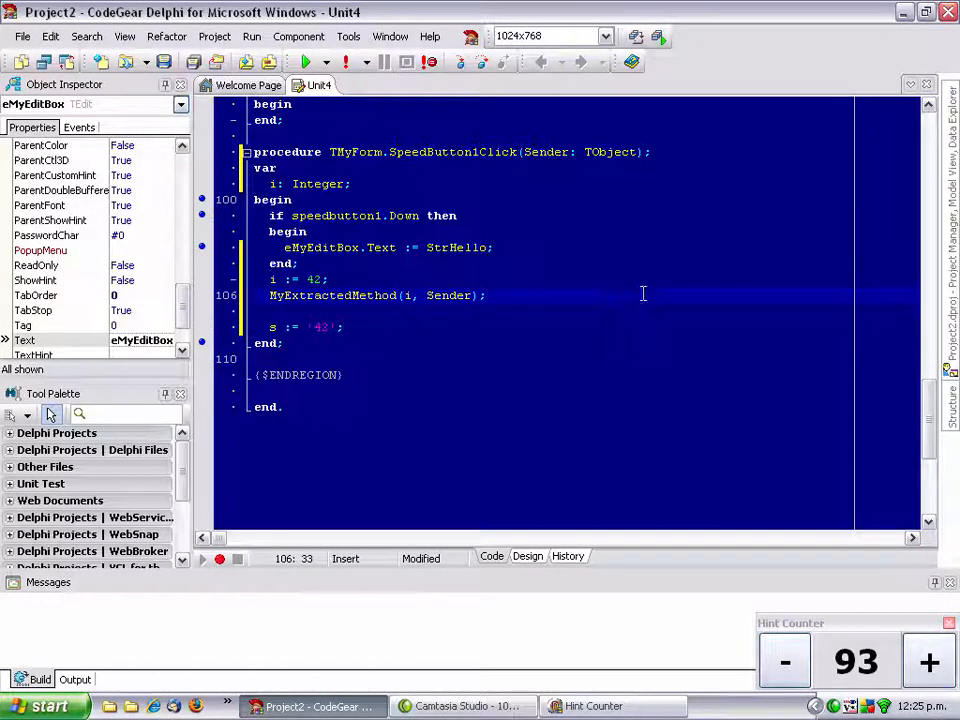
# Step: Create a new Delphi unit and build a TMyClass = class(TStringList) declaration under interface
pyautogui.click(22, 36)
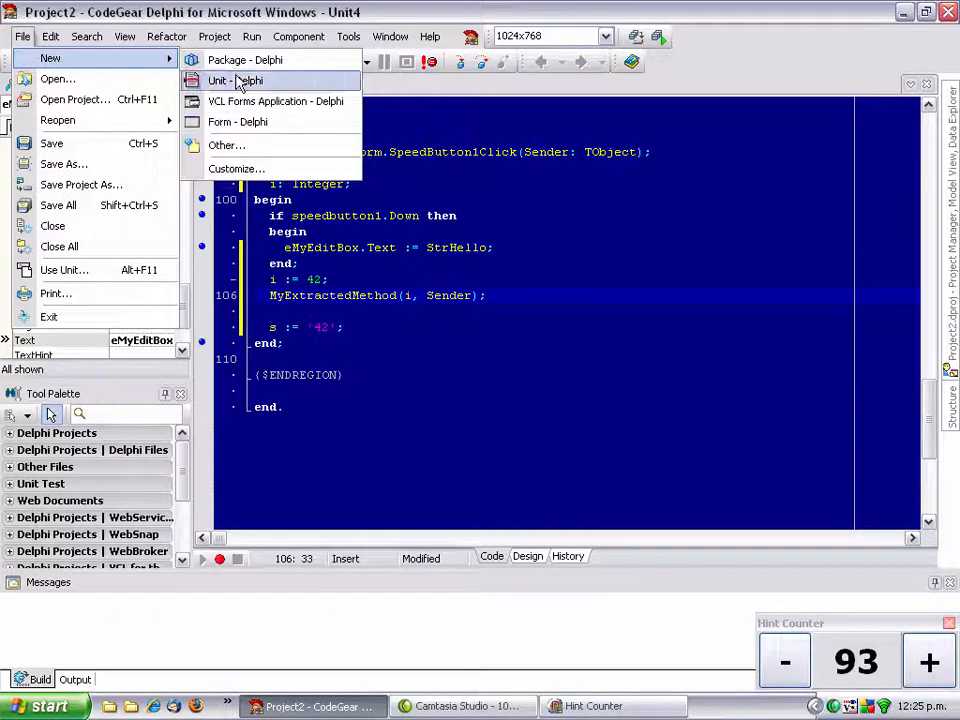
pyautogui.click(227, 80)
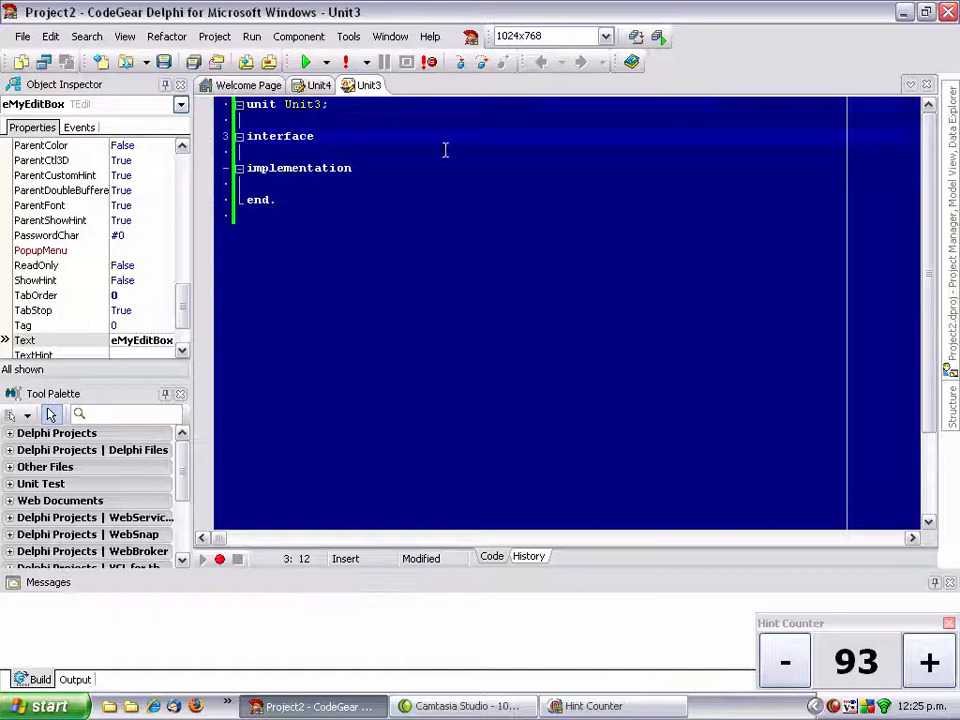
pyautogui.press('Return')
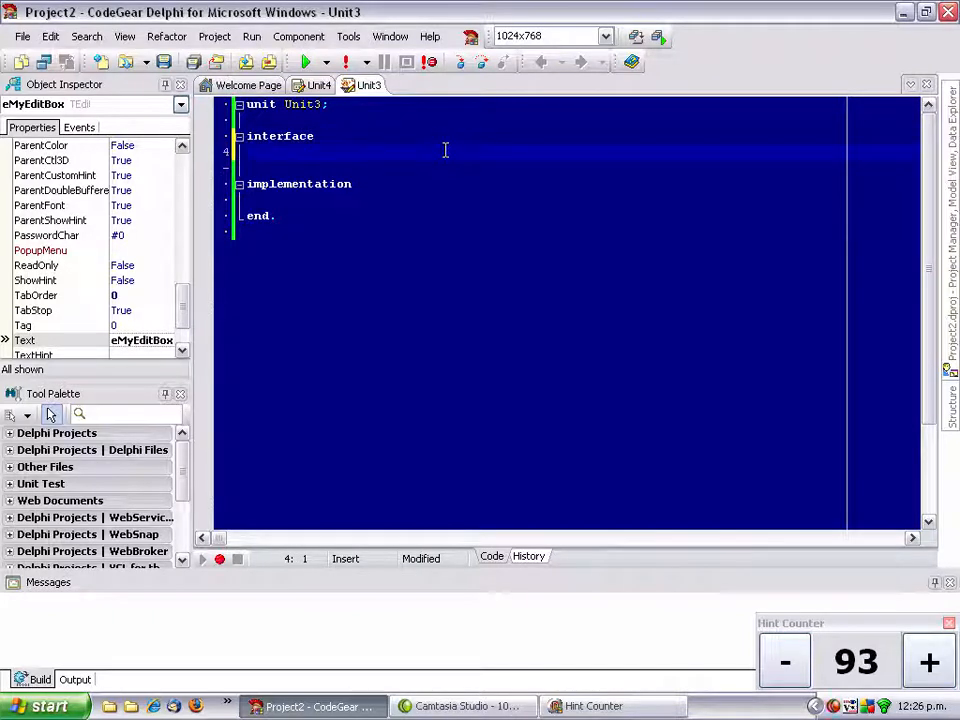
pyautogui.write('ty')
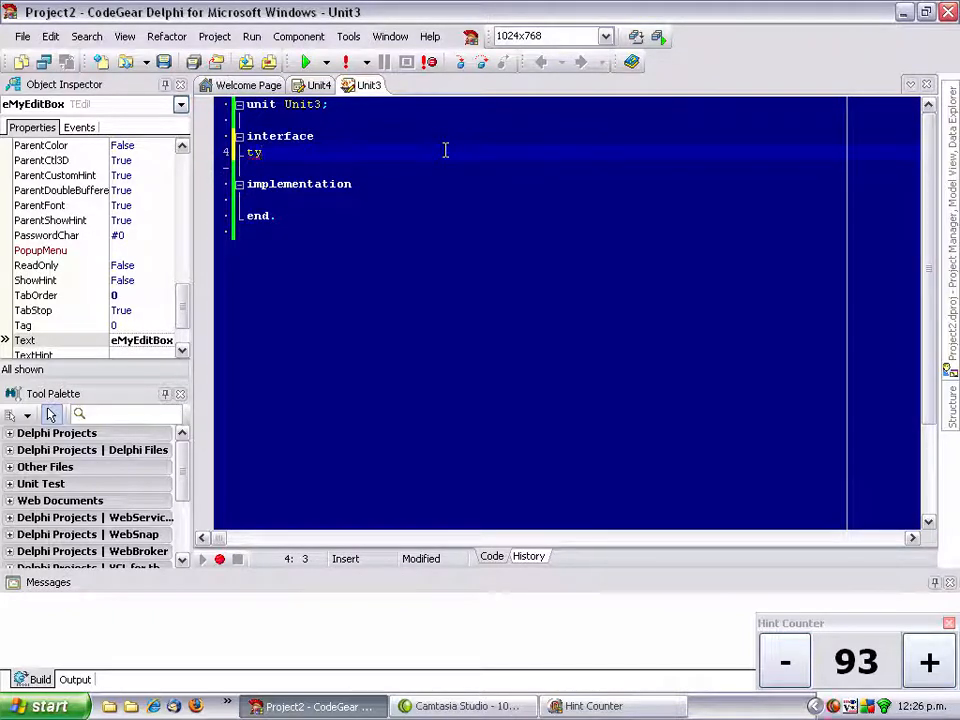
pyautogui.write('pe')
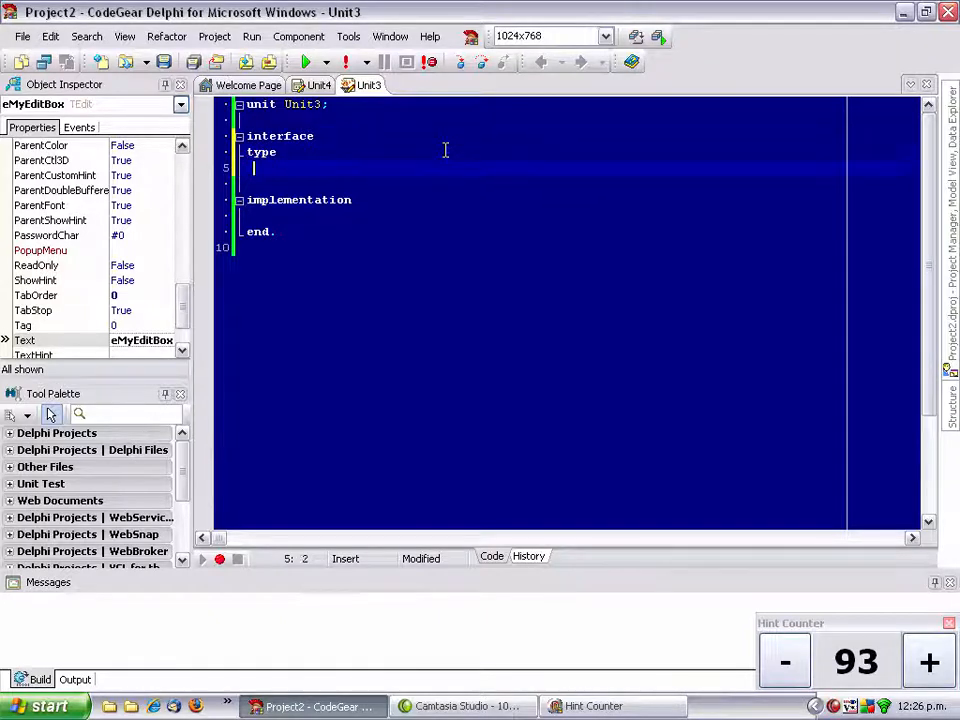
pyautogui.write('class(TStringList')
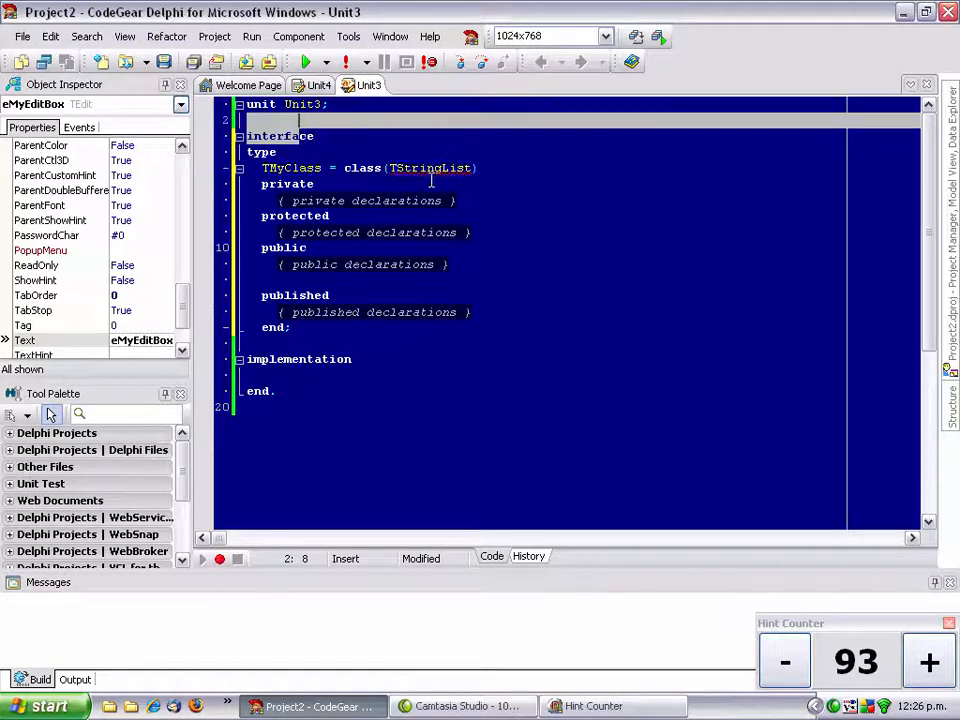
# Step: Use Find Unit on TStringList to add Classes to the interface uses clause
pyautogui.rightClick(430, 180)
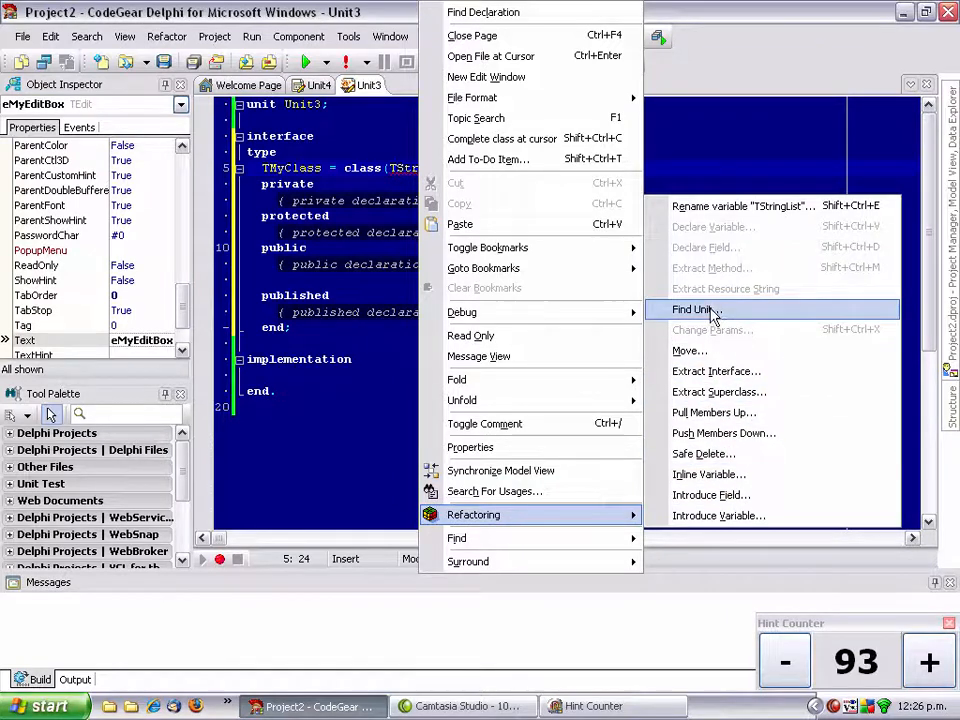
pyautogui.click(694, 309)
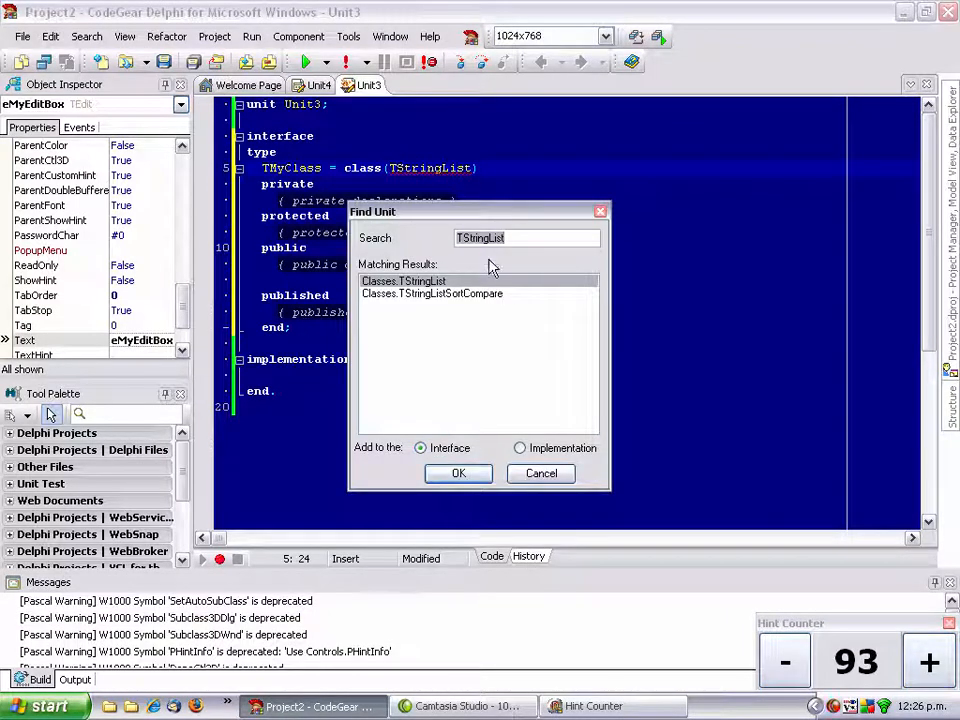
pyautogui.click(458, 472)
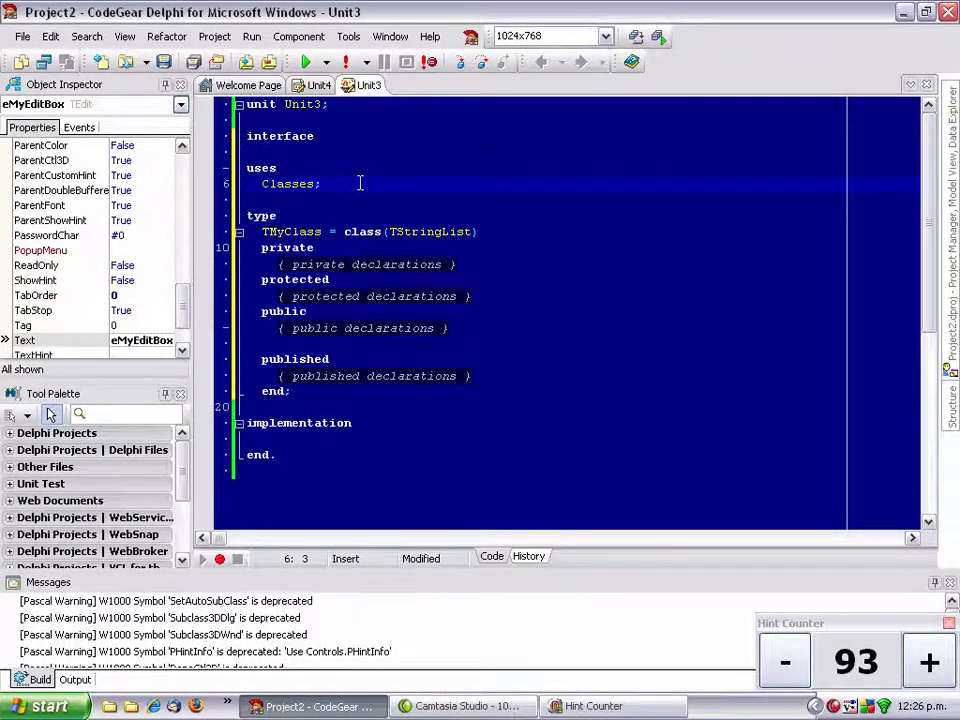
pyautogui.click(470, 375)
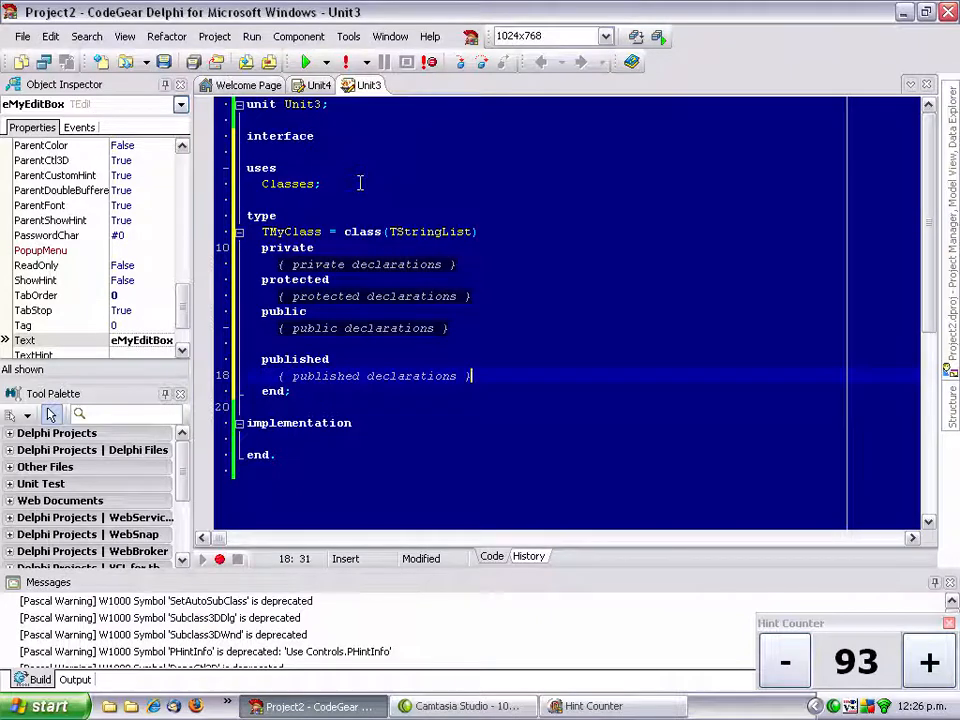
# Step: Declare published procedure yay and implement it with ShowMessage(form4.Caption)
pyautogui.press('Return')
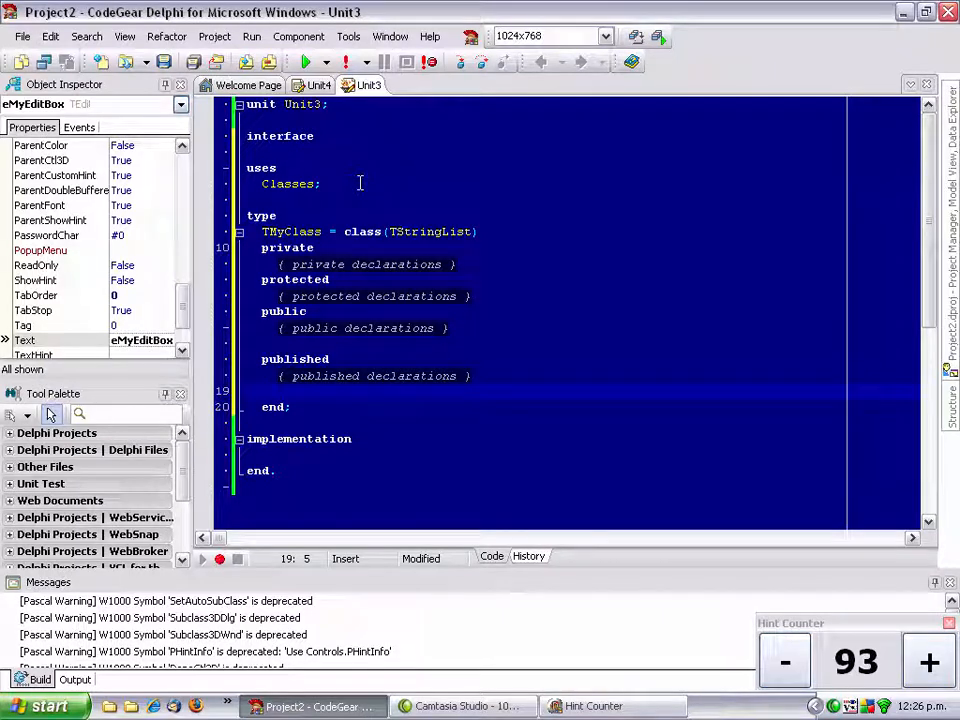
pyautogui.write('Pro')
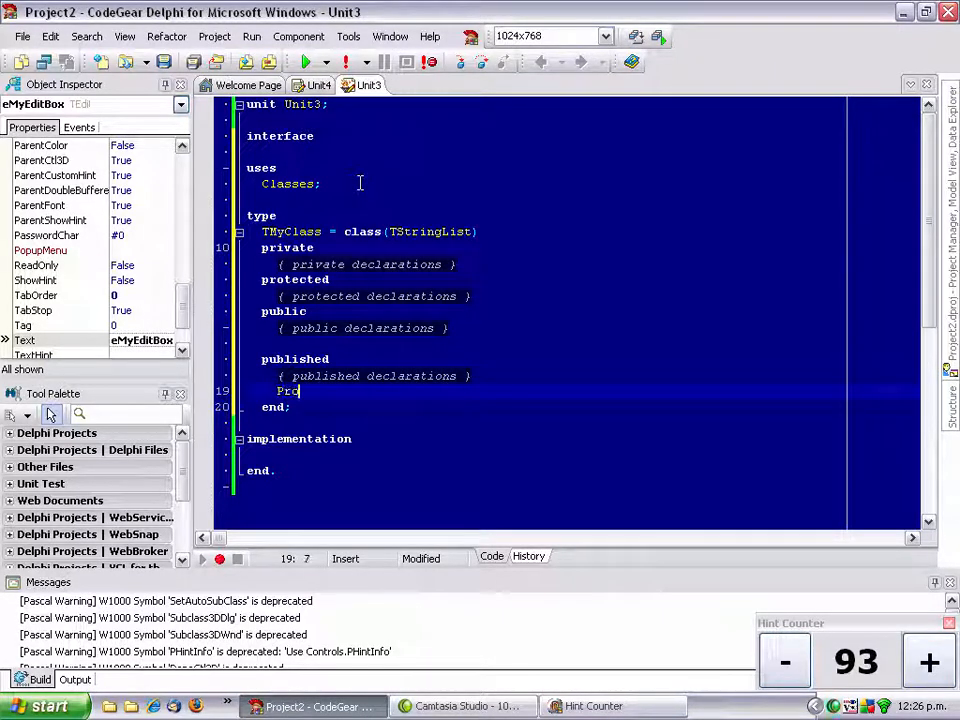
pyautogui.write('cedure ya')
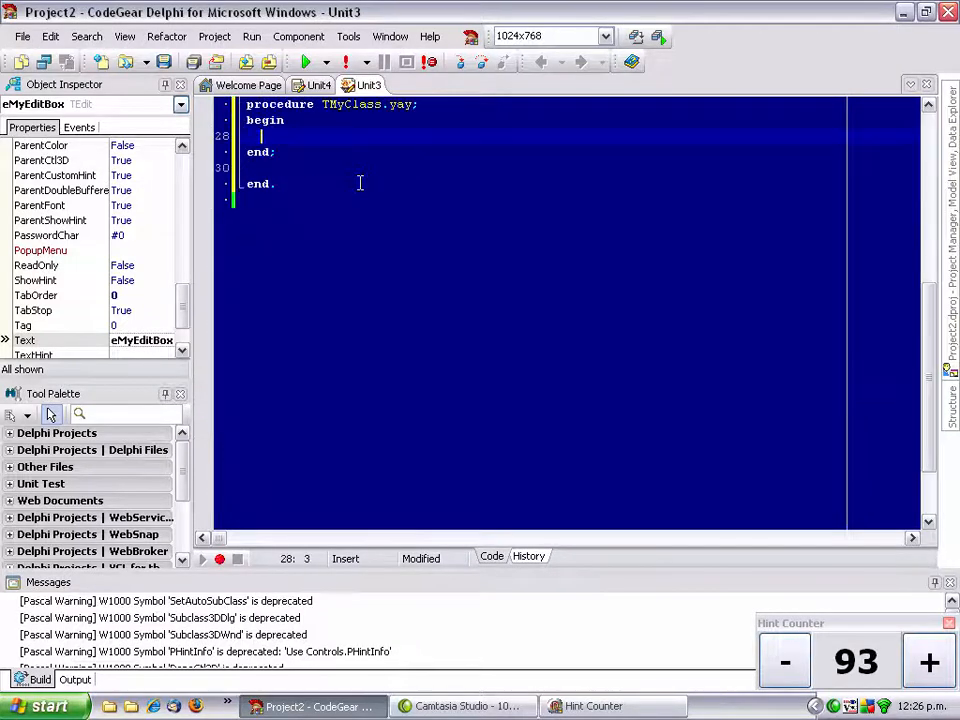
pyautogui.write('form')
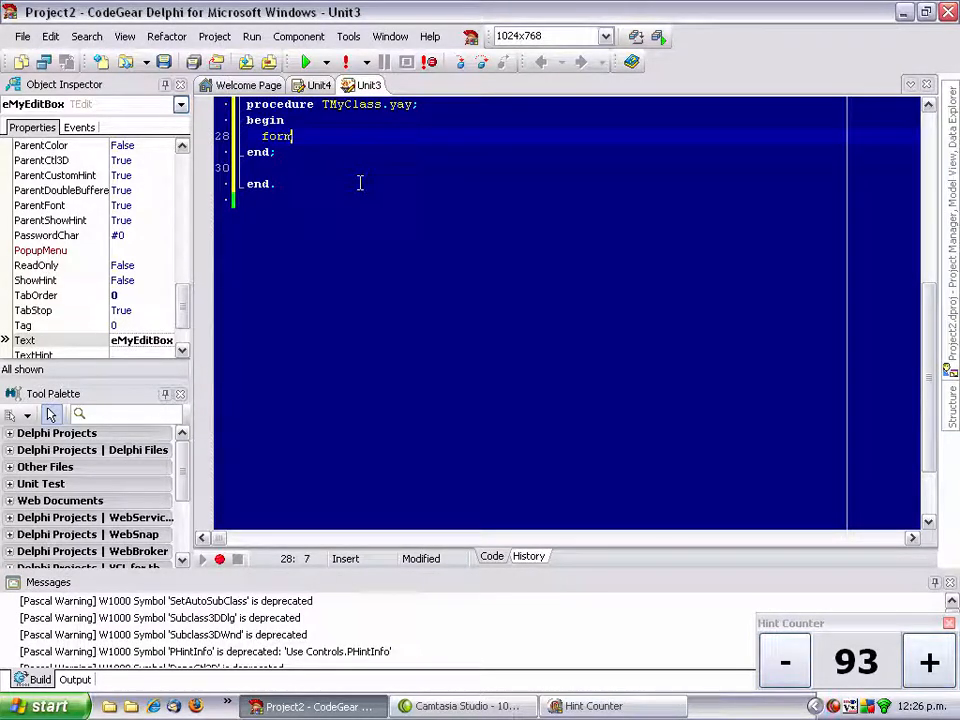
pyautogui.write('4.')
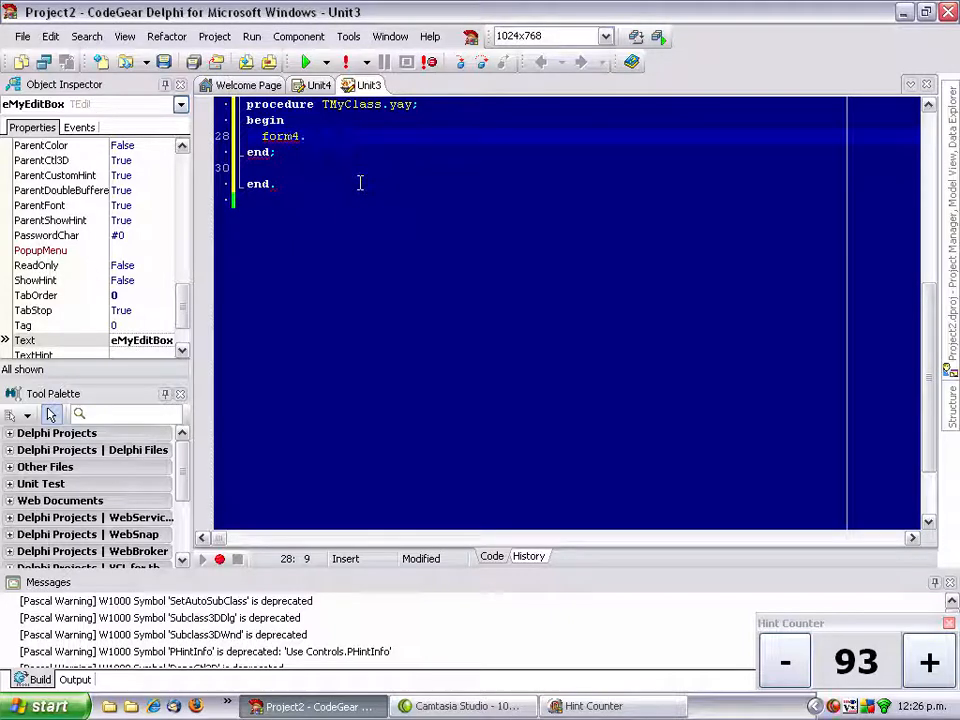
pyautogui.write('.Captio')
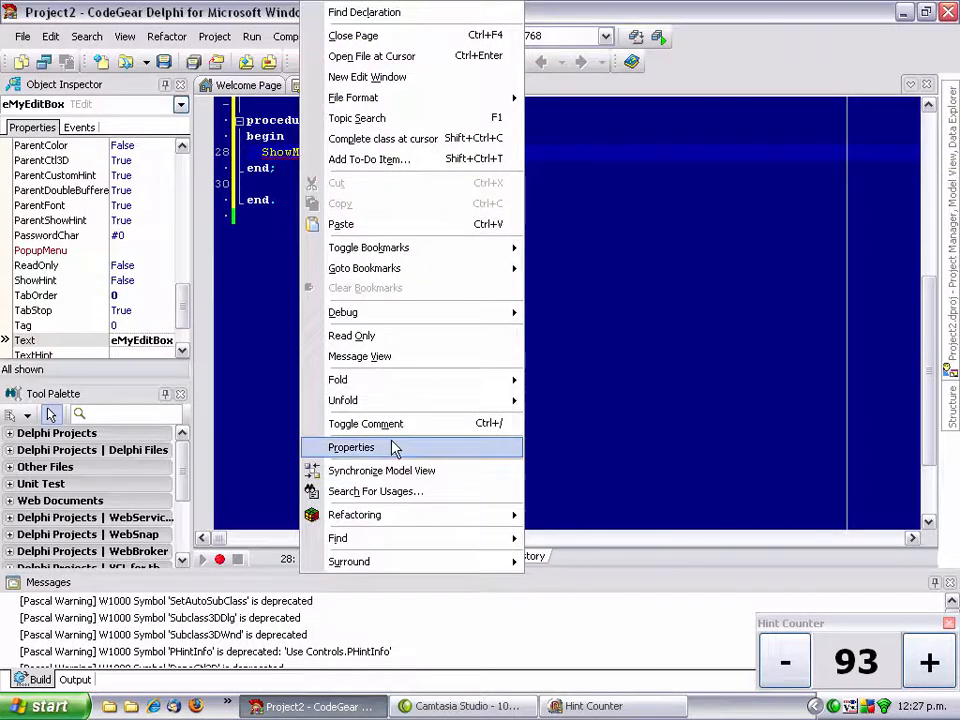
pyautogui.moveTo(337, 538)
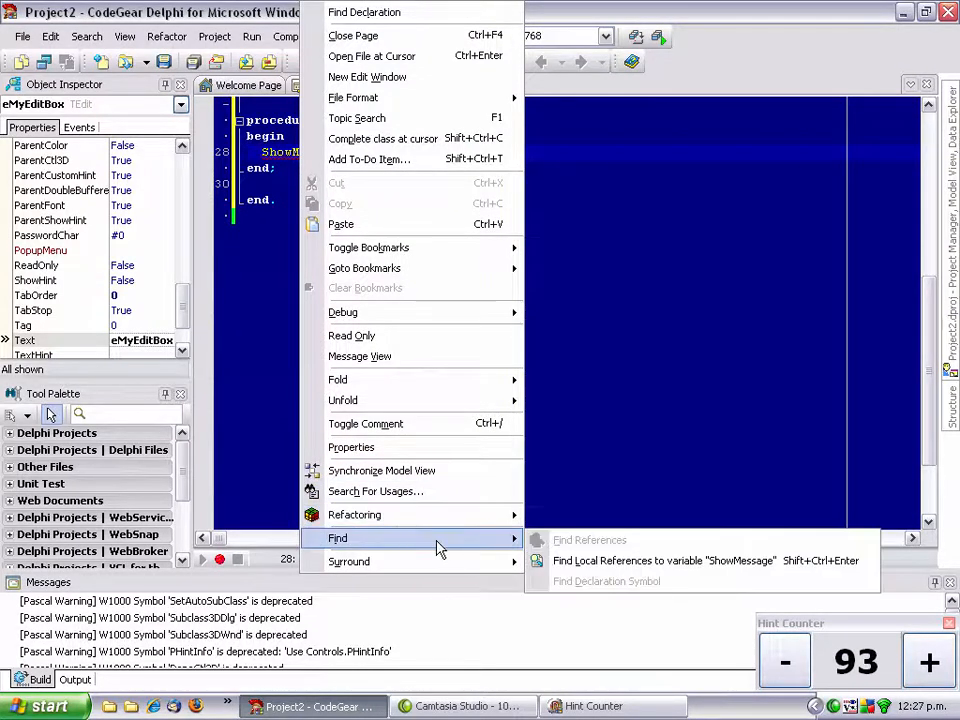
pyautogui.moveTo(354, 514)
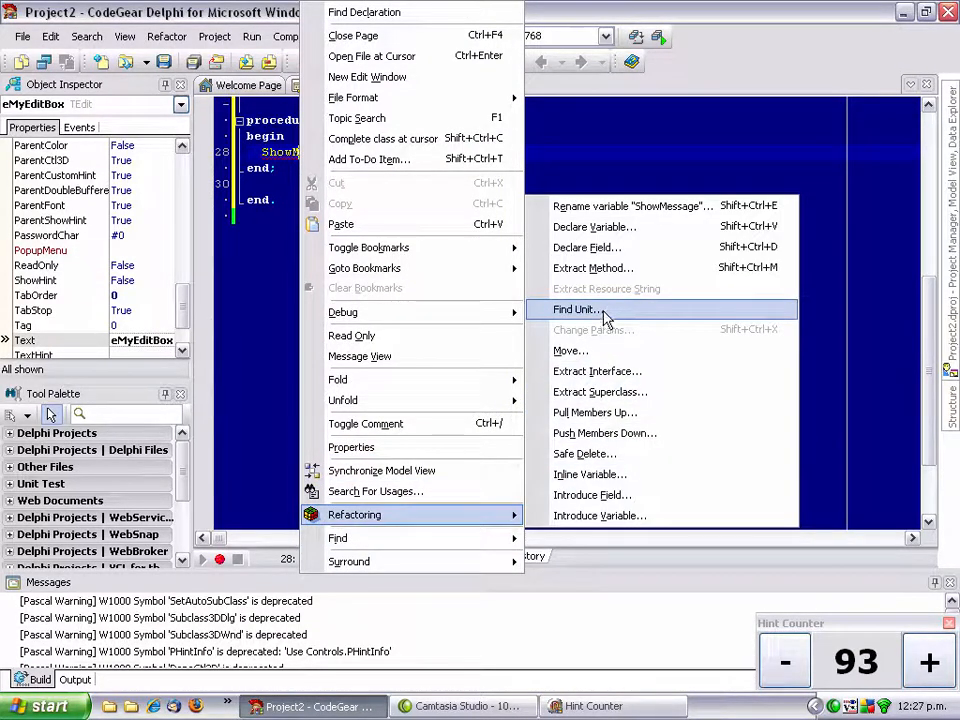
# Step: Add Dialogs for ShowMessage, find no unit for form4, and change the reference to TMyForm
pyautogui.click(575, 309)
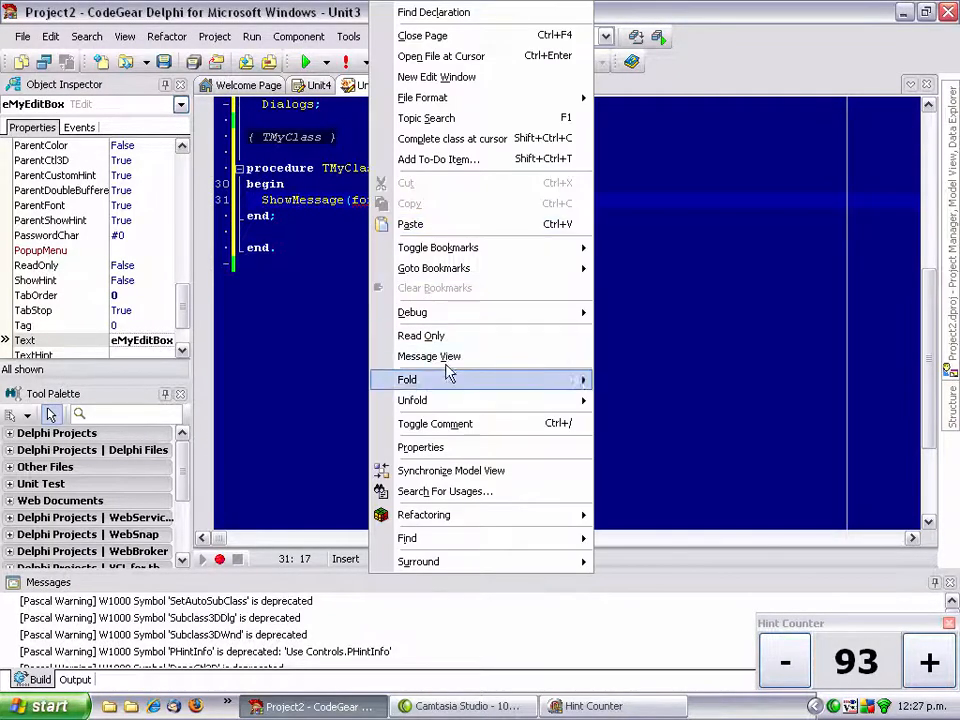
pyautogui.moveTo(423, 514)
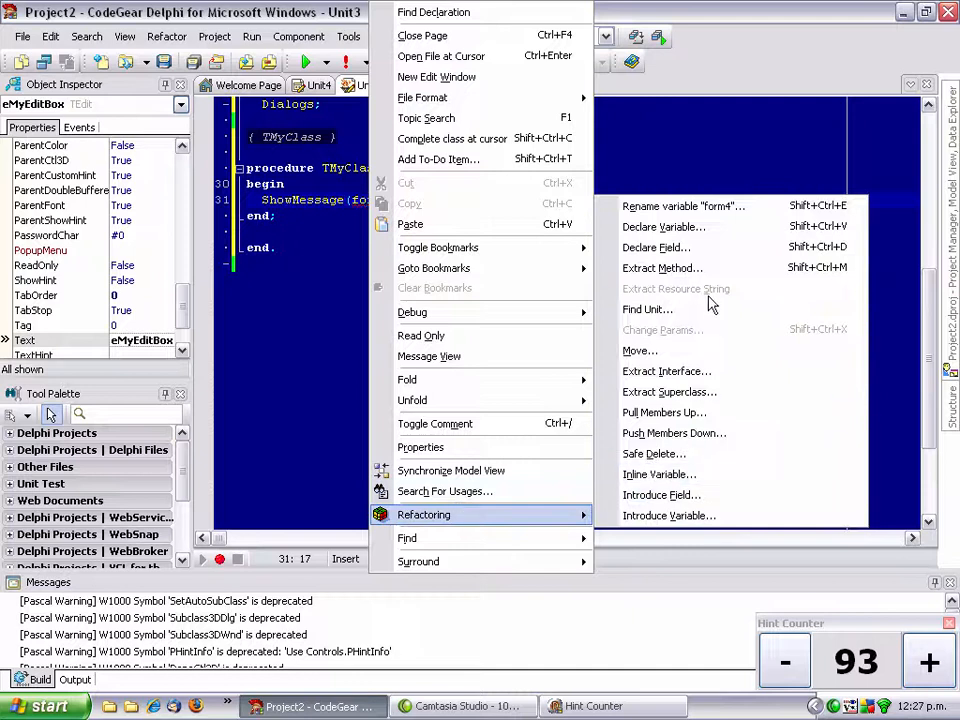
pyautogui.click(647, 309)
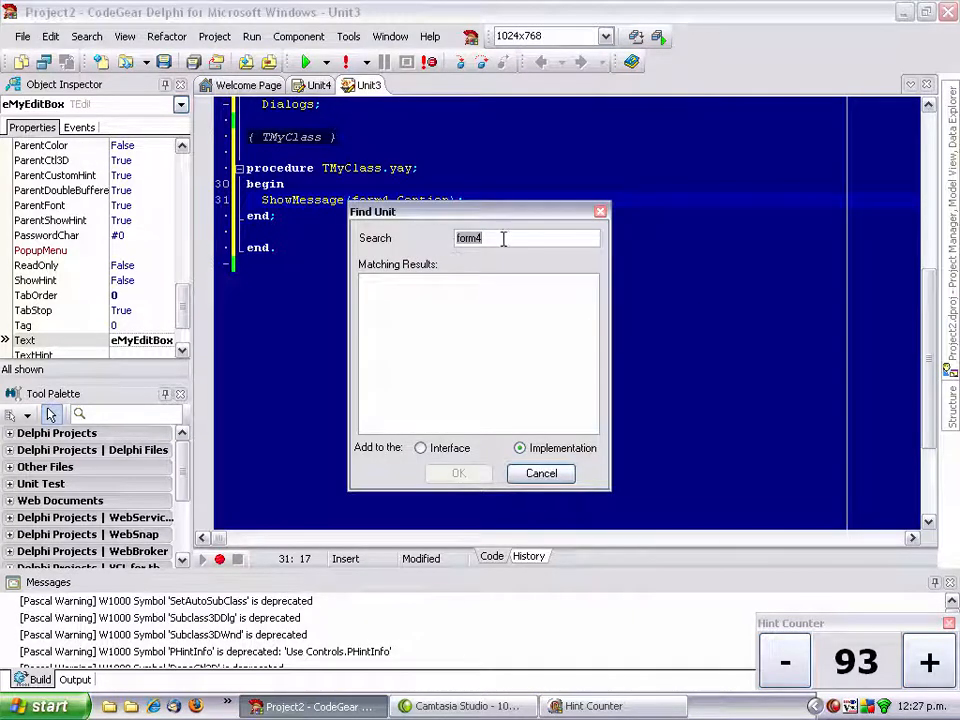
pyautogui.moveTo(490, 360)
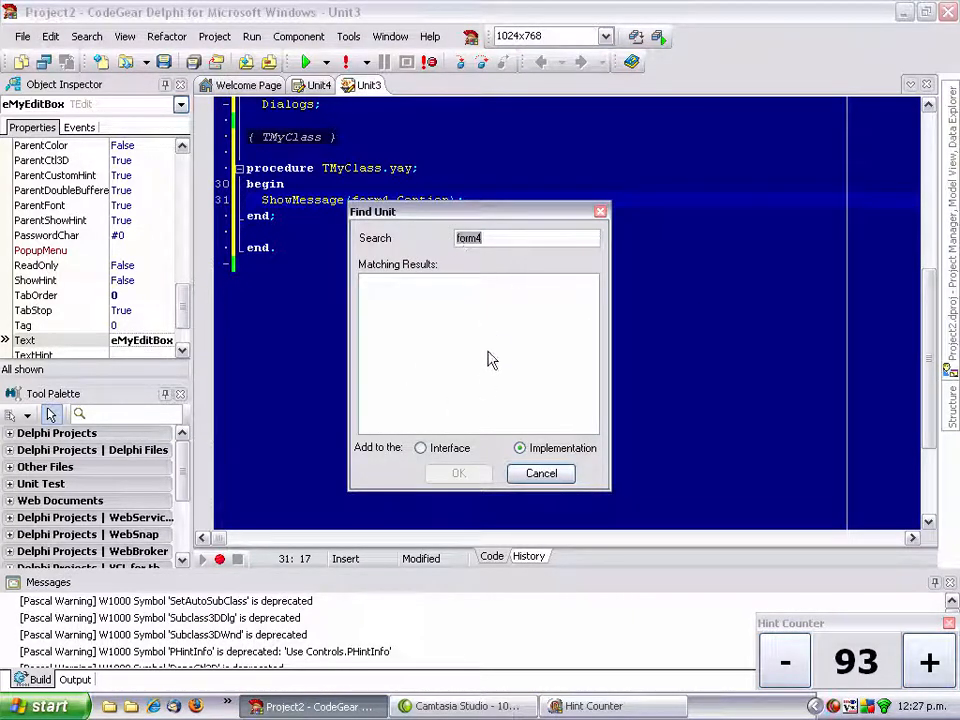
pyautogui.click(541, 473)
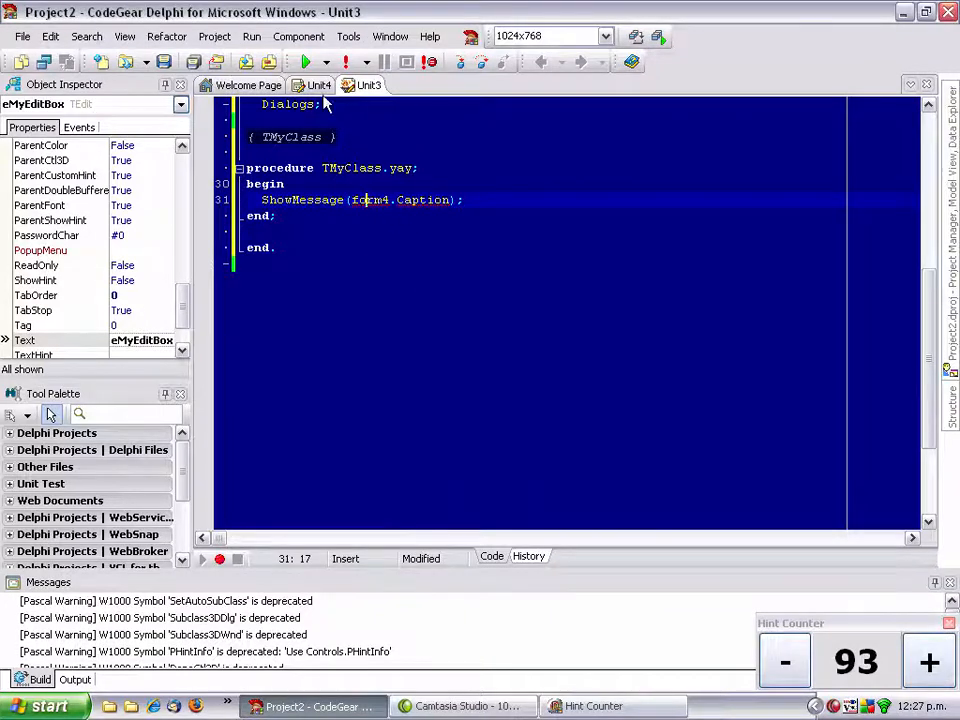
pyautogui.click(318, 84)
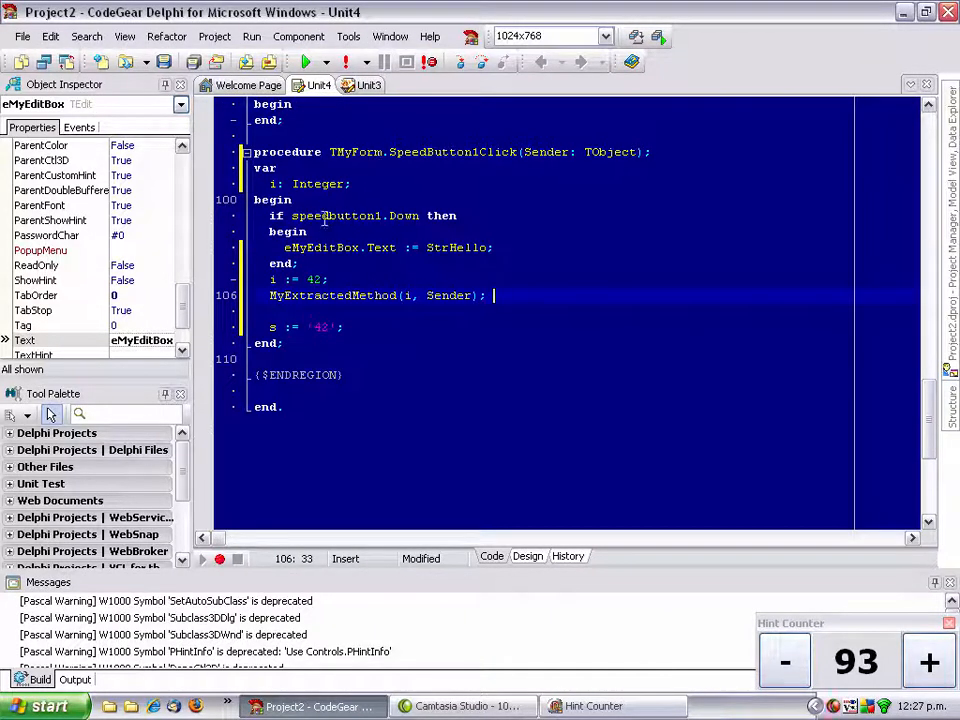
pyautogui.click(368, 85)
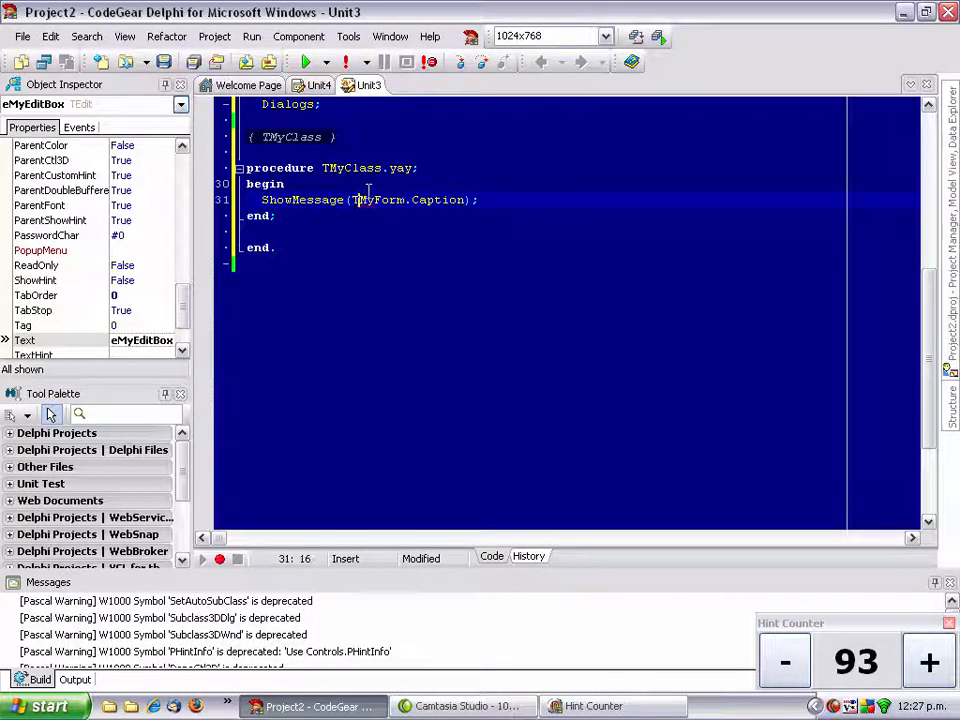
# Step: Add Unit4 to Unit3's uses via Find Unit and call ShowMessage(MyForm.Caption)
pyautogui.rightClick(360, 199)
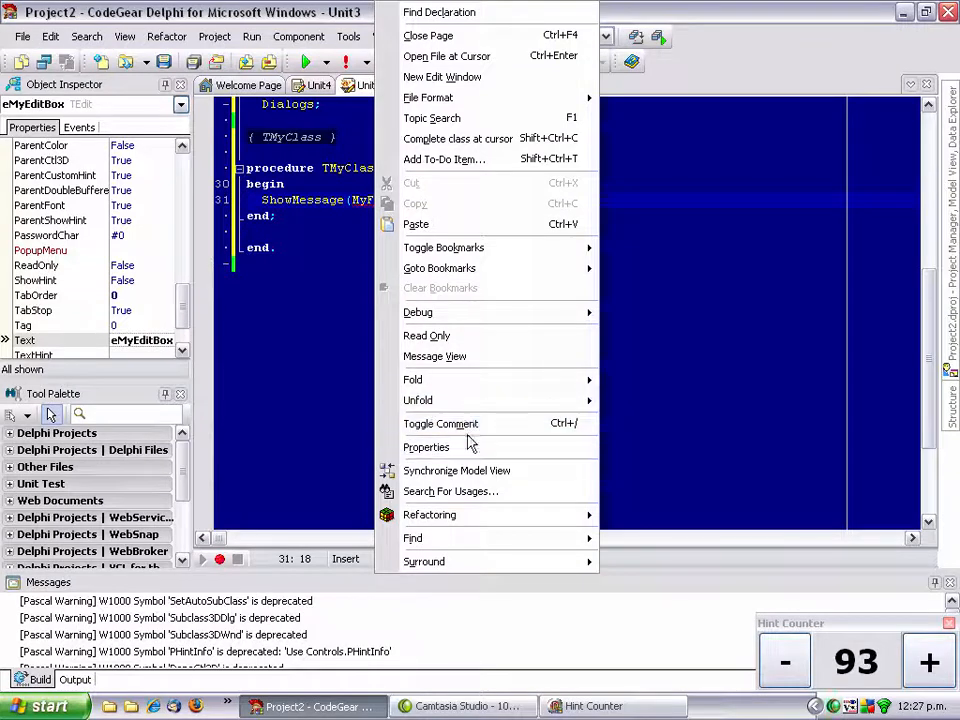
pyautogui.moveTo(429, 514)
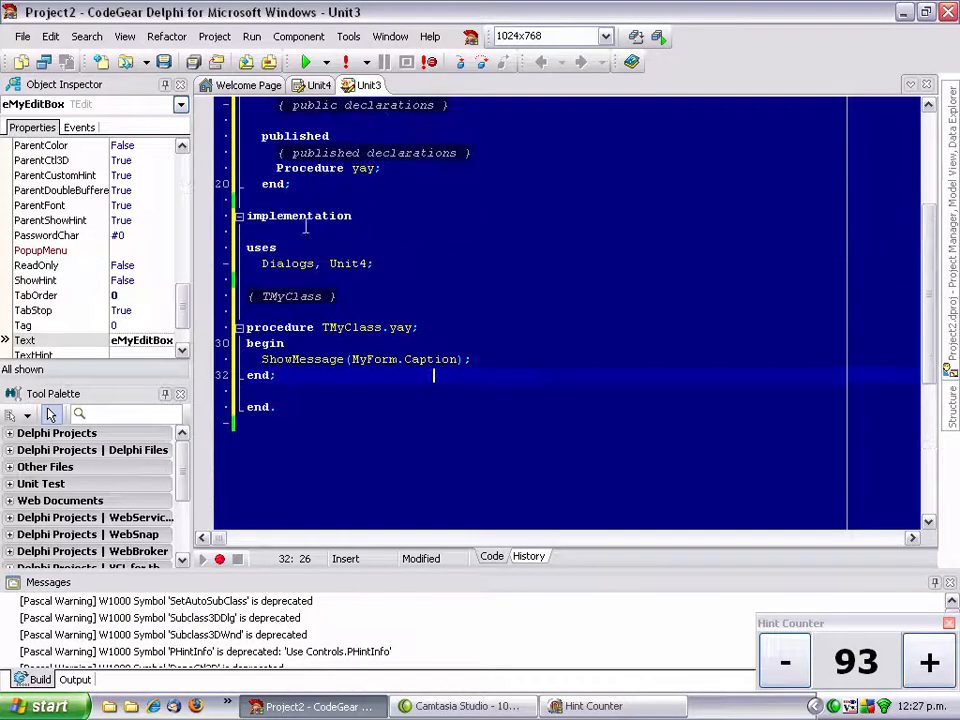
pyautogui.scroll(3)
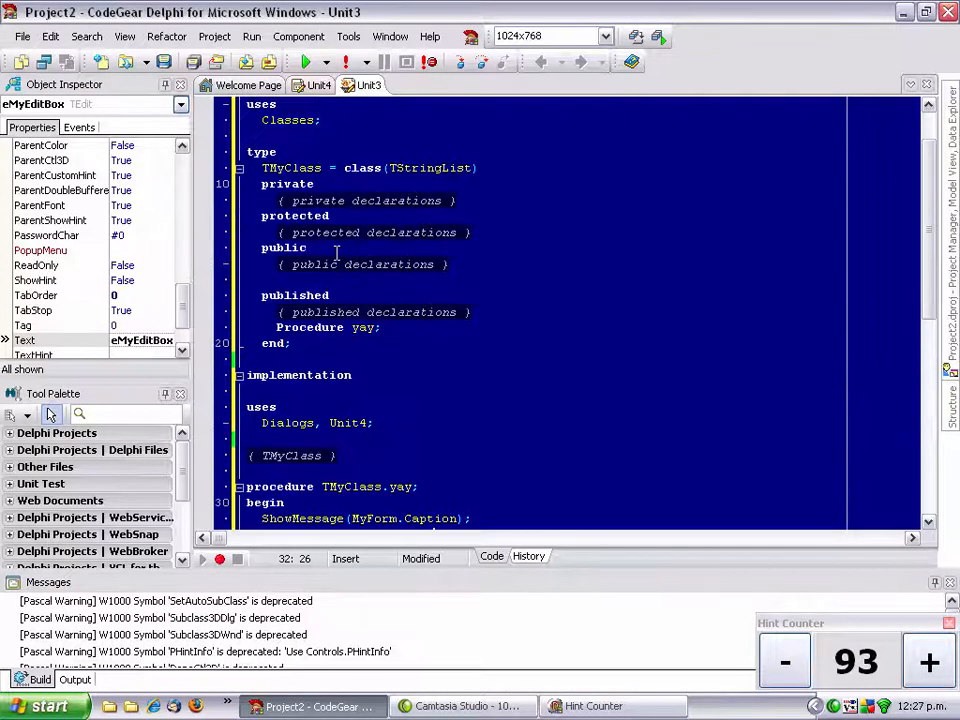
pyautogui.scroll(3)
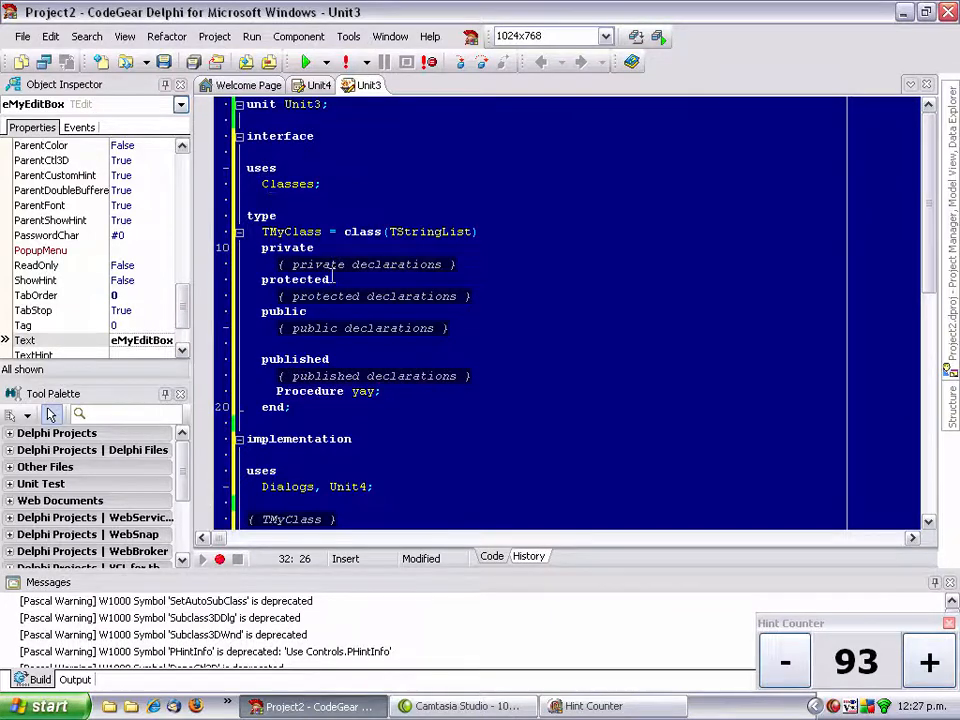
pyautogui.scroll(-3)
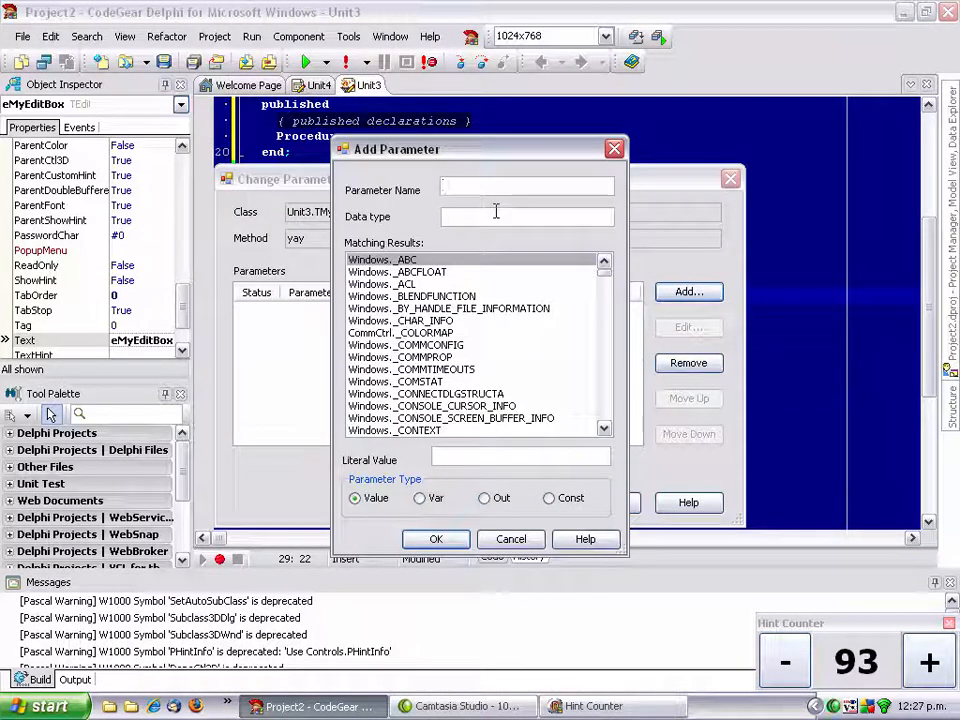
# Step: Add a MyMessage parameter of type String to yay
pyautogui.write('MyMessage')
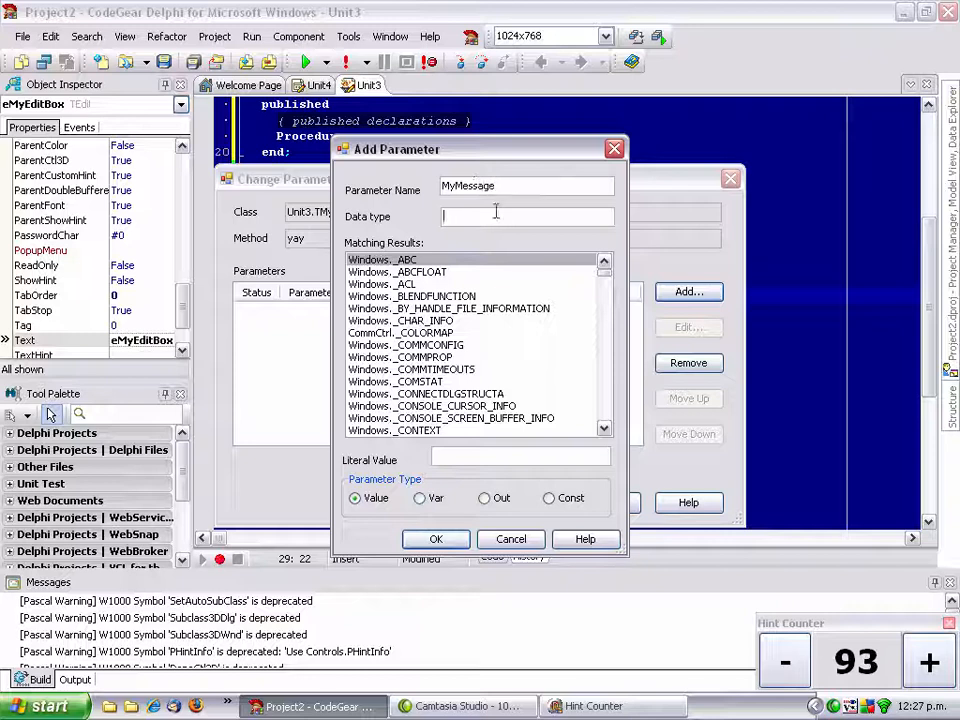
pyautogui.write('String')
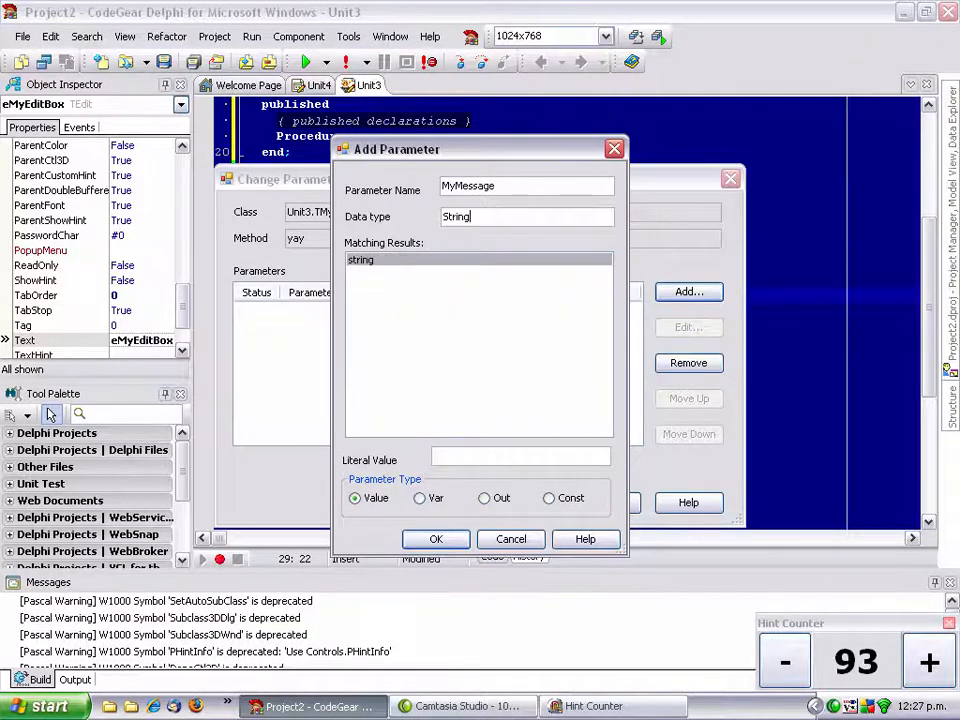
pyautogui.click(435, 539)
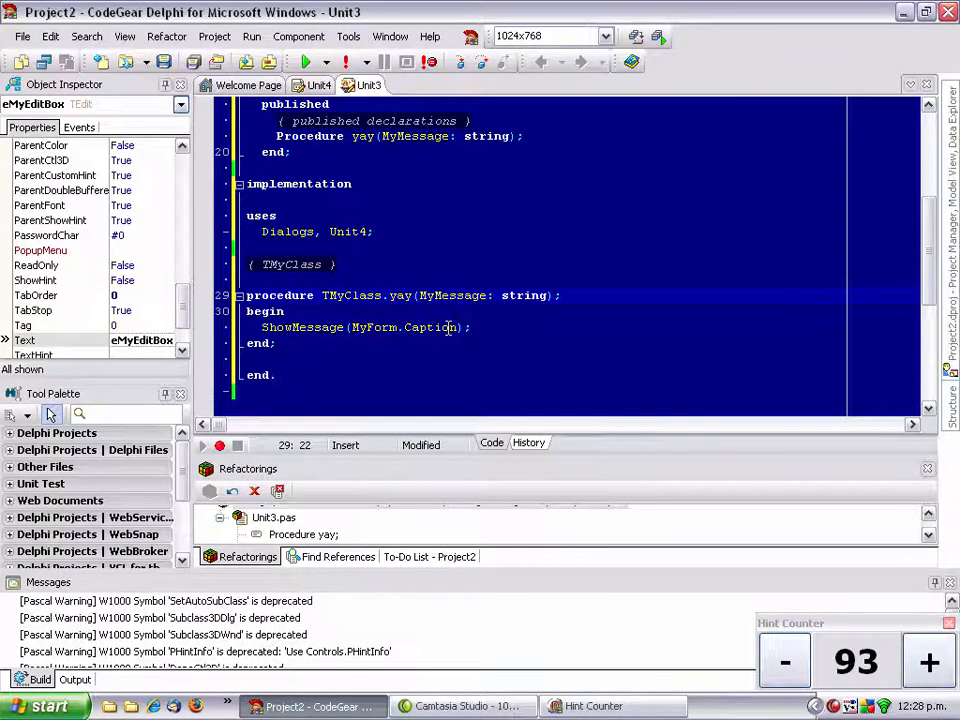
# Step: Replace MyForm.Caption with MyMessage in the body and raise the tip count to 96
pyautogui.doubleClick(404, 327)
pyautogui.write('Message')
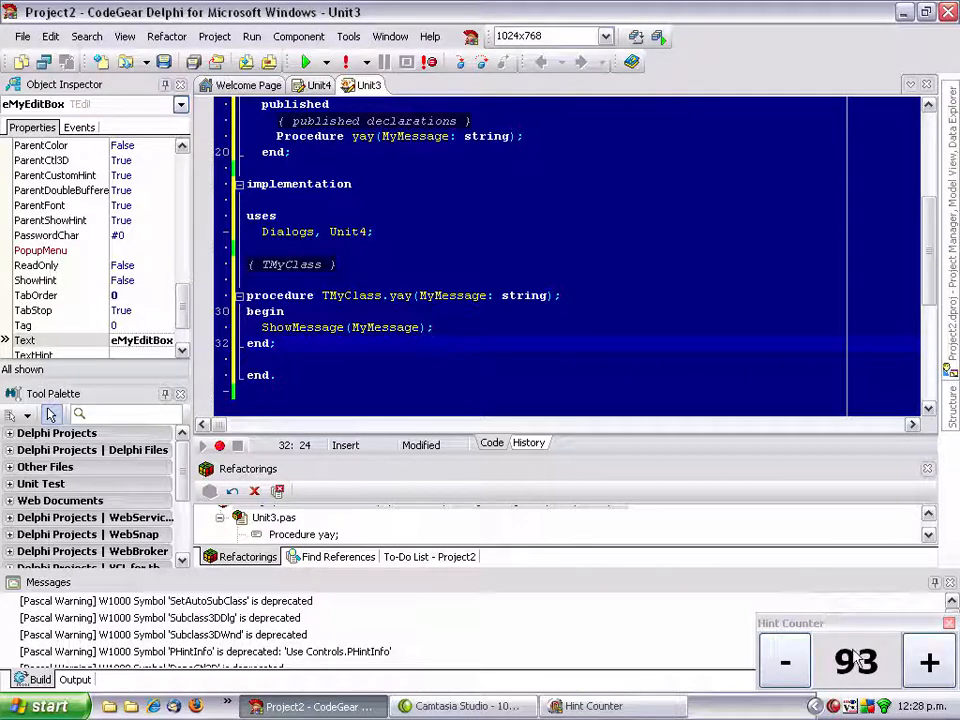
pyautogui.click(927, 661)
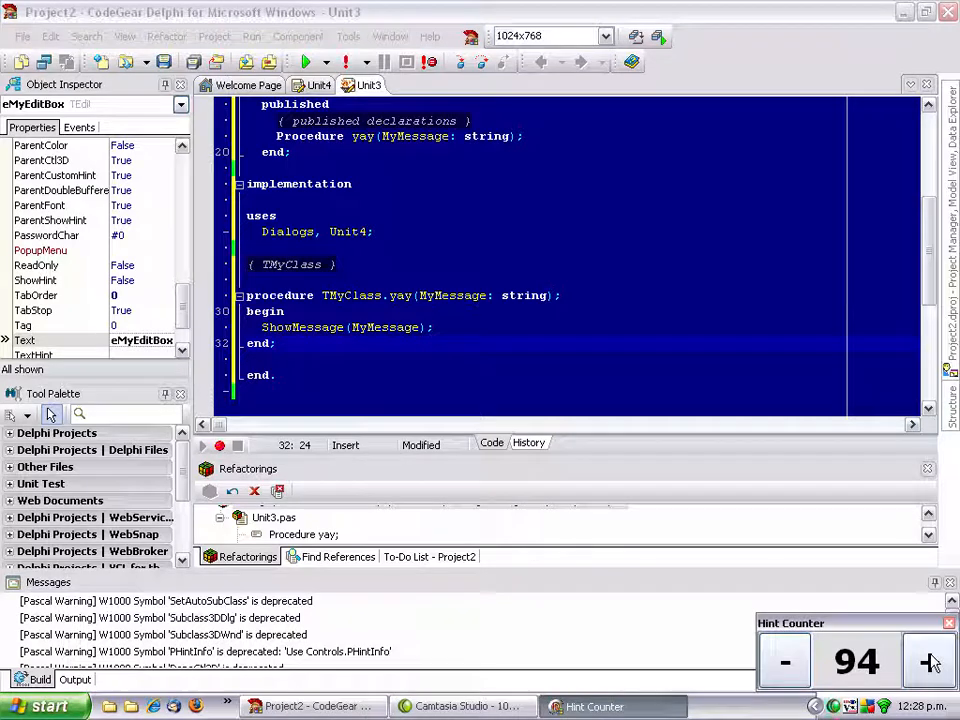
pyautogui.click(928, 661)
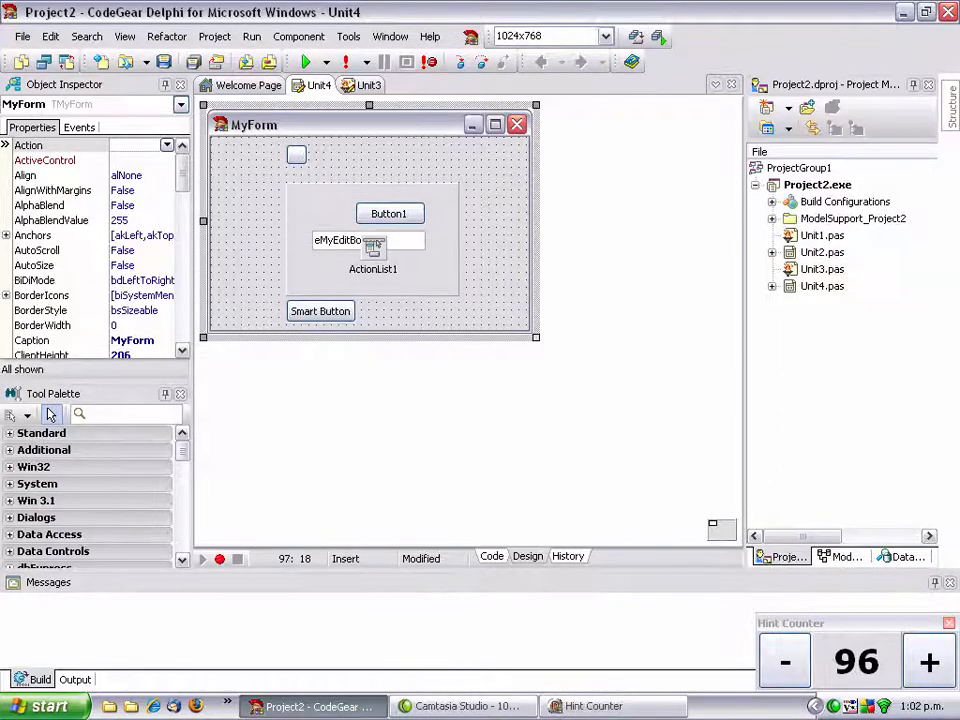
pyautogui.moveTo(535, 320)
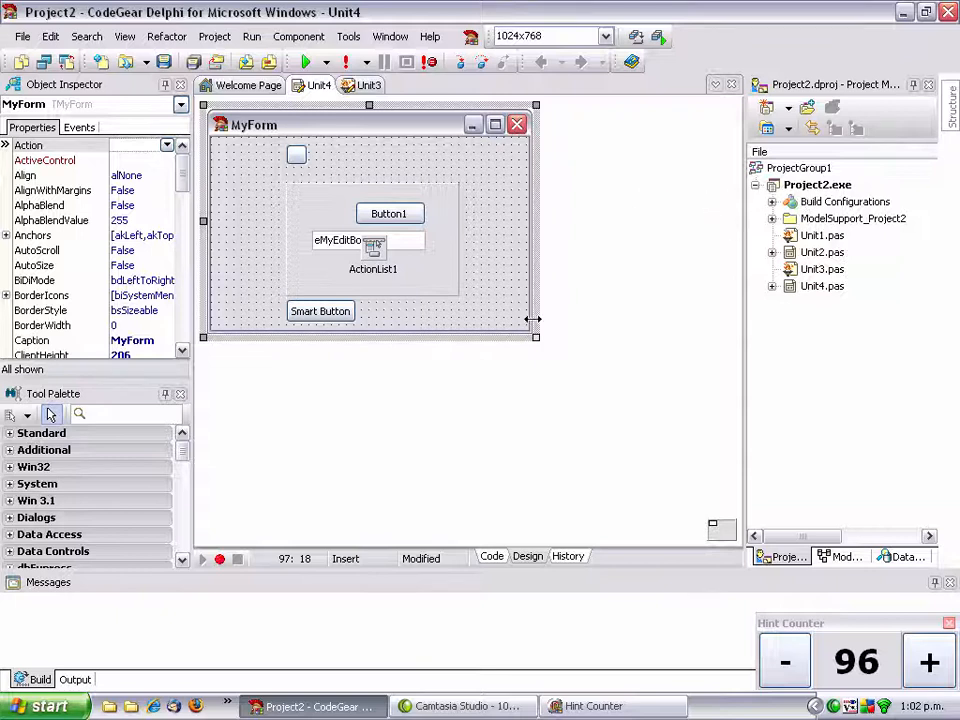
pyautogui.moveTo(535, 220); pyautogui.dragTo(657, 220)
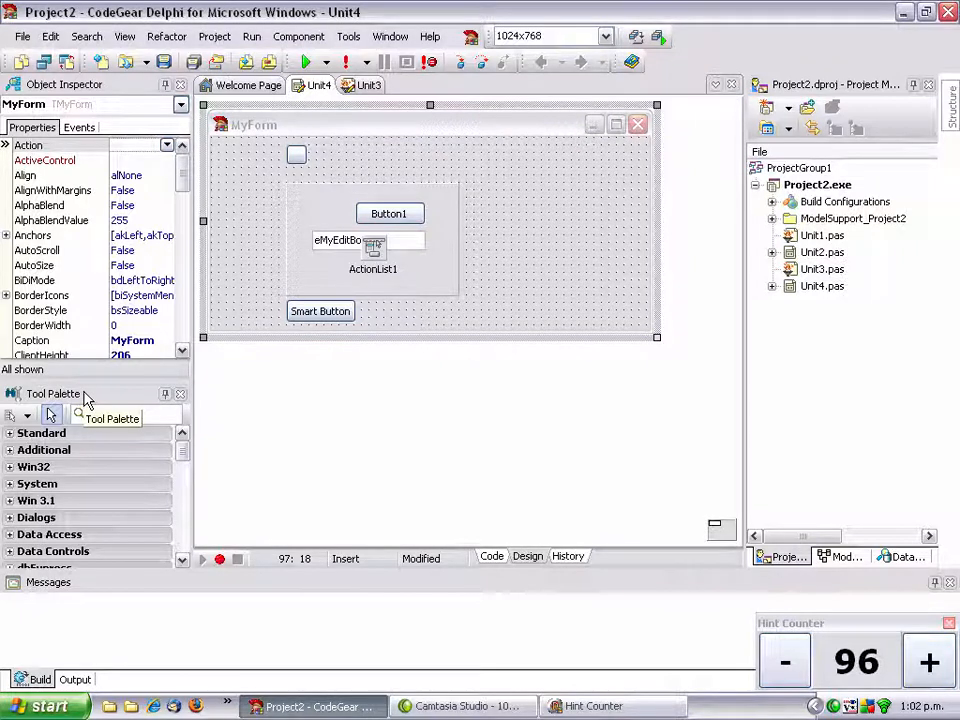
pyautogui.write('list')
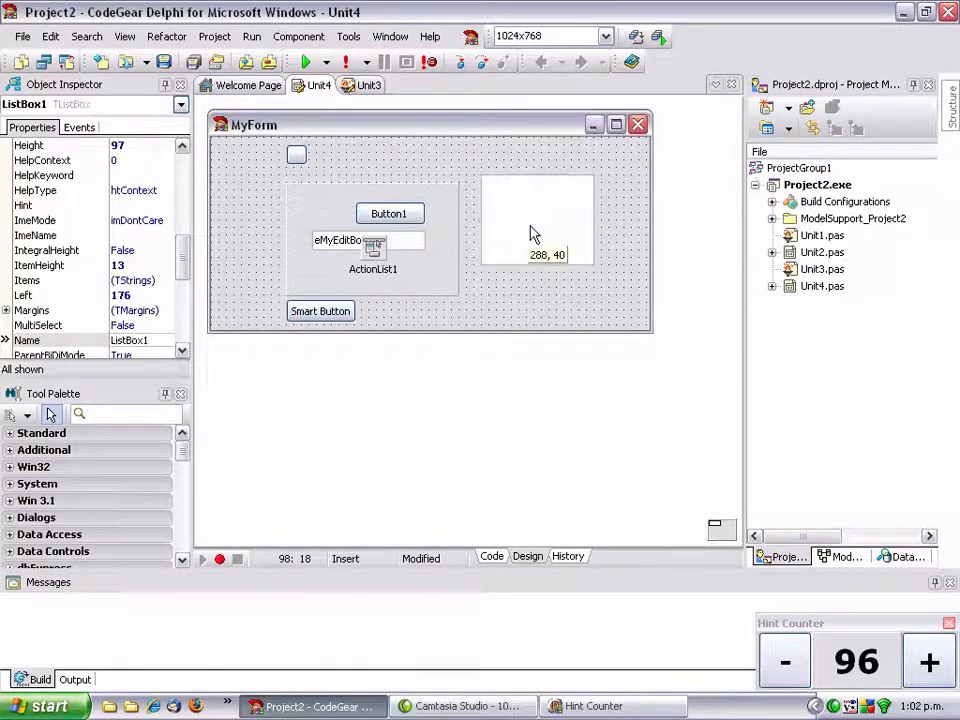
pyautogui.click(535, 218)
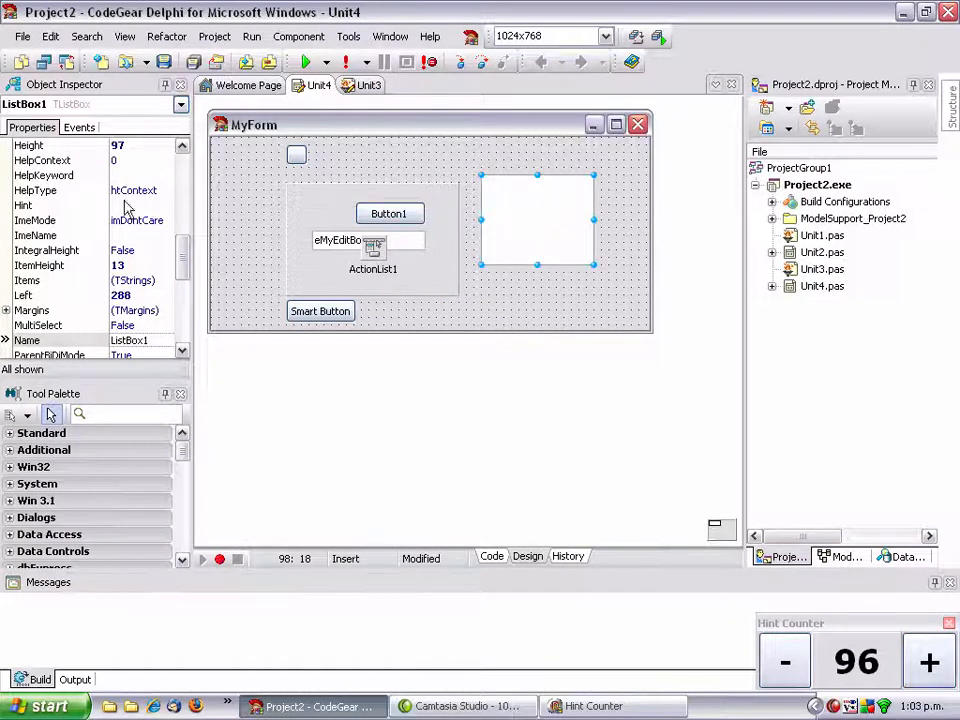
pyautogui.moveTo(190, 251)
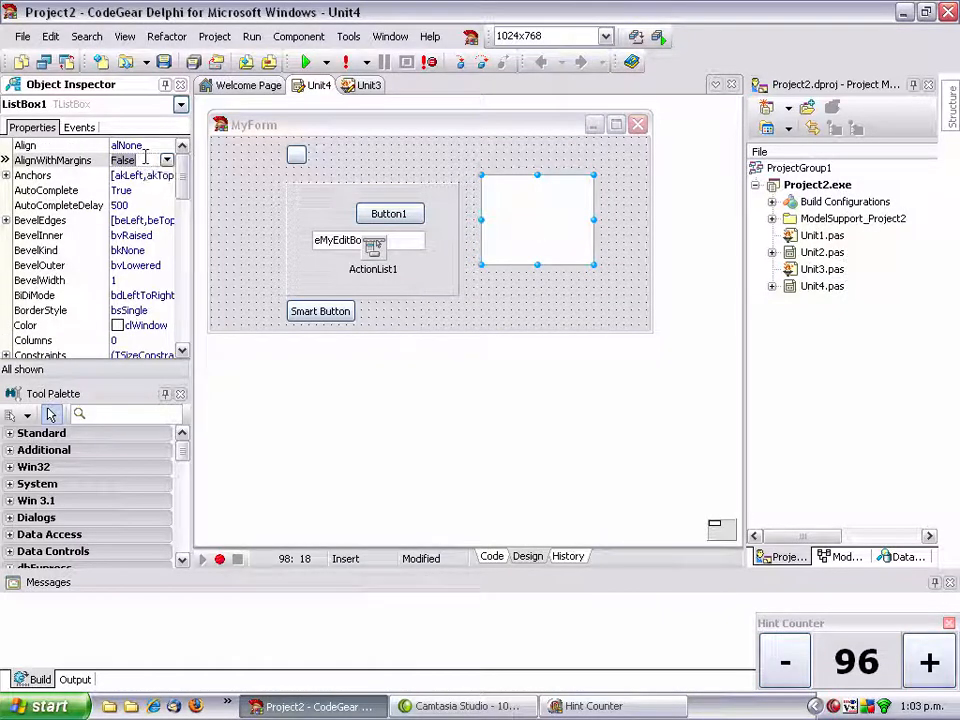
pyautogui.click(166, 160)
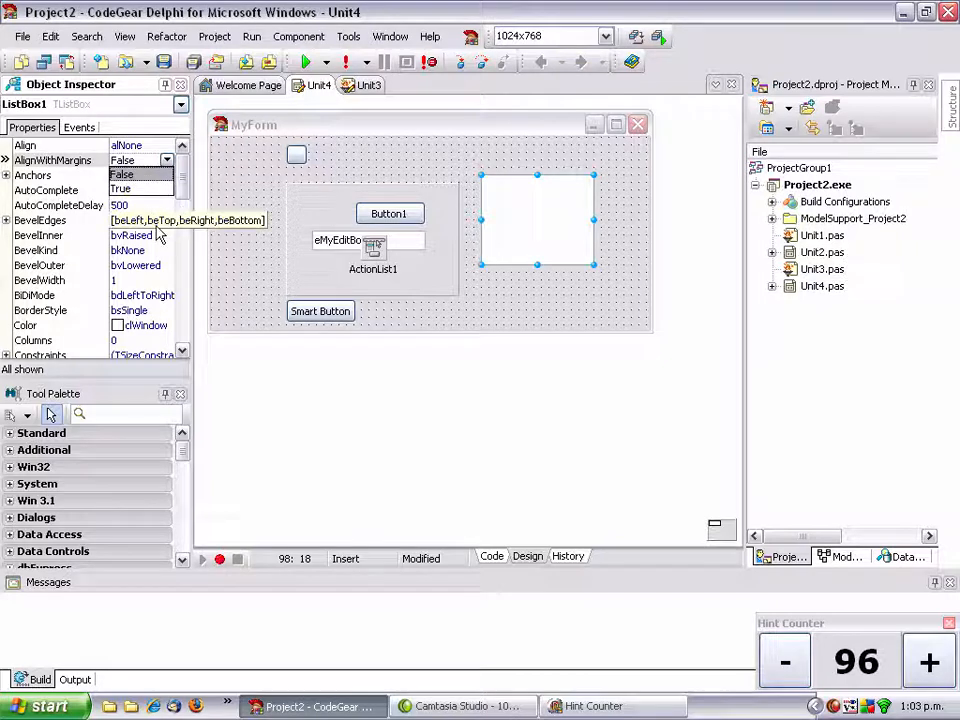
pyautogui.click(167, 145)
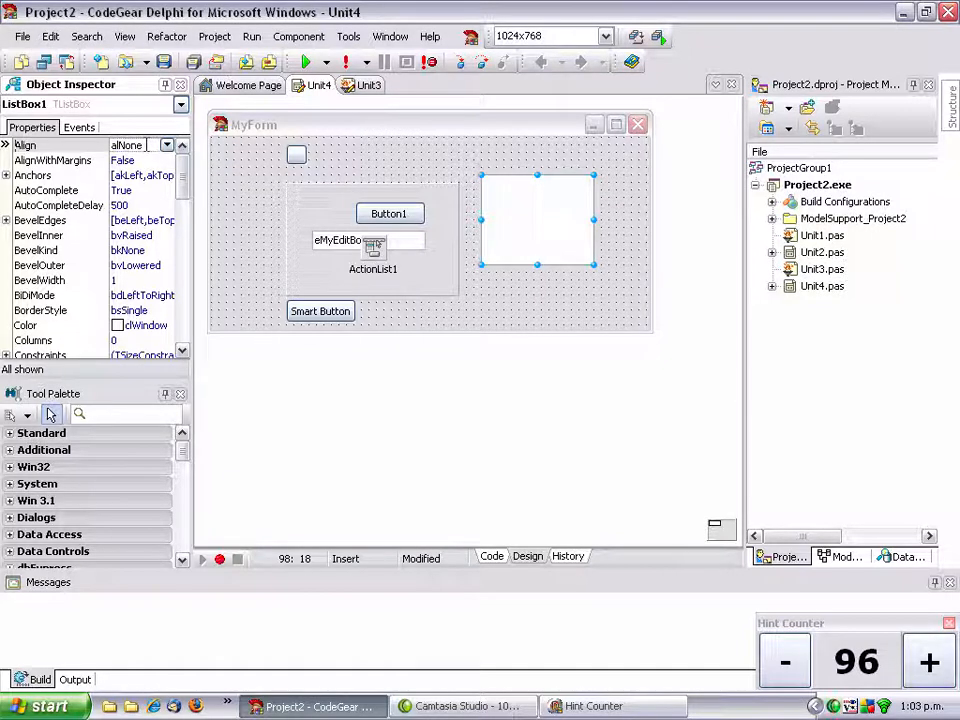
pyautogui.scroll(-3)
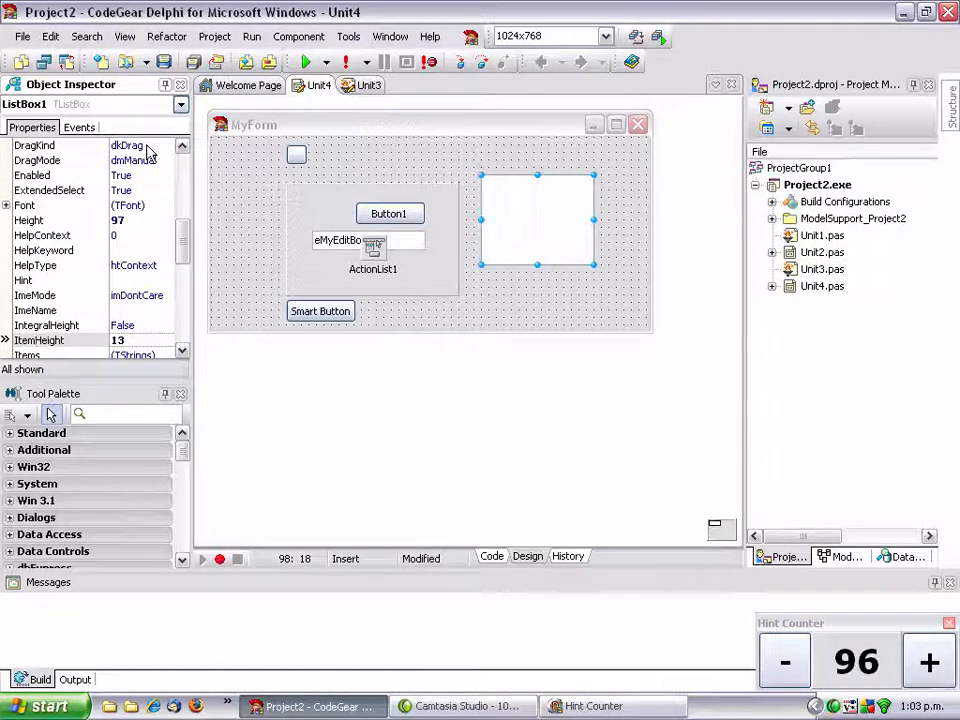
pyautogui.scroll(-3)
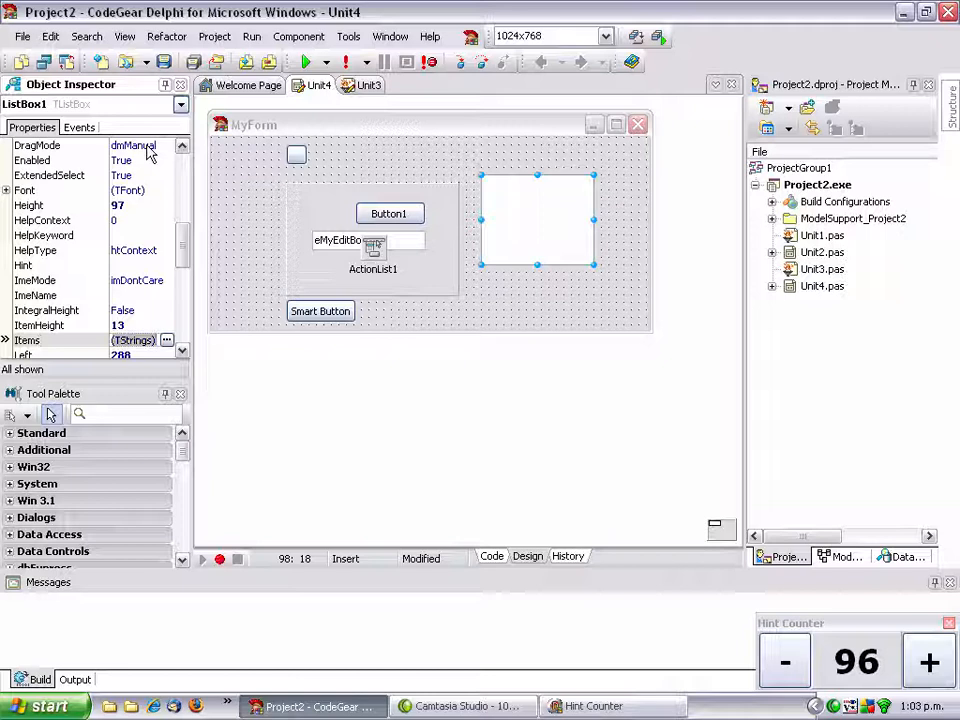
pyautogui.moveTo(168, 256)
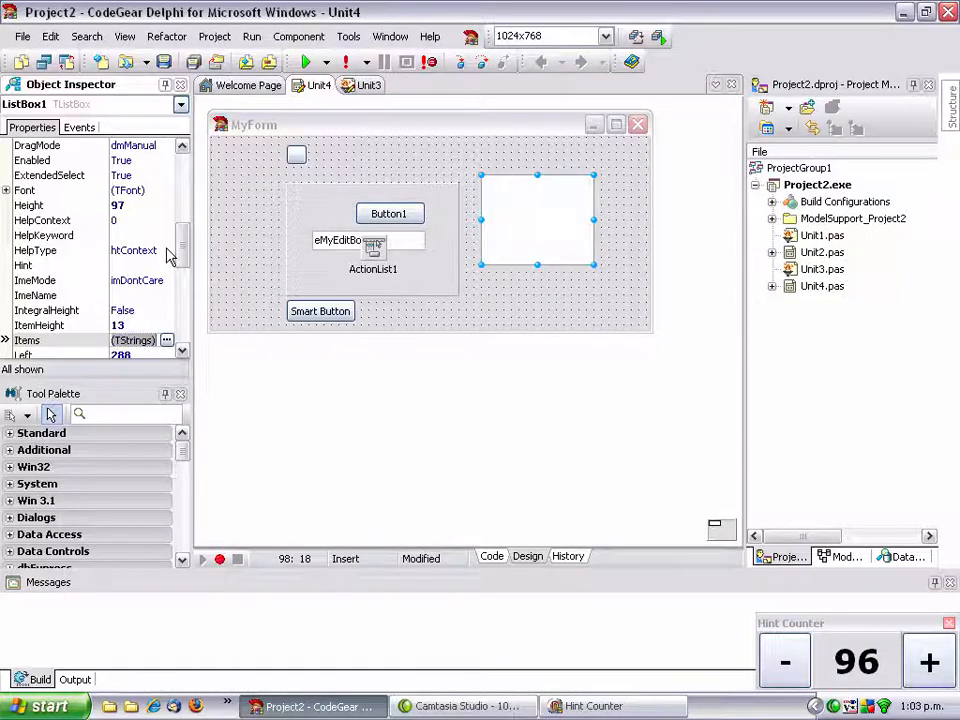
pyautogui.click(167, 340)
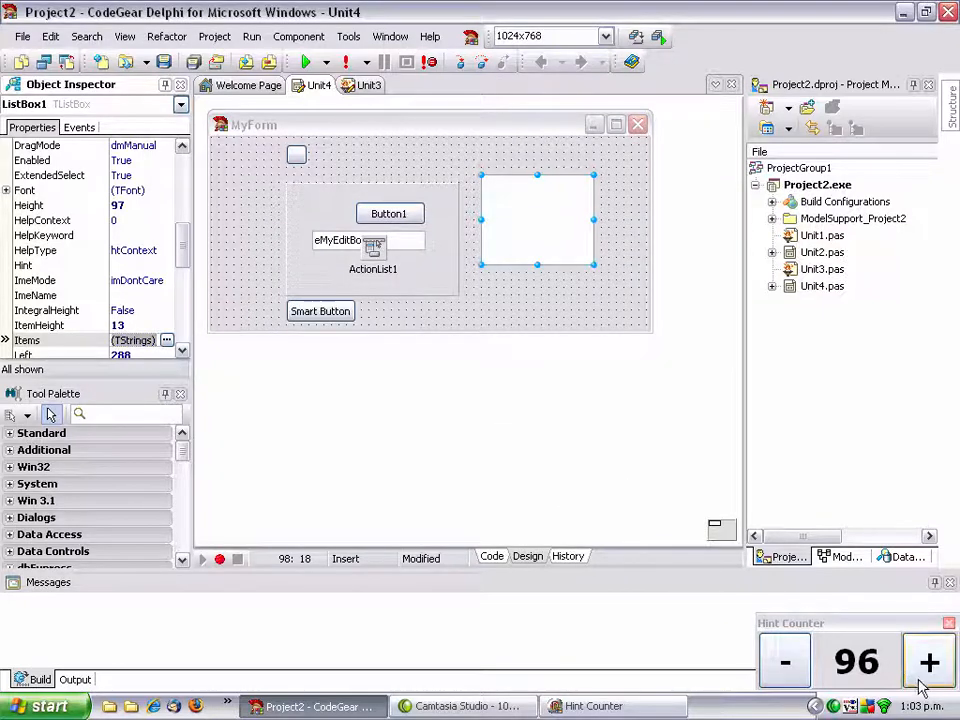
pyautogui.click(926, 662)
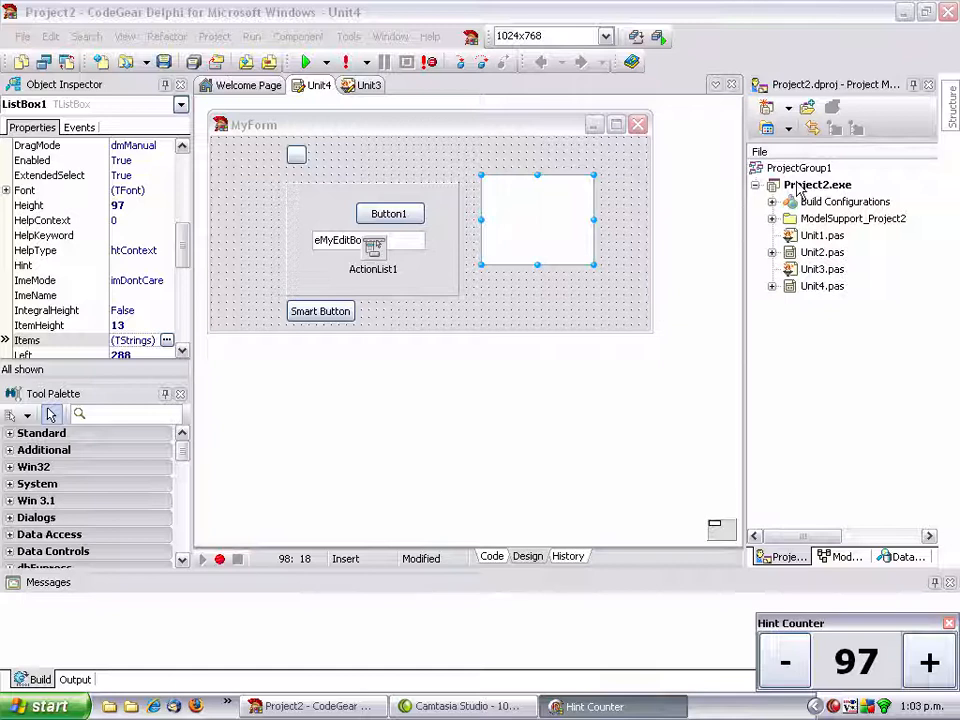
# Step: Add a new VCL Forms Application to ProjectGroup1 and rename it MyProject.exe
pyautogui.rightClick(798, 167)
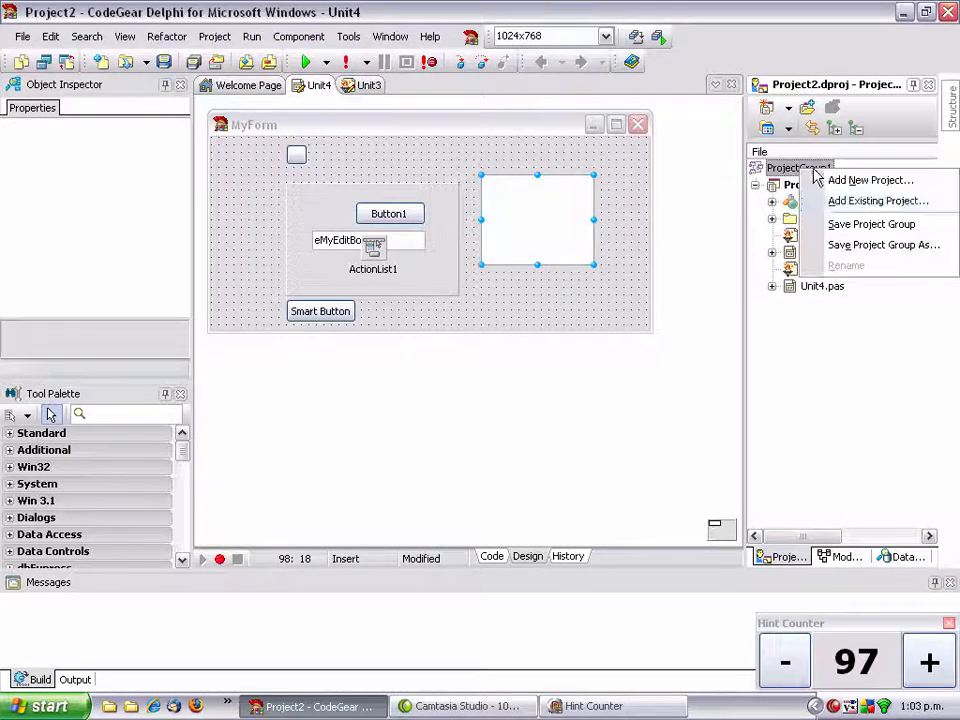
pyautogui.click(869, 180)
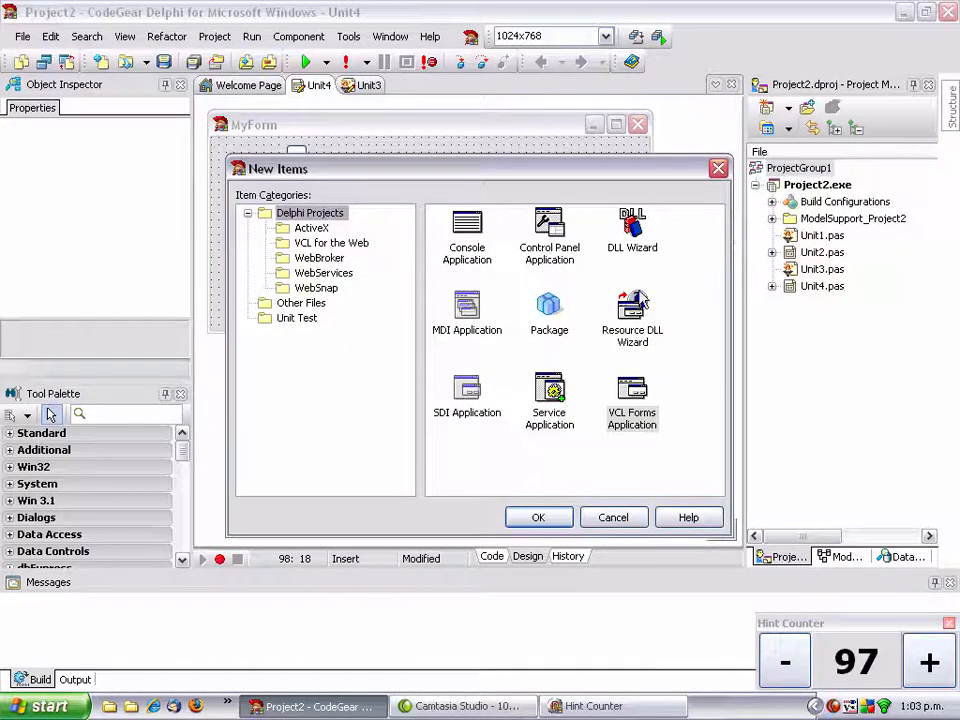
pyautogui.click(632, 395)
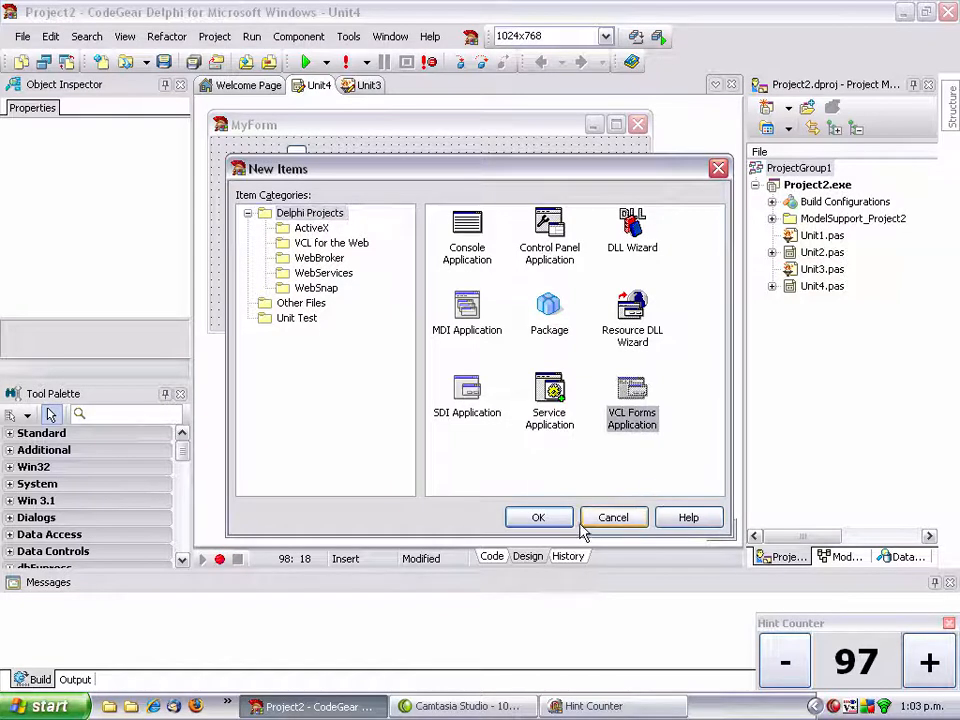
pyautogui.click(538, 517)
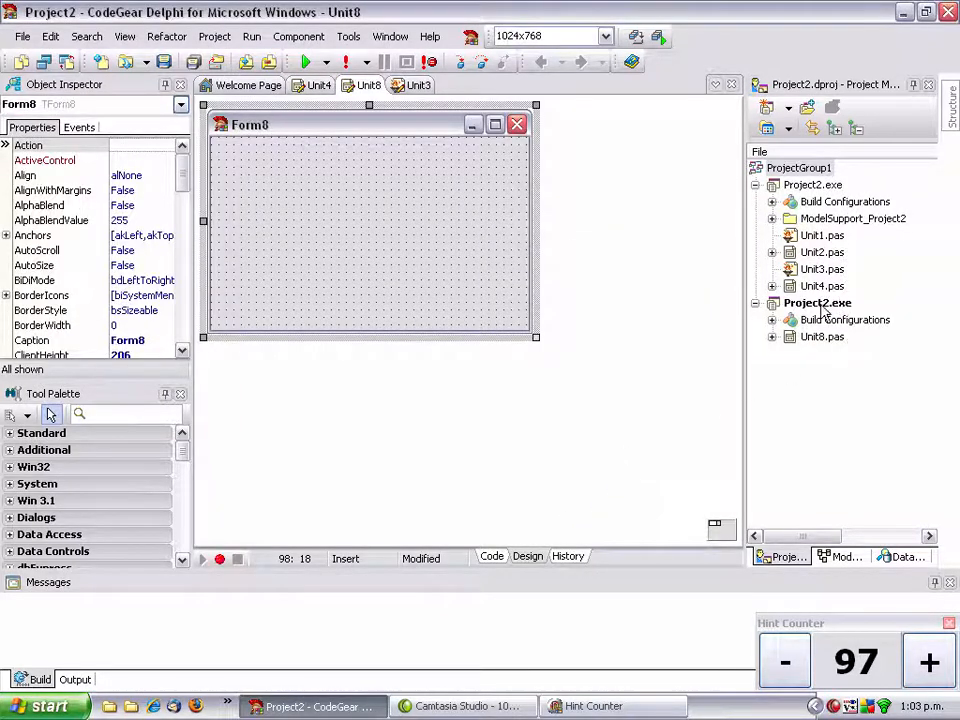
pyautogui.click(817, 302)
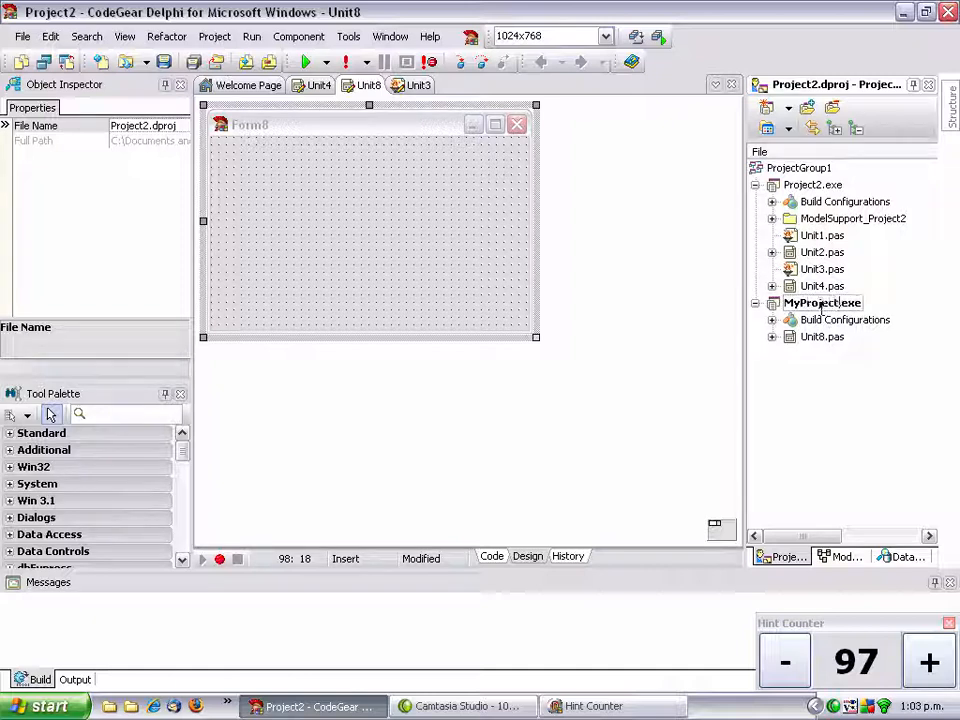
pyautogui.click(821, 336)
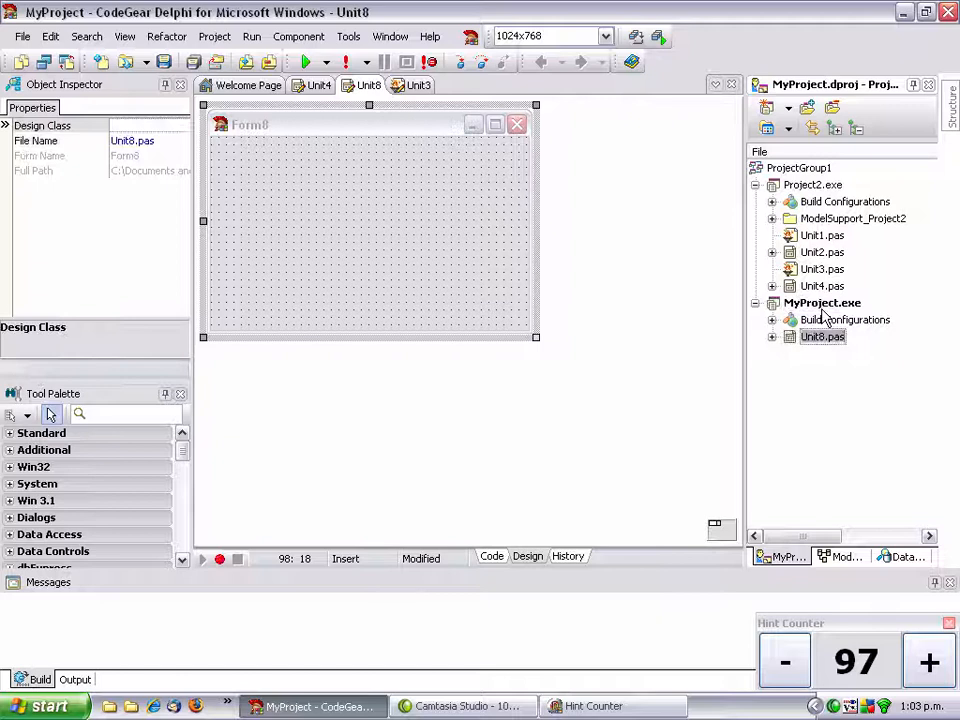
pyautogui.moveTo(822, 302)
pyautogui.write('My')
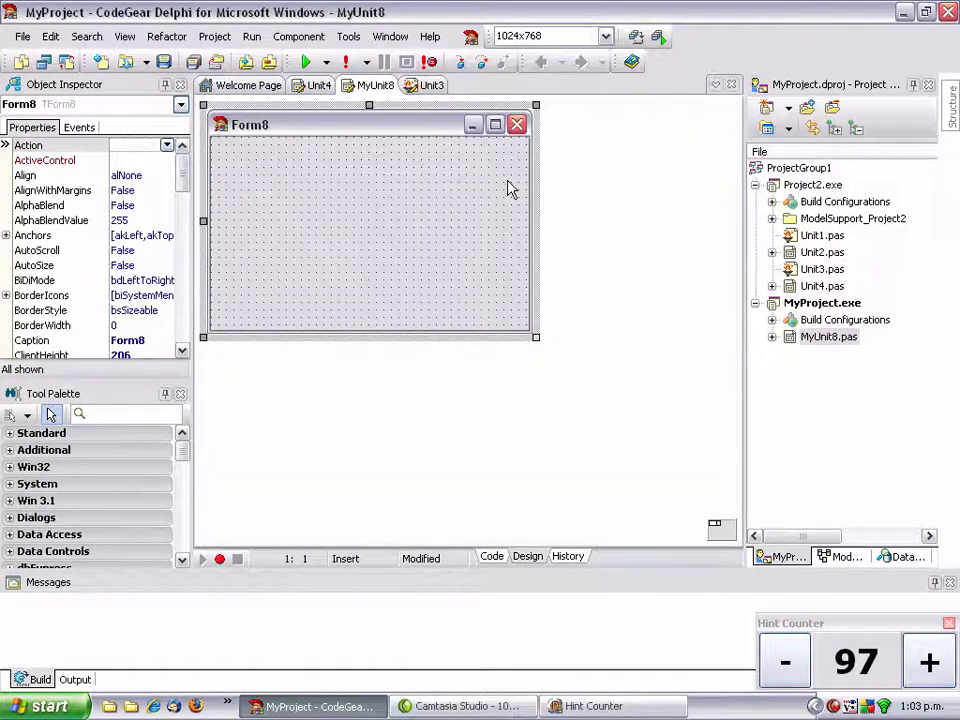
pyautogui.moveTo(543, 320)
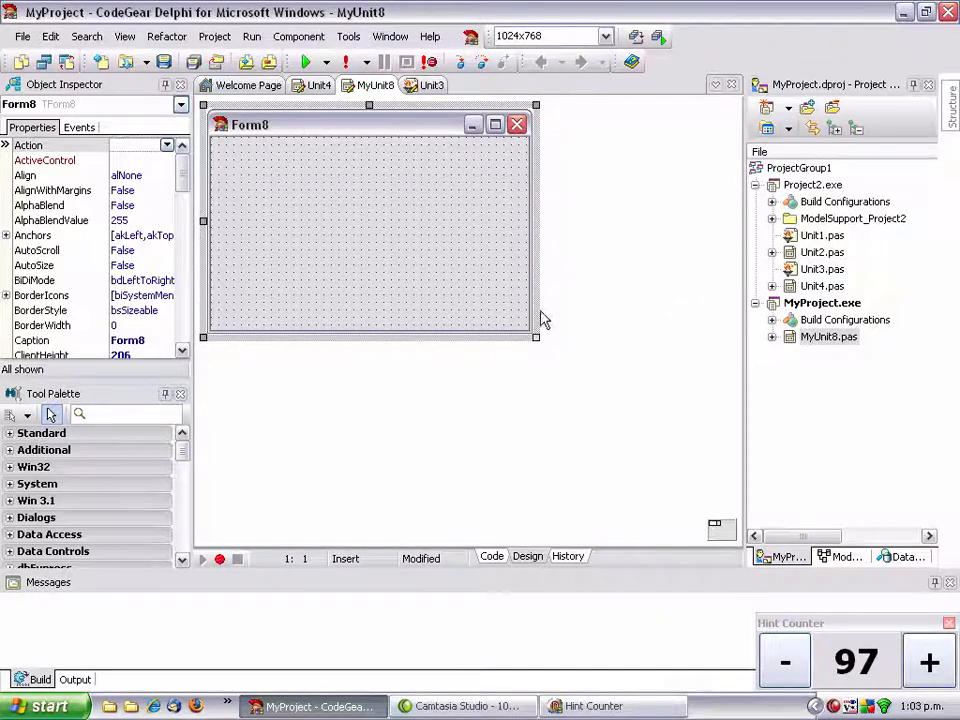
# Step: Check the renamed unit MyUnit8.pas, select Project2, and raise the tip count to 99
pyautogui.click(928, 661)
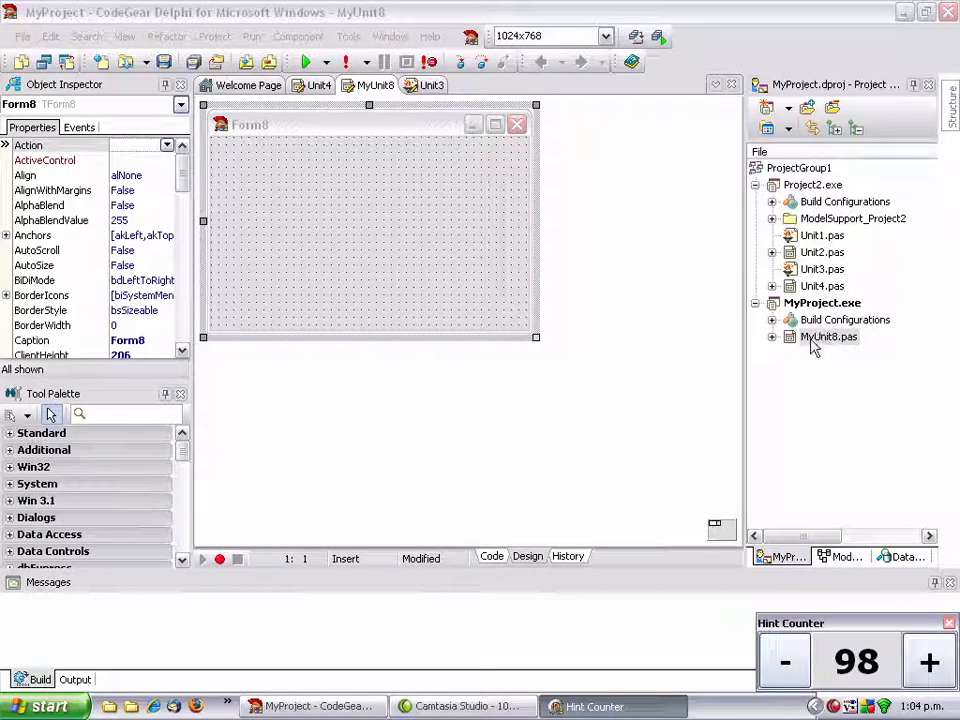
pyautogui.click(829, 336)
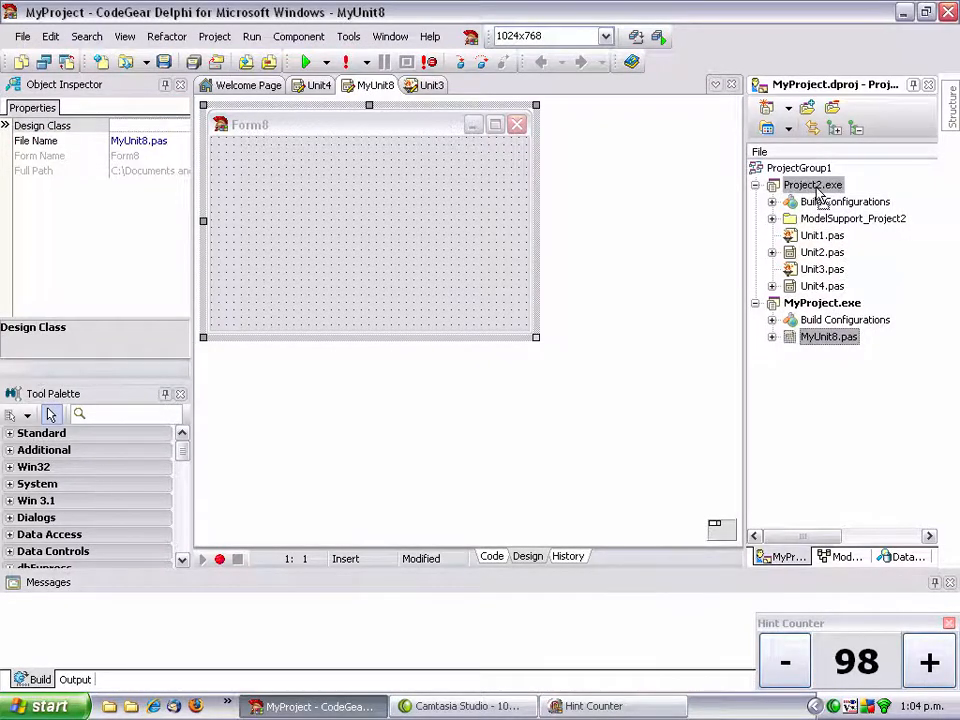
pyautogui.click(772, 201)
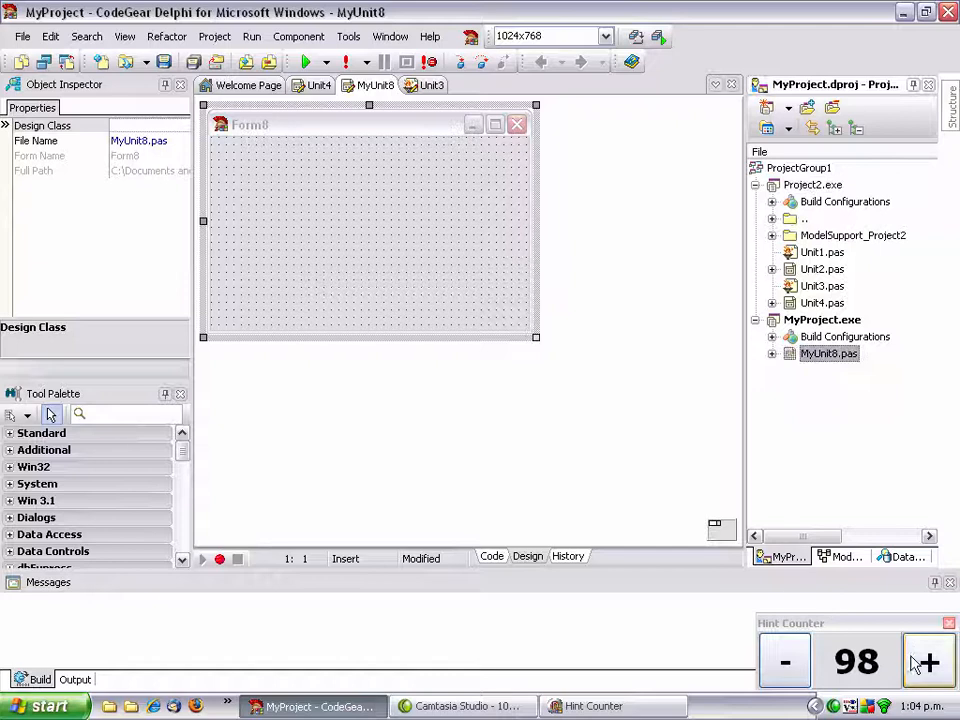
pyautogui.click(925, 662)
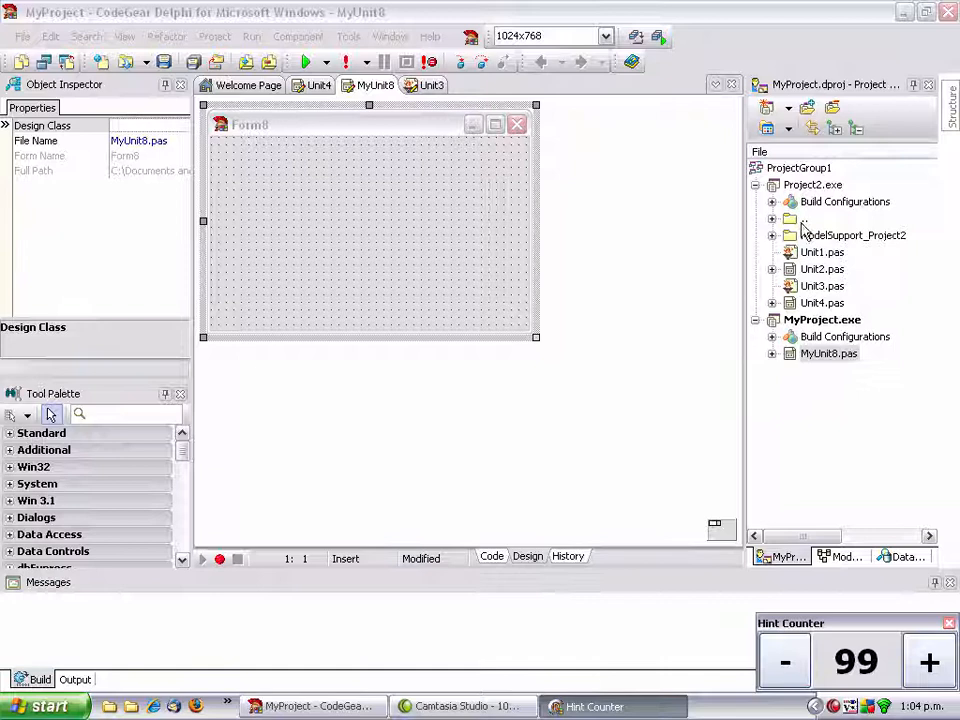
# Step: Make Project2.exe depend on MyProject.exe
pyautogui.rightClick(812, 184)
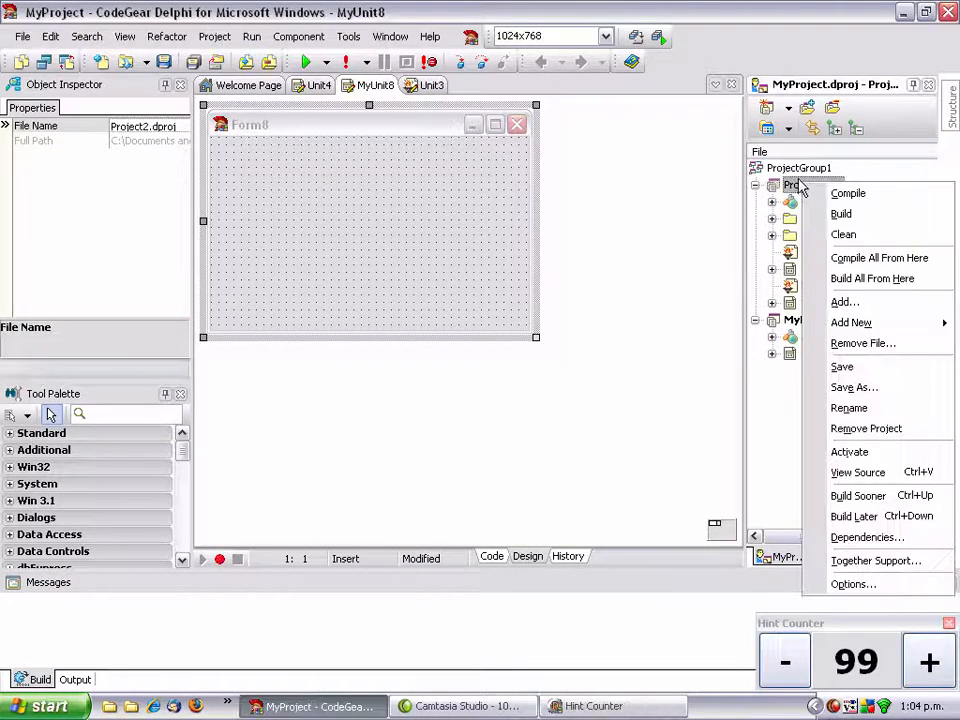
pyautogui.click(867, 537)
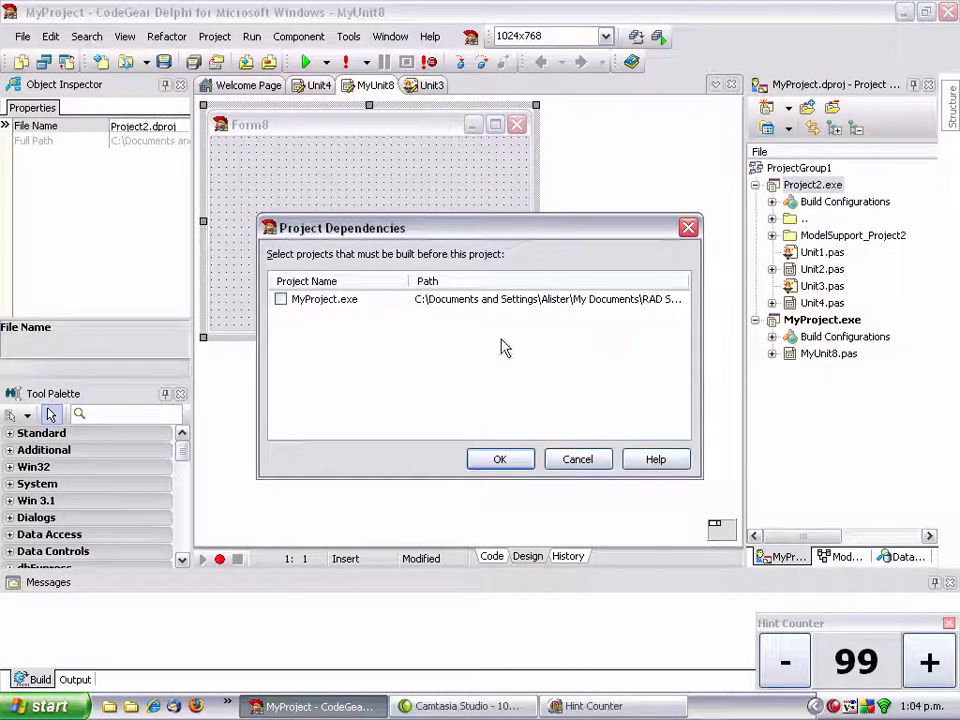
pyautogui.click(281, 299)
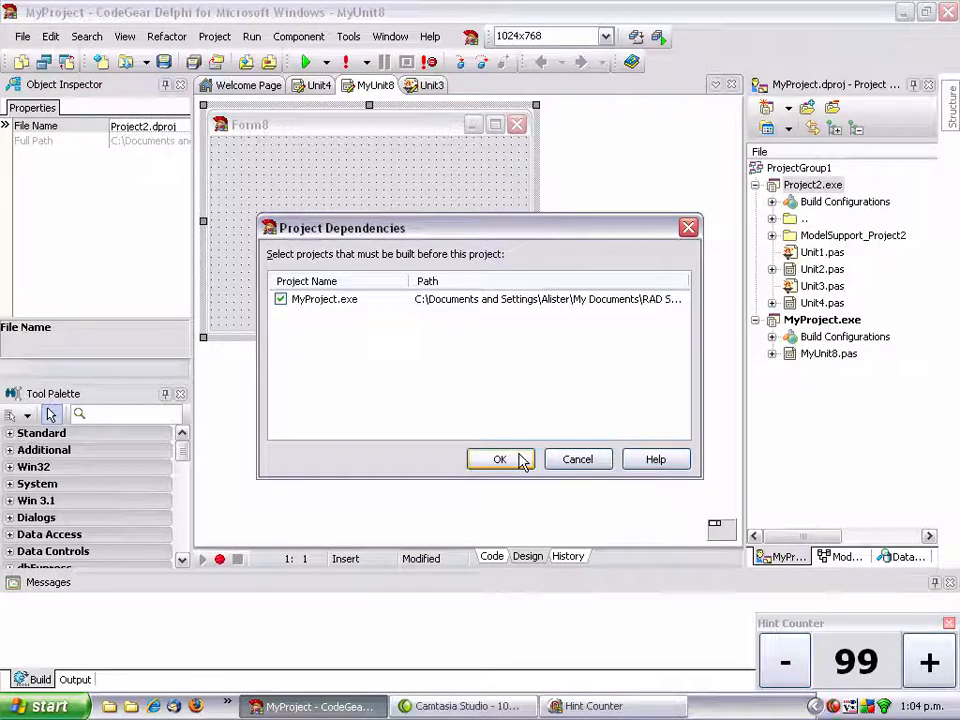
pyautogui.click(500, 459)
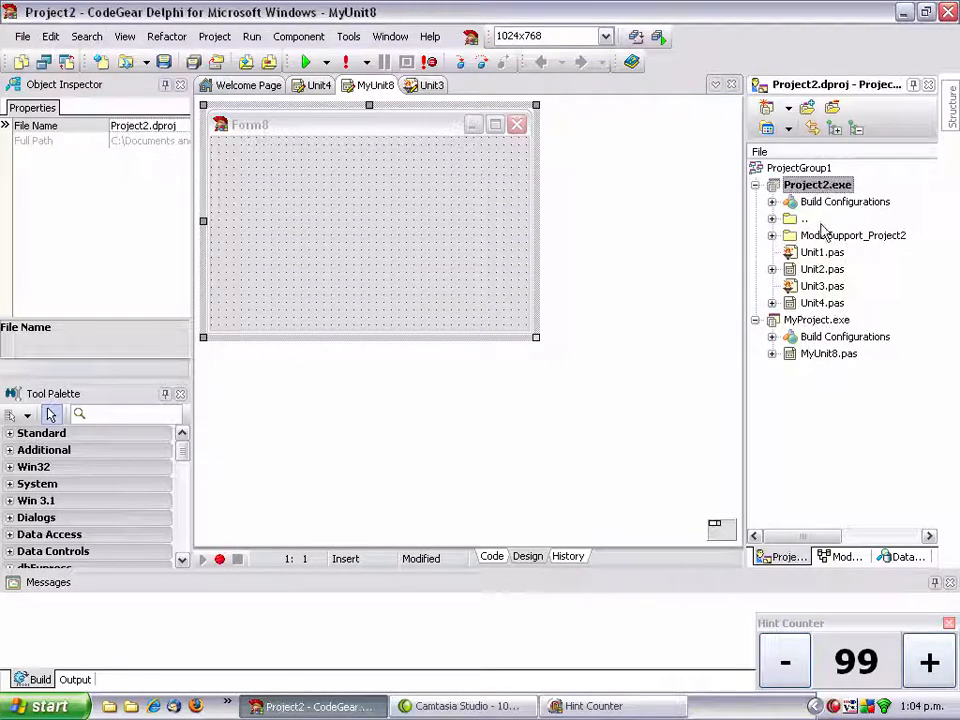
# Step: Drop a button on Form8, compile Project2 without errors, and raise tips to 101
pyautogui.click(370, 230)
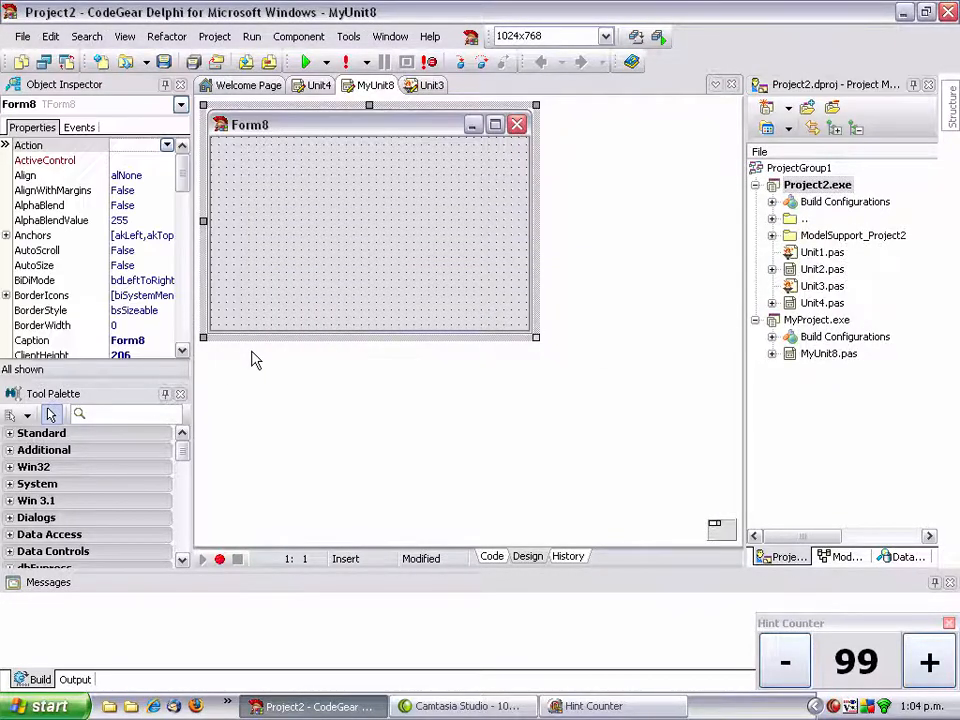
pyautogui.moveTo(115, 380)
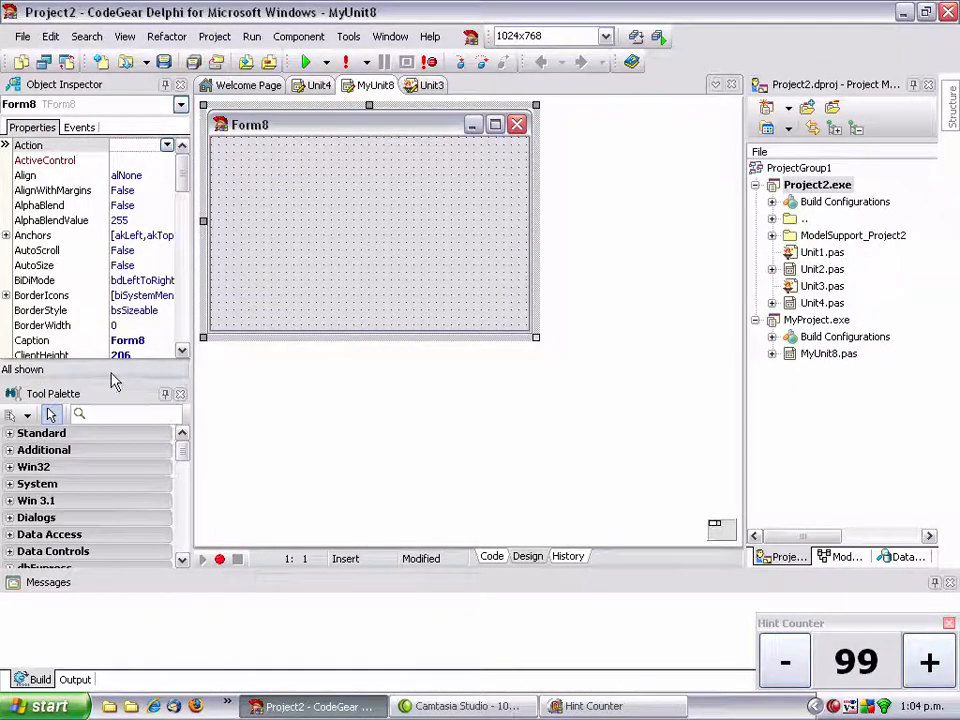
pyautogui.click(372, 253)
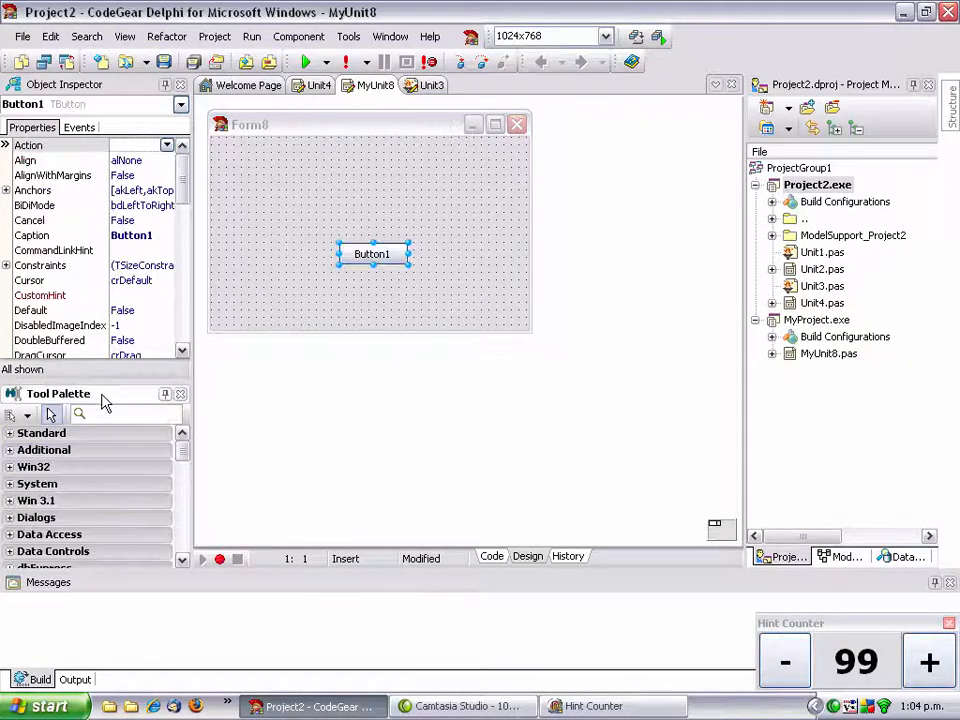
pyautogui.click(817, 185)
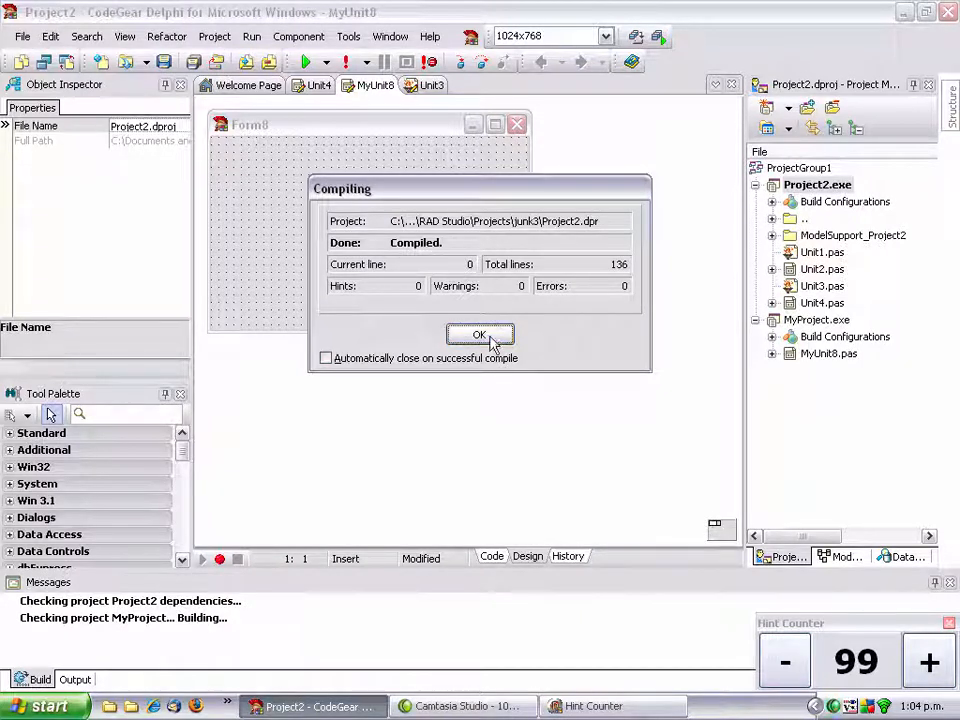
pyautogui.click(480, 334)
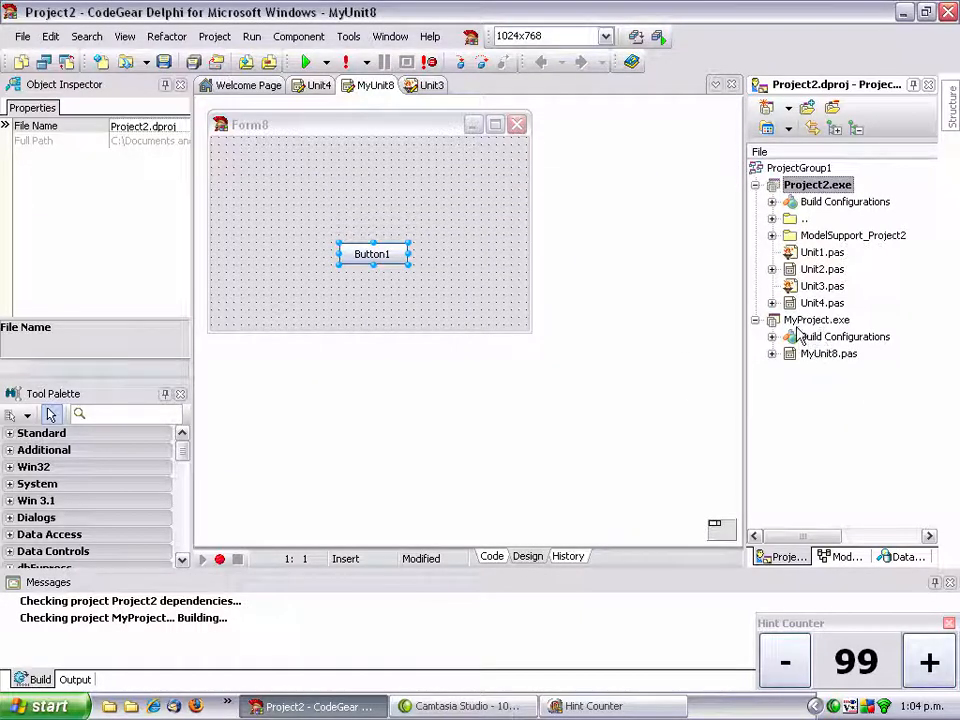
pyautogui.click(927, 662)
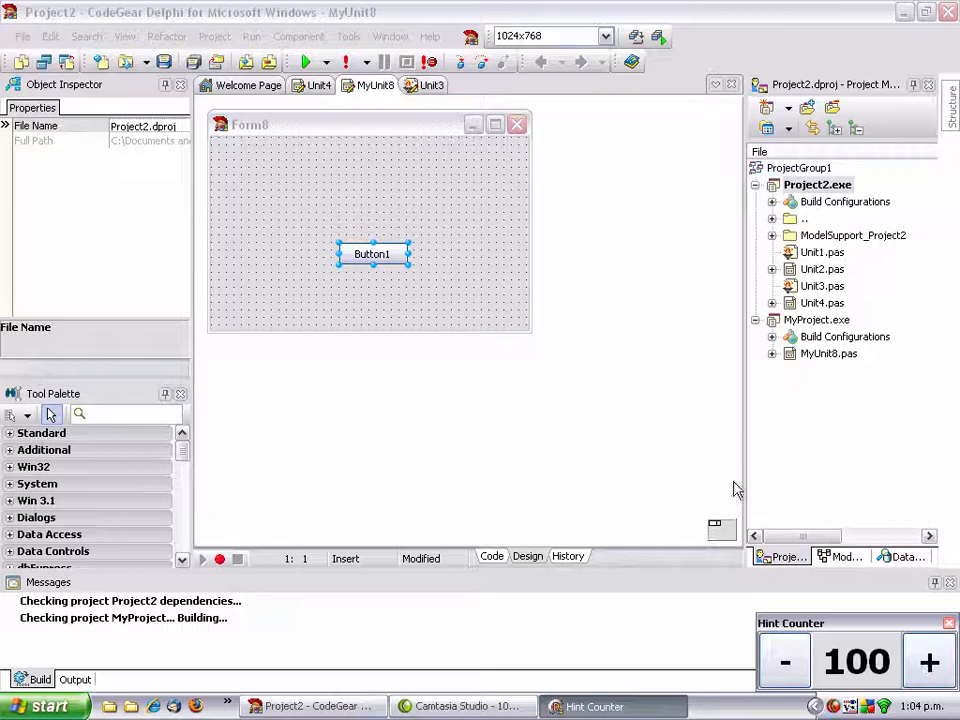
pyautogui.click(372, 253)
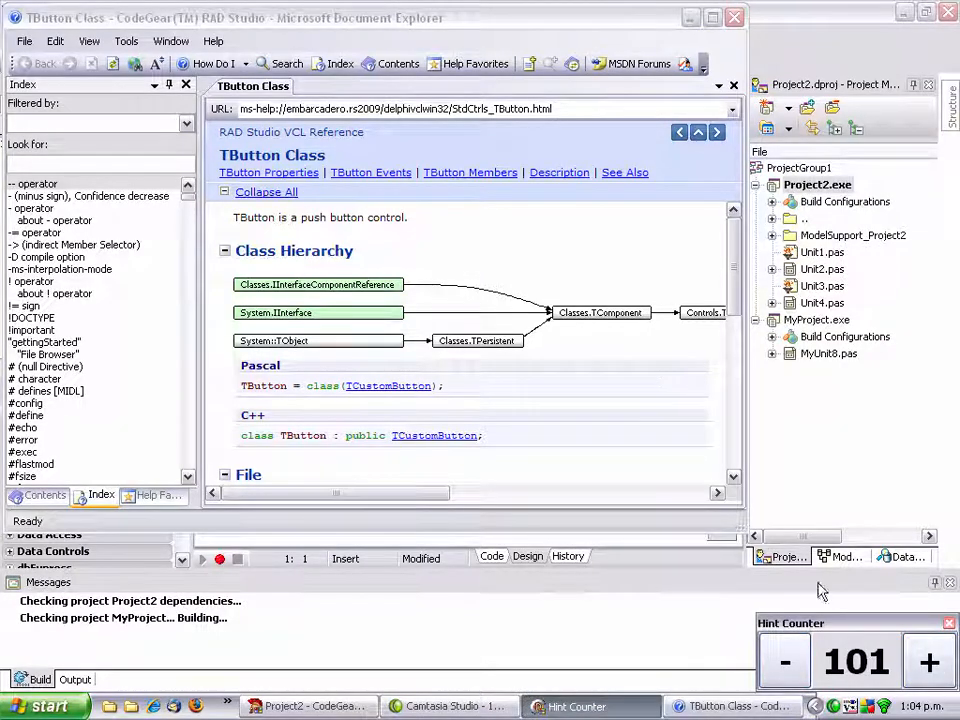
pyautogui.moveTo(585, 510)
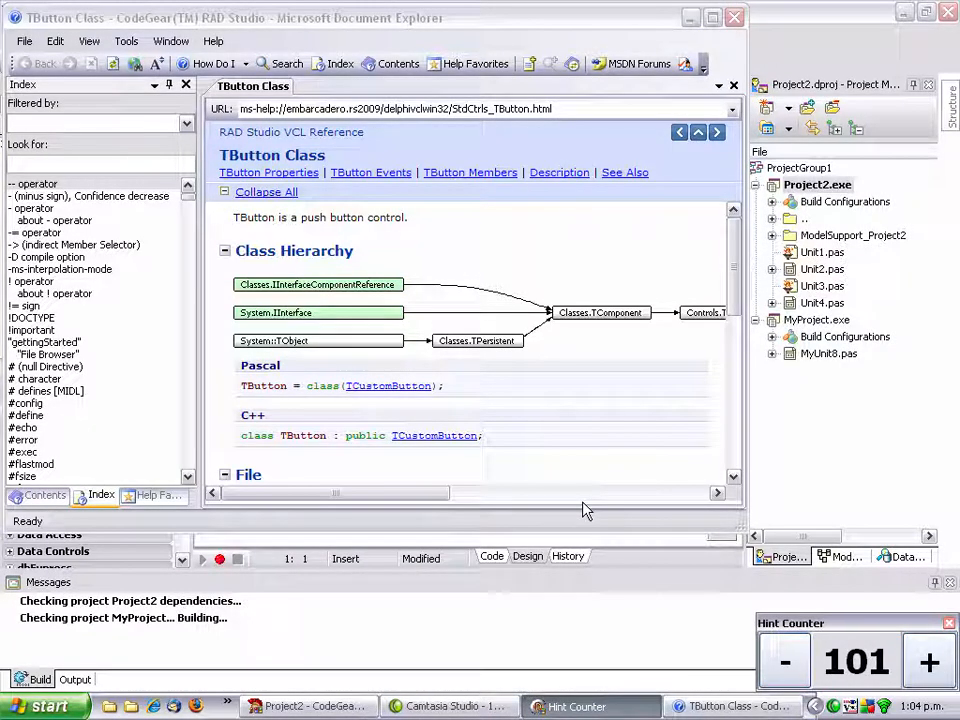